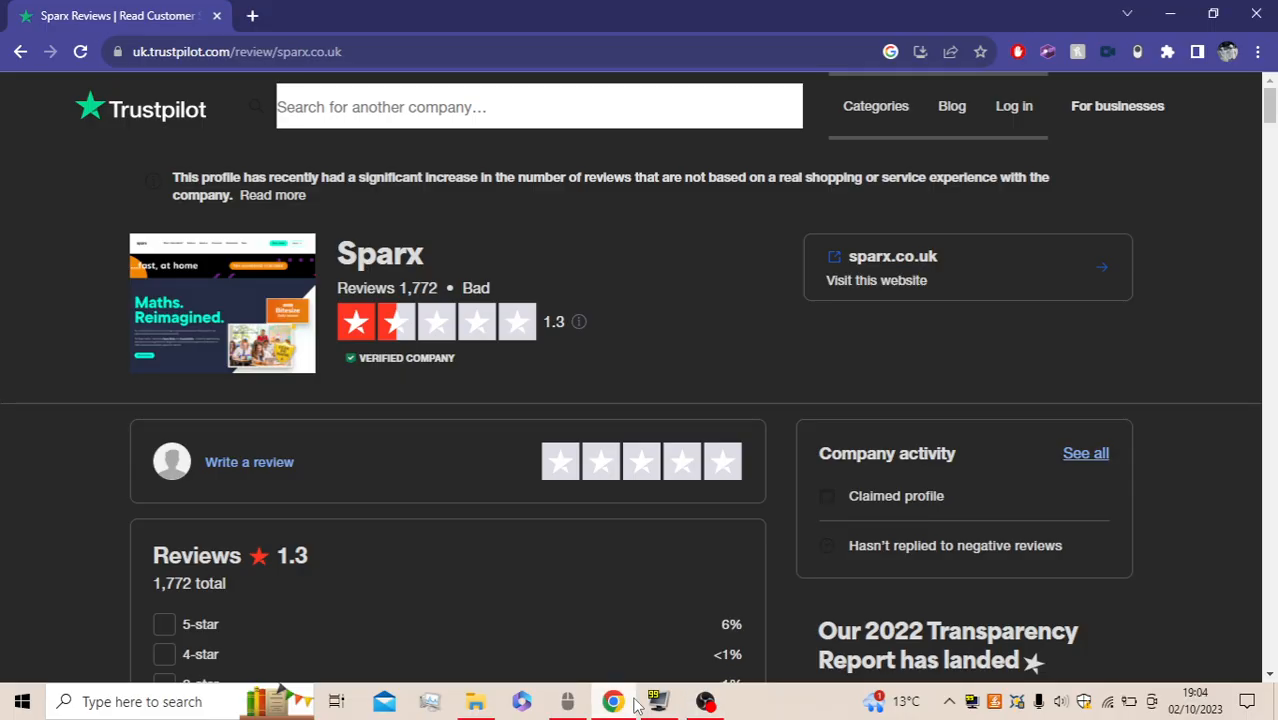
mouse_move(603, 597)
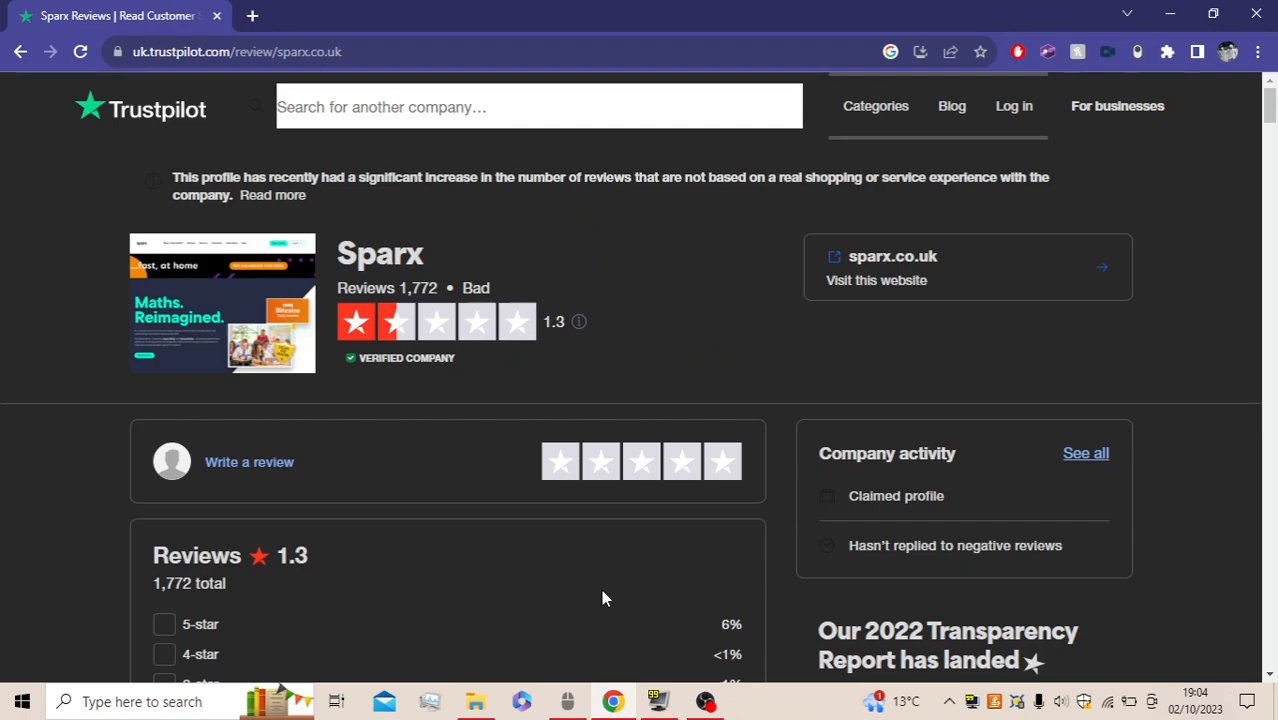
mouse_move(481, 351)
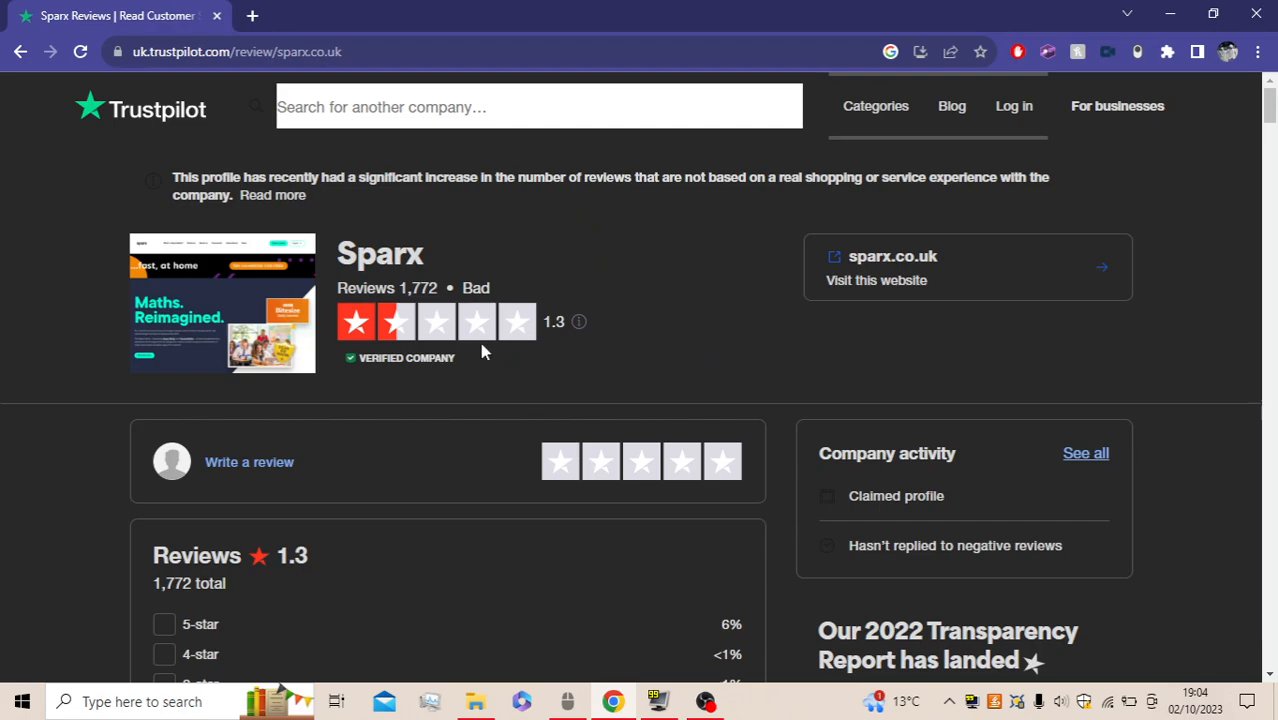
Type 'yo' in a new tab's address bar to head to youtube.com
type("youtube.com")
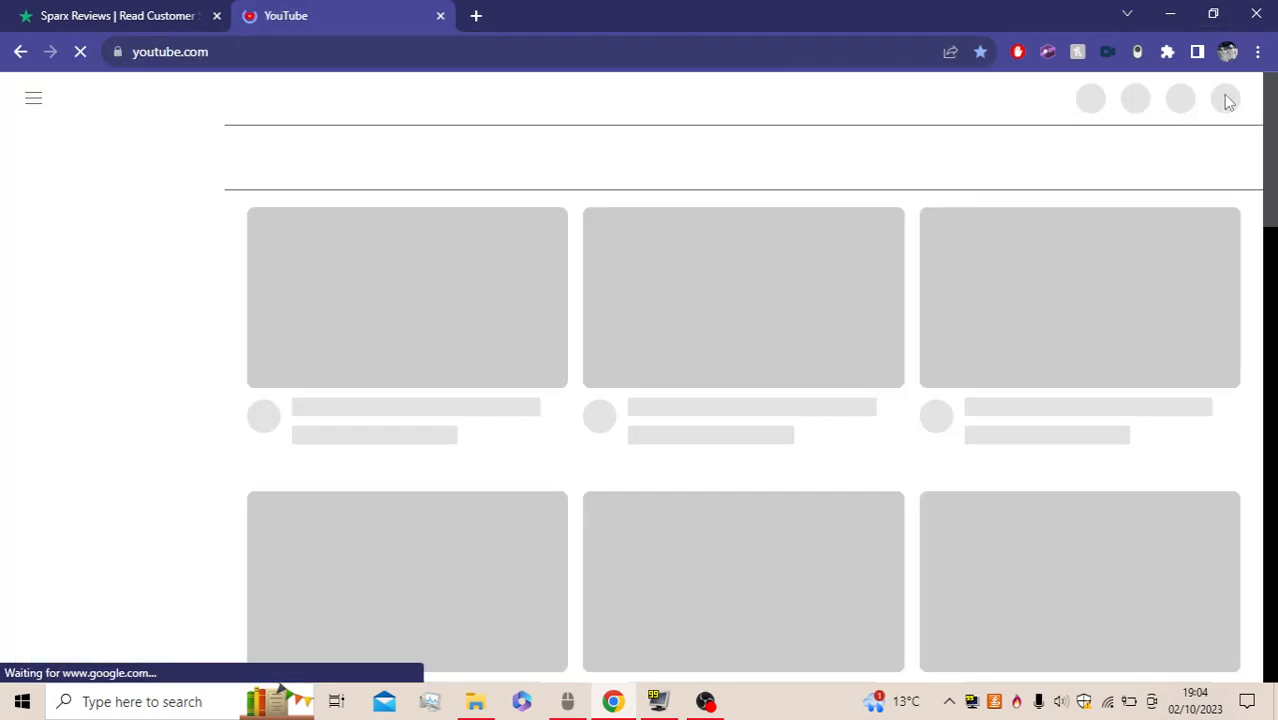
mouse_move(270, 88)
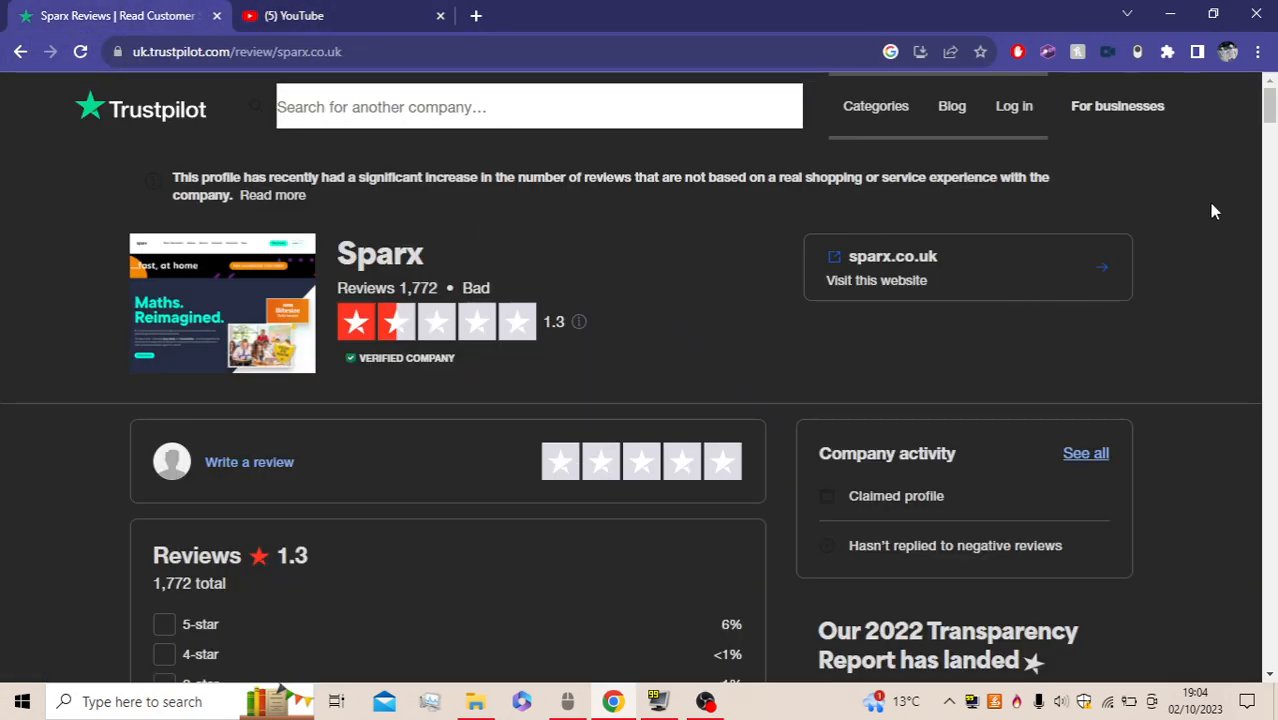
mouse_move(895, 370)
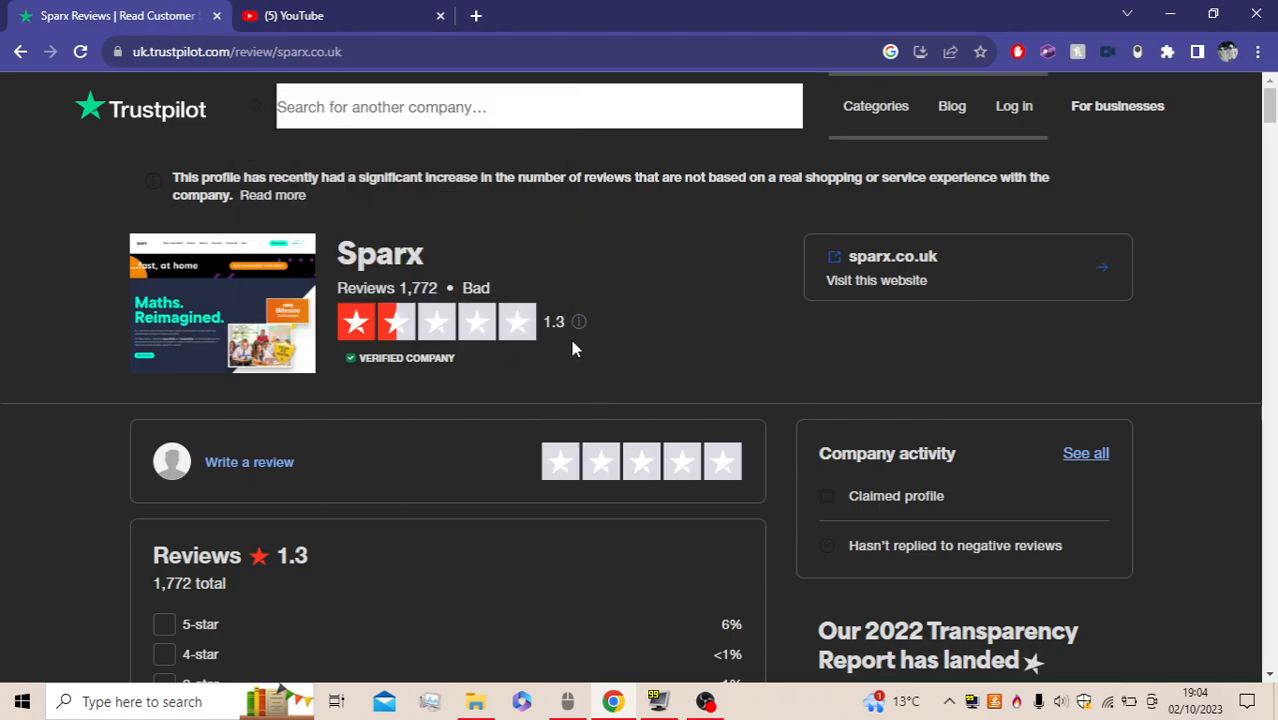
mouse_move(1131, 257)
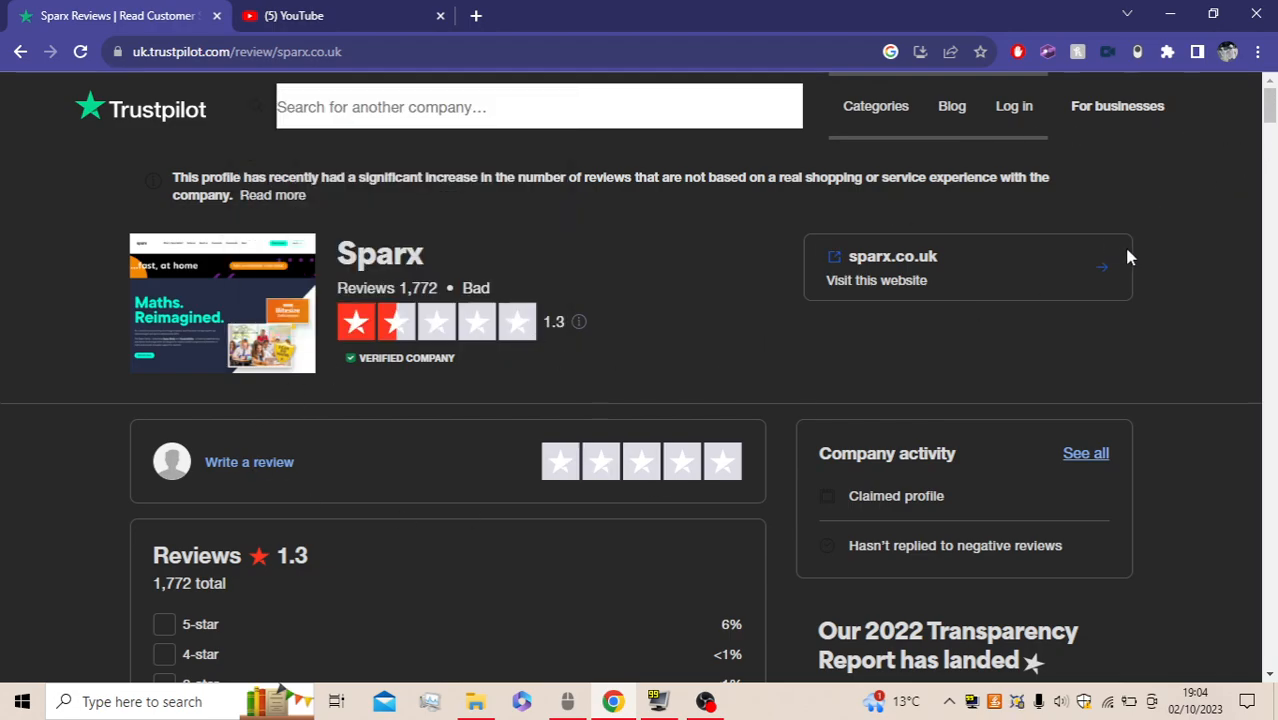
Scroll the Sparx page to the 1.3 rating breakdown showing 92% one-star
scroll("down", 3)
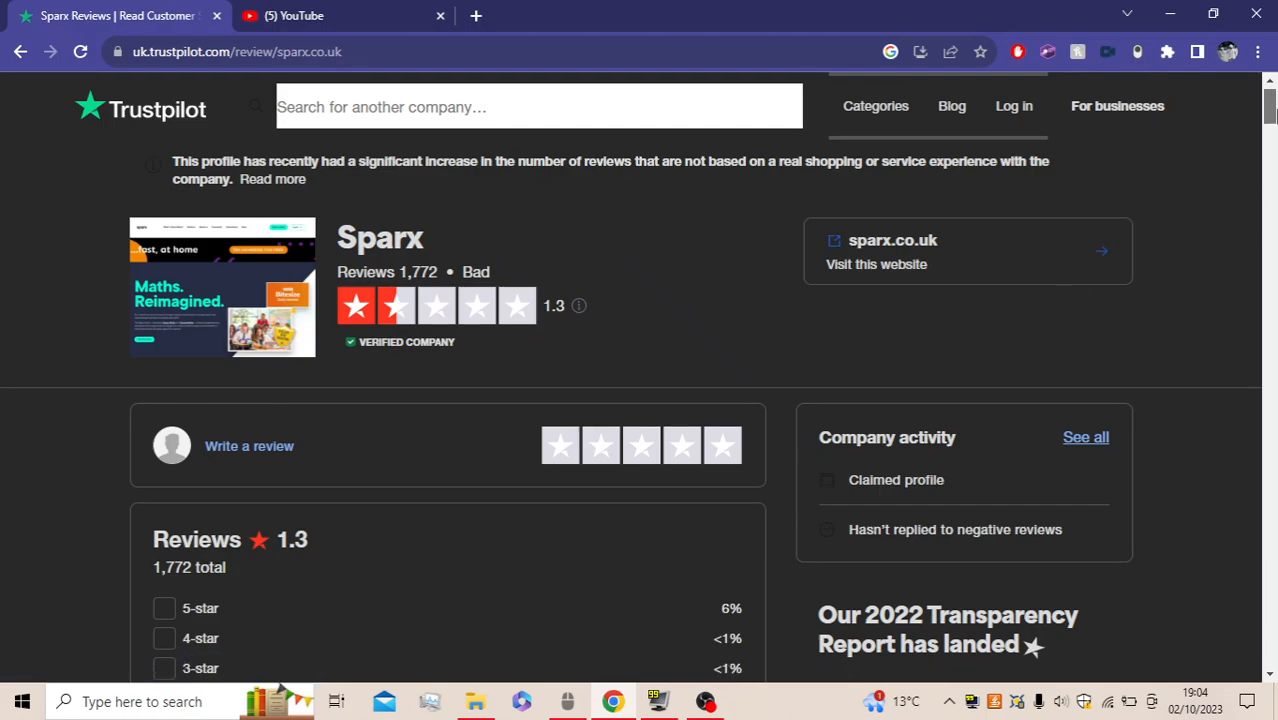
left_click(237, 51)
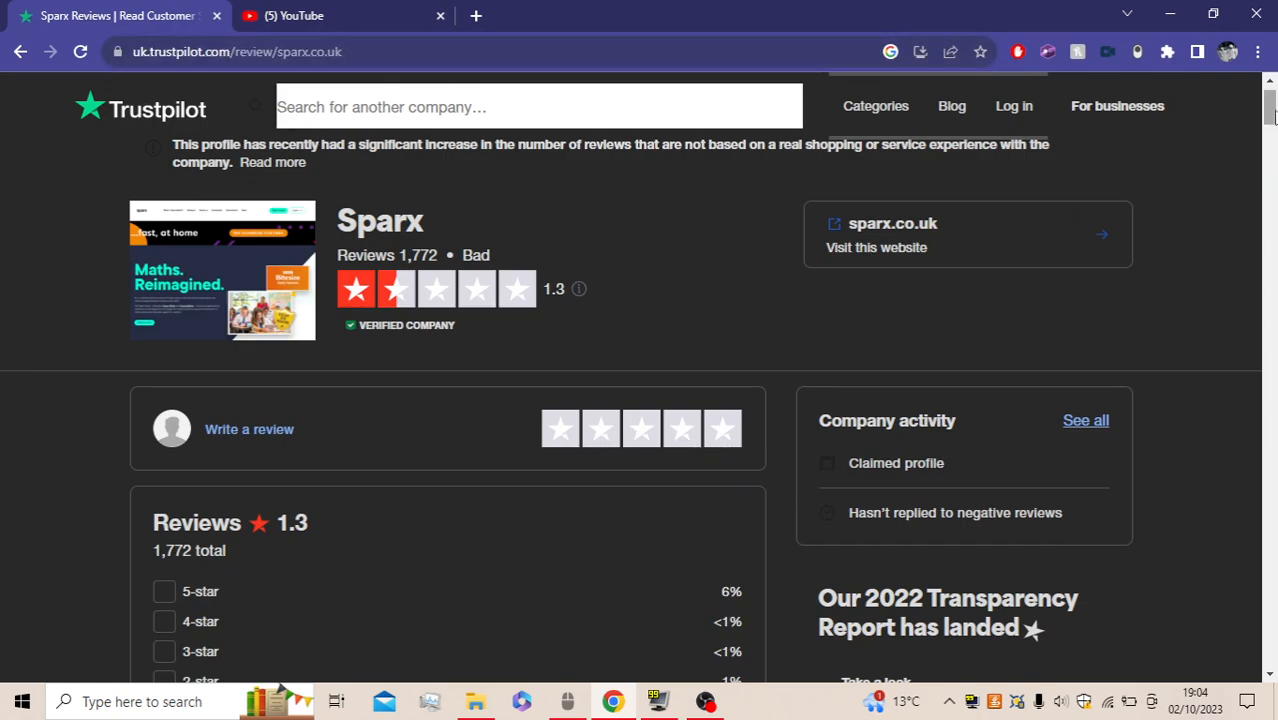
mouse_move(1180, 147)
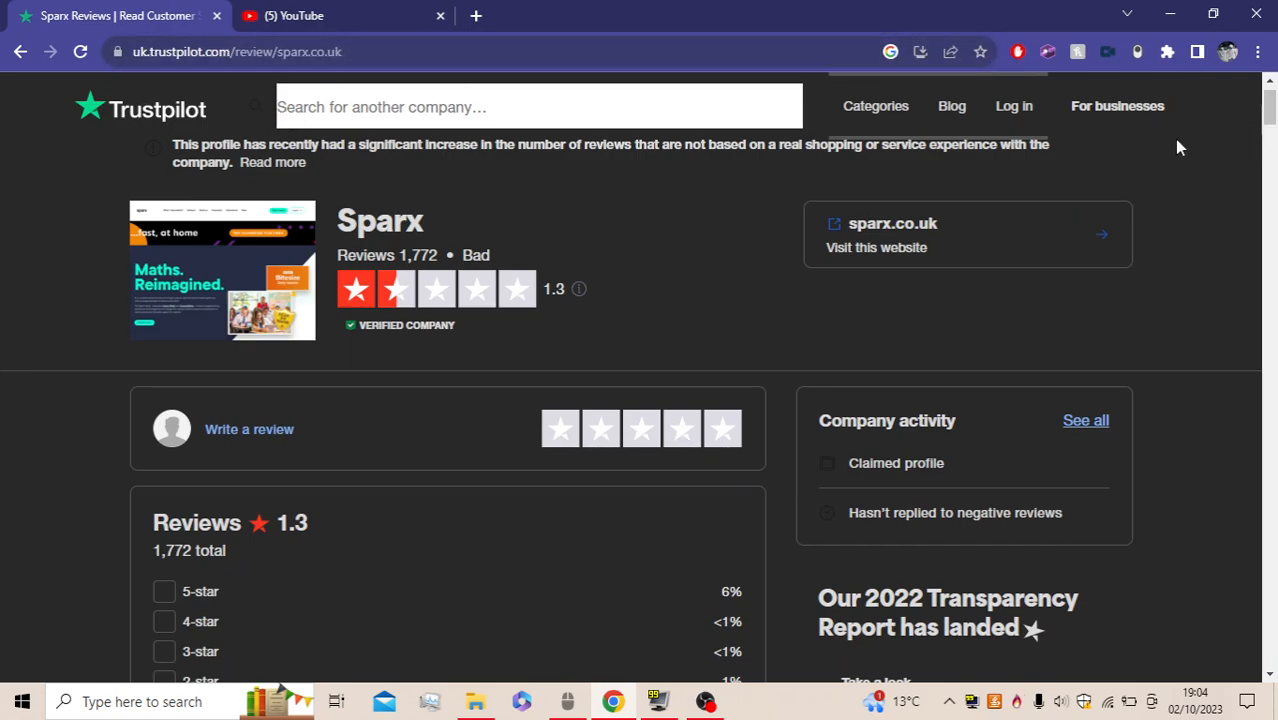
mouse_move(751, 697)
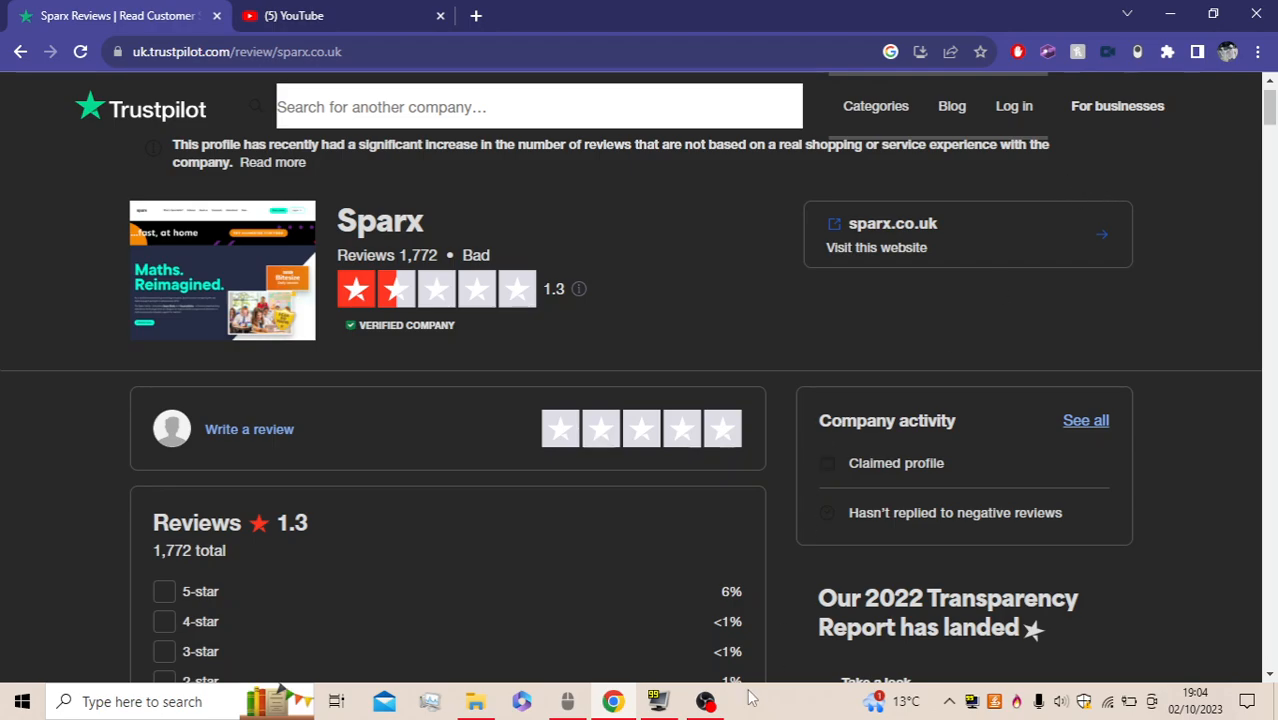
left_click(705, 701)
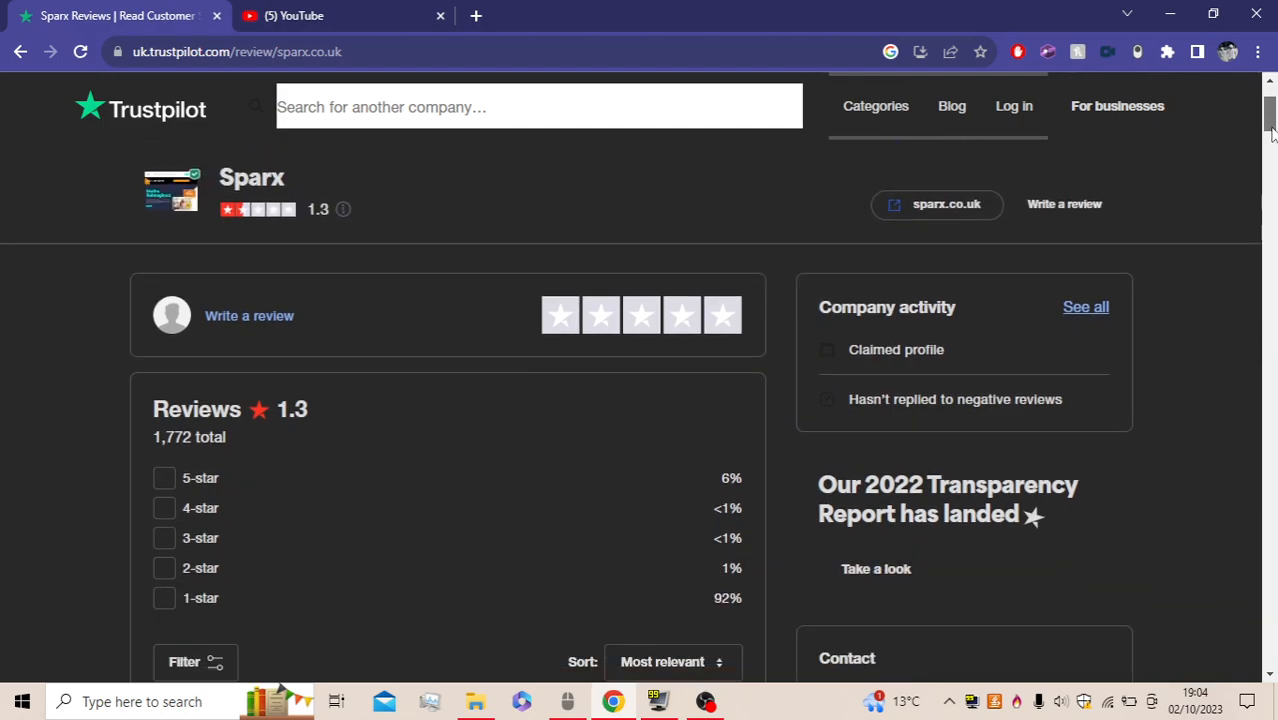
scroll("down", 3)
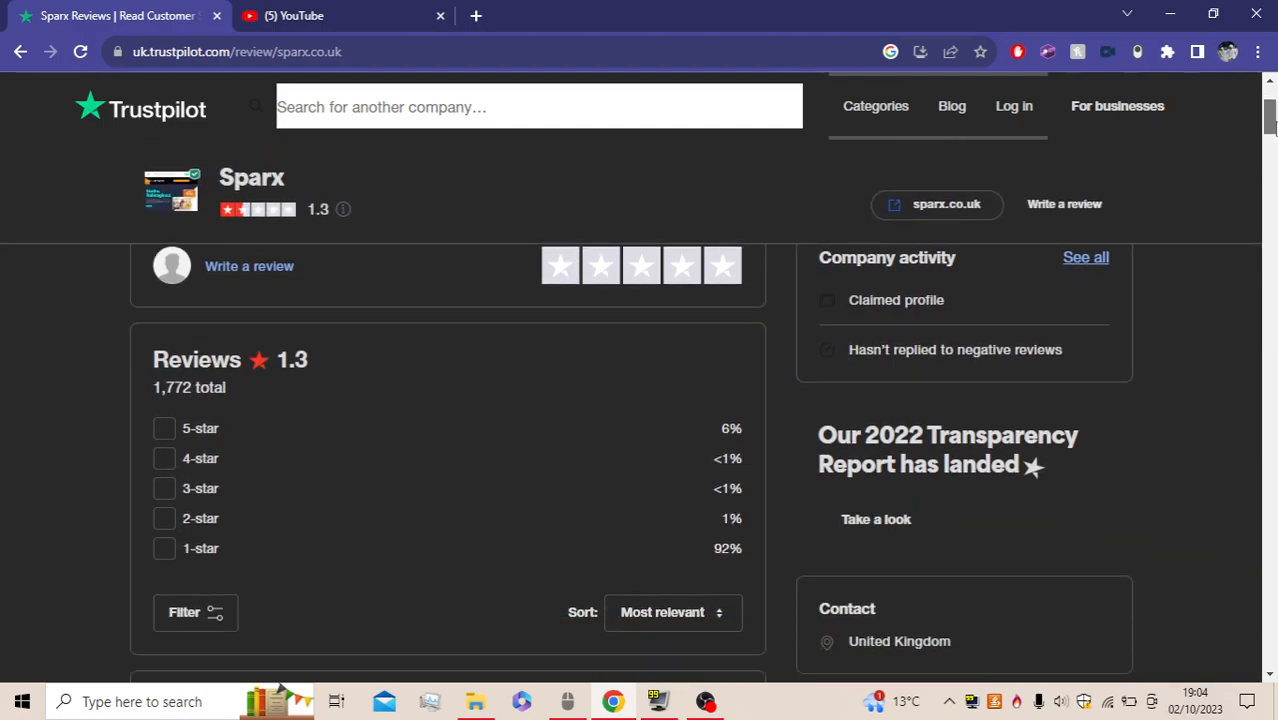
scroll("down", 3)
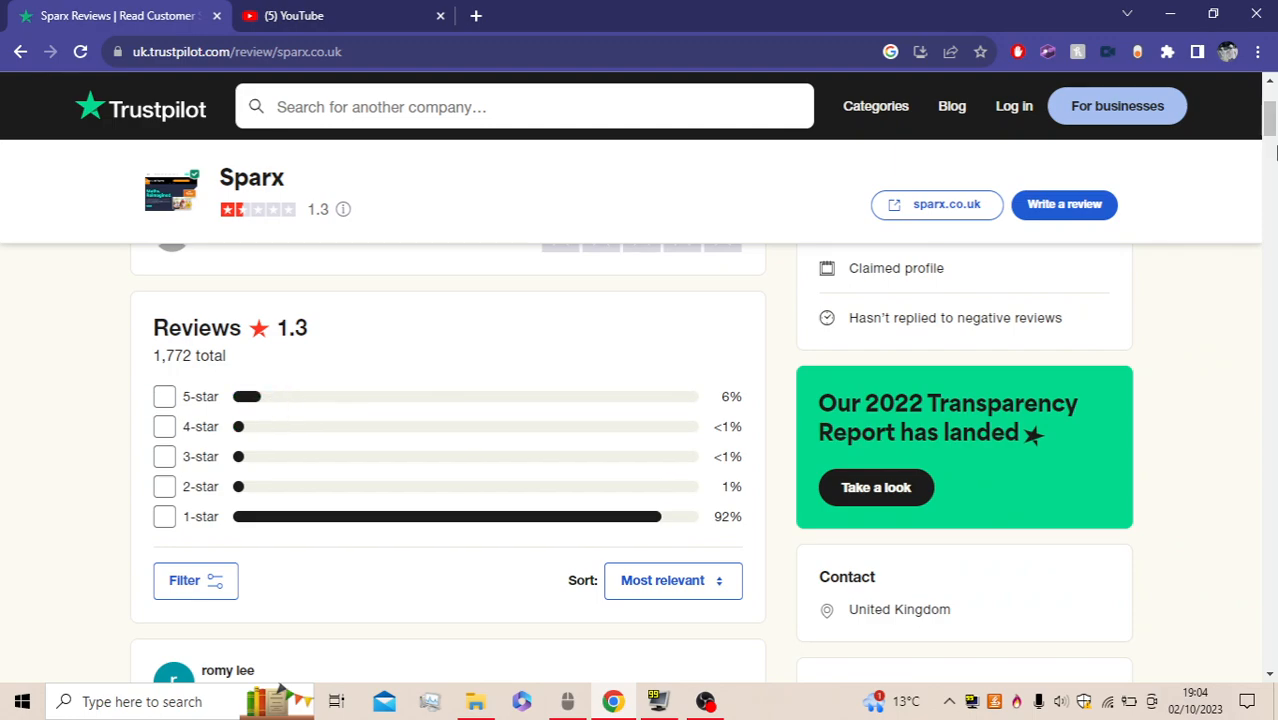
Scroll through the first one-star review to the second, about burning in a fire
scroll("down", 3)
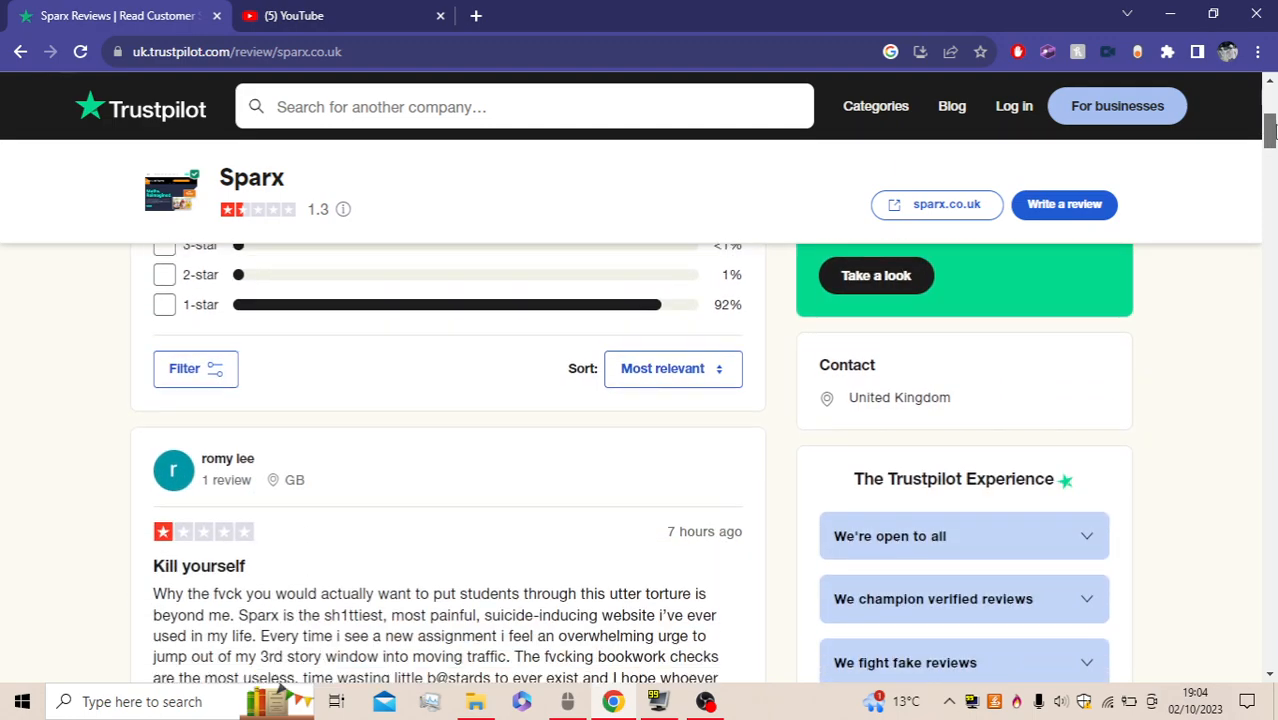
scroll("down", 3)
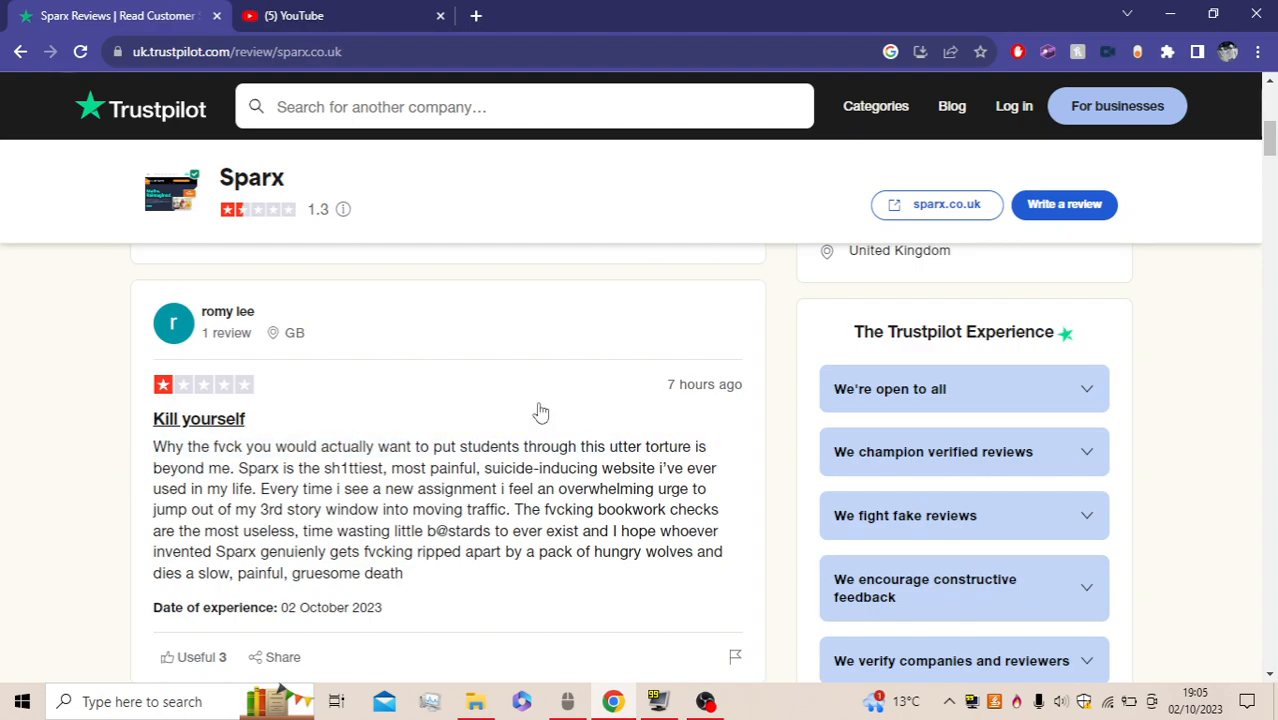
scroll("down", 3)
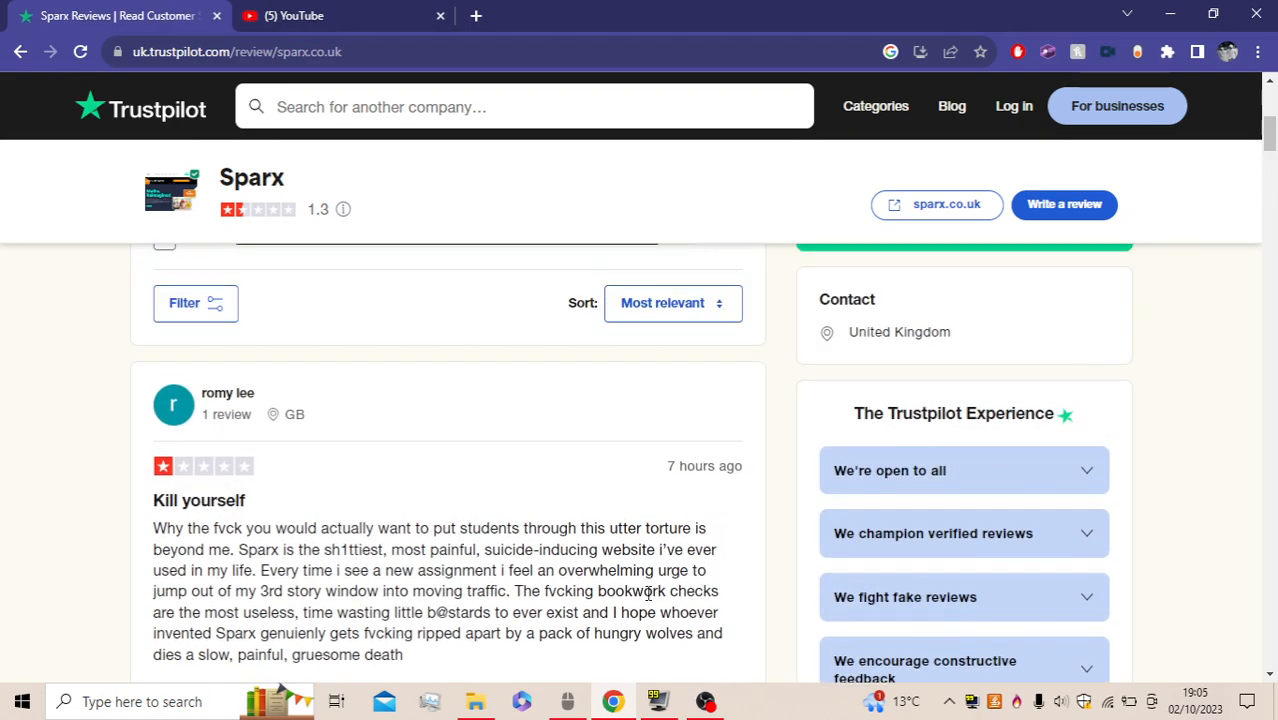
scroll("down", 3)
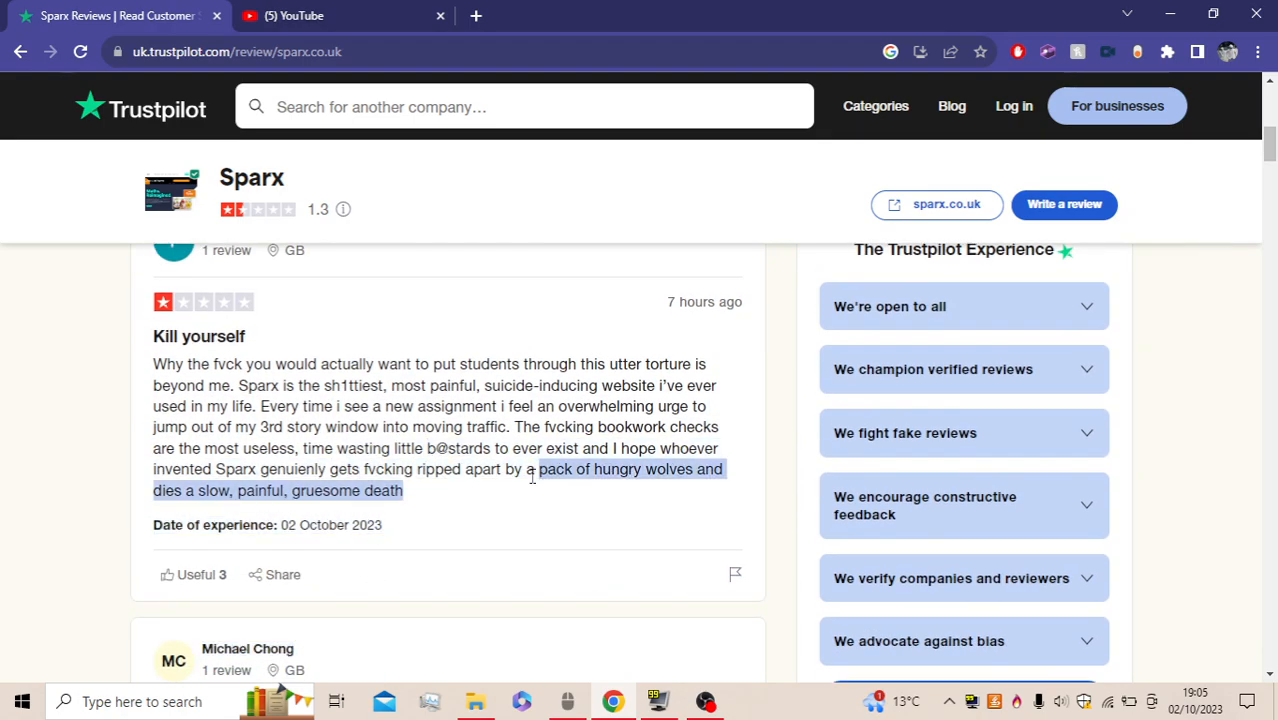
scroll("down", 3)
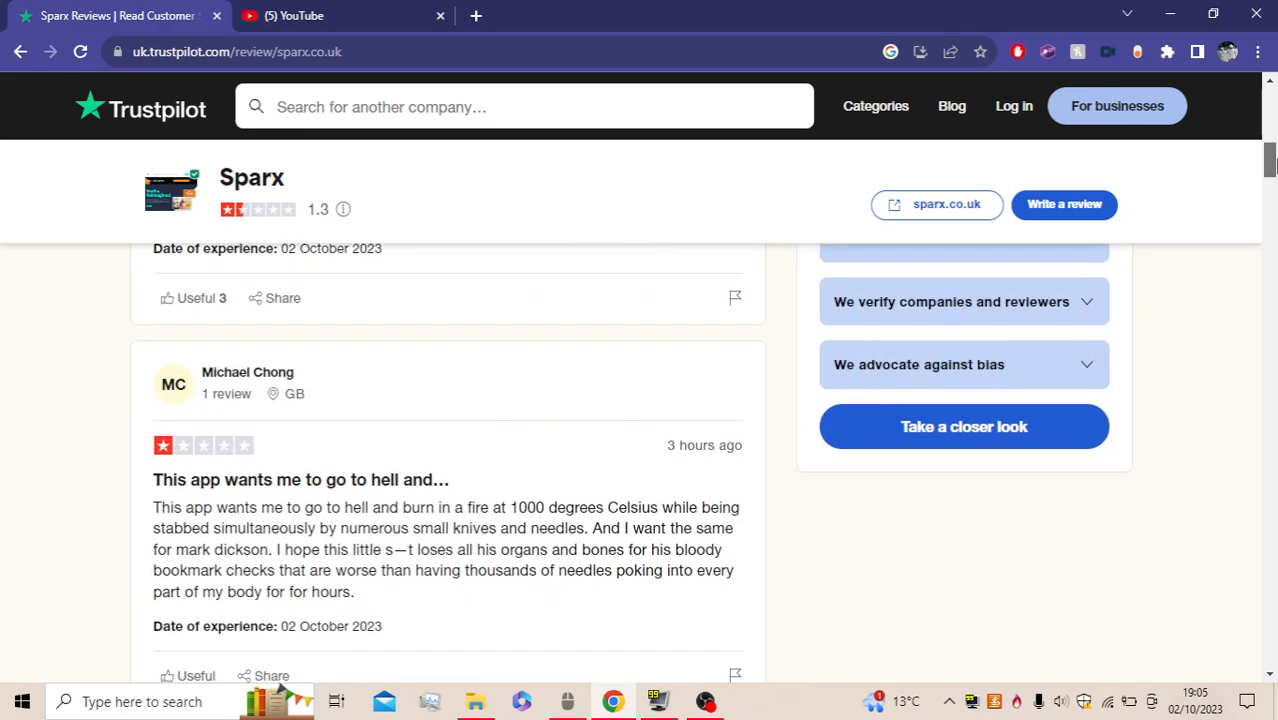
scroll("down", 3)
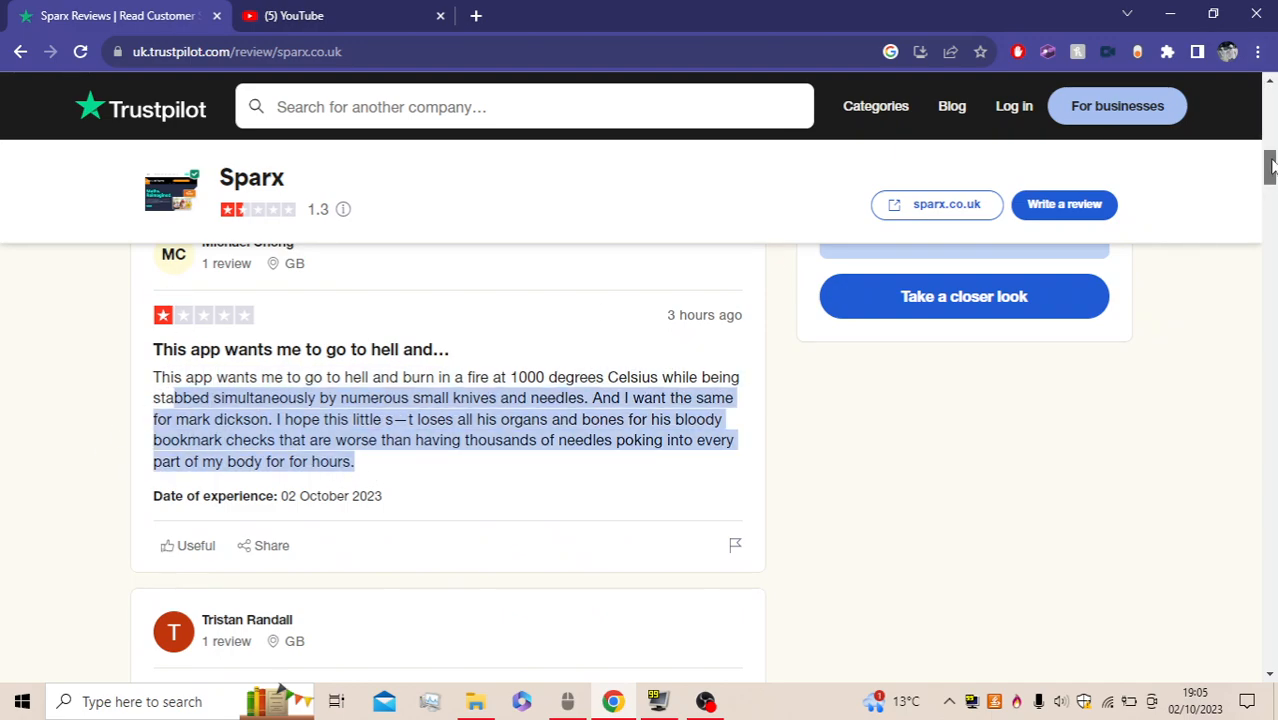
scroll("up", 3)
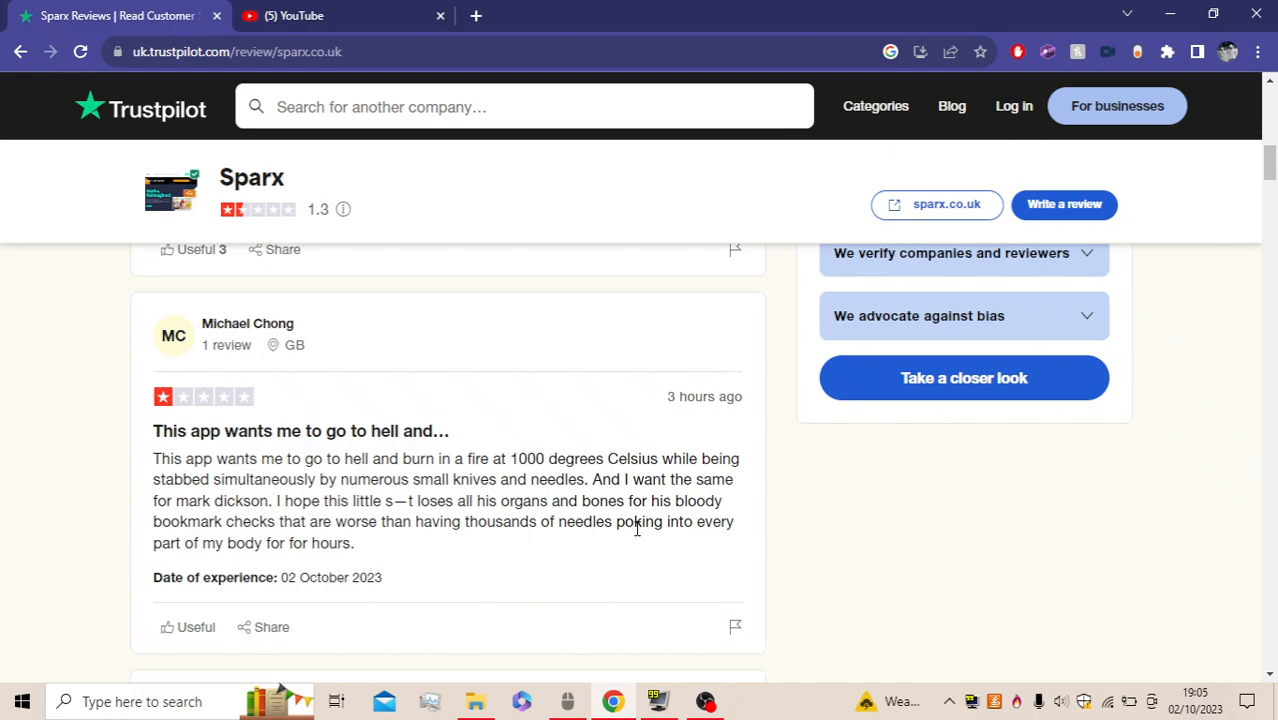
mouse_move(465, 542)
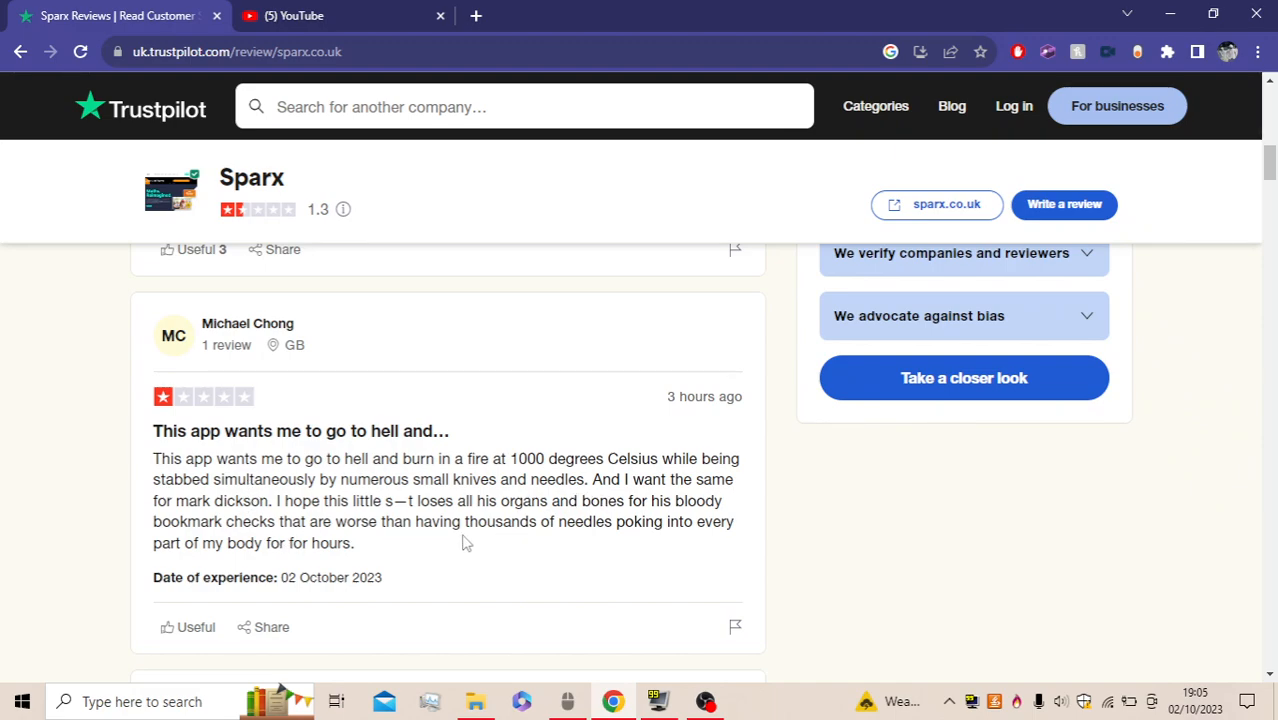
mouse_move(677, 558)
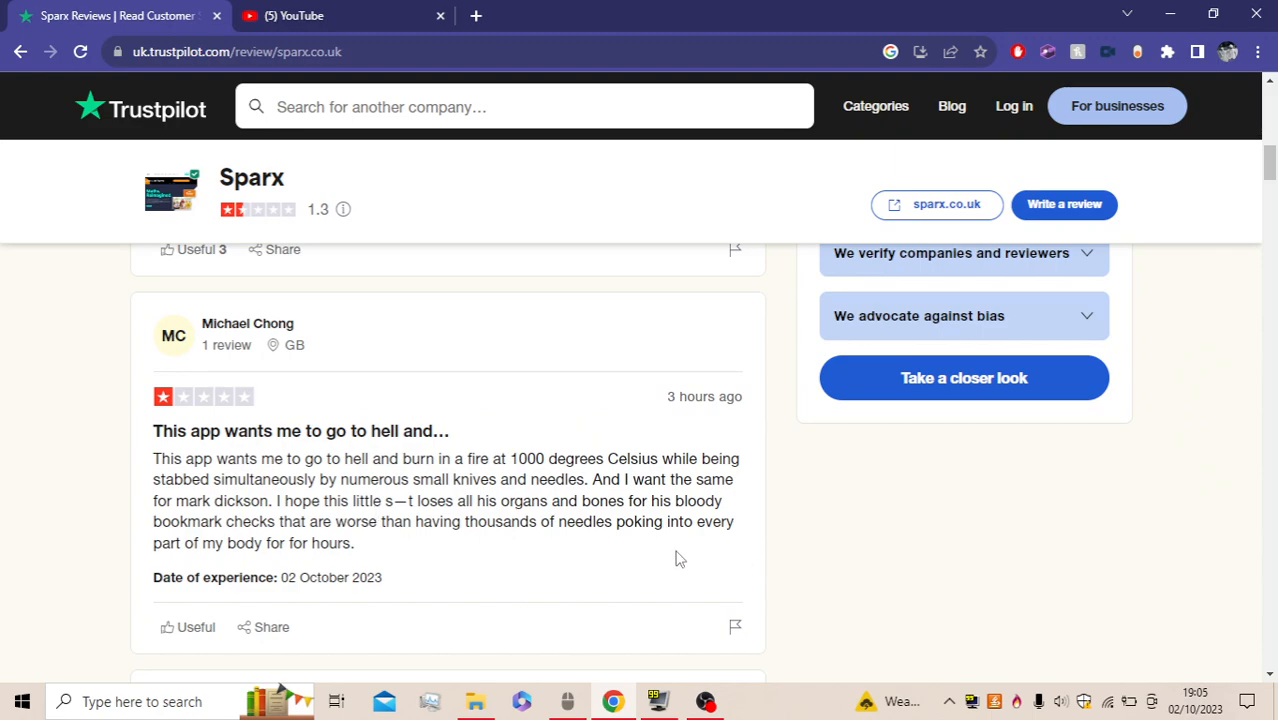
mouse_move(495, 543)
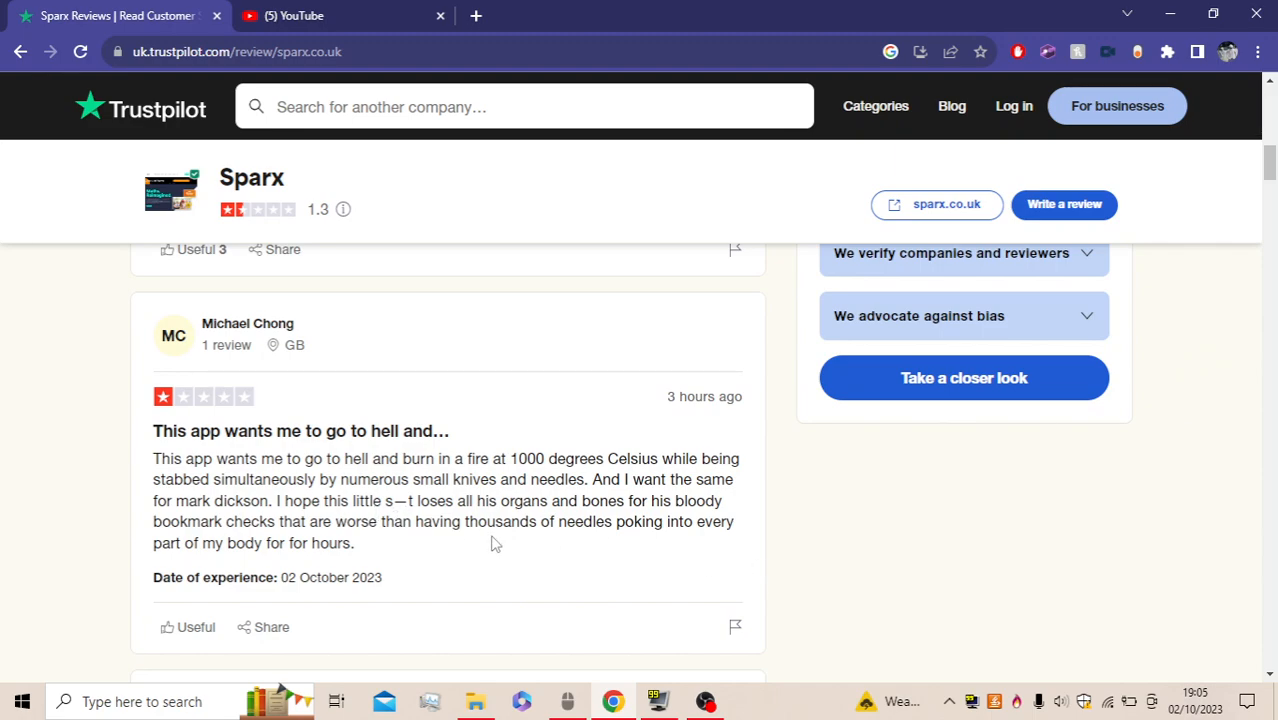
mouse_move(595, 583)
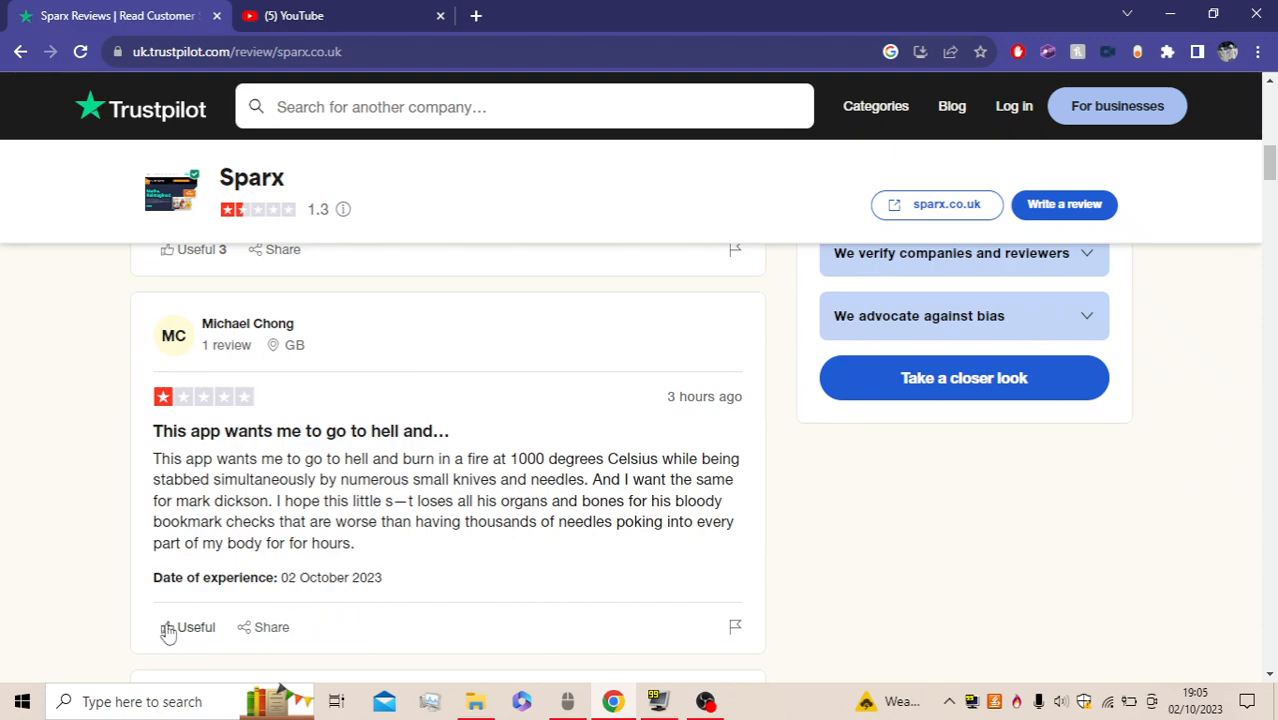
mouse_move(410, 476)
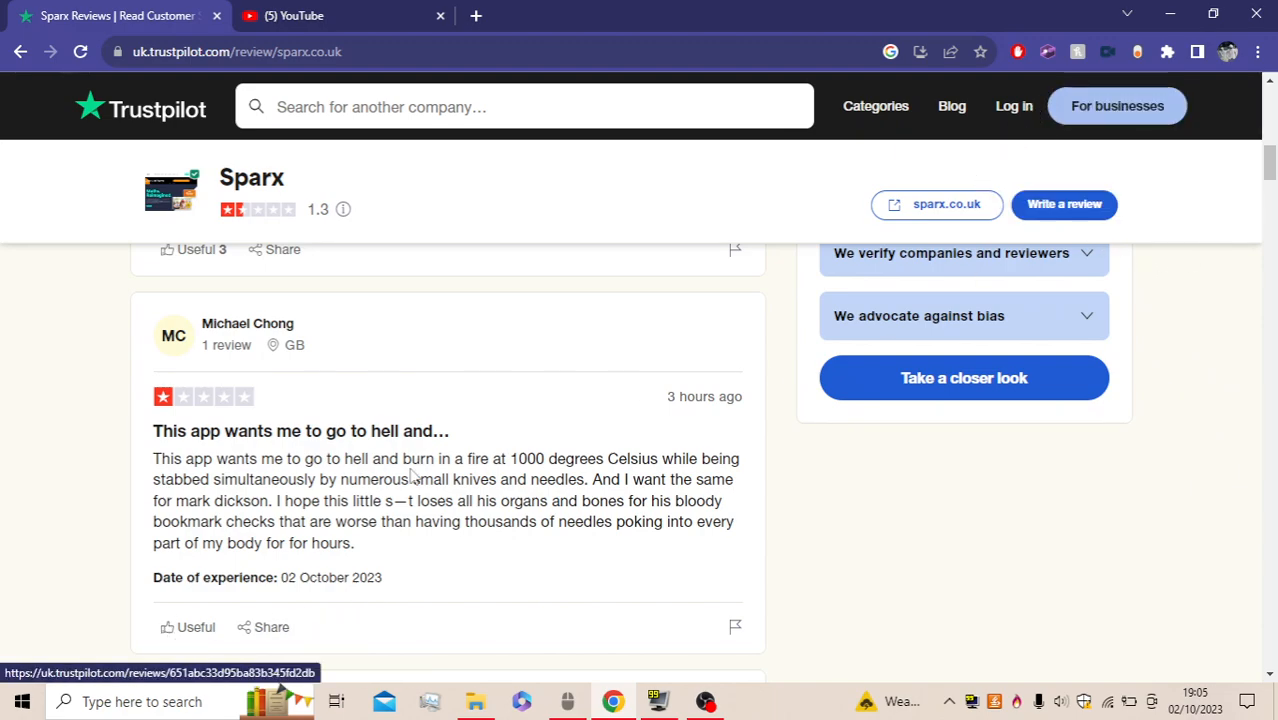
mouse_move(62, 693)
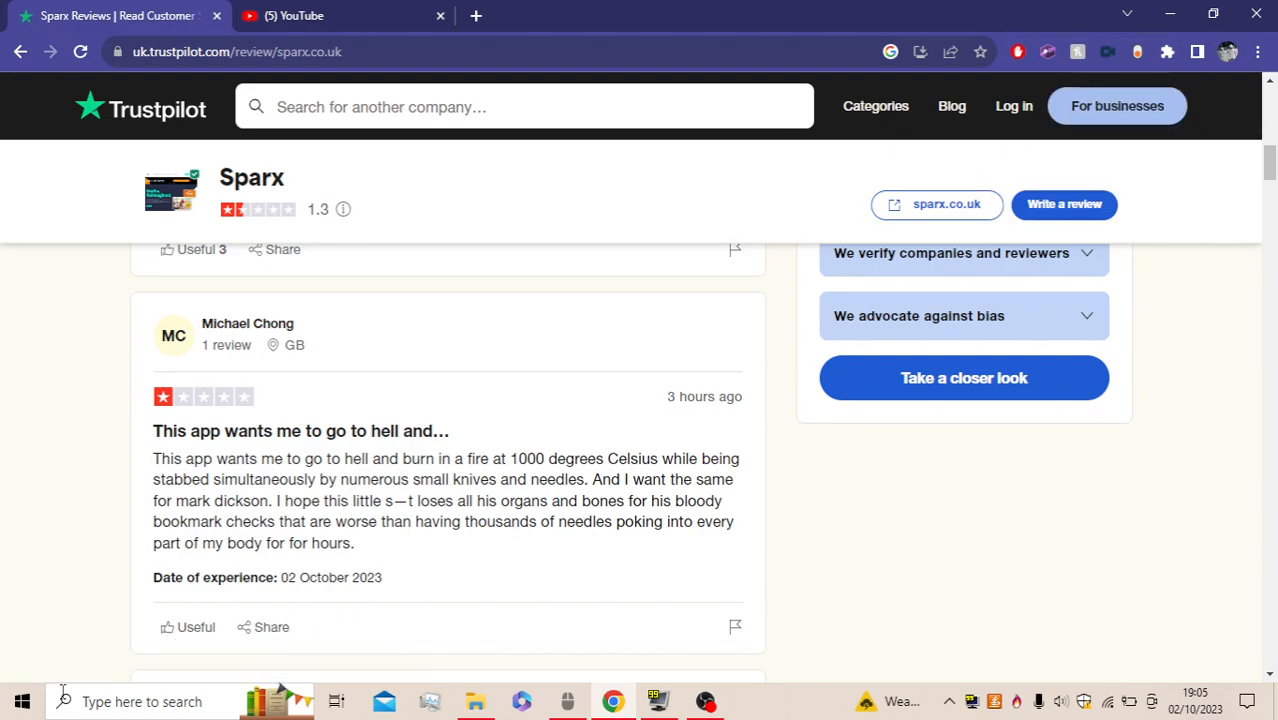
Scroll to and read the one-star review dated 01 October 2023, with 9 useful votes
scroll("down", 3)
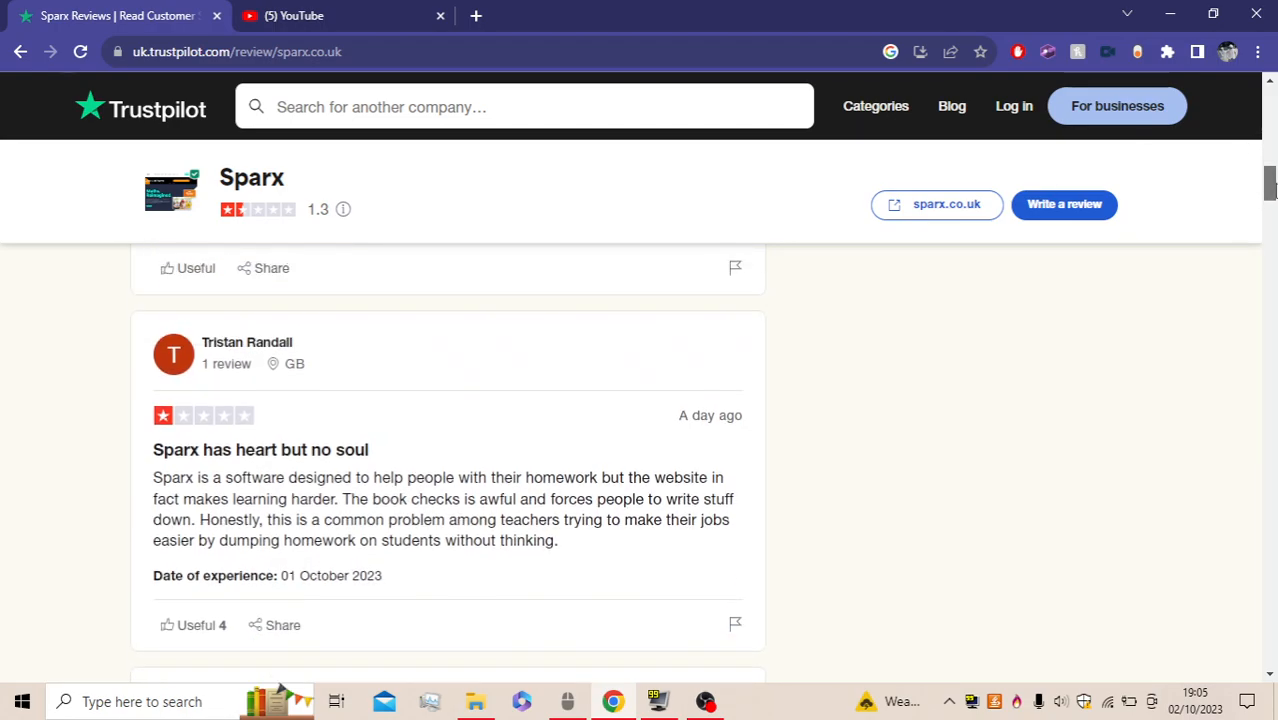
scroll("down", 3)
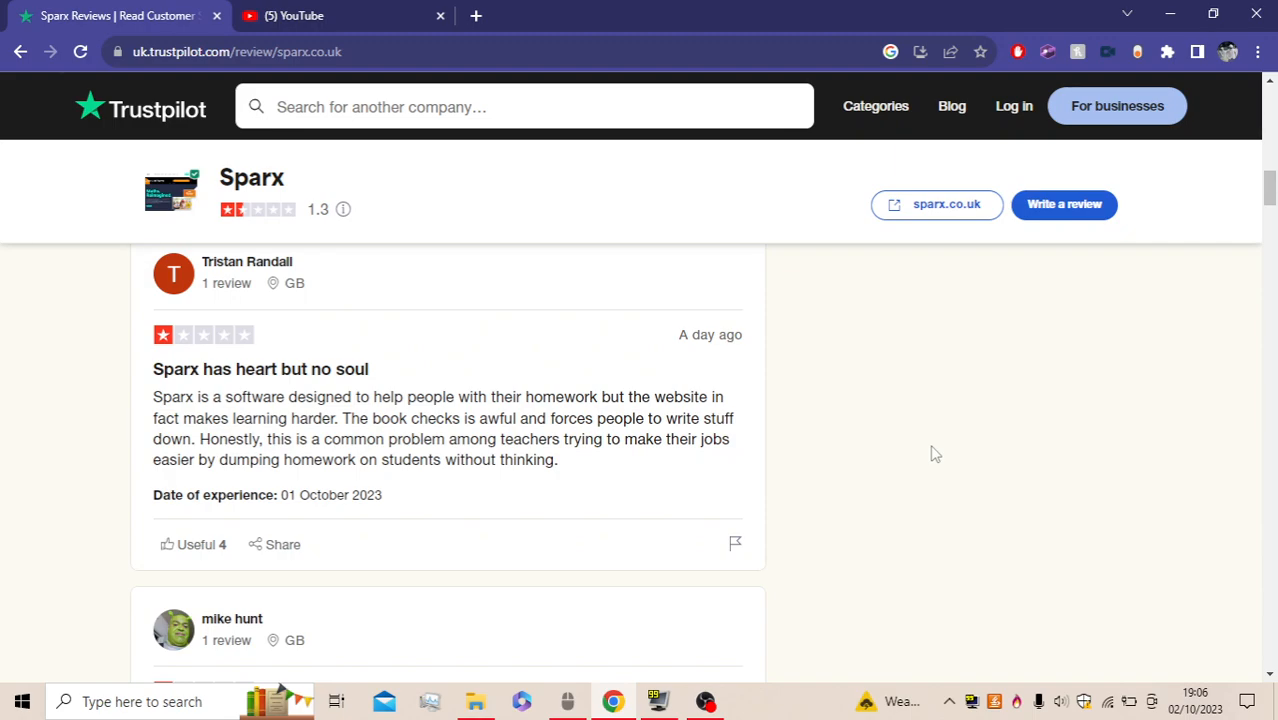
left_click_drag(345, 459, 382, 495)
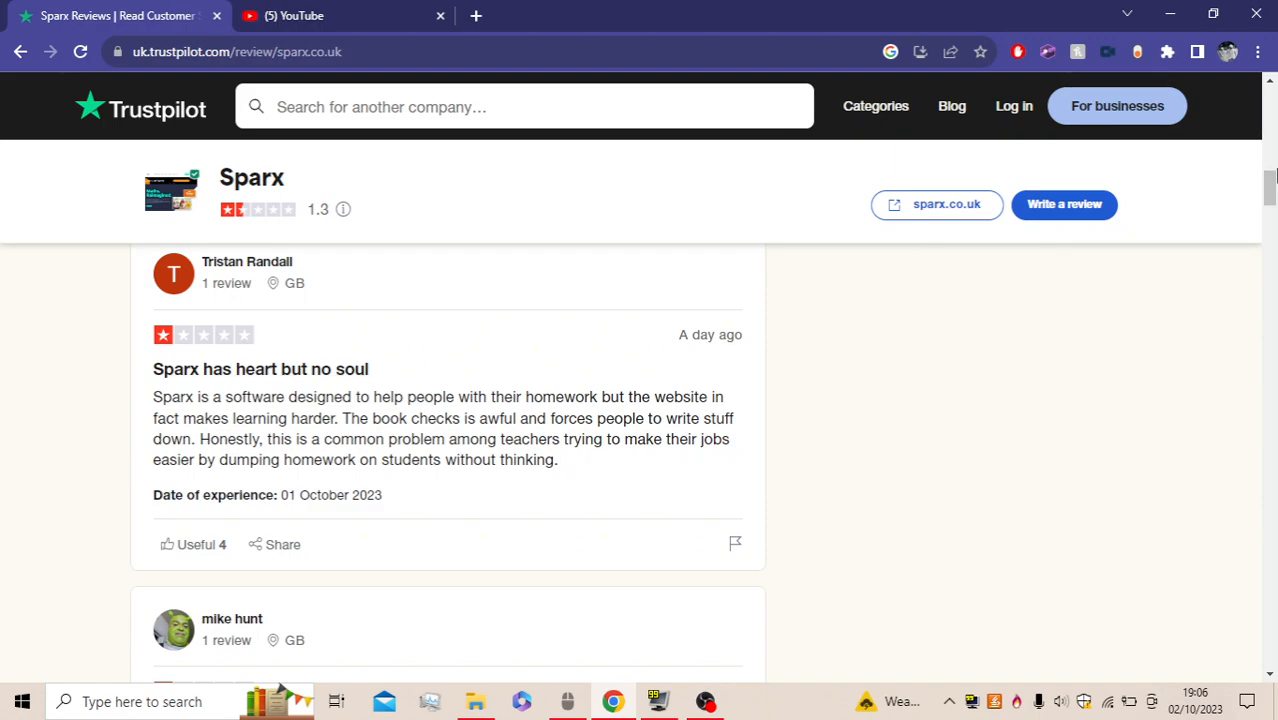
scroll("down", 3)
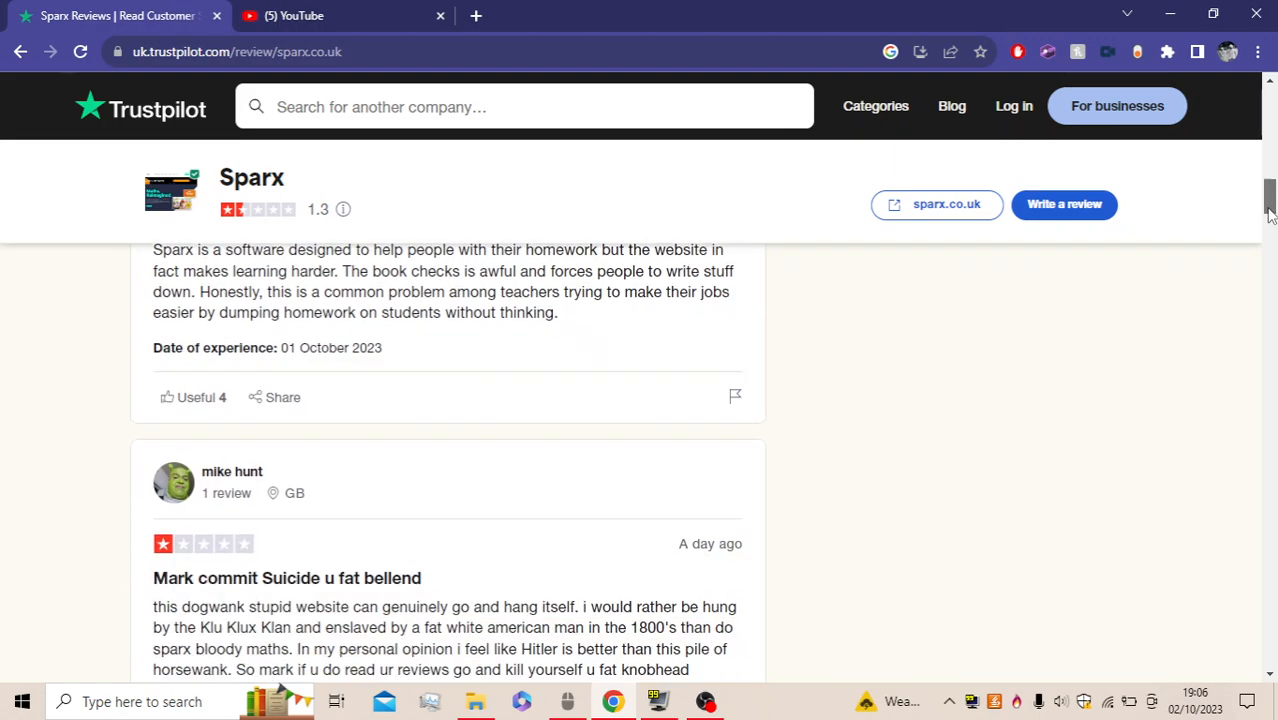
scroll("down", 3)
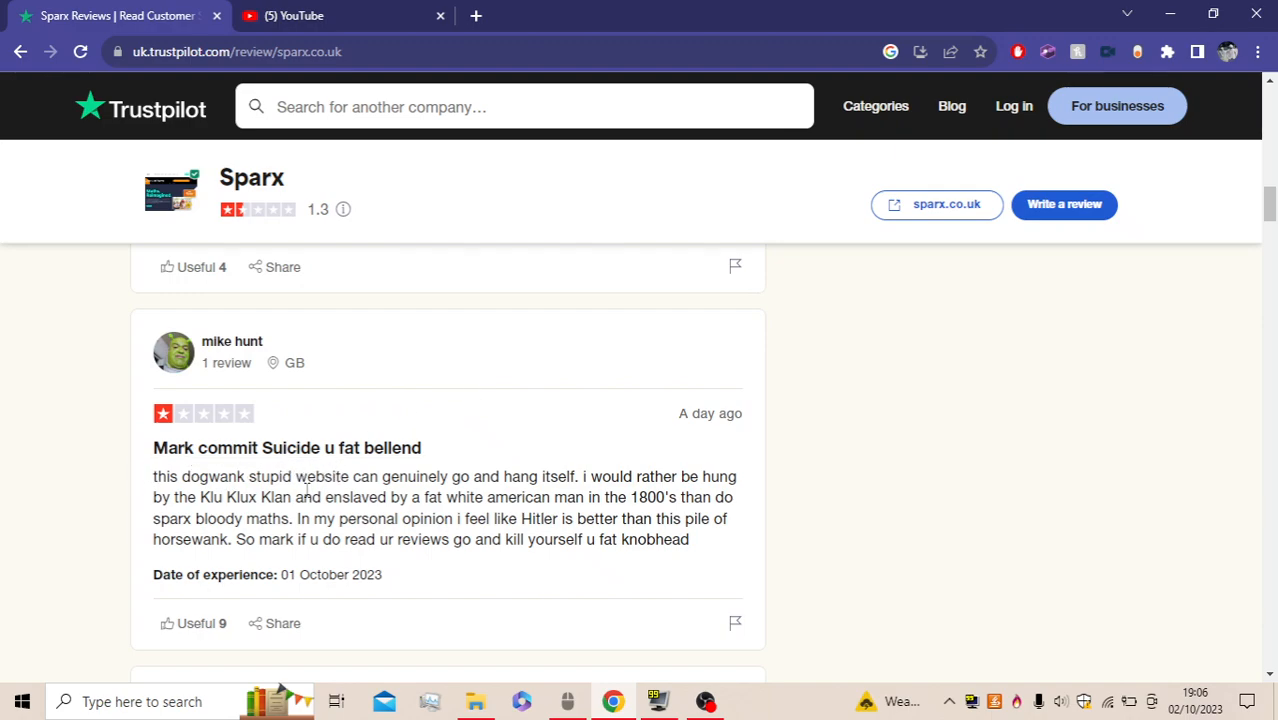
mouse_move(326, 503)
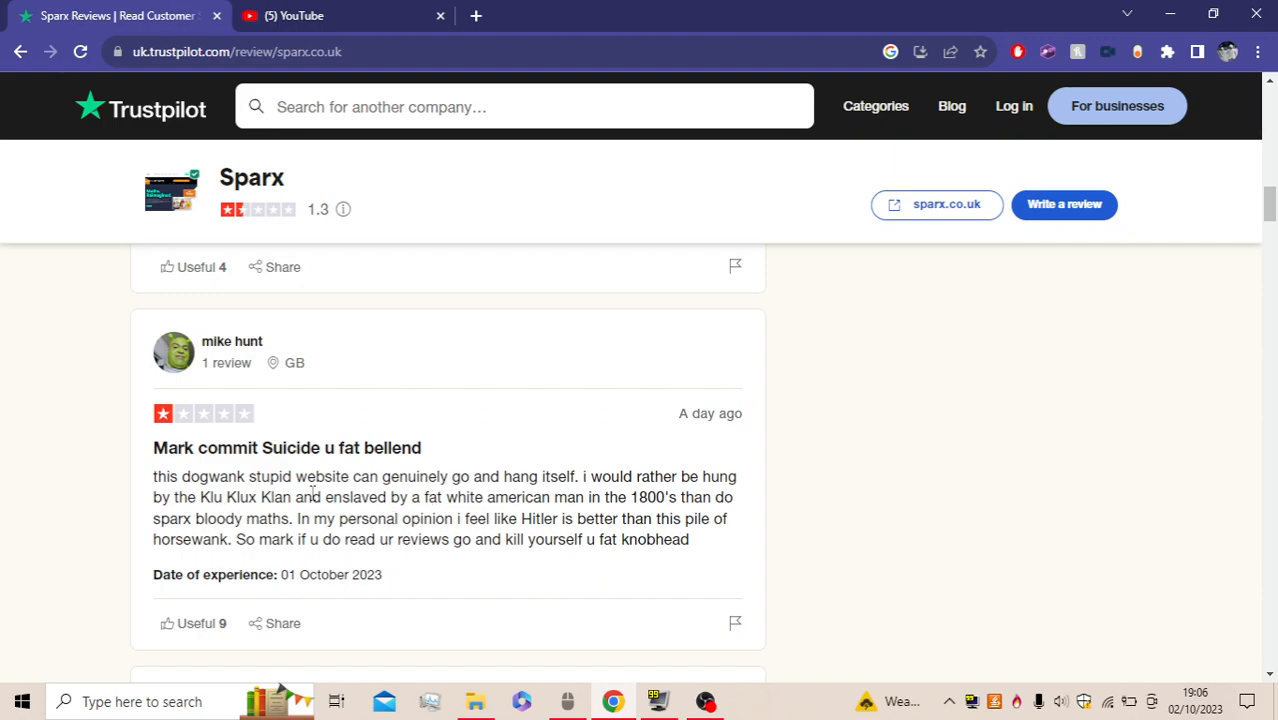
mouse_move(477, 557)
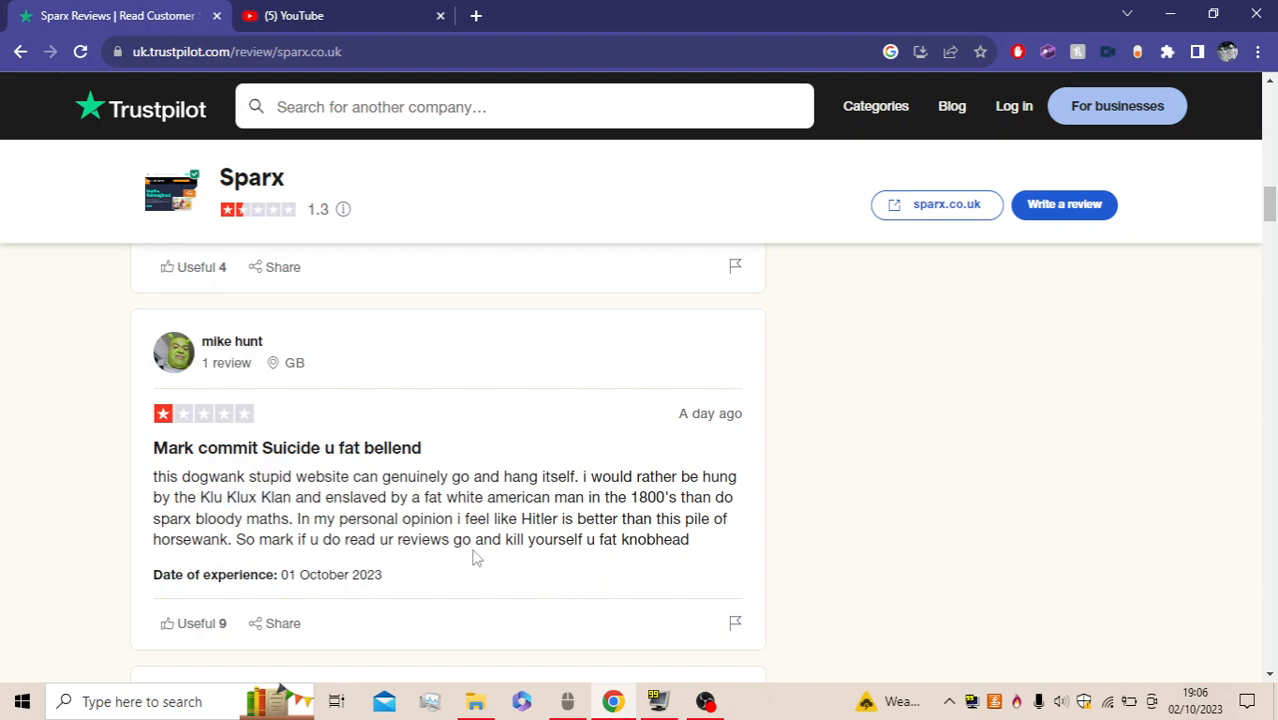
mouse_move(660, 491)
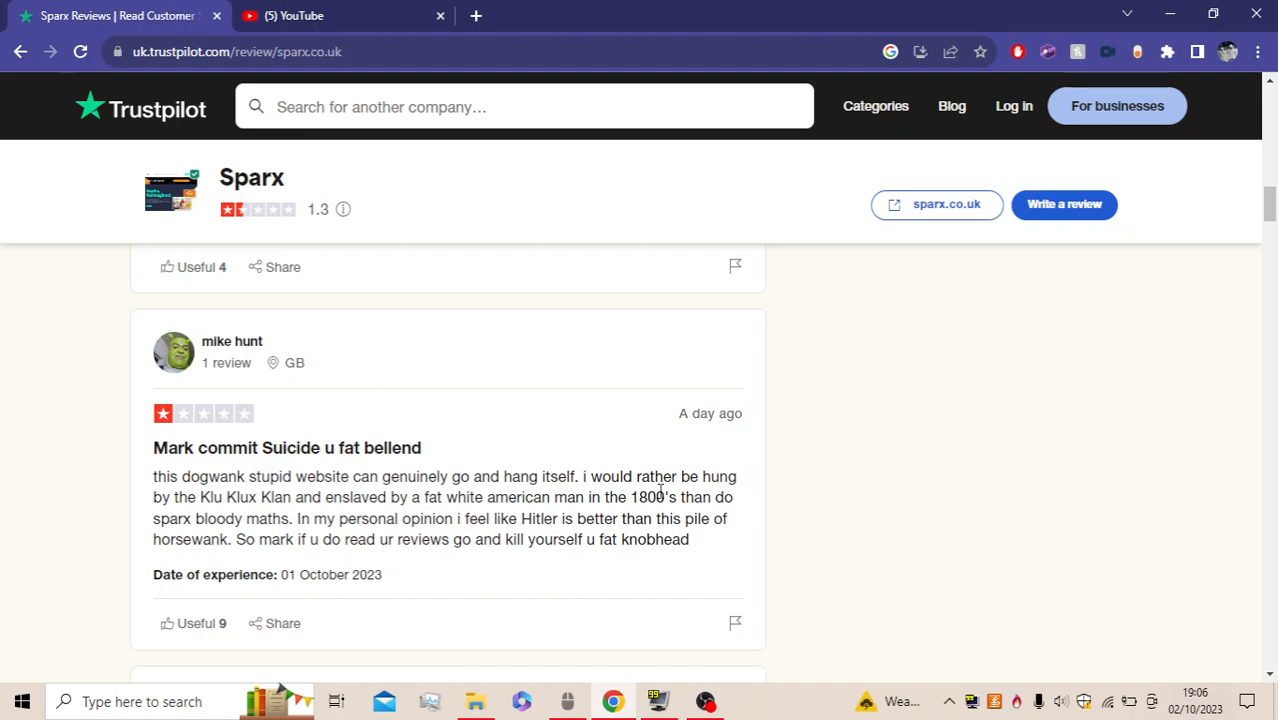
mouse_move(335, 565)
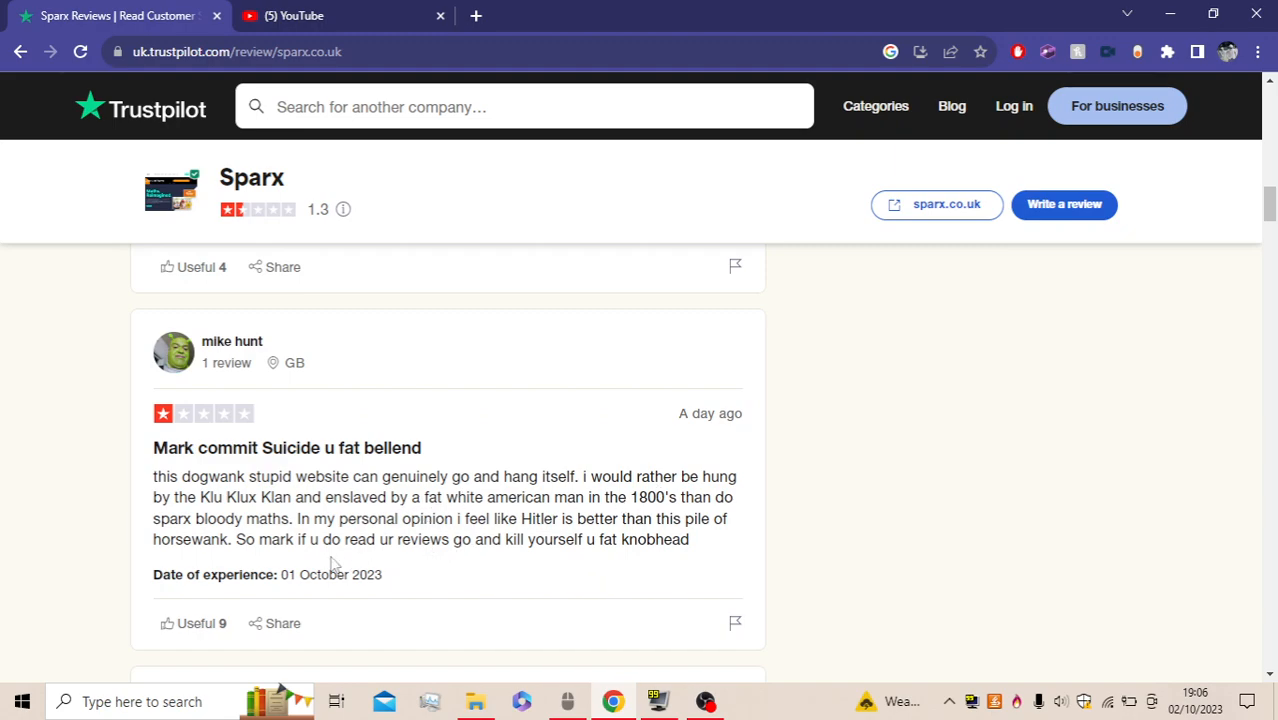
mouse_move(518, 590)
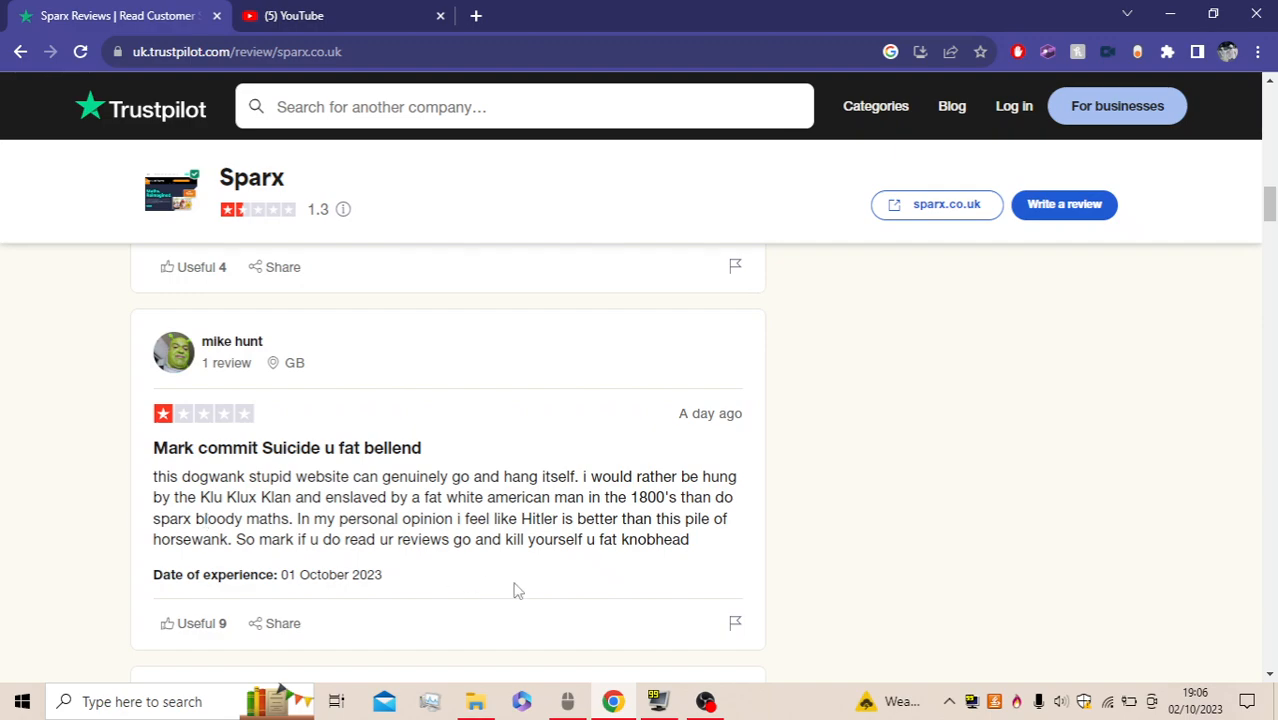
double_click(529, 518)
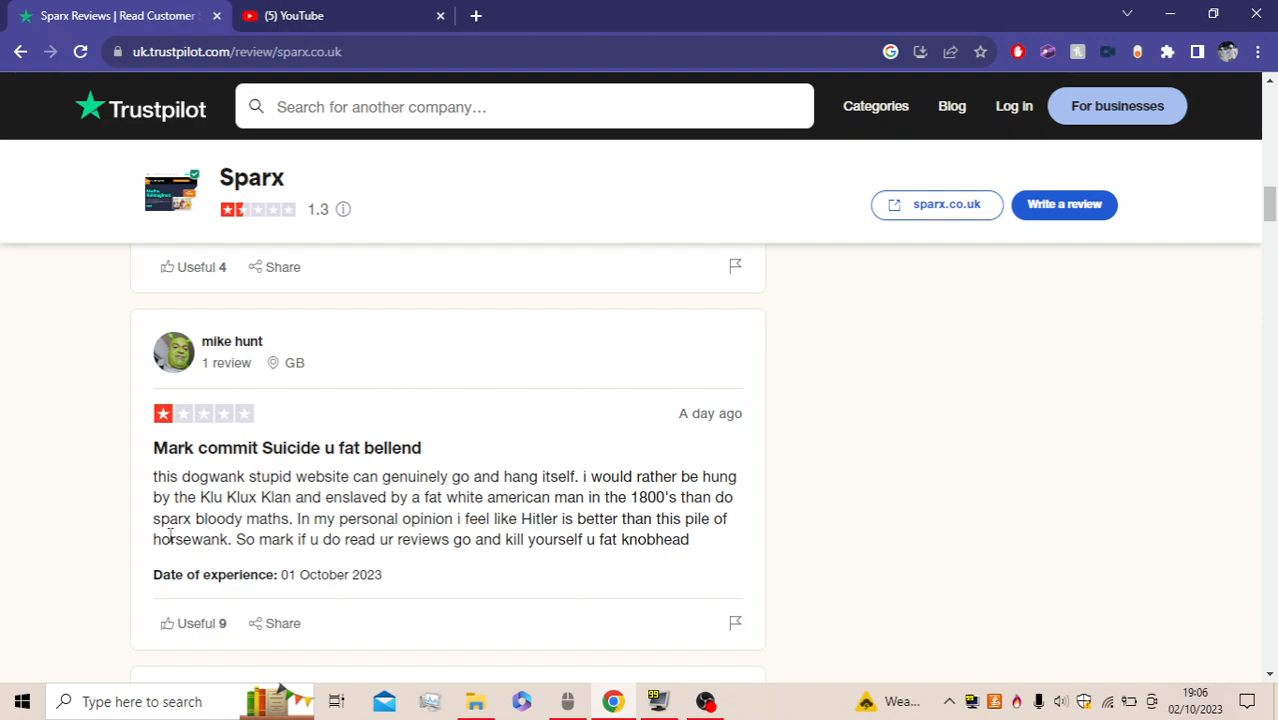
mouse_move(808, 547)
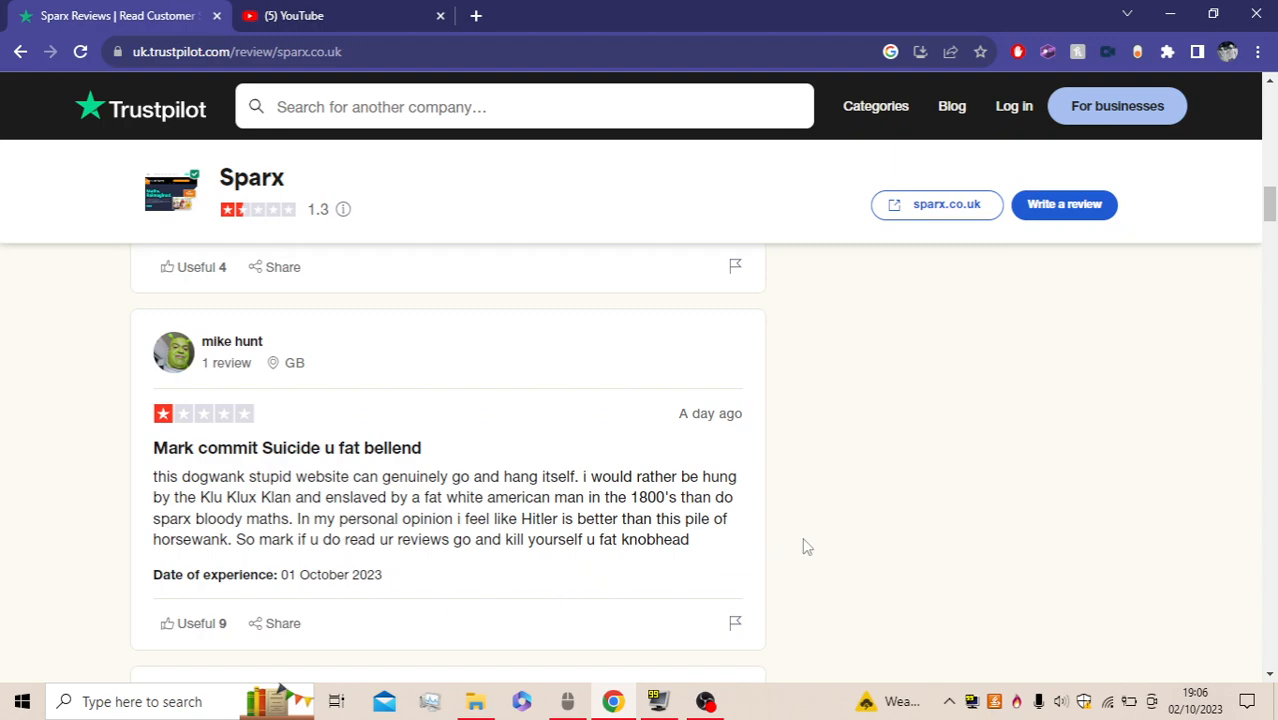
scroll("down", 3)
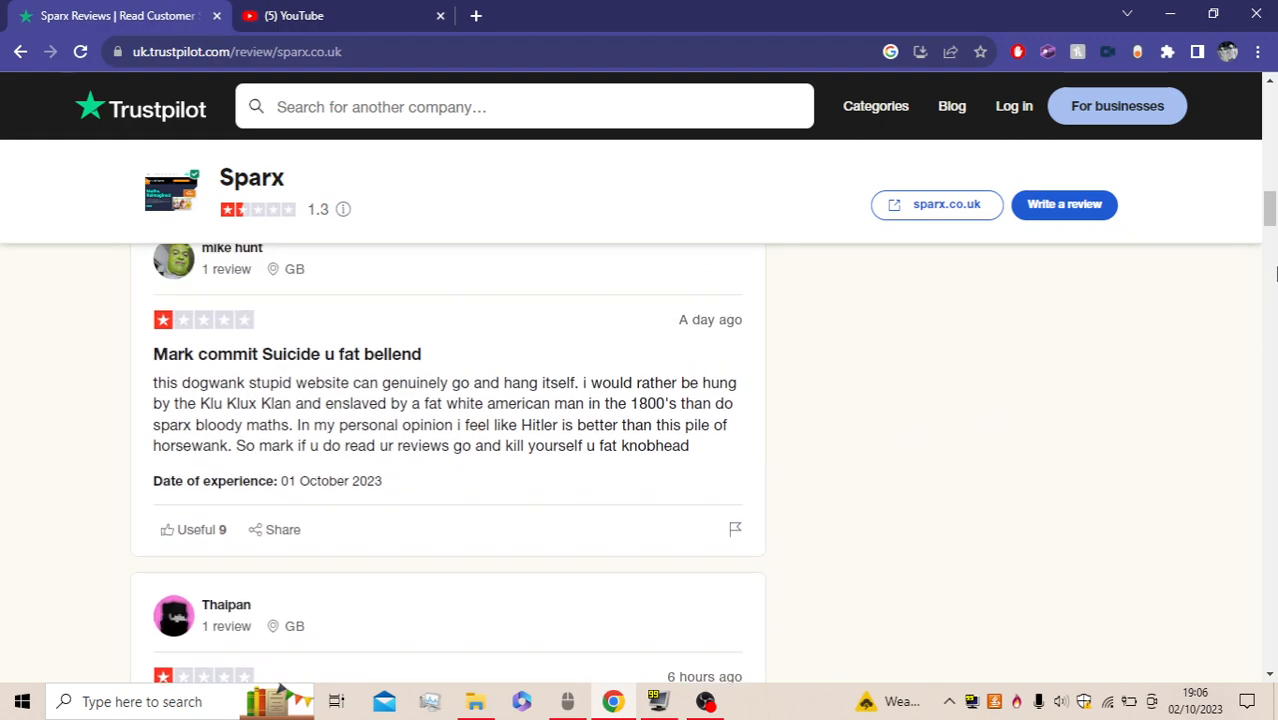
scroll("down", 3)
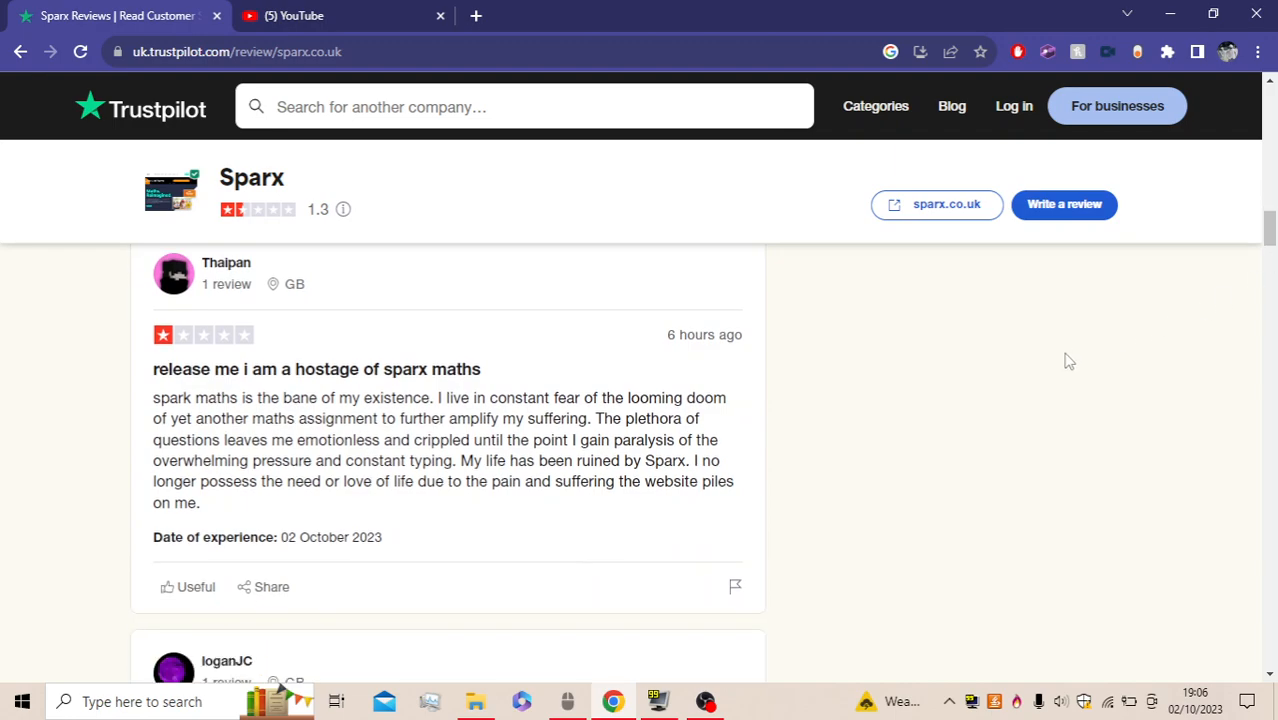
mouse_move(660, 363)
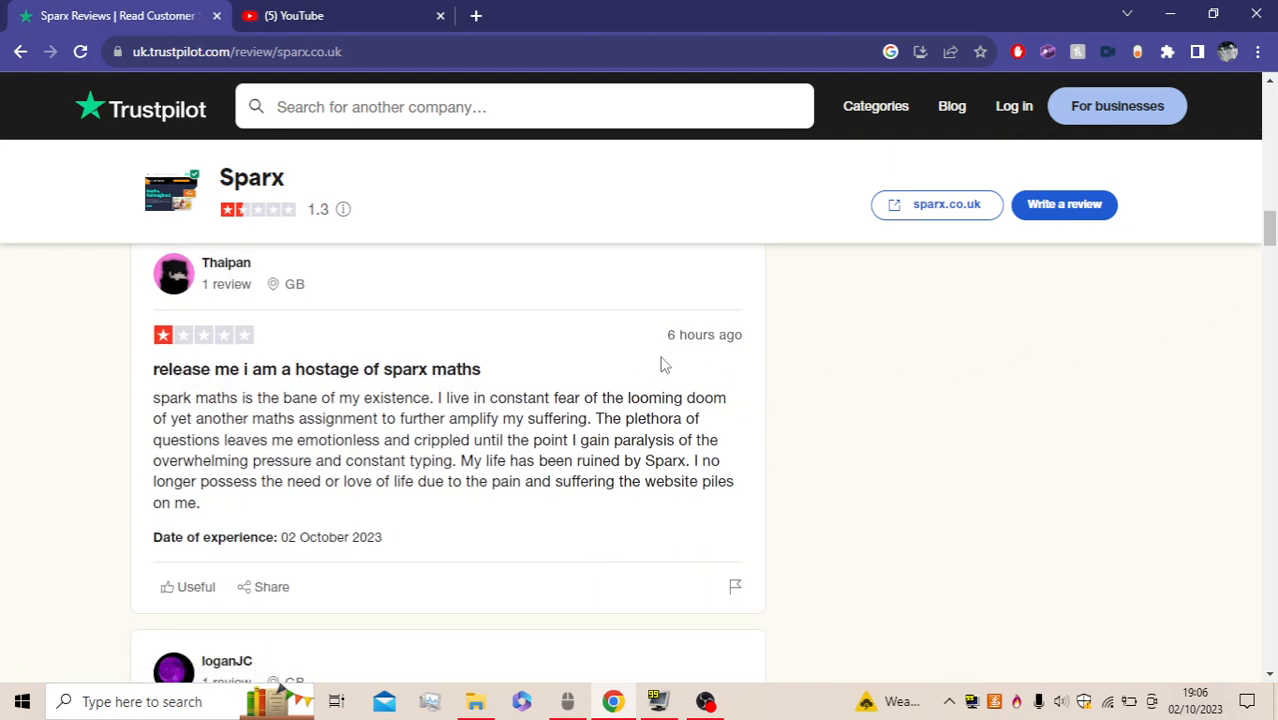
mouse_move(814, 539)
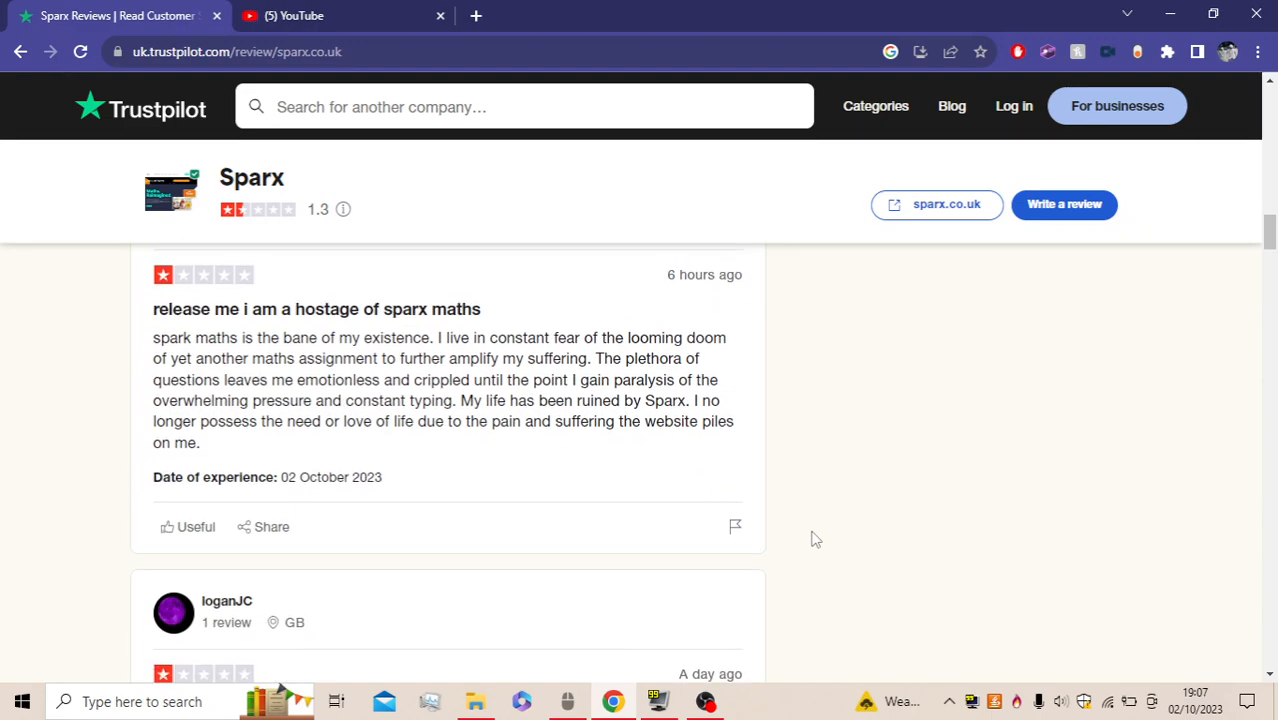
scroll("down", 3)
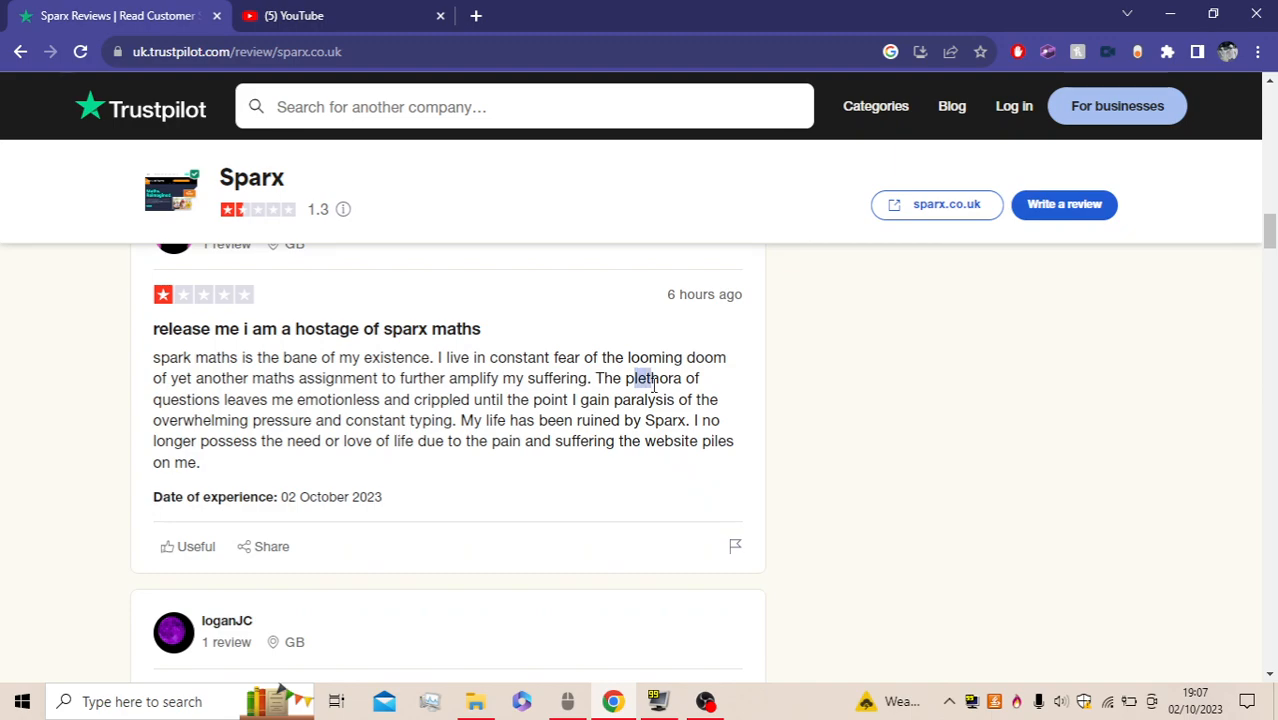
mouse_move(370, 475)
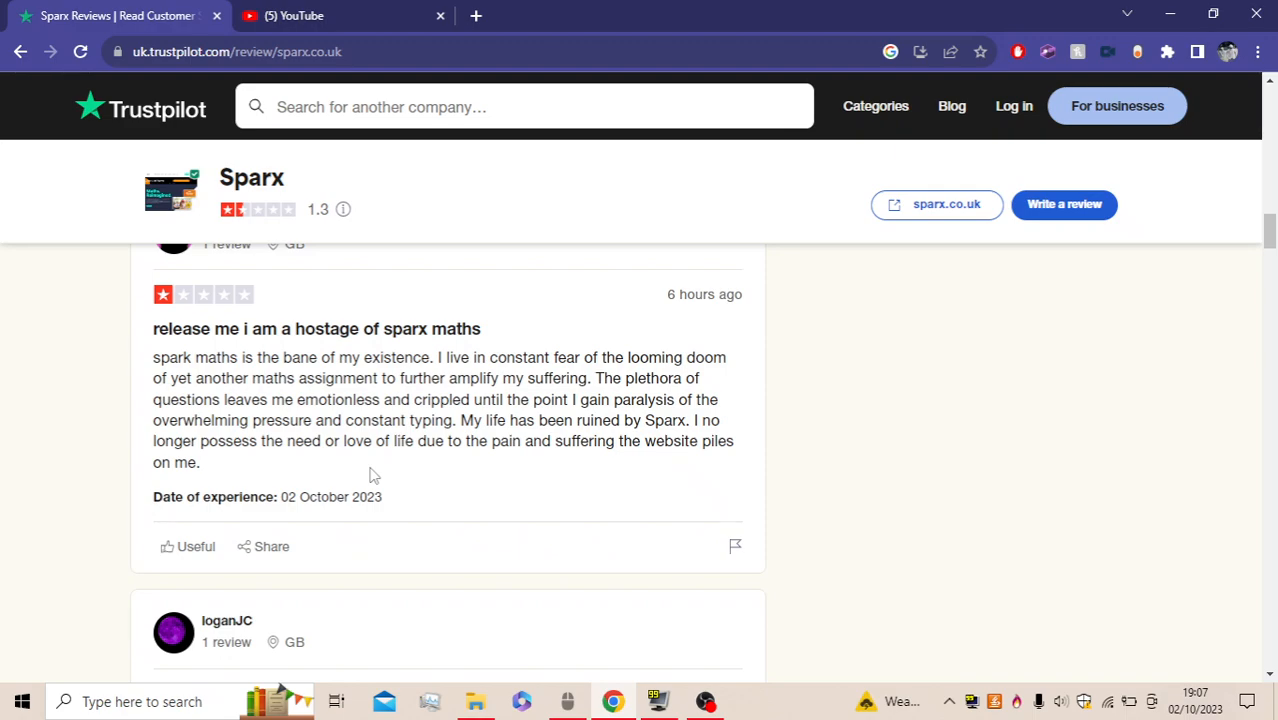
mouse_move(687, 434)
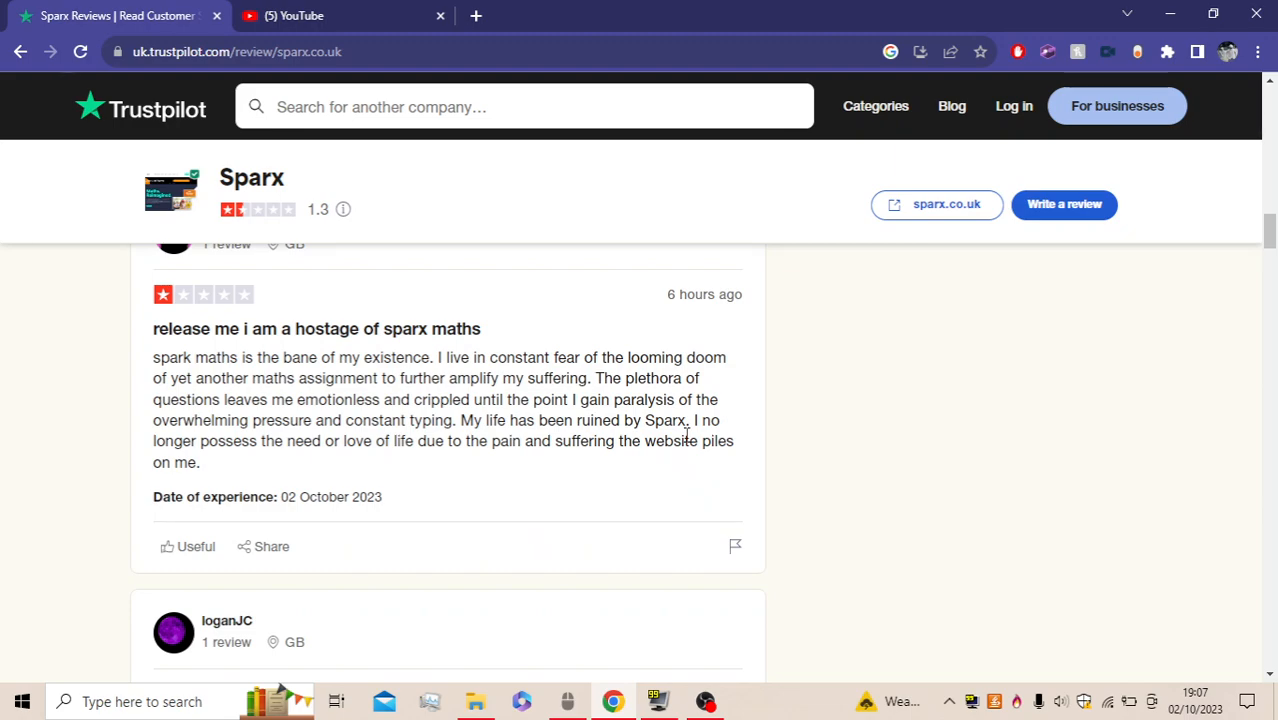
mouse_move(630, 468)
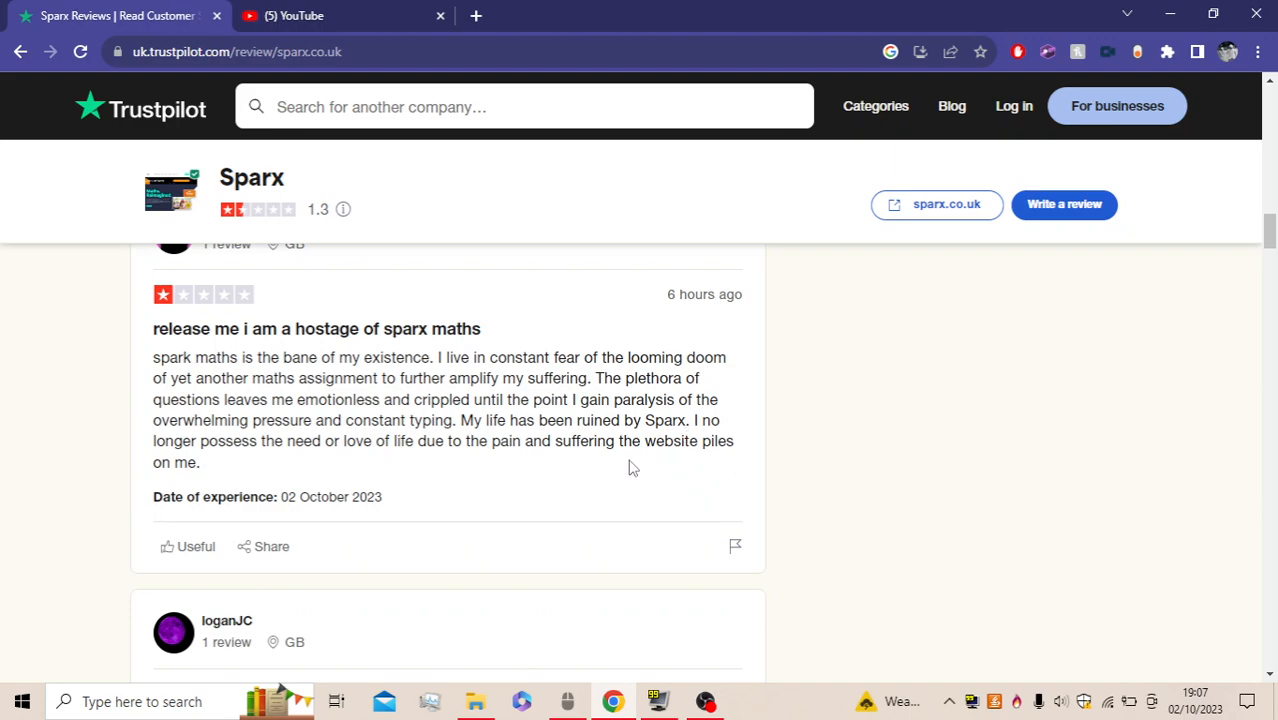
mouse_move(470, 471)
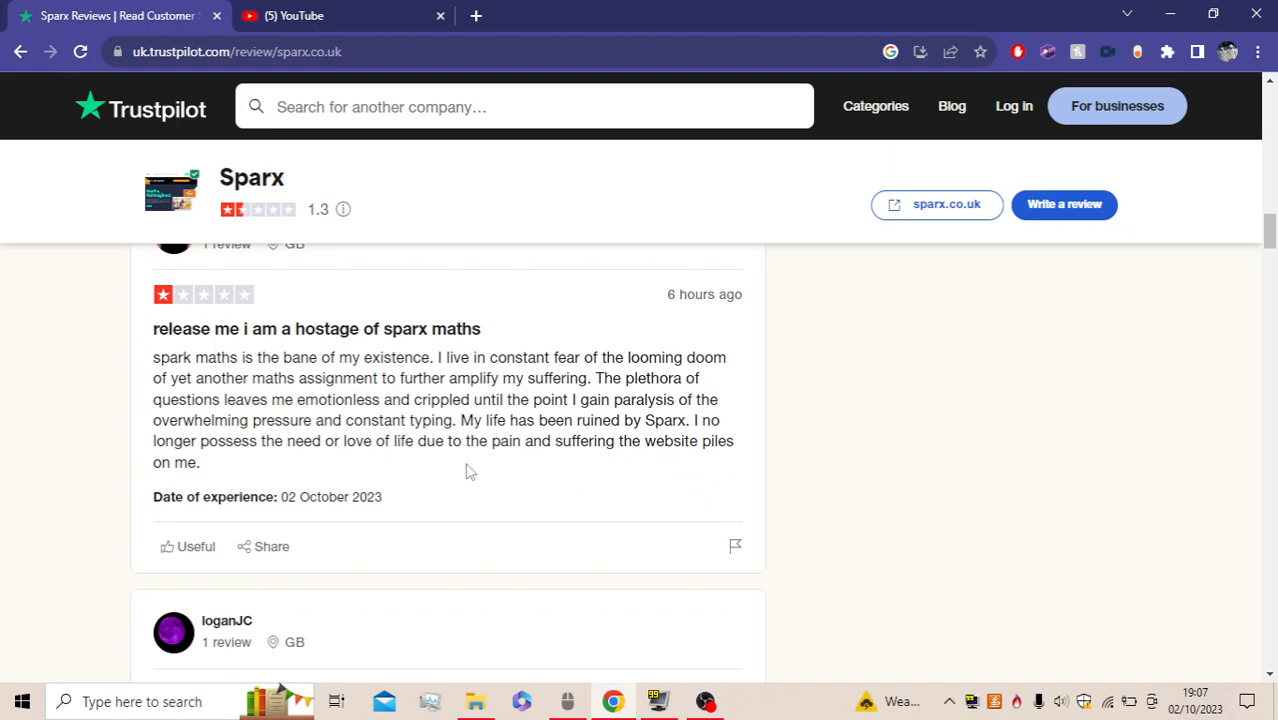
mouse_move(864, 385)
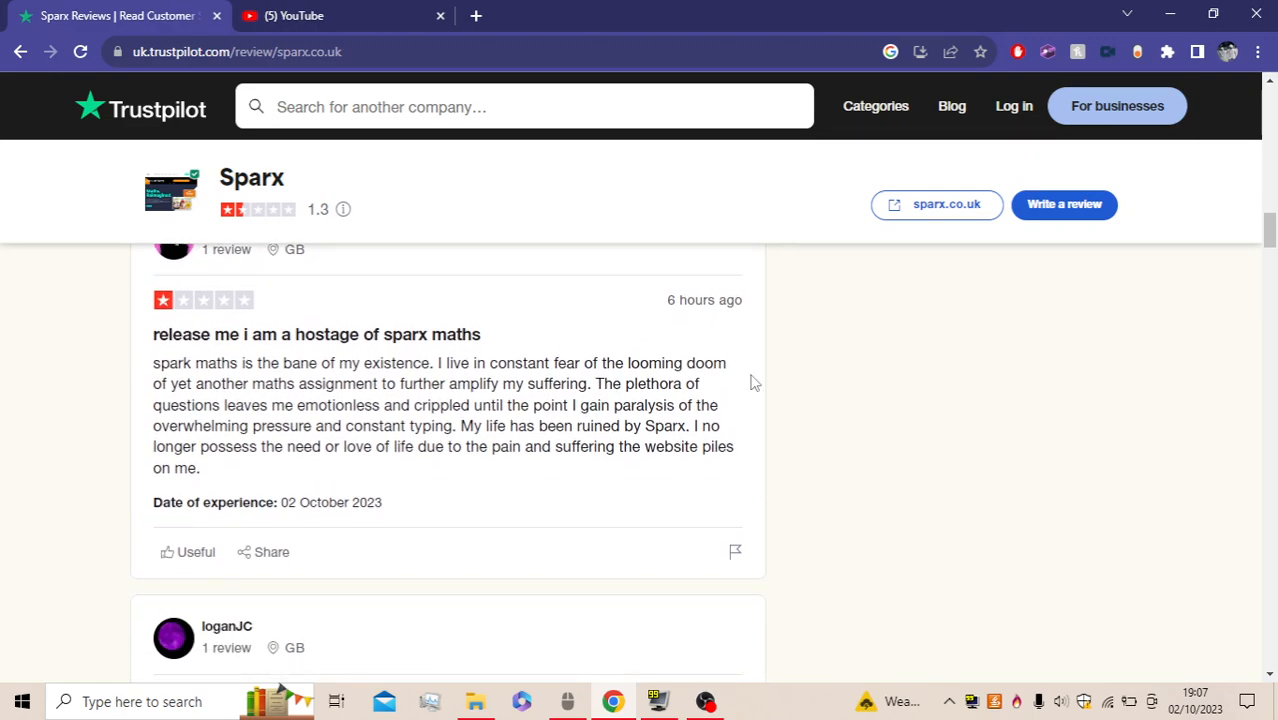
mouse_move(1150, 334)
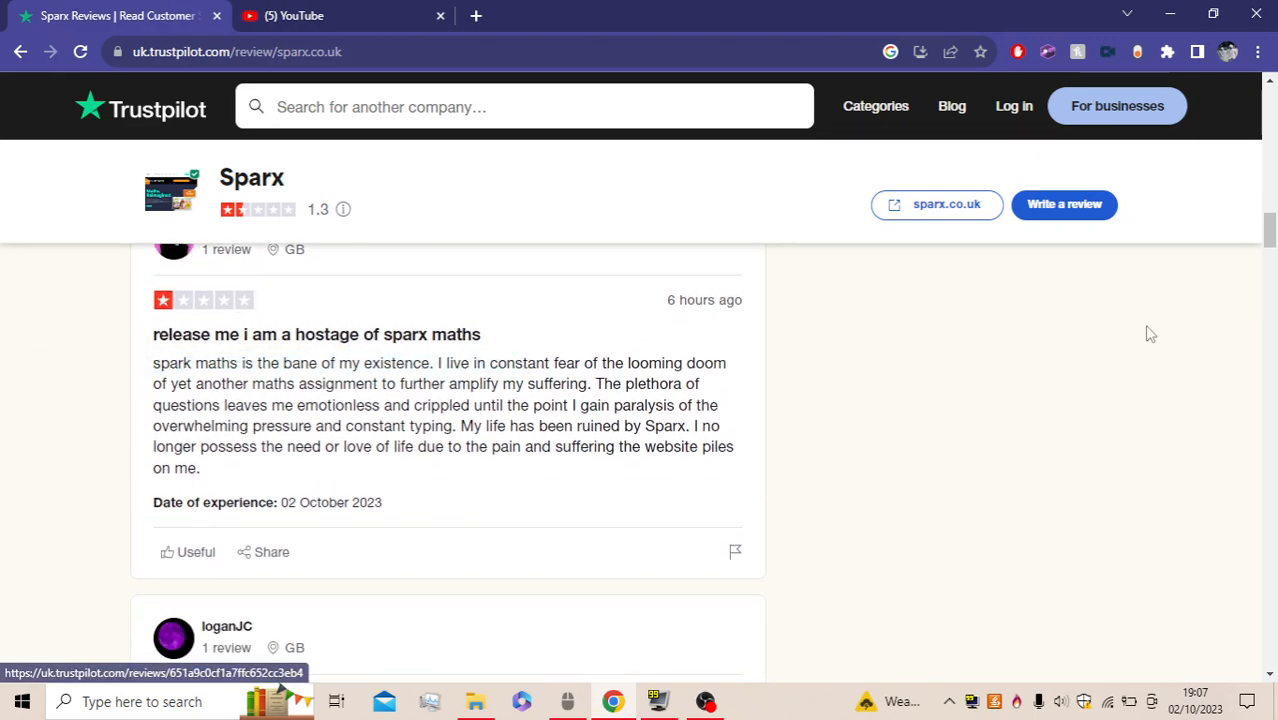
scroll("down", 3)
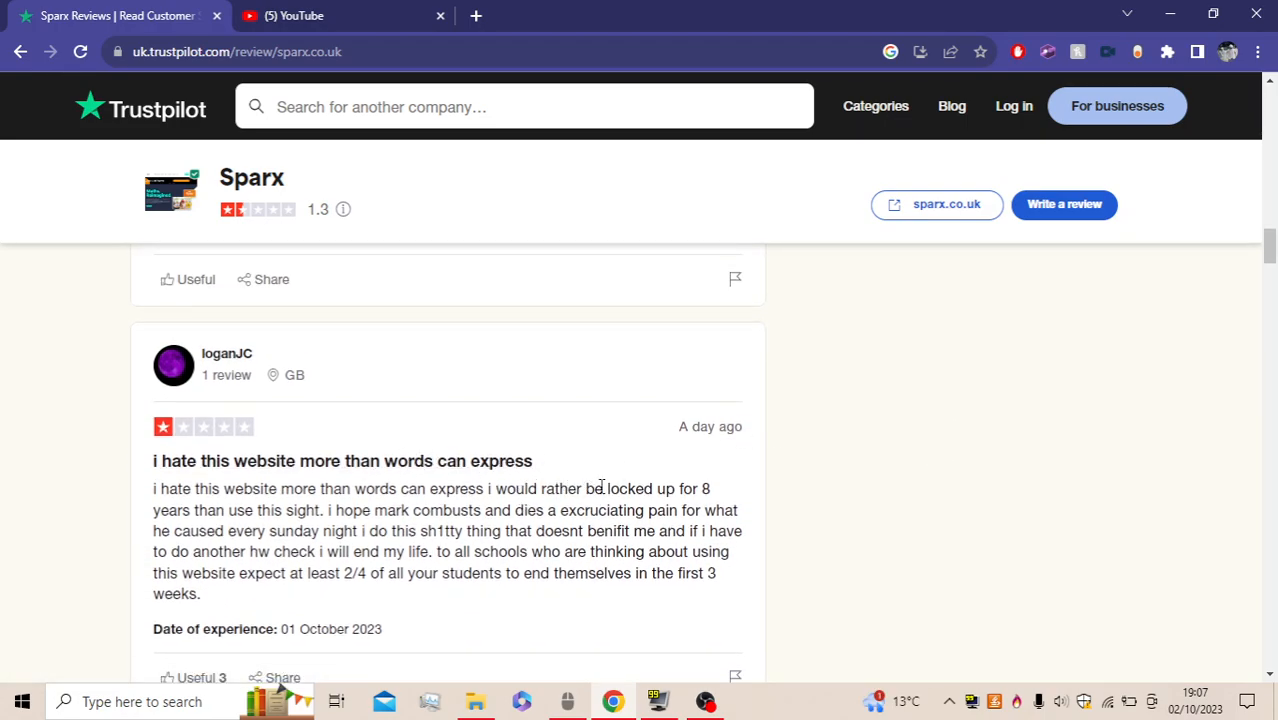
double_click(302, 510)
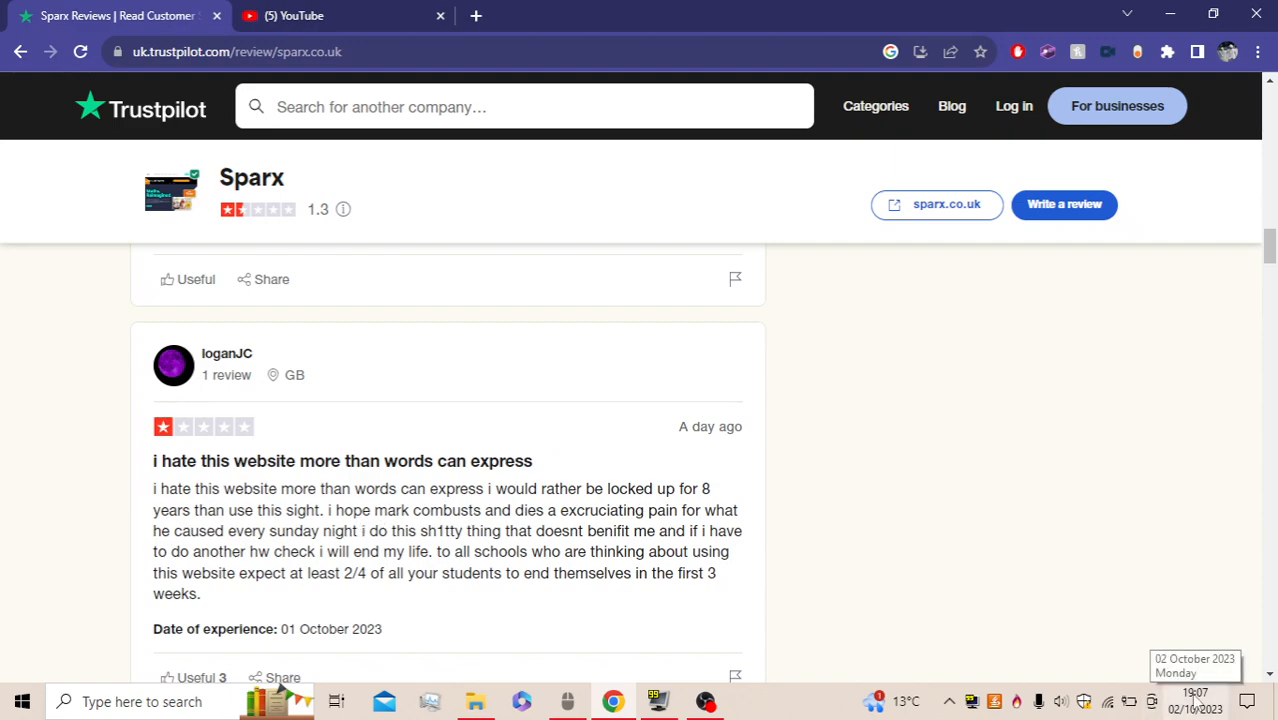
mouse_move(540, 545)
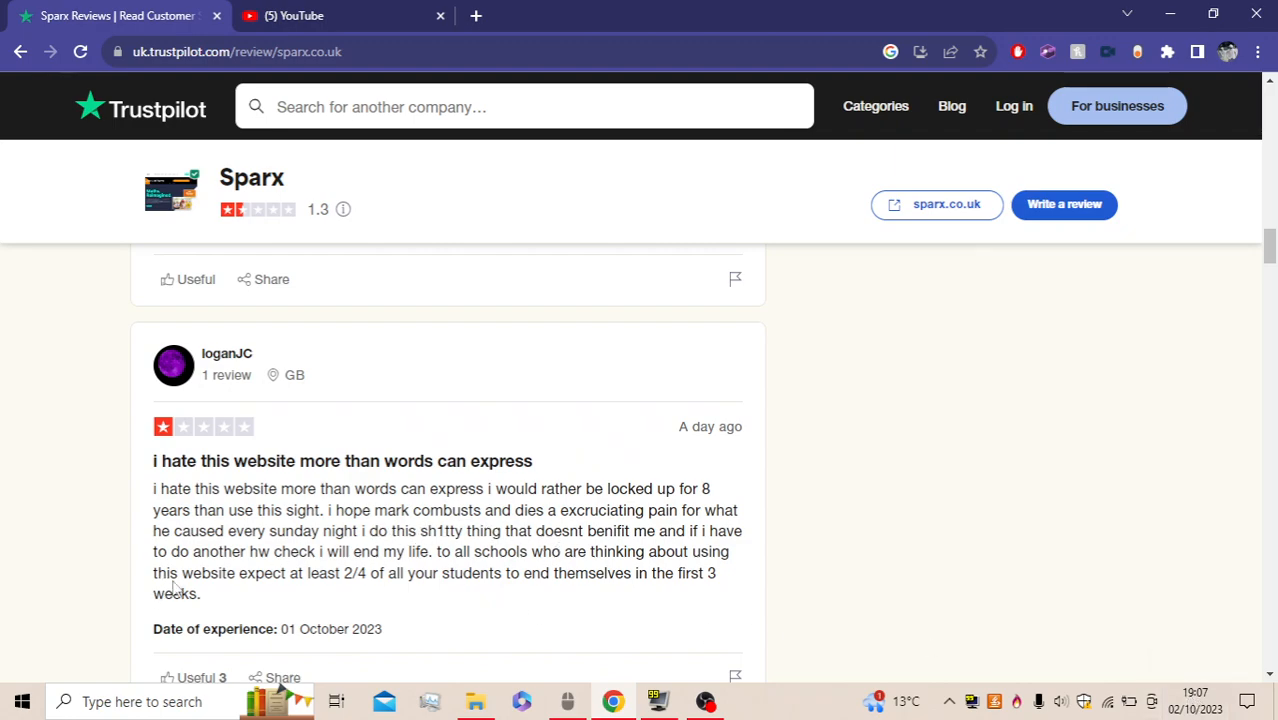
mouse_move(407, 598)
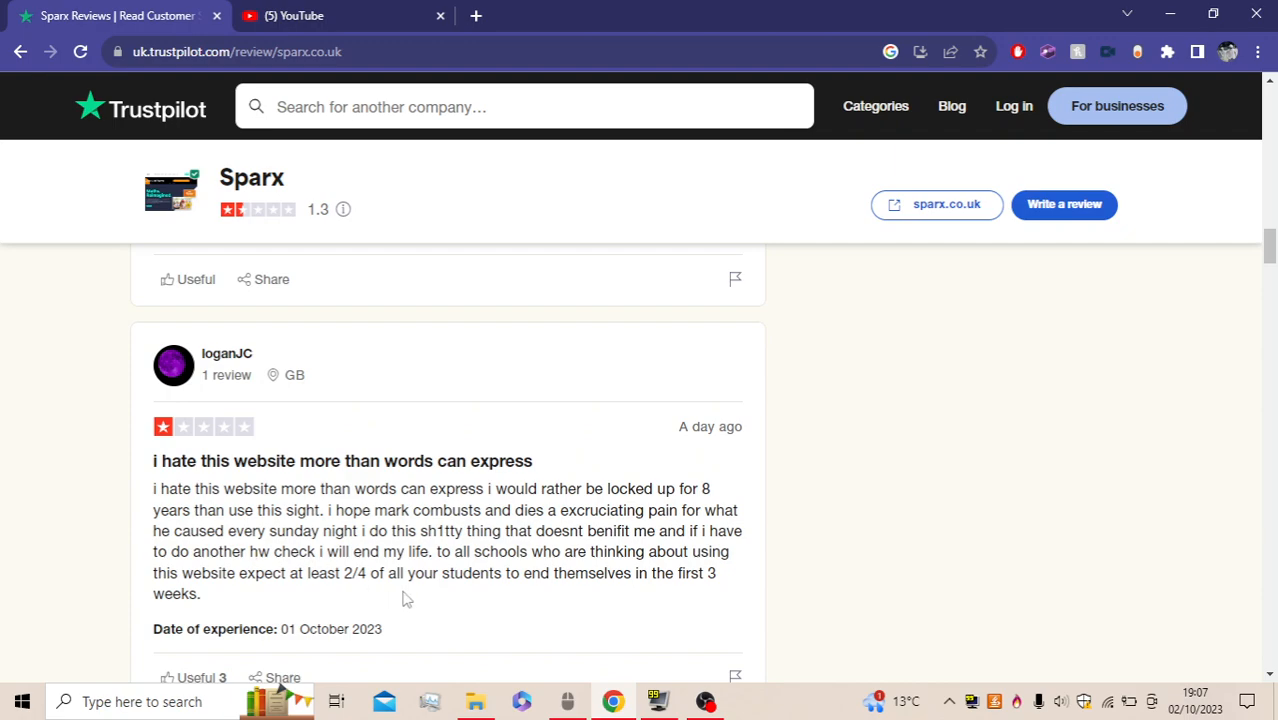
mouse_move(614, 613)
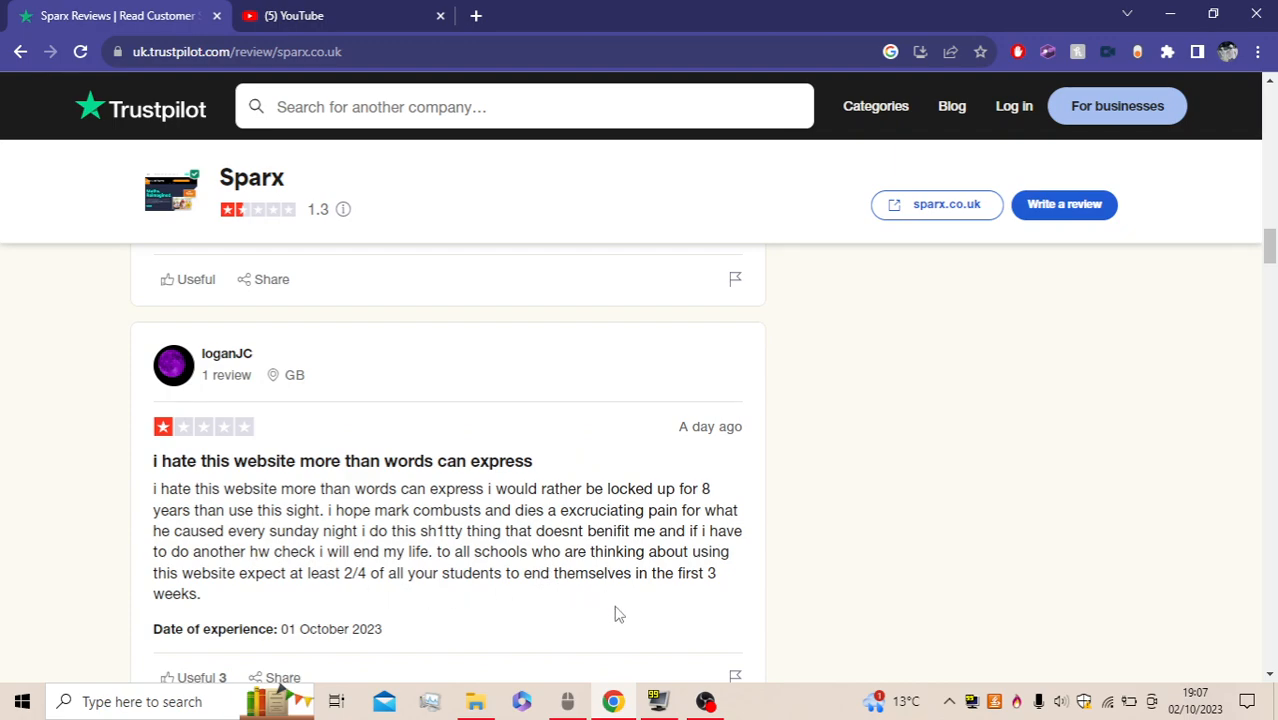
mouse_move(370, 618)
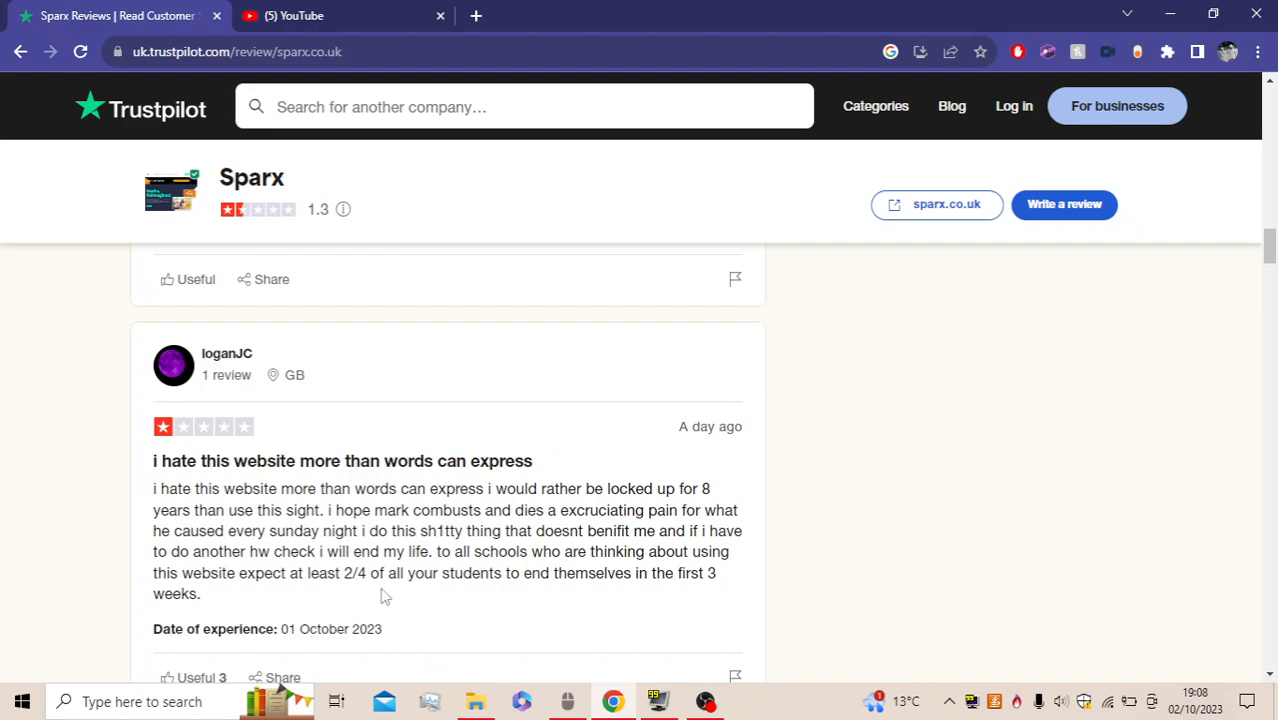
mouse_move(417, 493)
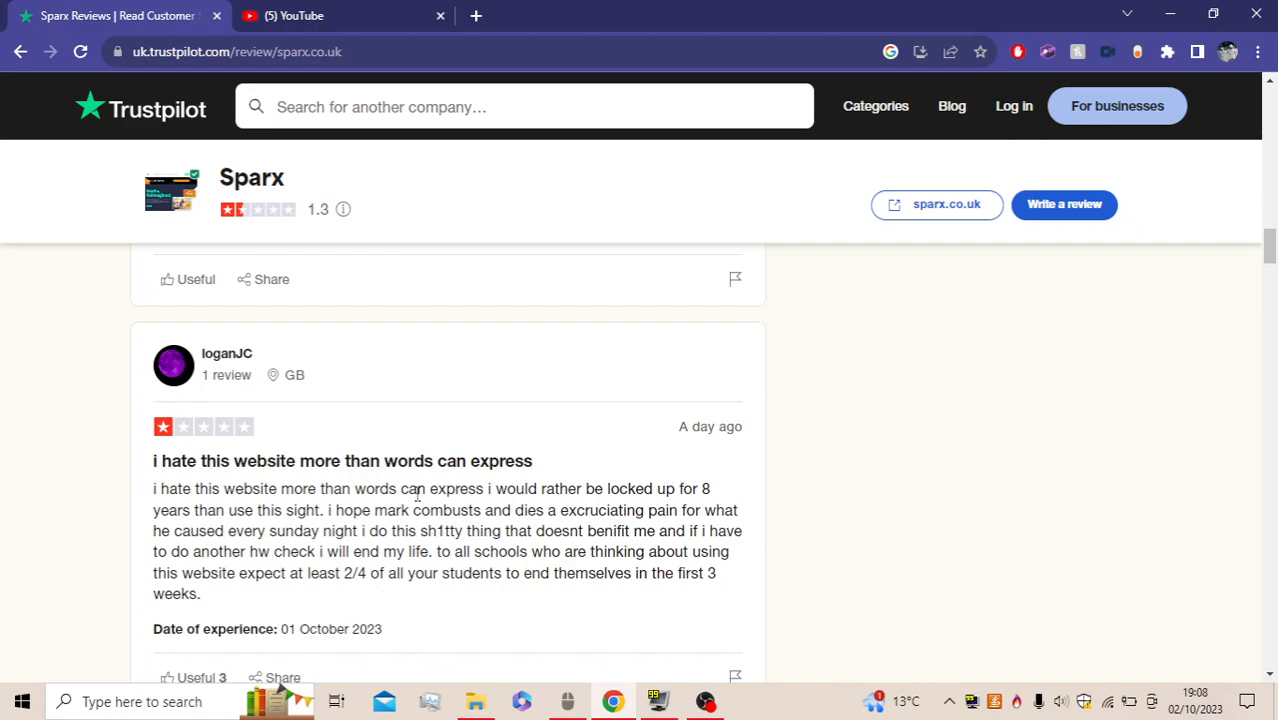
left_click(476, 15)
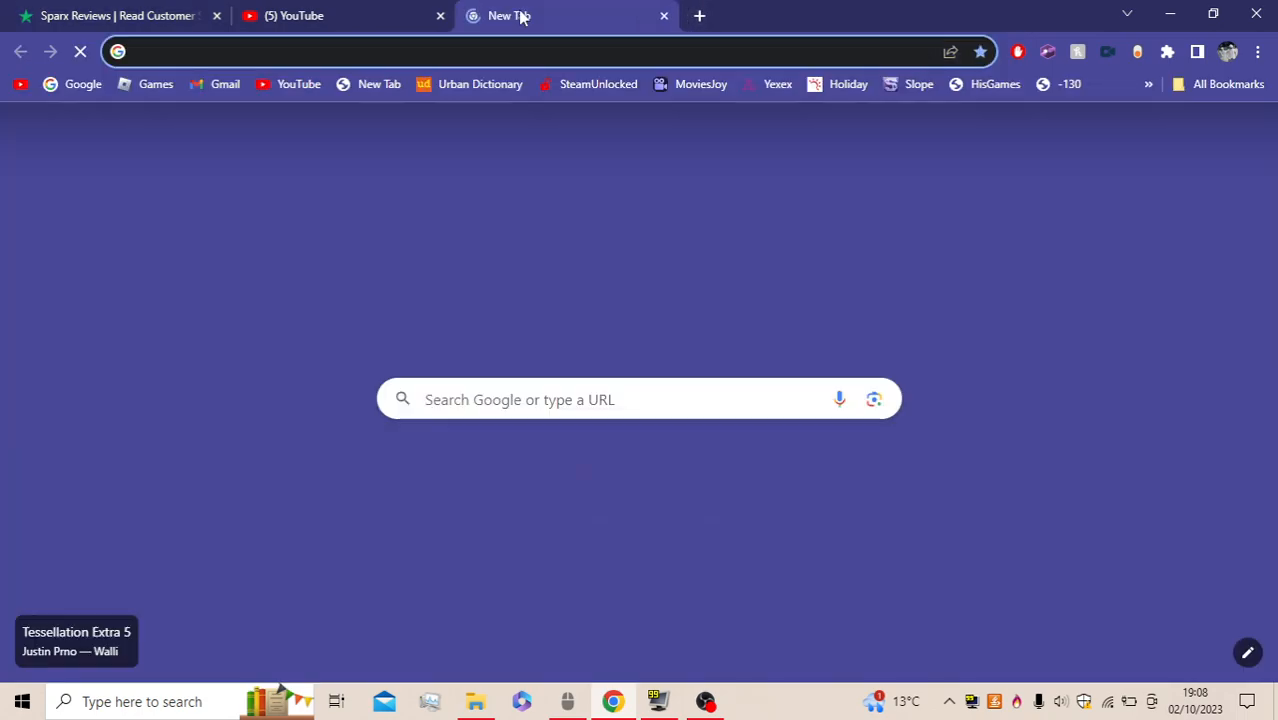
type("mark")
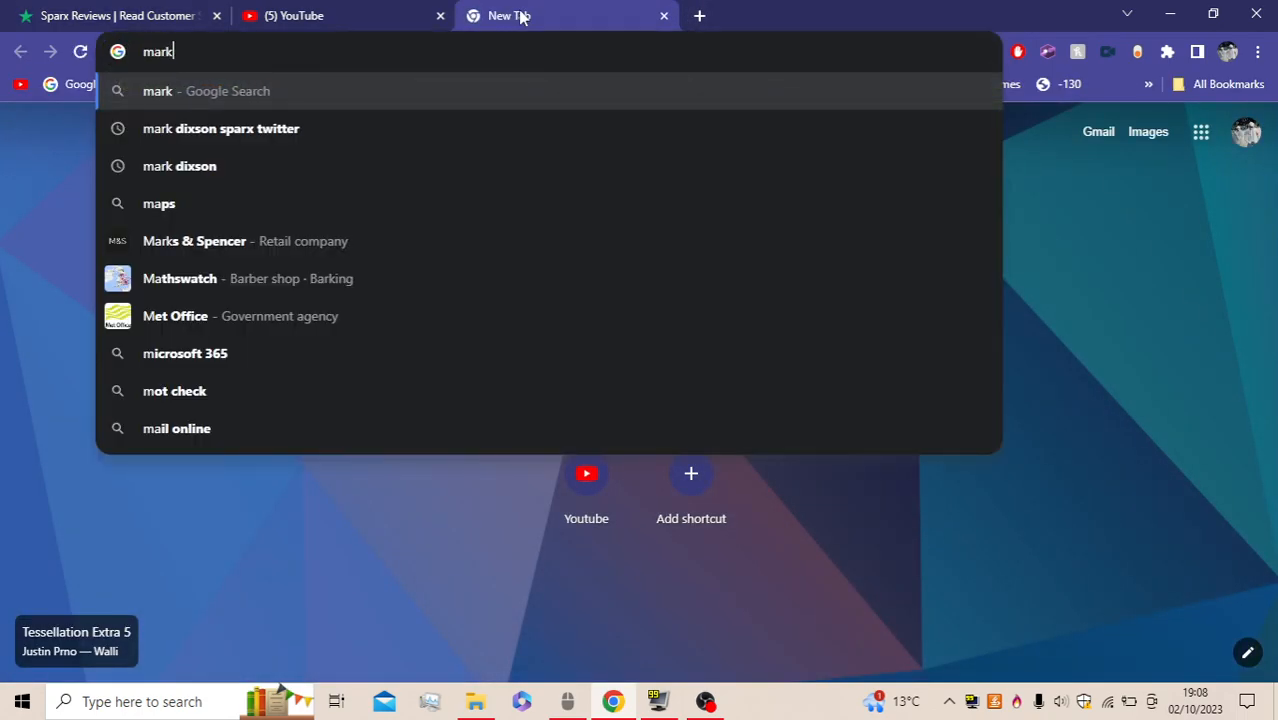
type("dixon")
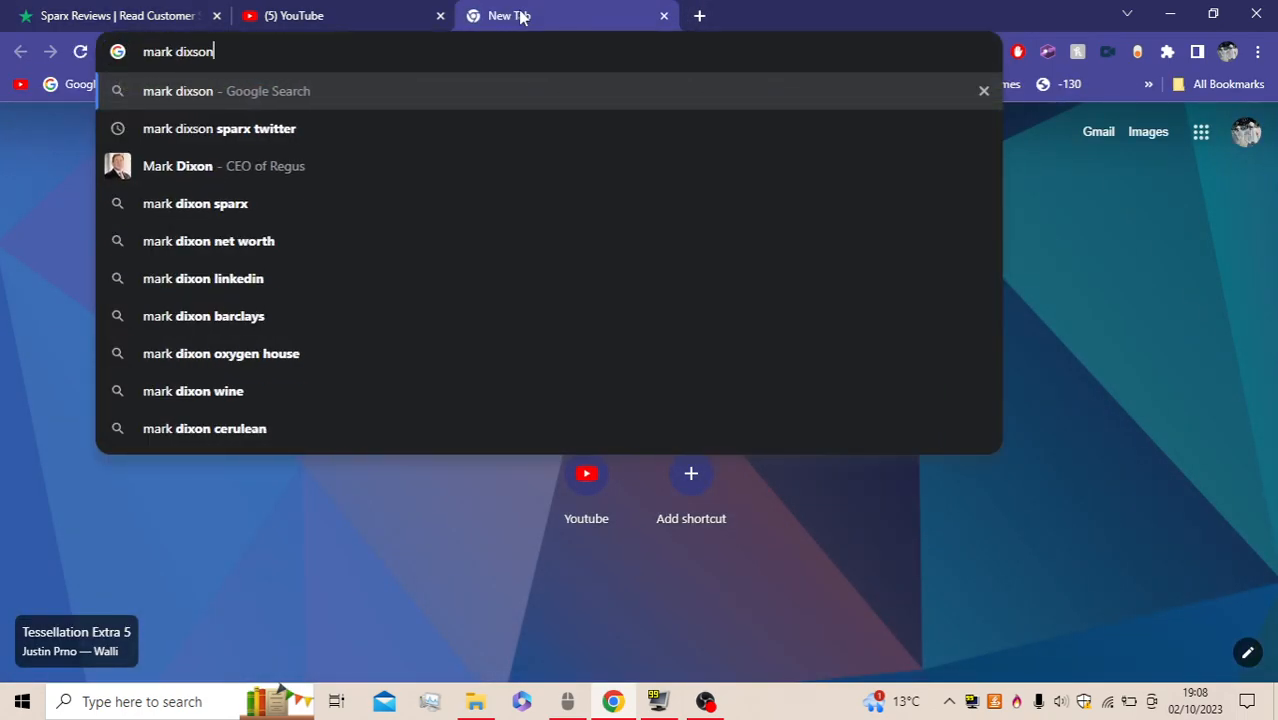
key("Return")
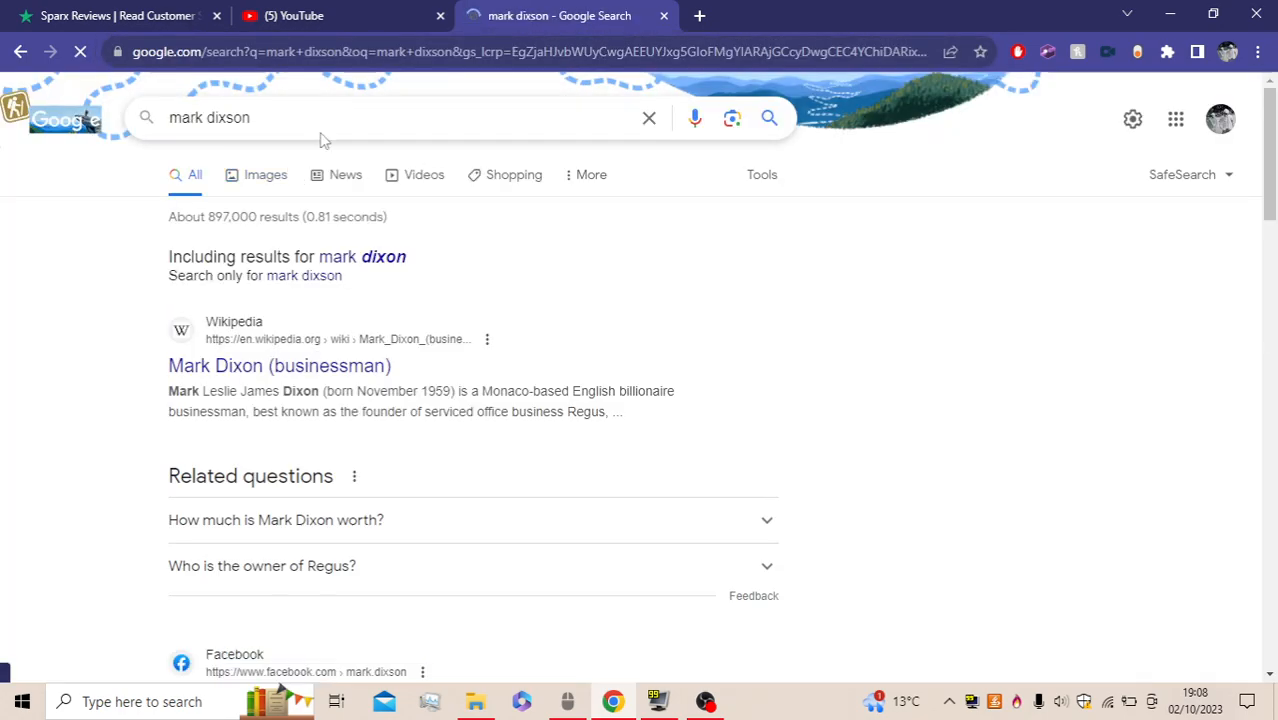
type("sparx")
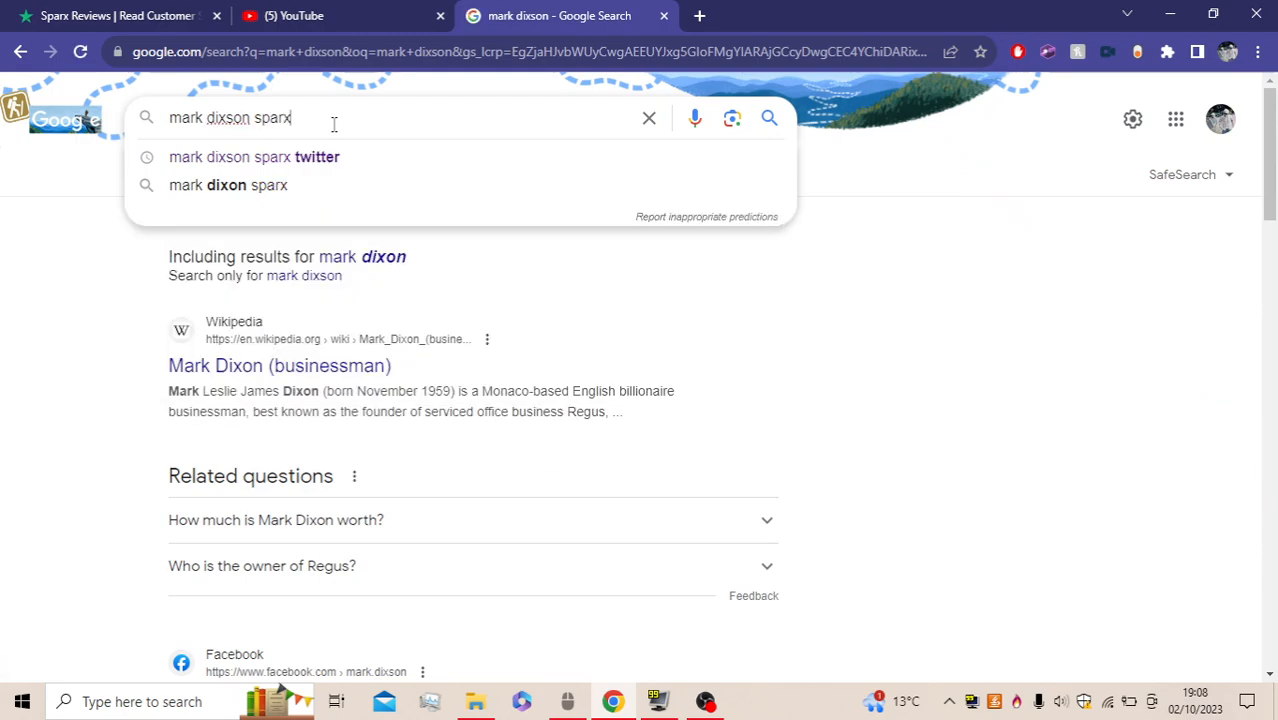
key("Return")
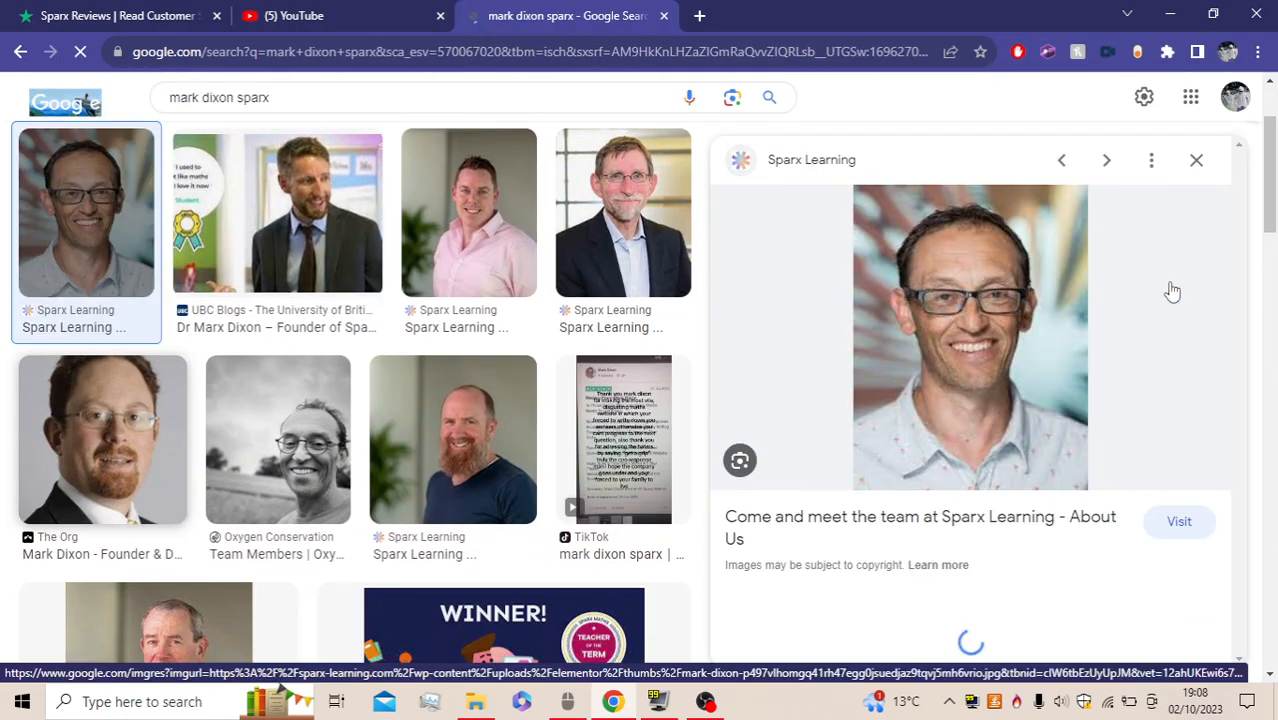
mouse_move(1185, 165)
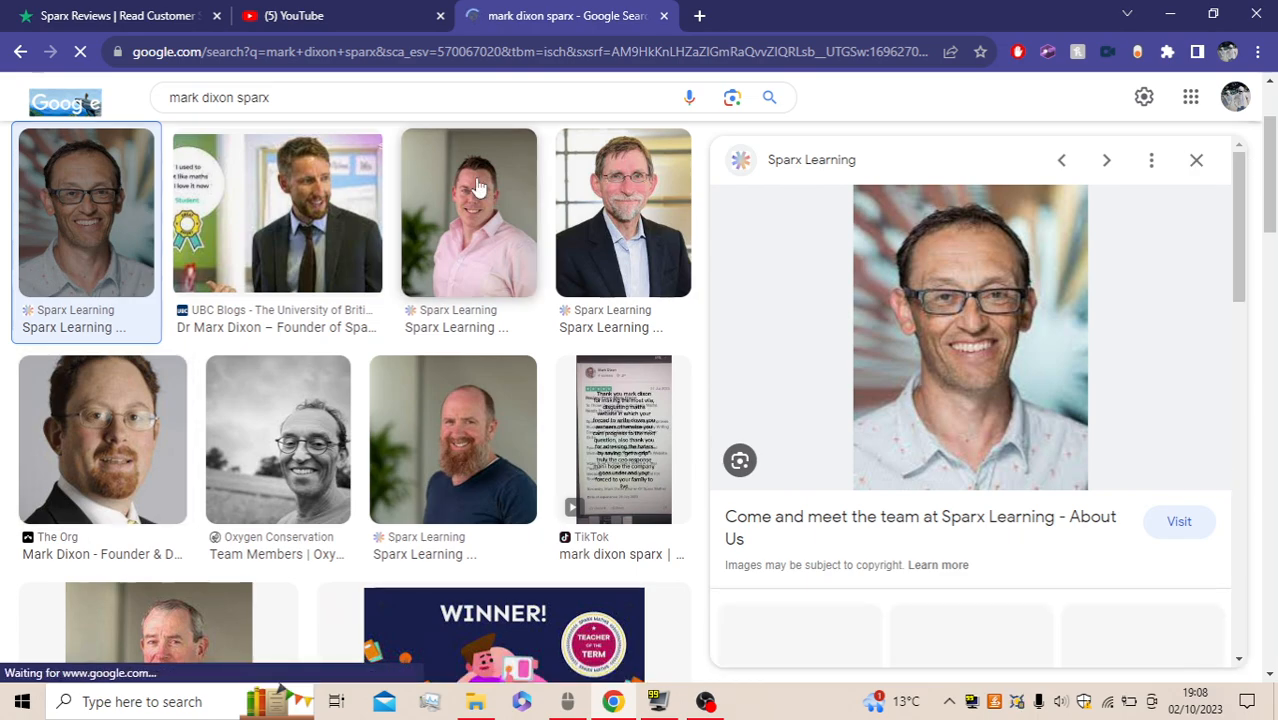
left_click(468, 212)
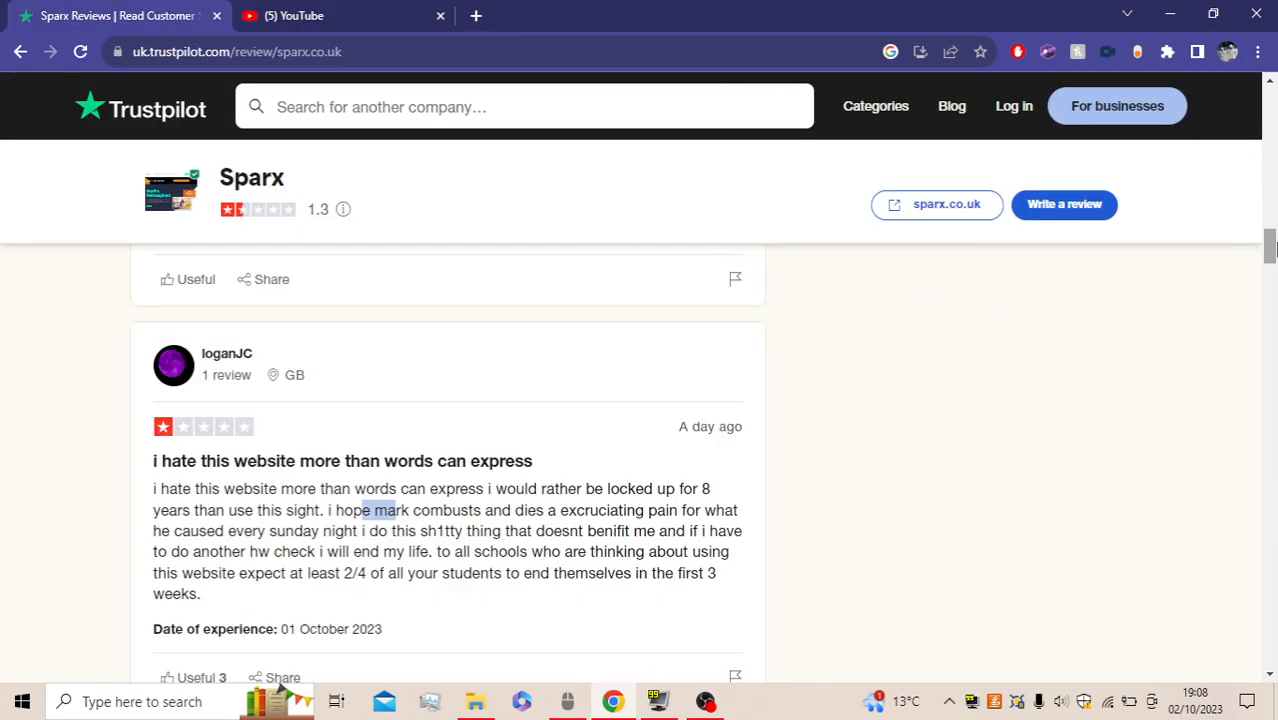
Scroll to bring Ches Mcchad's 'This app is horrible' review fully into view
scroll("up", 3)
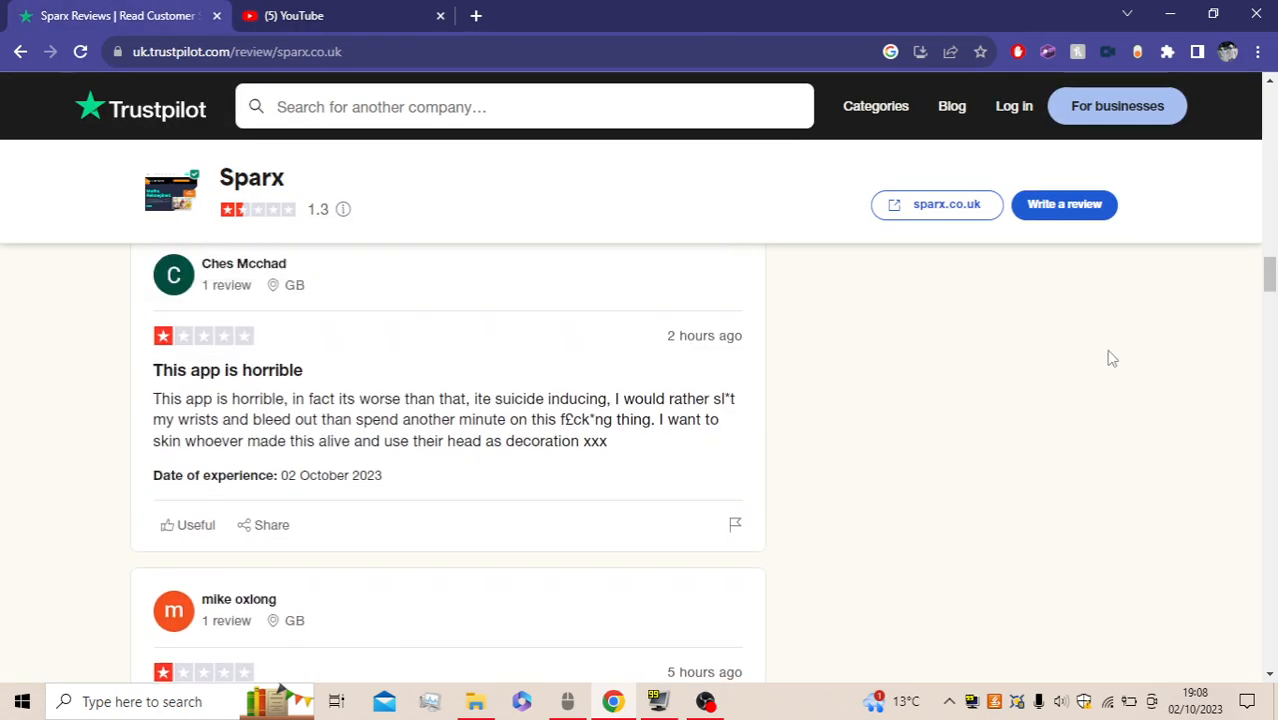
mouse_move(286, 430)
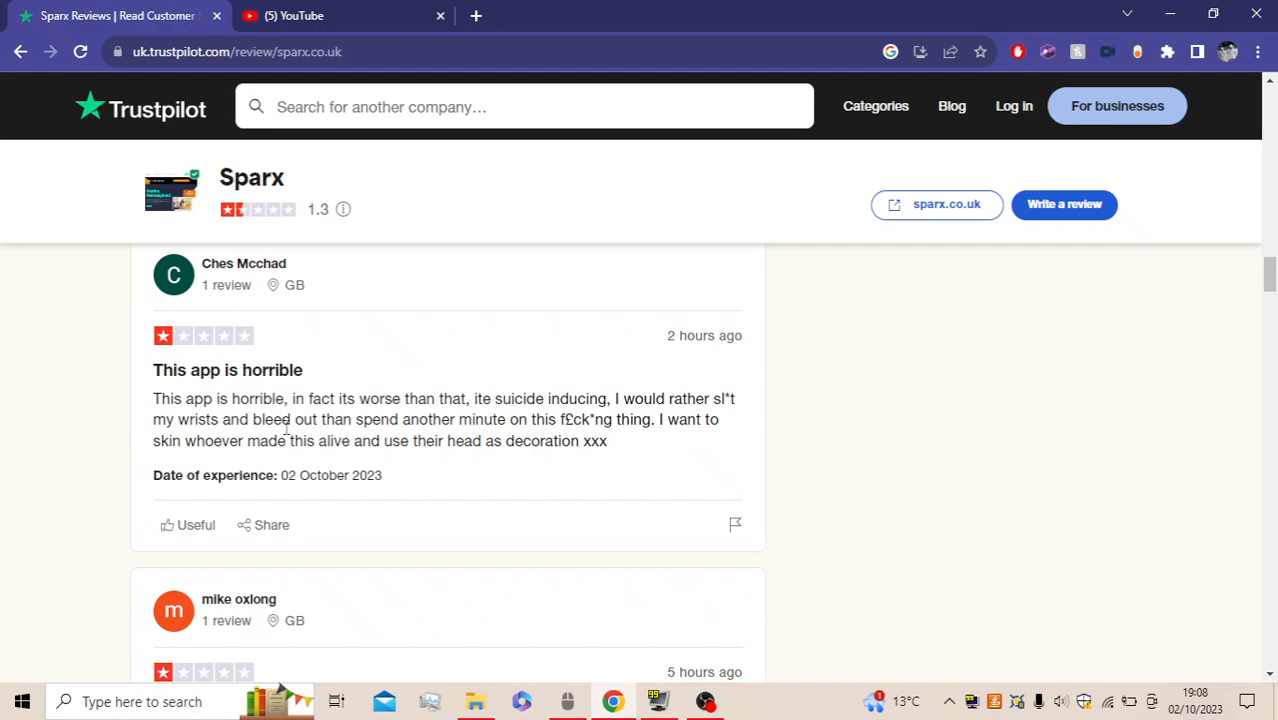
mouse_move(640, 414)
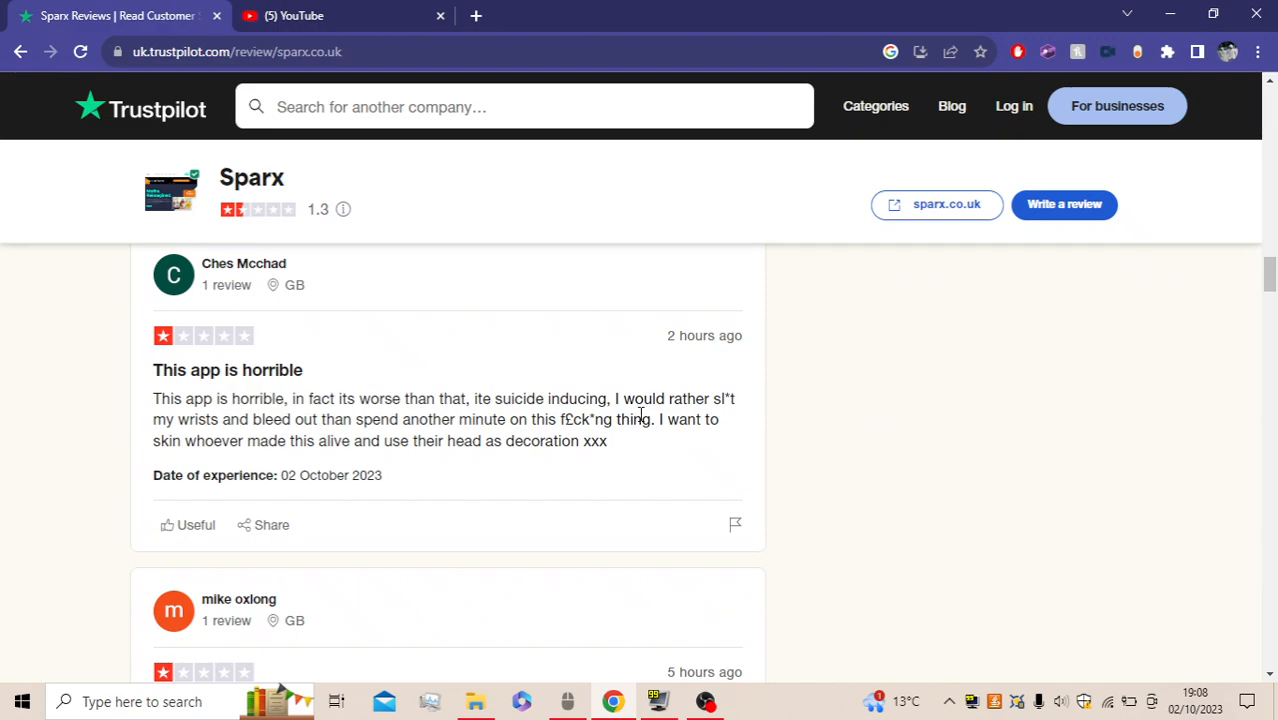
mouse_move(183, 450)
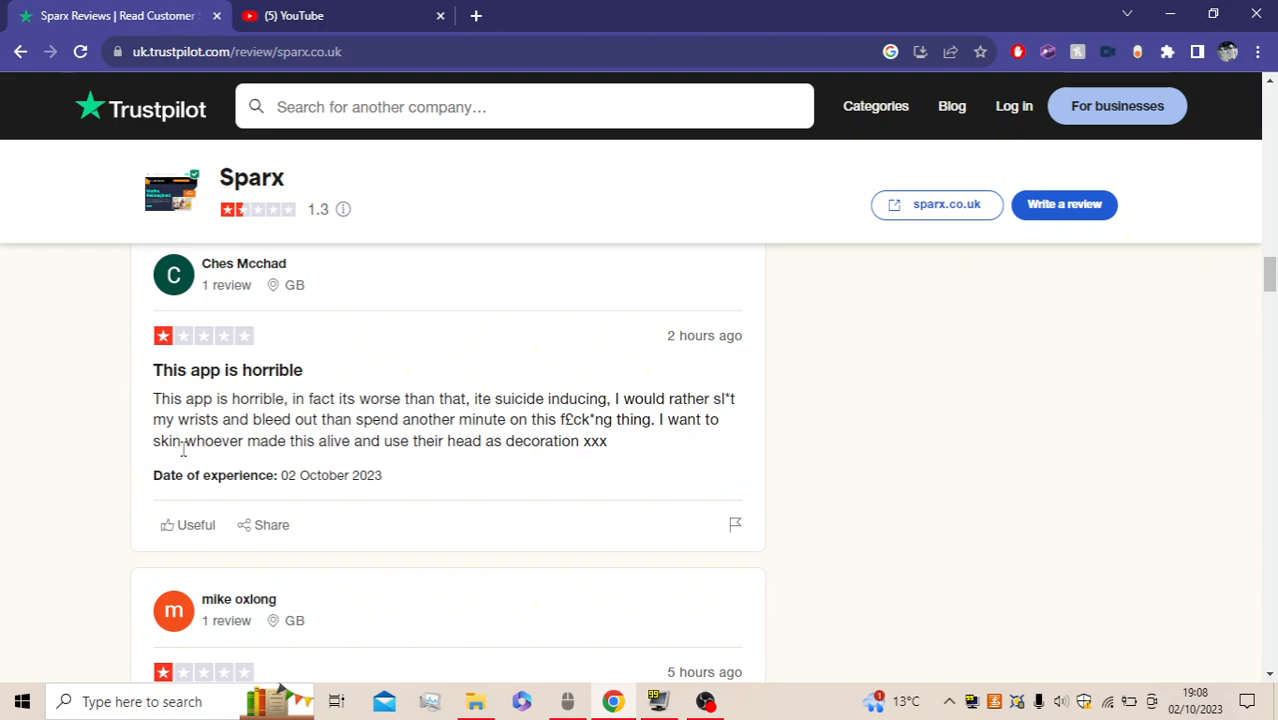
mouse_move(639, 456)
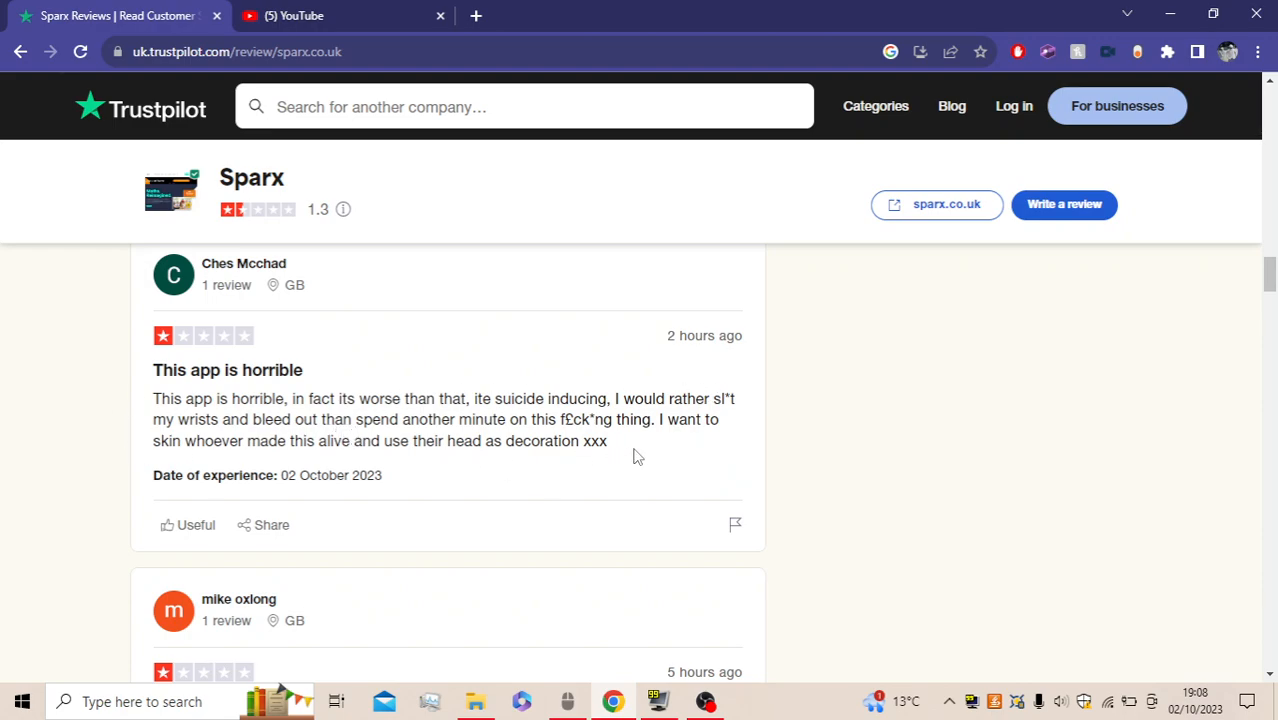
mouse_move(258, 492)
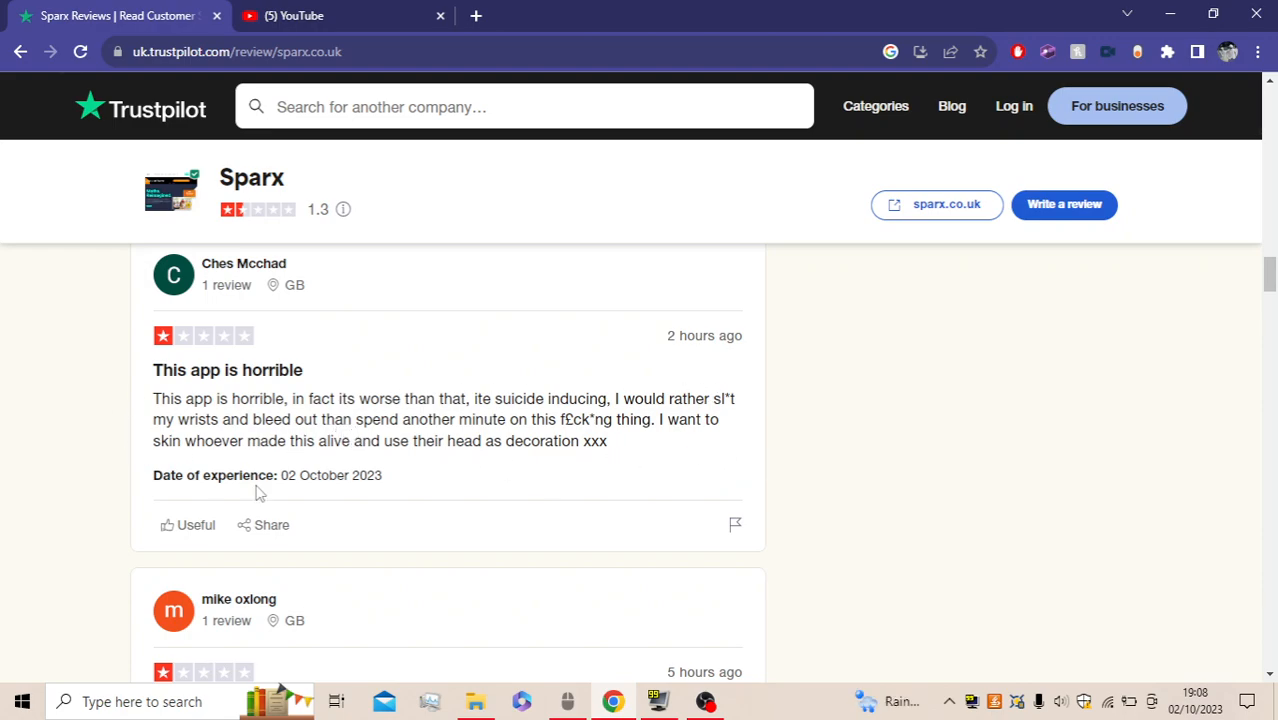
mouse_move(905, 468)
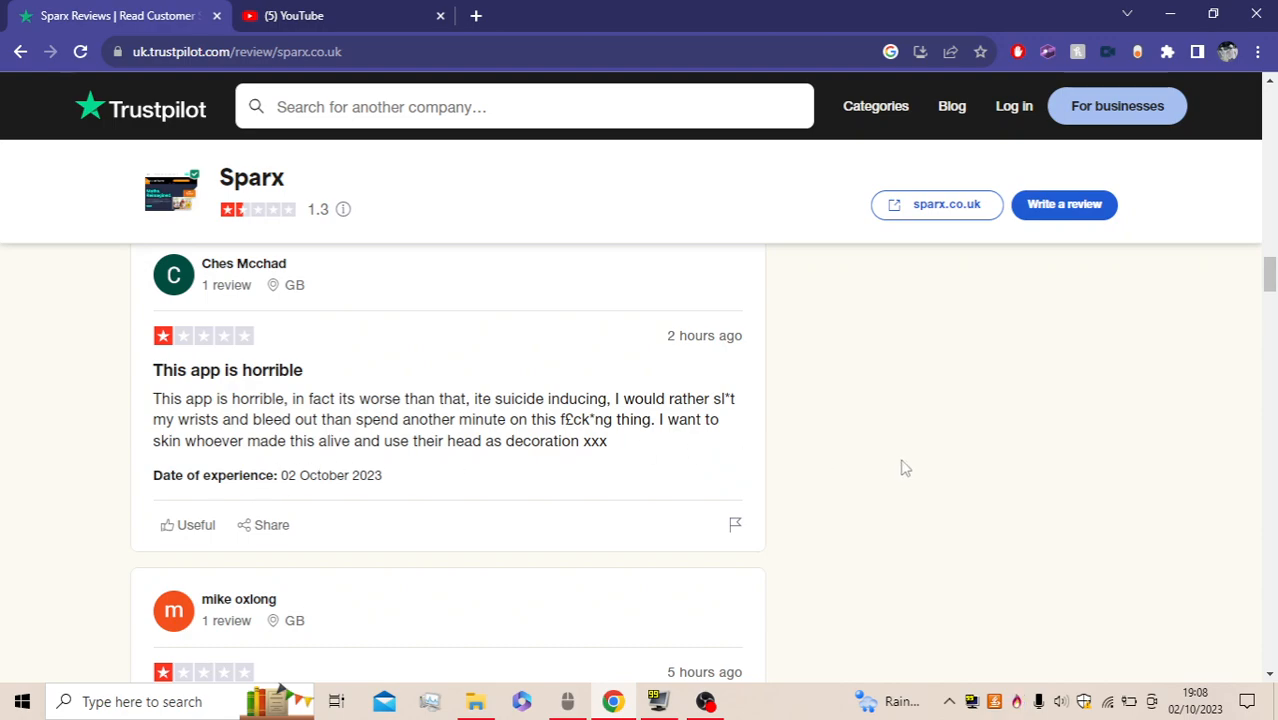
mouse_move(680, 456)
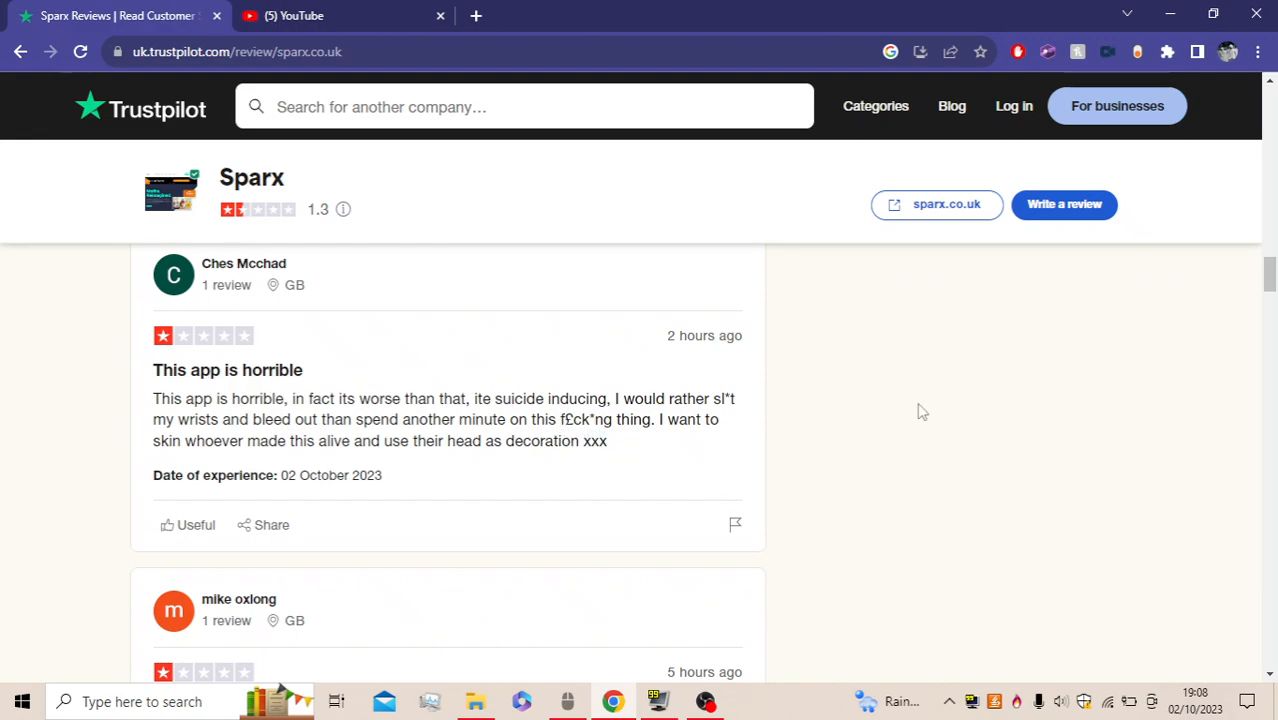
Scroll to mike oxlong's 26 December 2022 review, 'mark i hope you die'
scroll("down", 3)
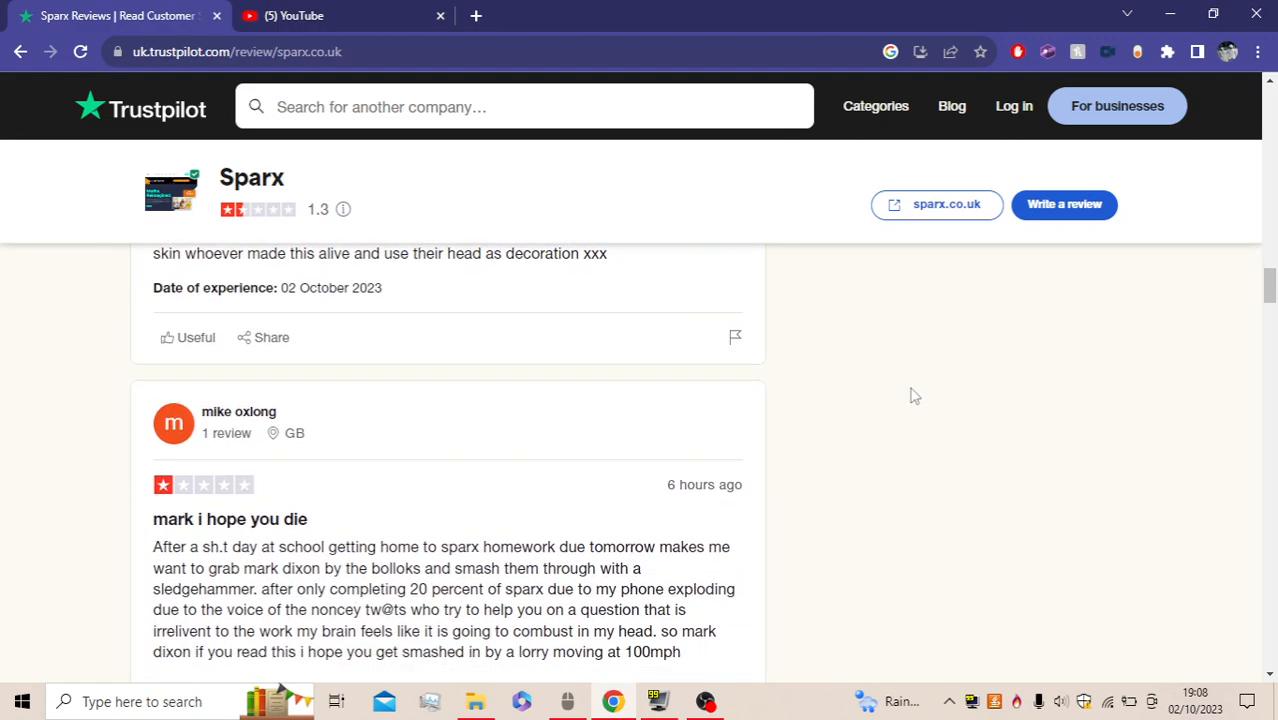
scroll("down", 3)
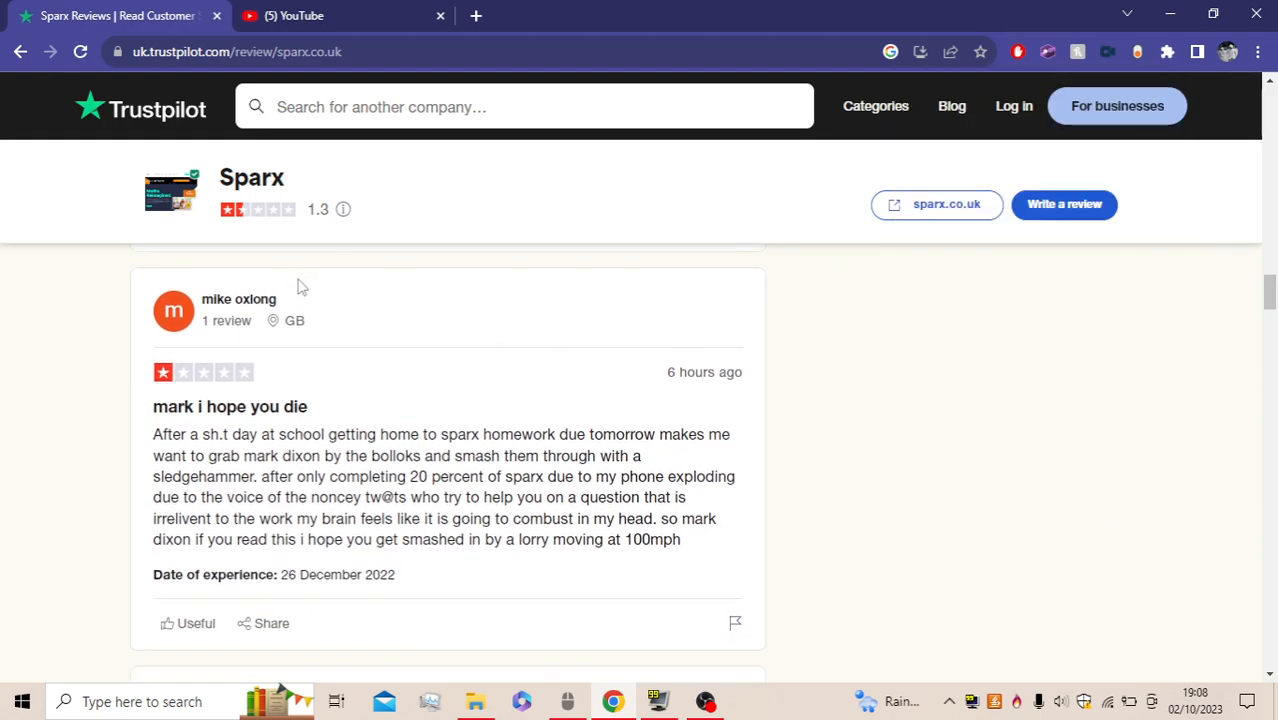
mouse_move(239, 299)
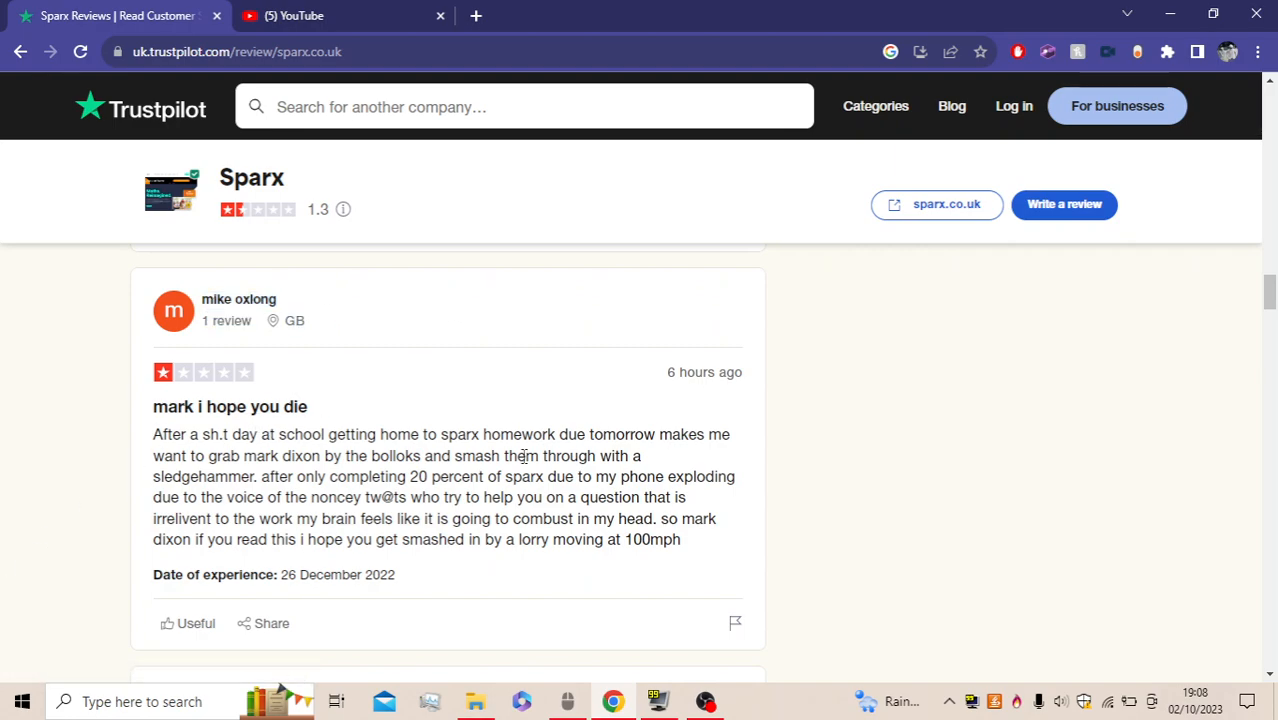
mouse_move(463, 391)
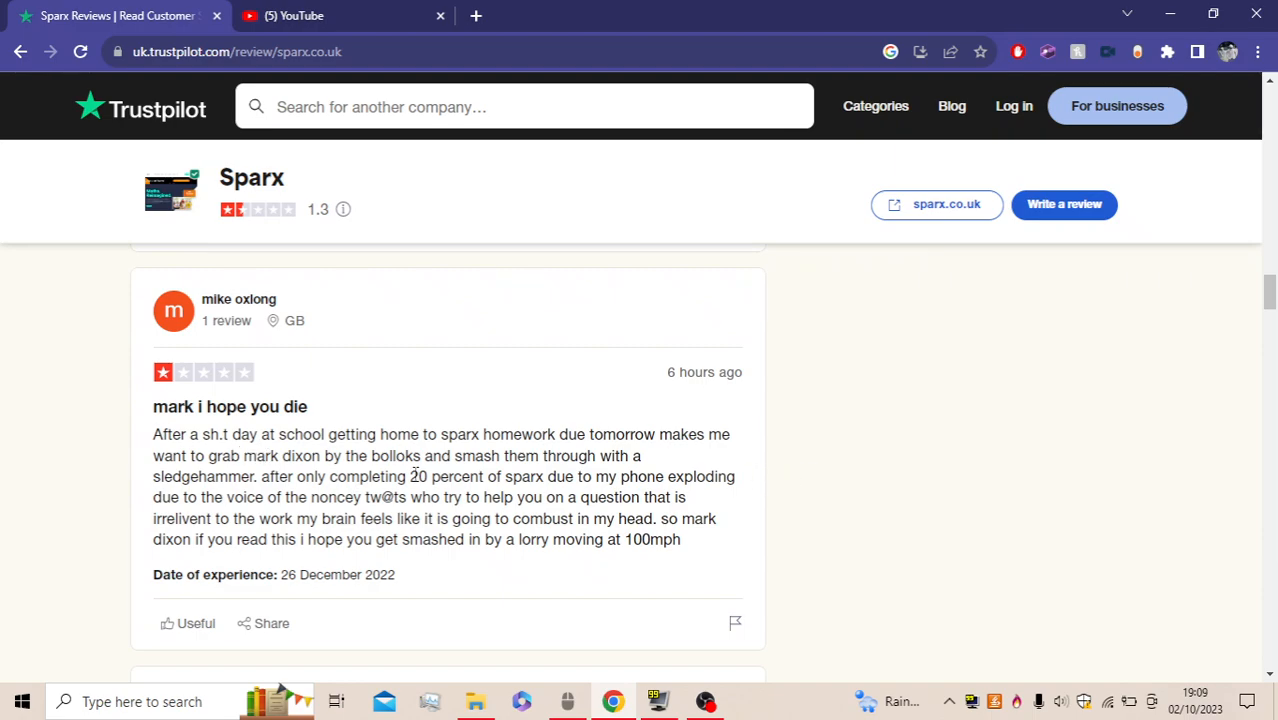
mouse_move(390, 497)
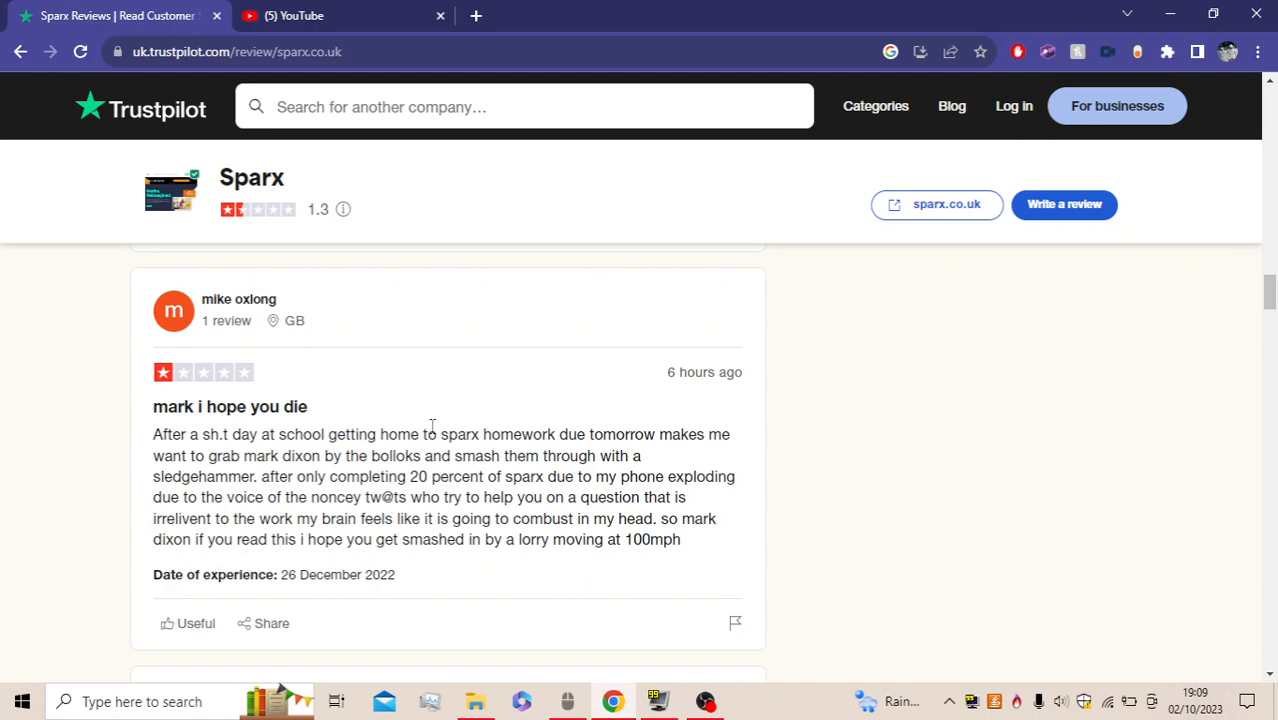
mouse_move(276, 518)
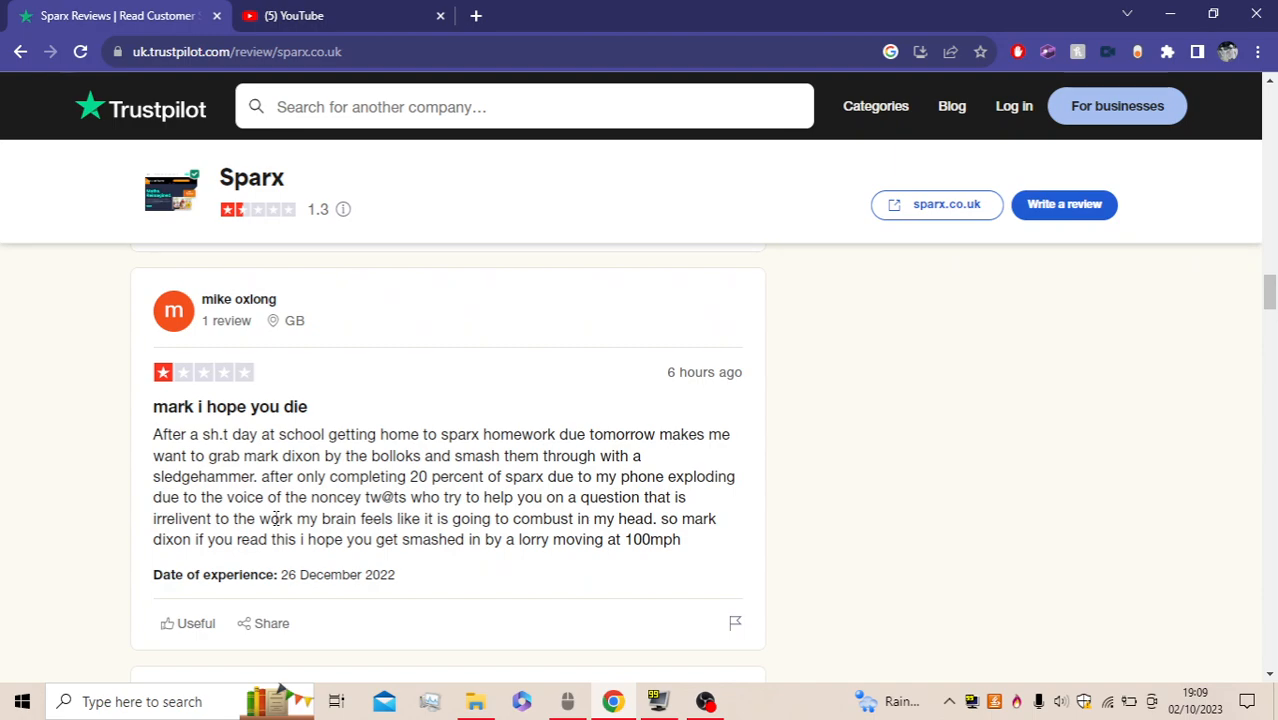
mouse_move(323, 594)
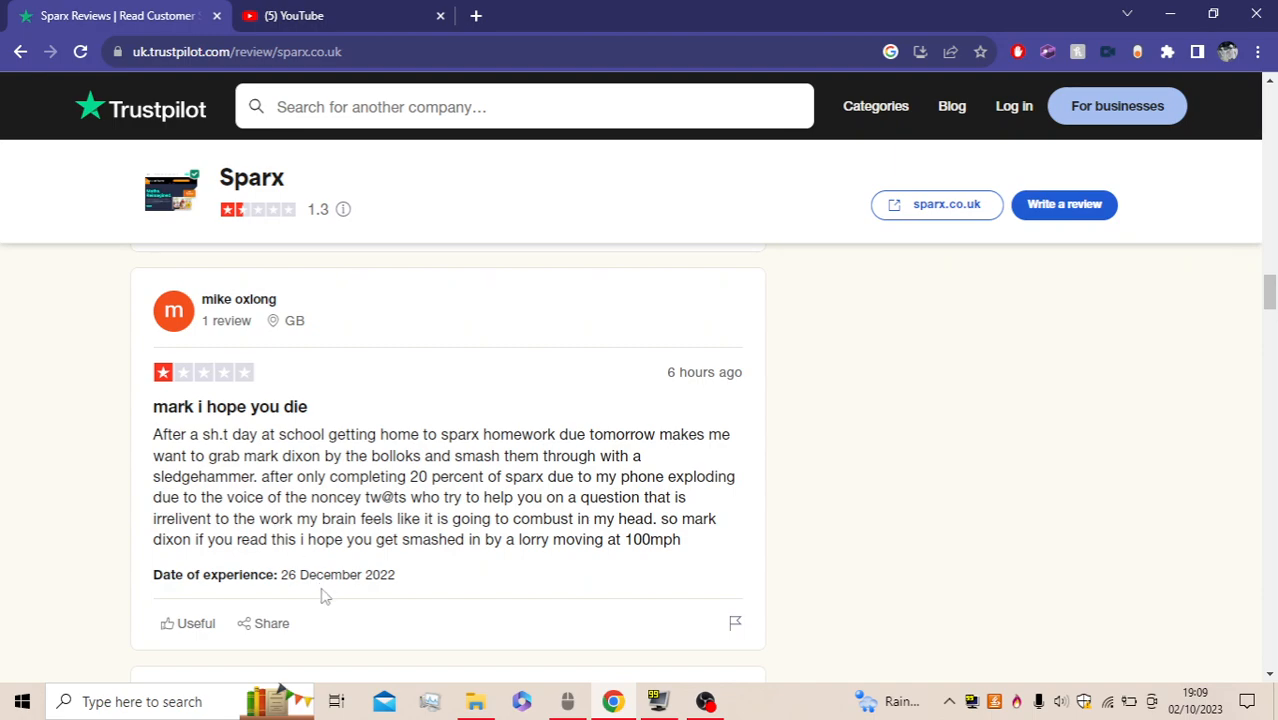
mouse_move(466, 590)
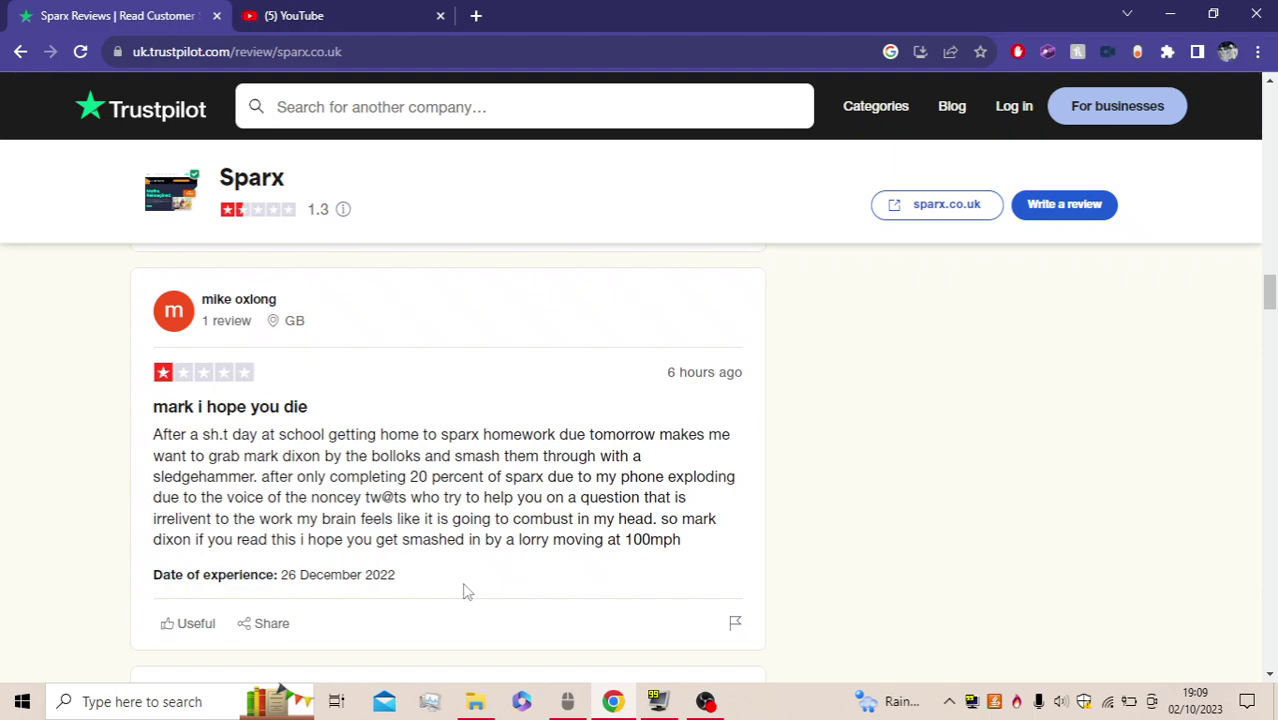
mouse_move(429, 574)
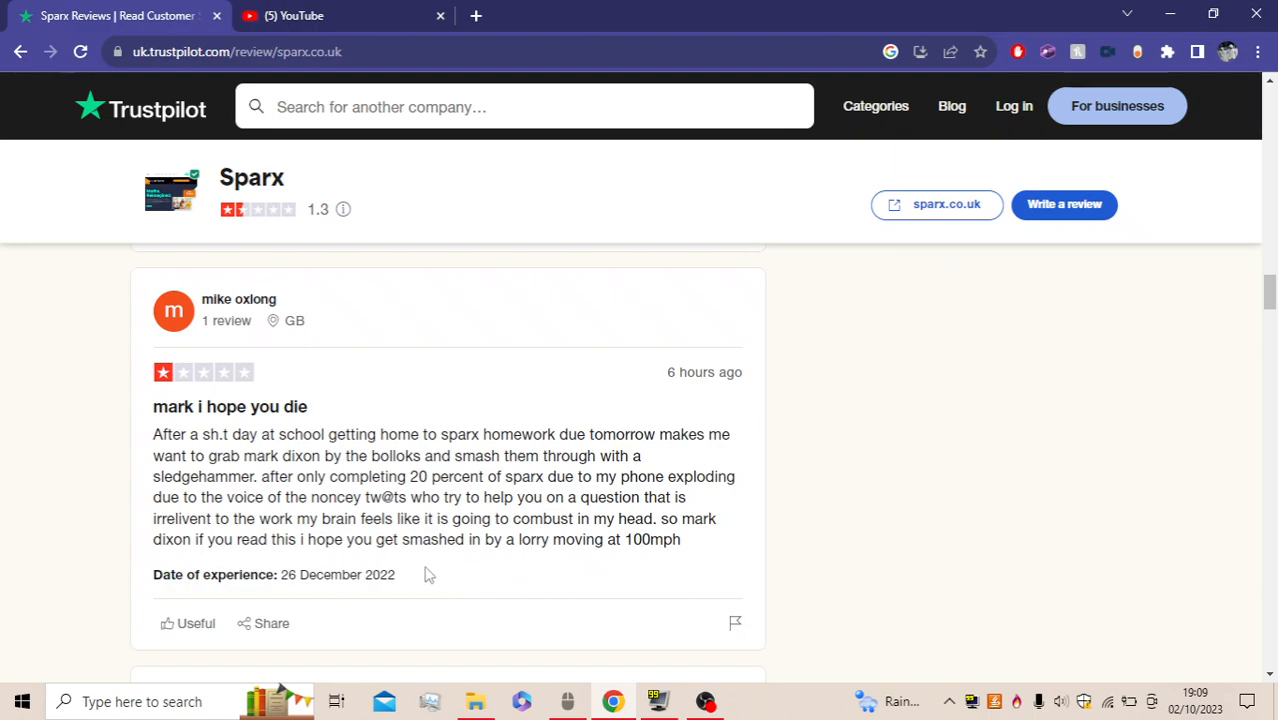
mouse_move(808, 557)
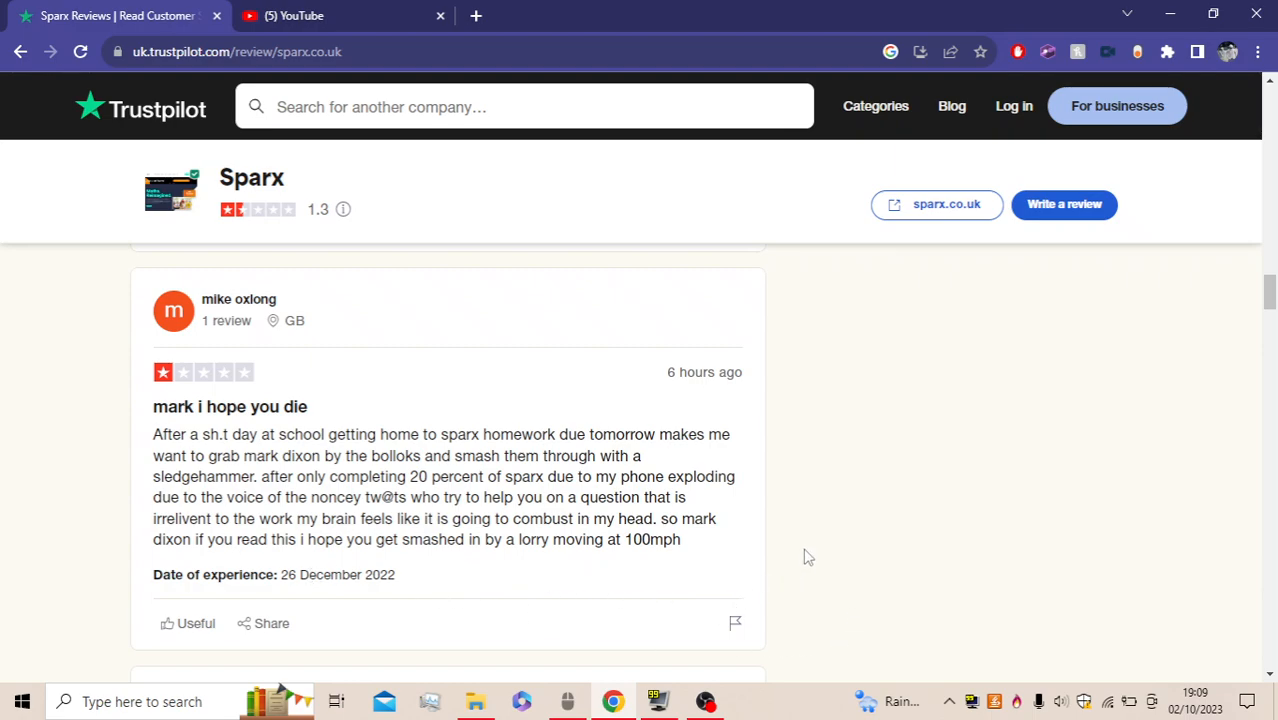
Scroll to read Pingu Is Cool's 'Dont use this' review from 01 October 2023
scroll("down", 3)
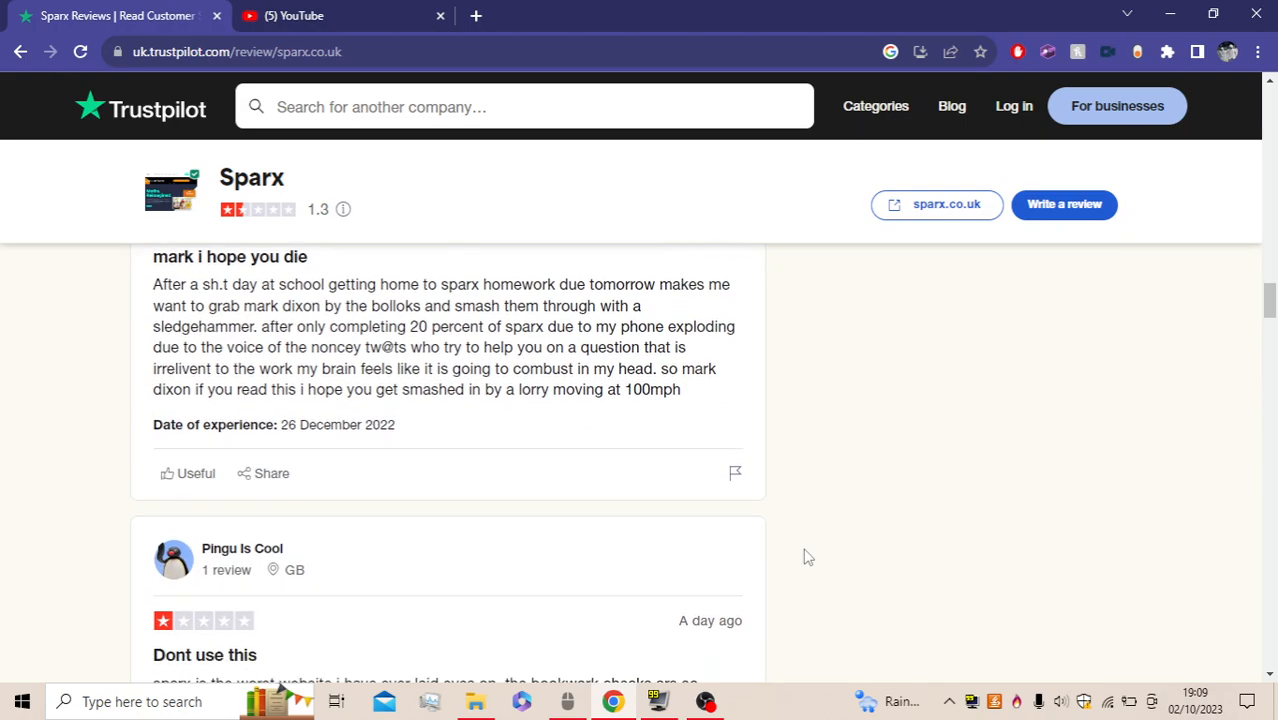
scroll("down", 3)
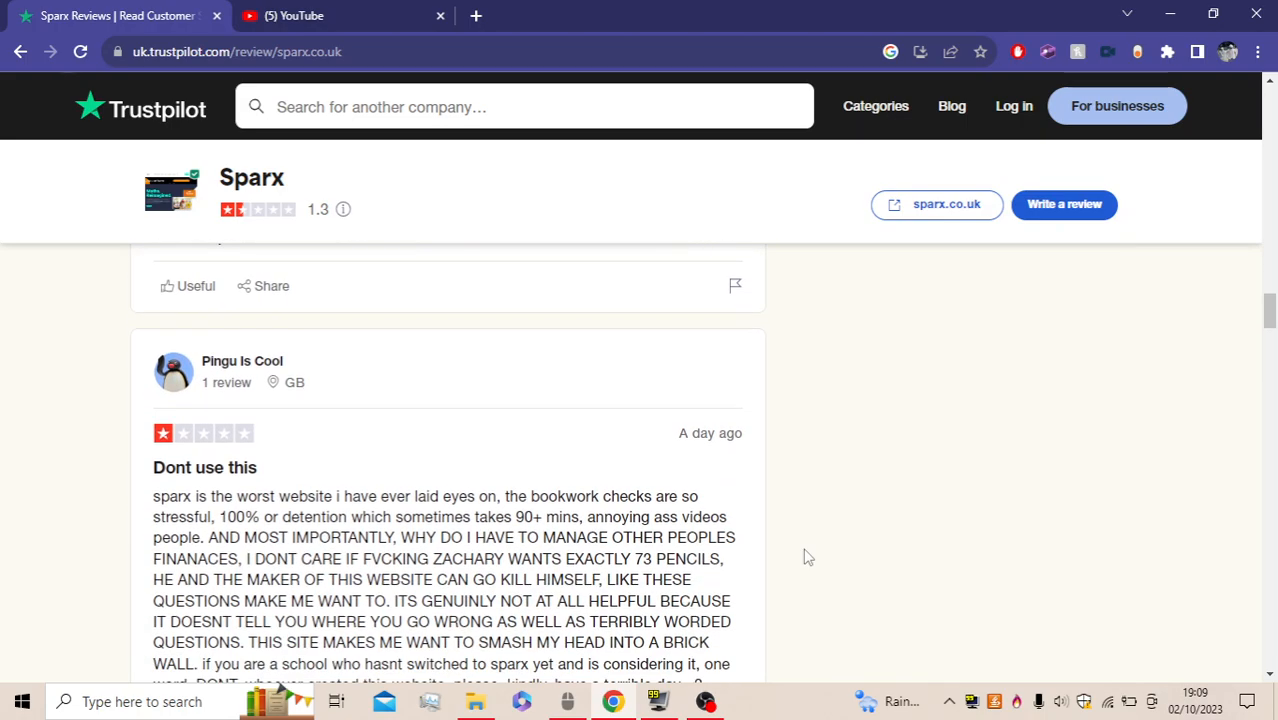
mouse_move(137, 471)
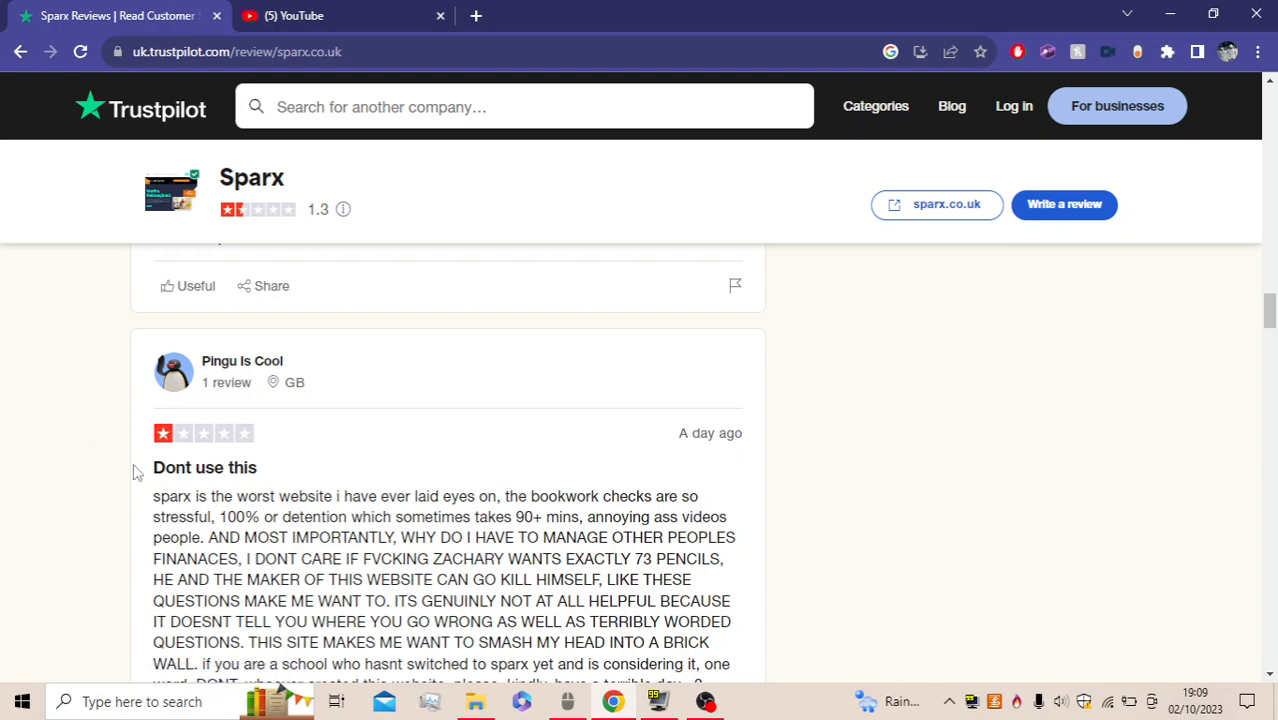
mouse_move(569, 428)
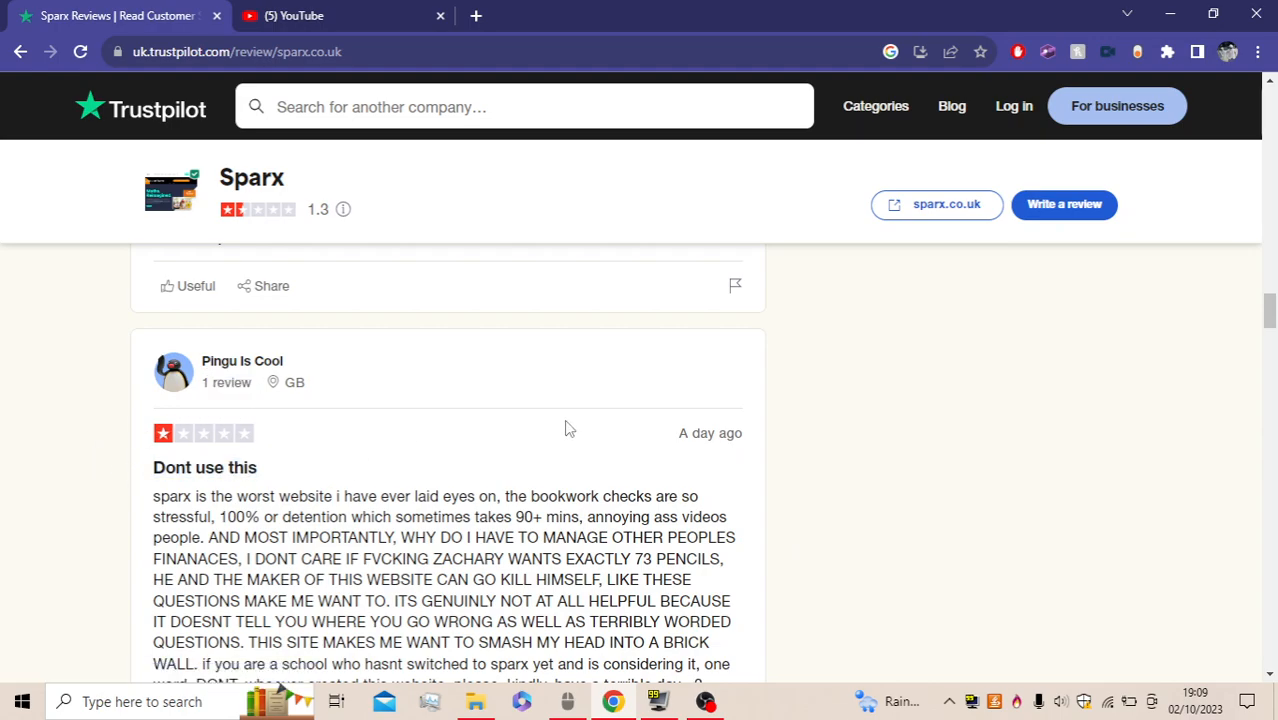
scroll("down", 3)
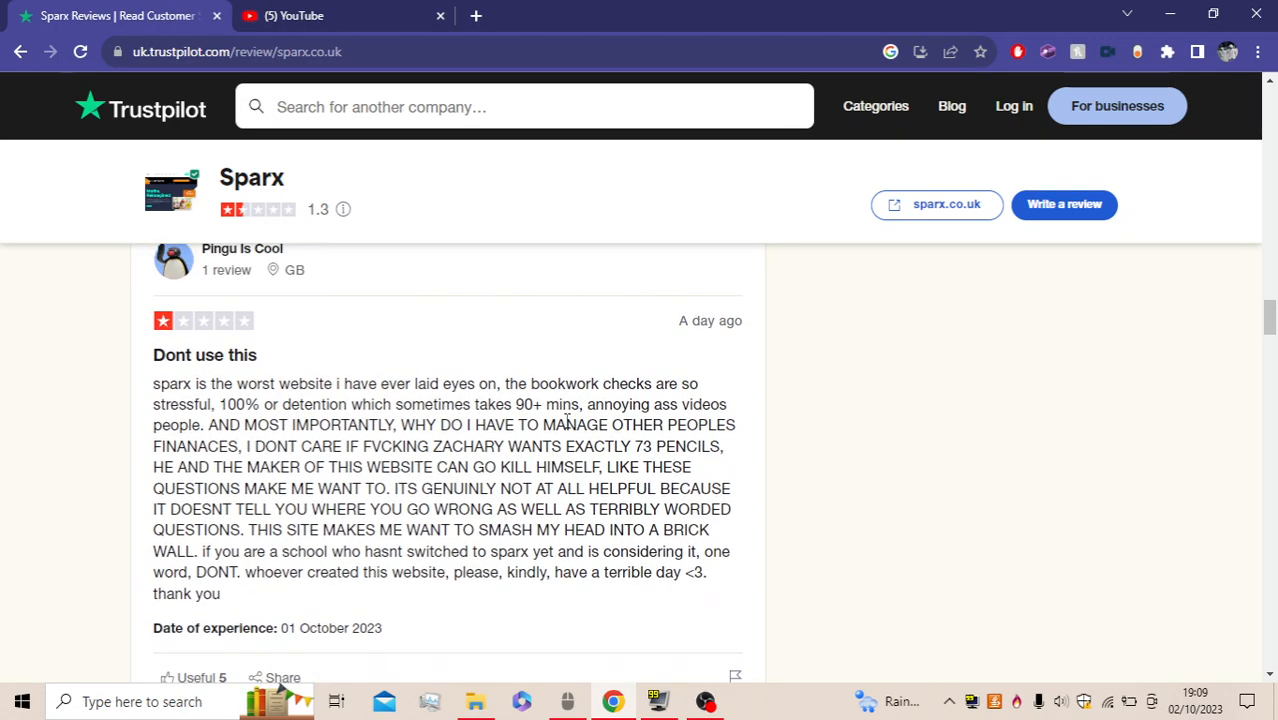
mouse_move(490, 301)
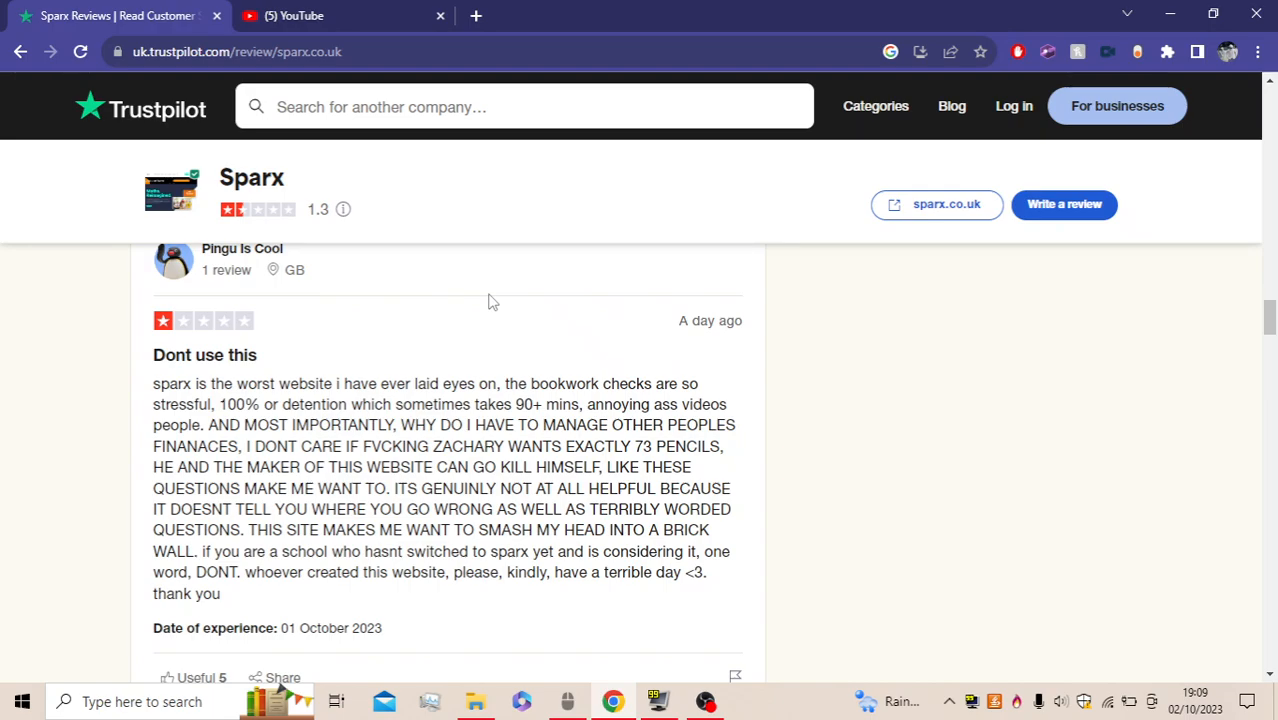
scroll("down", 3)
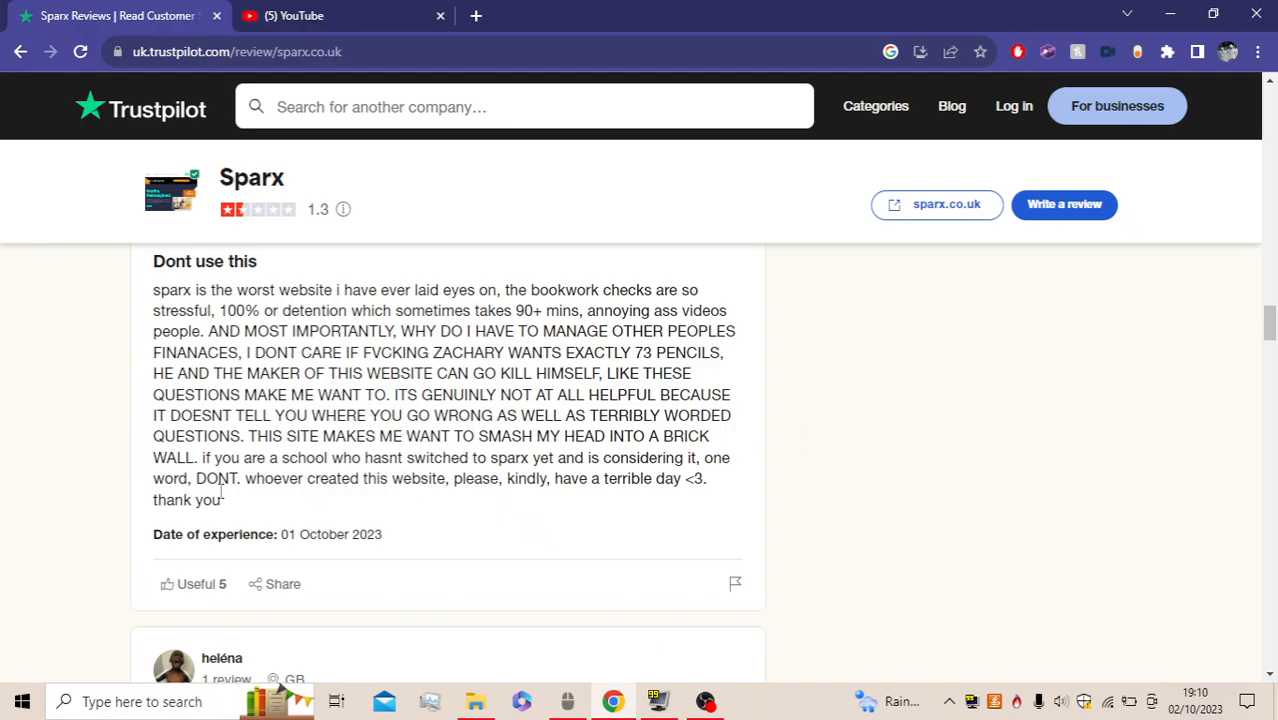
mouse_move(359, 495)
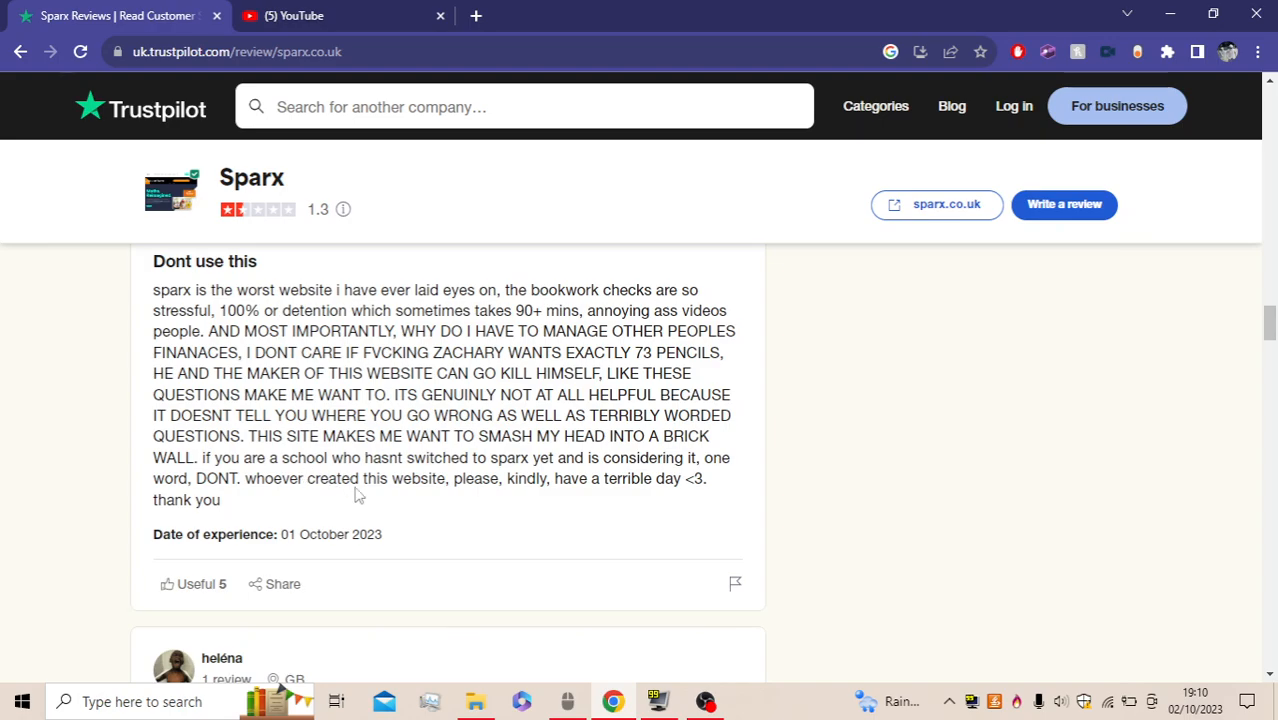
mouse_move(299, 505)
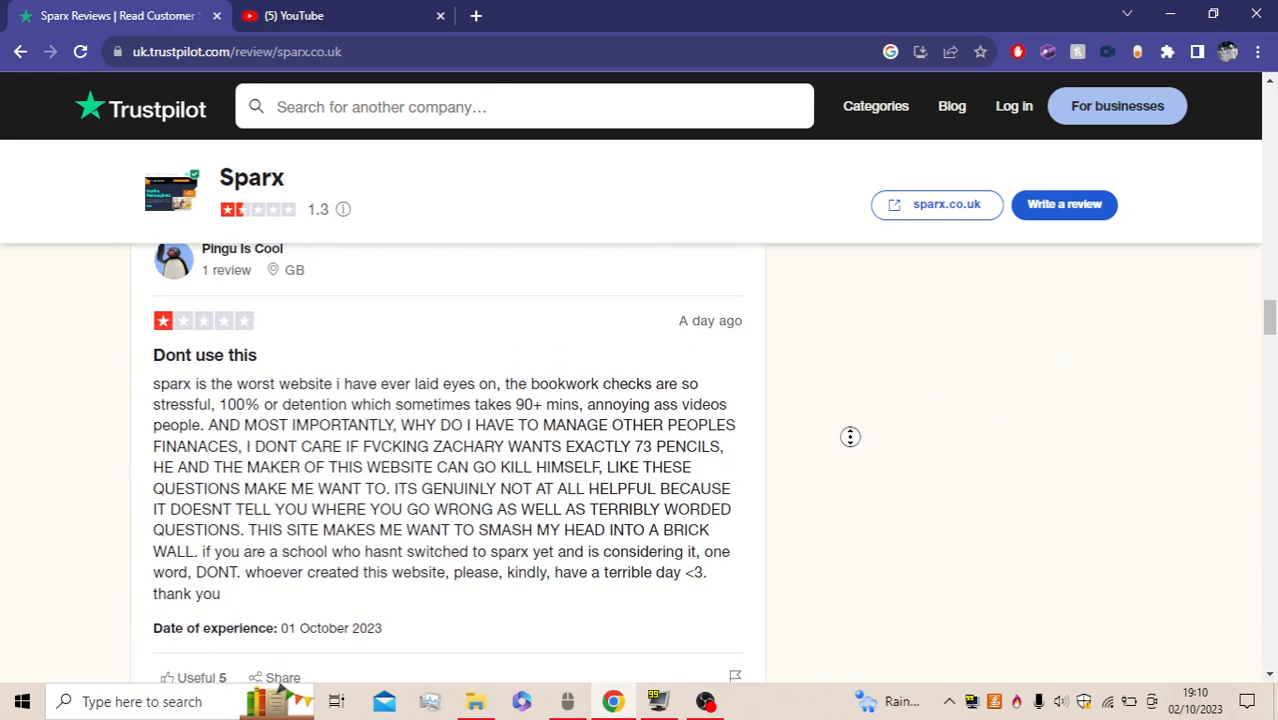
scroll("up", 3)
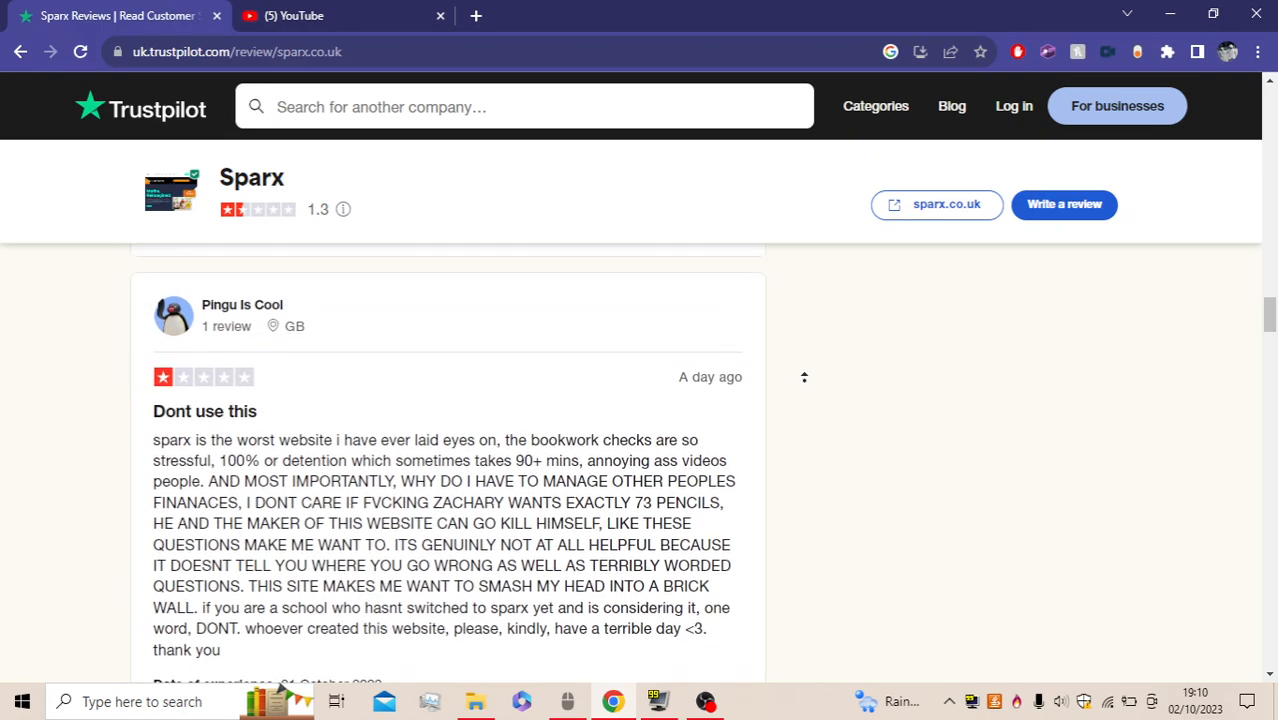
scroll("down", 3)
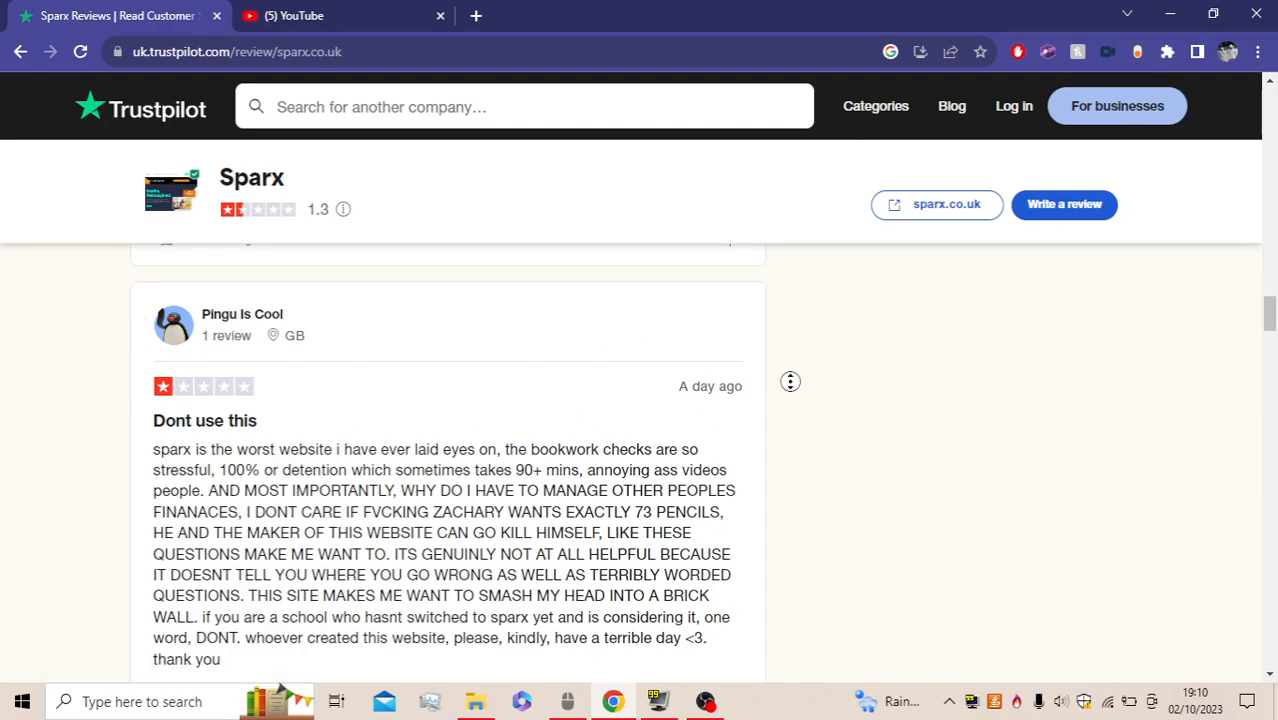
scroll("down", 3)
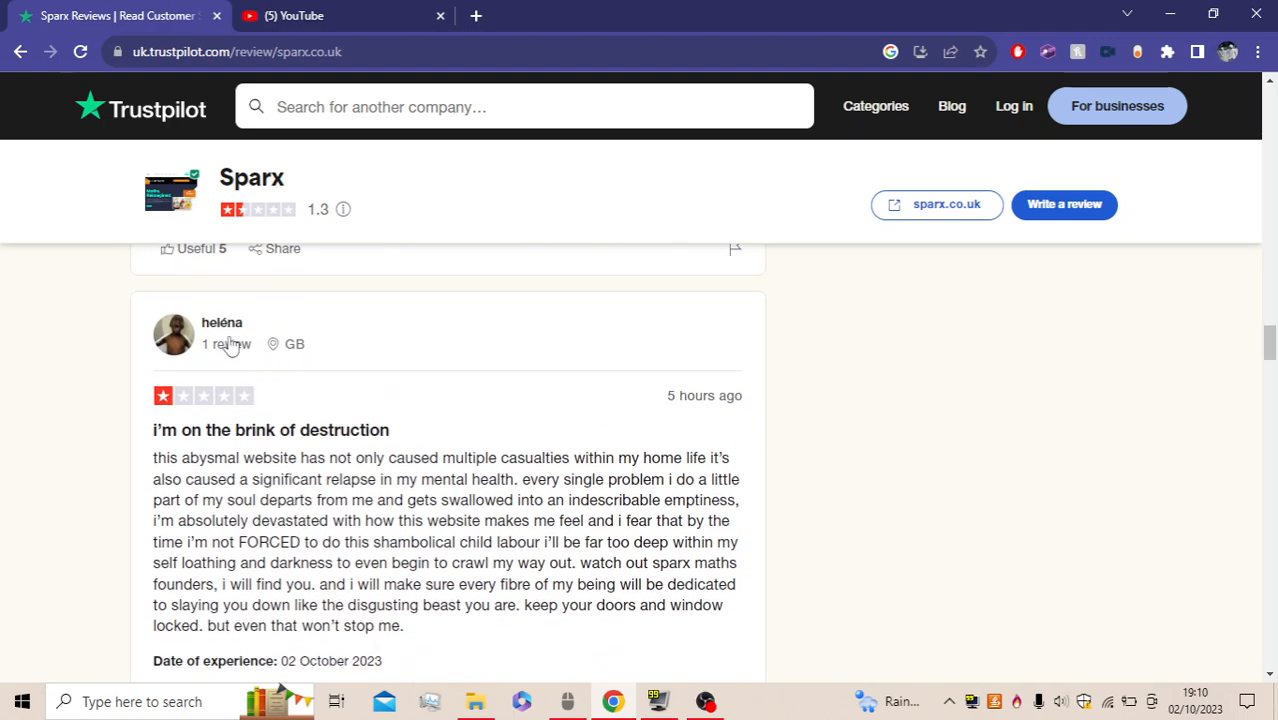
mouse_move(222, 330)
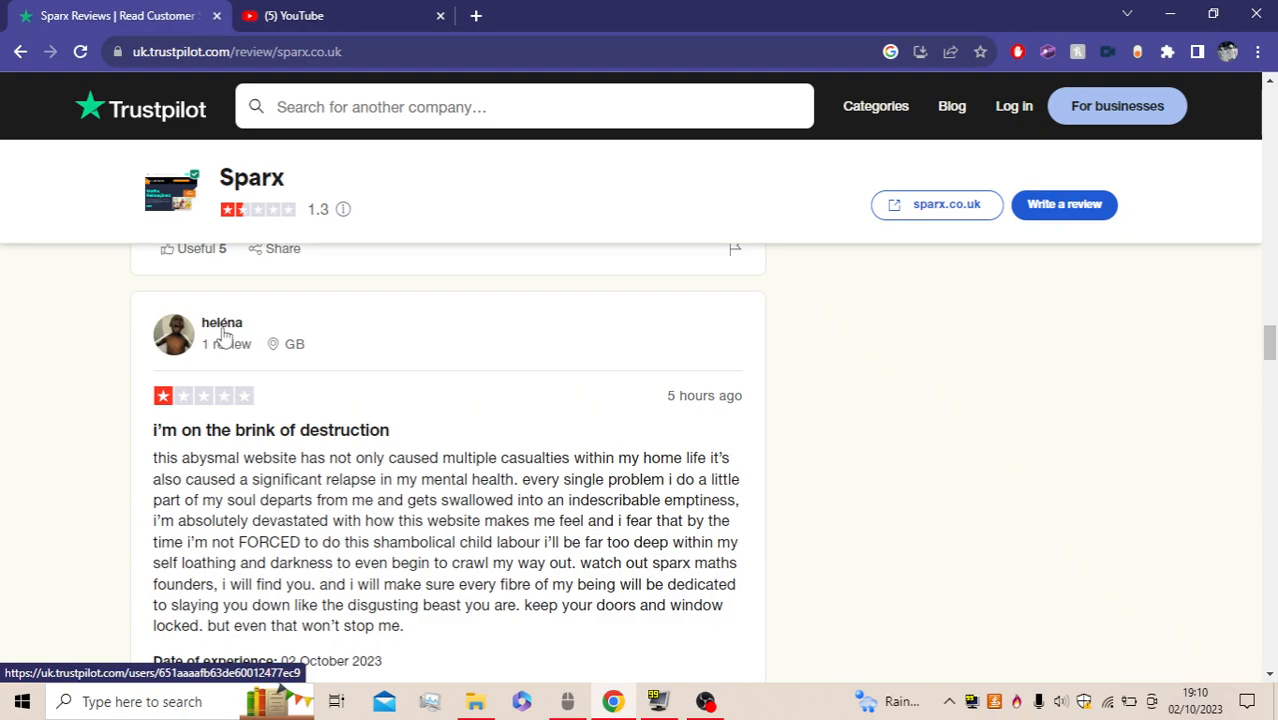
mouse_move(449, 396)
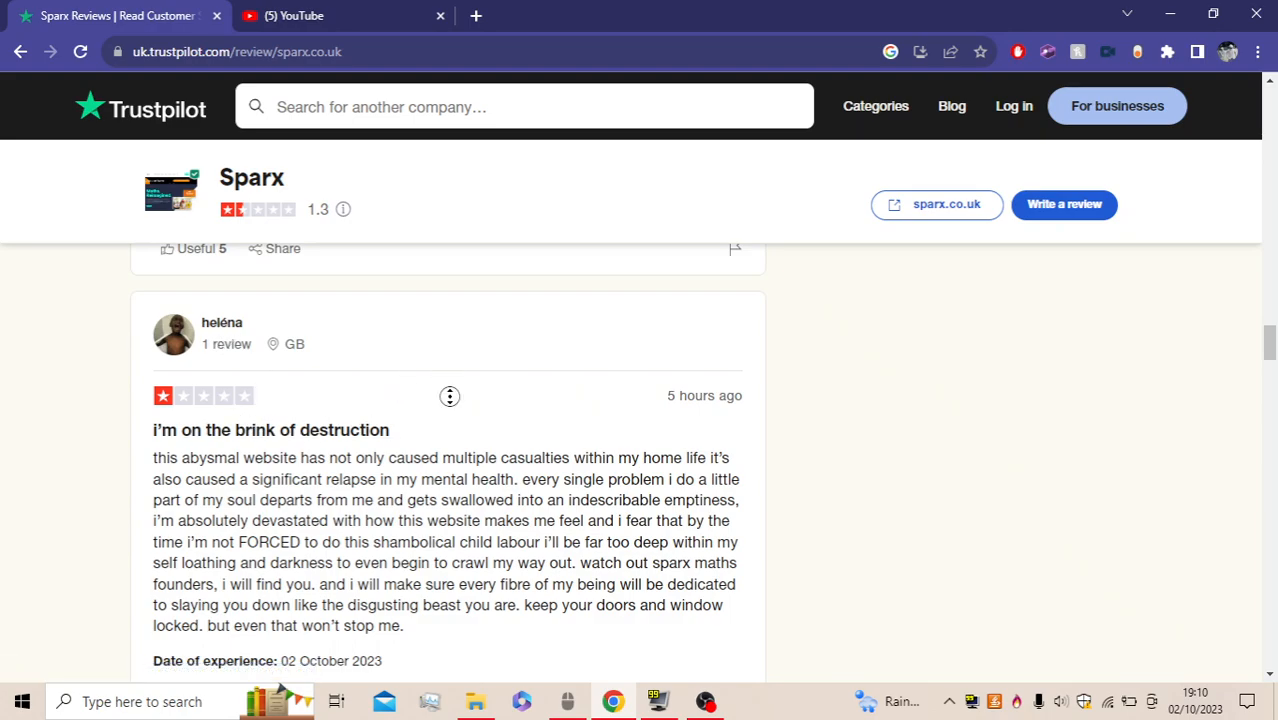
mouse_move(449, 404)
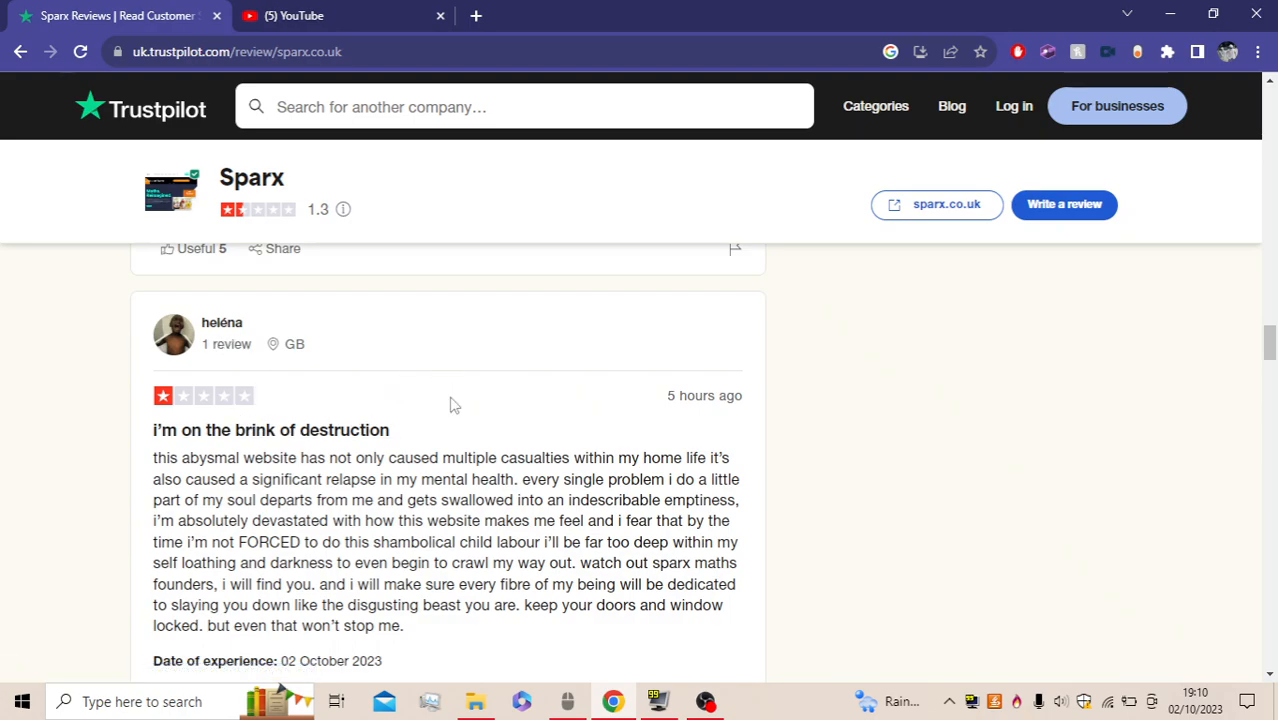
mouse_move(315, 467)
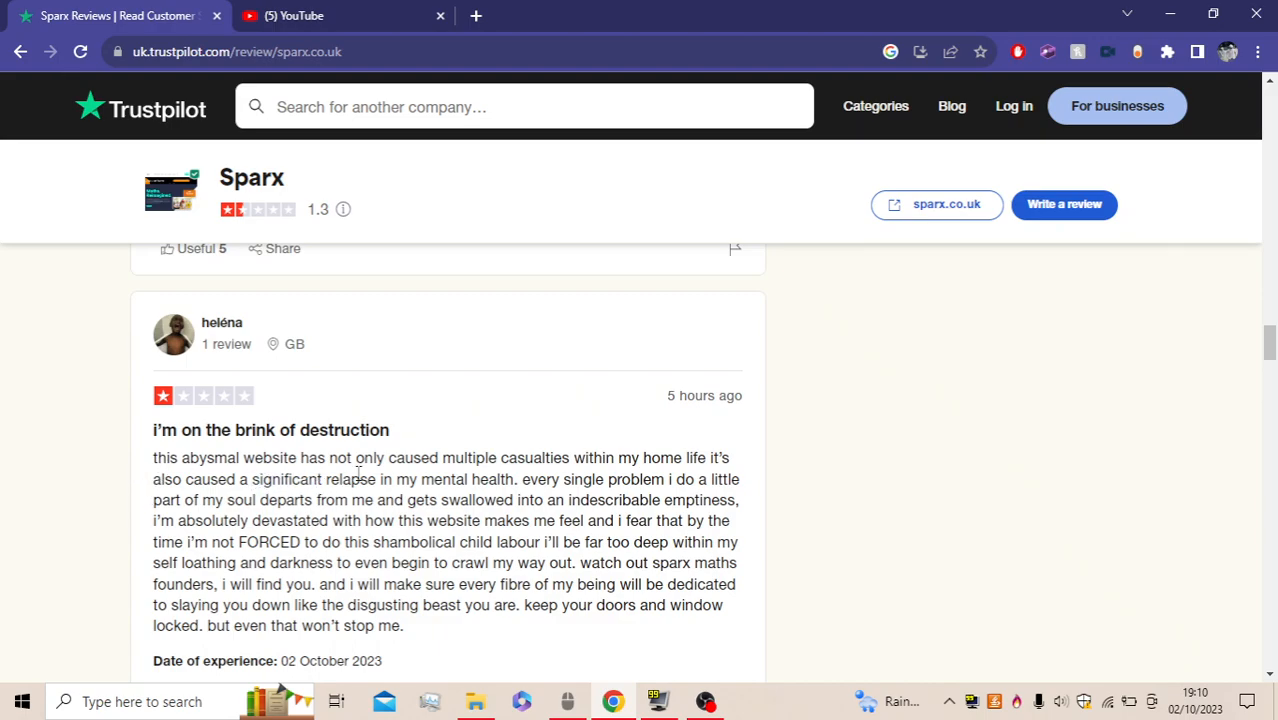
mouse_move(655, 490)
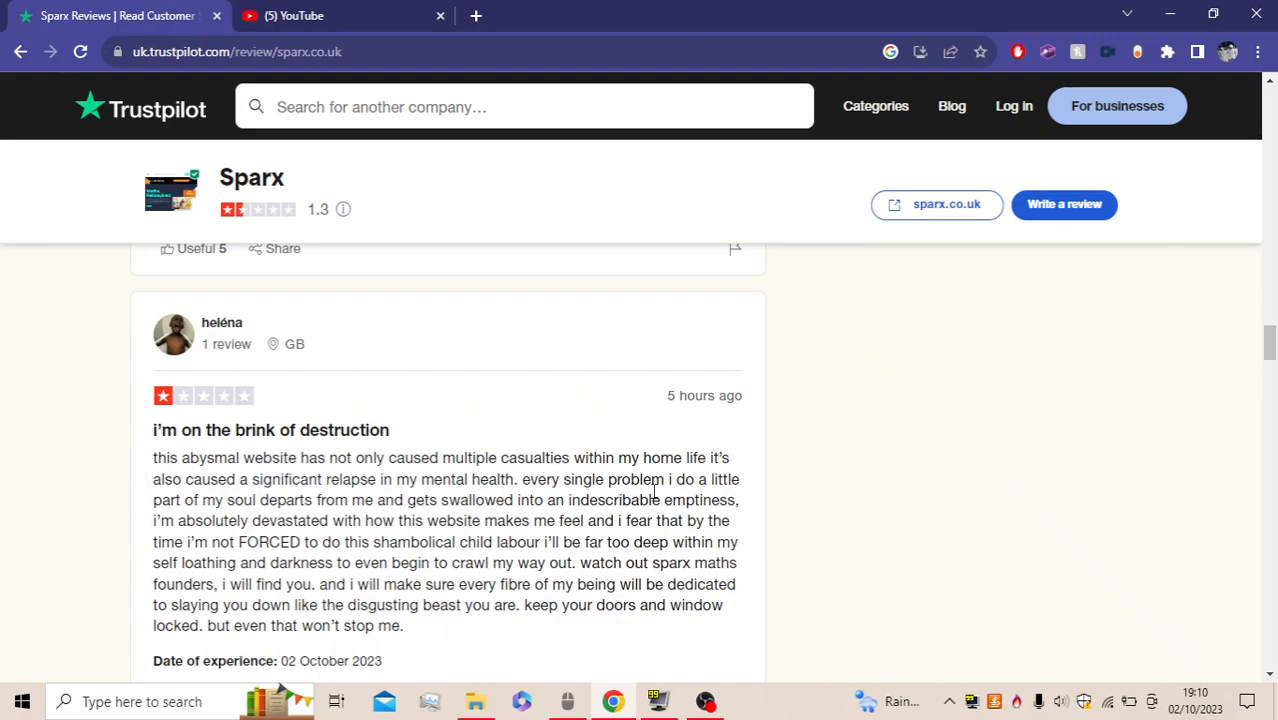
mouse_move(230, 515)
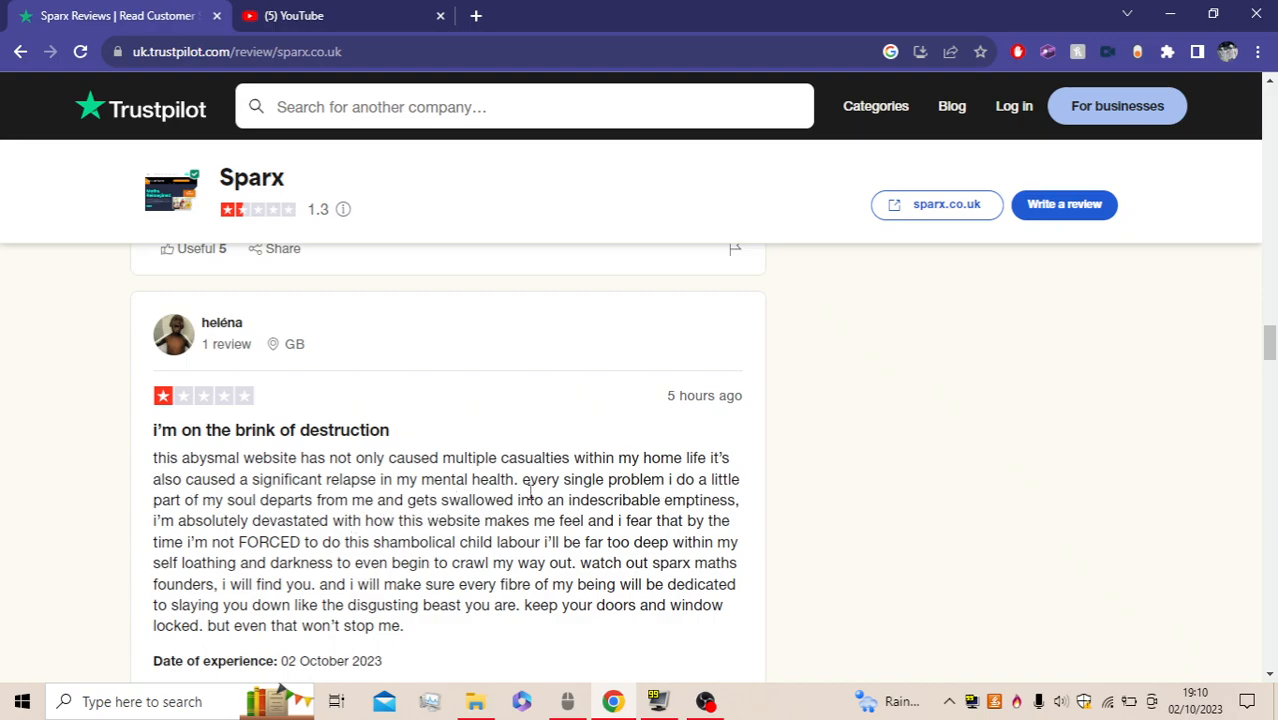
mouse_move(305, 540)
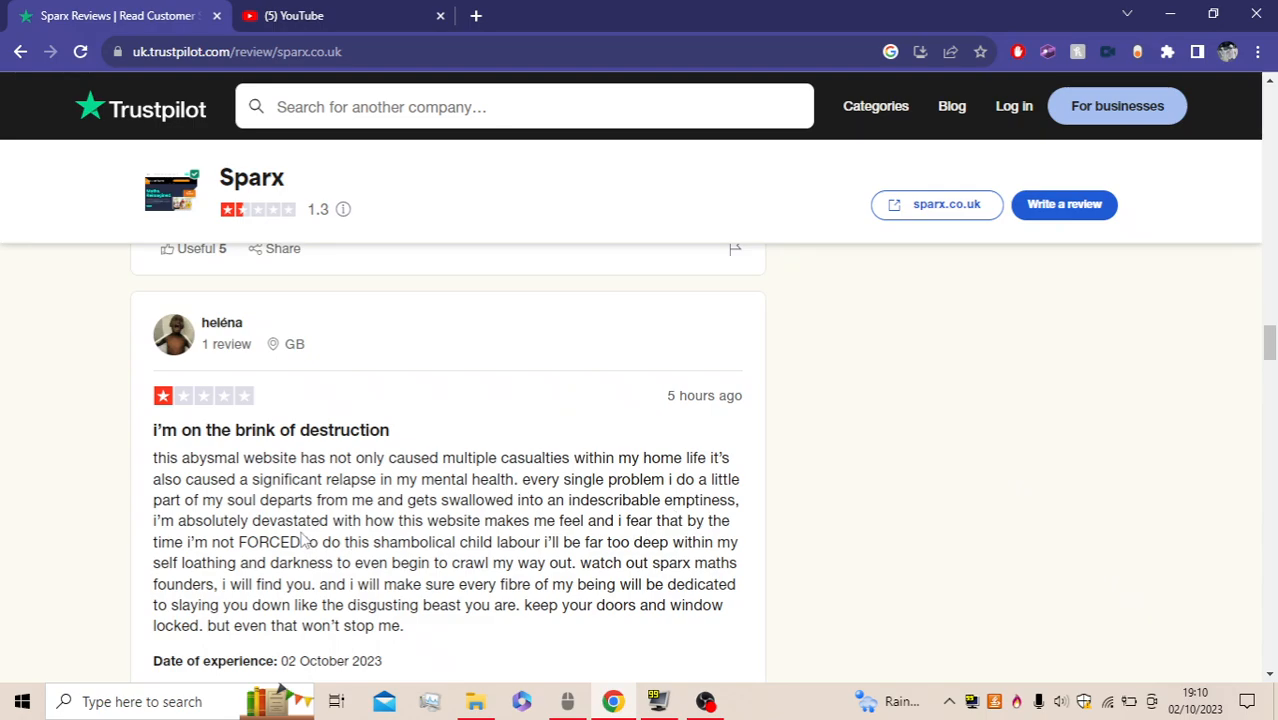
mouse_move(397, 560)
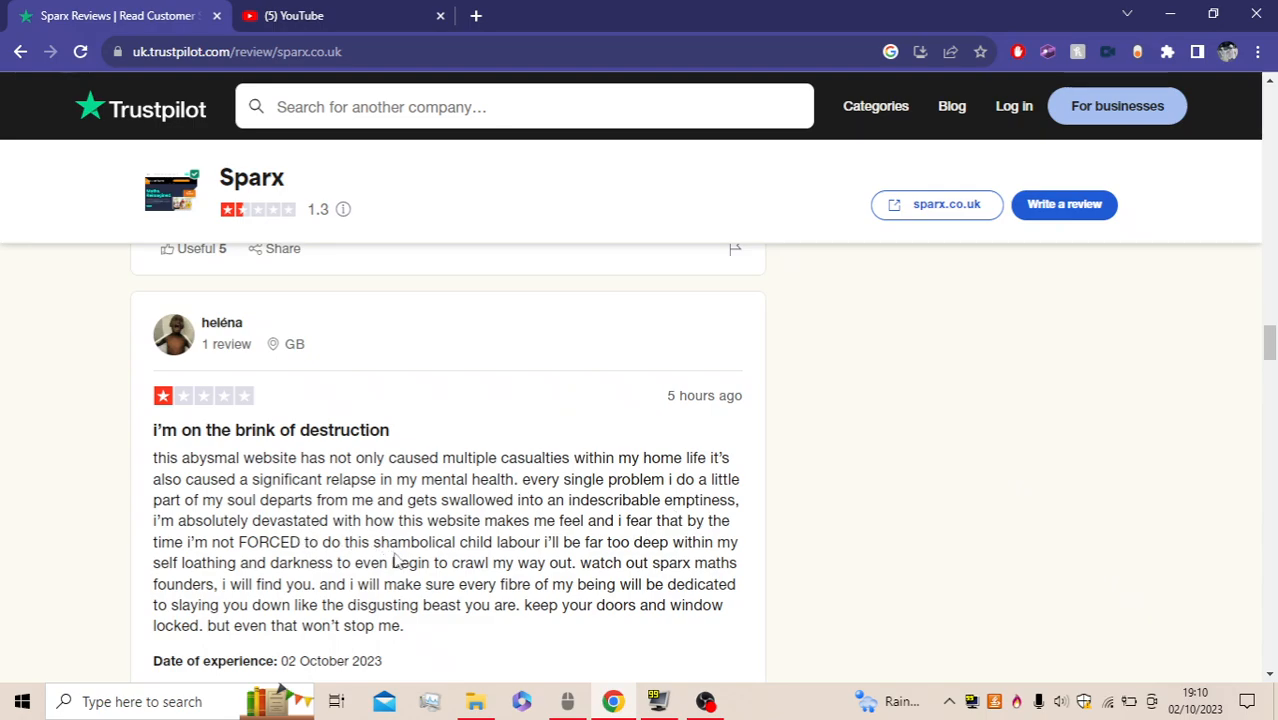
mouse_move(700, 535)
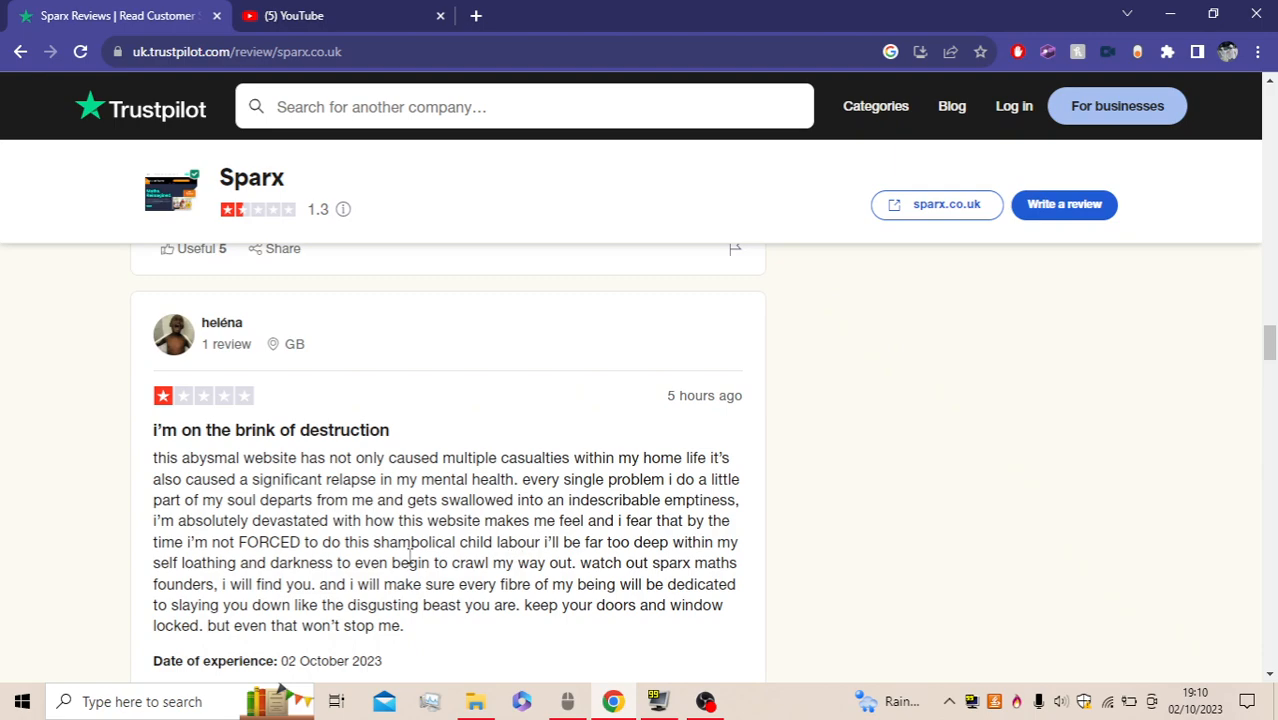
mouse_move(228, 578)
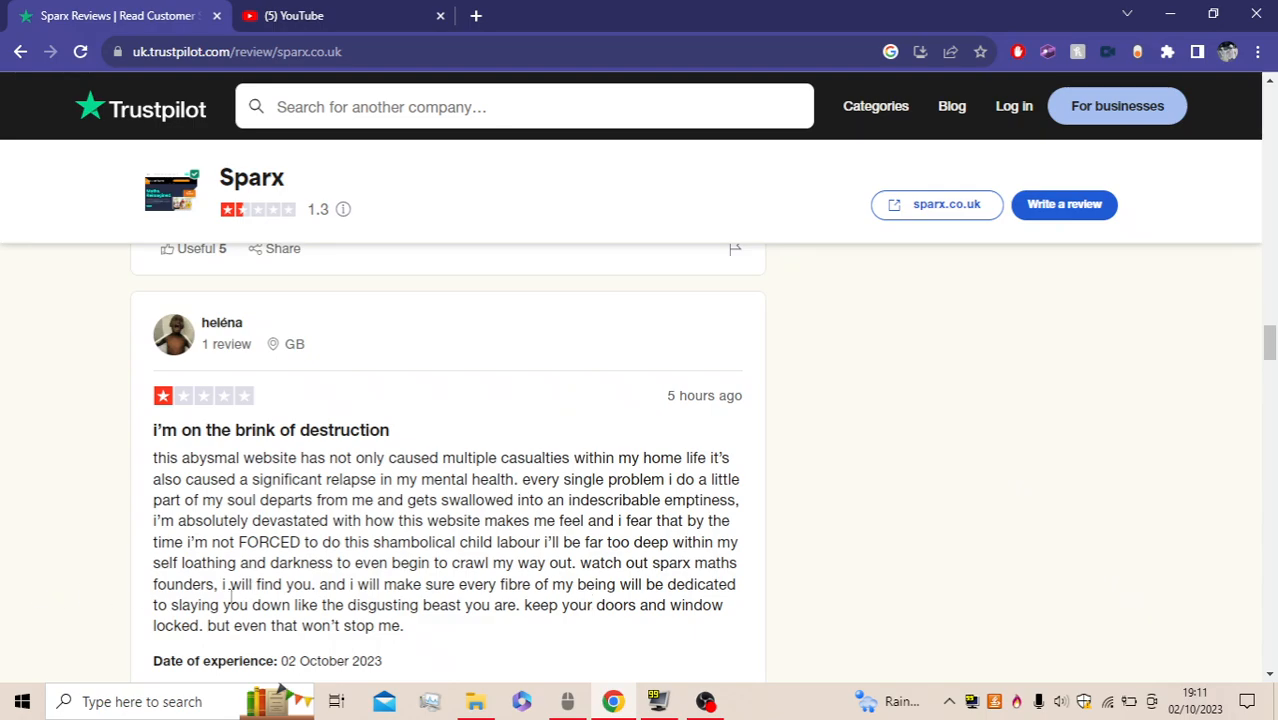
mouse_move(363, 600)
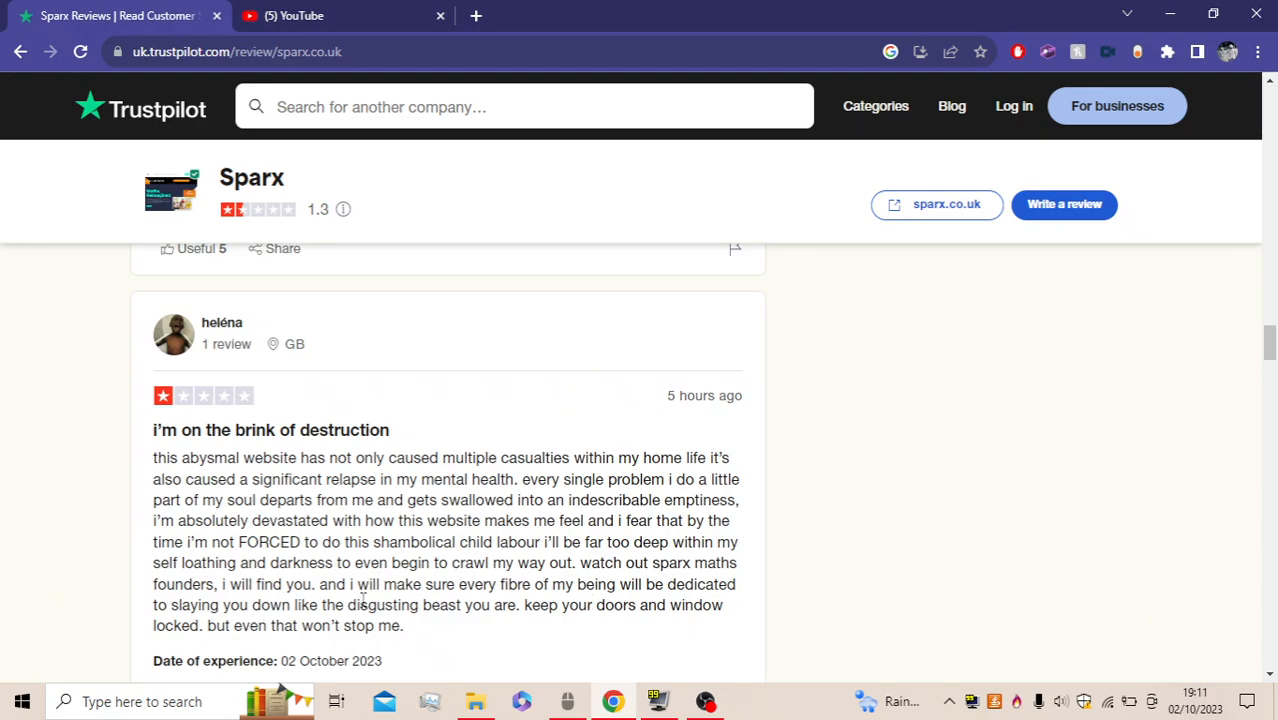
mouse_move(203, 645)
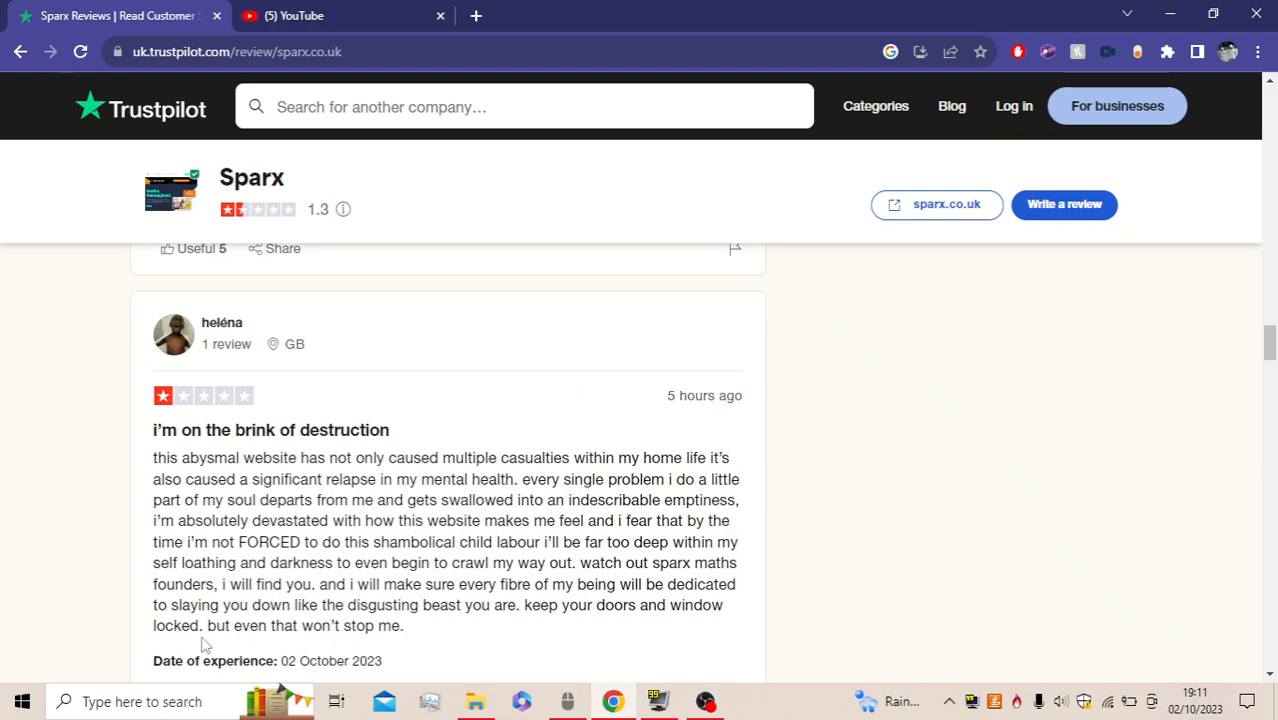
mouse_move(194, 648)
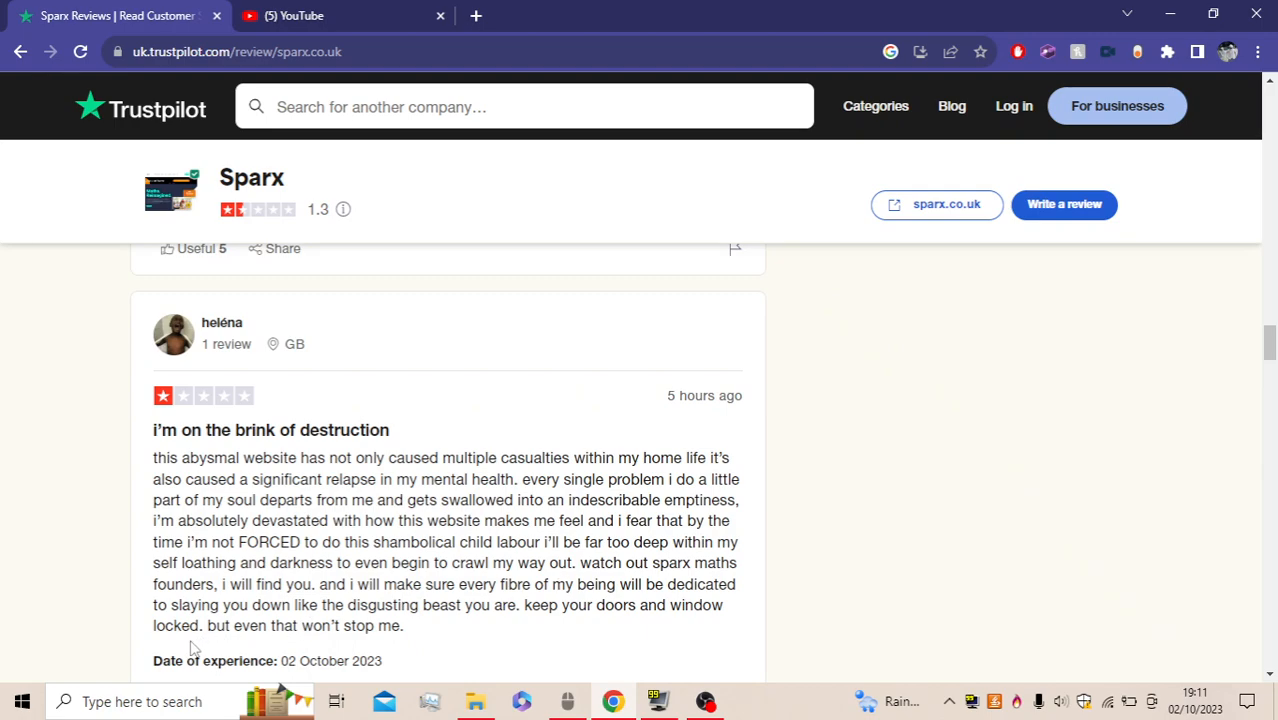
mouse_move(808, 492)
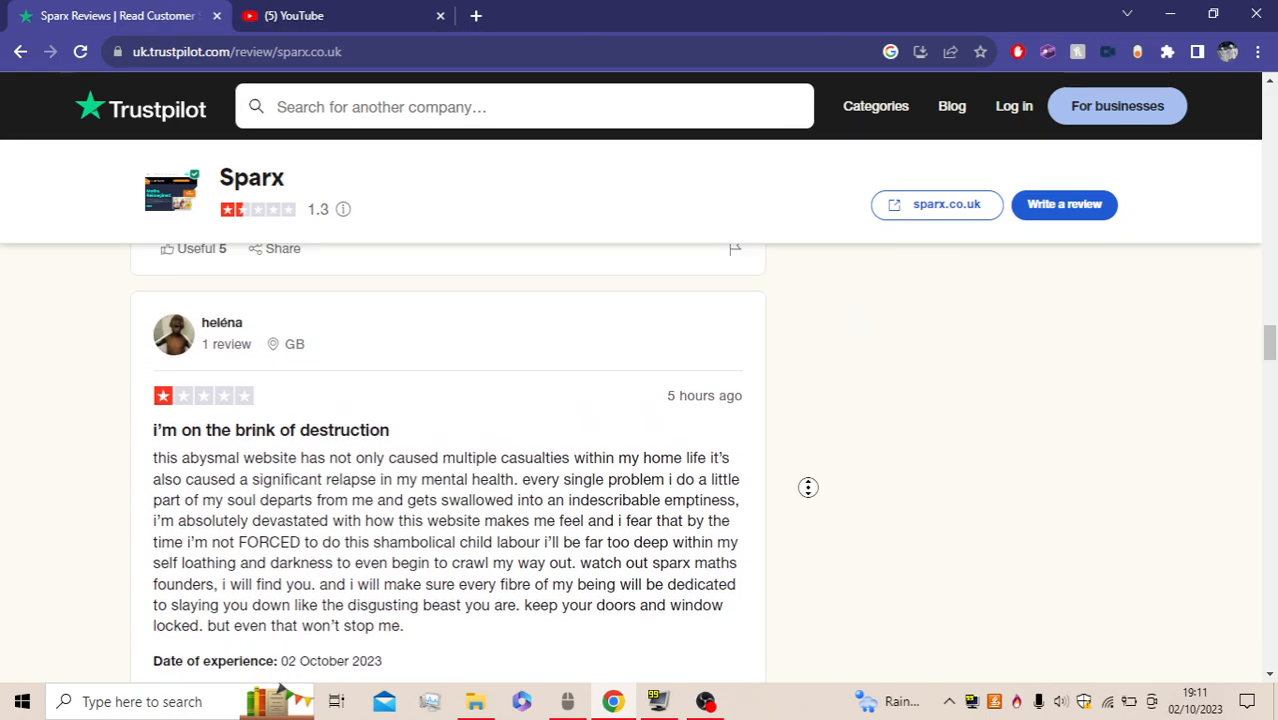
scroll("down", 3)
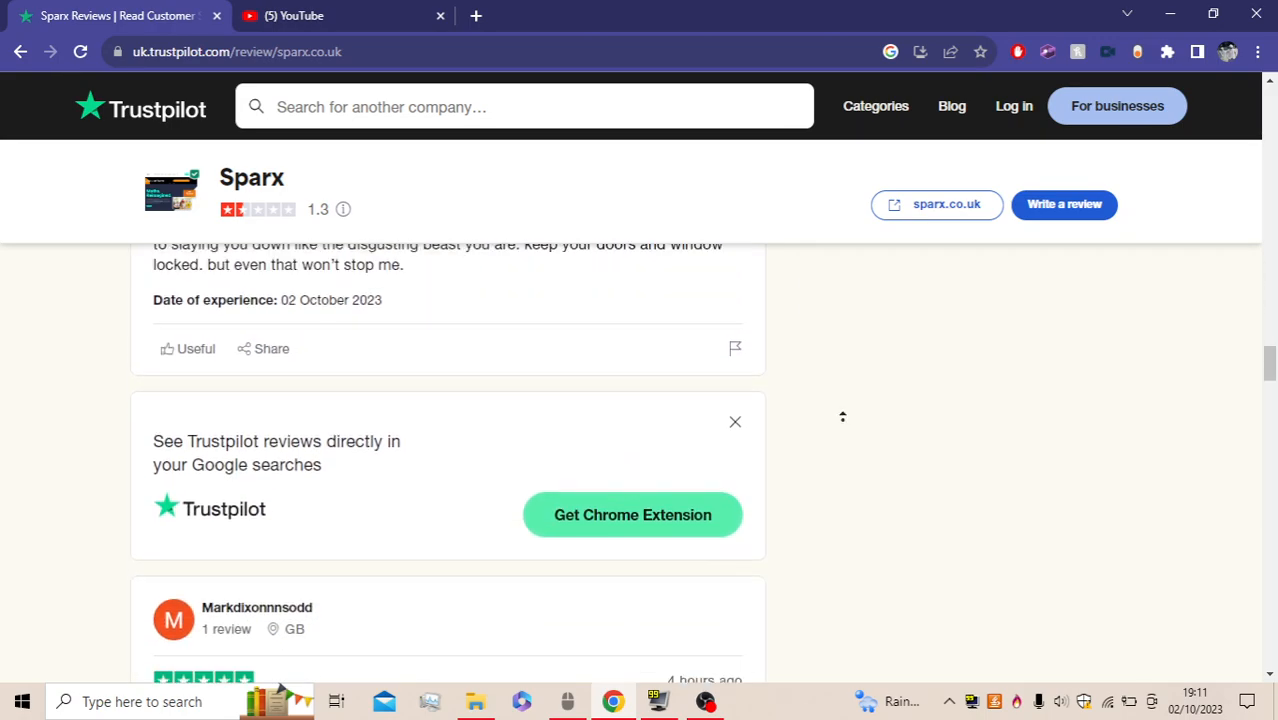
scroll("down", 3)
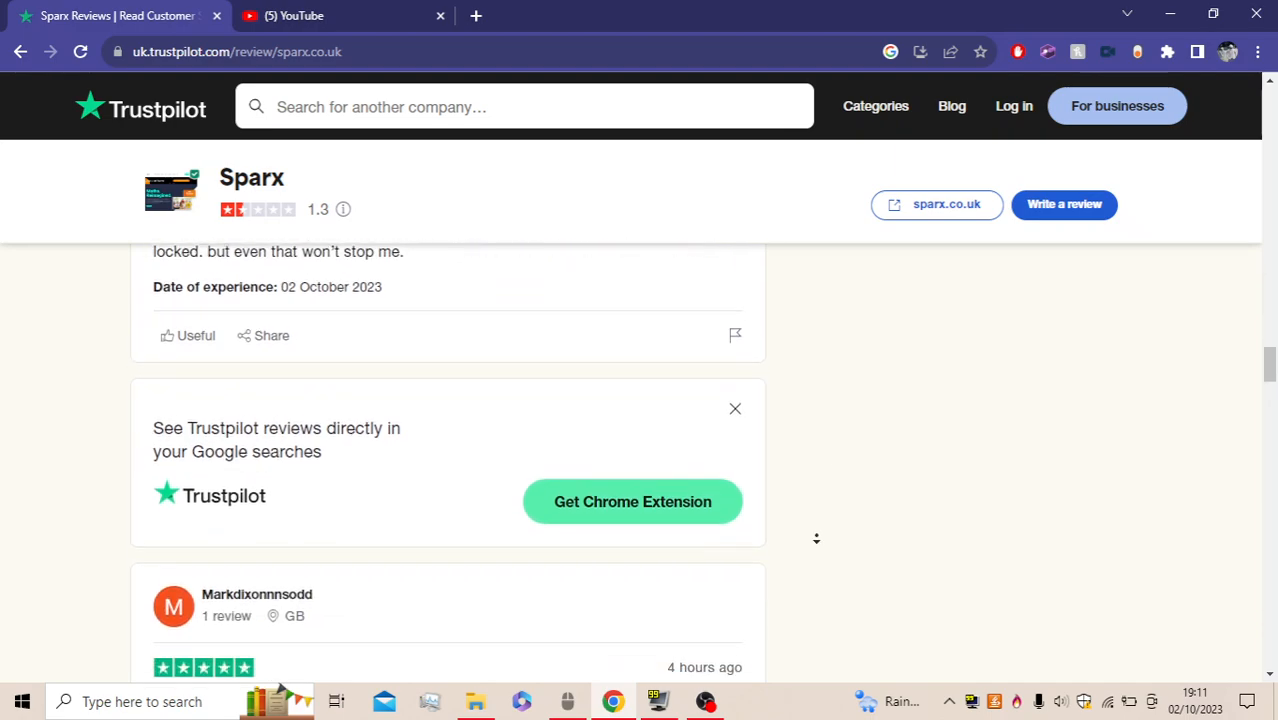
scroll("down", 3)
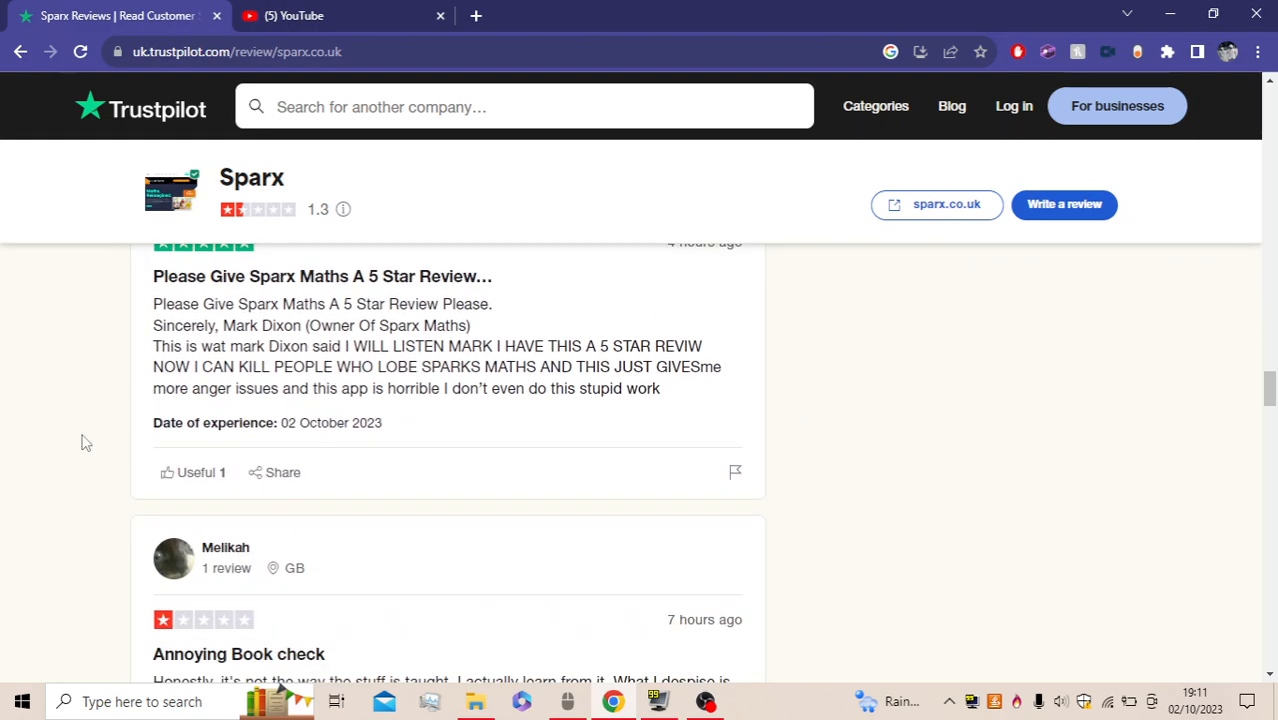
scroll("up", 3)
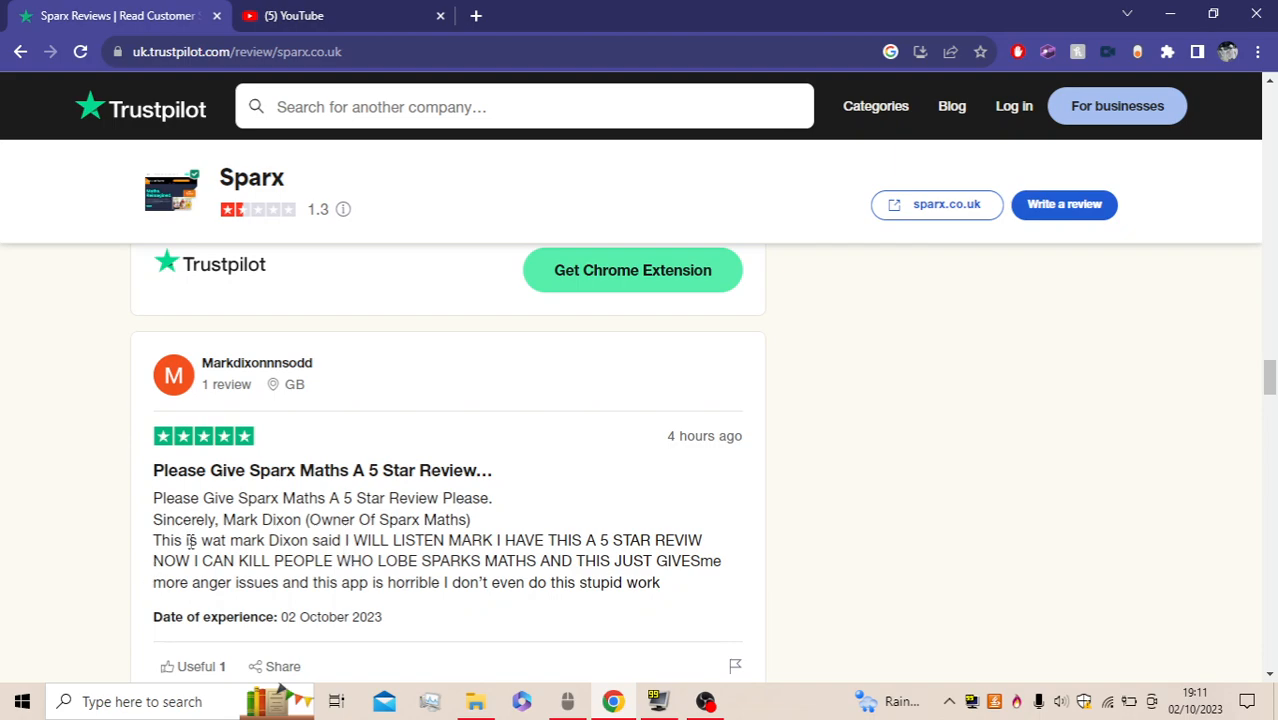
mouse_move(504, 603)
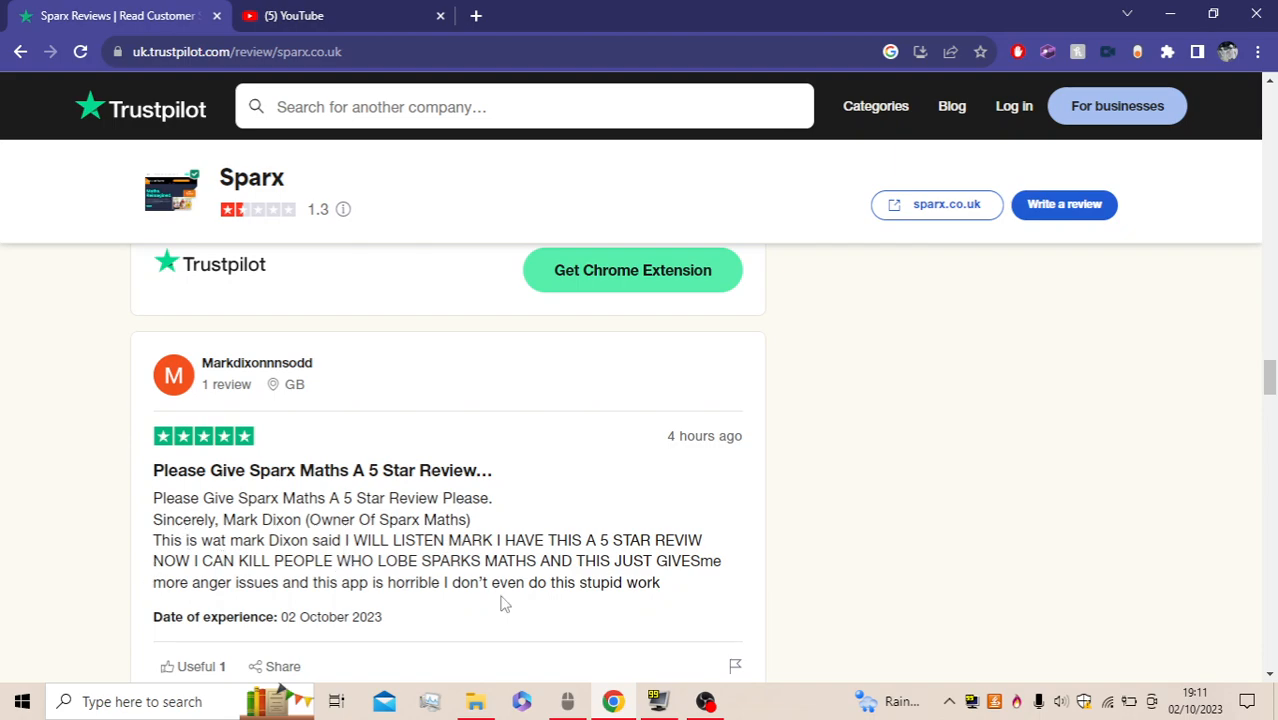
mouse_move(455, 617)
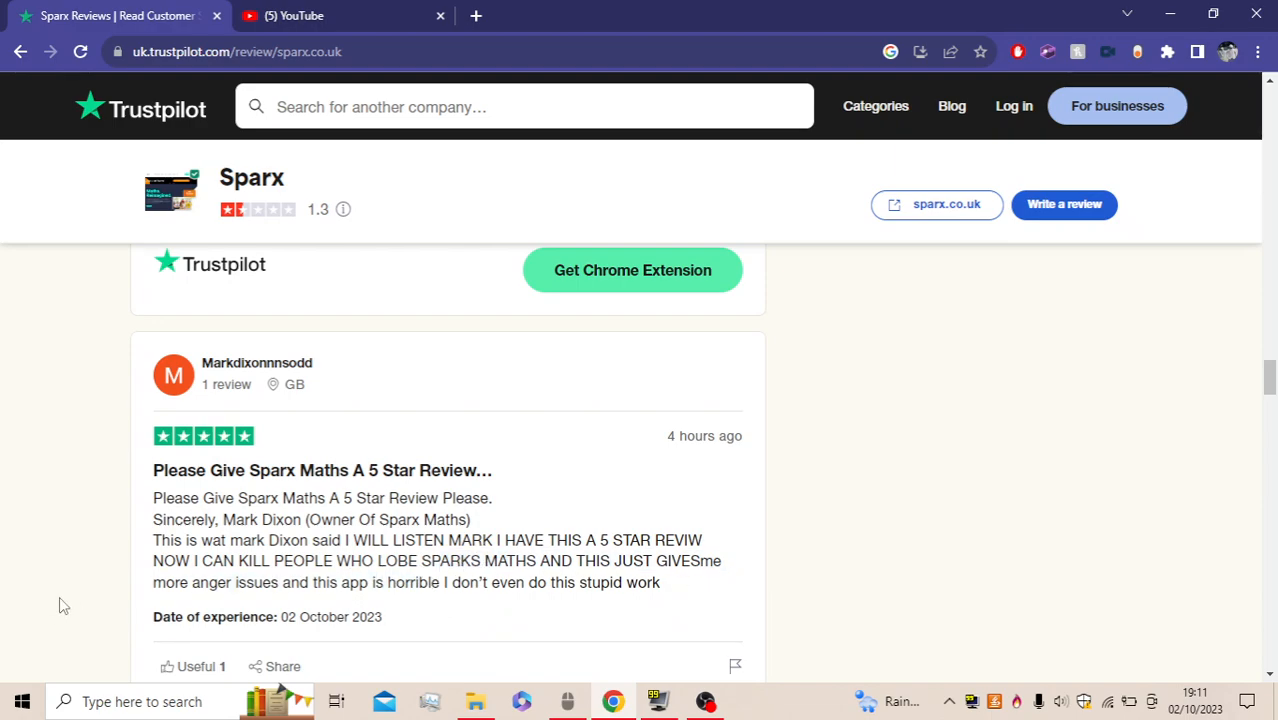
mouse_move(710, 507)
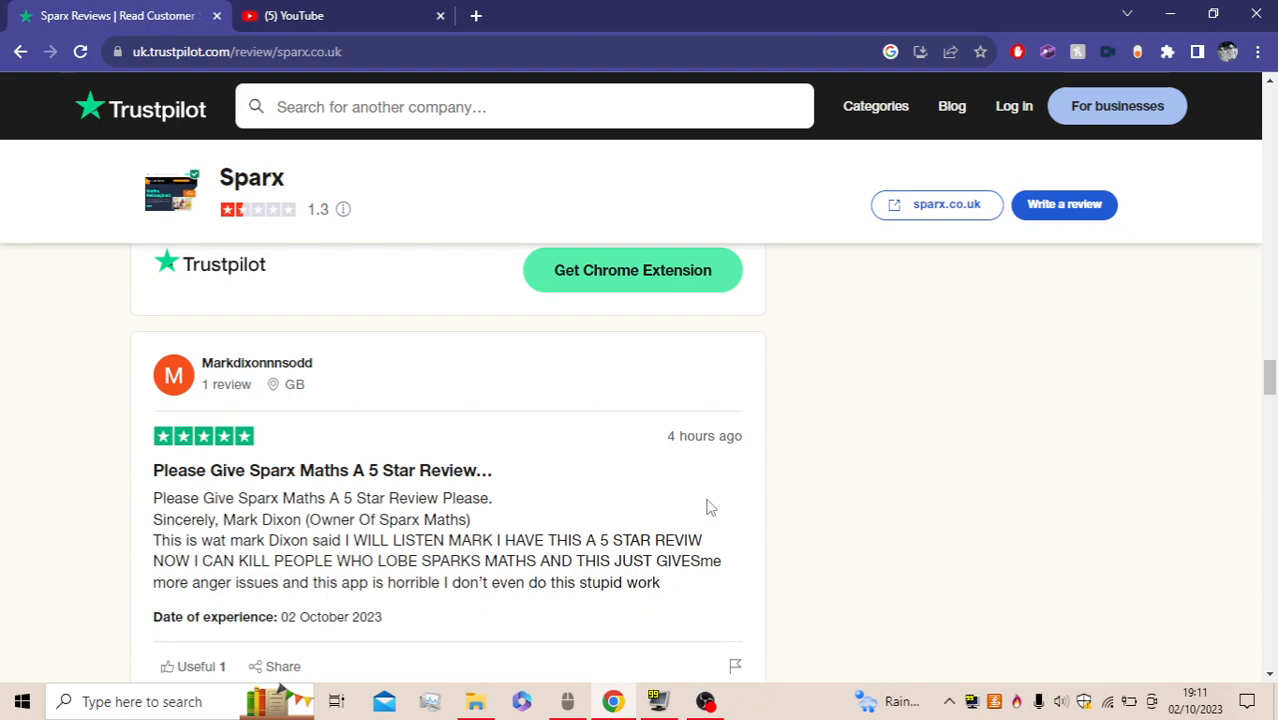
mouse_move(360, 385)
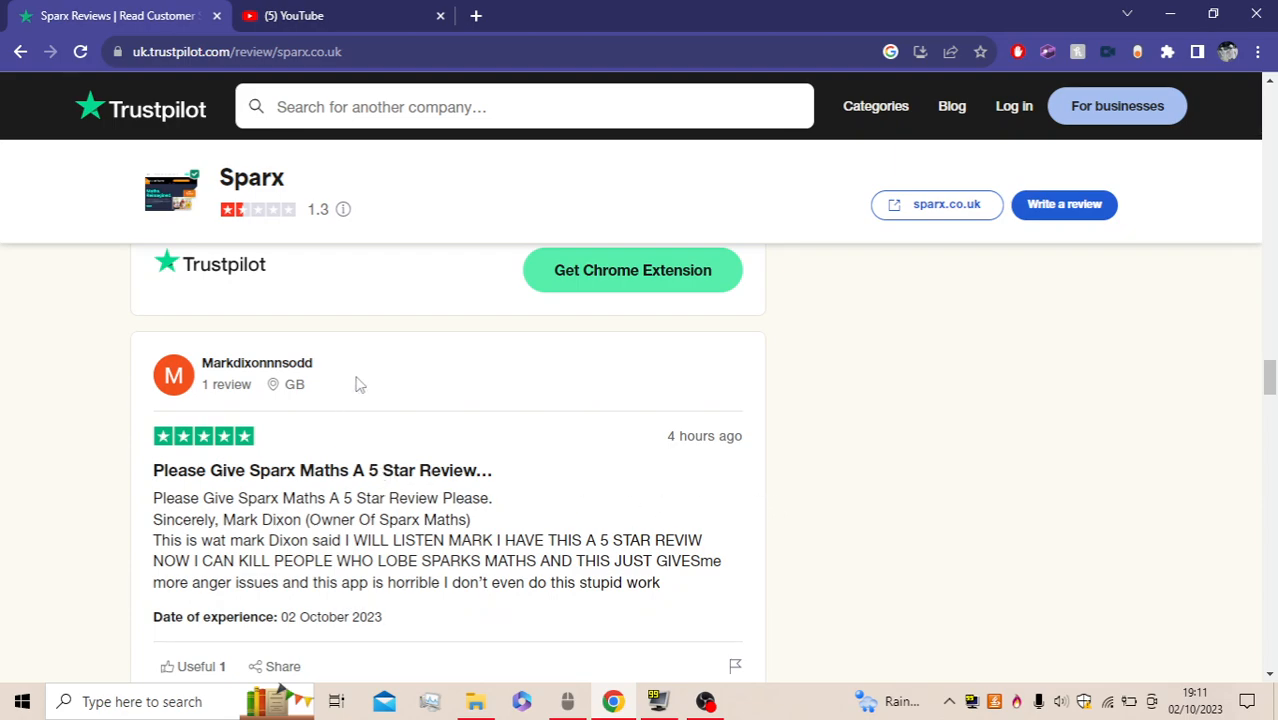
mouse_move(257, 363)
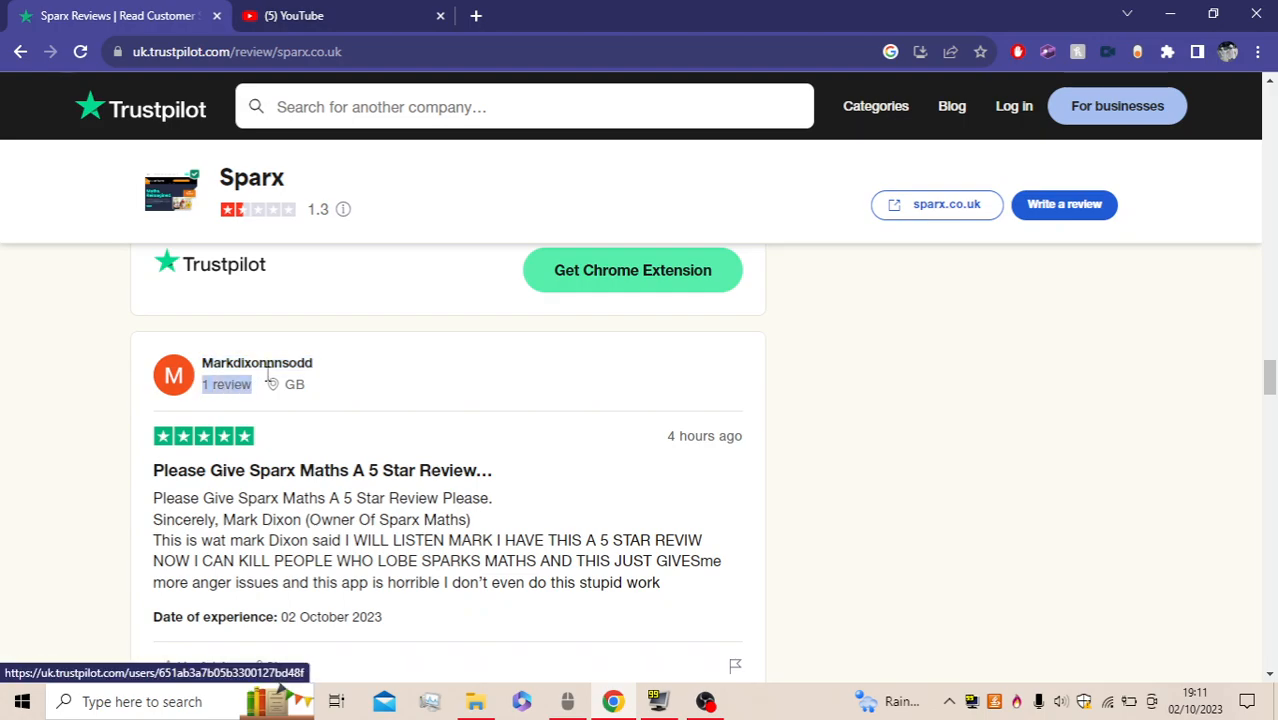
Scroll down to Melikah's one-star 'Annoying Book check' review from 02 October 2023
scroll("down", 3)
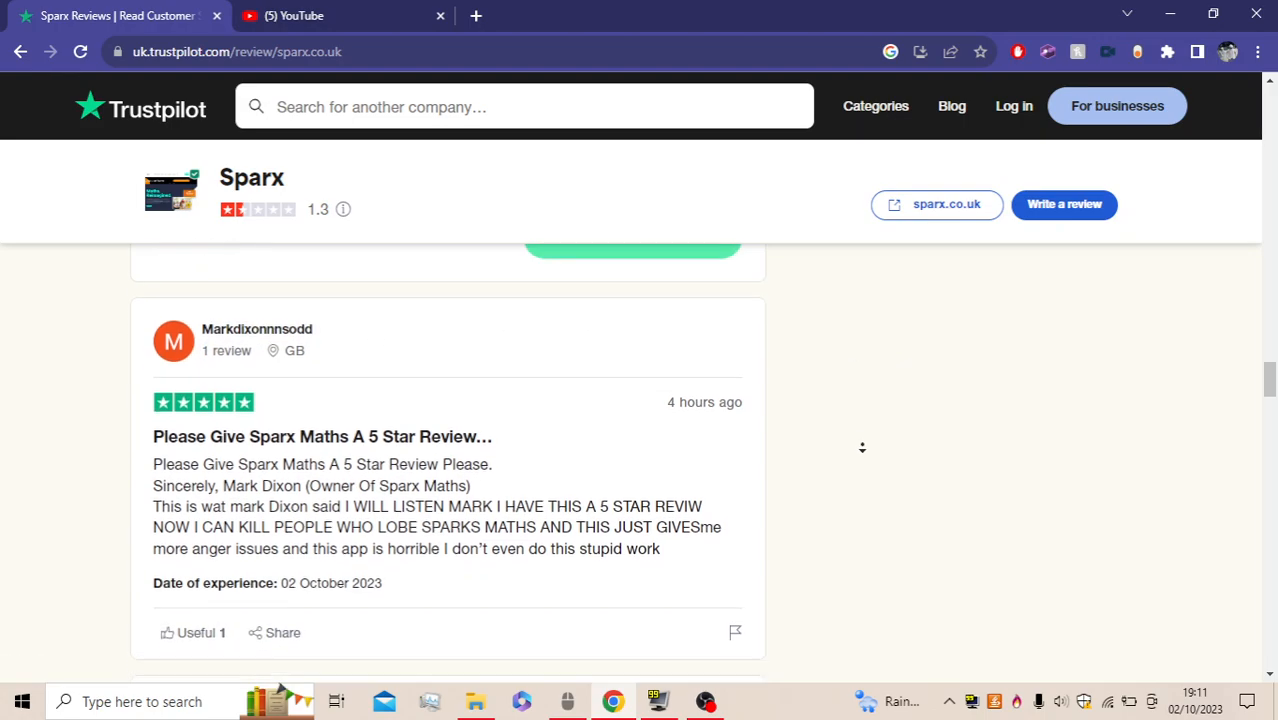
scroll("down", 3)
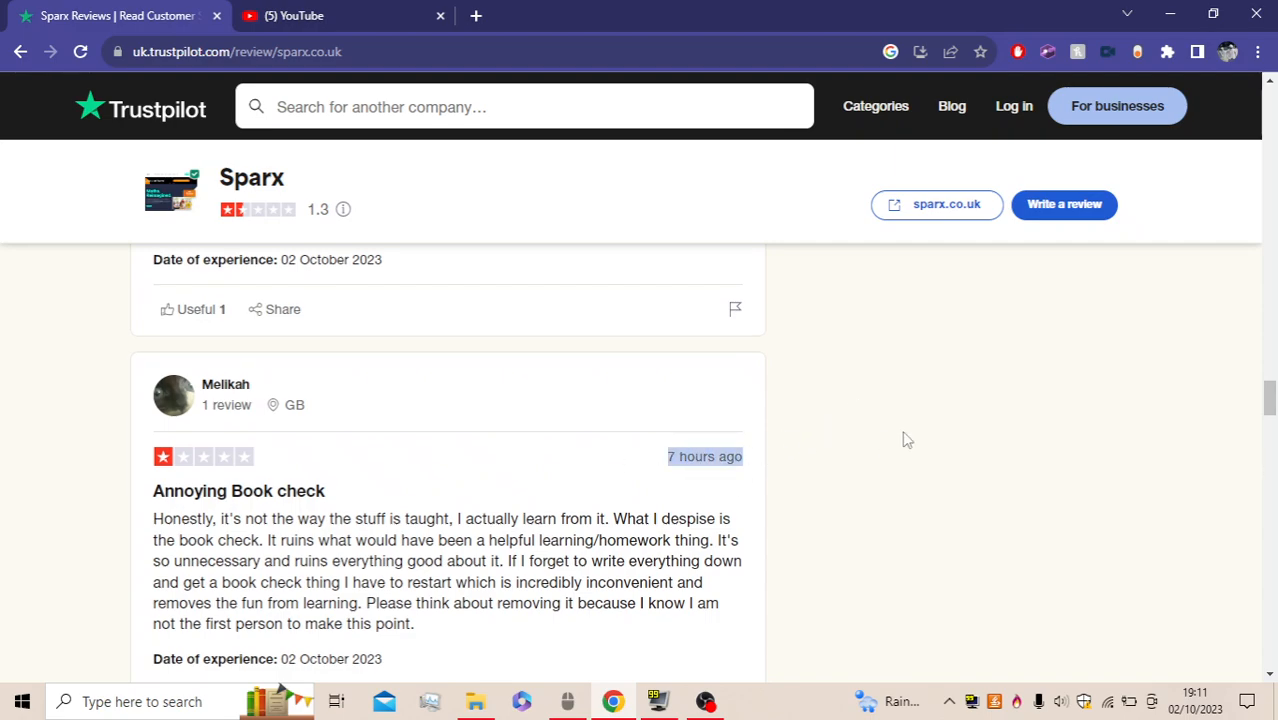
scroll("down", 3)
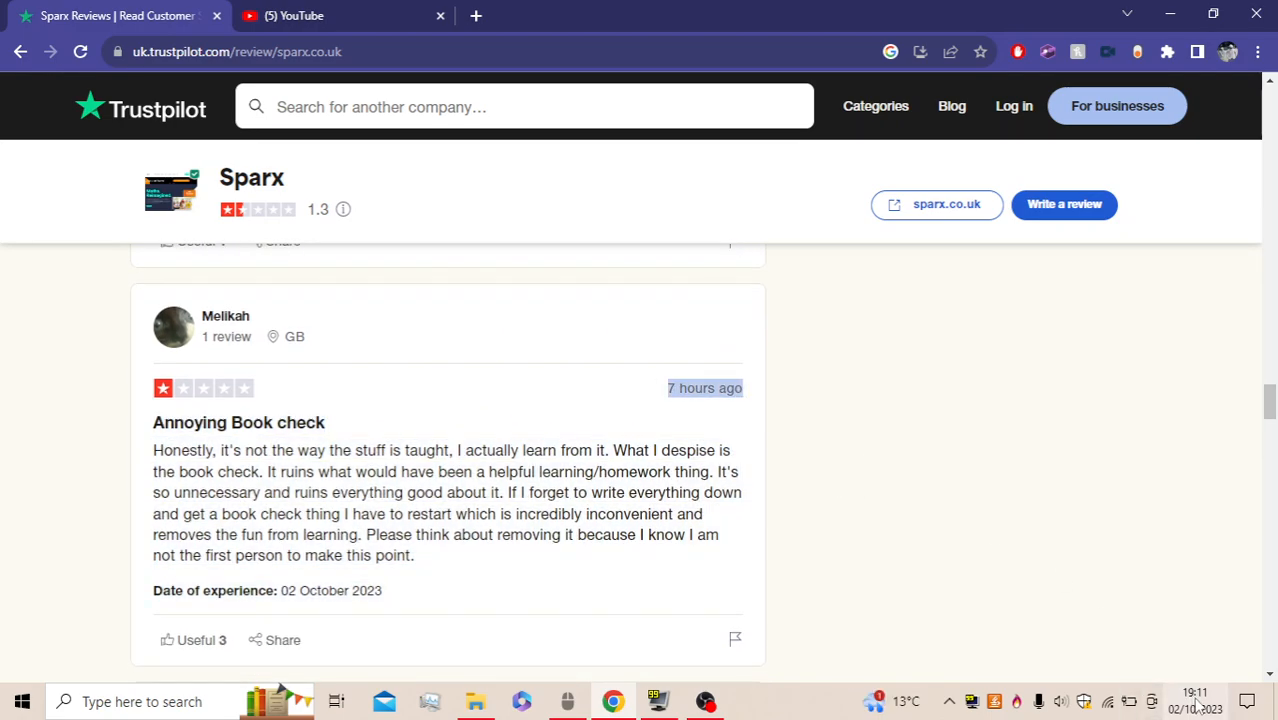
mouse_move(1196, 692)
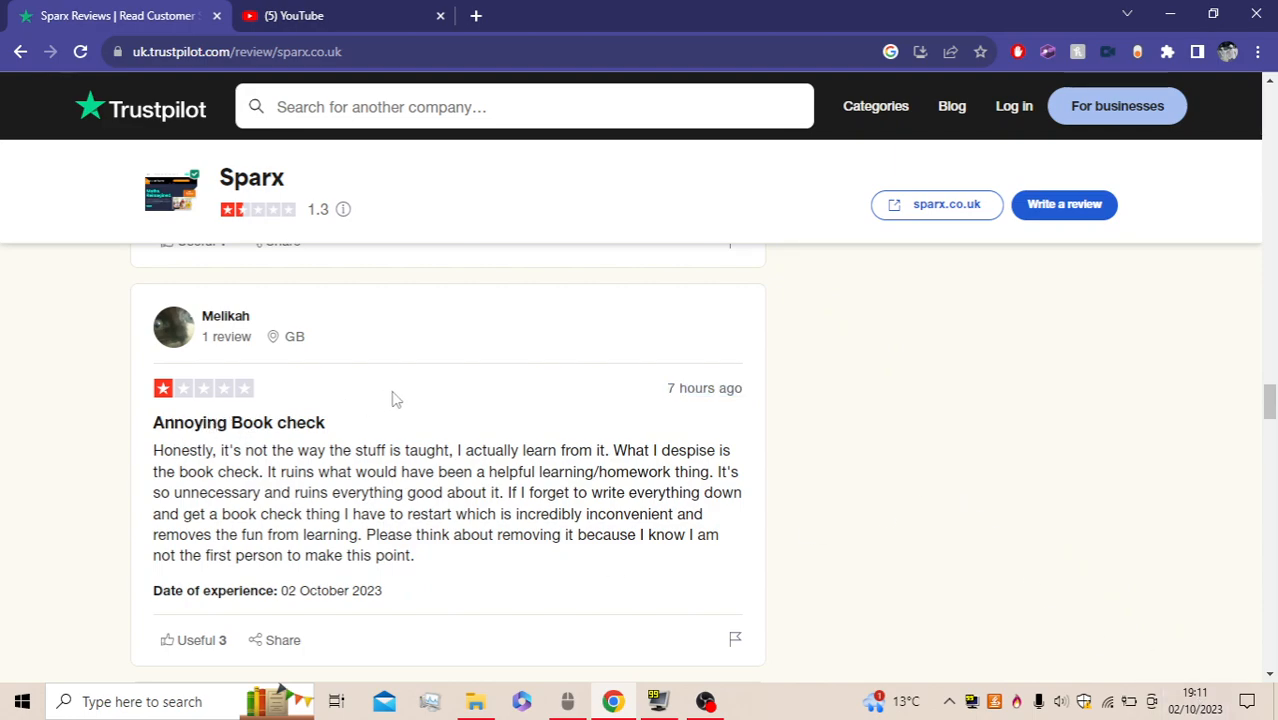
mouse_move(321, 470)
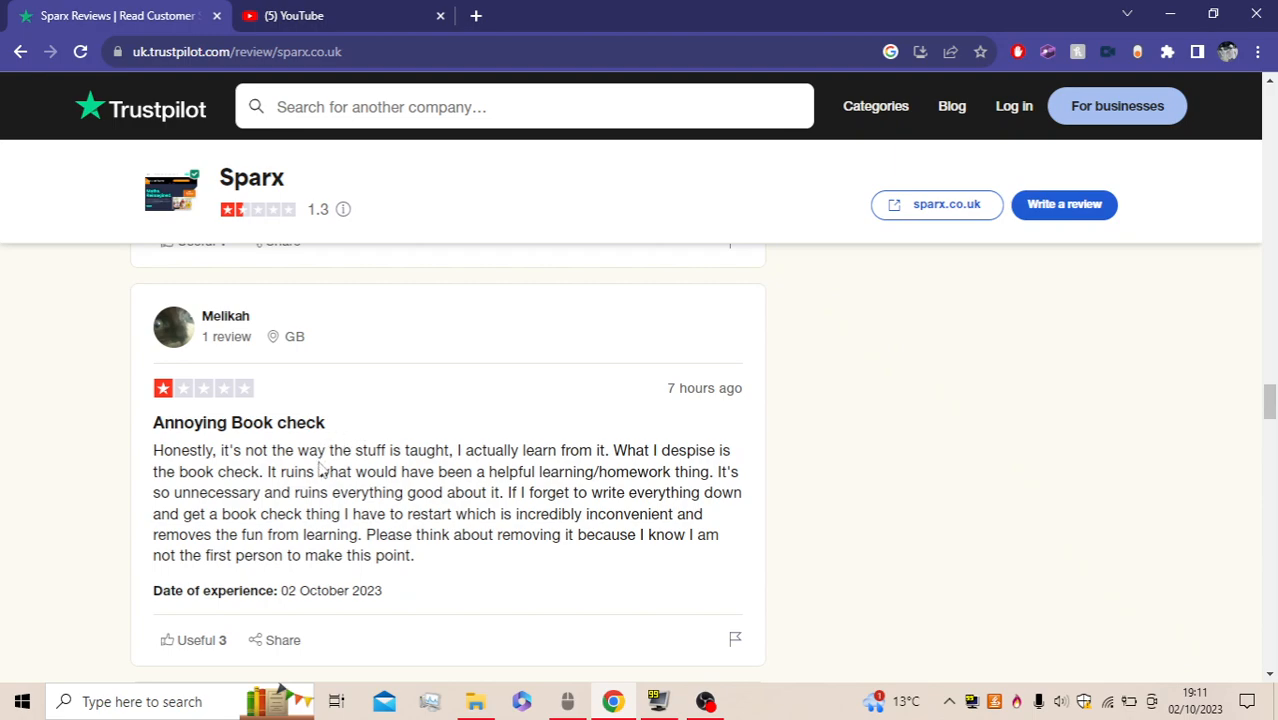
mouse_move(322, 470)
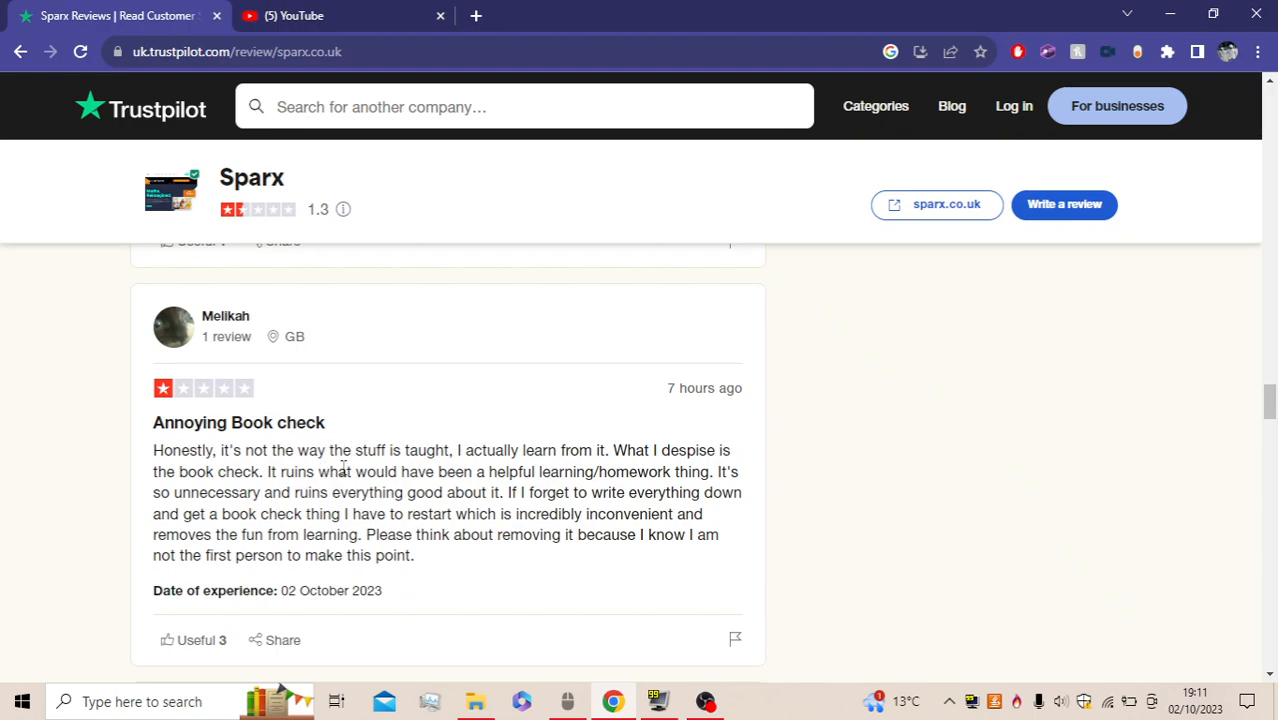
mouse_move(795, 490)
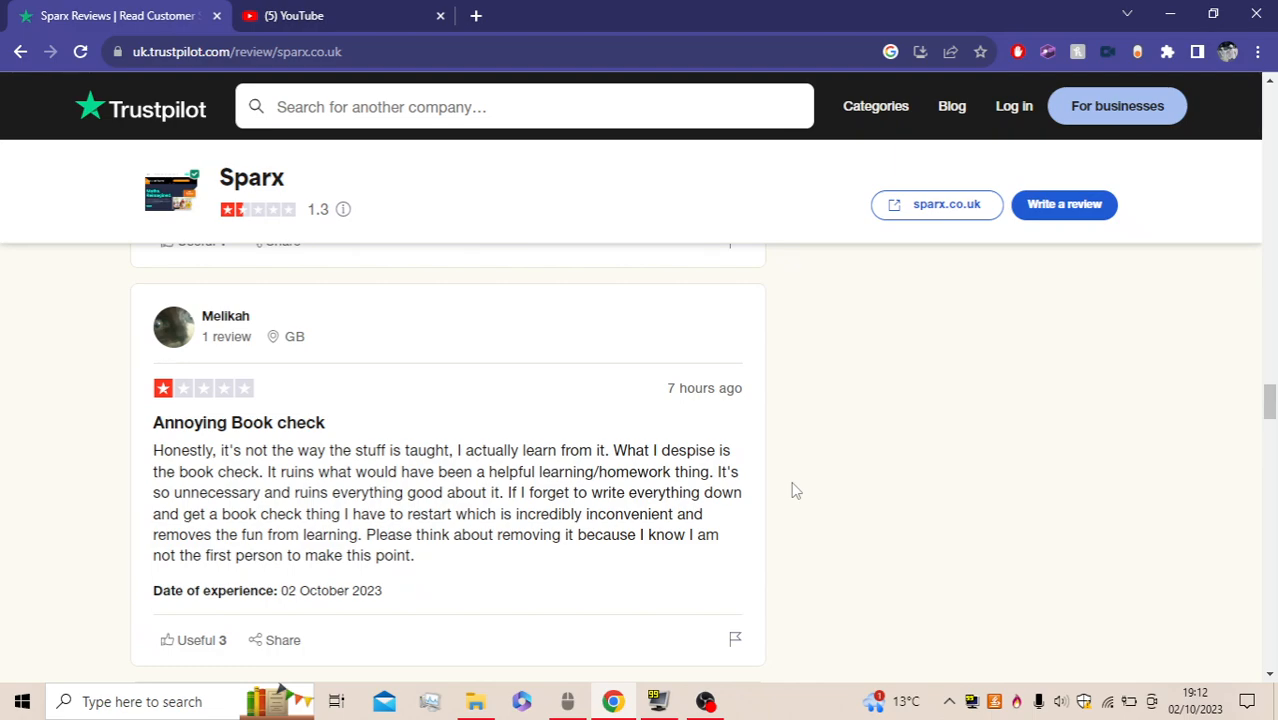
Scroll to the page-number bar below the last review on the first page
scroll("up", 3)
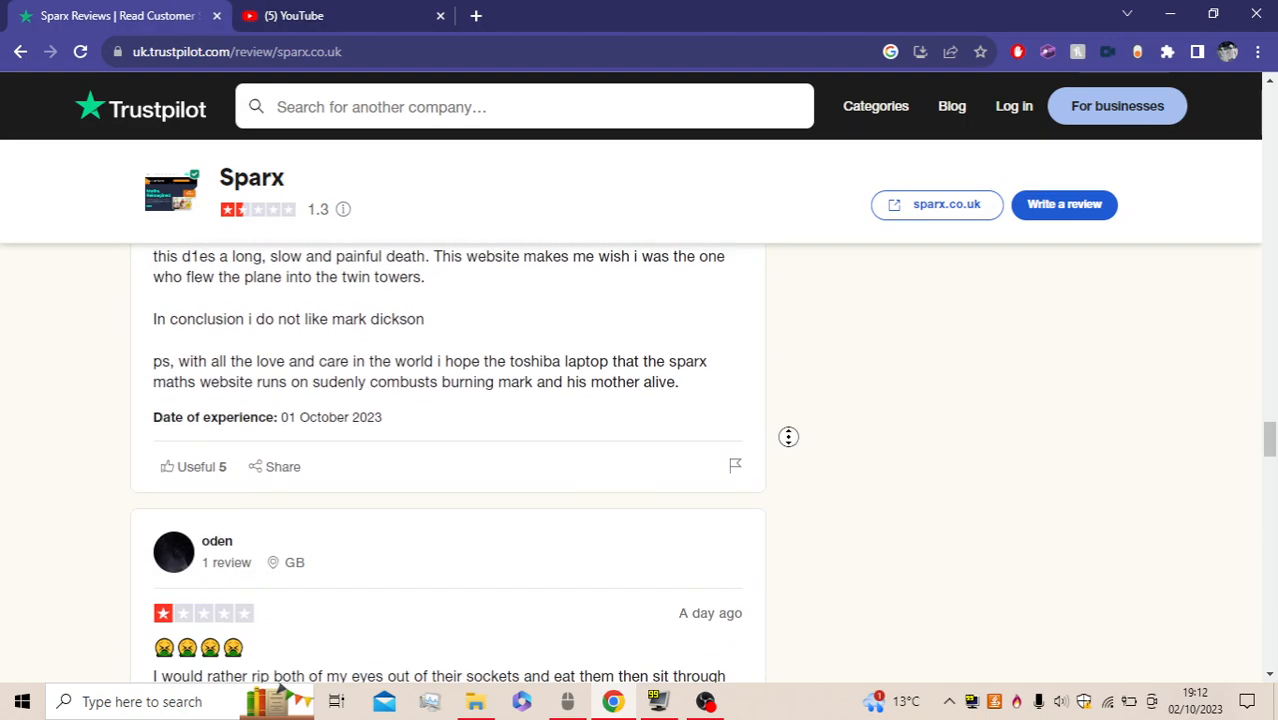
scroll("up", 3)
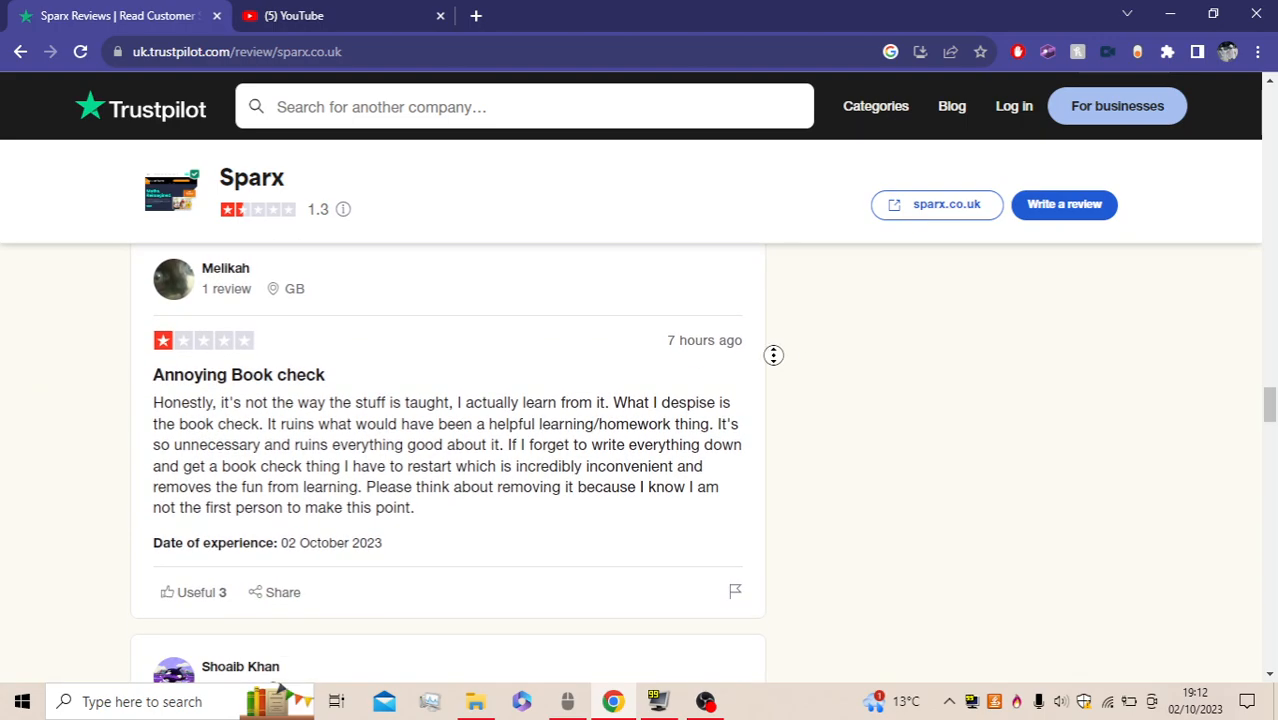
scroll("down", 3)
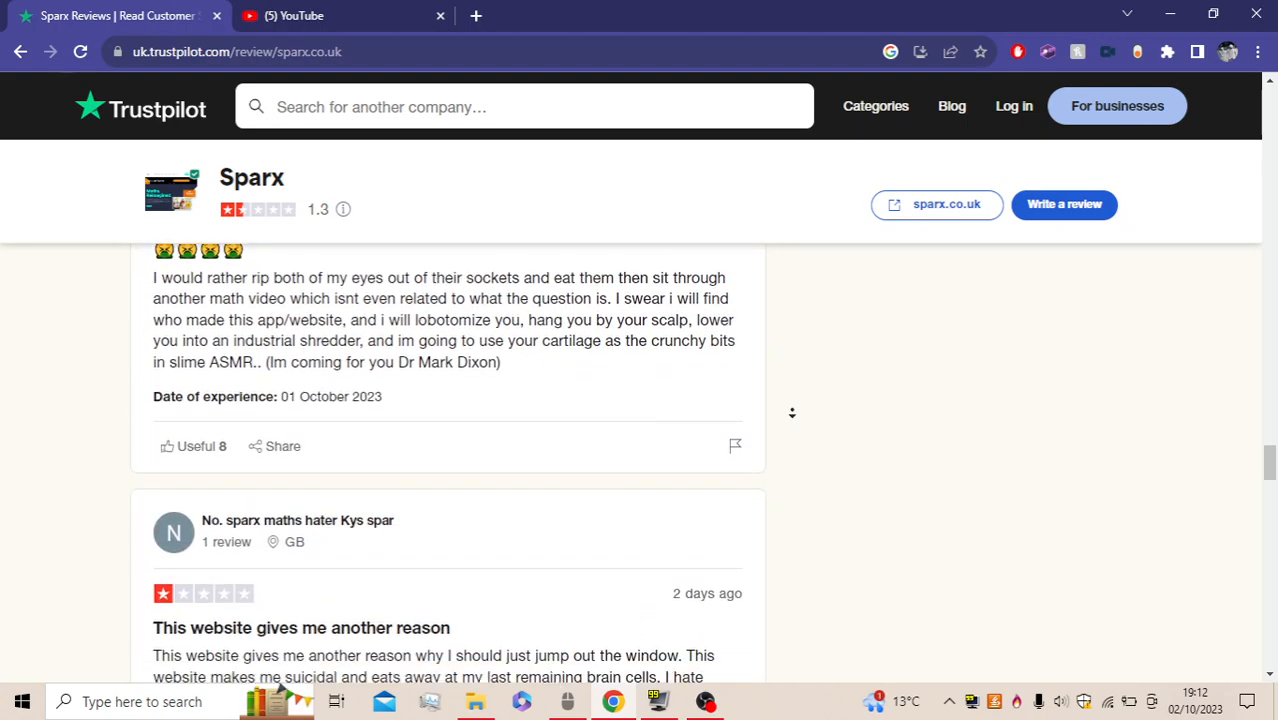
scroll("down", 3)
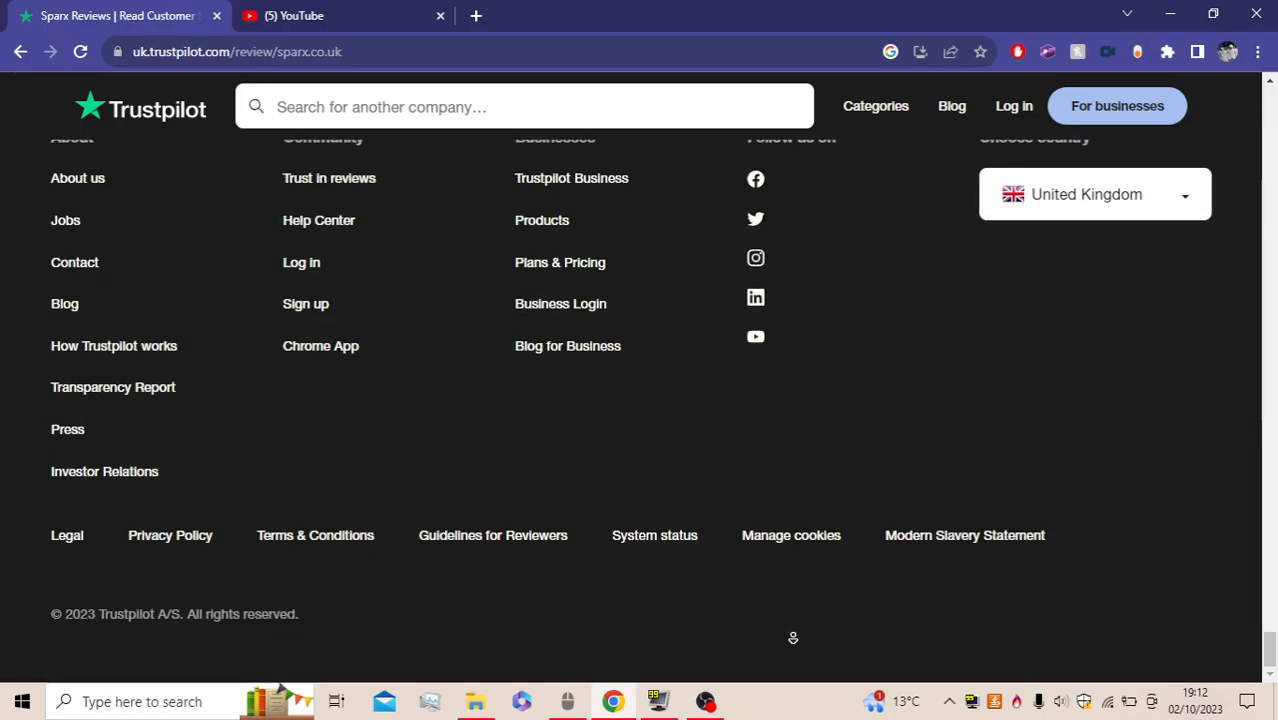
scroll("up", 3)
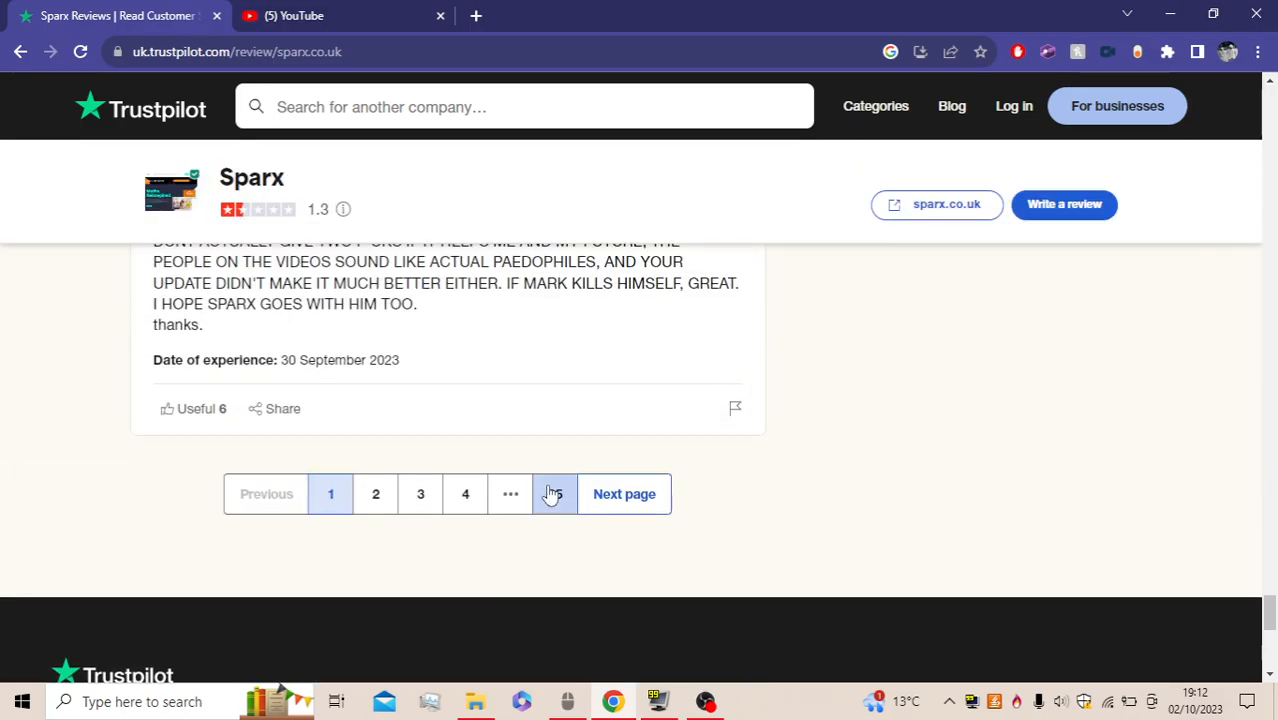
Go to page 85 and scroll down to older reviews like 'Sheldon school stay far away'
left_click(553, 494)
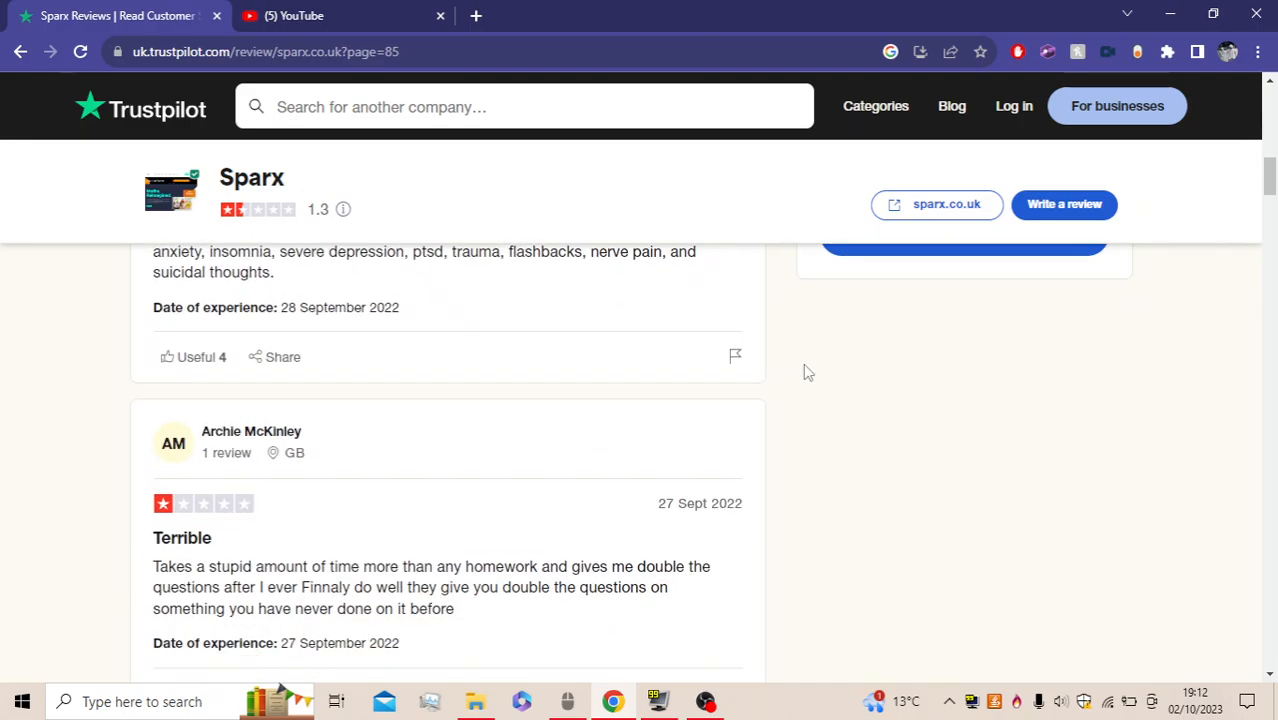
scroll("down", 3)
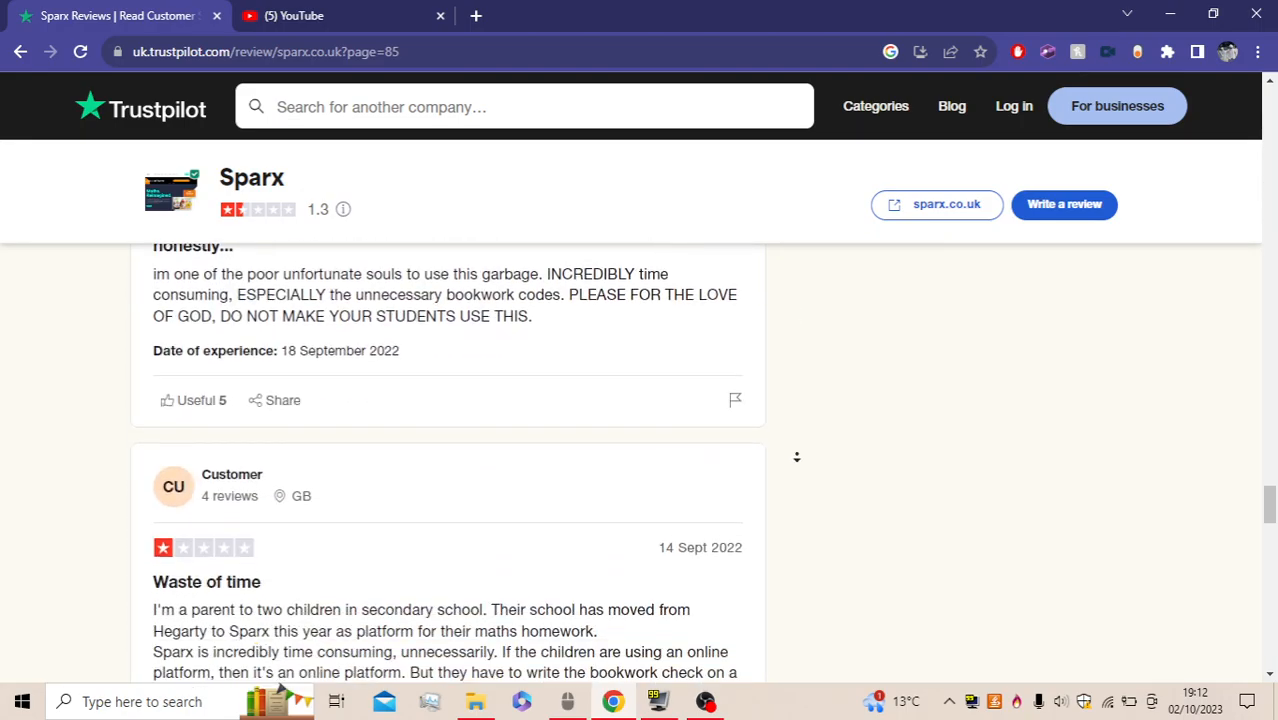
scroll("down", 3)
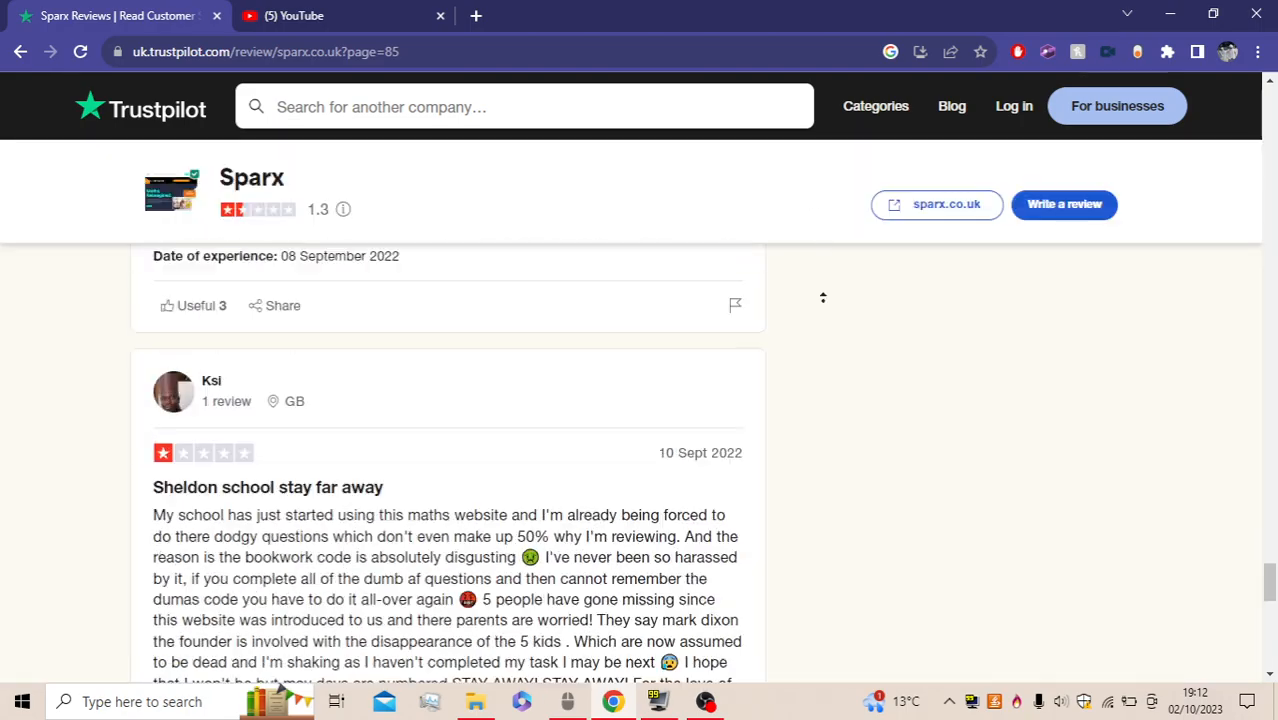
scroll("down", 3)
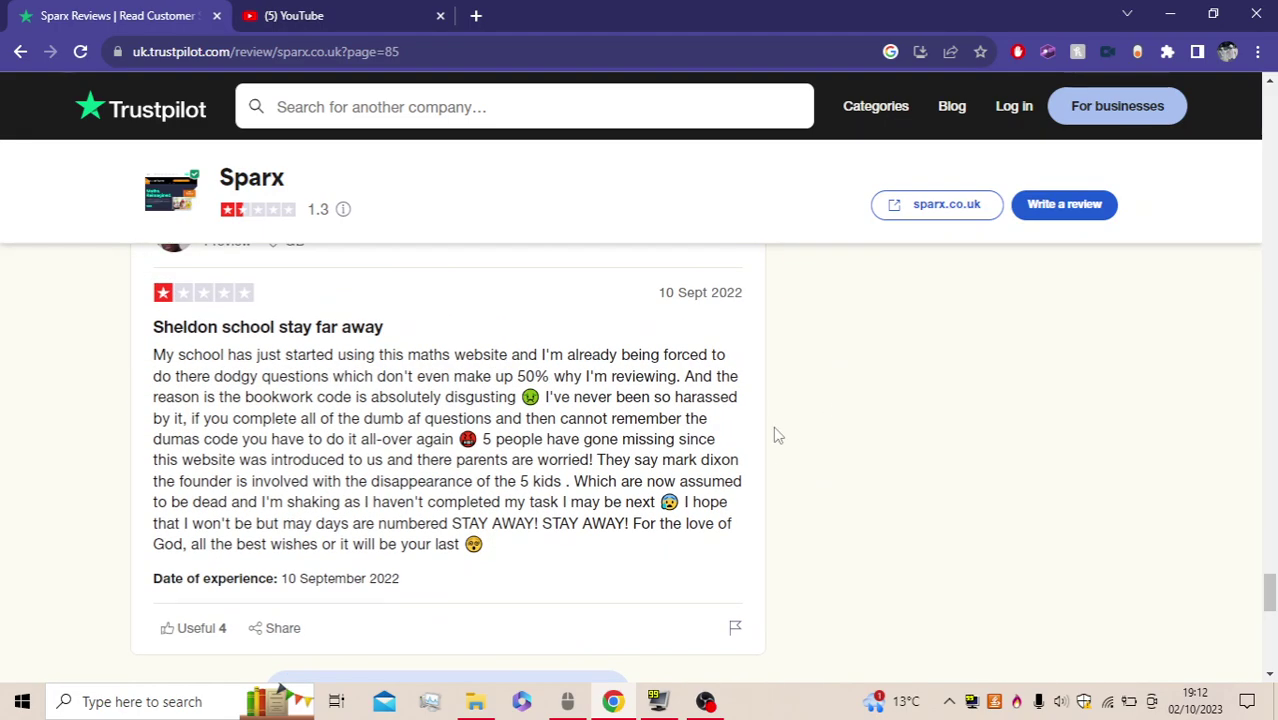
scroll("up", 3)
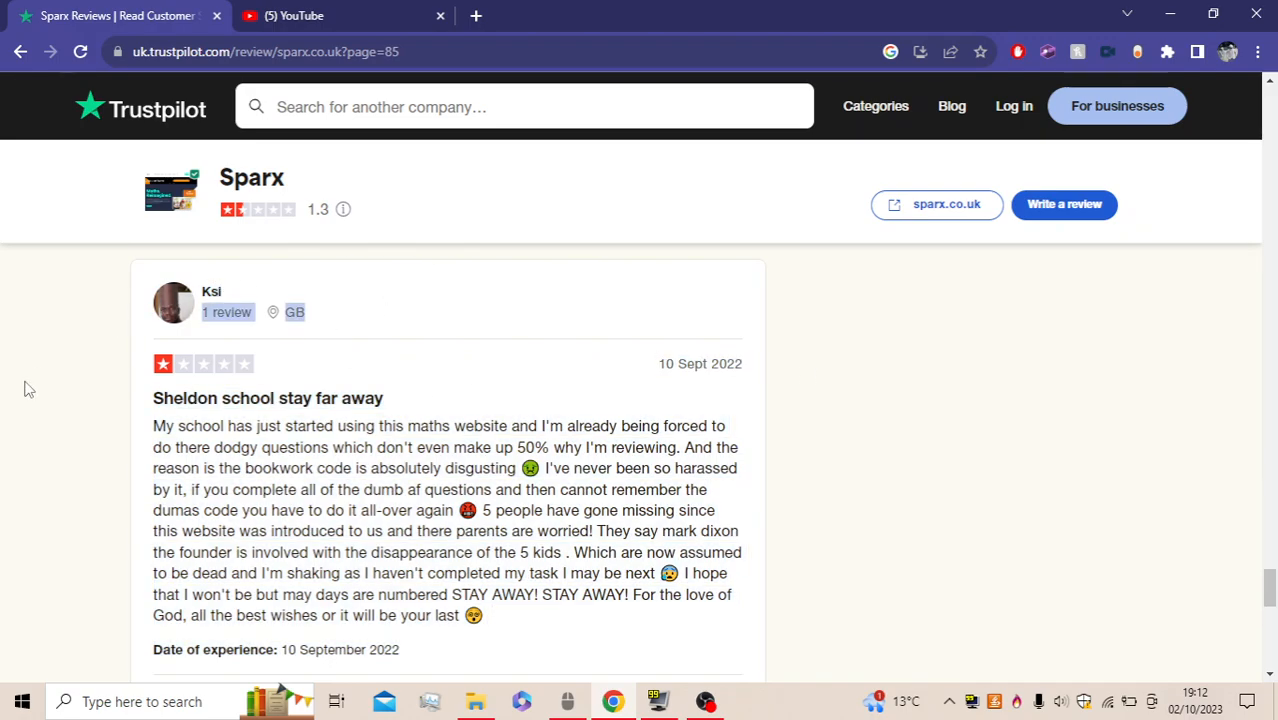
mouse_move(285, 485)
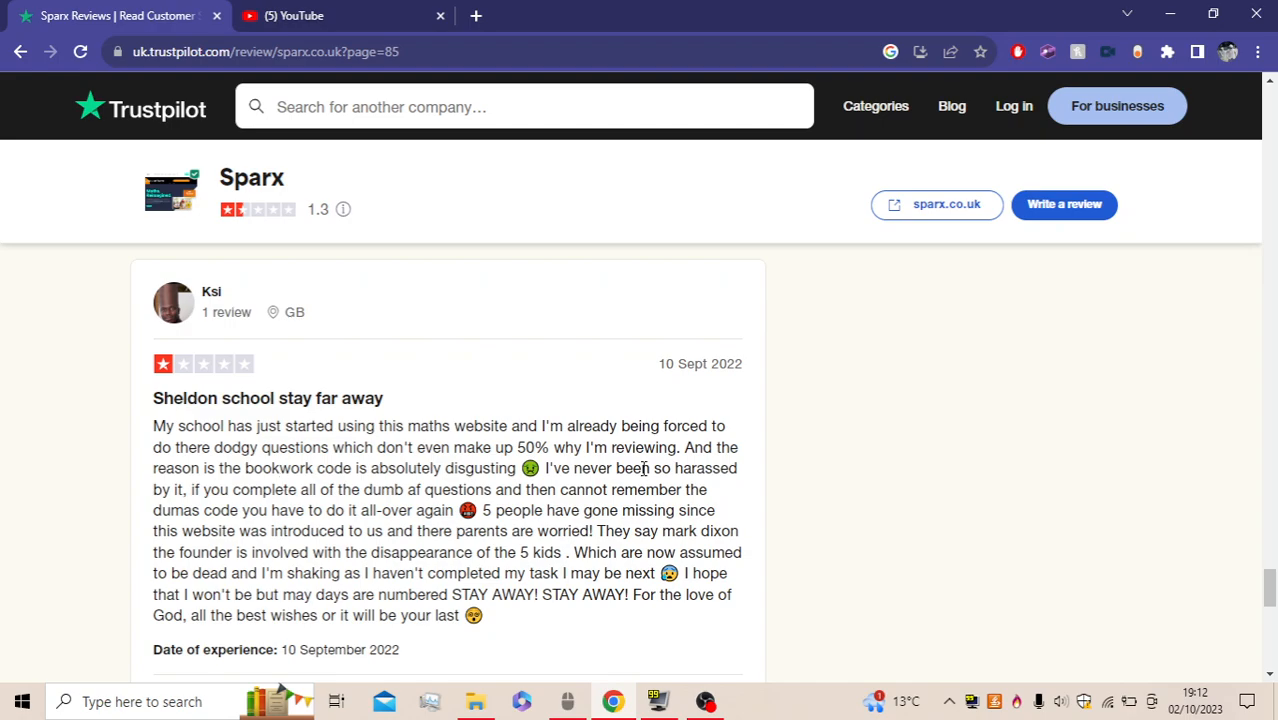
mouse_move(310, 552)
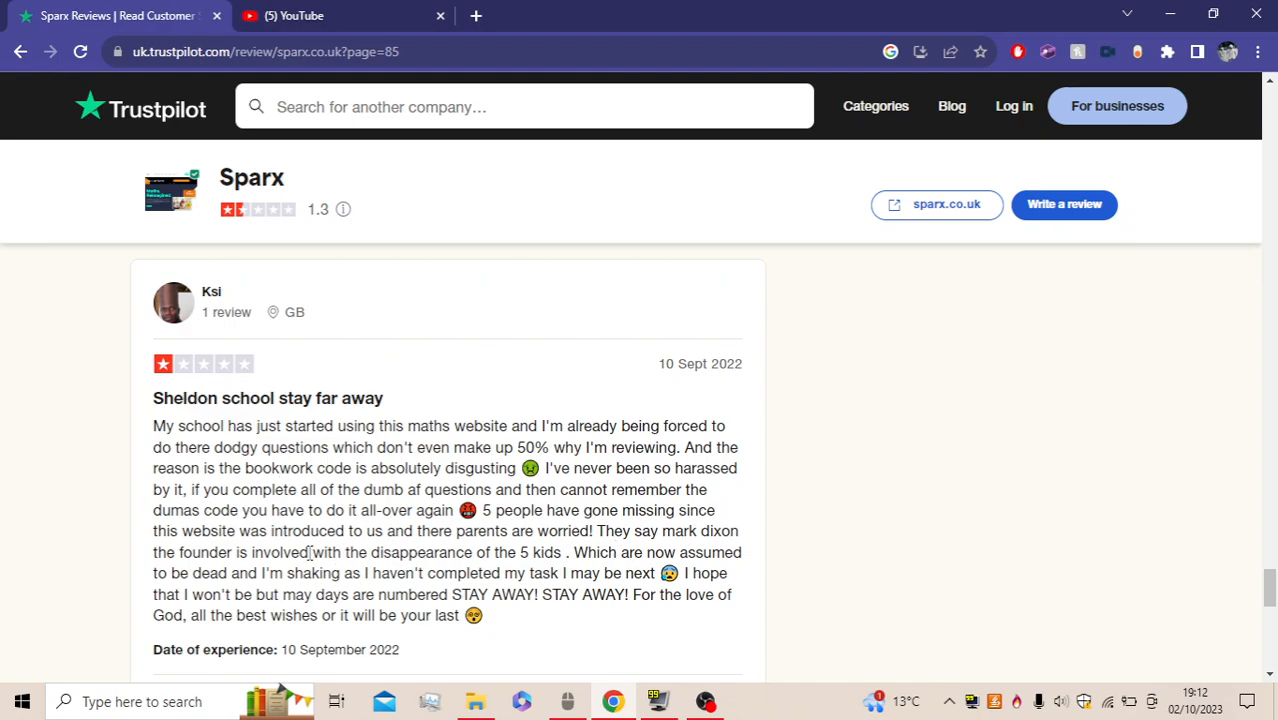
mouse_move(477, 504)
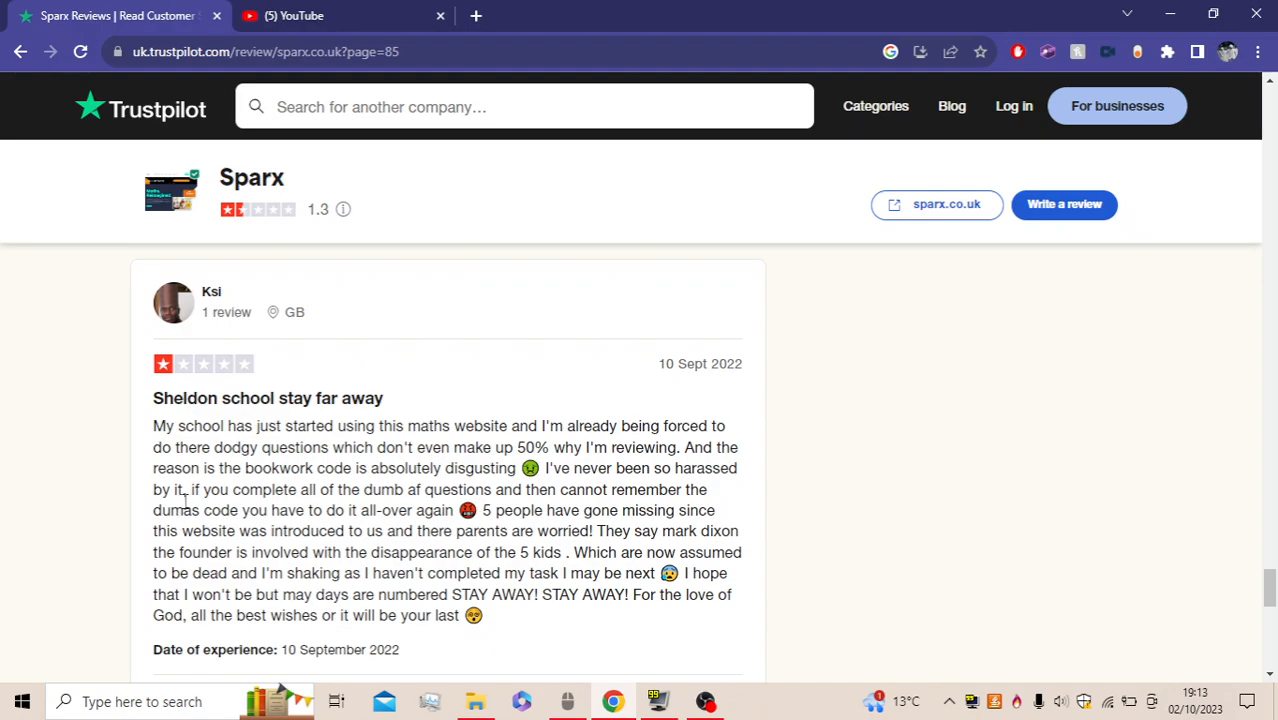
mouse_move(378, 573)
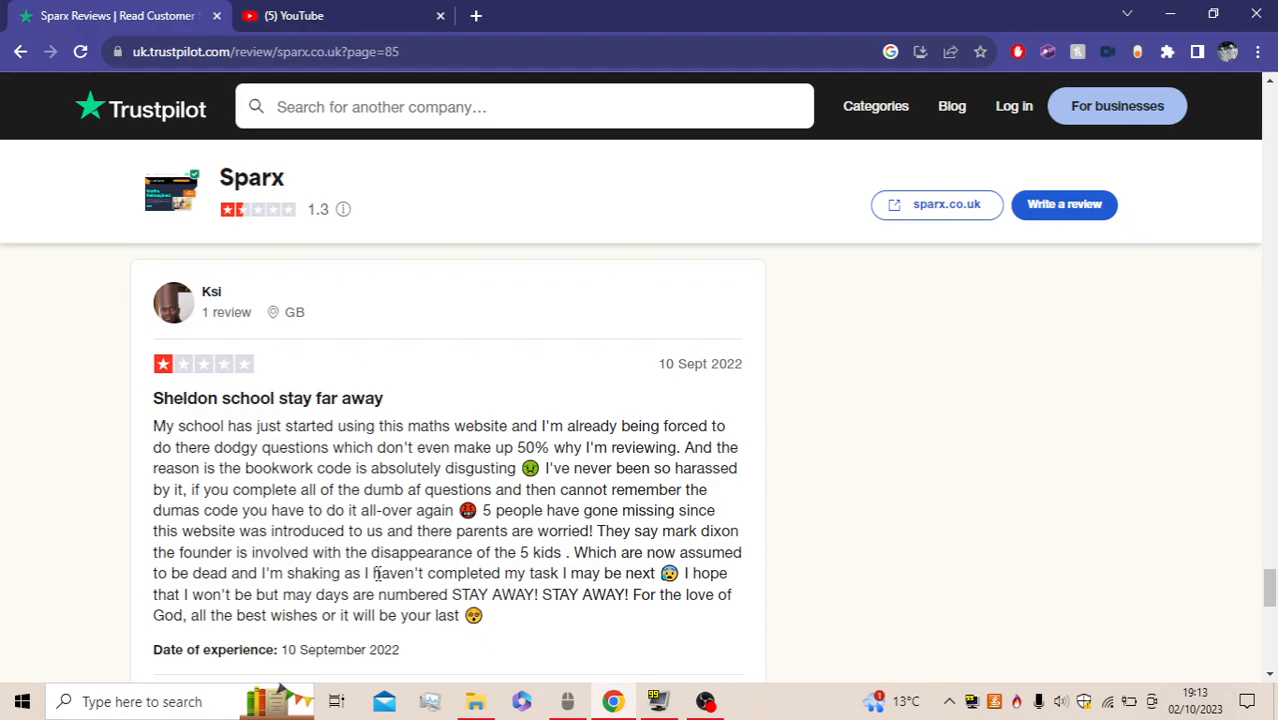
mouse_move(263, 523)
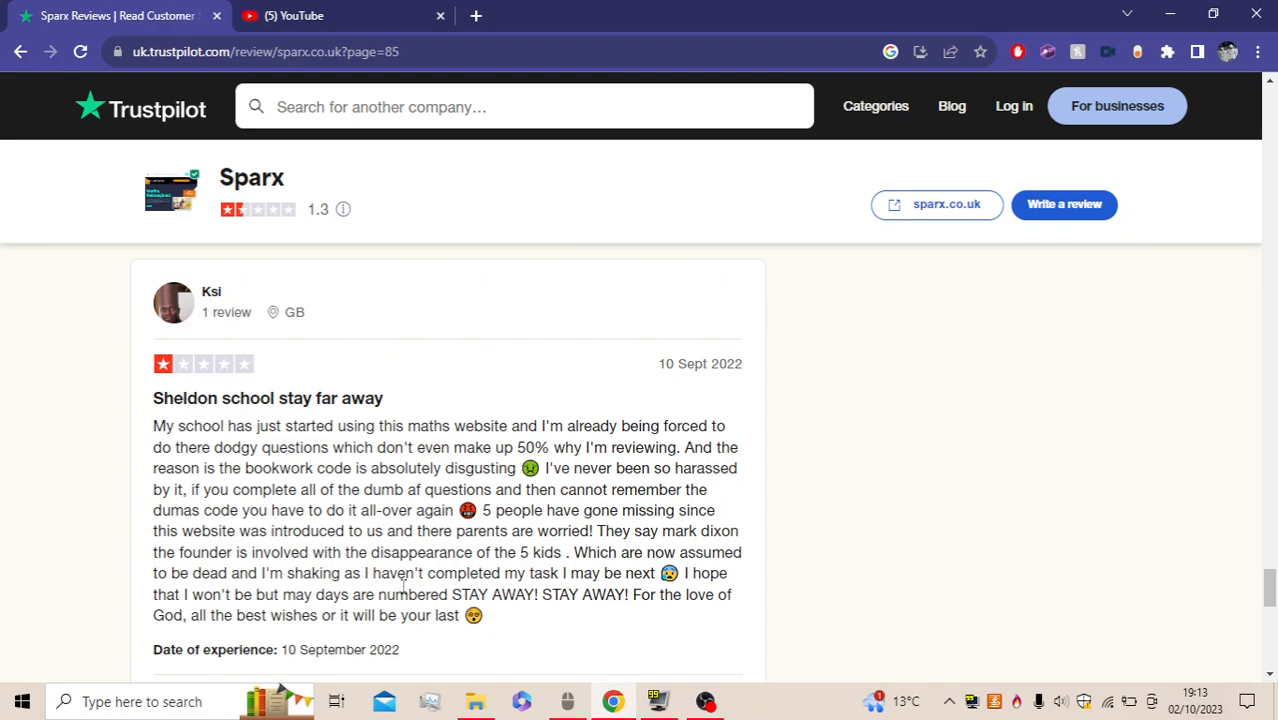
mouse_move(148, 603)
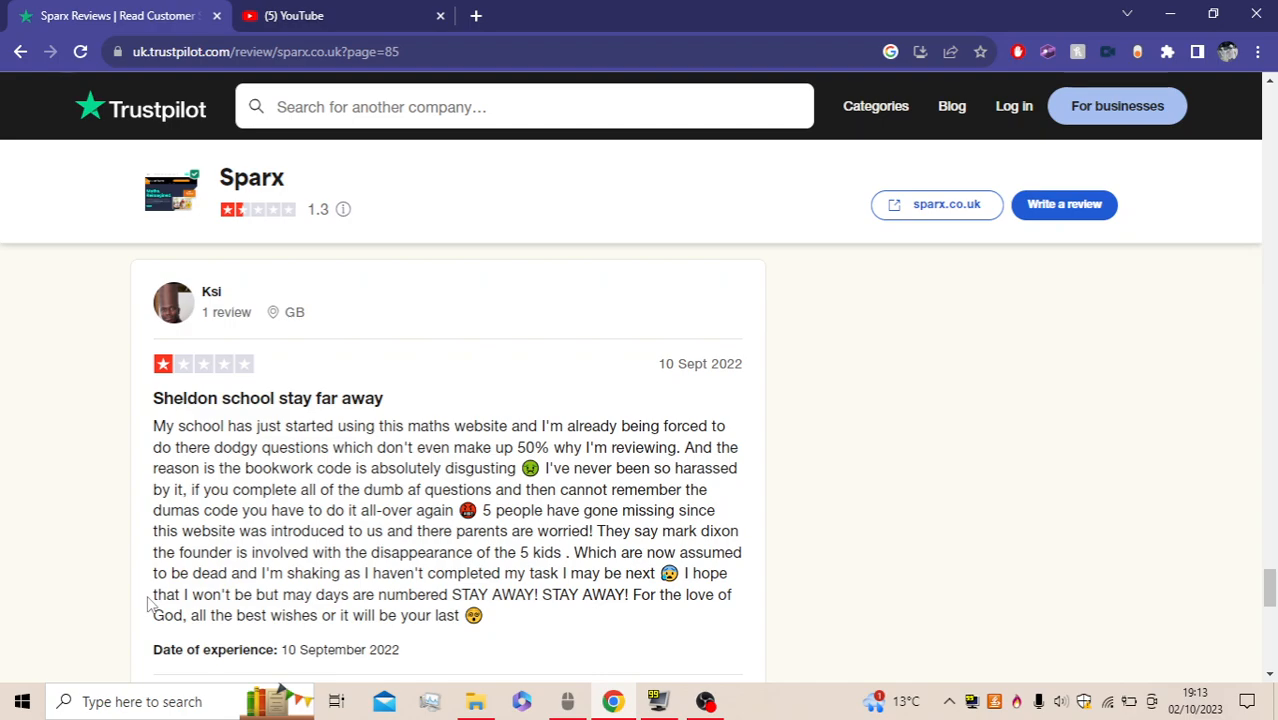
mouse_move(589, 640)
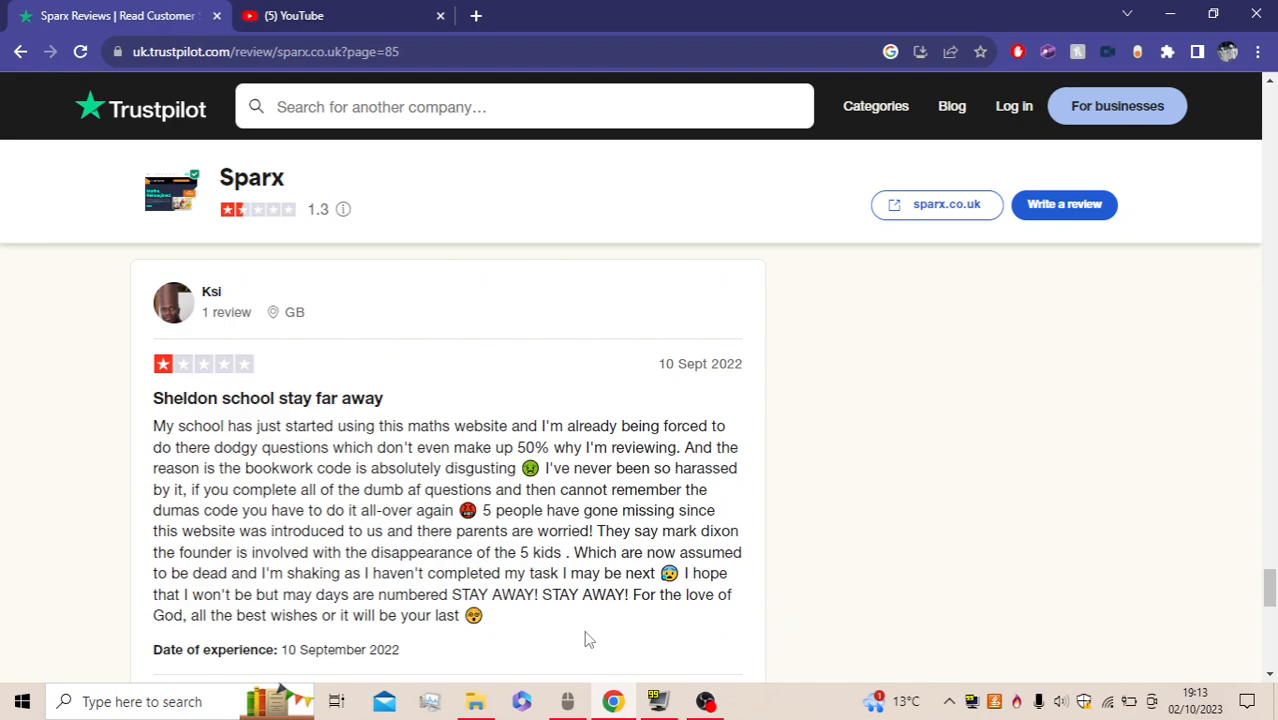
mouse_move(553, 555)
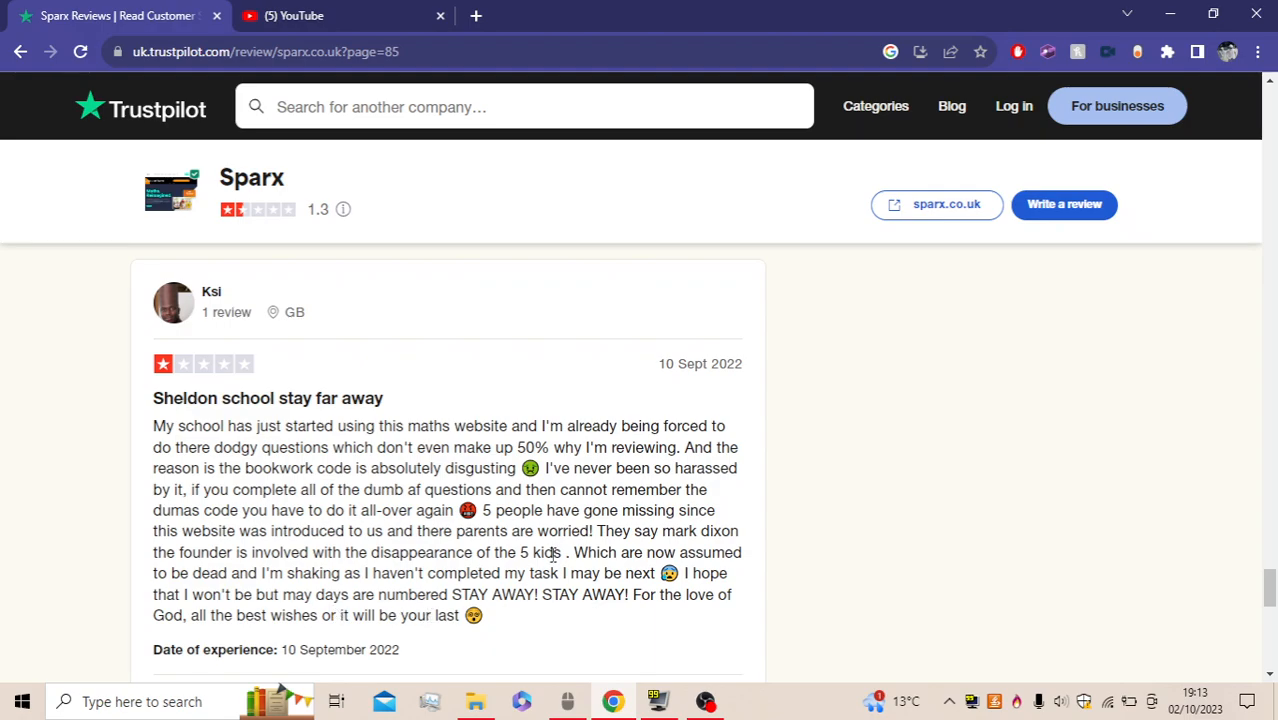
mouse_move(503, 648)
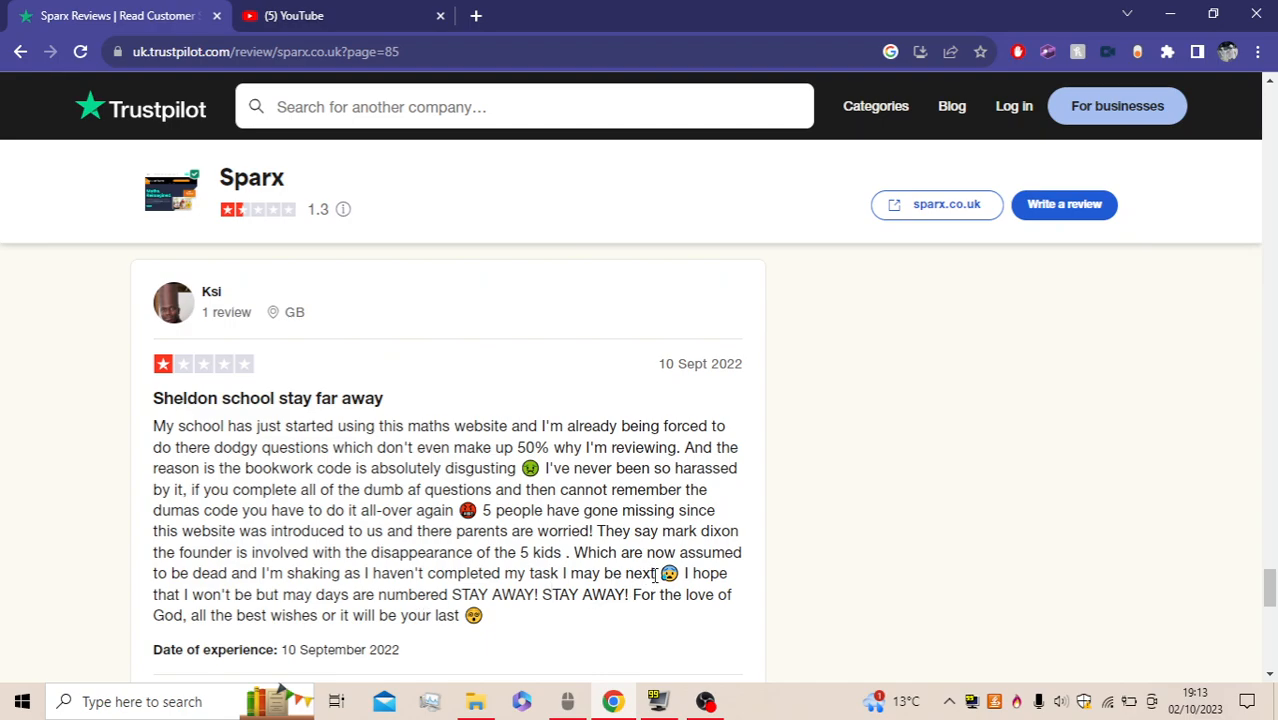
mouse_move(111, 632)
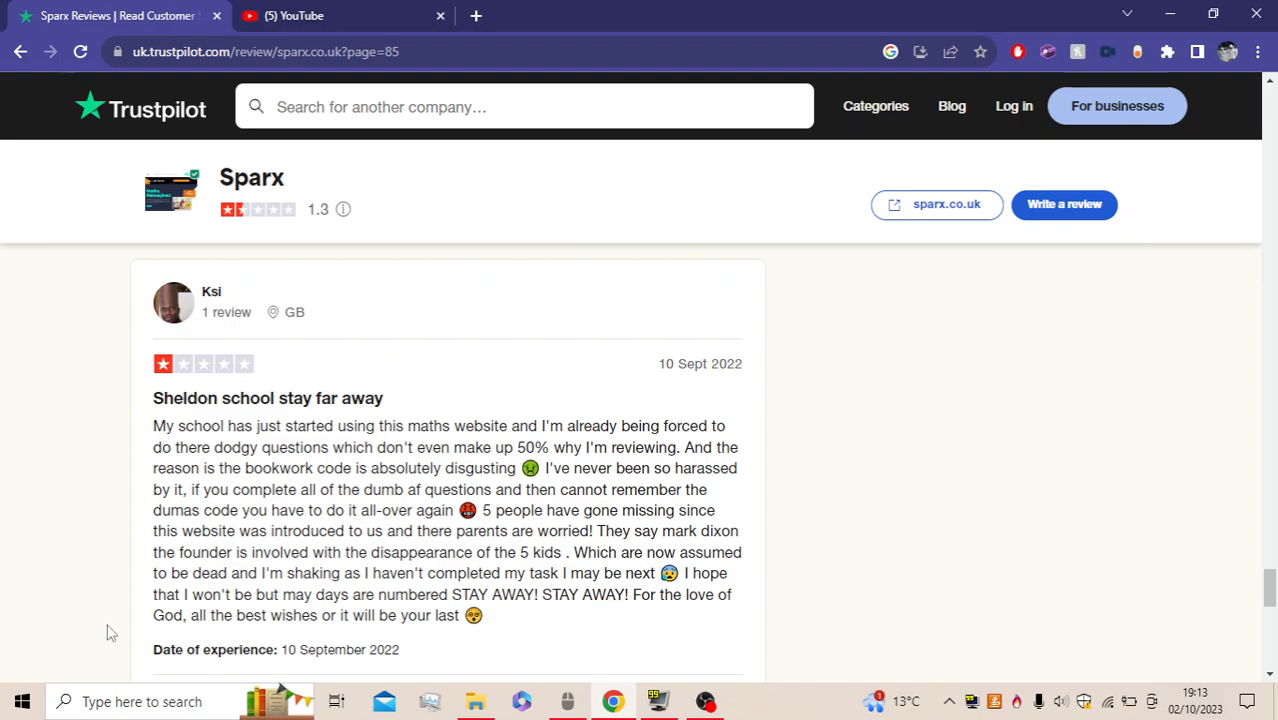
mouse_move(271, 432)
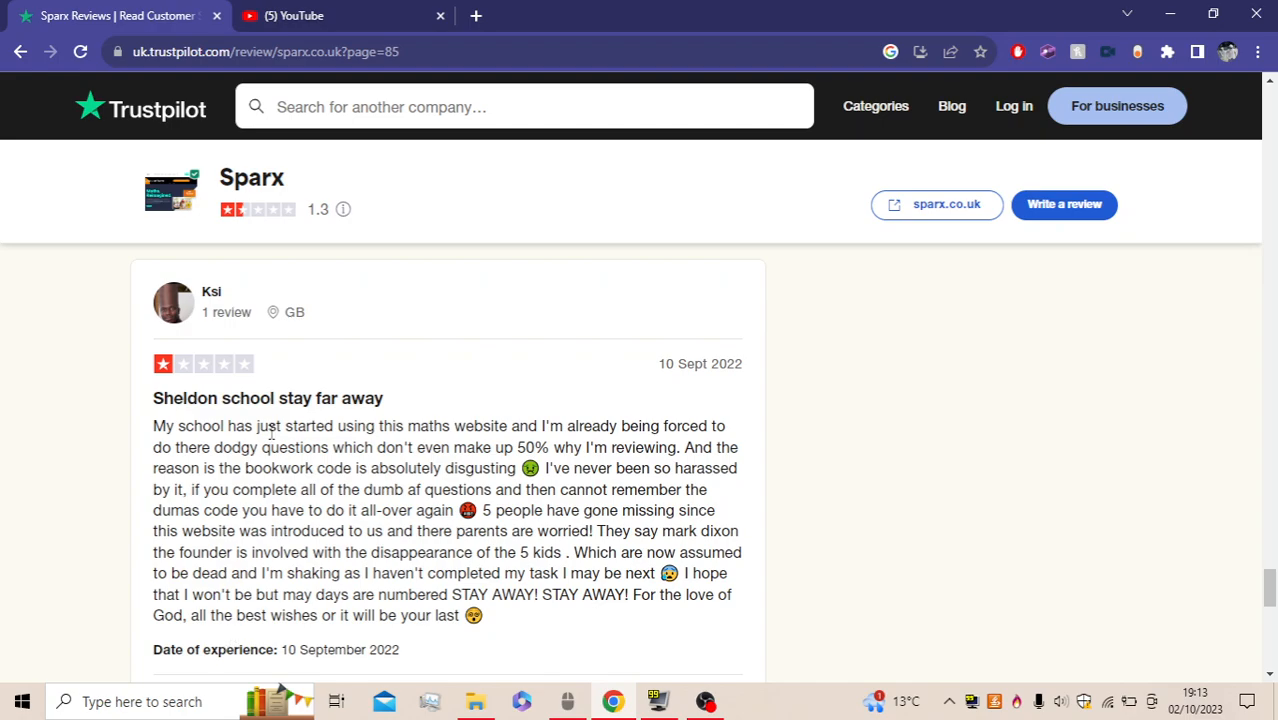
mouse_move(452, 593)
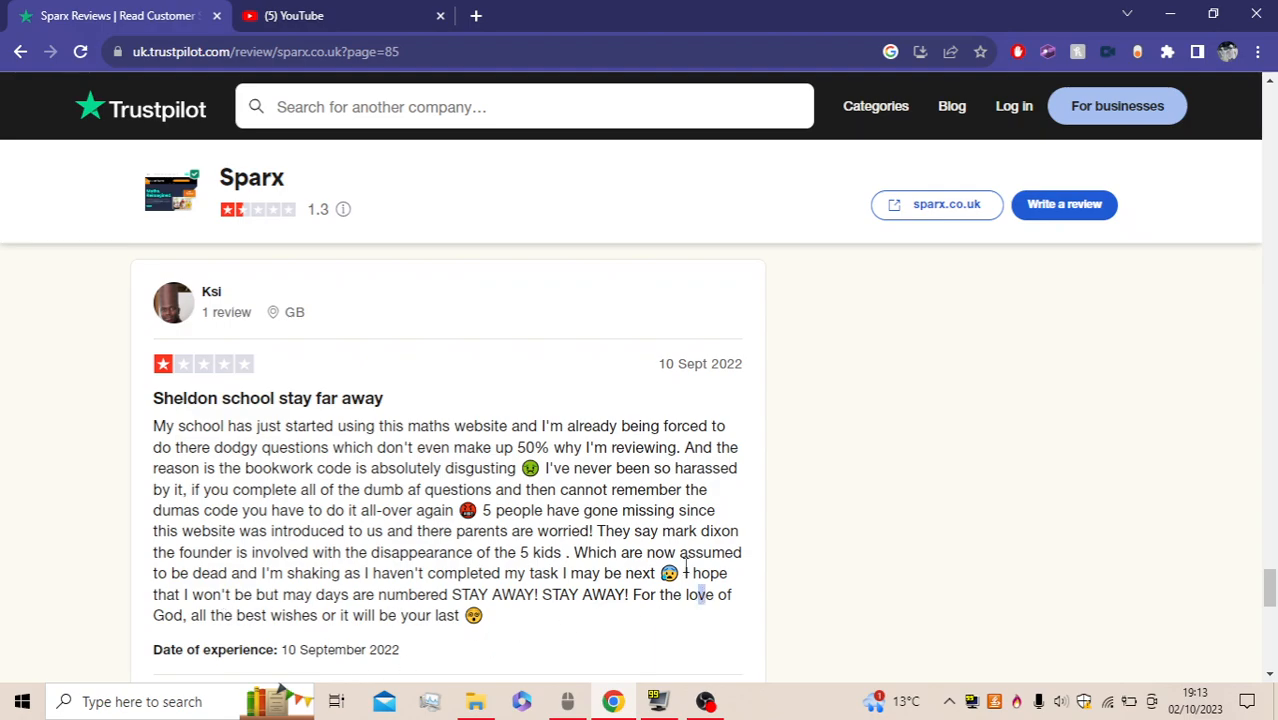
scroll("down", 3)
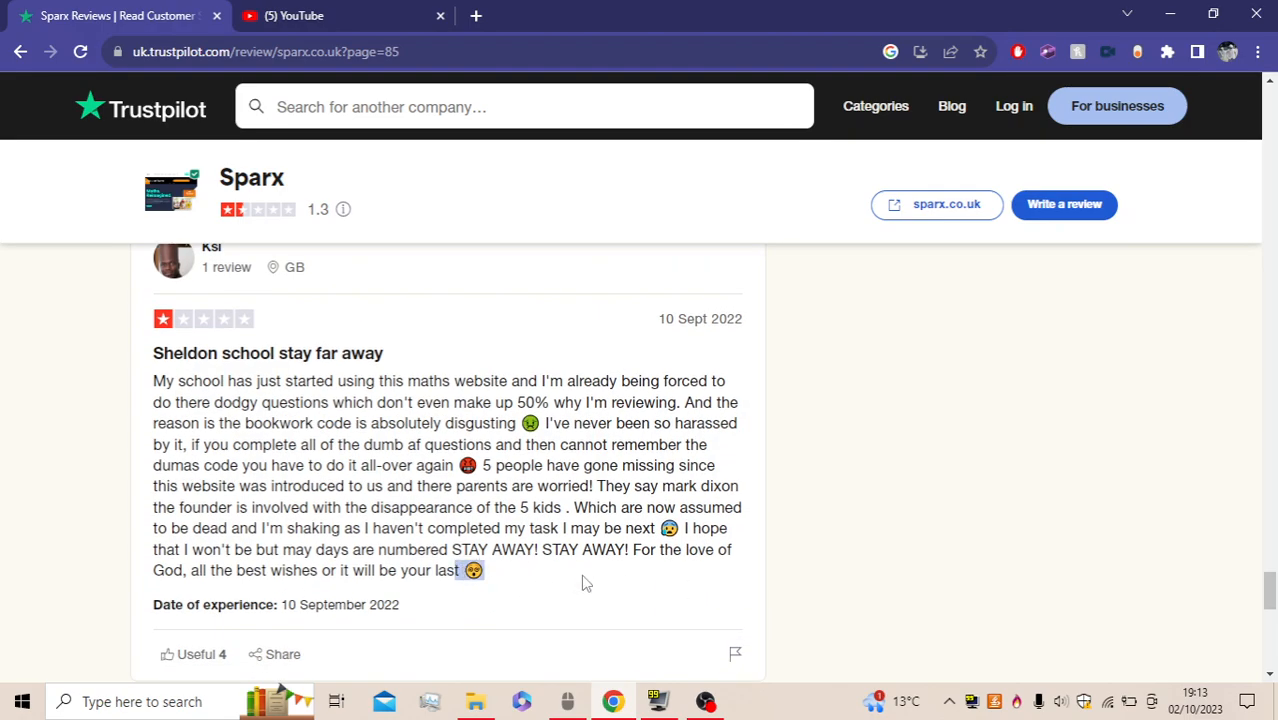
scroll("up", 3)
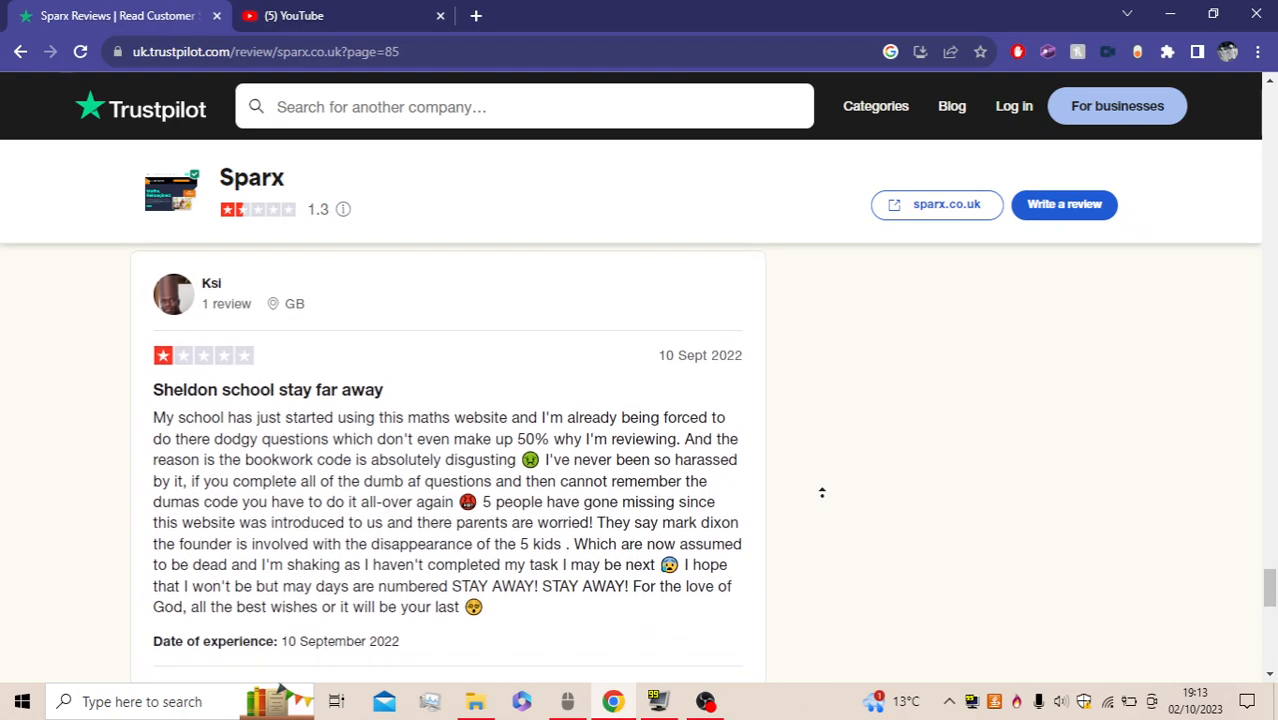
scroll("up", 3)
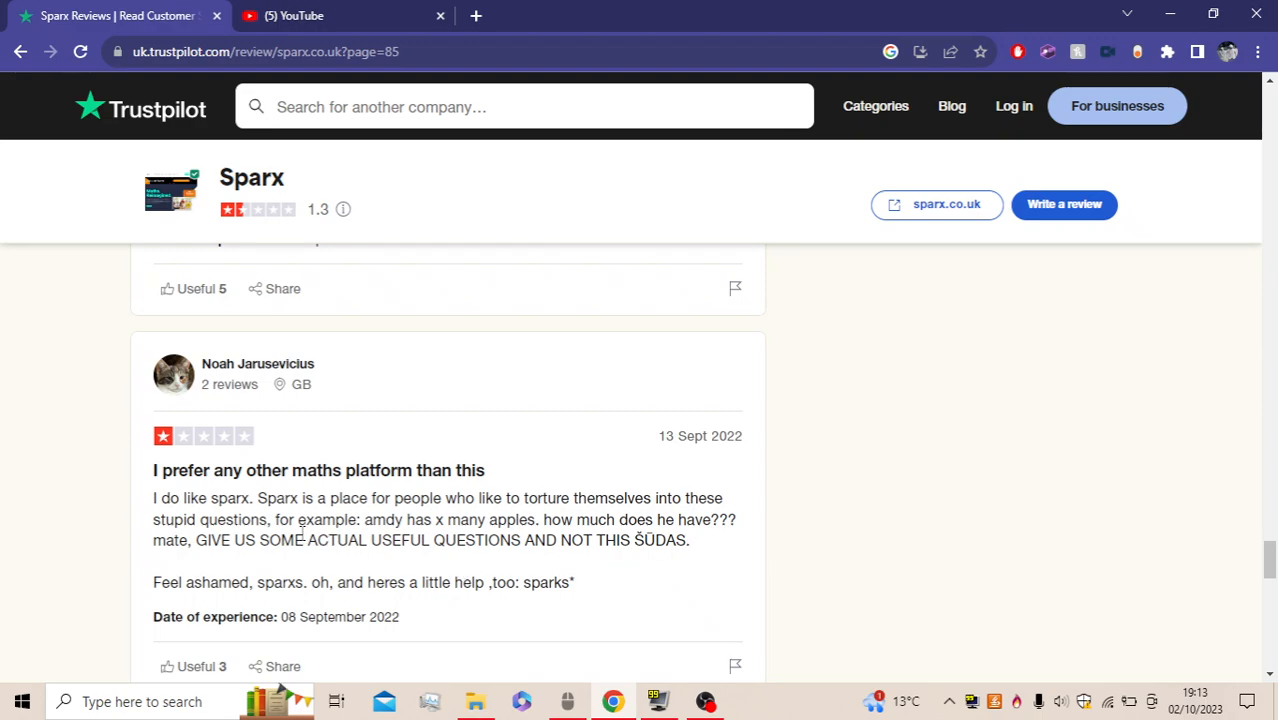
Highlight the shouted sentence and select the word 'ŠŪDAS' in Noah's review
left_click_drag(197, 540, 420, 540)
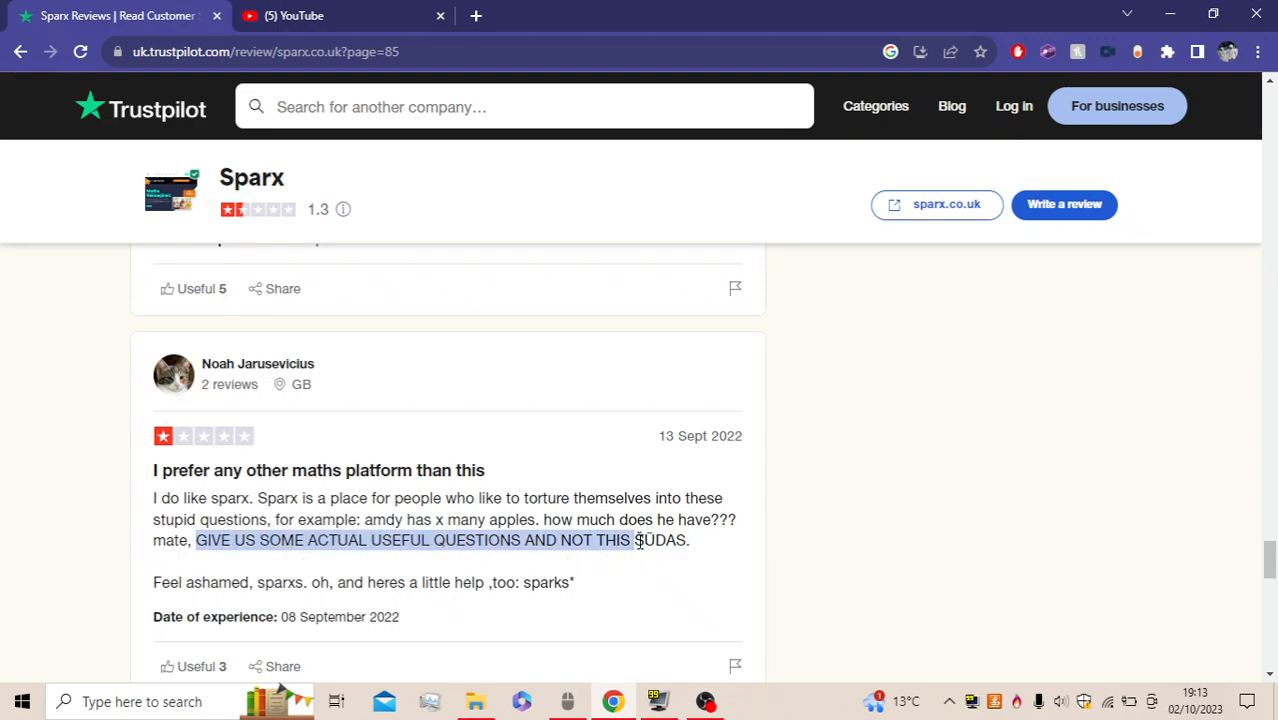
double_click(661, 540)
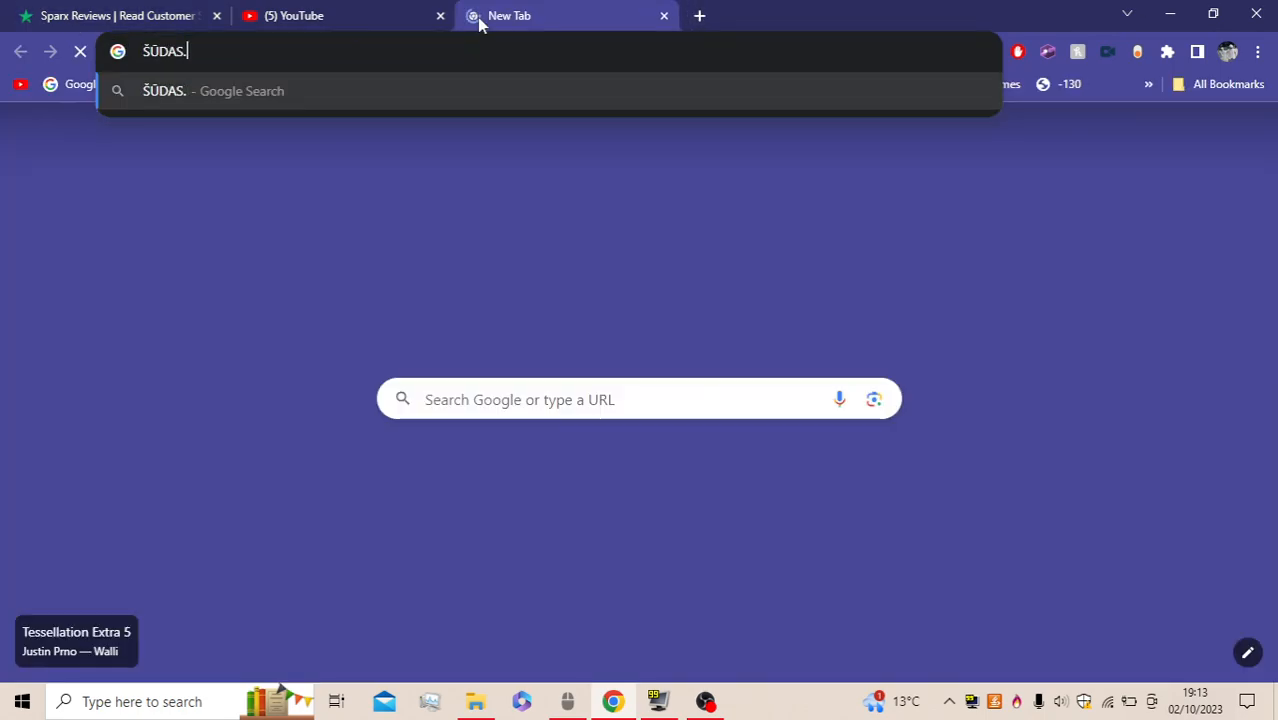
Search Google for 'ŠŪDAS' and highlight its definition as vulgar Lithuanian
key("Return")
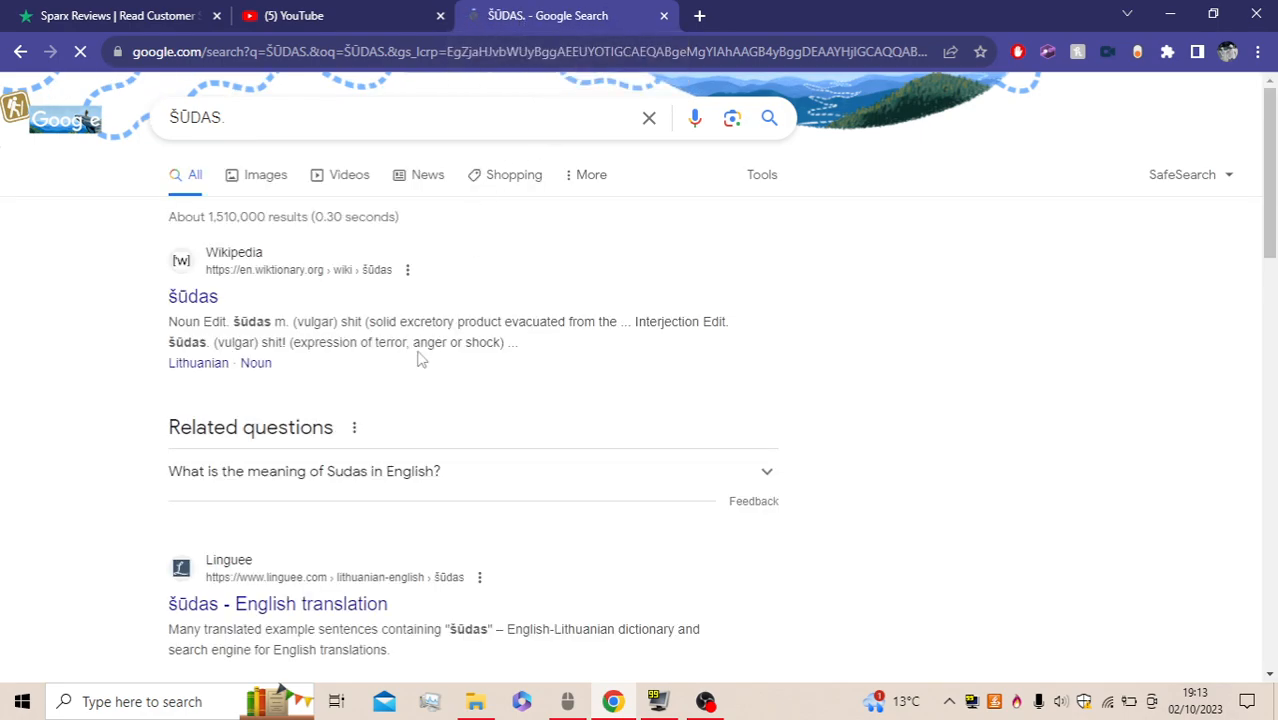
left_click_drag(205, 252, 408, 342)
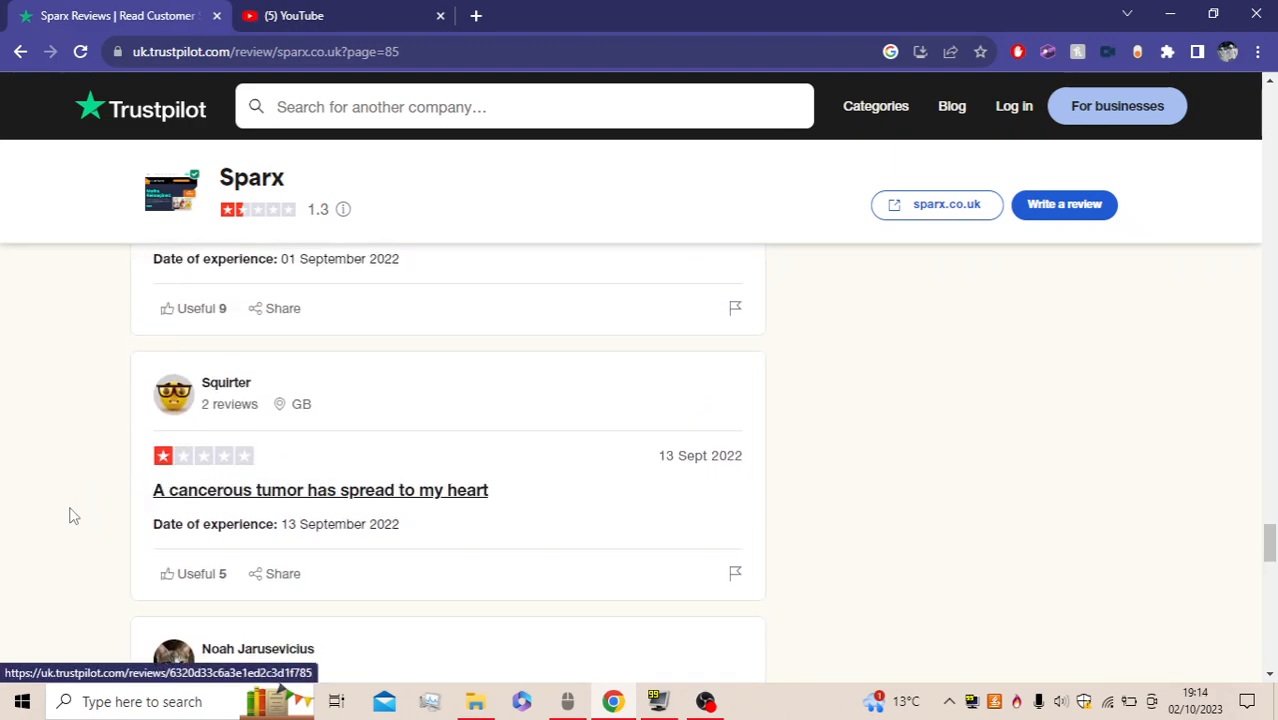
mouse_move(544, 490)
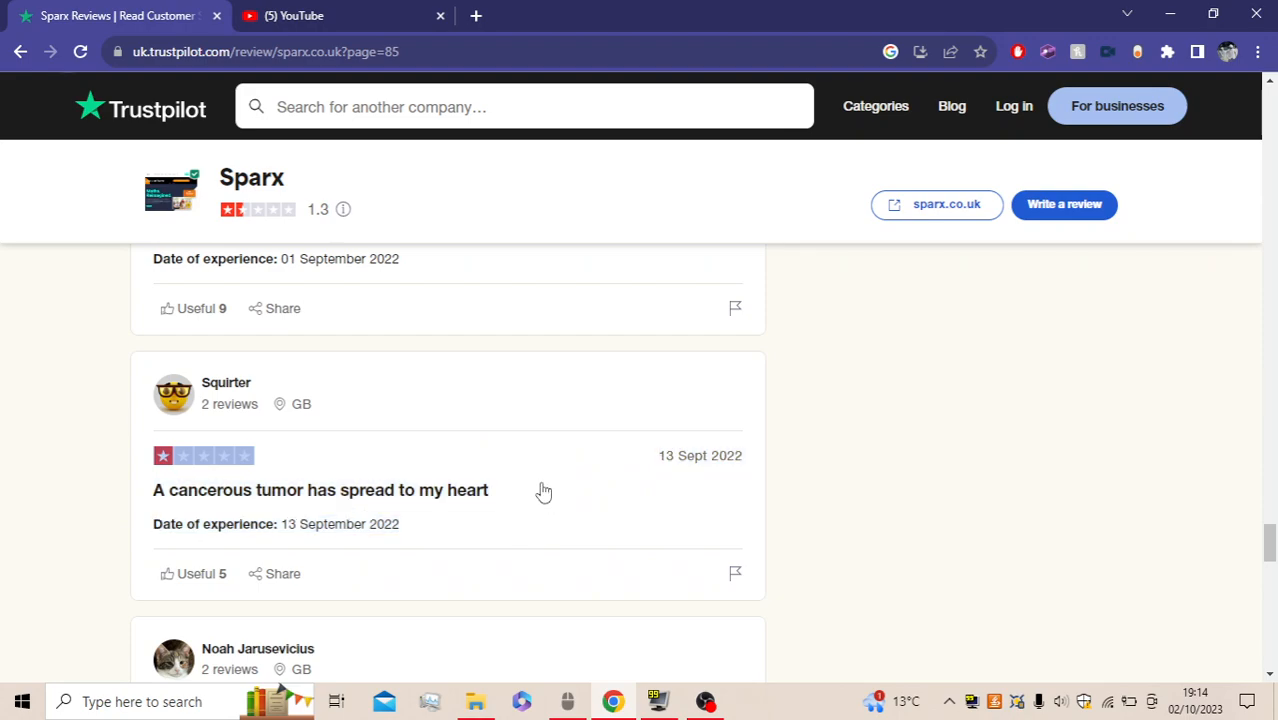
Open Squirter's review about a cancerous tumor
left_click(320, 489)
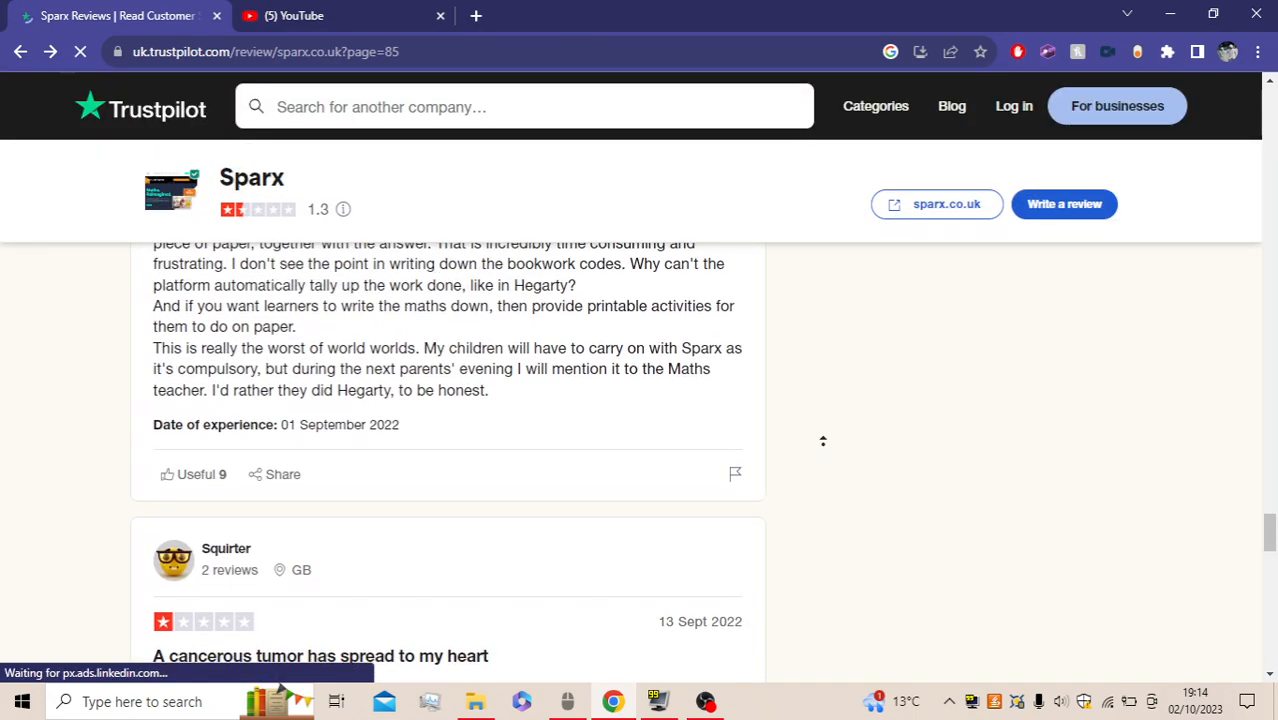
scroll("up", 3)
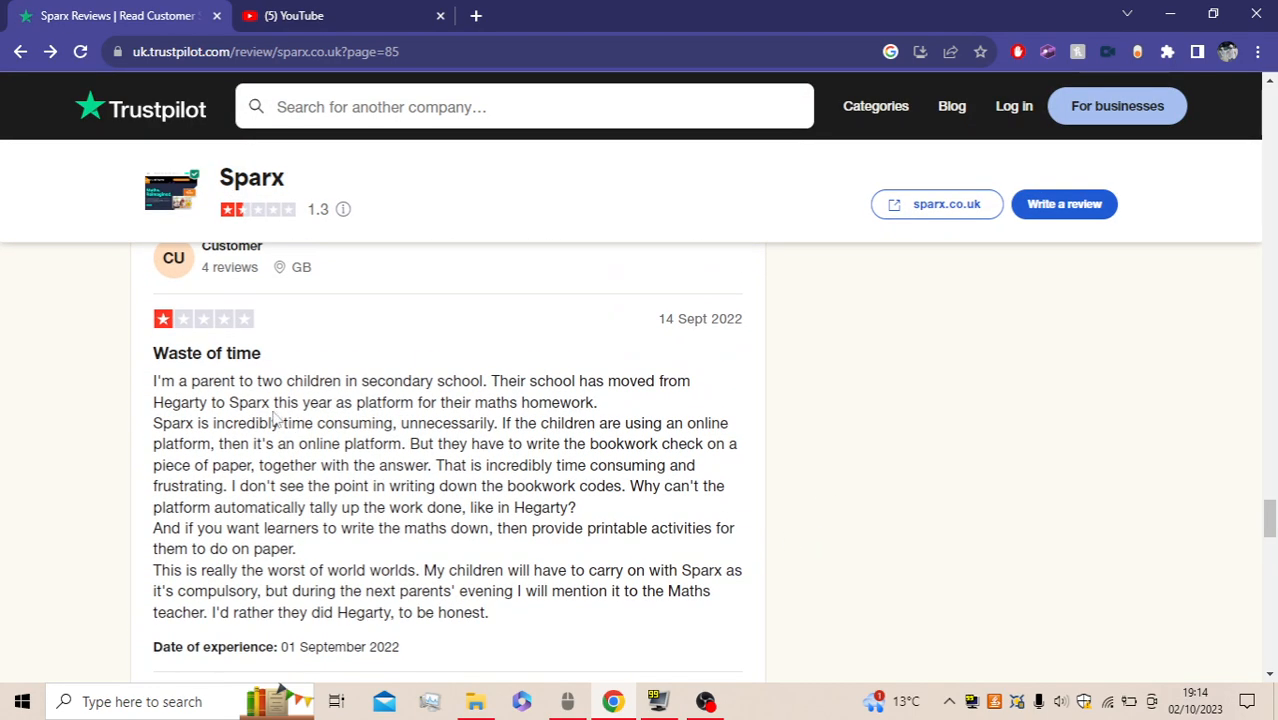
scroll("down", 3)
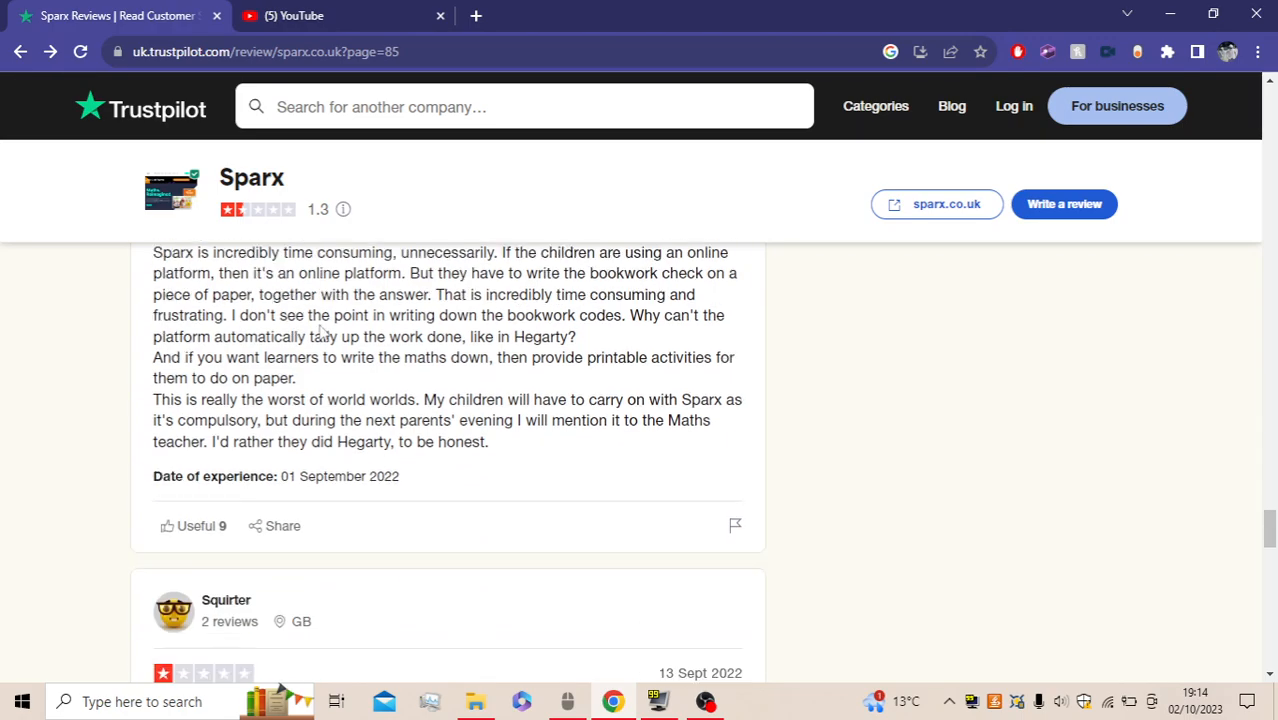
scroll("up", 3)
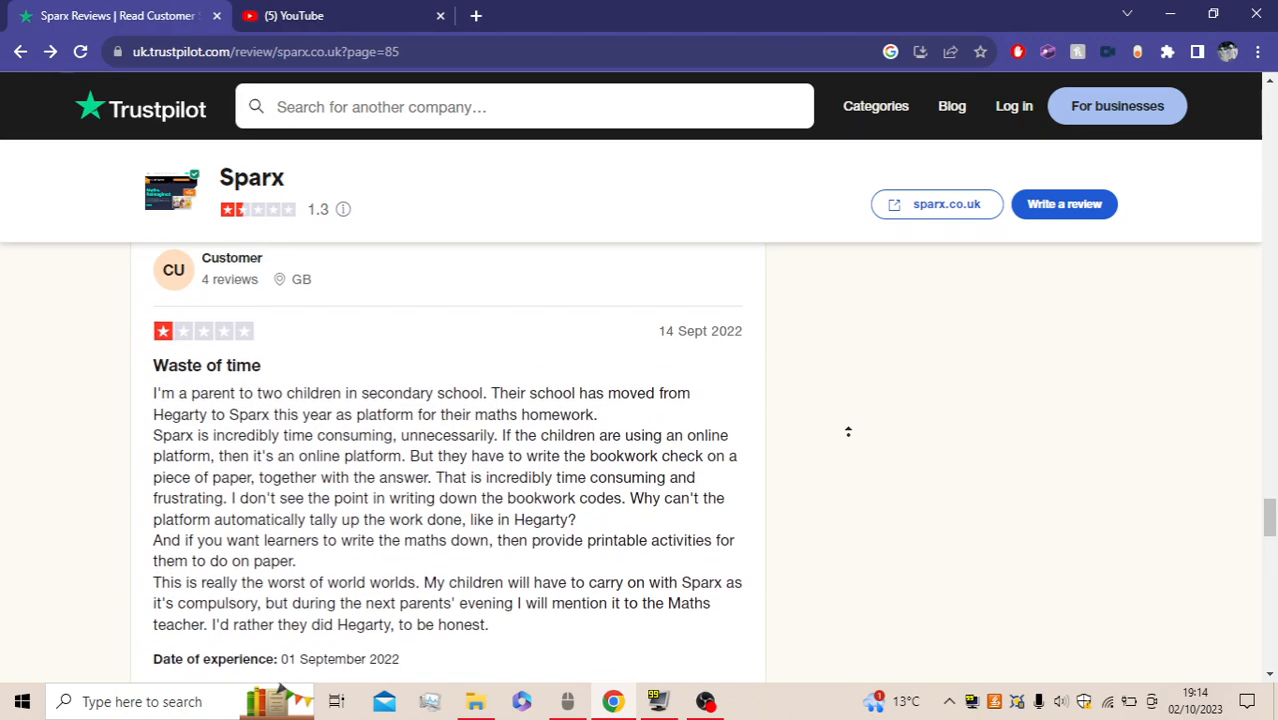
scroll("up", 3)
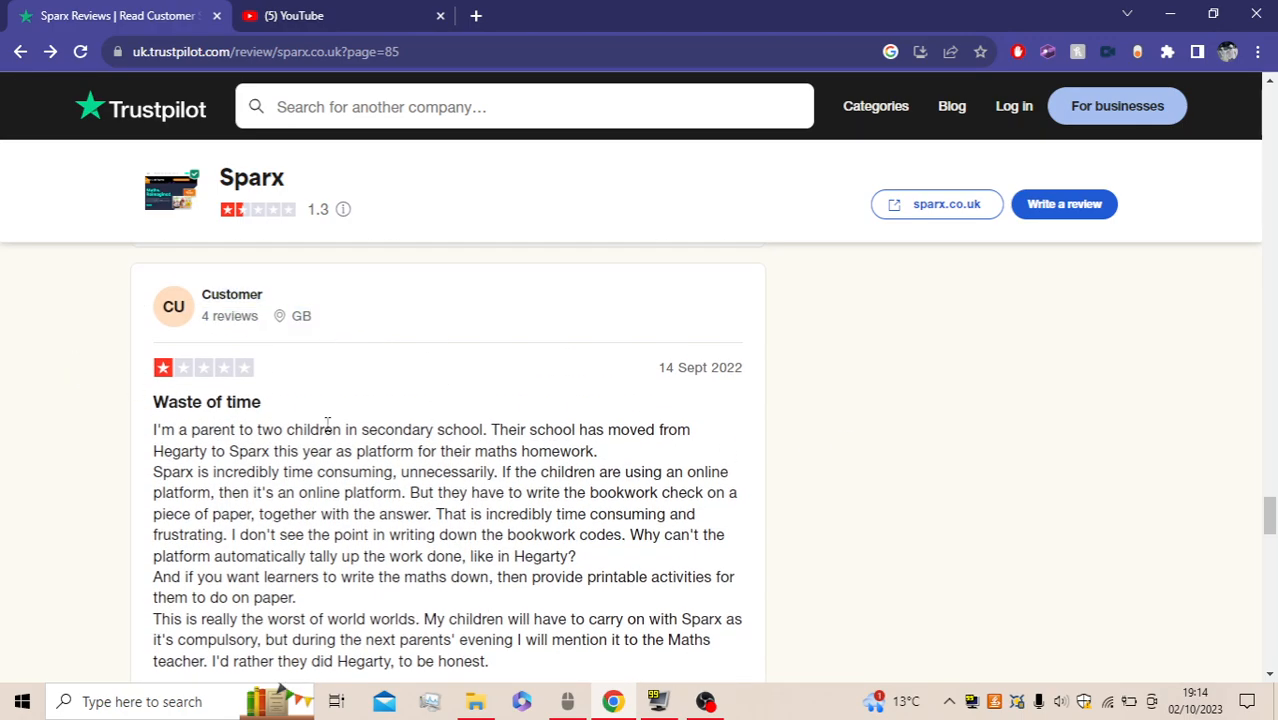
scroll("down", 3)
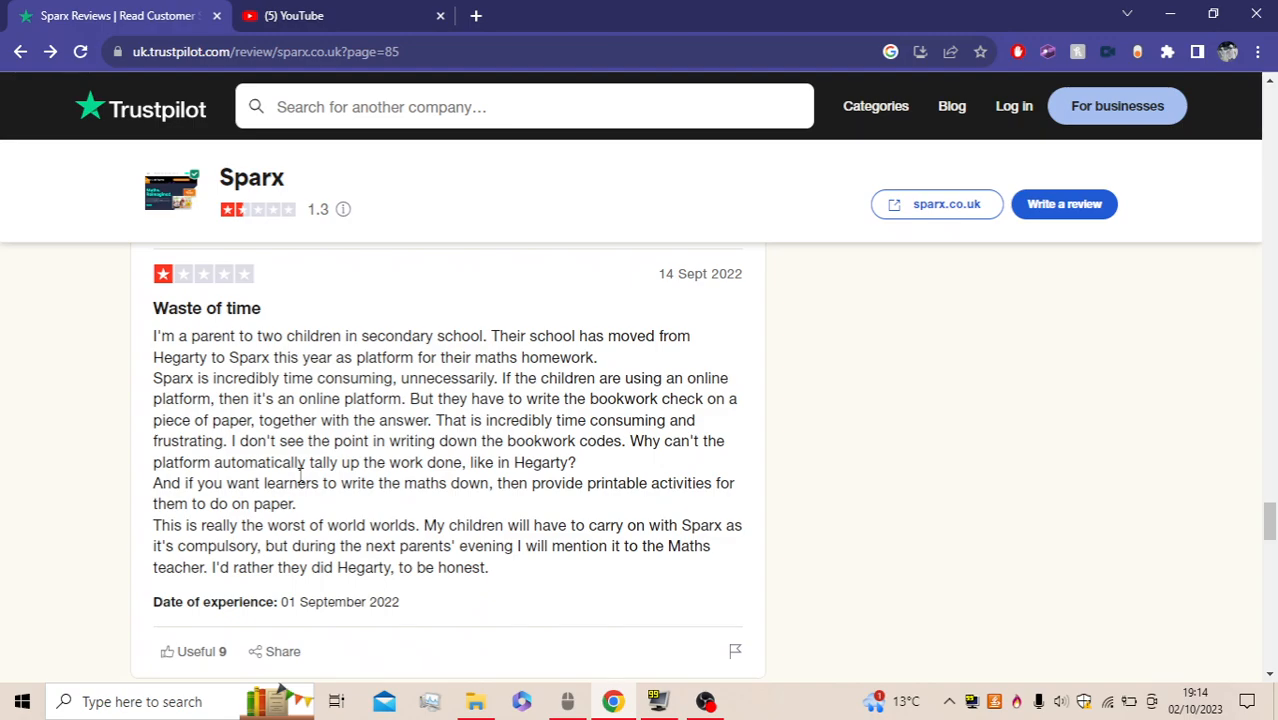
mouse_move(265, 325)
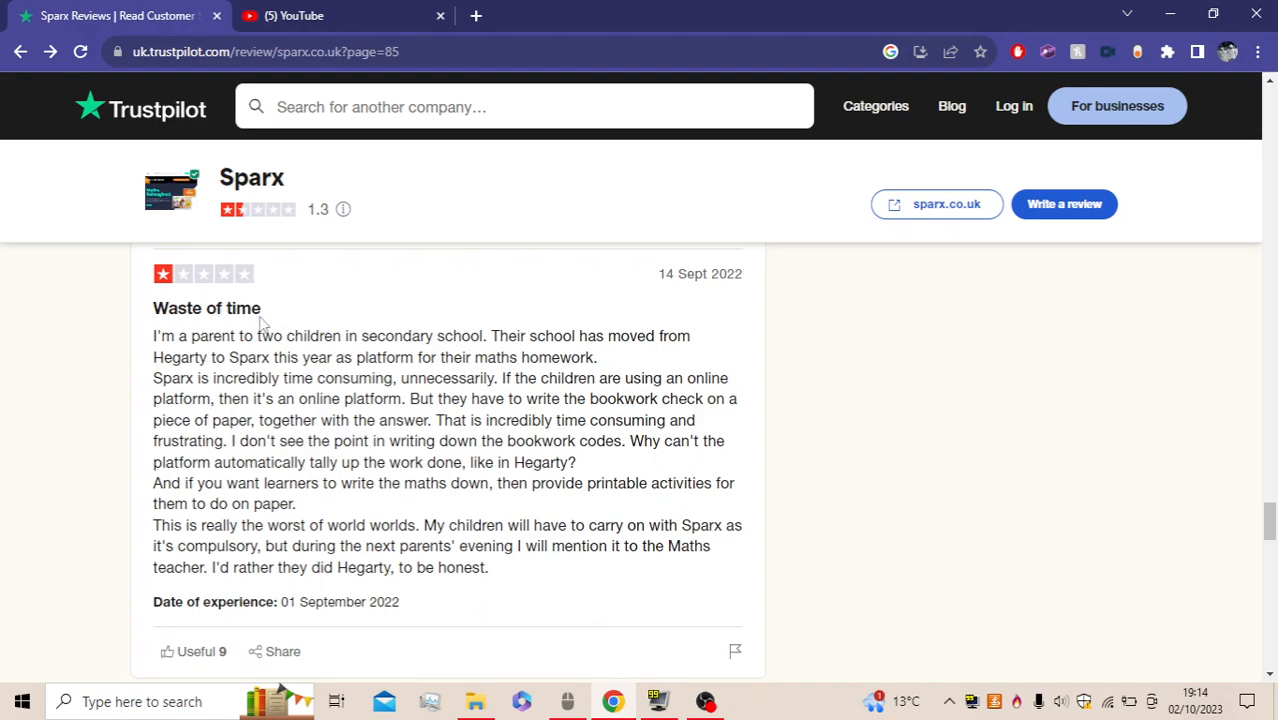
mouse_move(205, 423)
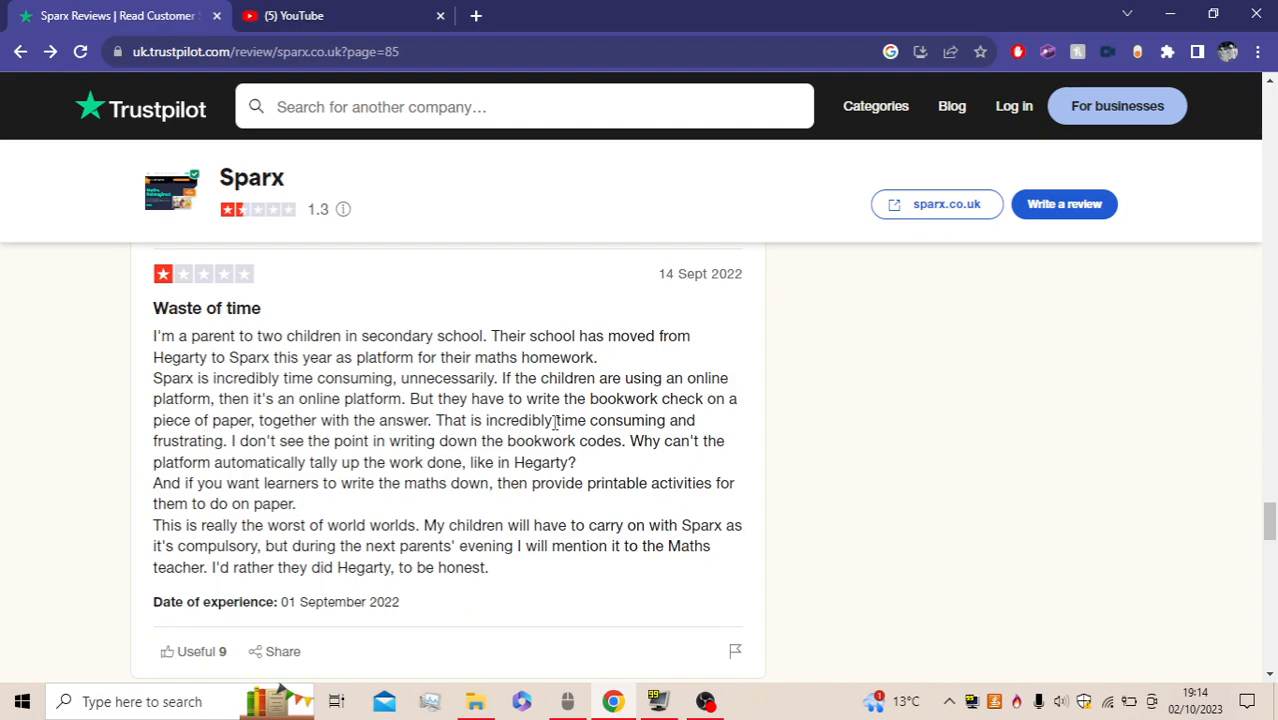
mouse_move(523, 518)
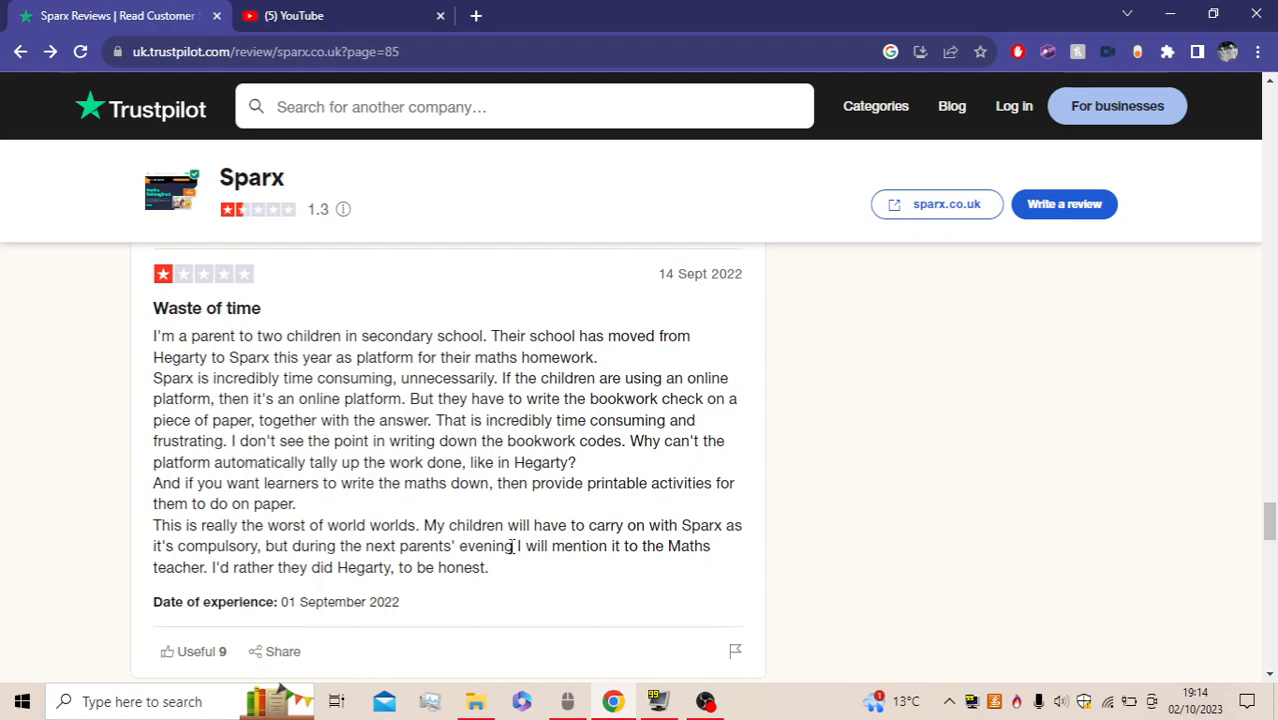
mouse_move(555, 546)
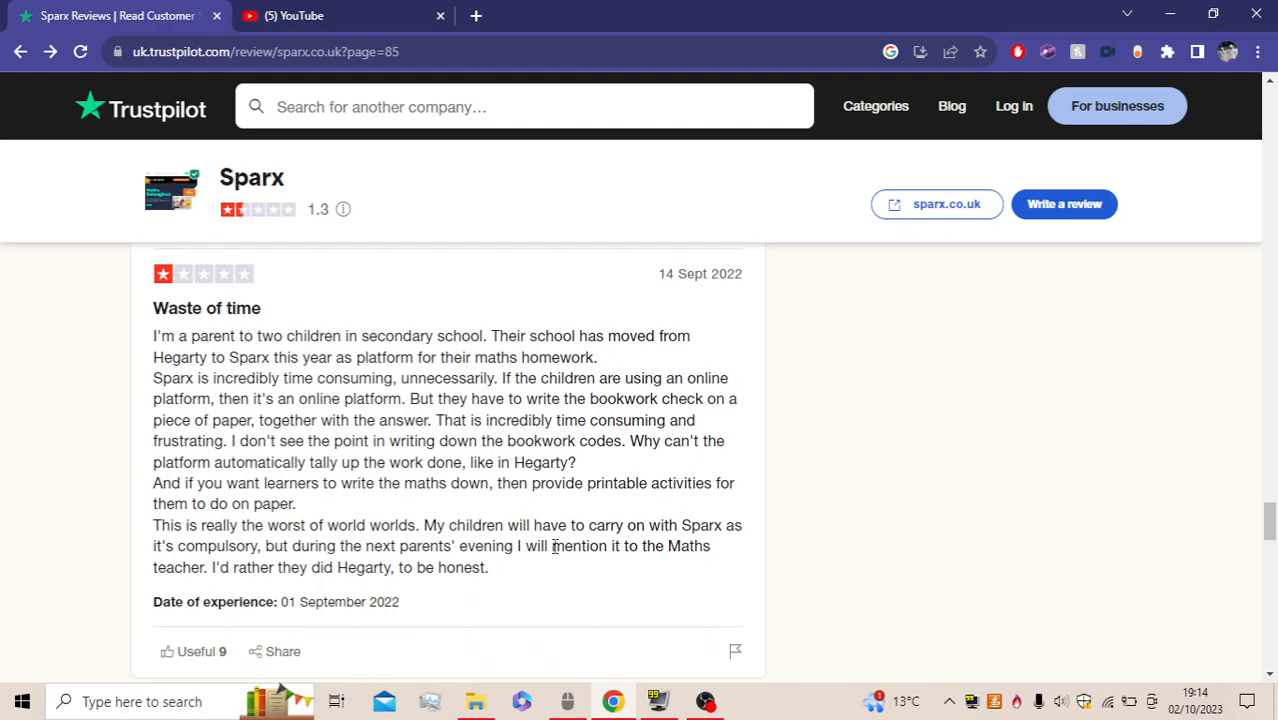
mouse_move(427, 554)
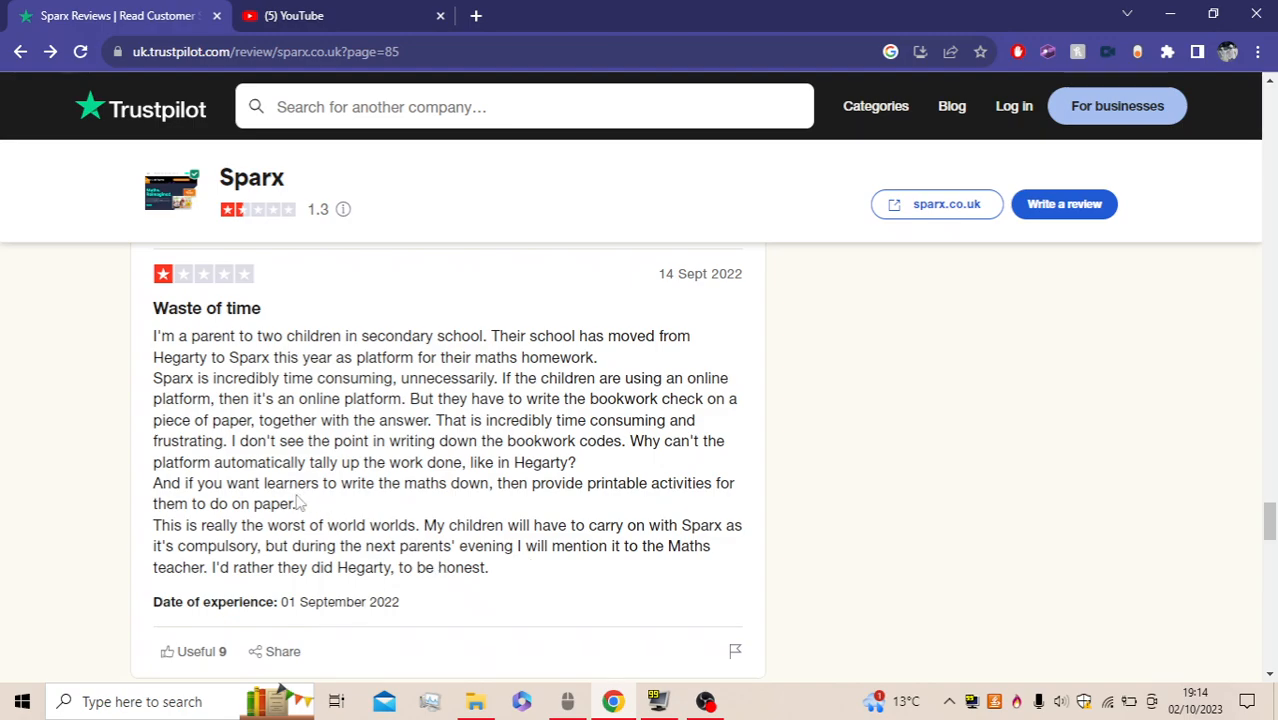
mouse_move(510, 588)
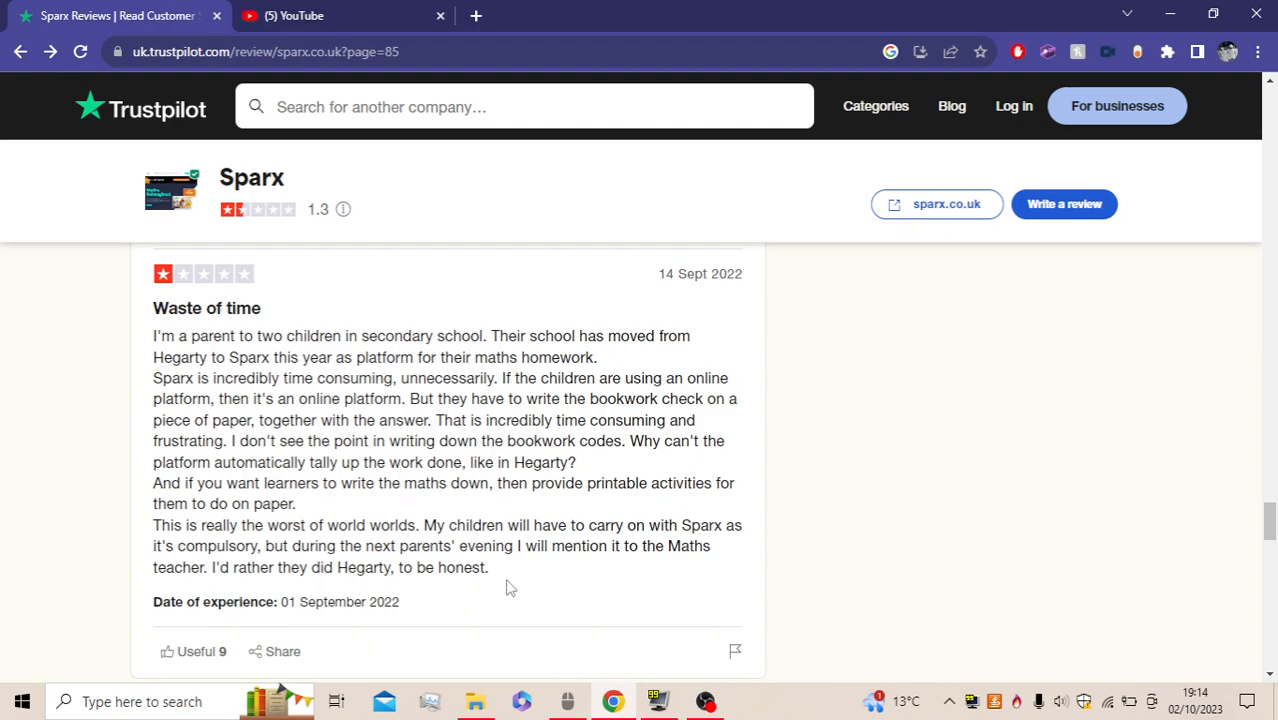
mouse_move(432, 518)
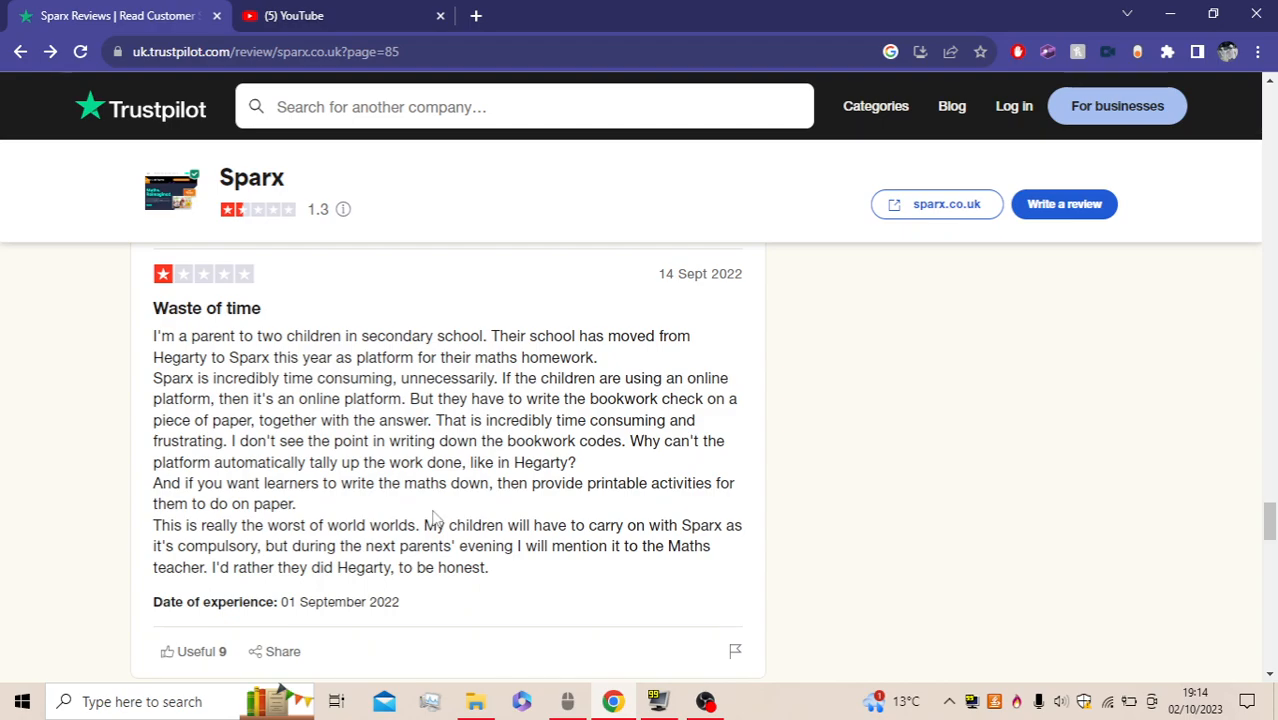
left_click_drag(268, 525, 410, 525)
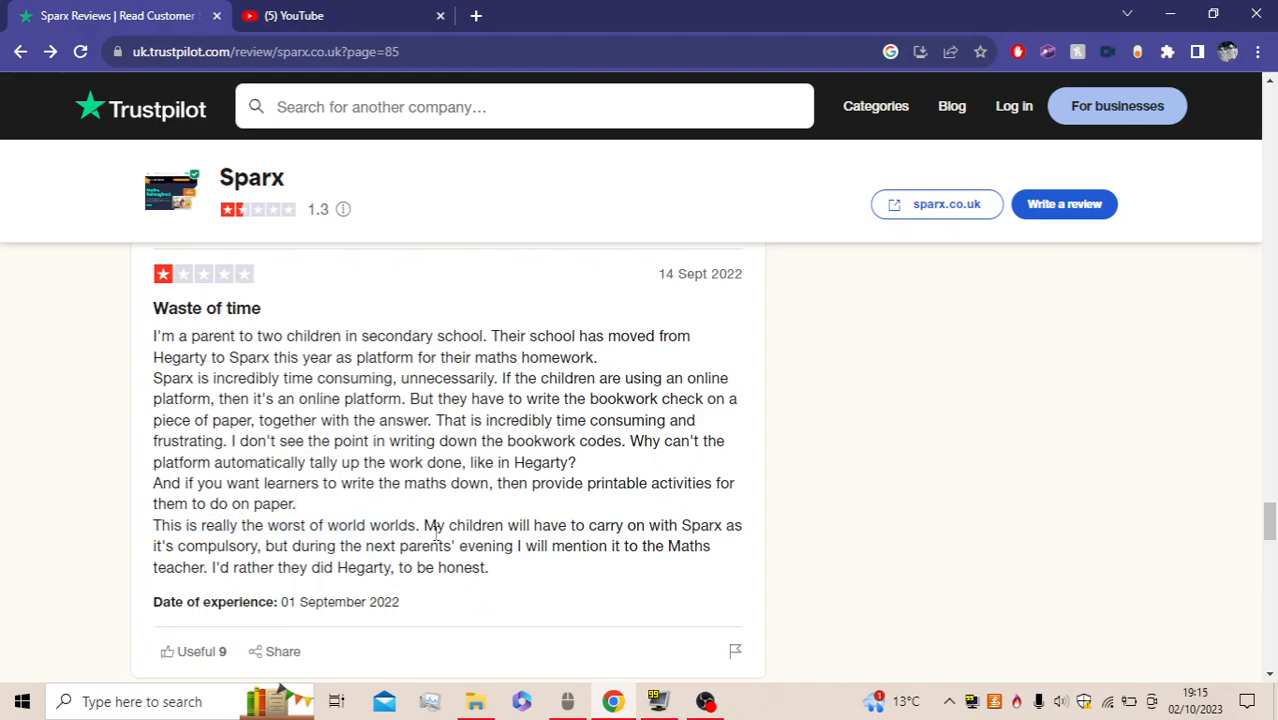
mouse_move(631, 598)
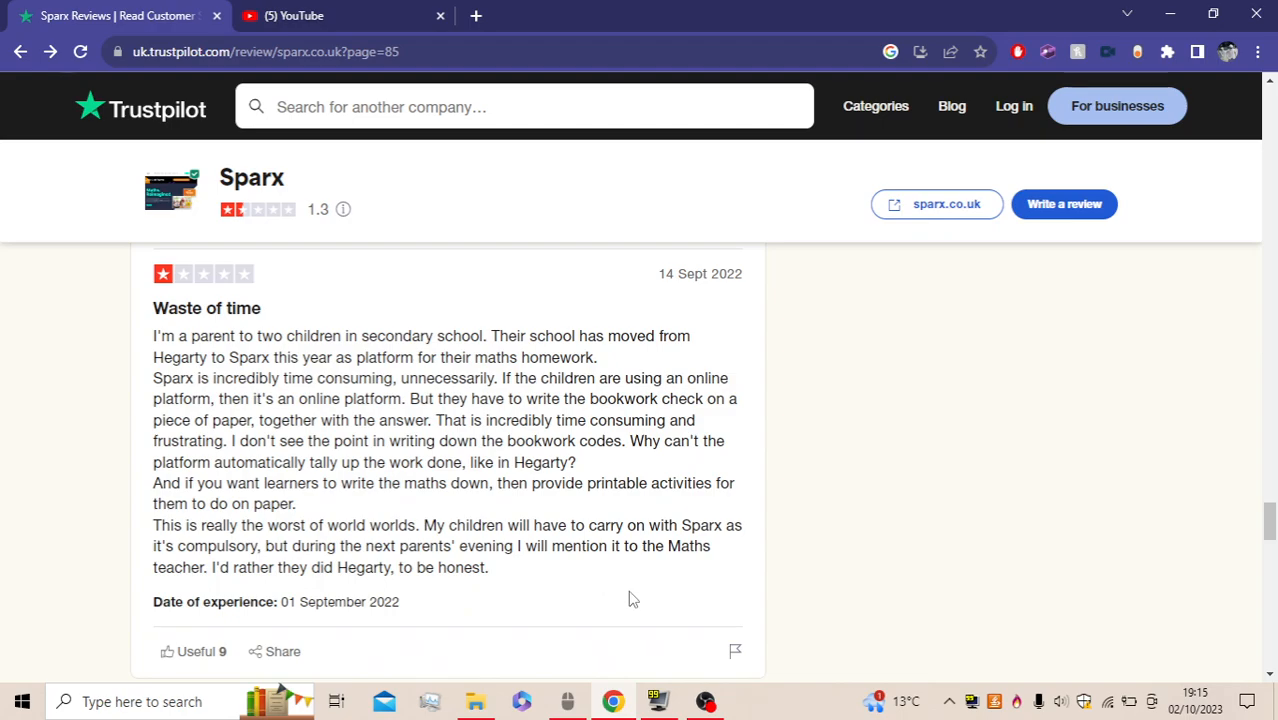
mouse_move(407, 547)
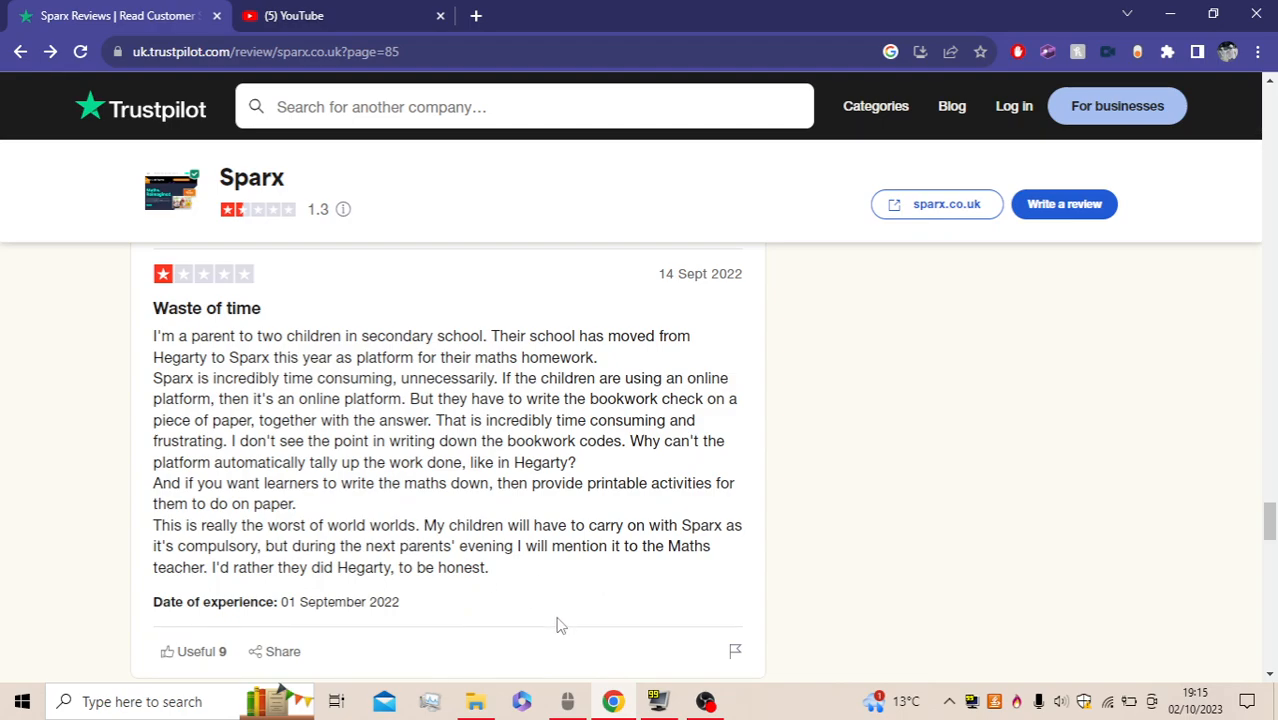
mouse_move(470, 608)
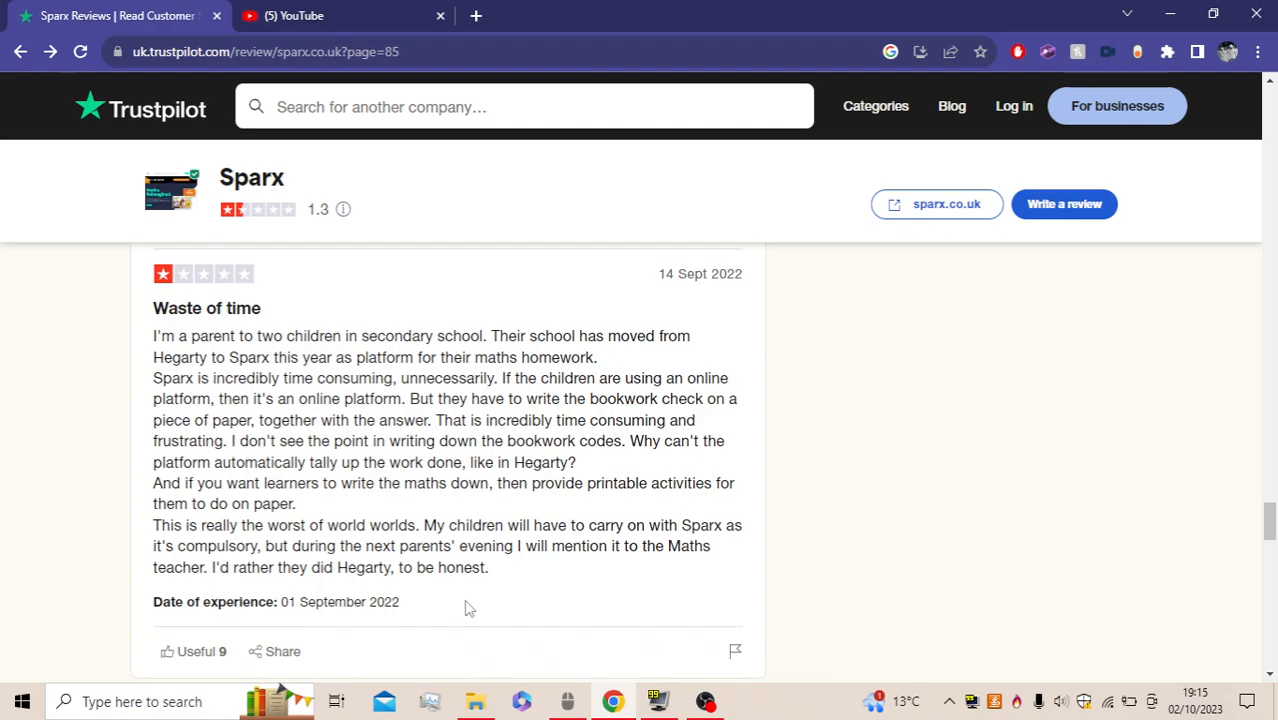
scroll("up", 3)
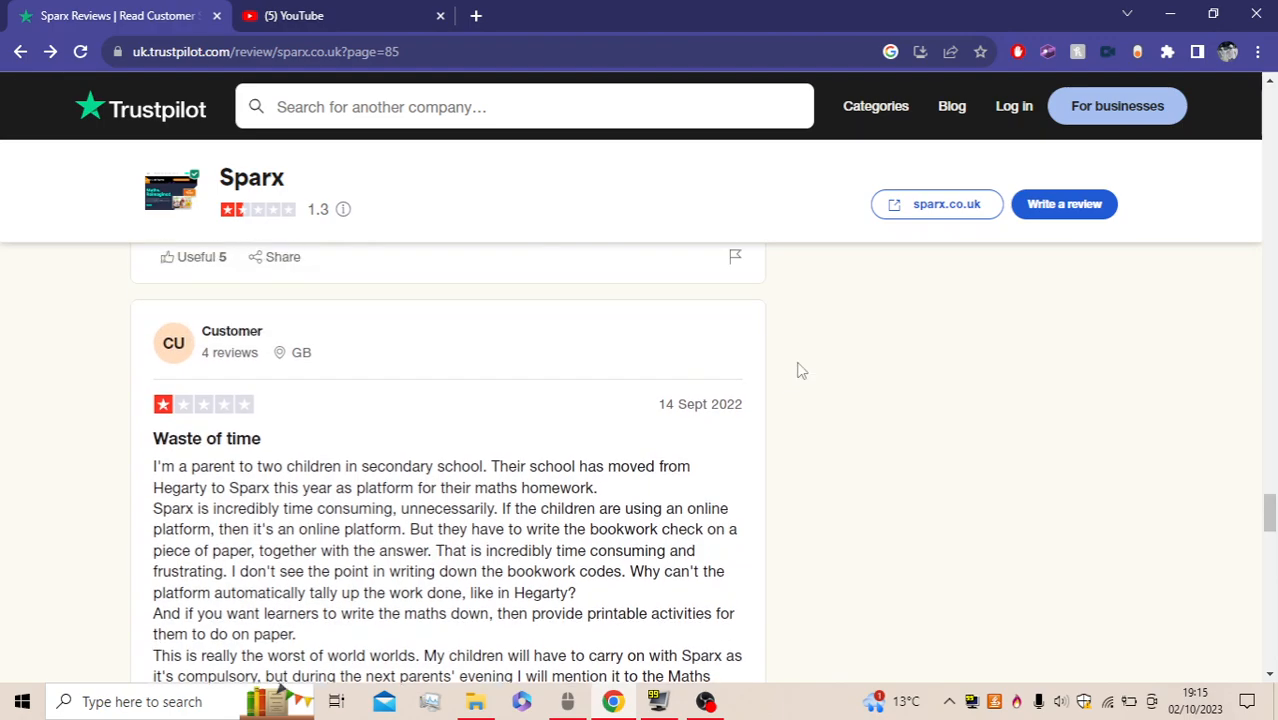
mouse_move(784, 424)
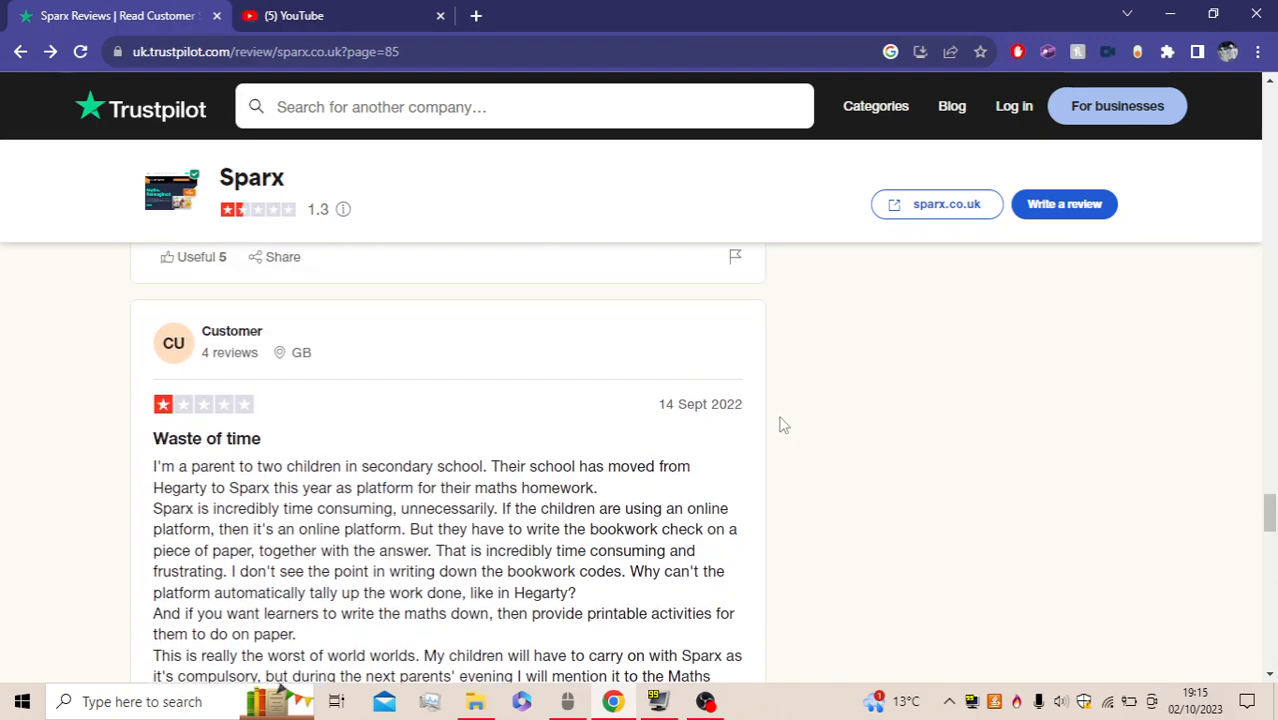
mouse_move(780, 428)
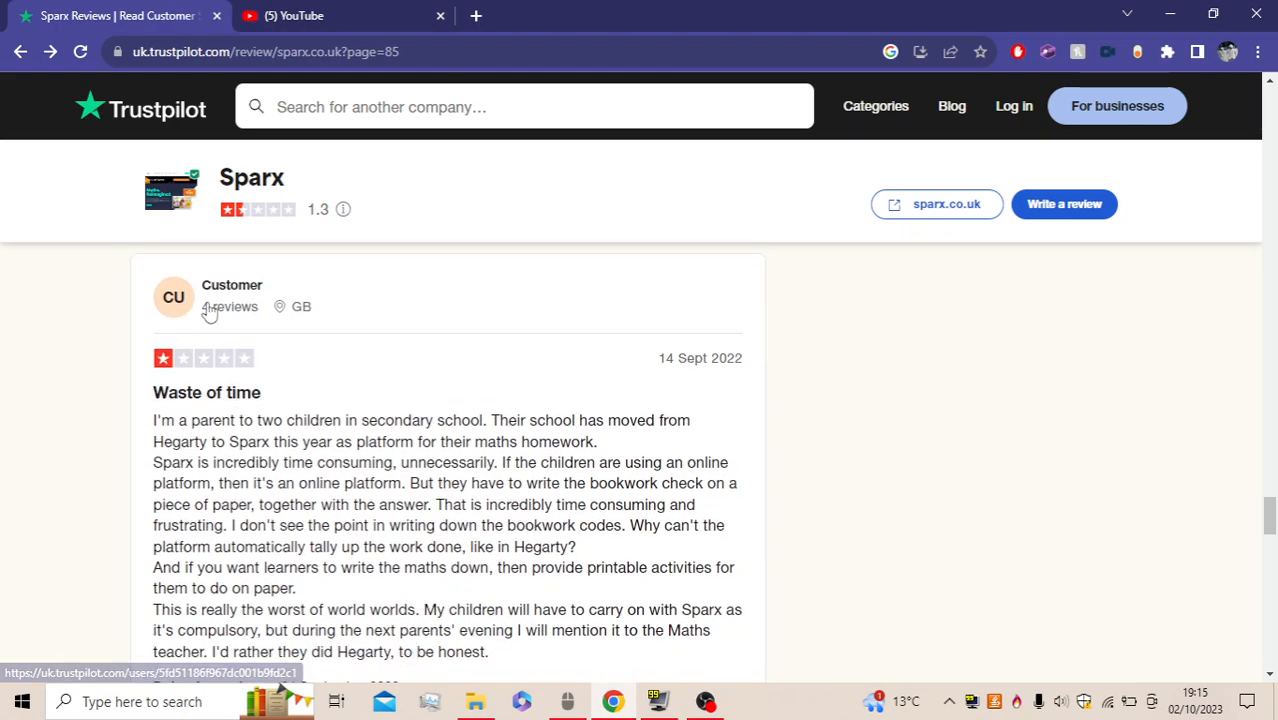
mouse_move(743, 391)
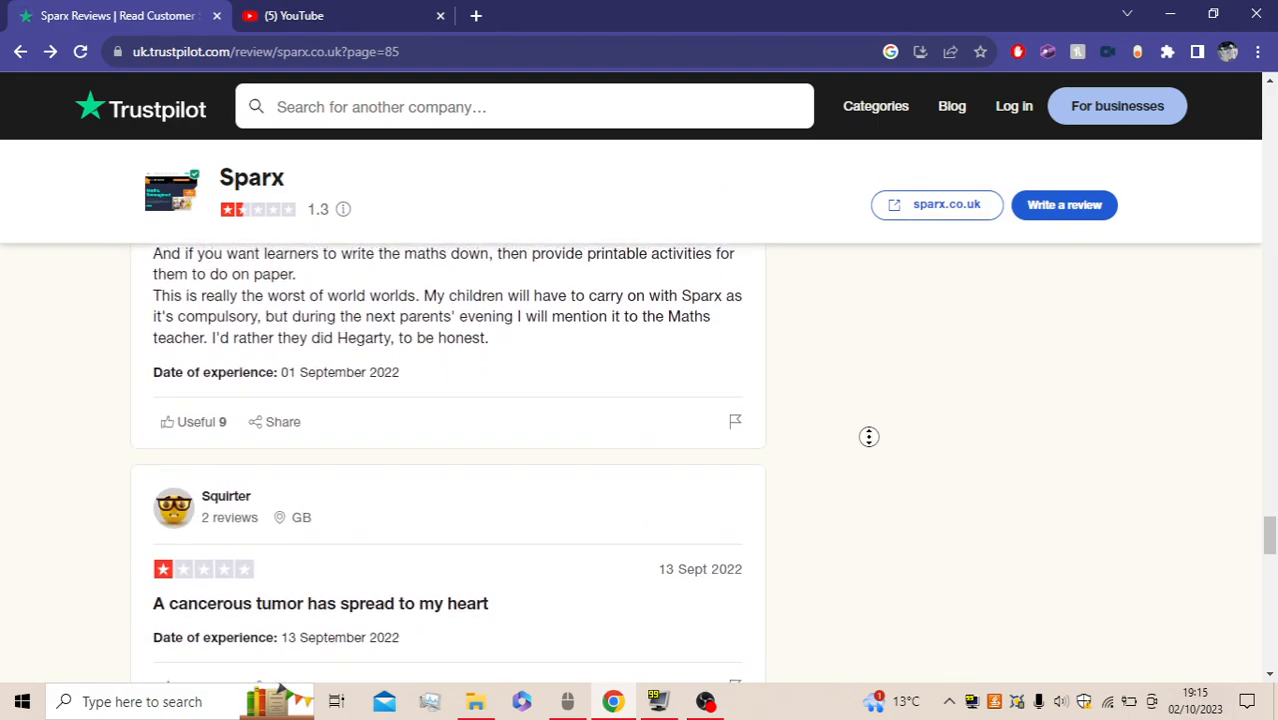
scroll("up", 3)
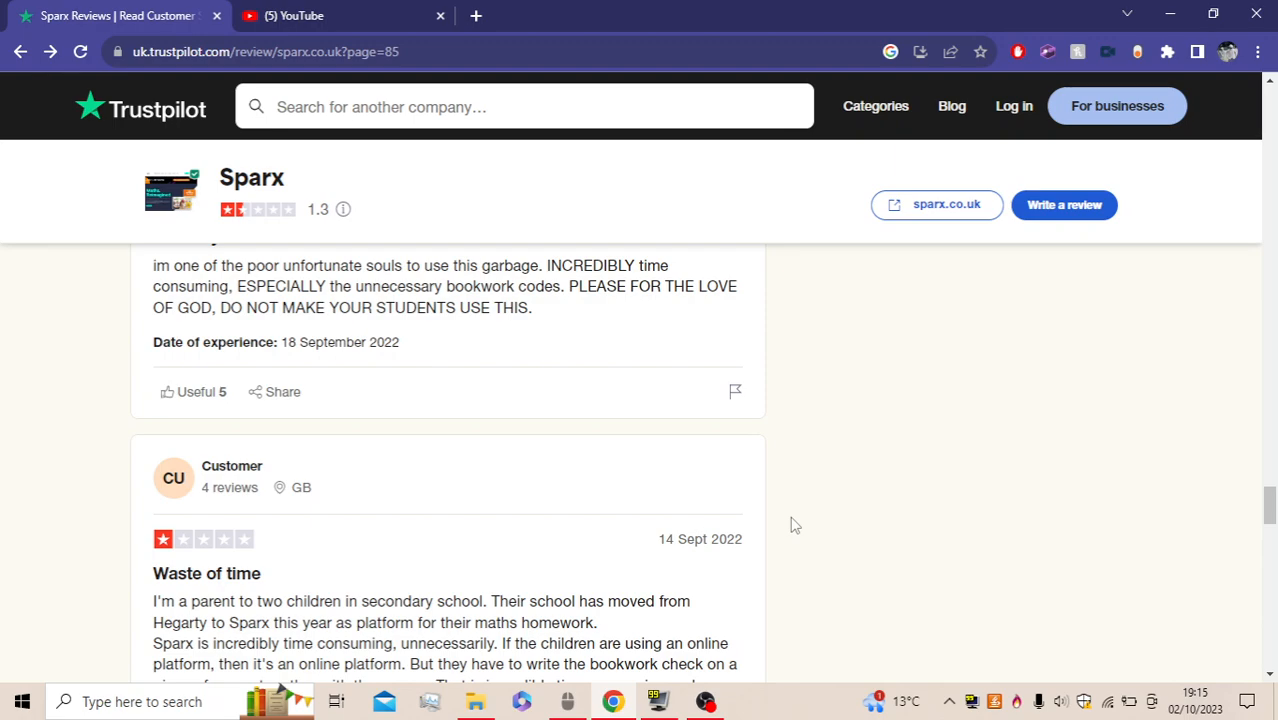
scroll("up", 3)
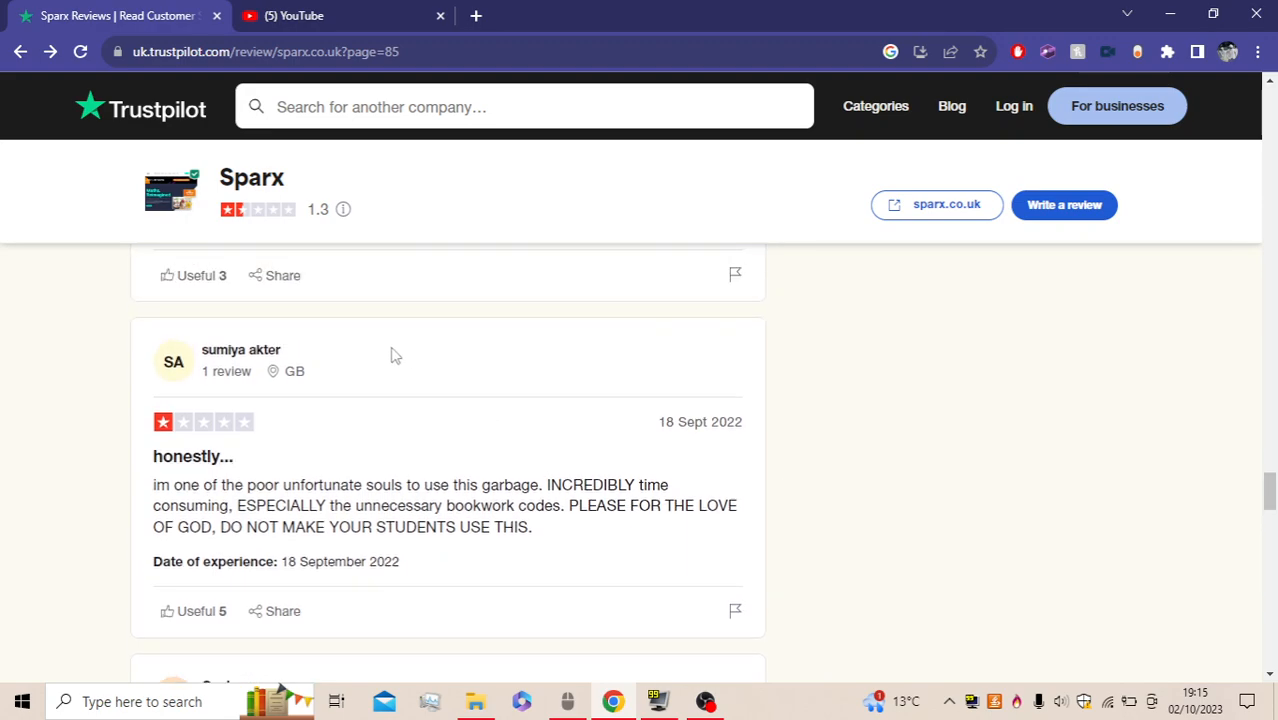
mouse_move(201, 514)
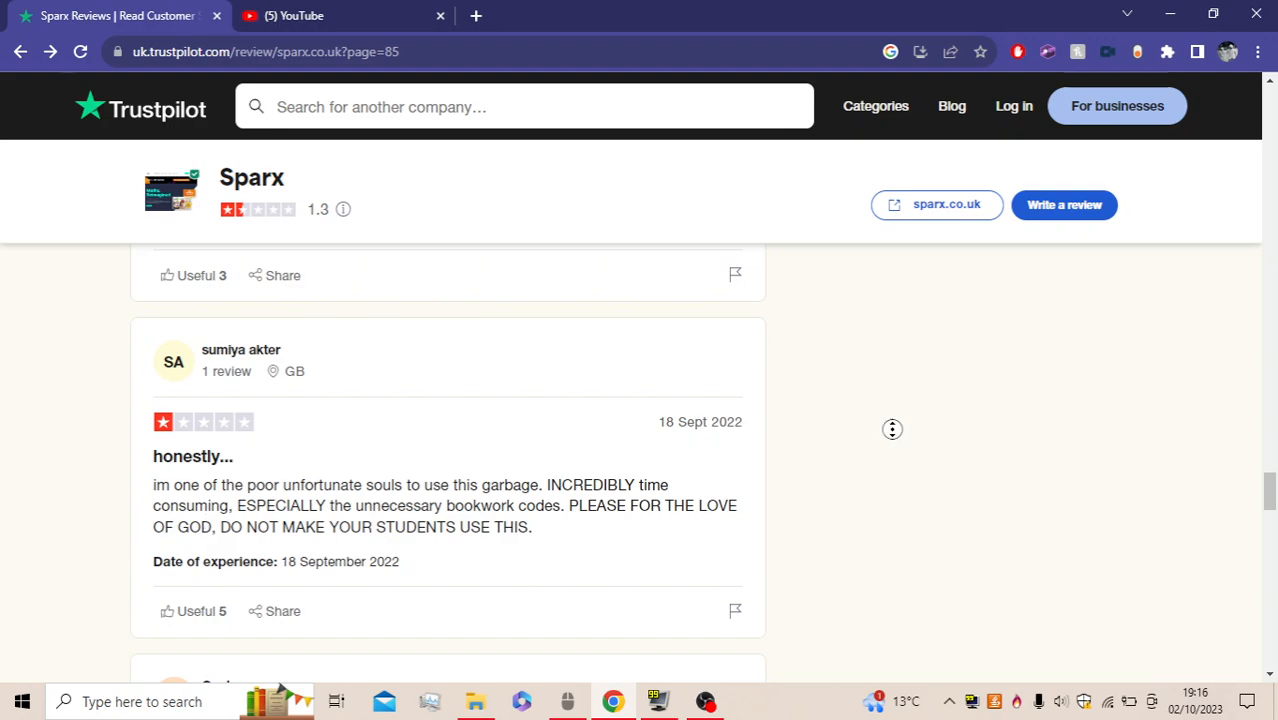
scroll("down", 3)
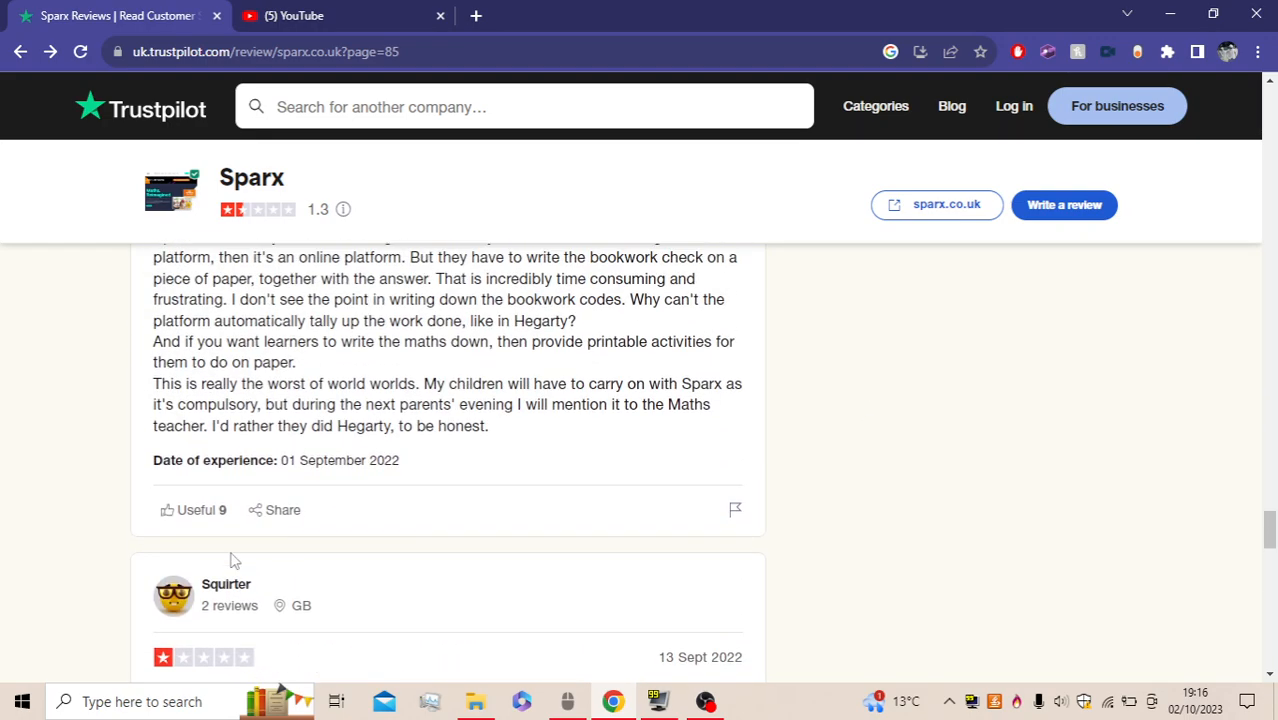
scroll("down", 3)
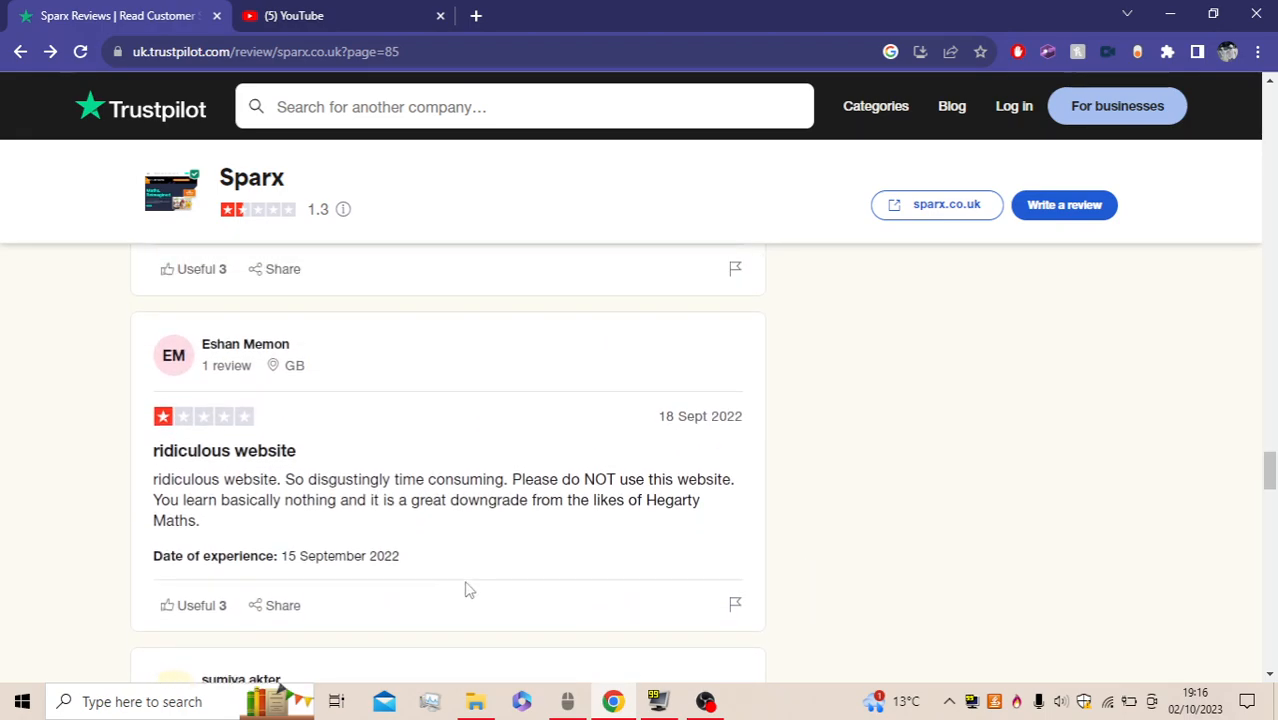
mouse_move(300, 533)
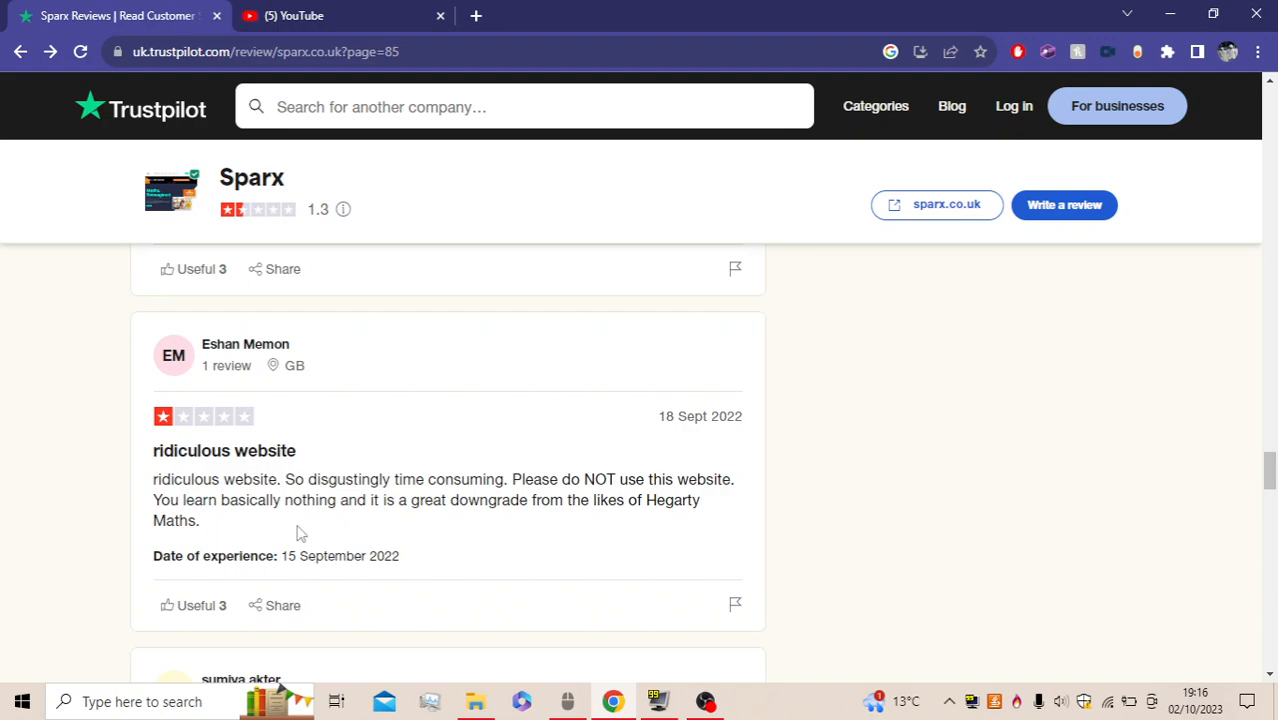
mouse_move(658, 503)
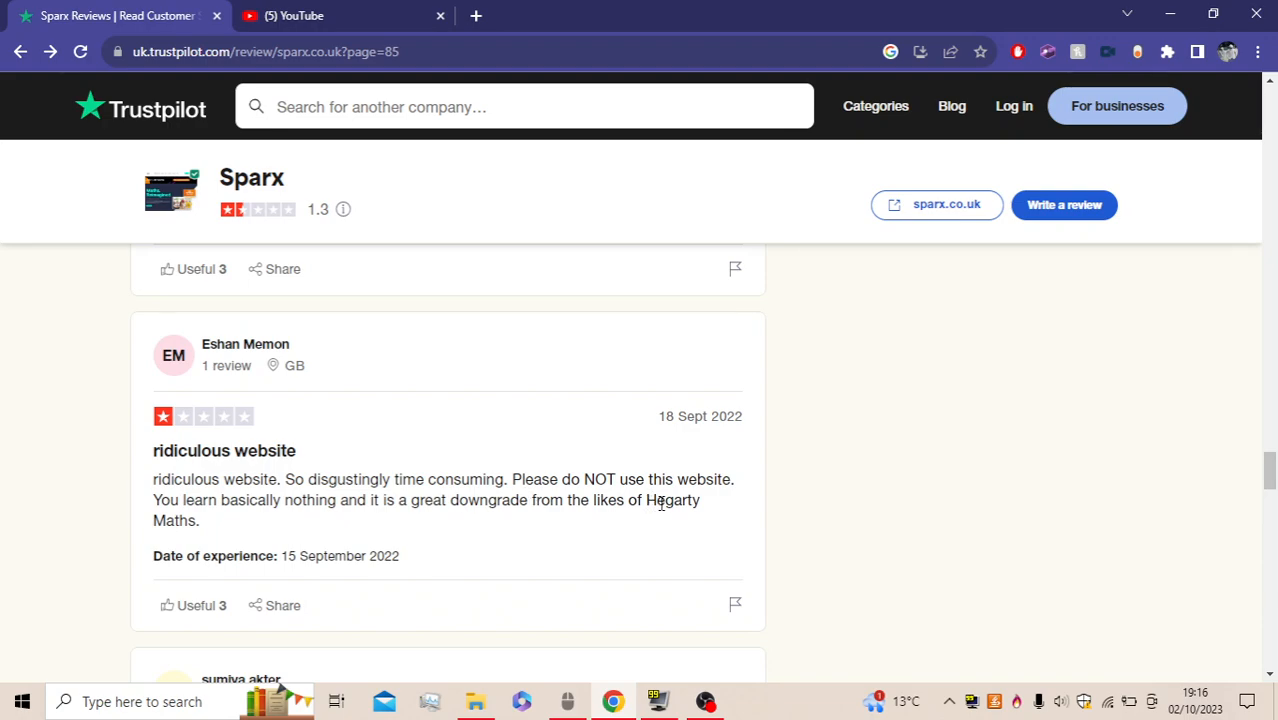
mouse_move(814, 303)
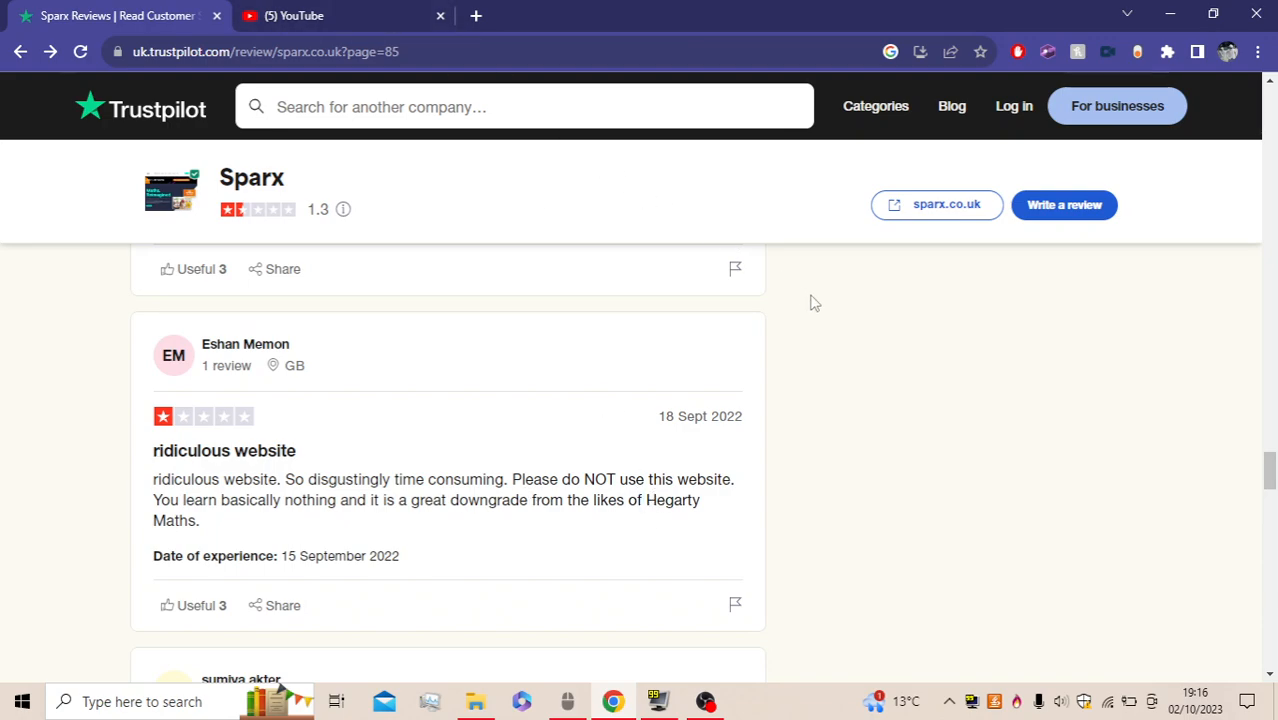
mouse_move(947, 425)
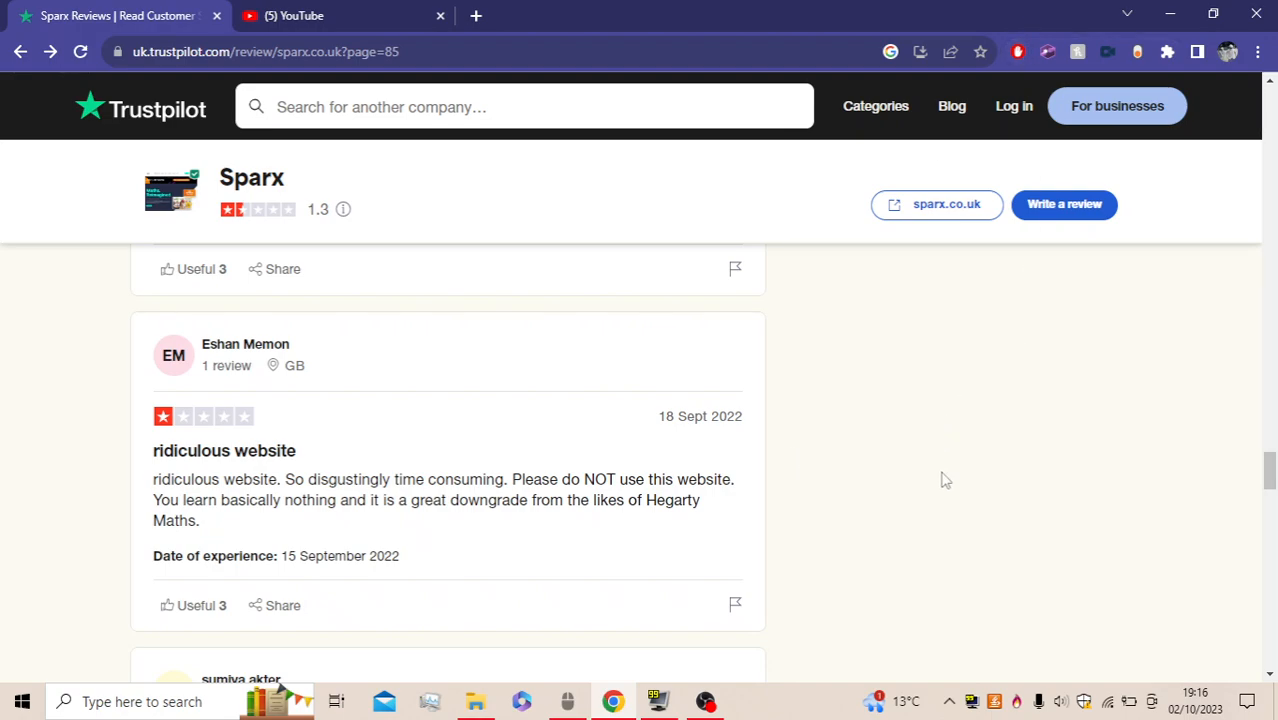
mouse_move(1007, 460)
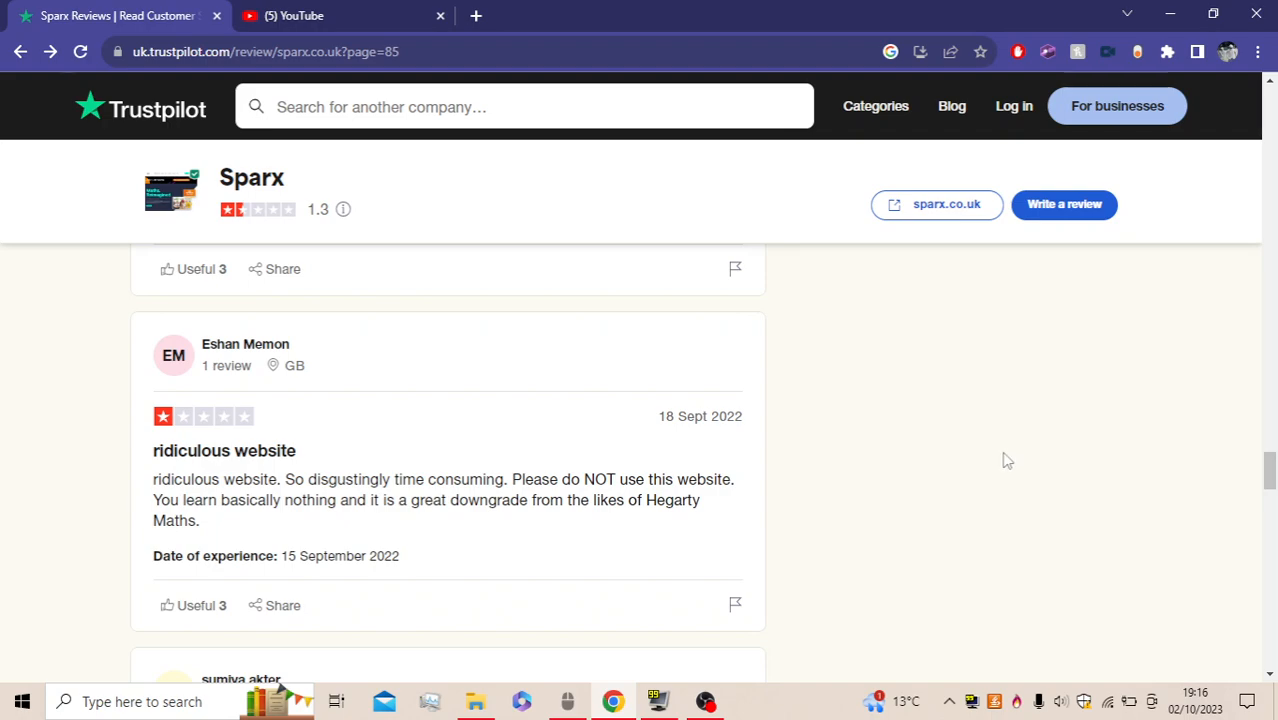
Scroll down, then back up to the 'Increasing screentime for children?!' review
scroll("down", 3)
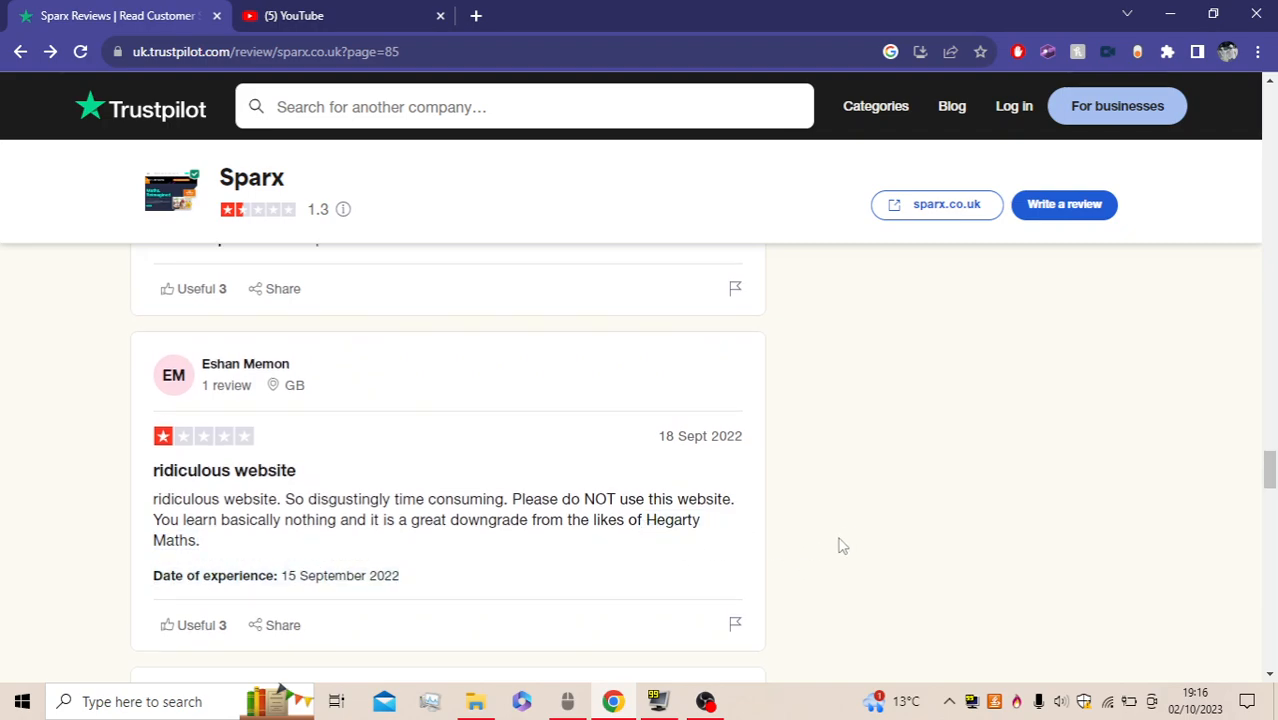
scroll("up", 3)
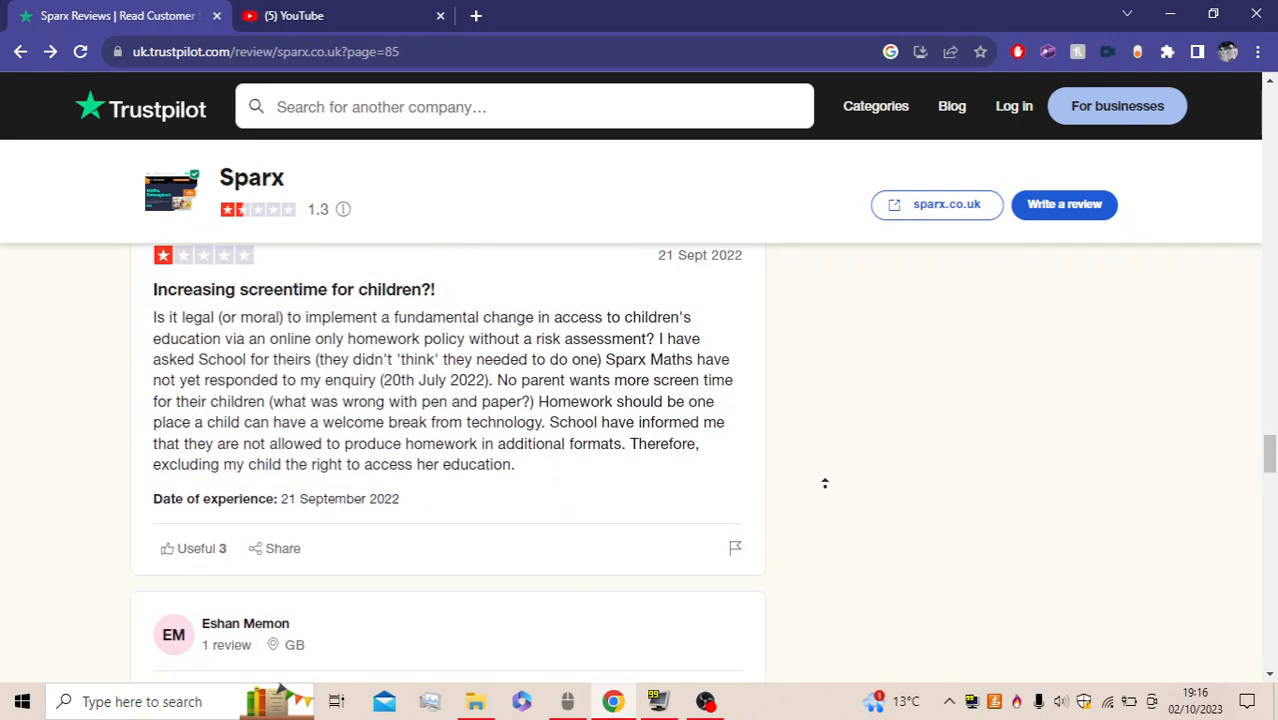
scroll("up", 3)
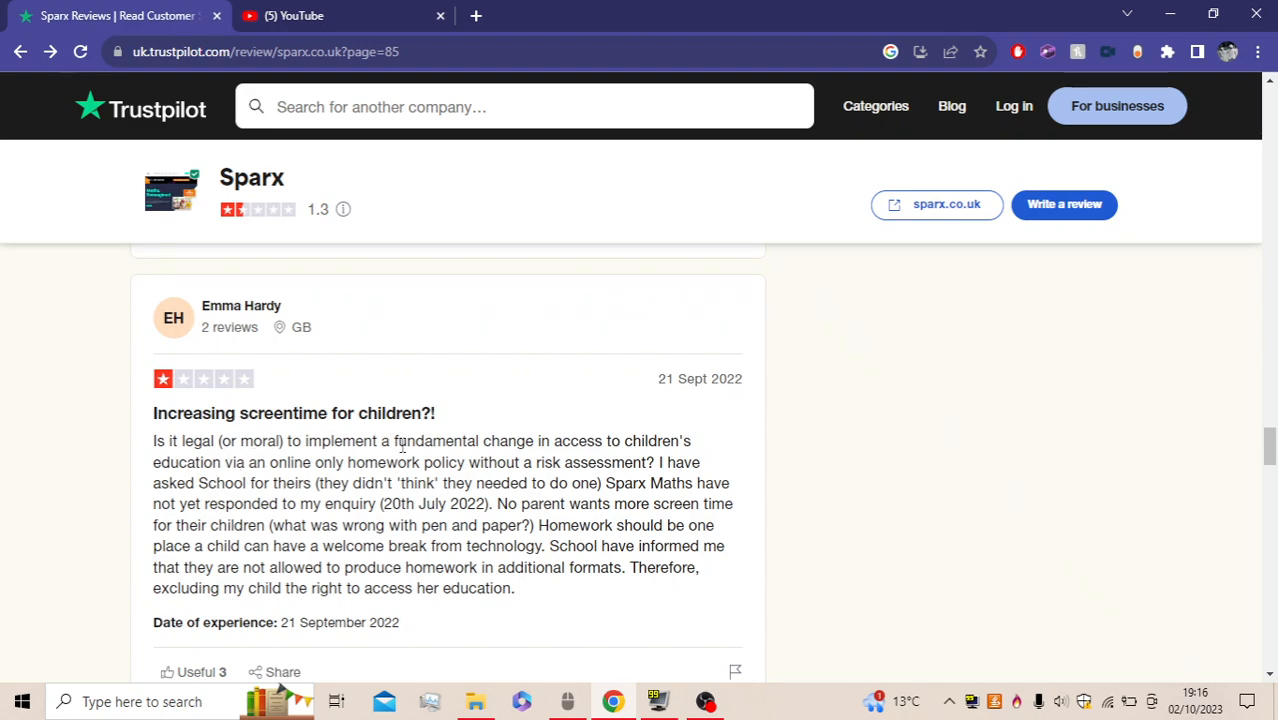
mouse_move(381, 504)
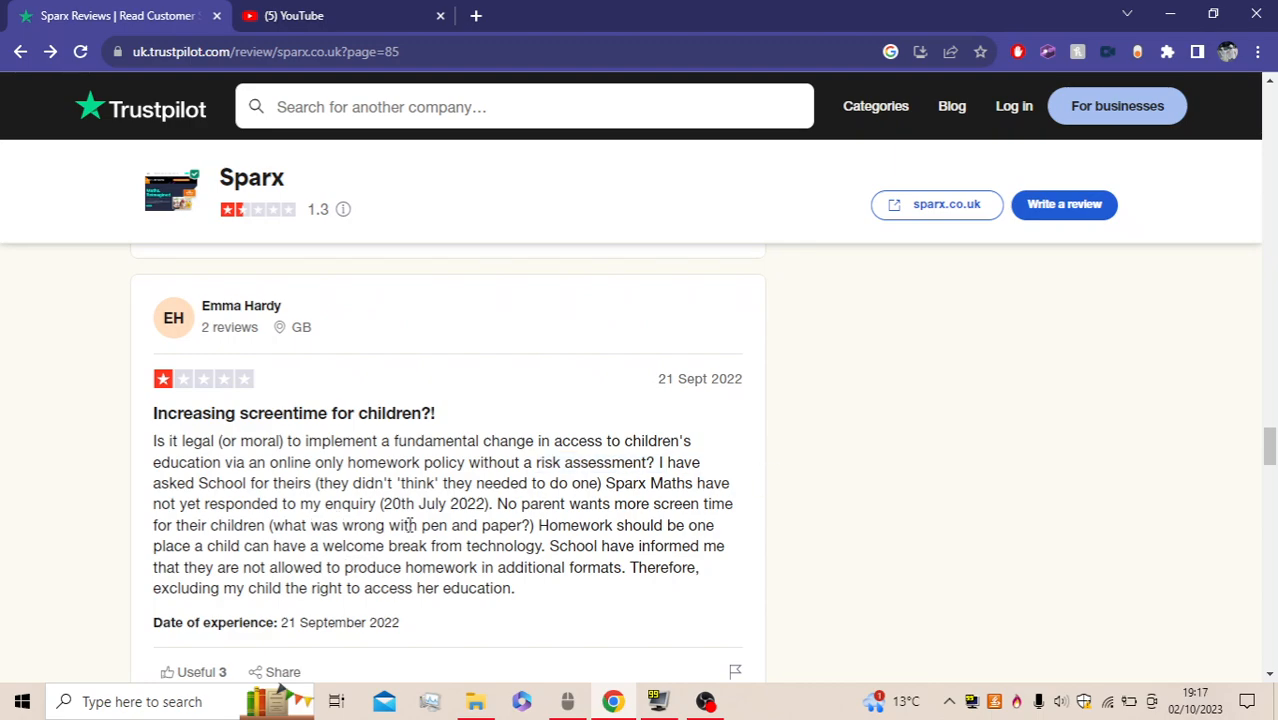
double_click(411, 483)
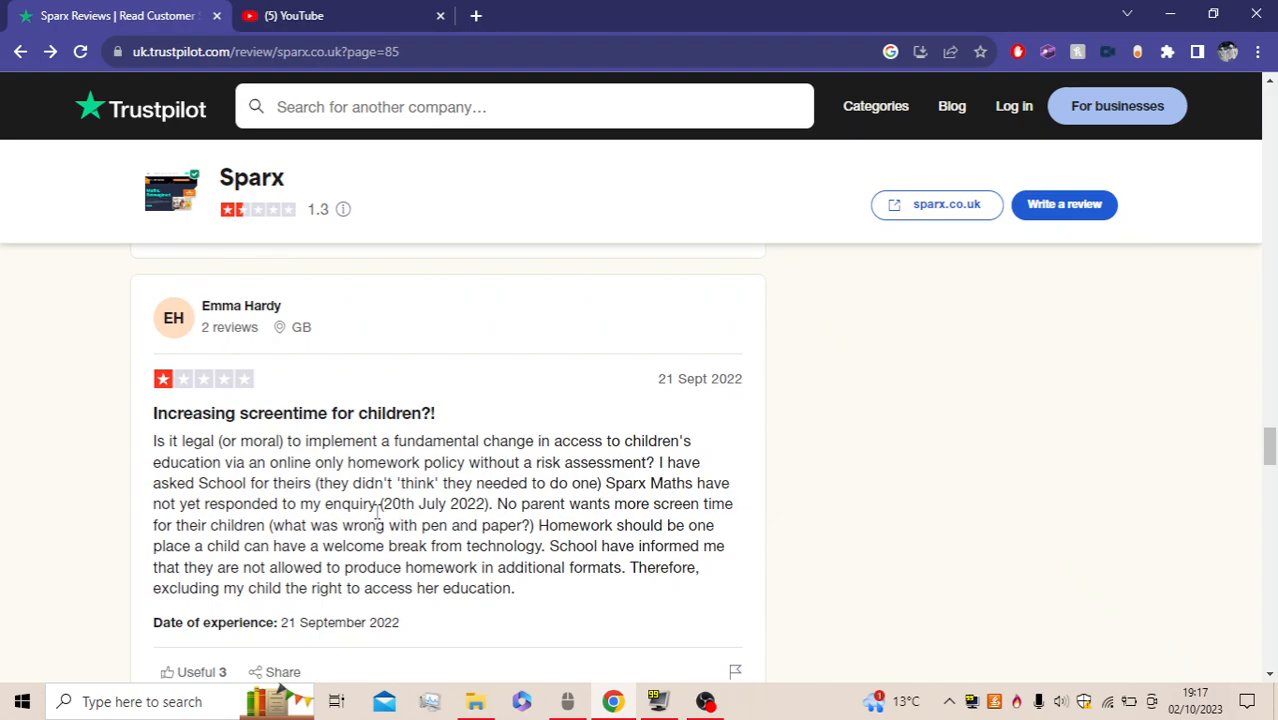
mouse_move(507, 508)
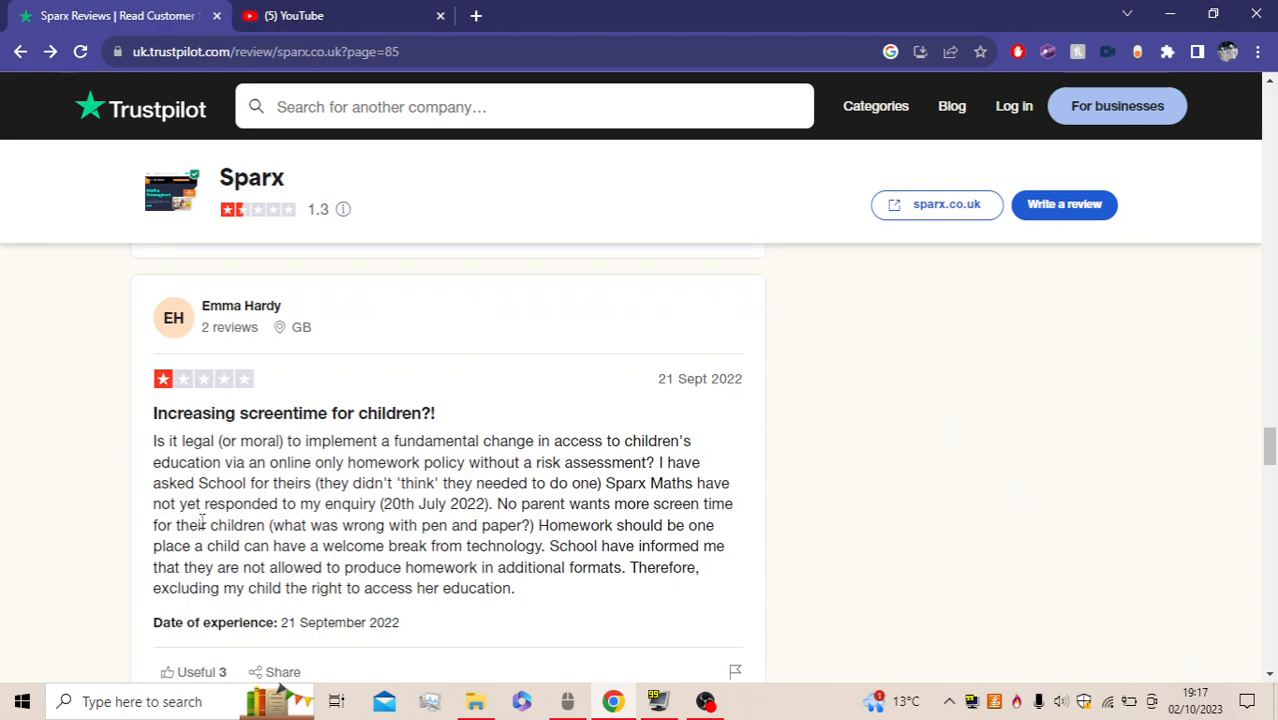
mouse_move(400, 562)
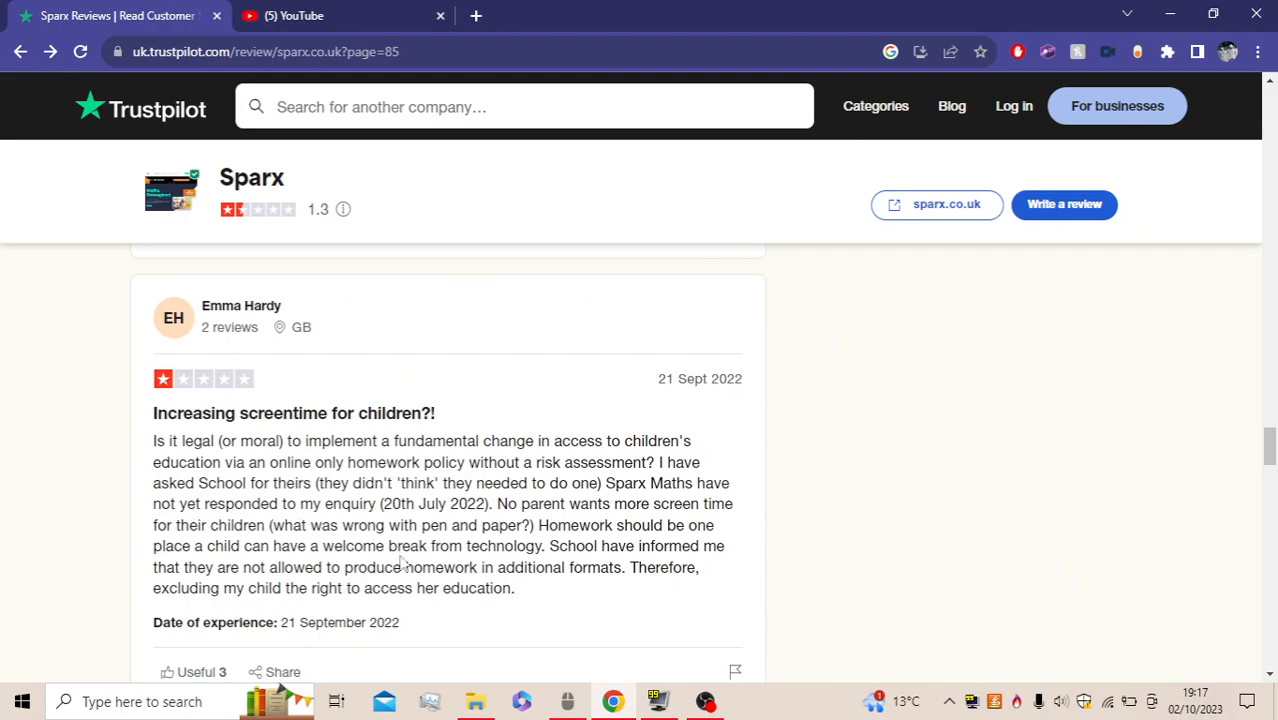
mouse_move(370, 620)
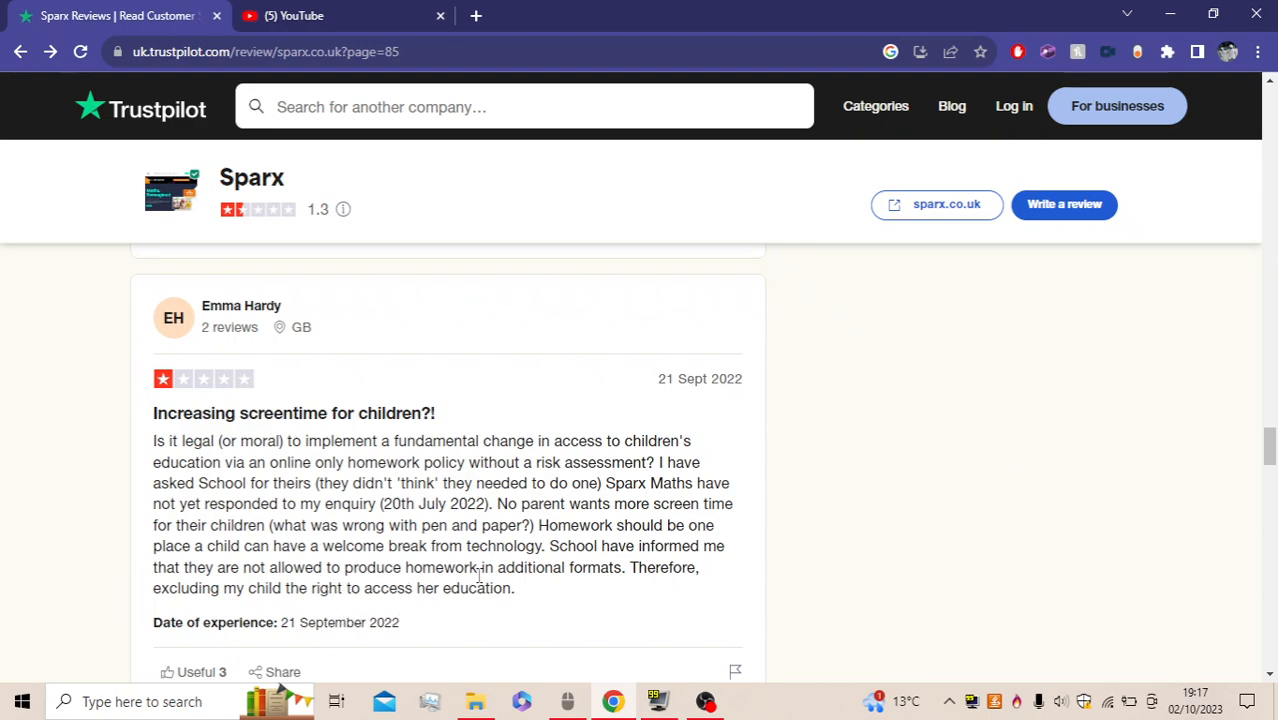
mouse_move(582, 590)
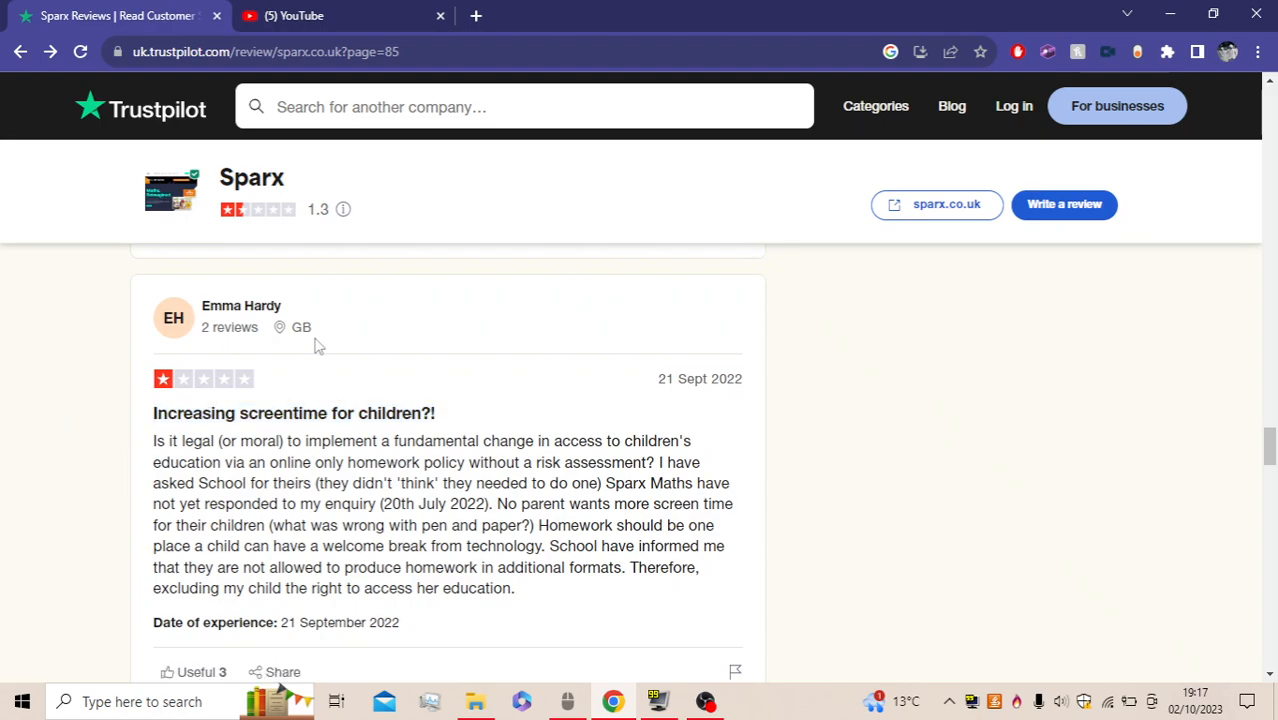
scroll("down", 3)
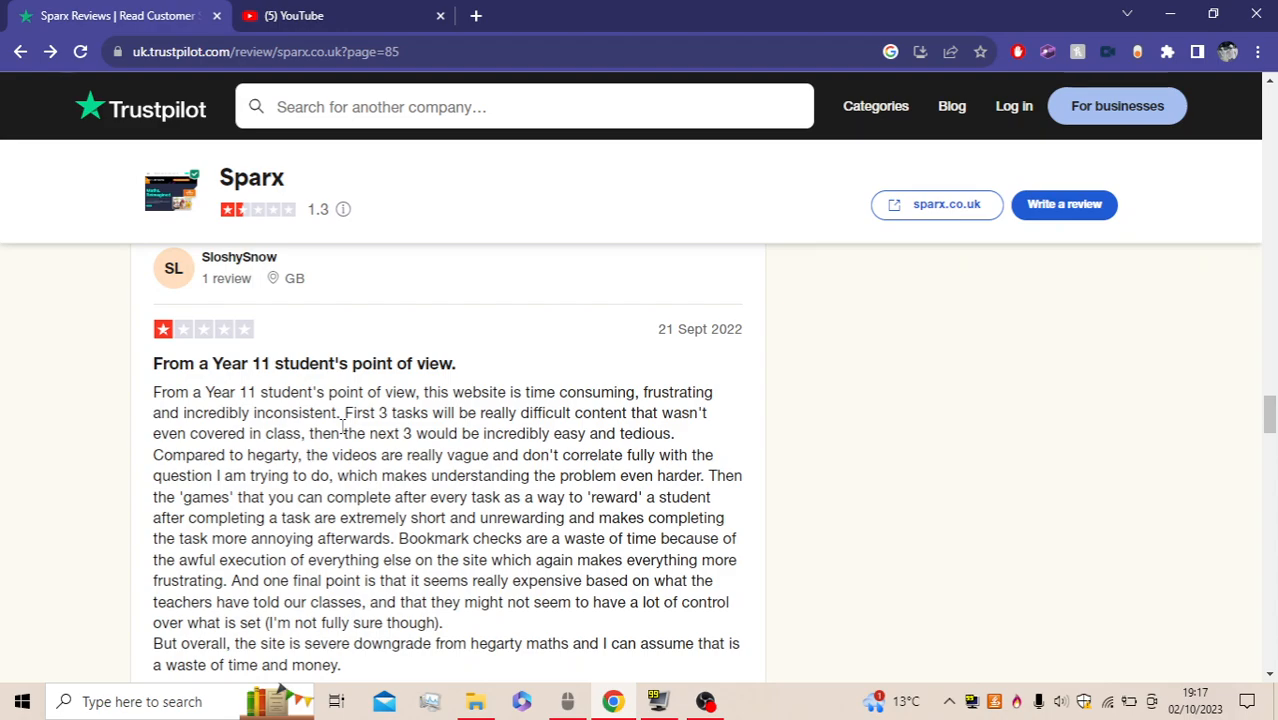
mouse_move(673, 390)
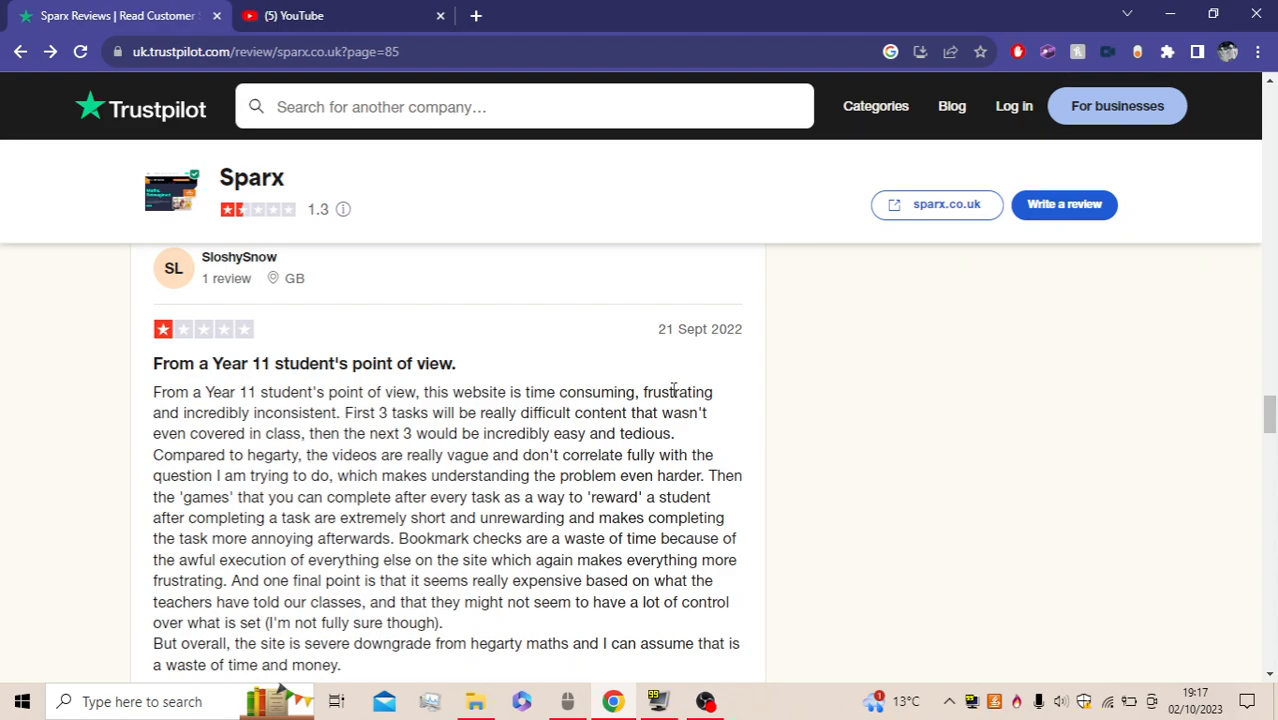
mouse_move(395, 452)
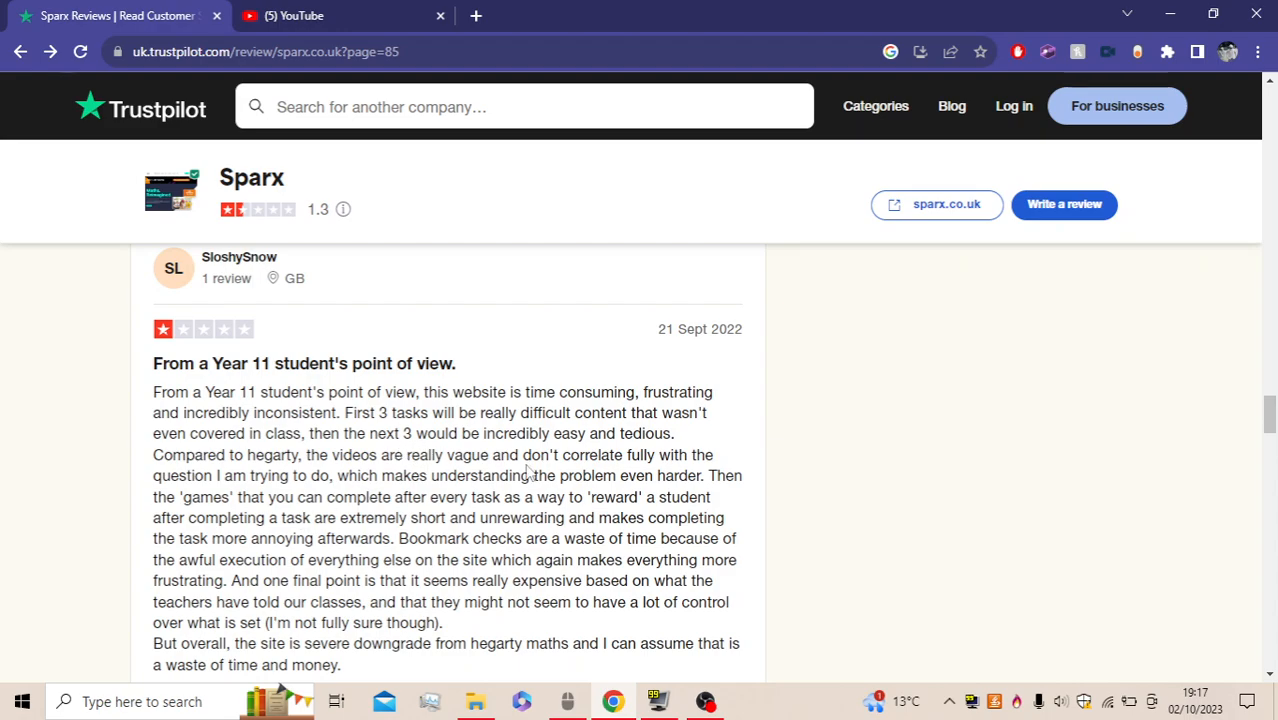
mouse_move(358, 477)
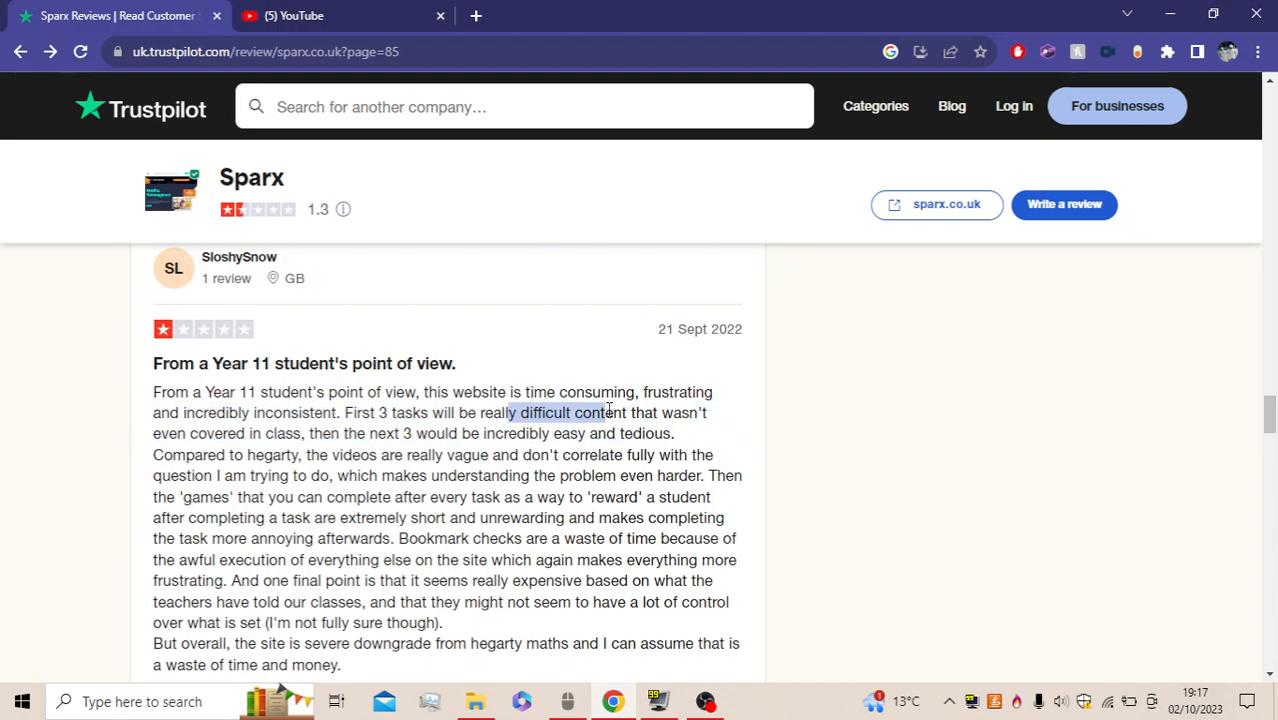
left_click_drag(610, 412, 548, 433)
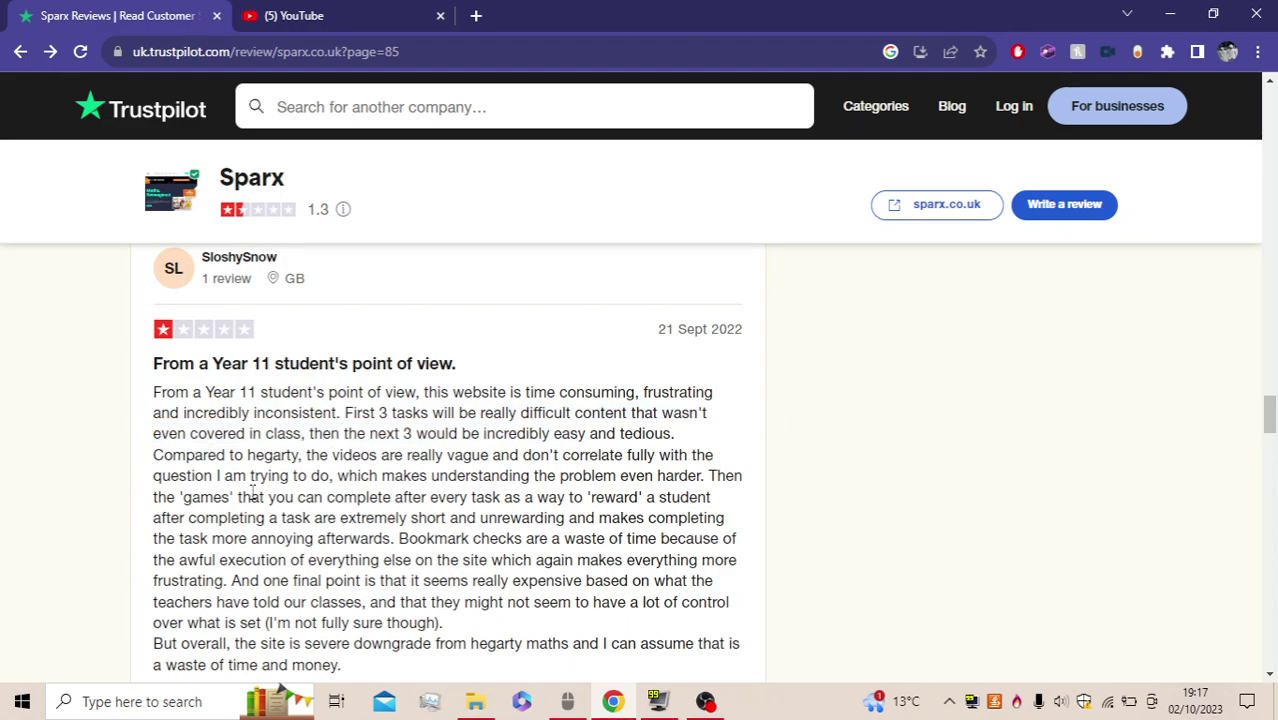
mouse_move(490, 462)
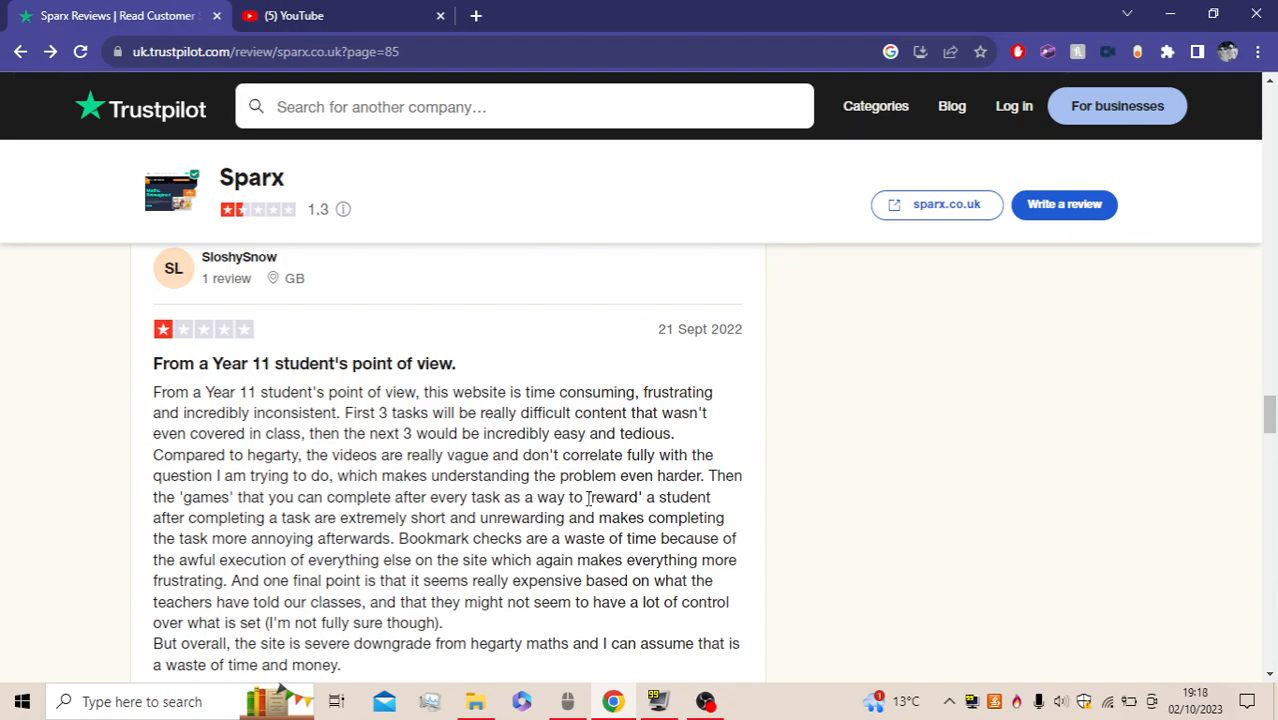
mouse_move(175, 538)
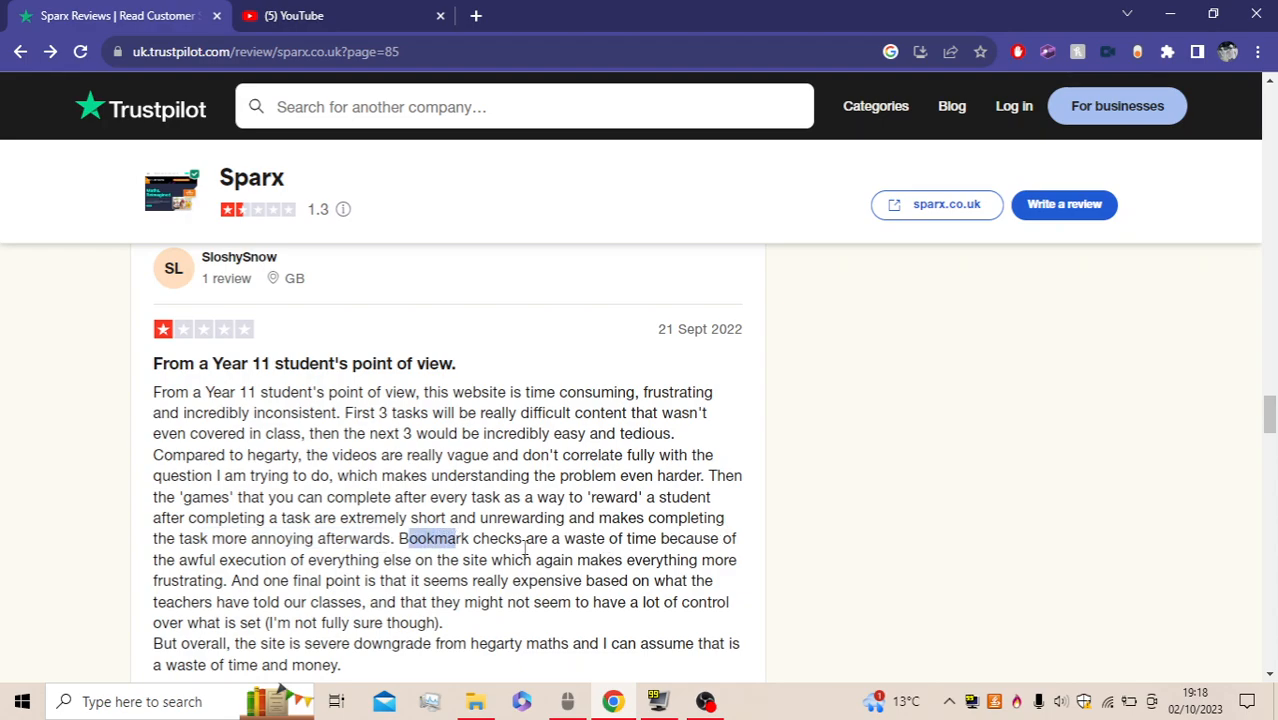
mouse_move(224, 597)
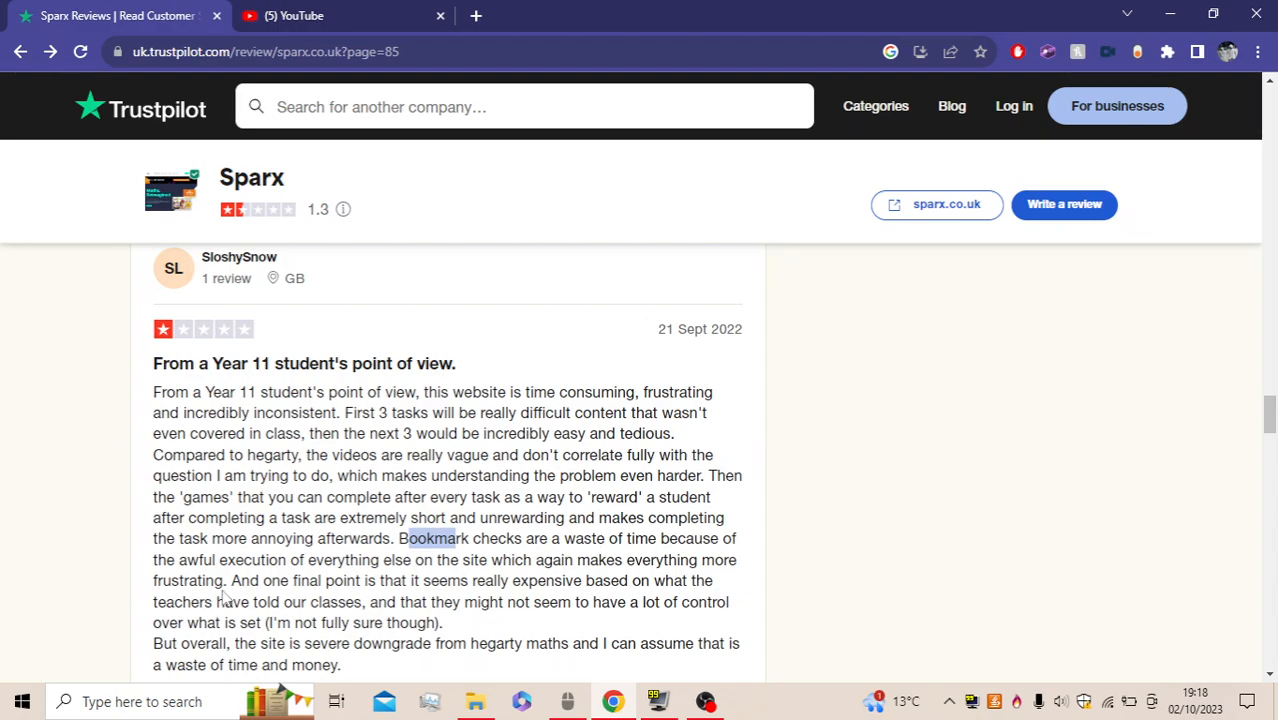
mouse_move(503, 570)
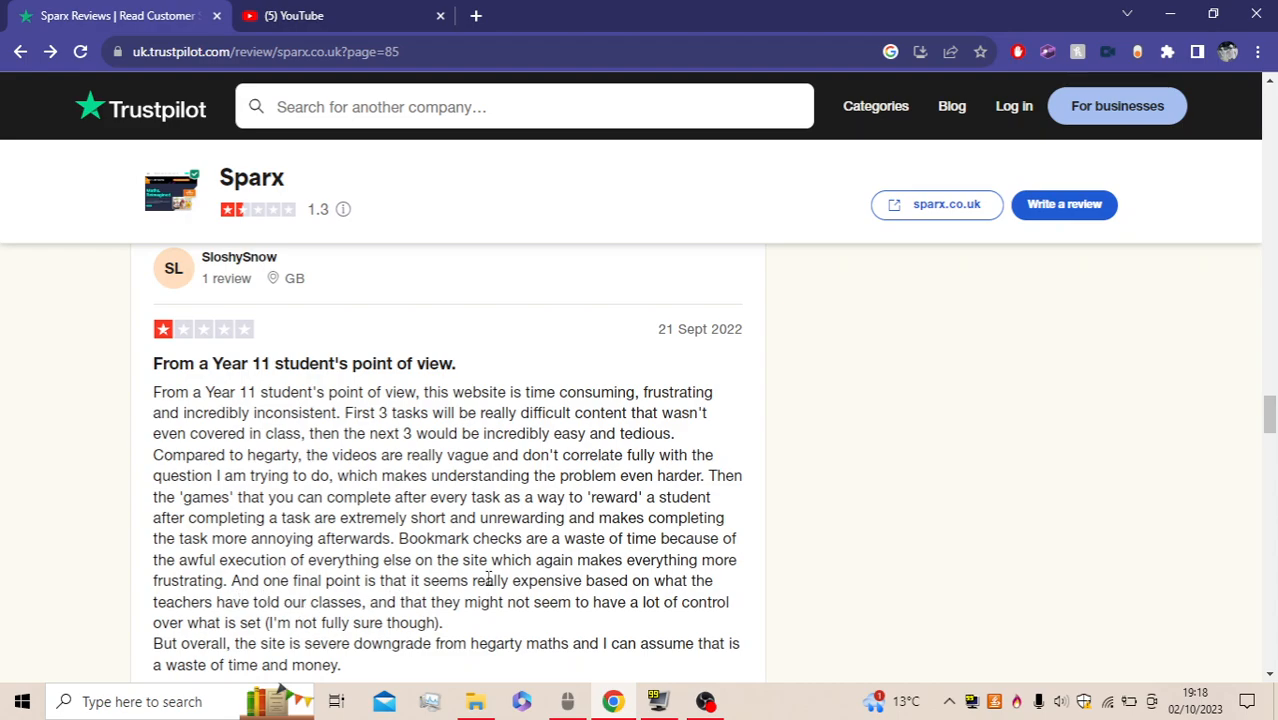
mouse_move(355, 615)
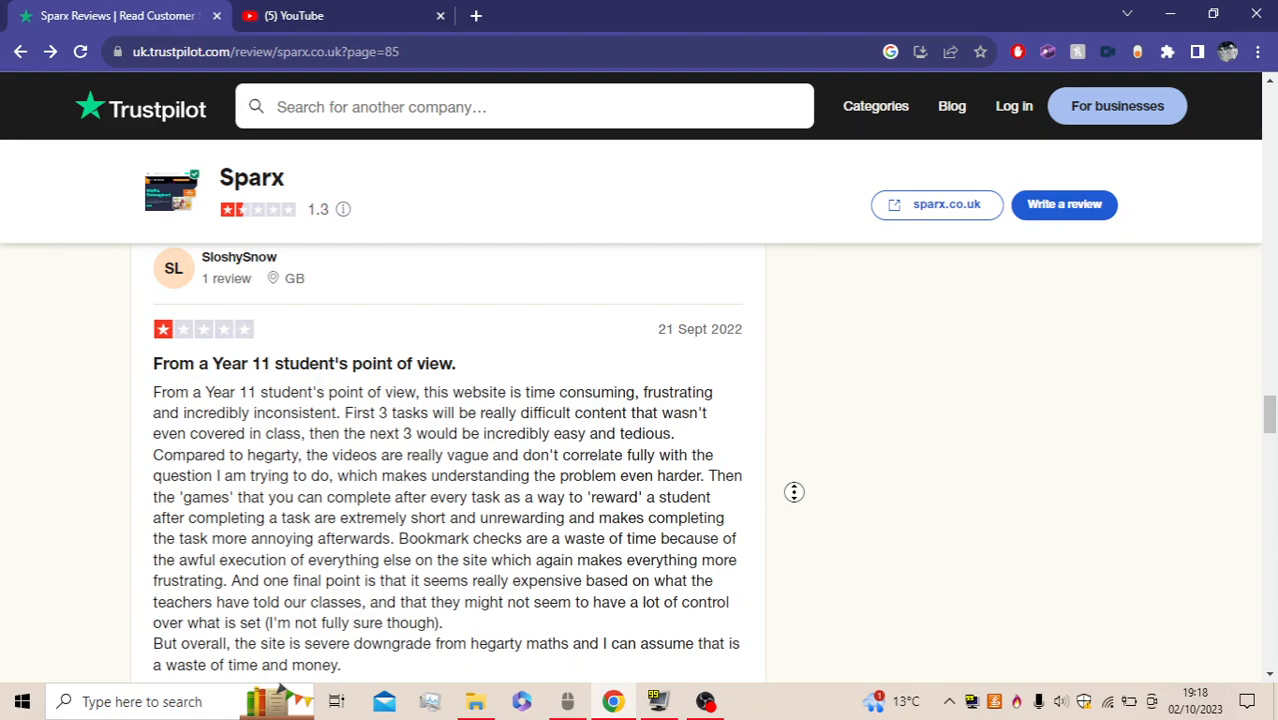
scroll("down", 3)
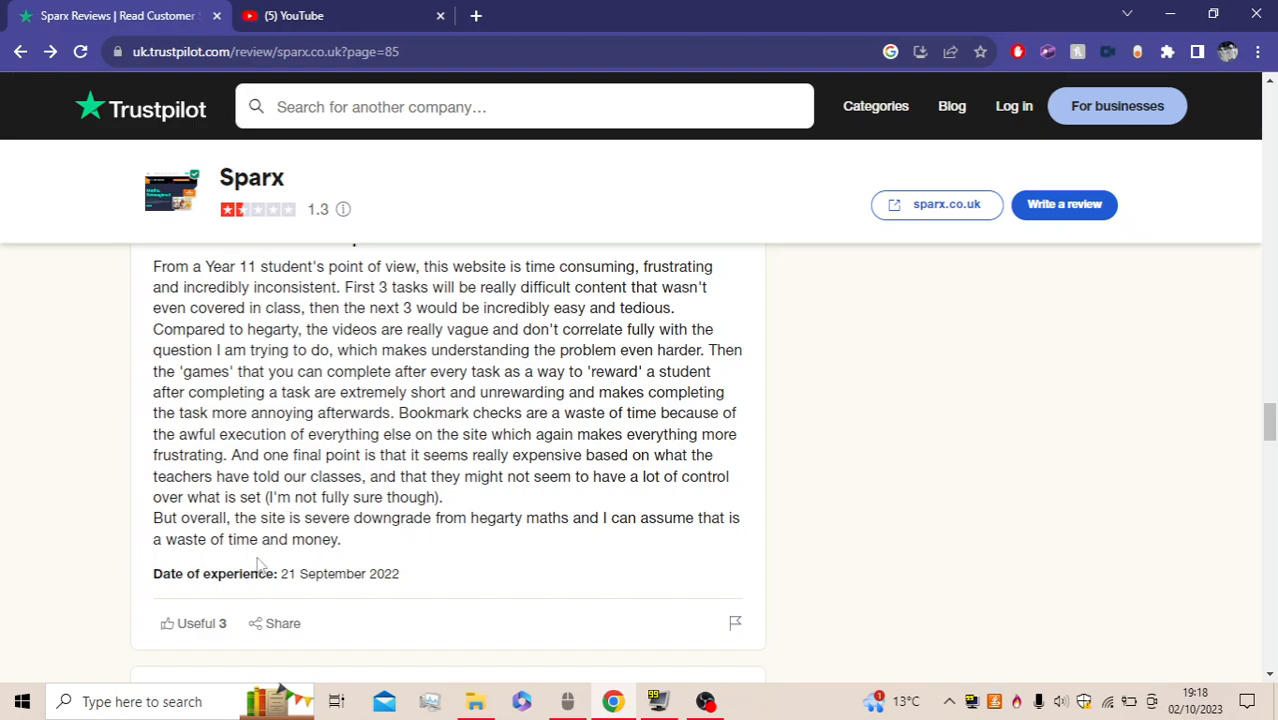
double_click(247, 539)
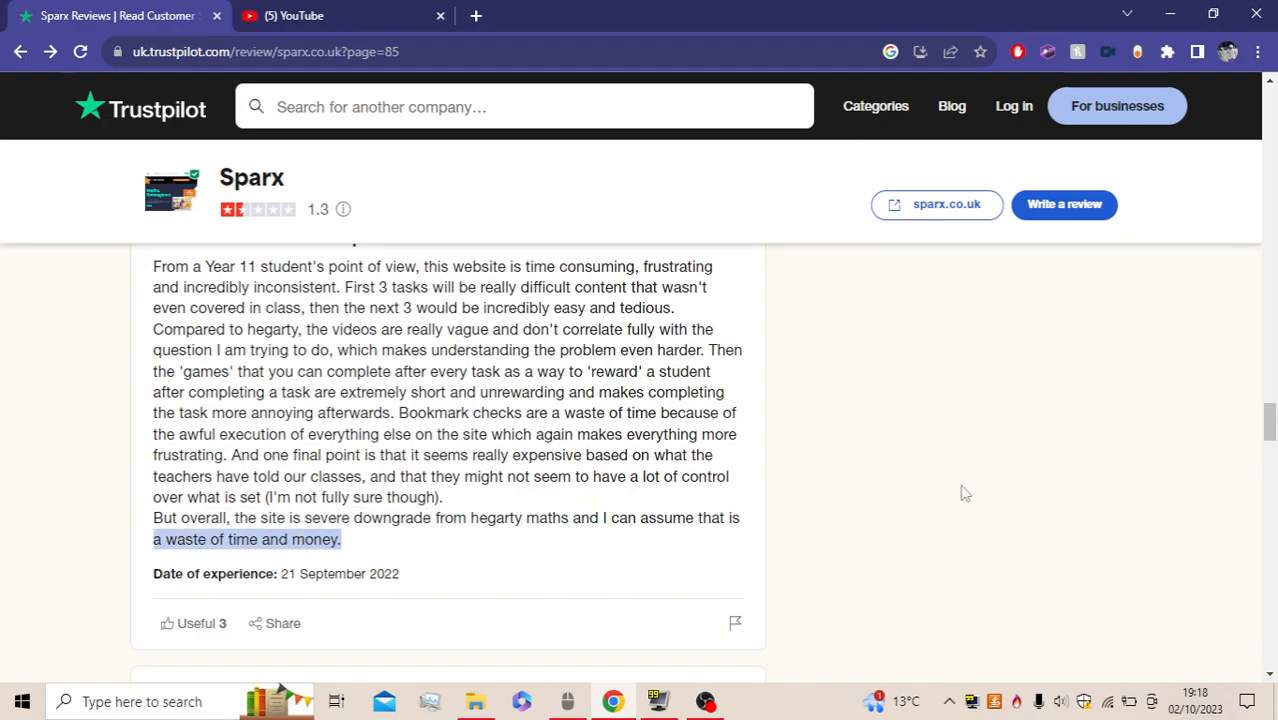
Scroll back to Liv's 'What the hell.' review from 23 September 2022
scroll("up", 3)
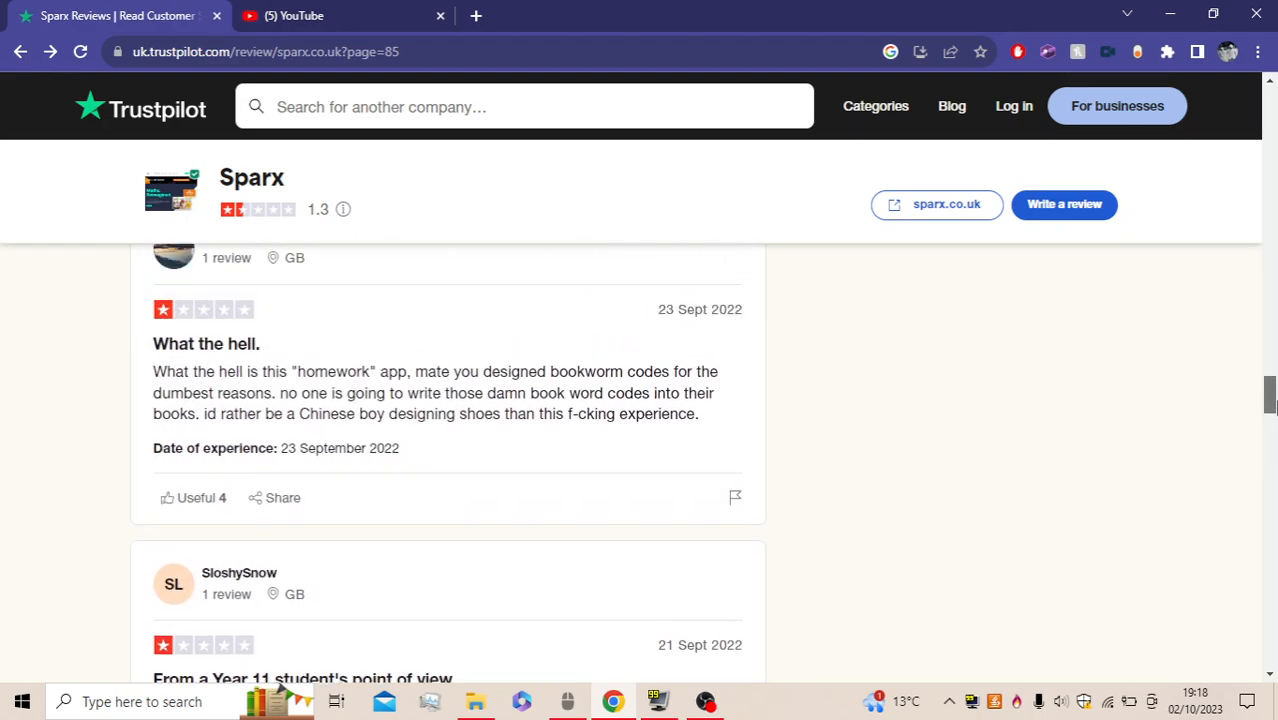
scroll("down", 3)
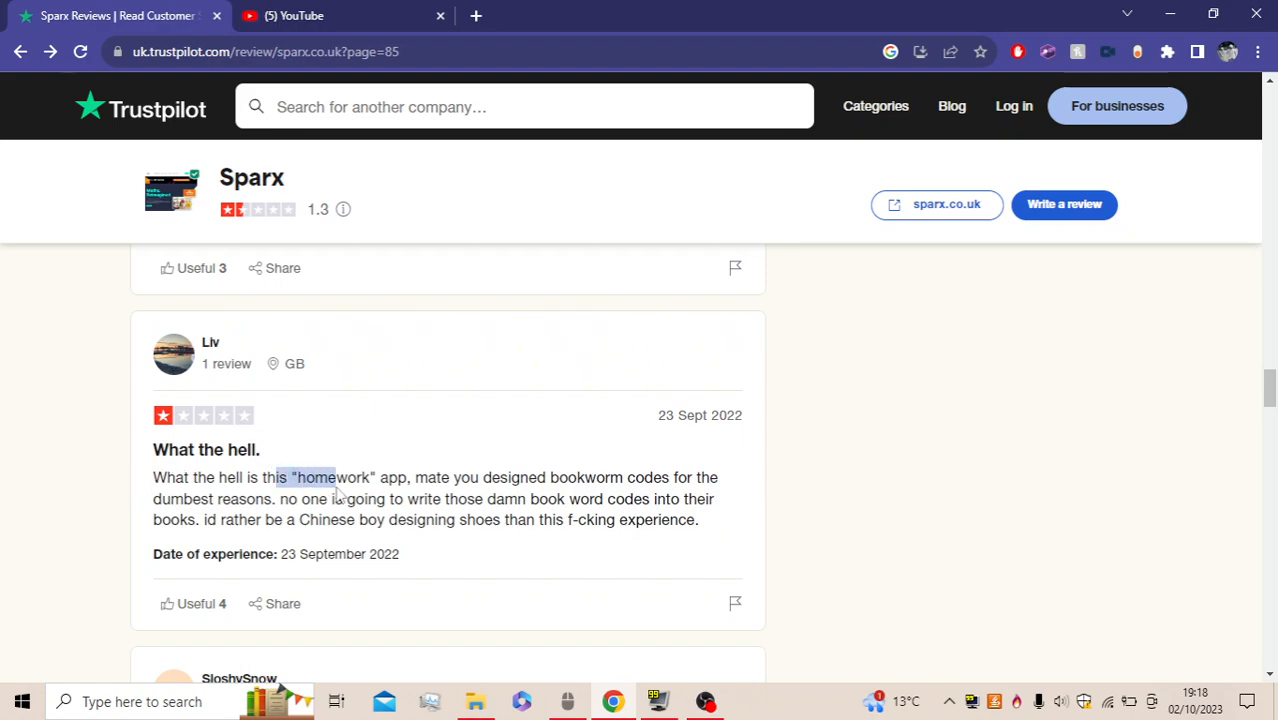
mouse_move(441, 495)
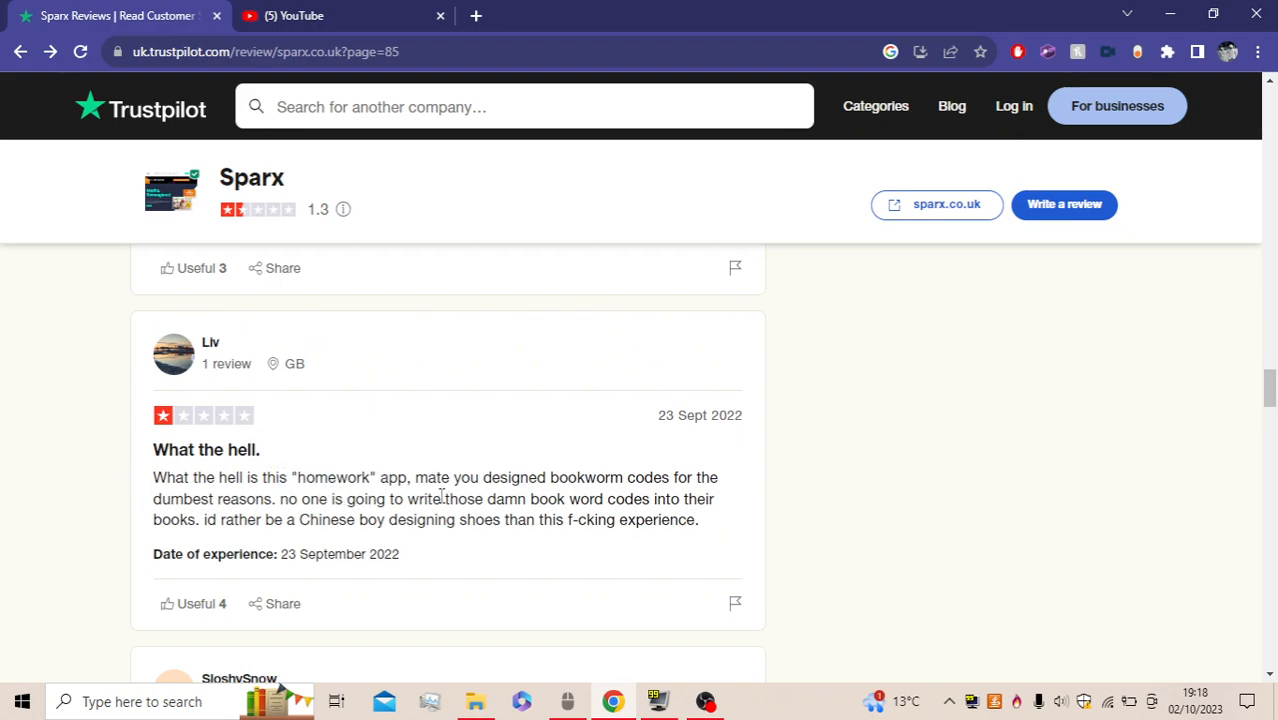
mouse_move(150, 531)
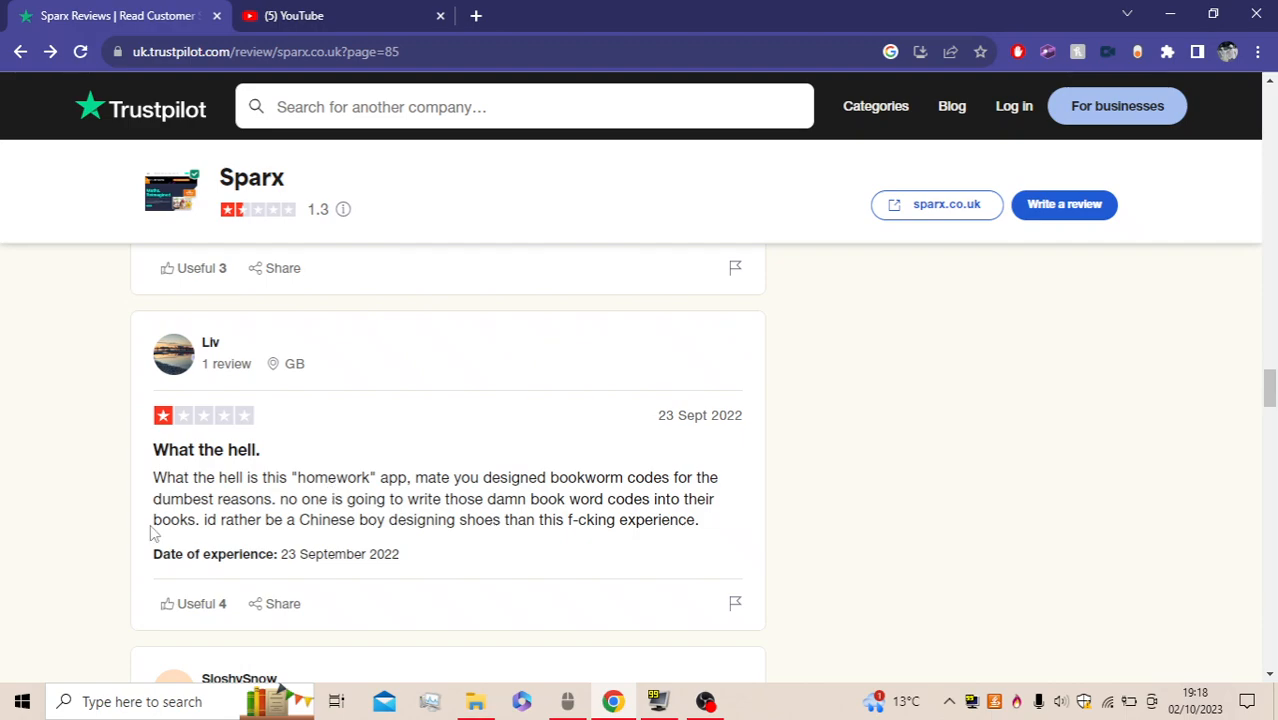
mouse_move(585, 569)
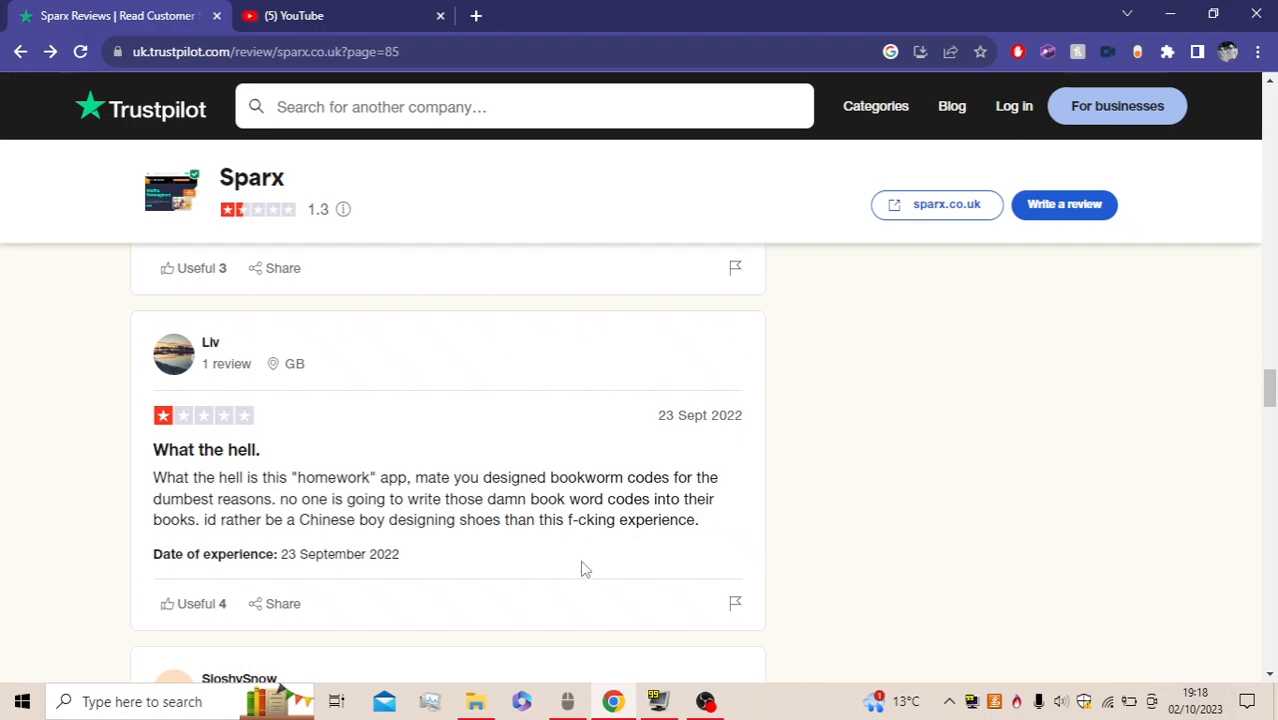
mouse_move(325, 545)
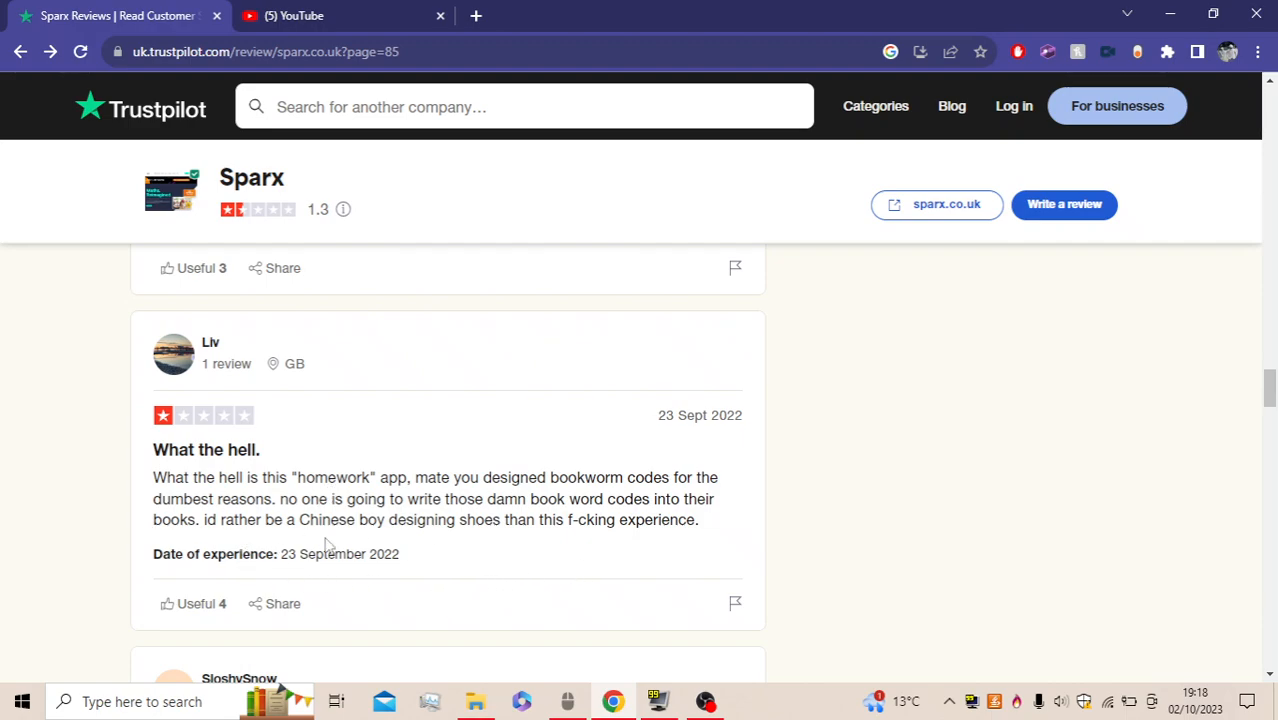
mouse_move(463, 544)
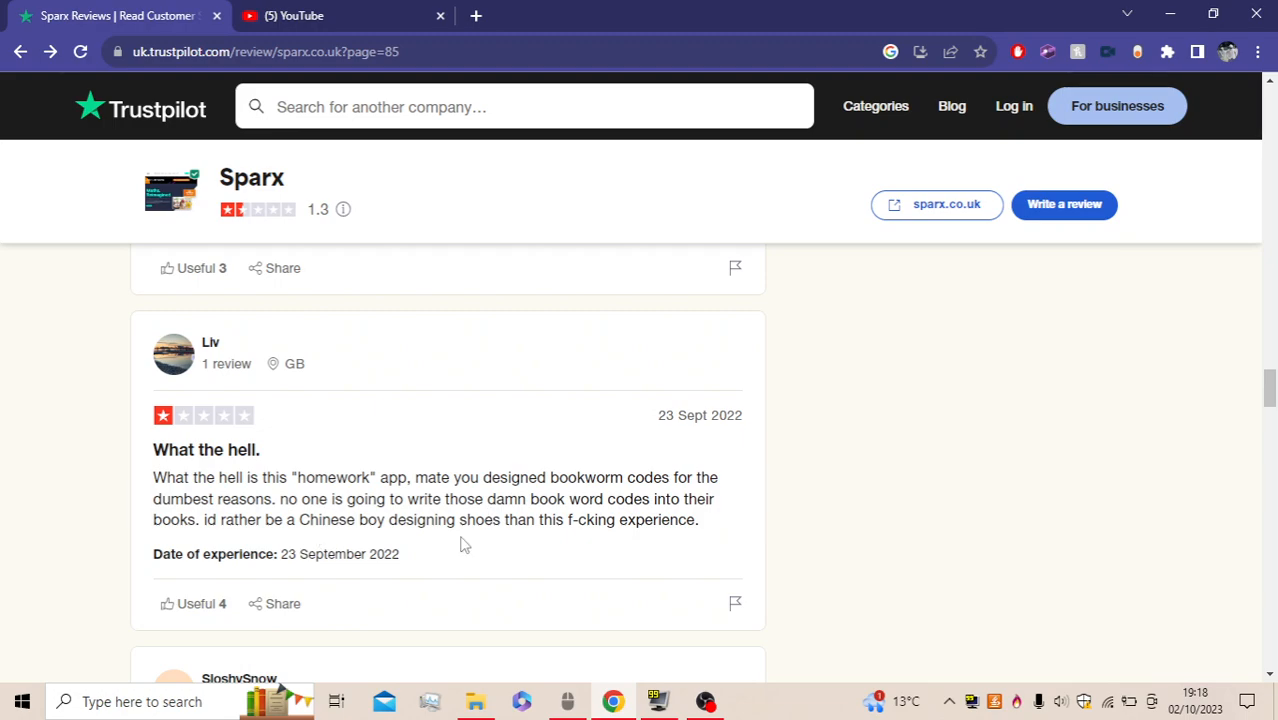
mouse_move(490, 574)
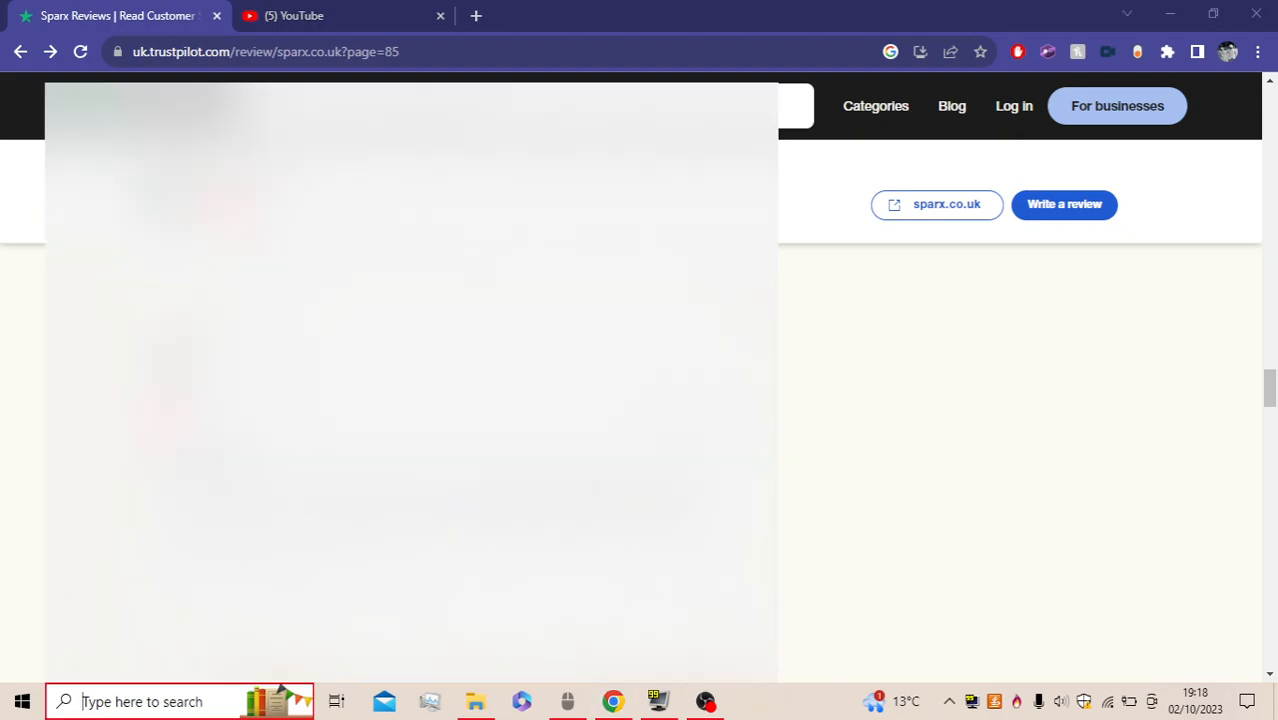
type("notepad")
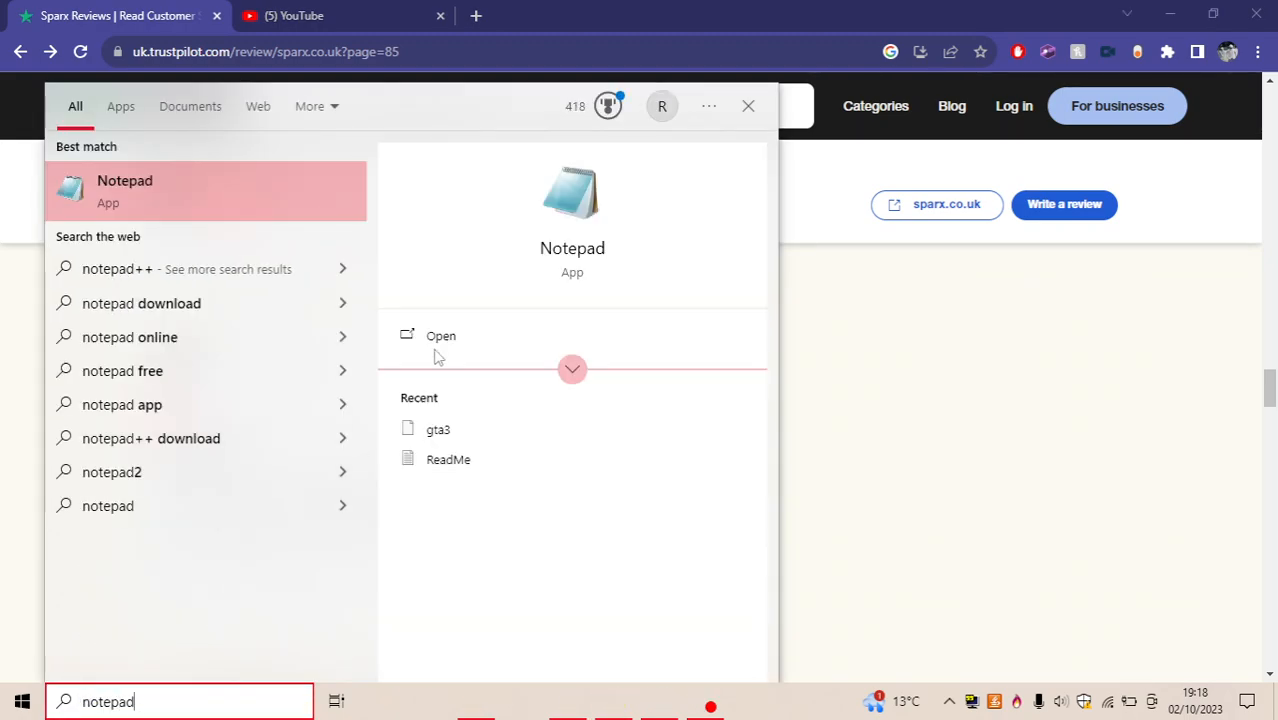
left_click(440, 335)
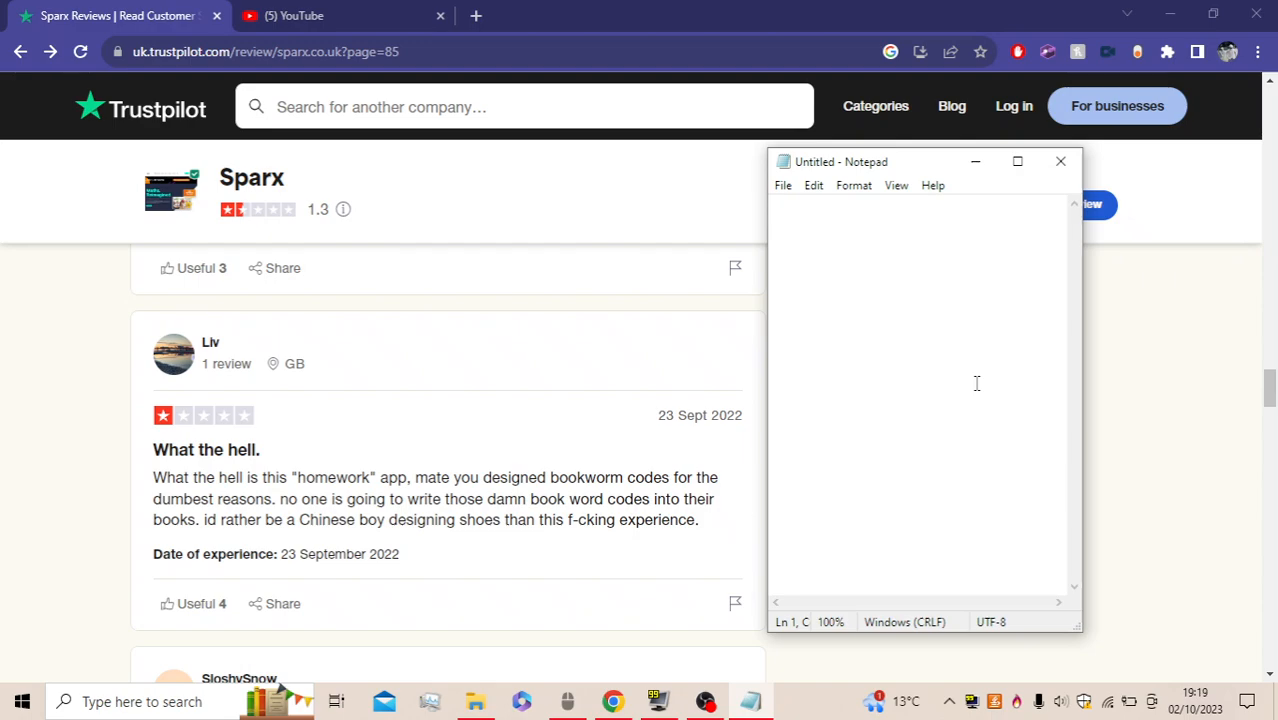
type("h6")
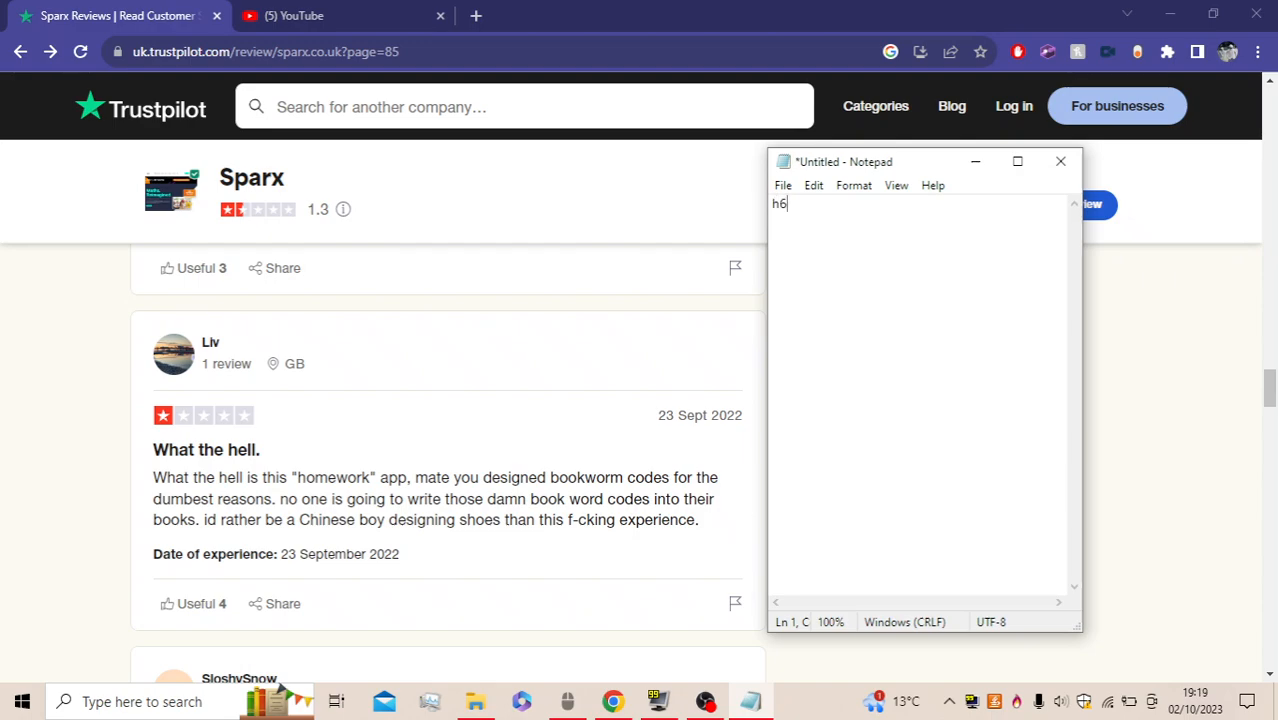
type(":")
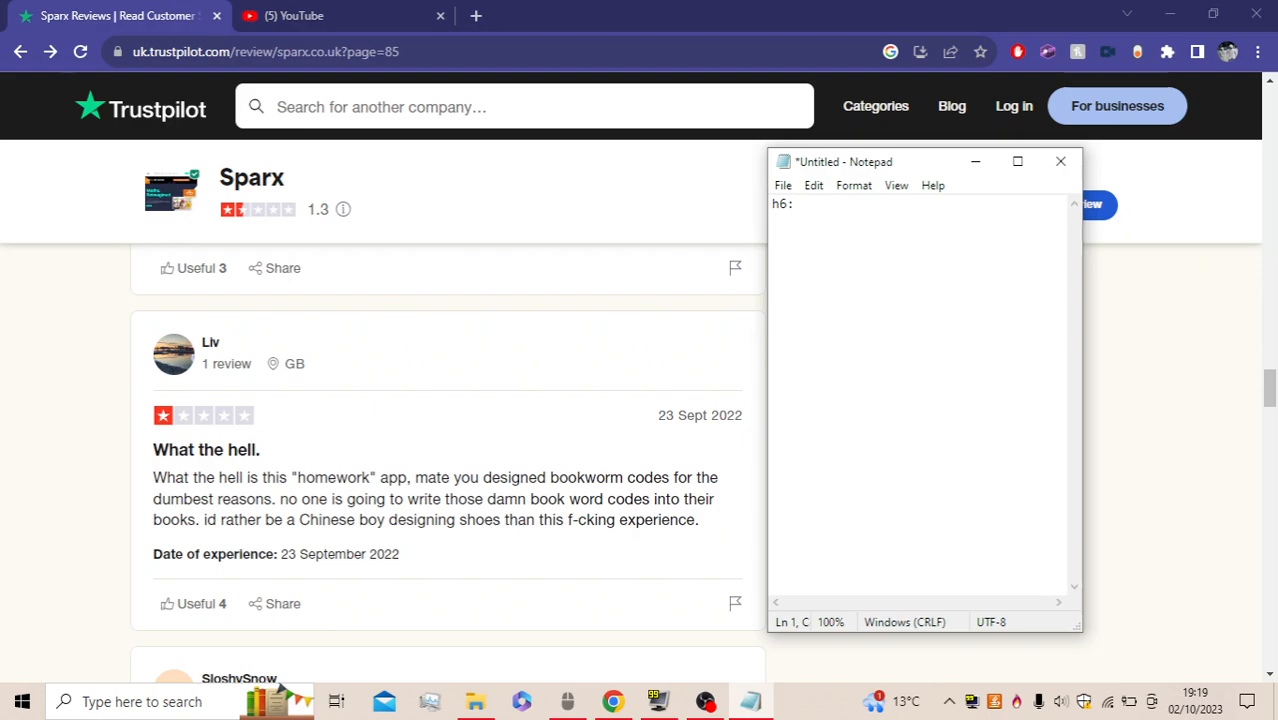
type("62")
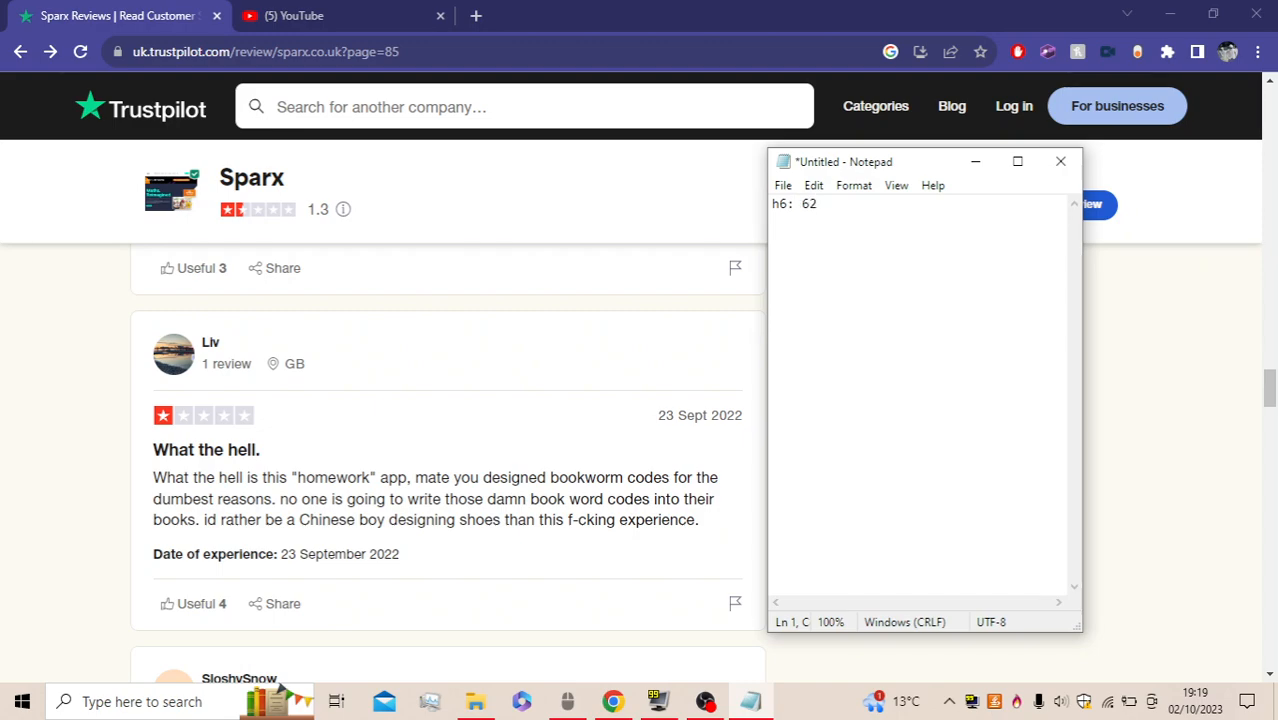
type(".874538")
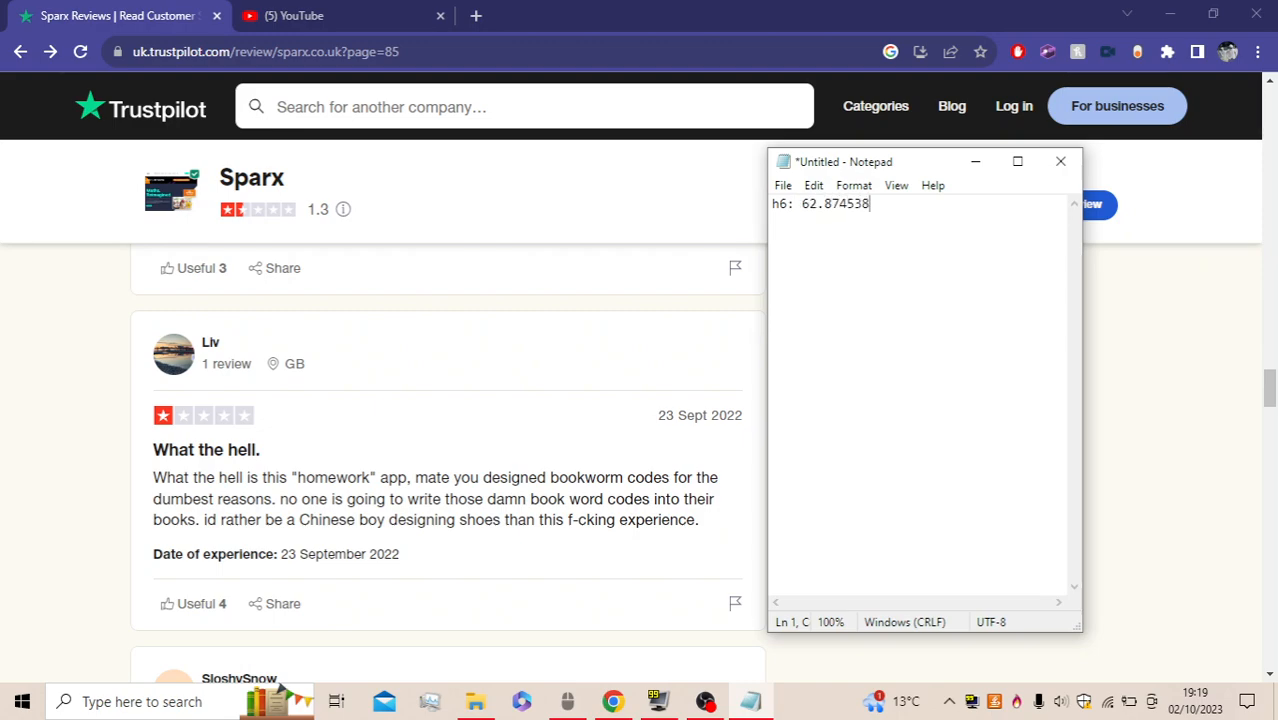
key("ctrl+a")
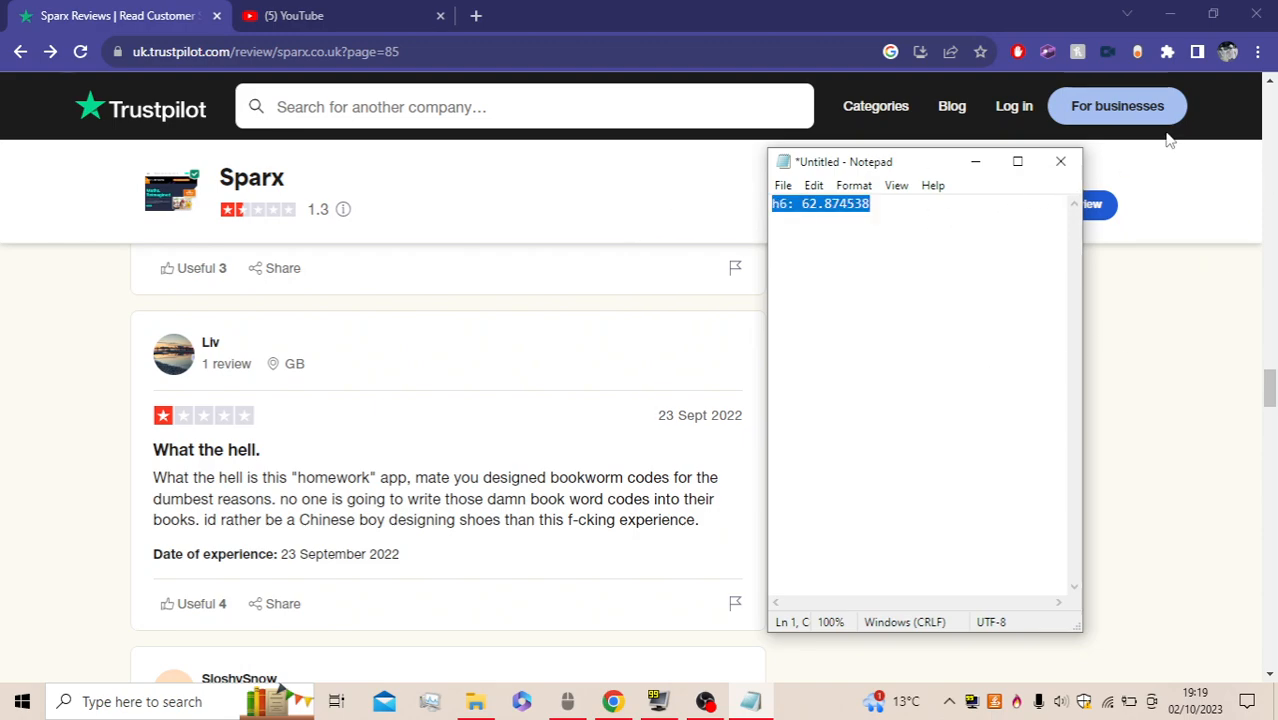
left_click(1060, 161)
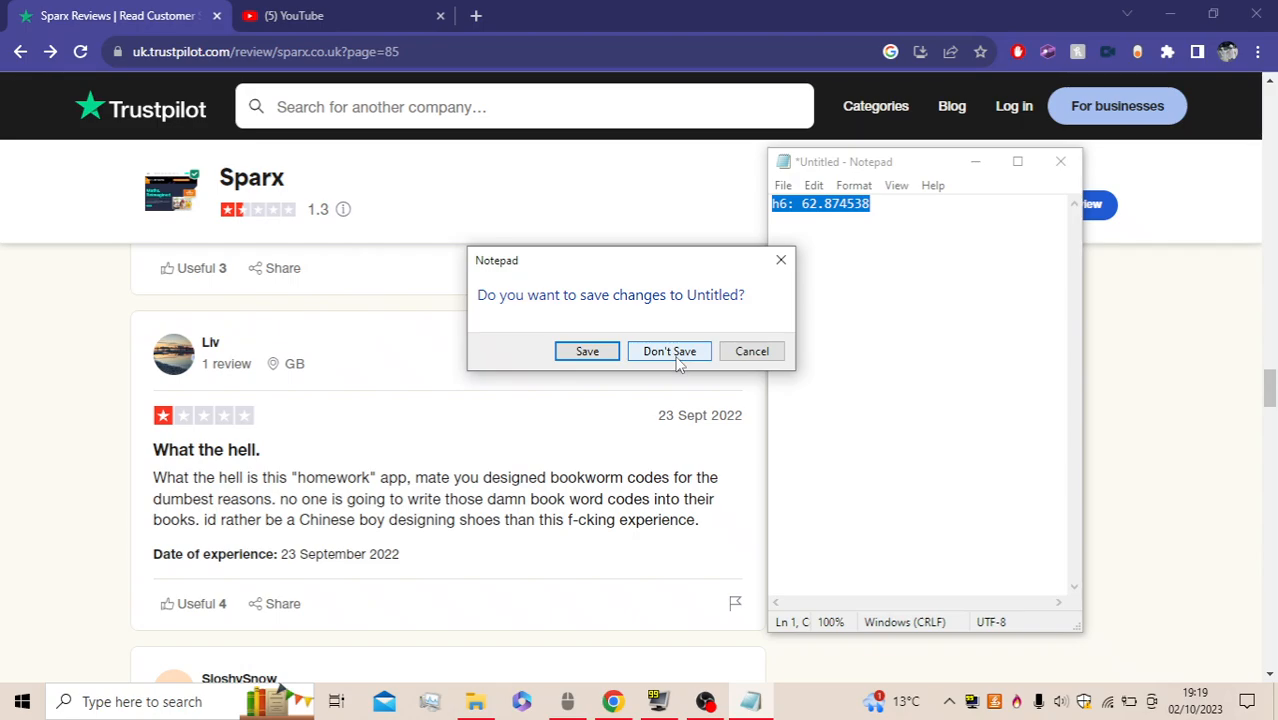
left_click(669, 351)
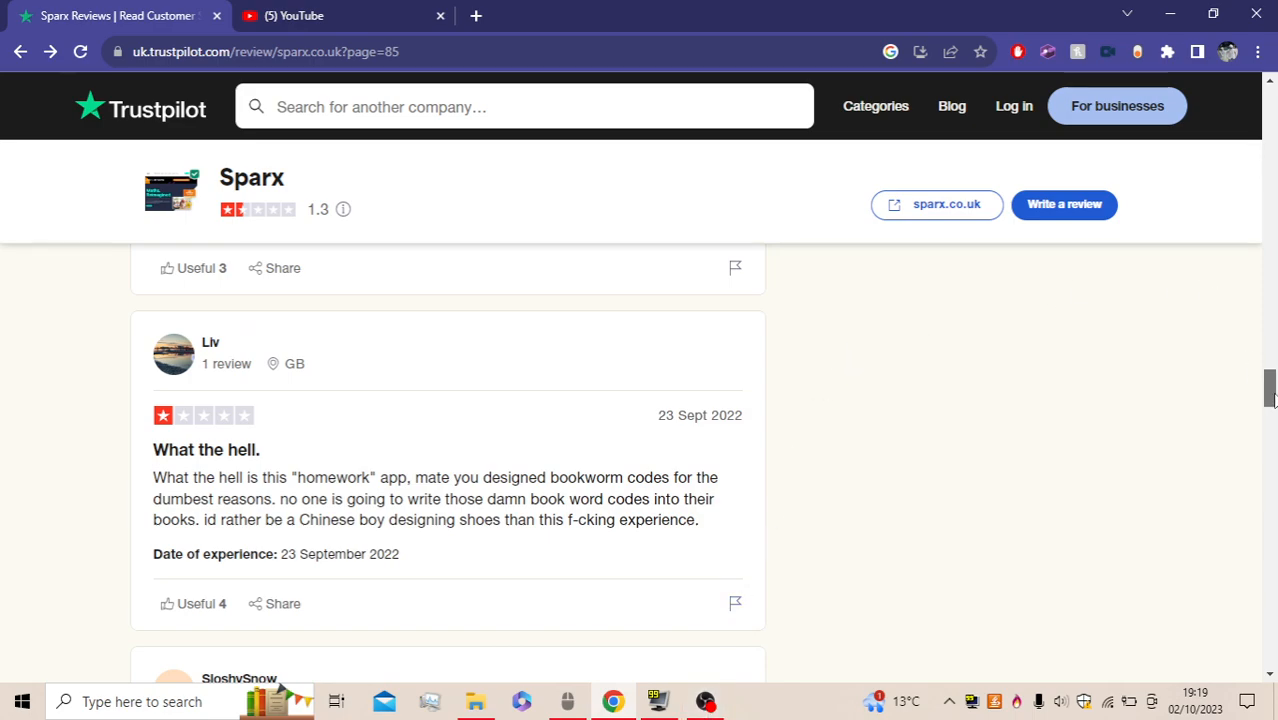
scroll("up", 3)
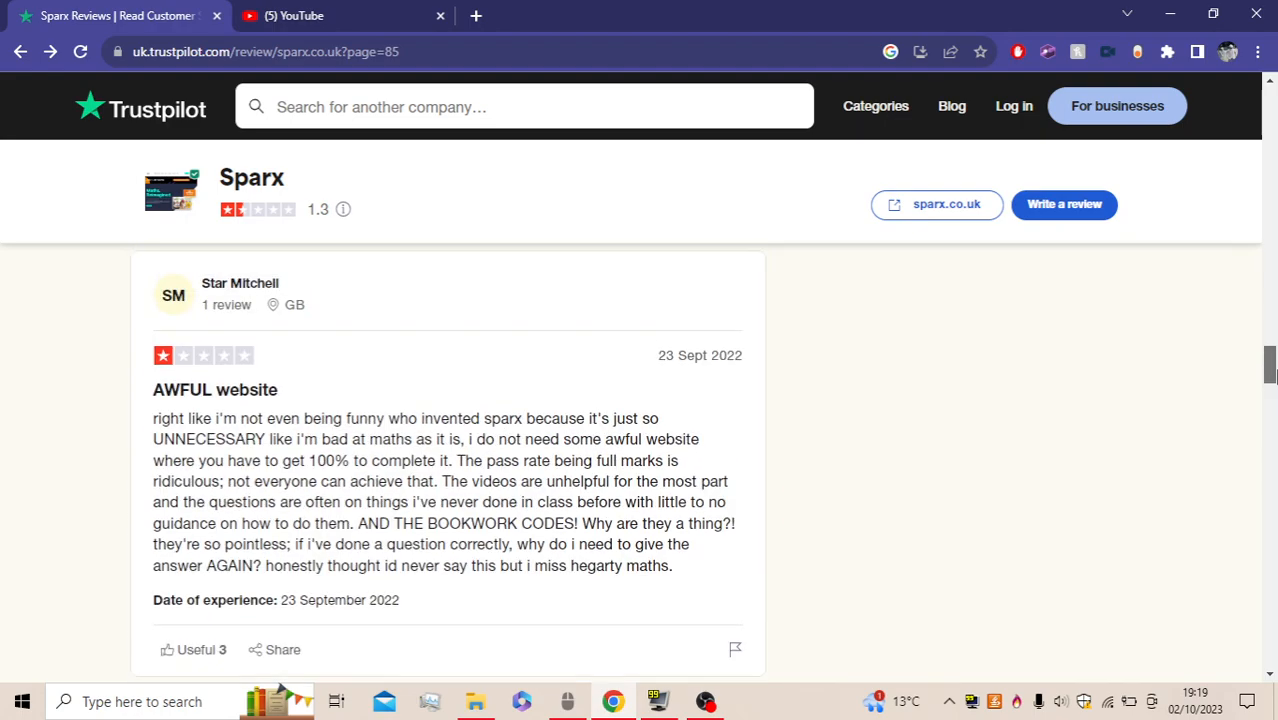
mouse_move(1244, 414)
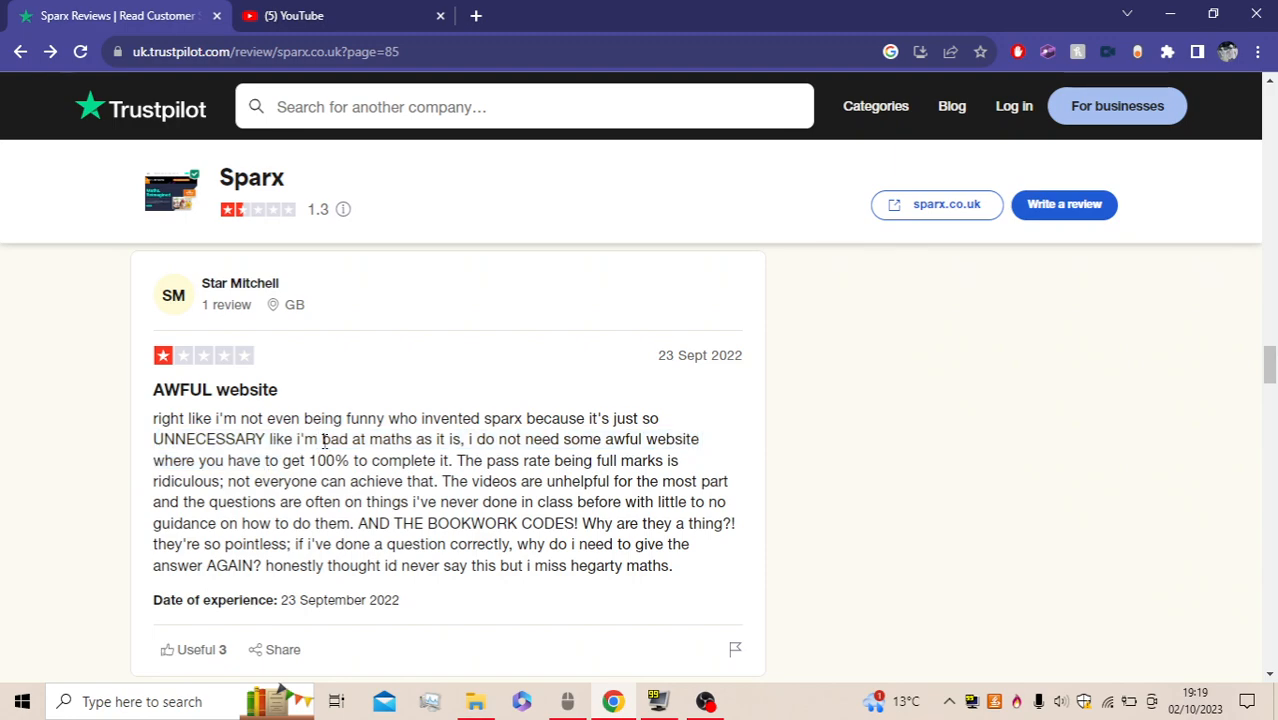
mouse_move(468, 439)
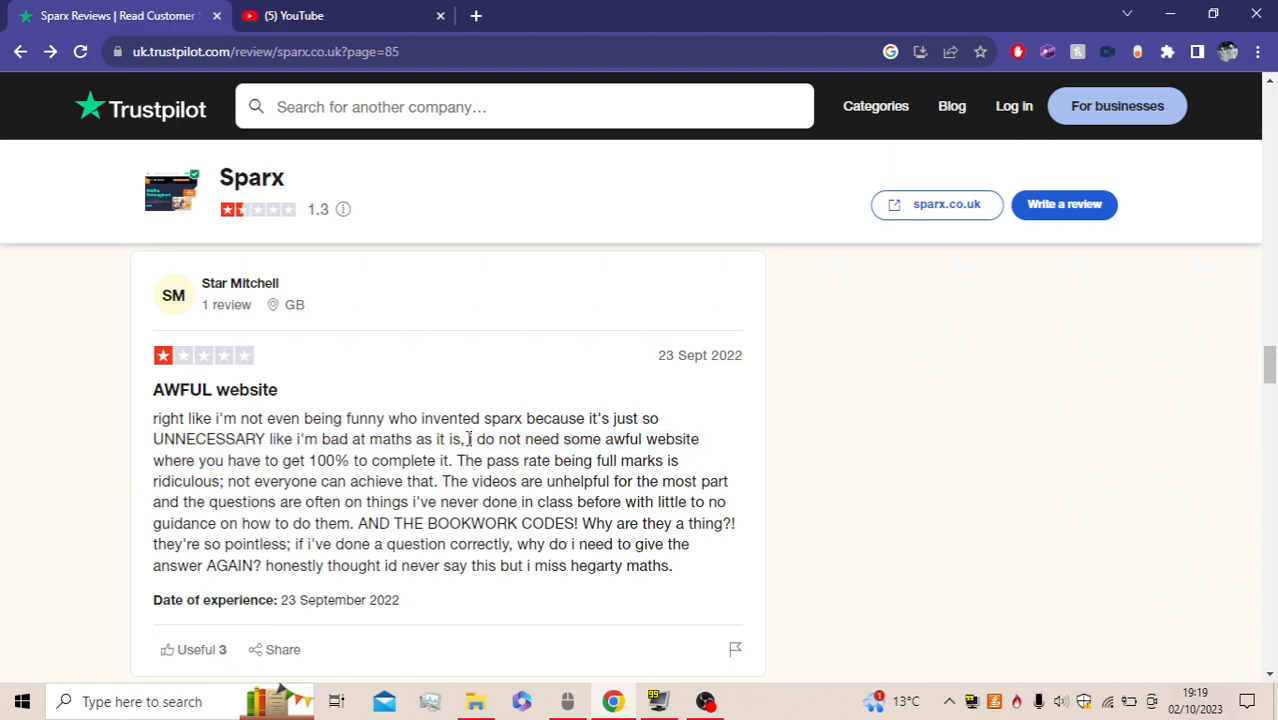
double_click(477, 439)
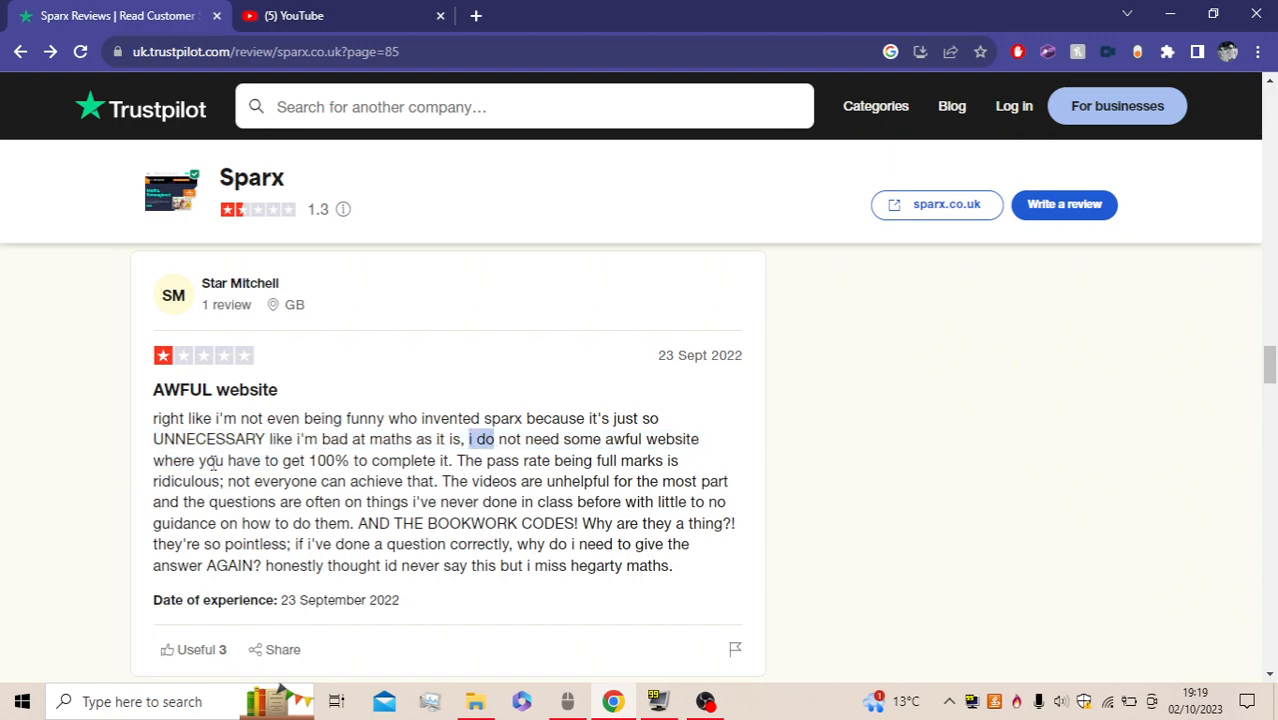
left_click_drag(468, 438, 418, 461)
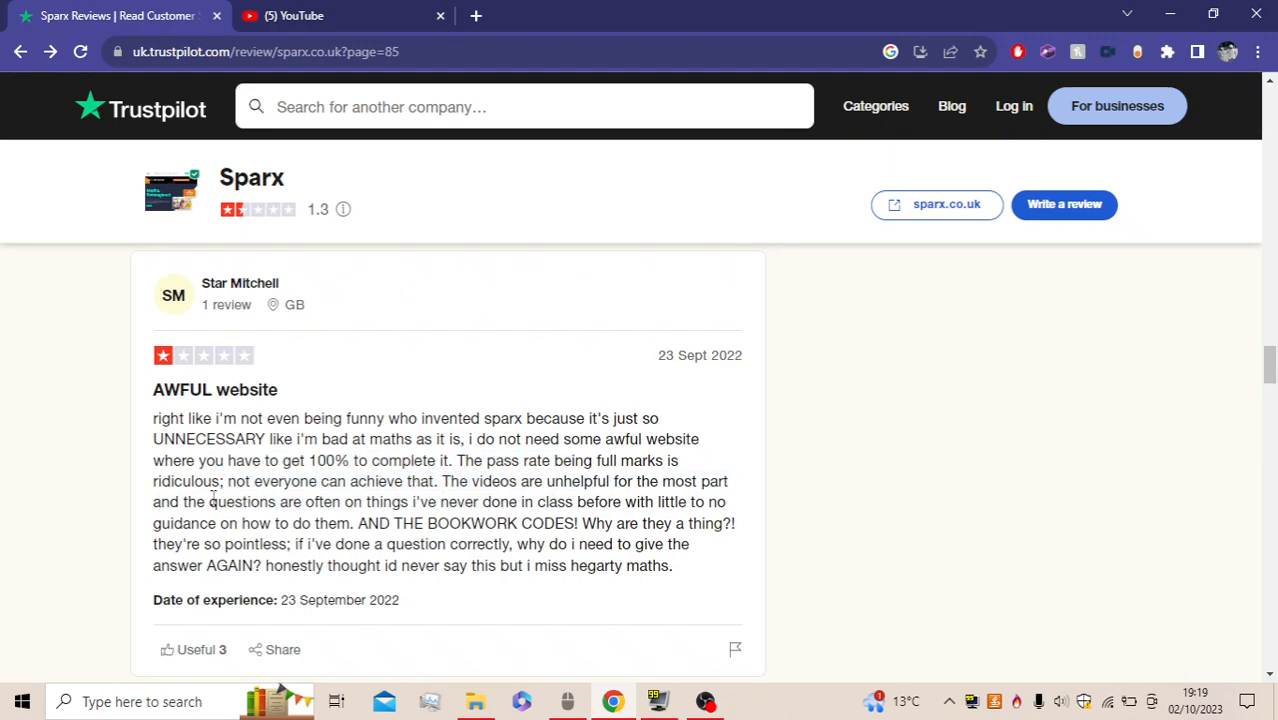
mouse_move(490, 522)
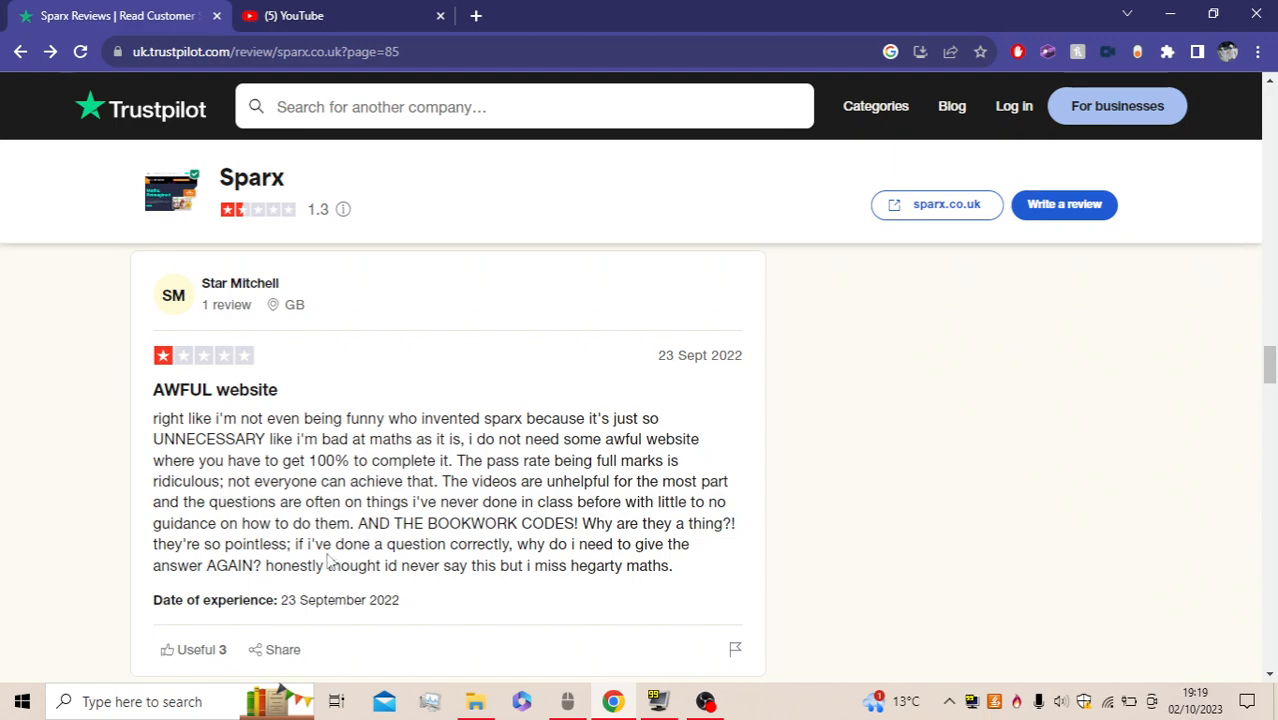
double_click(369, 523)
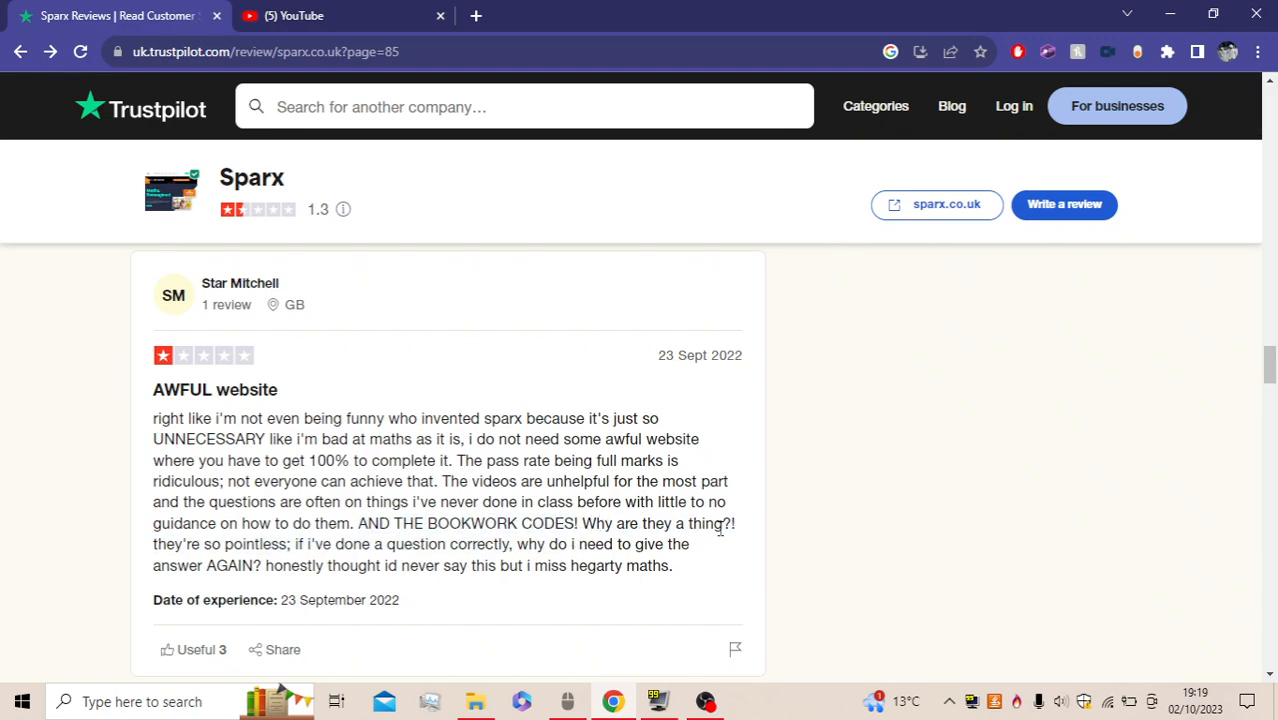
mouse_move(477, 590)
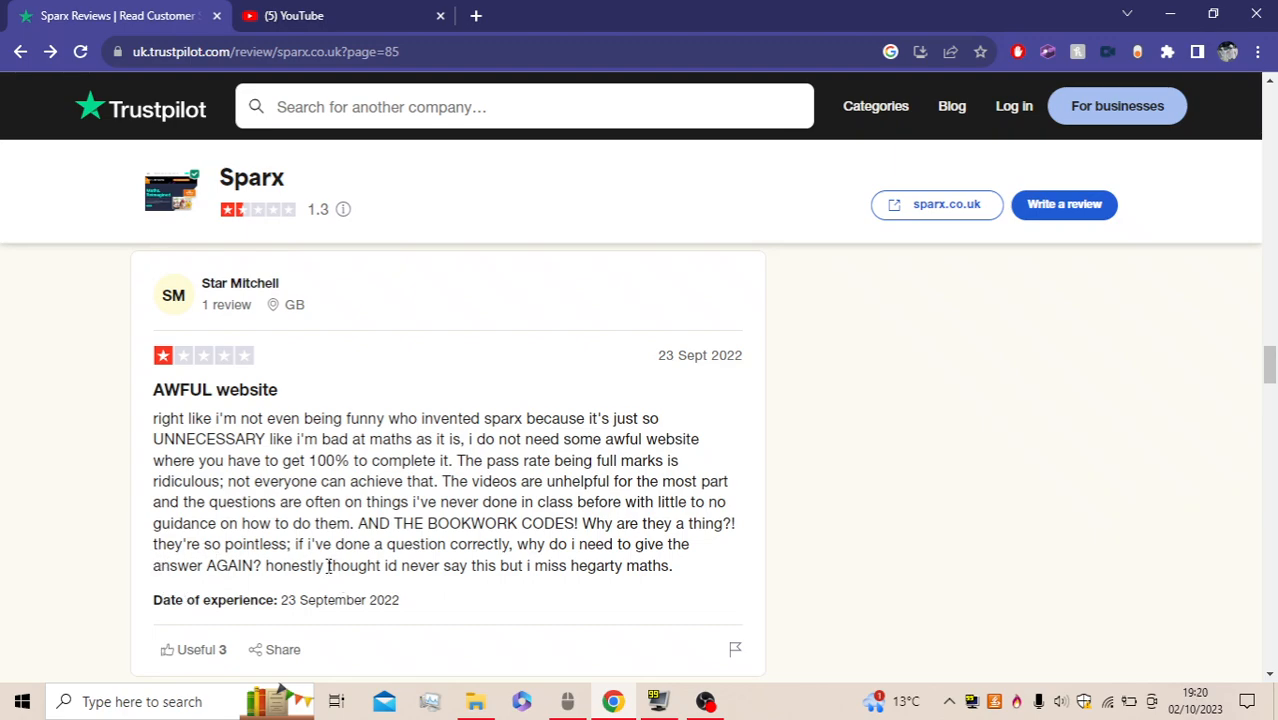
mouse_move(372, 585)
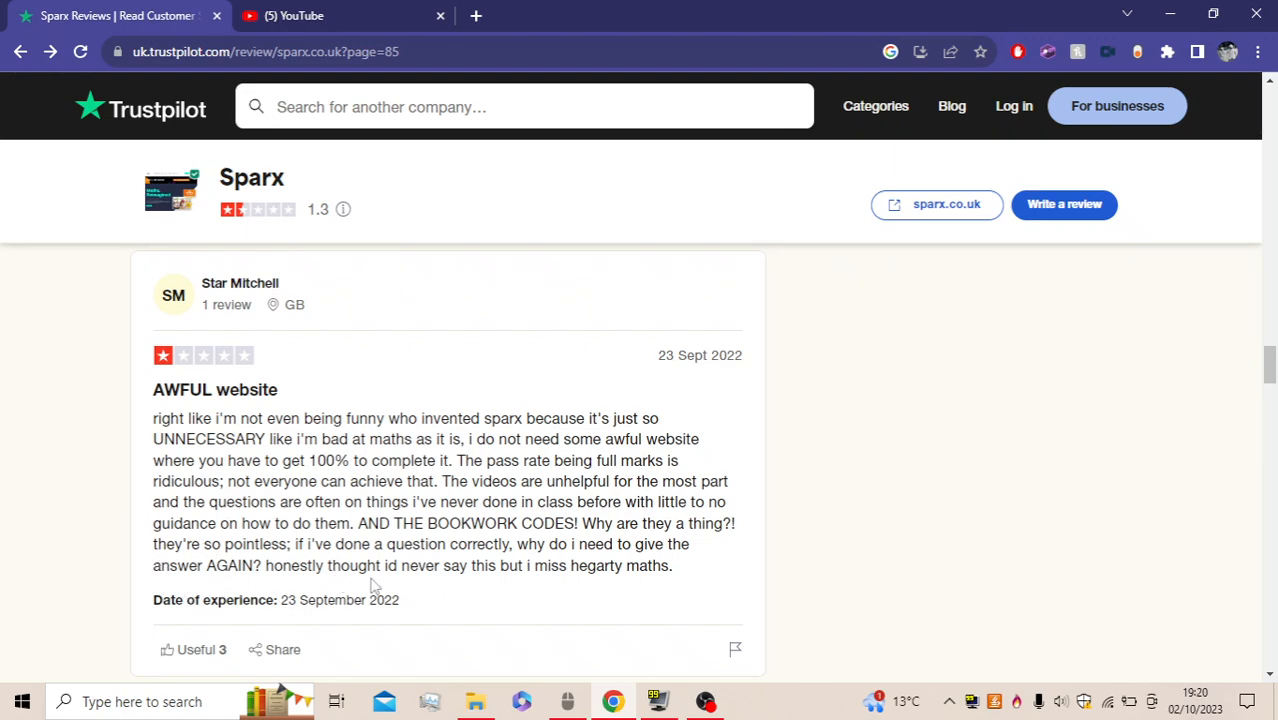
mouse_move(658, 622)
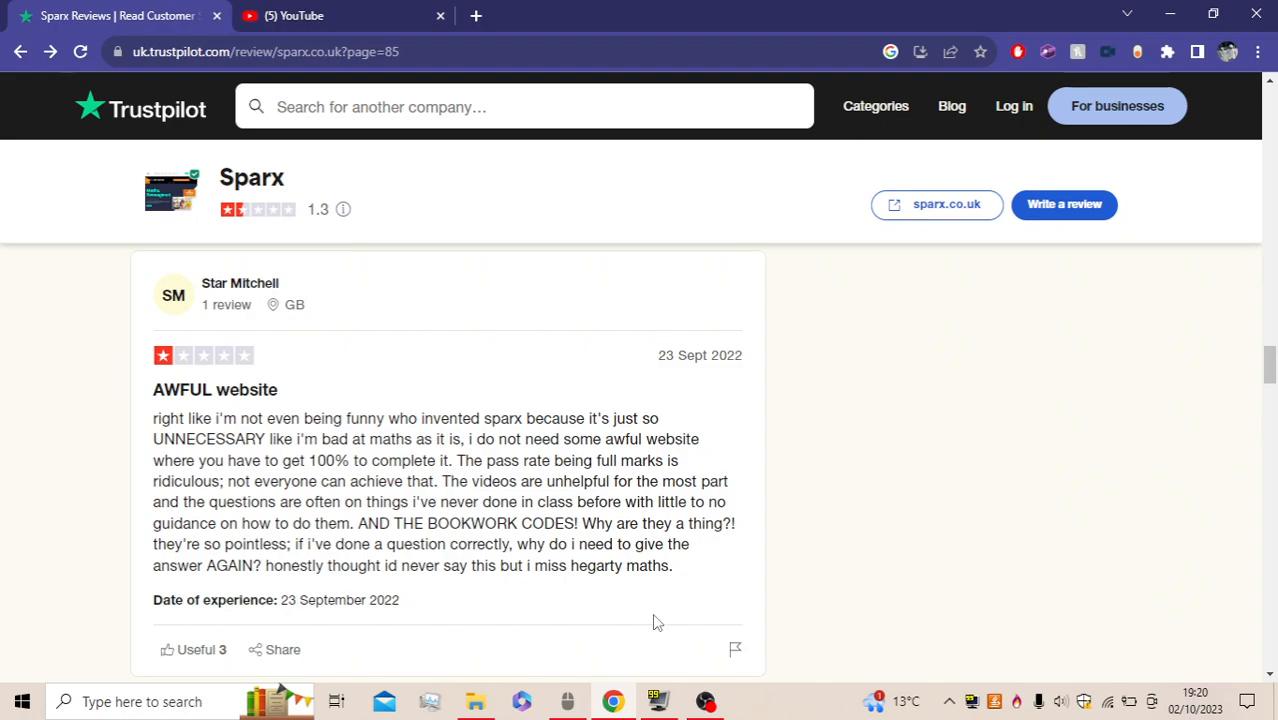
mouse_move(668, 583)
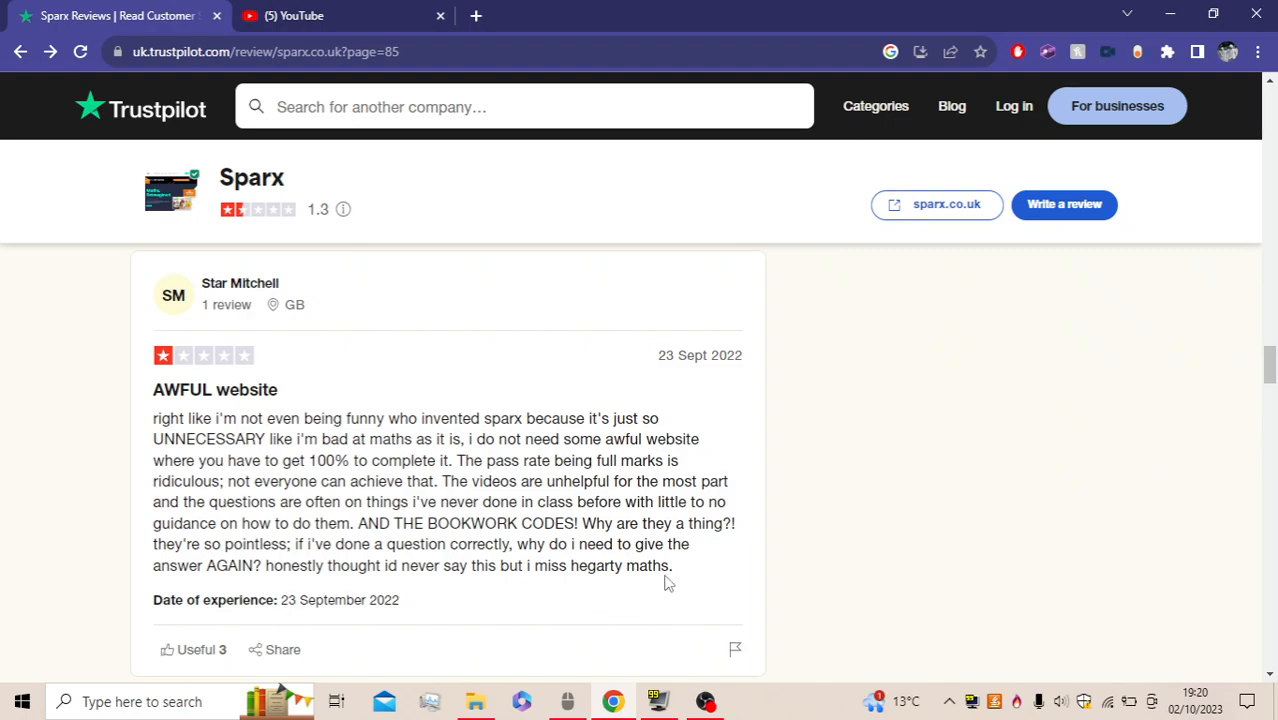
Jump from page 85 to page 82, then back to page 1 of the Sparx reviews
scroll("down", 3)
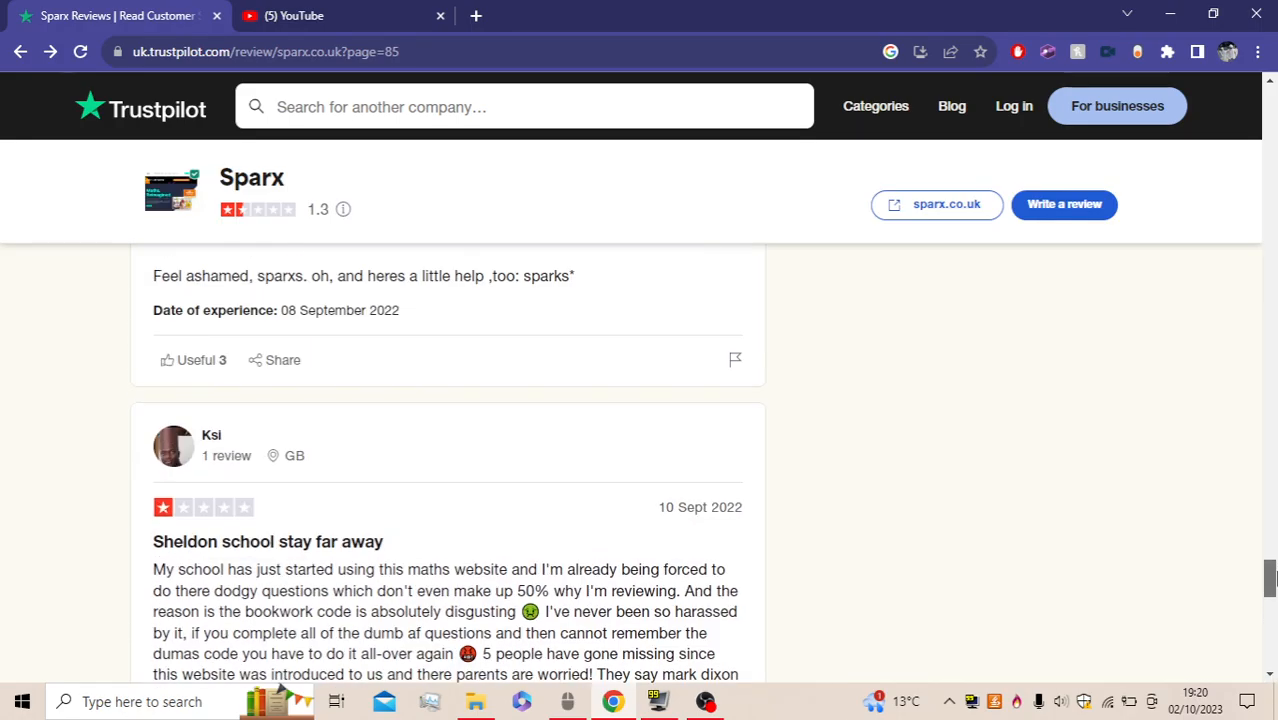
scroll("down", 3)
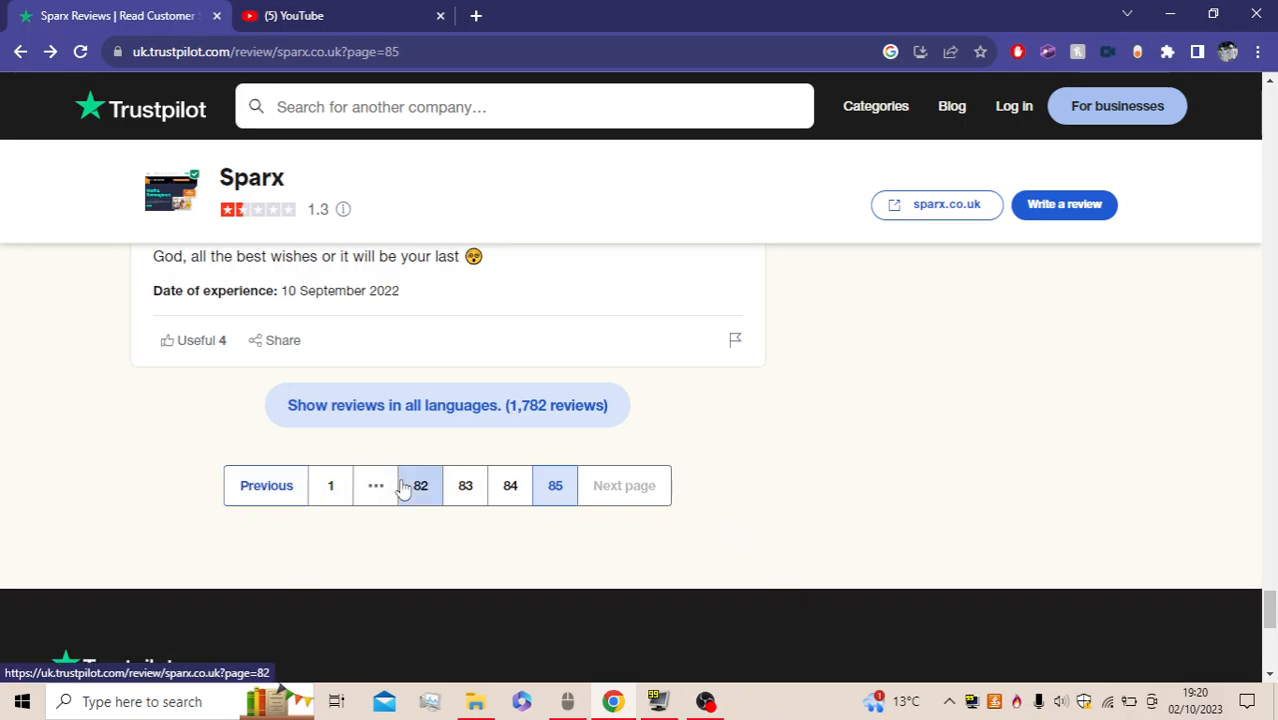
left_click(421, 485)
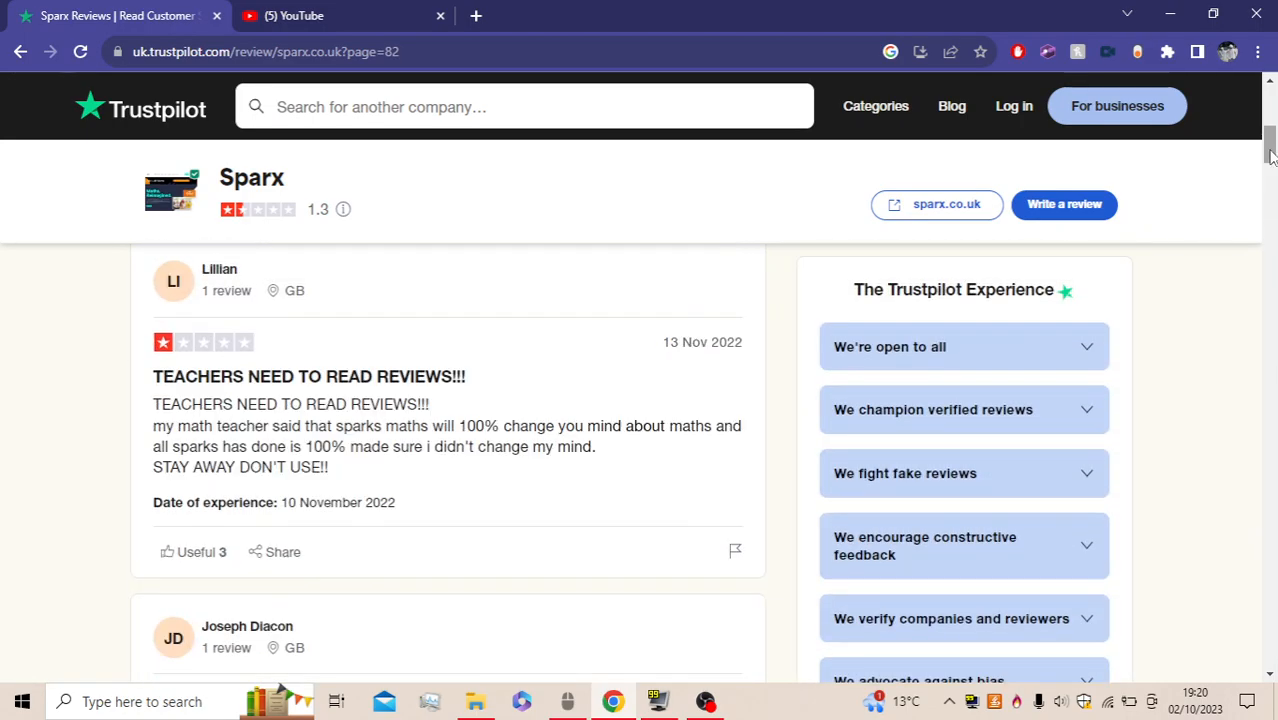
scroll("down", 3)
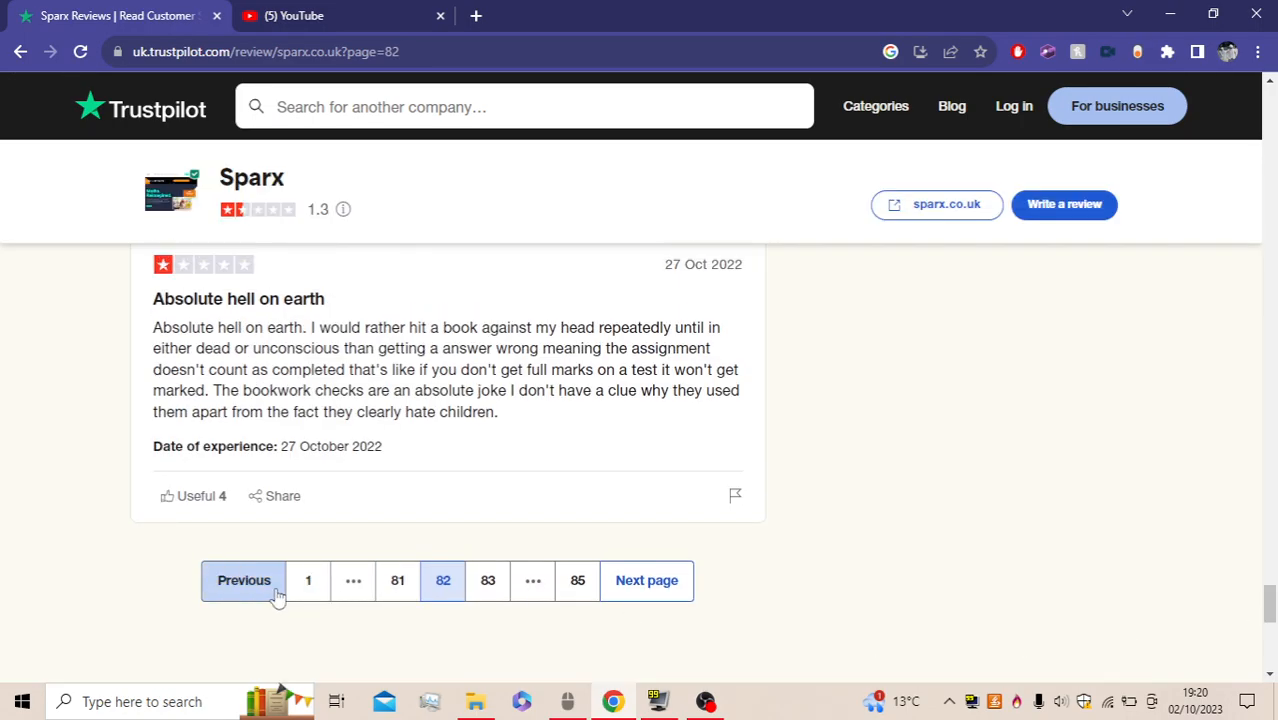
left_click(308, 580)
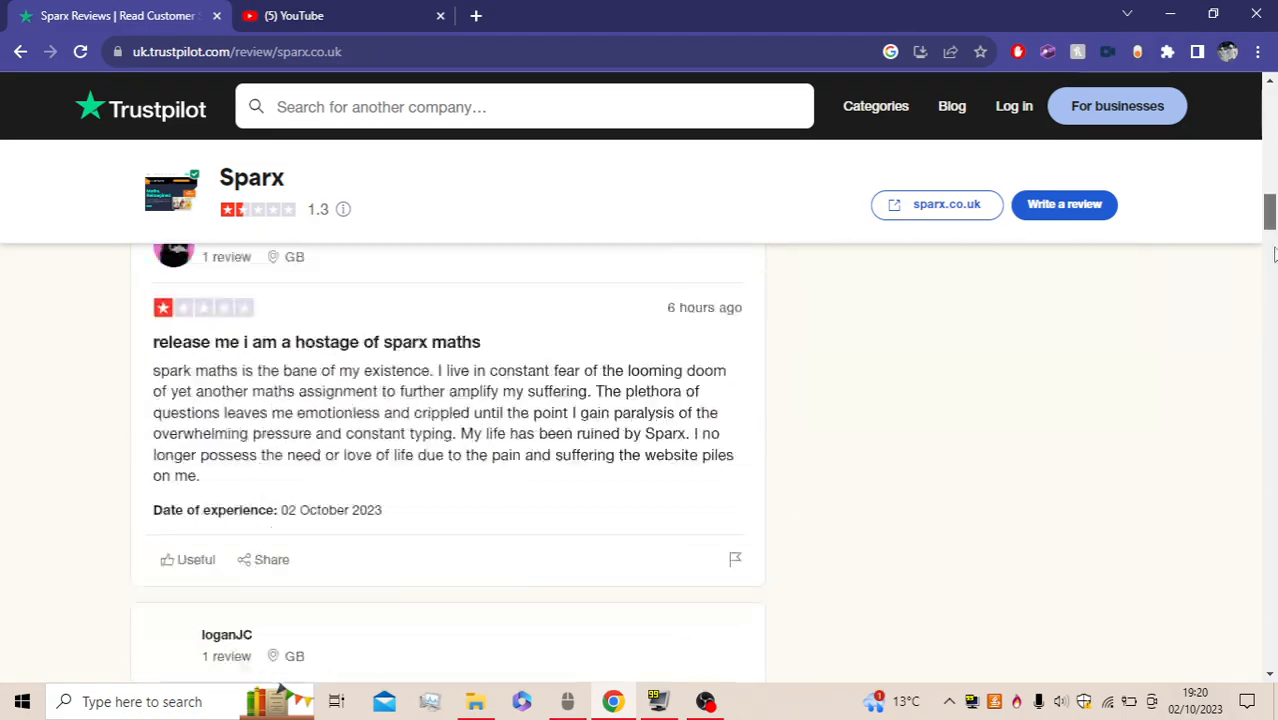
scroll("down", 3)
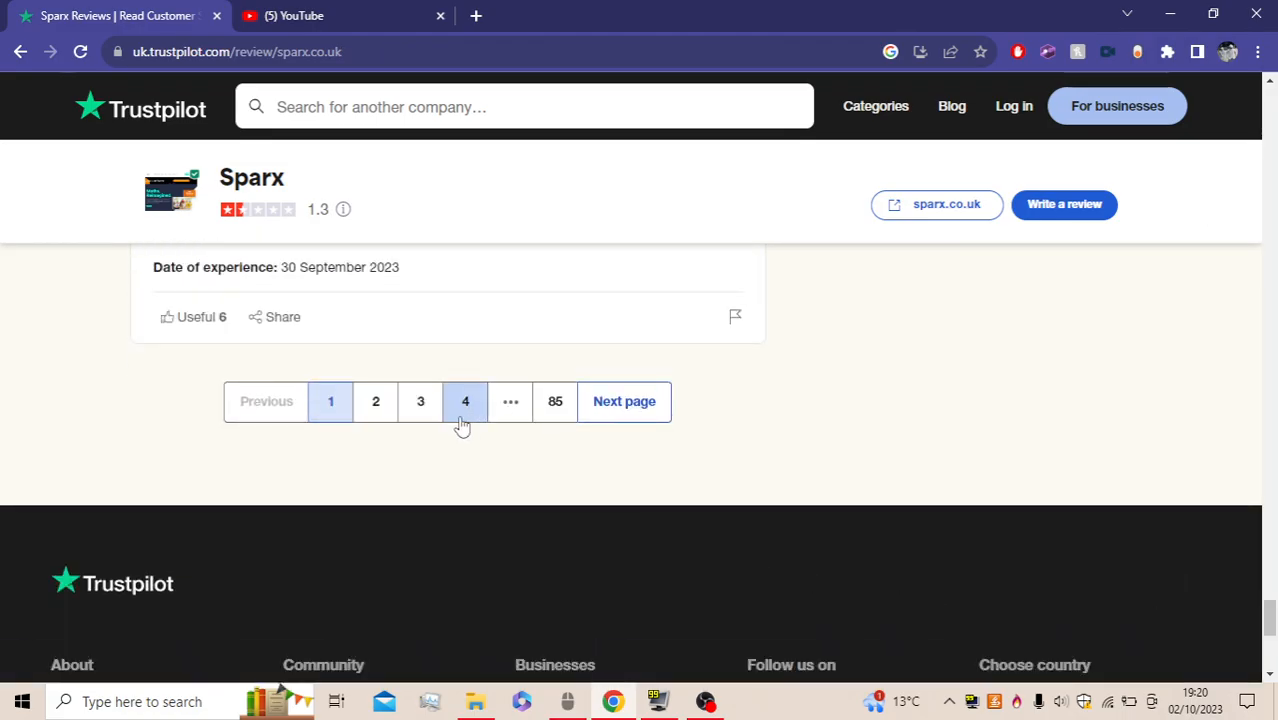
Go to page 4 and scroll to the 'sparx maths makes me want to d1e' review
left_click(464, 401)
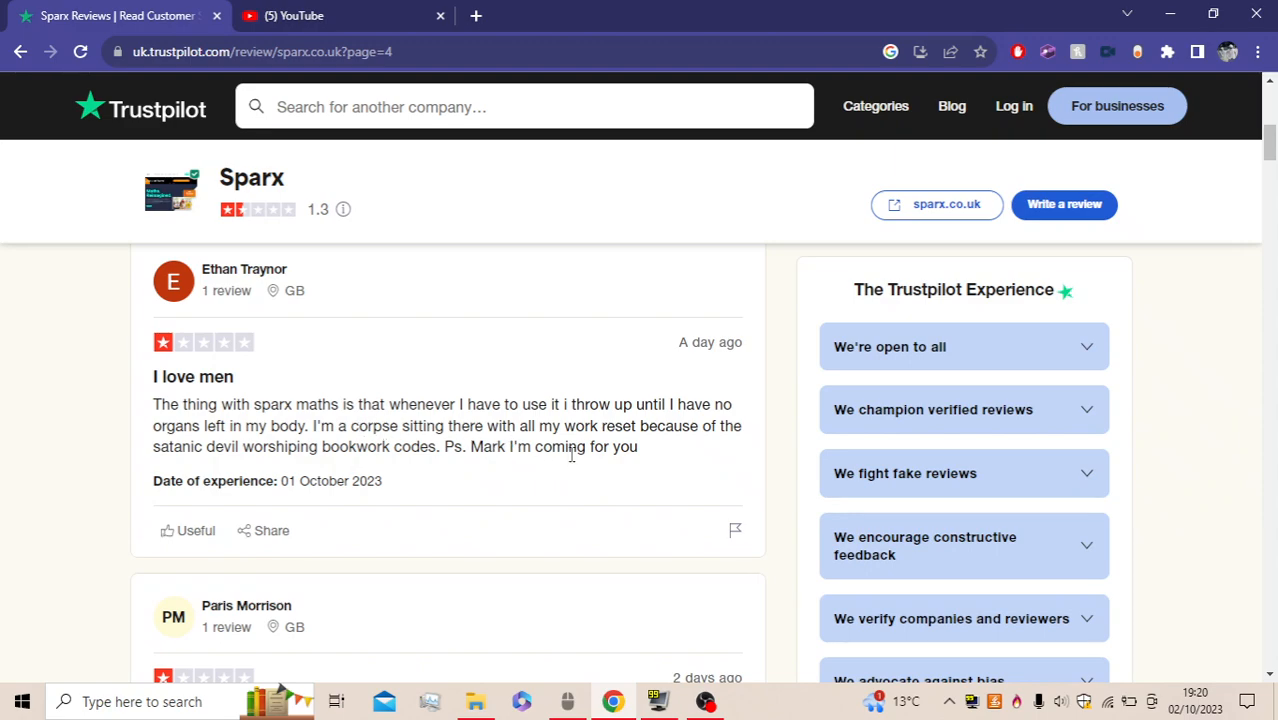
mouse_move(364, 473)
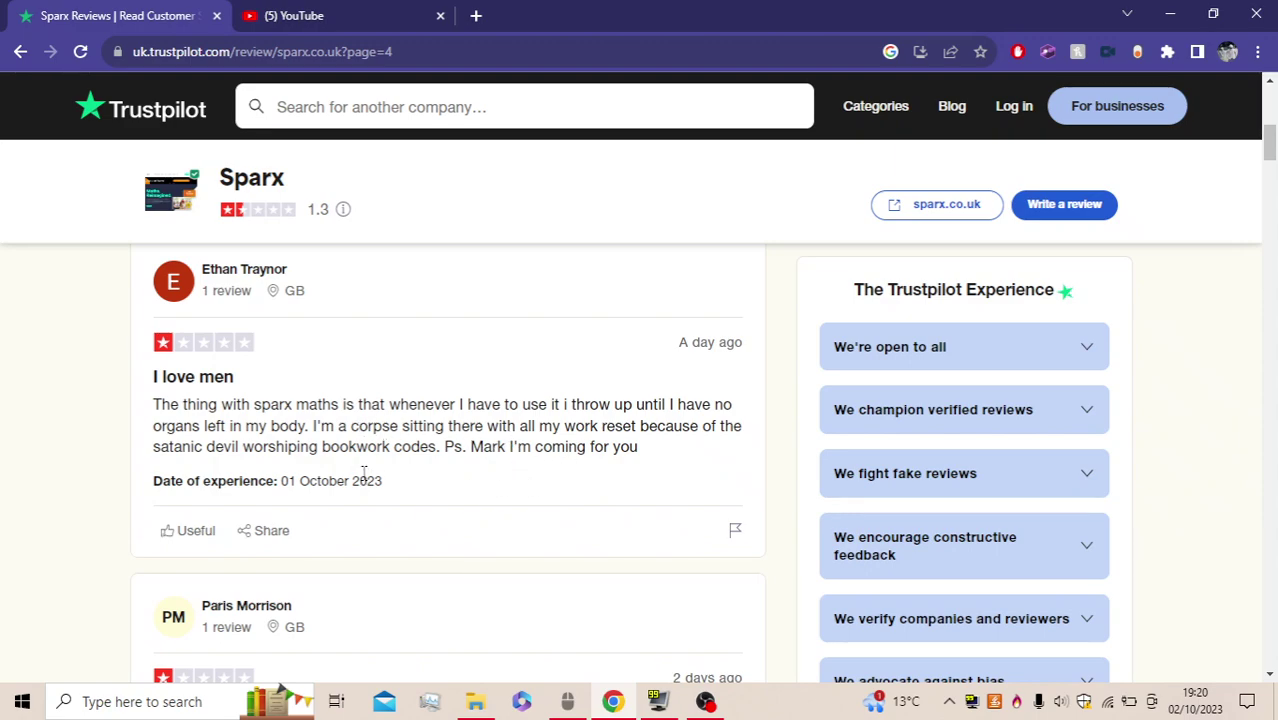
mouse_move(425, 455)
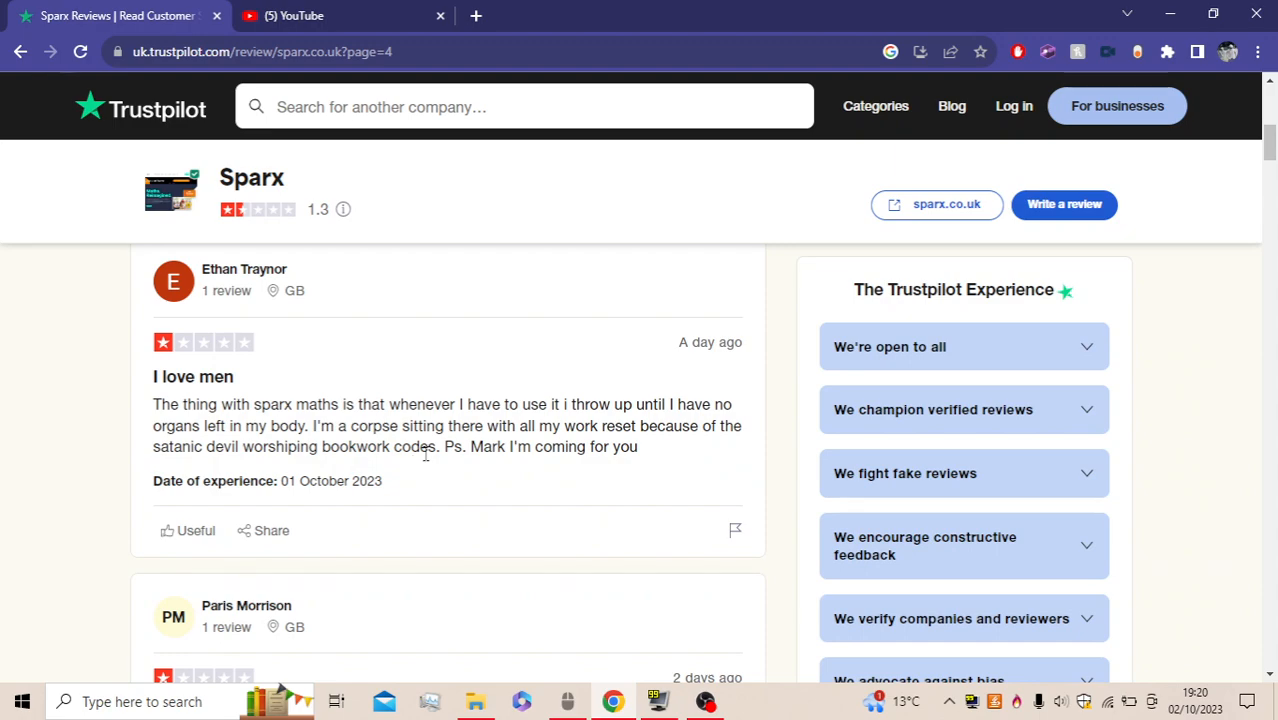
mouse_move(252, 462)
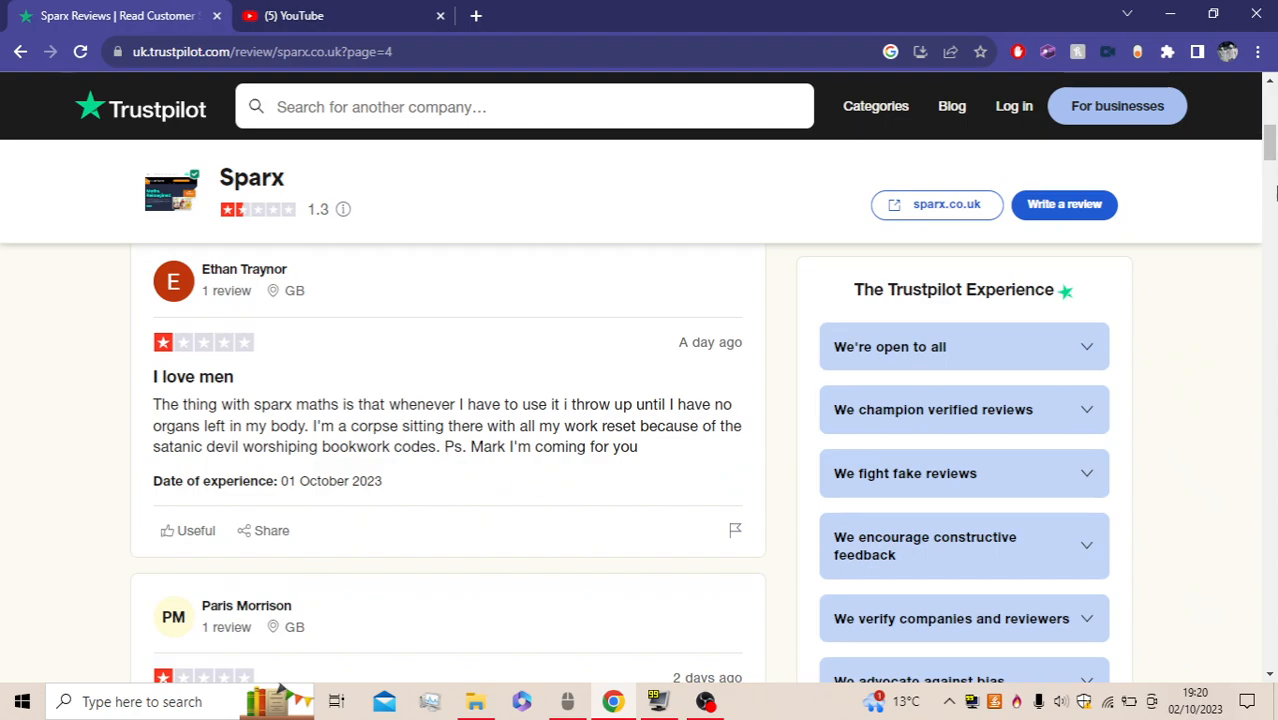
scroll("down", 3)
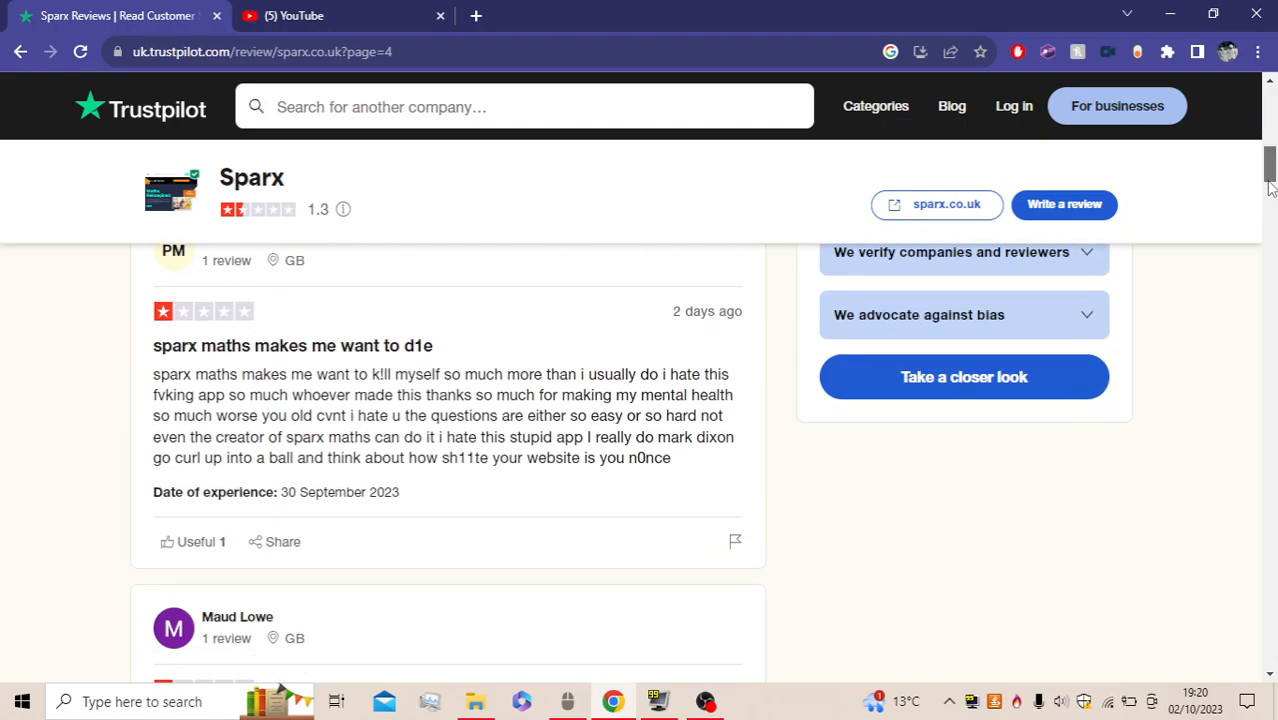
scroll("down", 3)
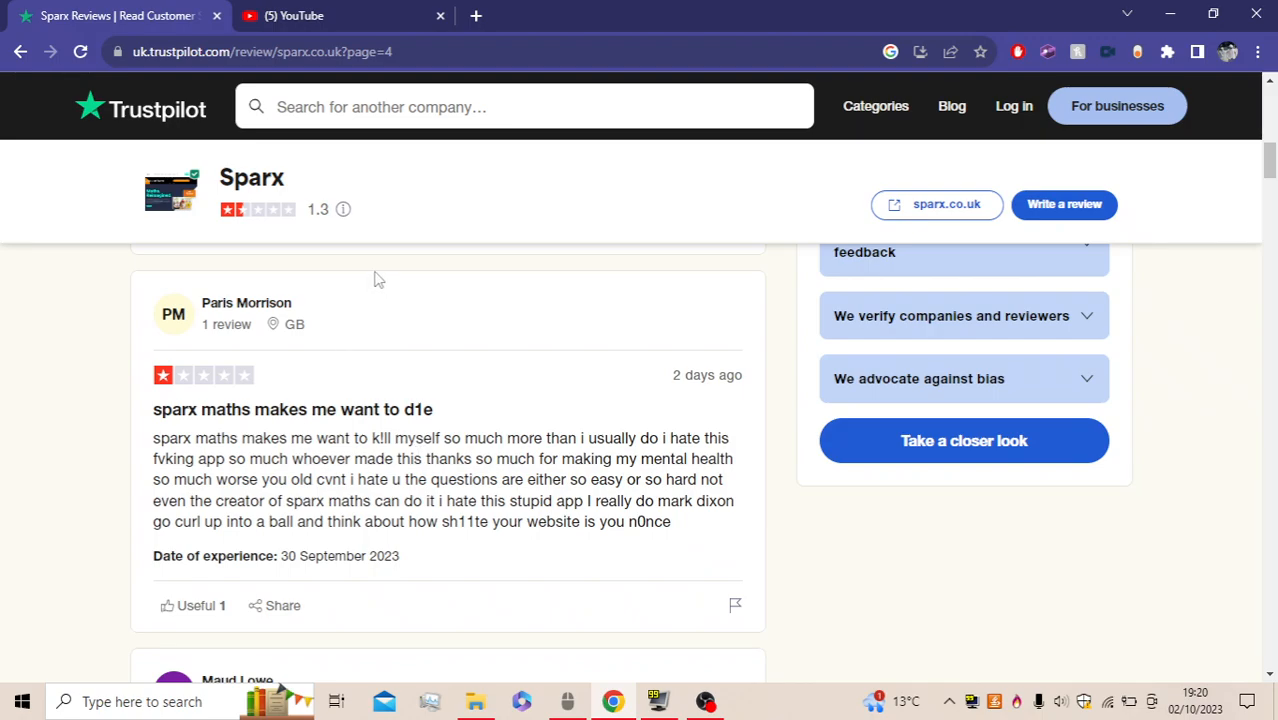
mouse_move(60, 457)
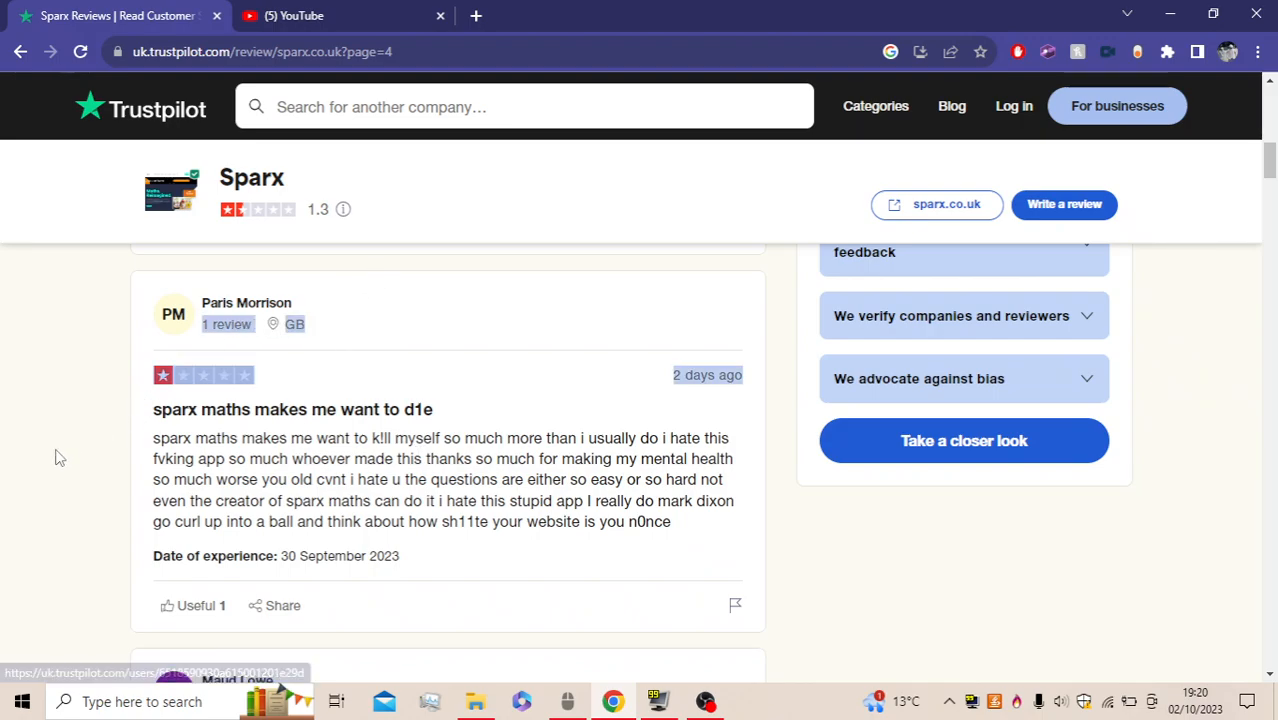
mouse_move(347, 498)
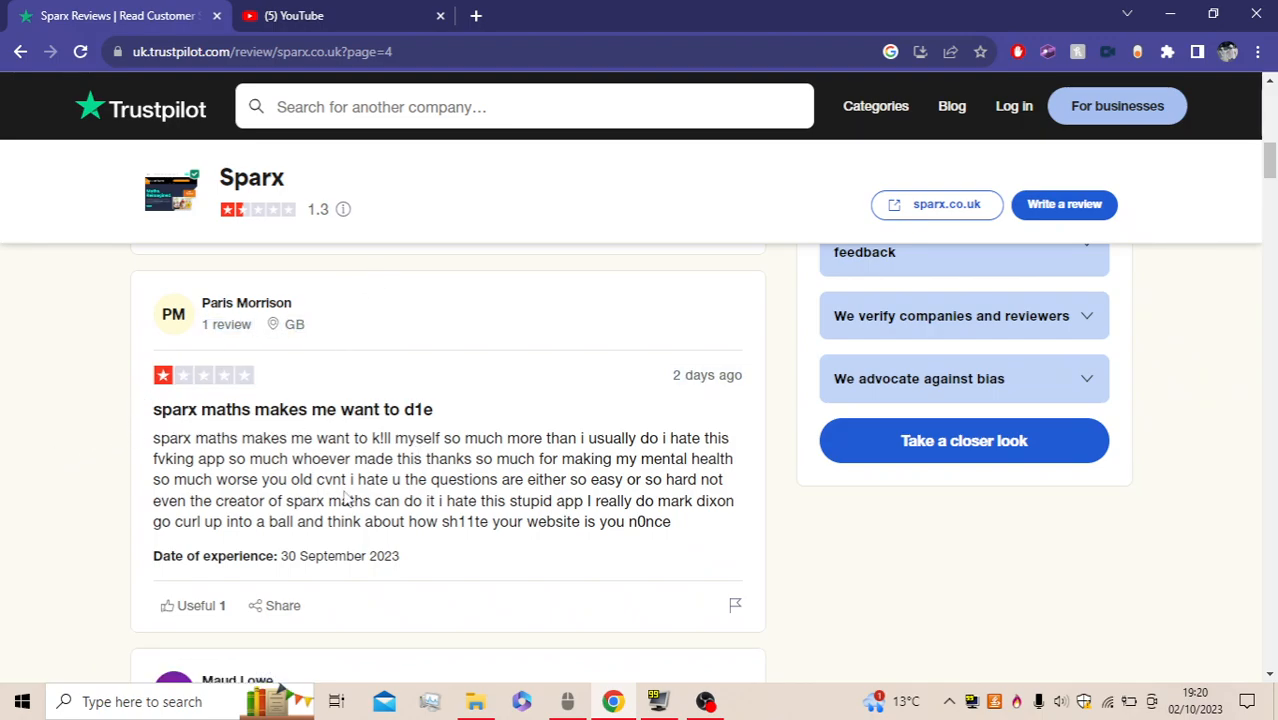
mouse_move(541, 453)
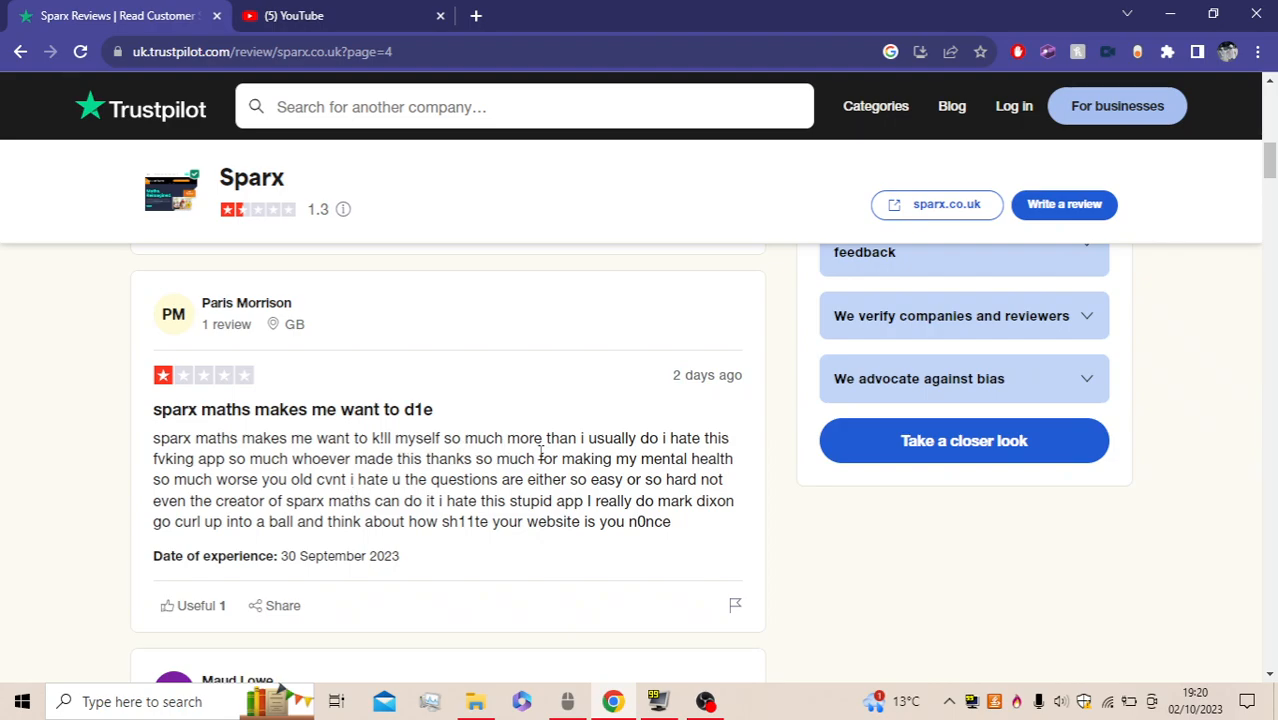
mouse_move(184, 497)
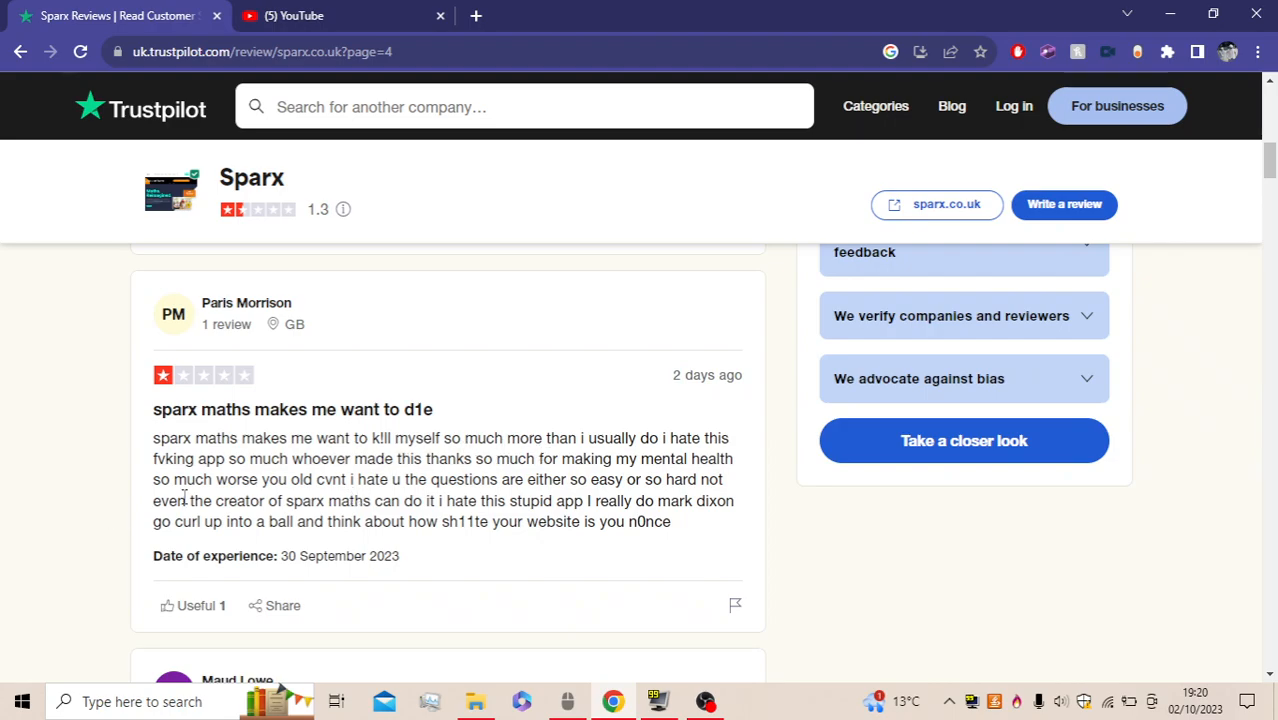
mouse_move(295, 478)
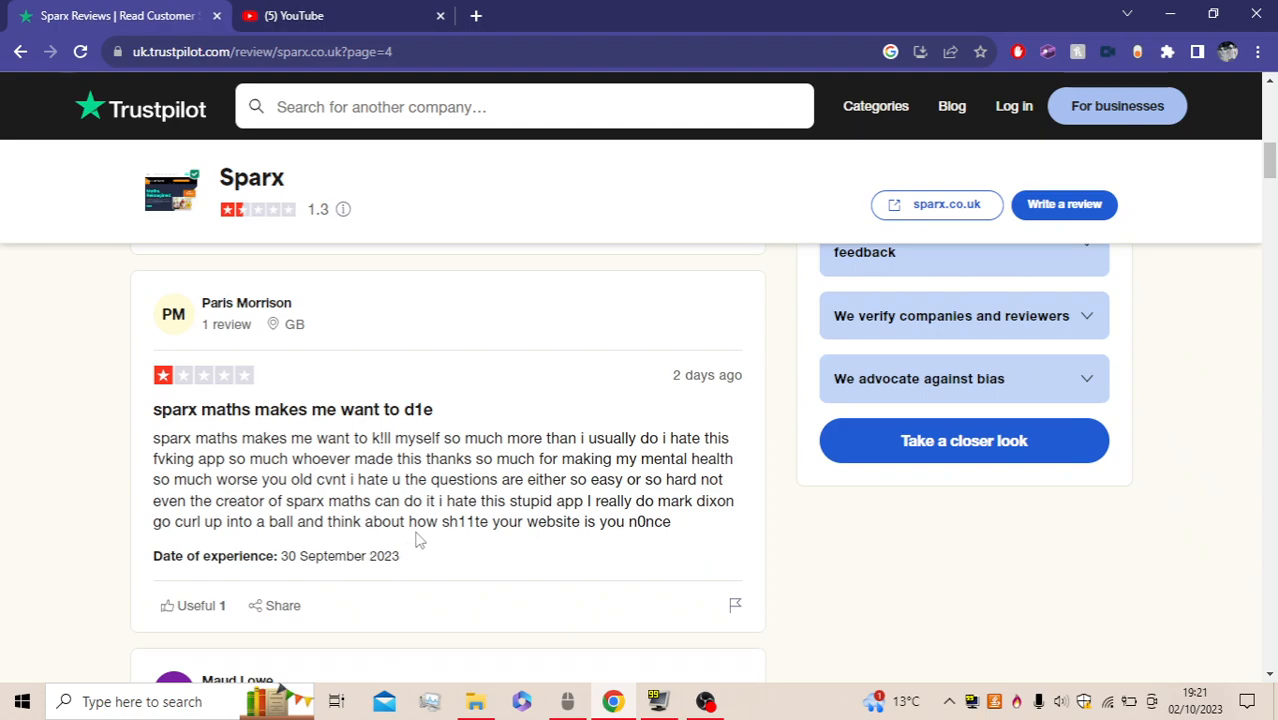
mouse_move(558, 518)
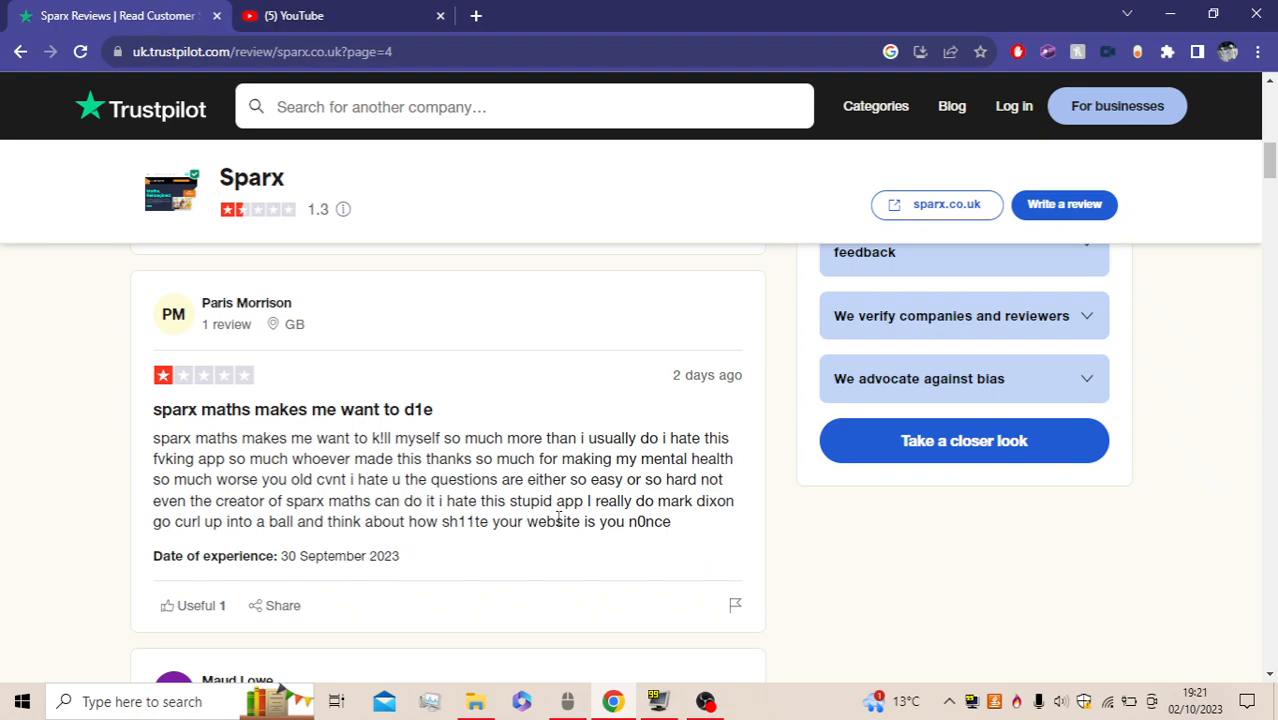
mouse_move(411, 546)
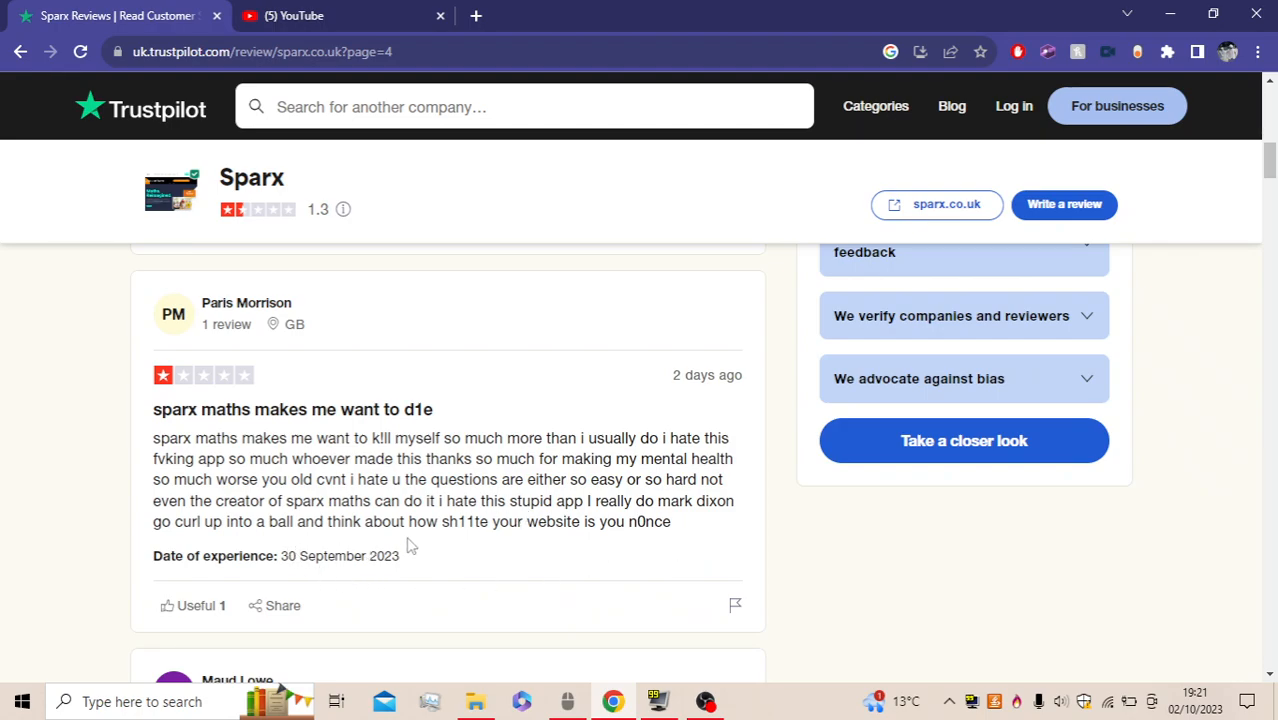
mouse_move(452, 540)
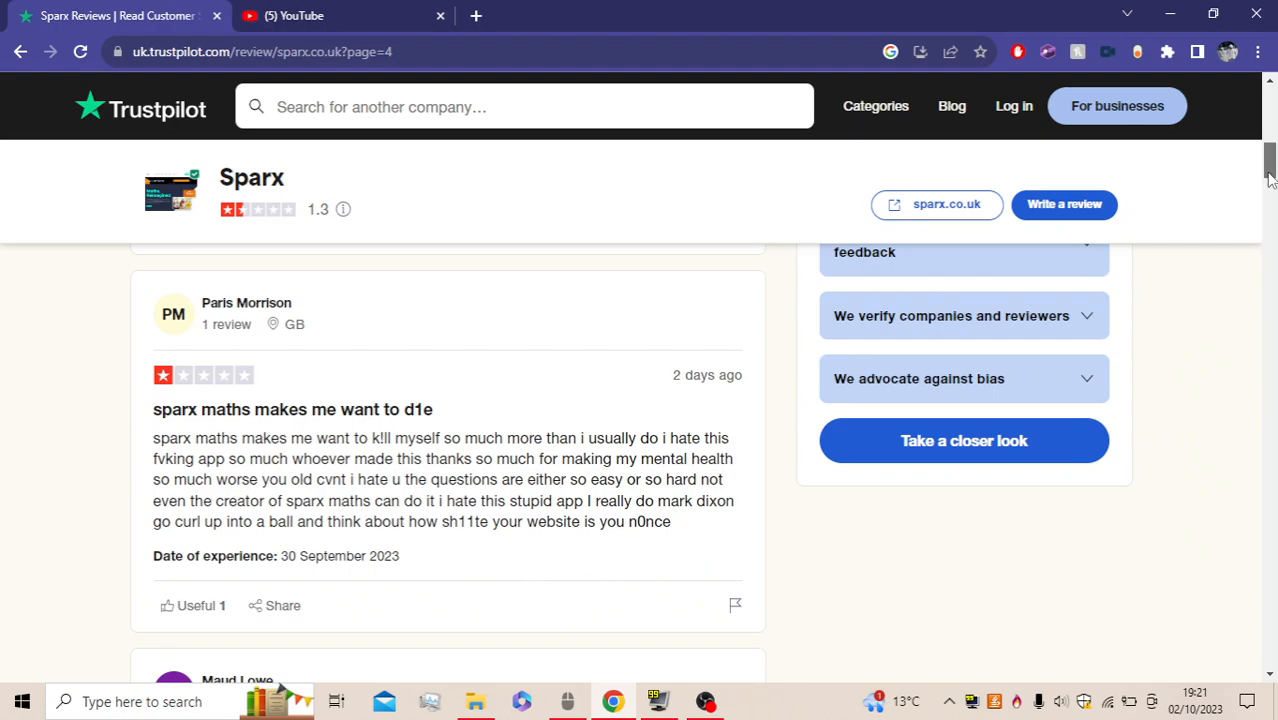
scroll("down", 3)
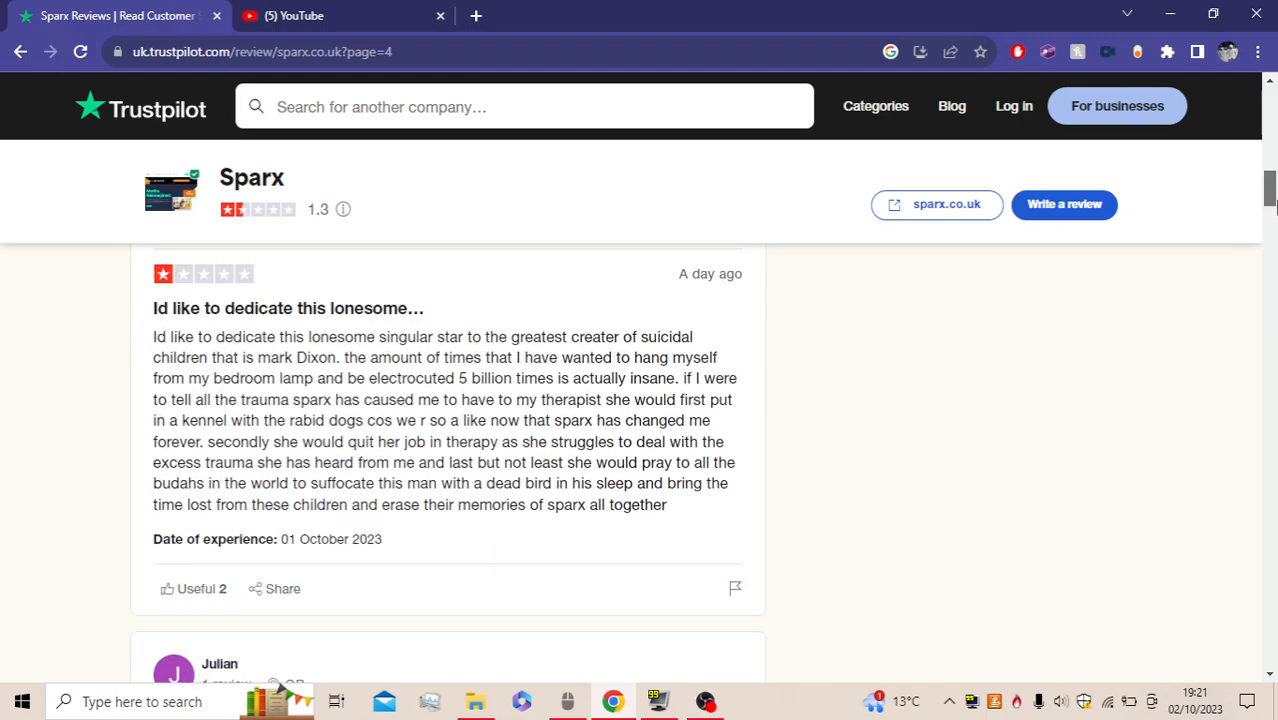
Read the lonesome-star review with text selections, then scroll to Julian's 'sparx needs deleted' review
scroll("down", 3)
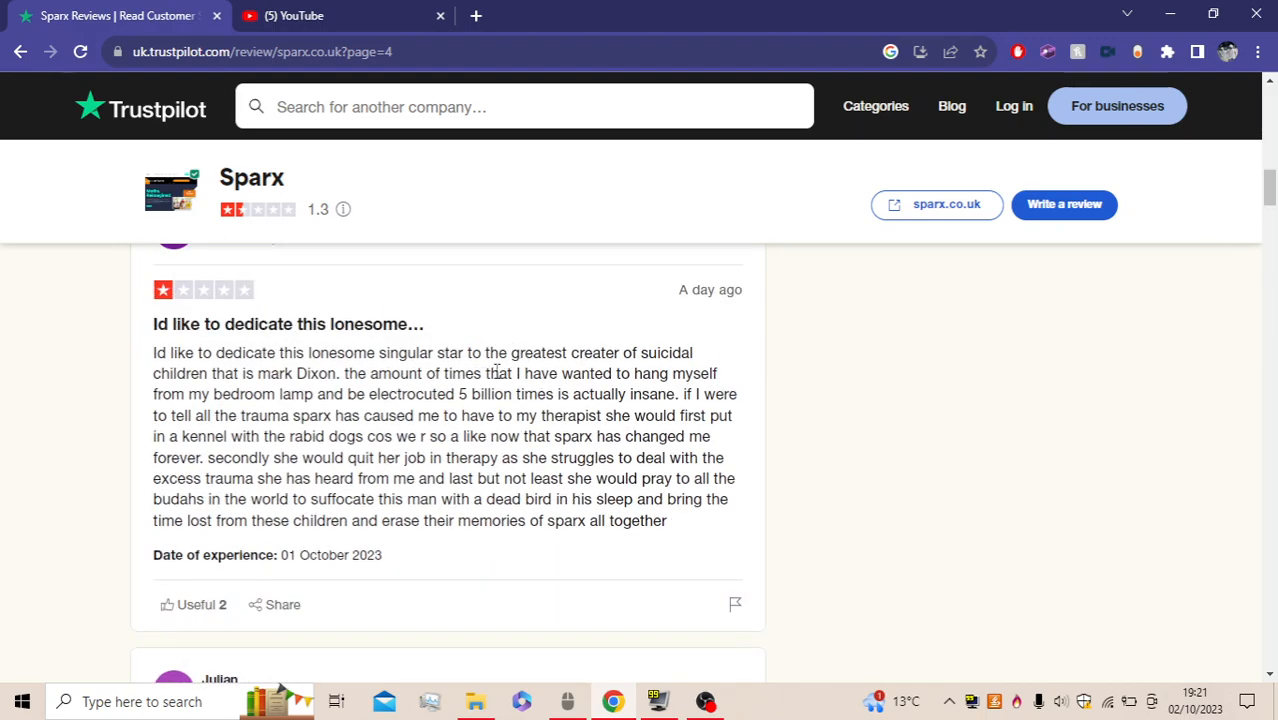
mouse_move(552, 368)
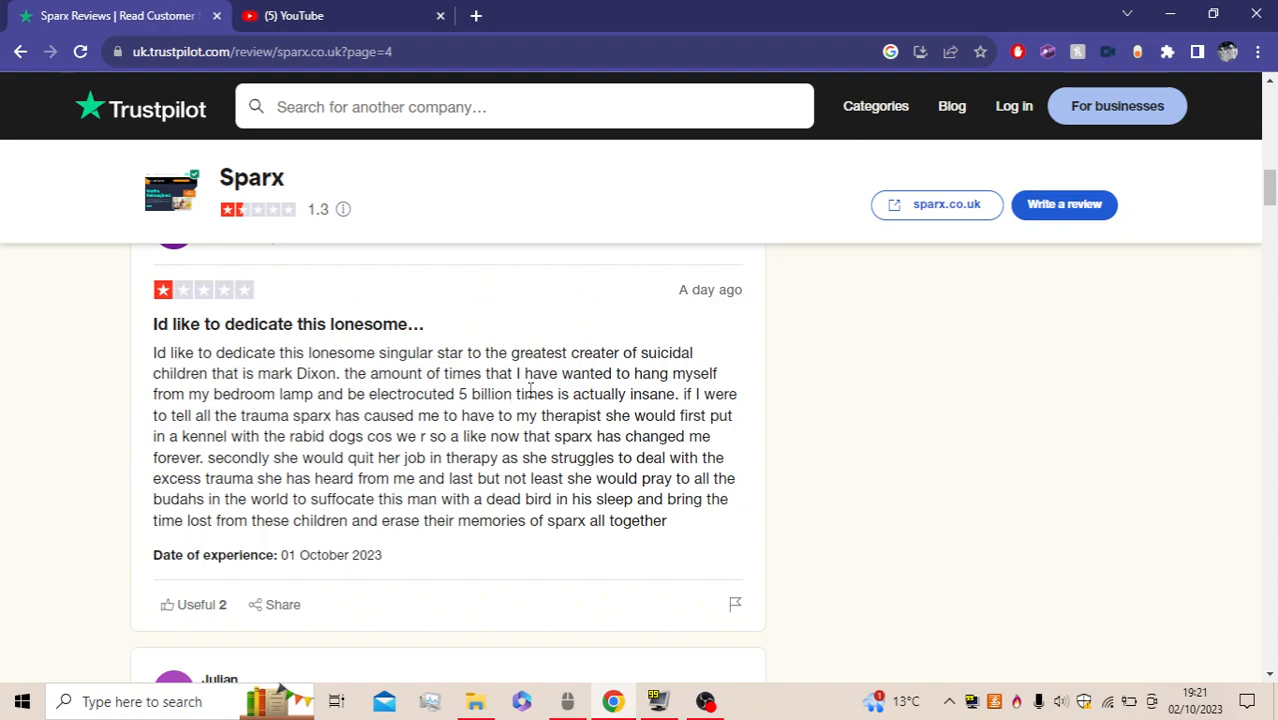
mouse_move(343, 455)
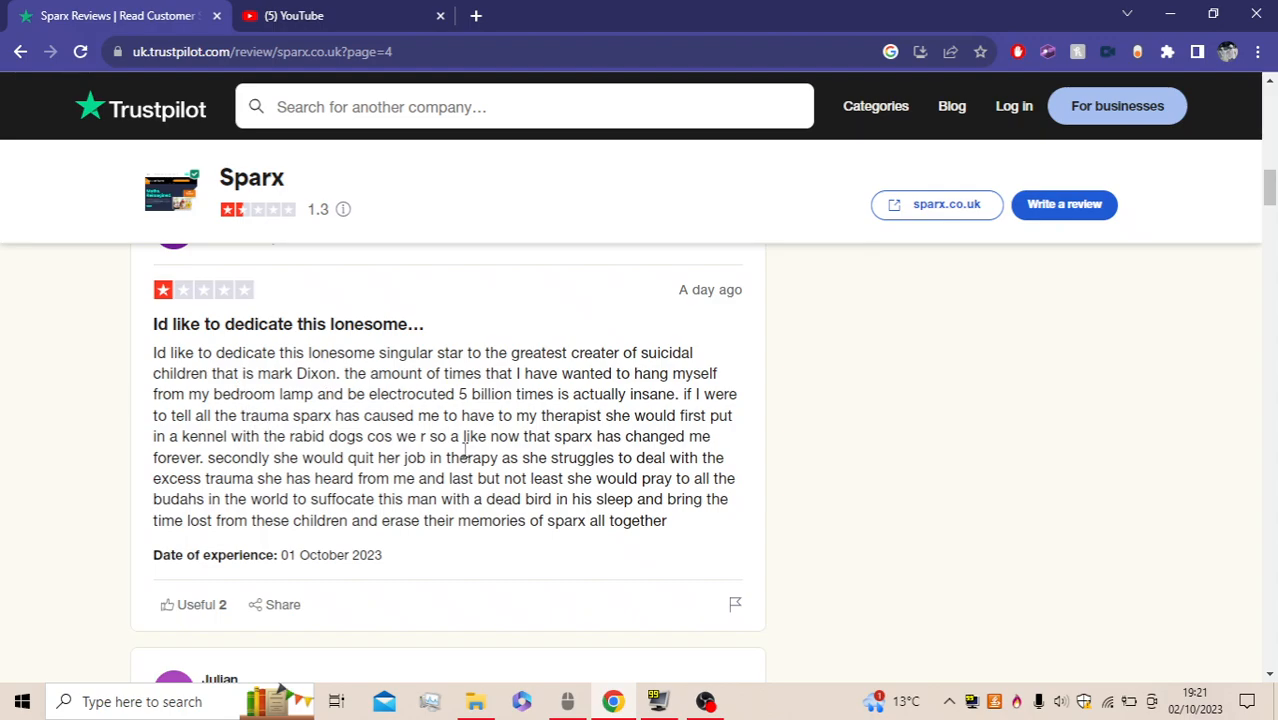
mouse_move(552, 422)
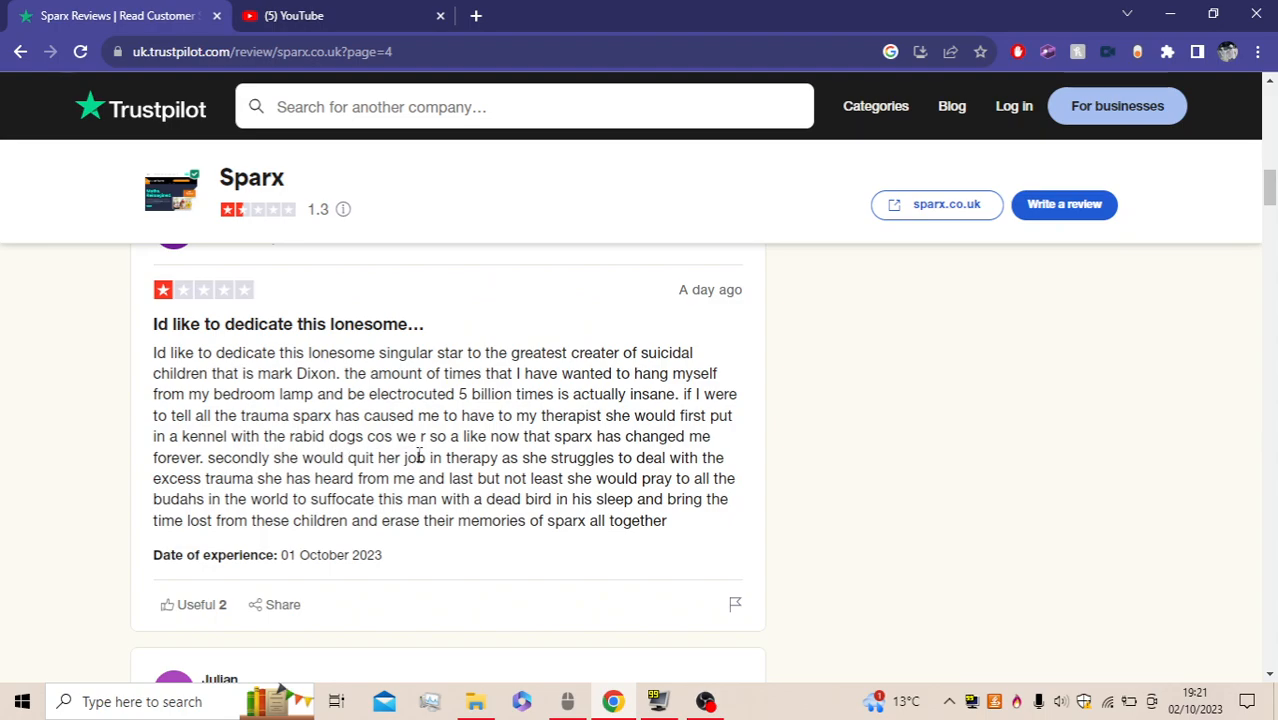
left_click_drag(393, 436, 510, 436)
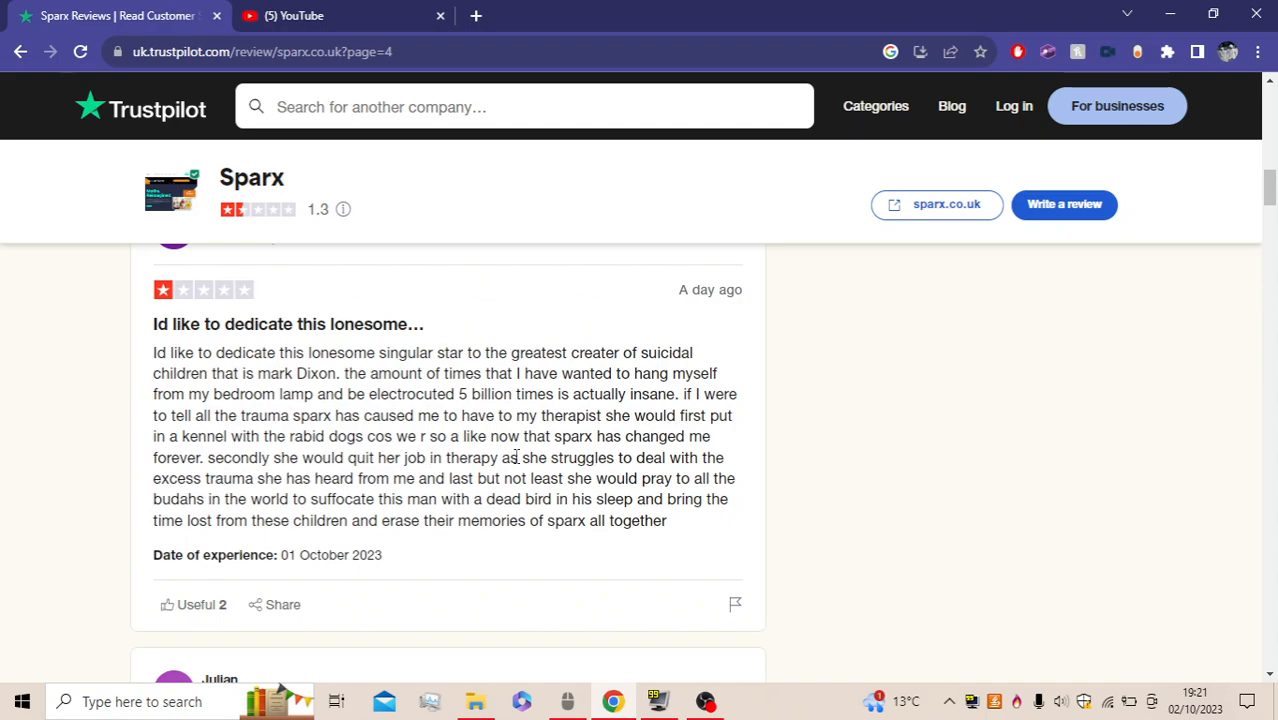
mouse_move(336, 473)
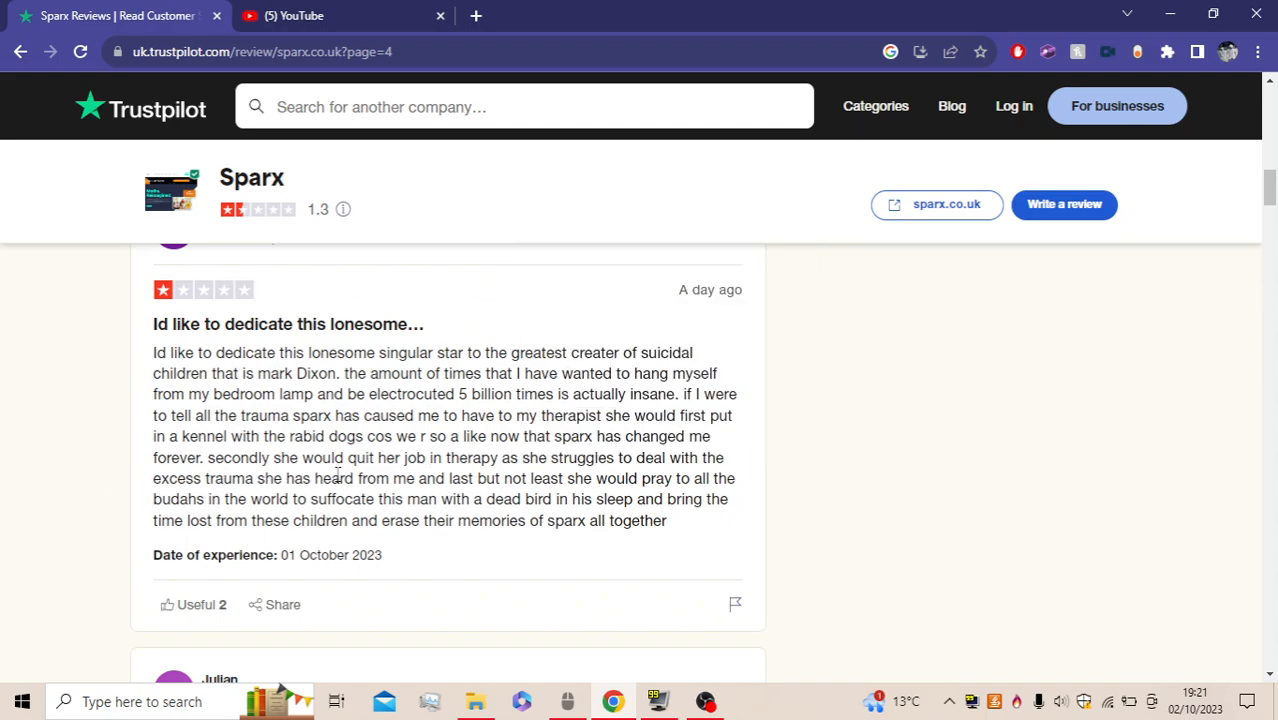
mouse_move(628, 496)
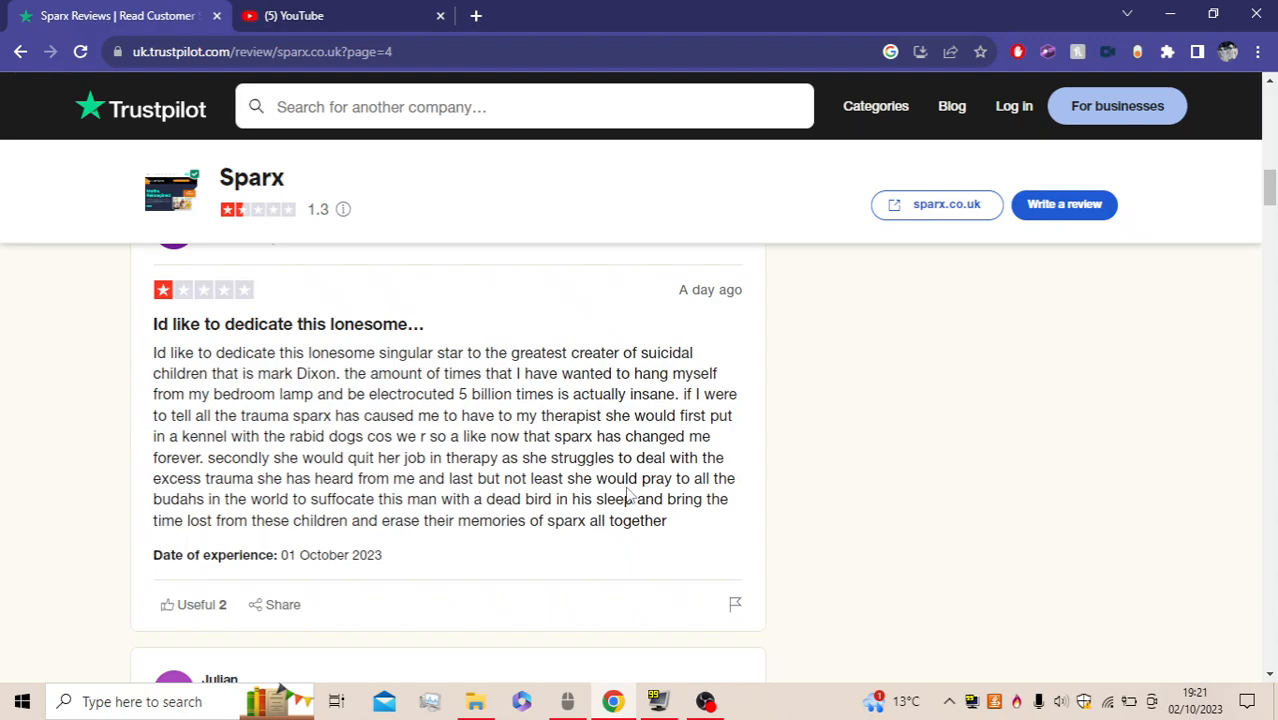
double_click(167, 499)
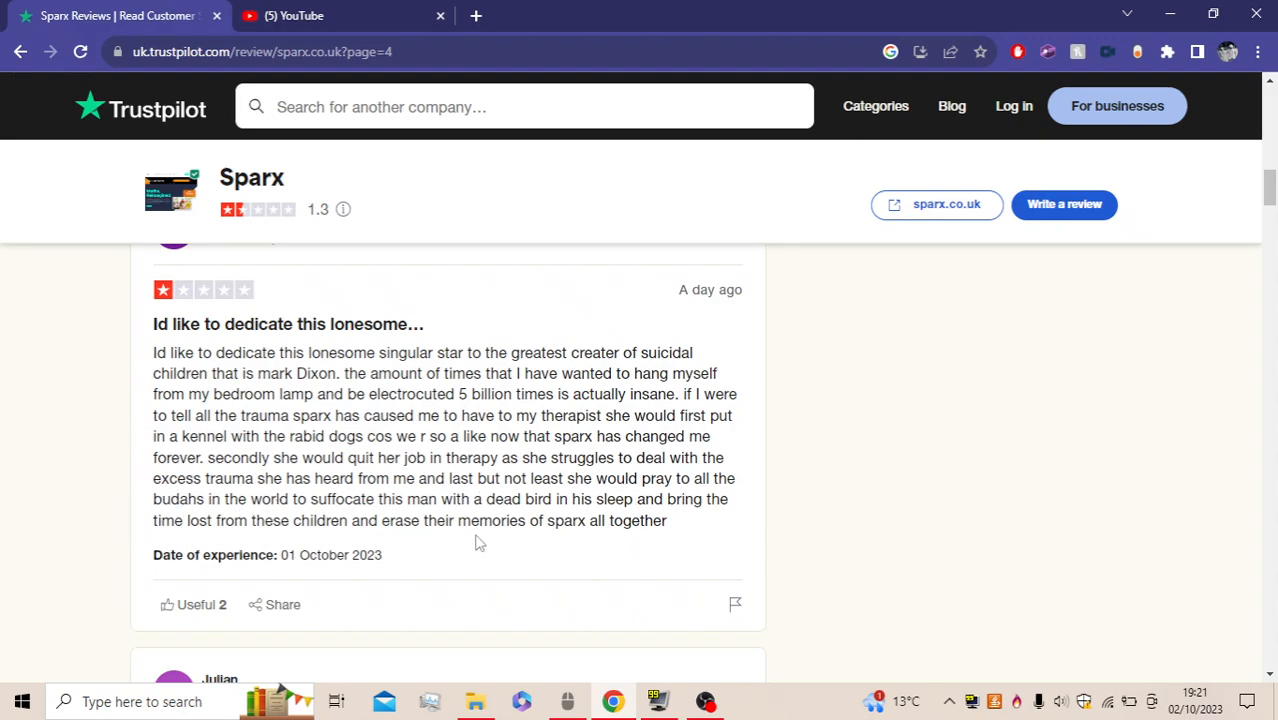
mouse_move(603, 529)
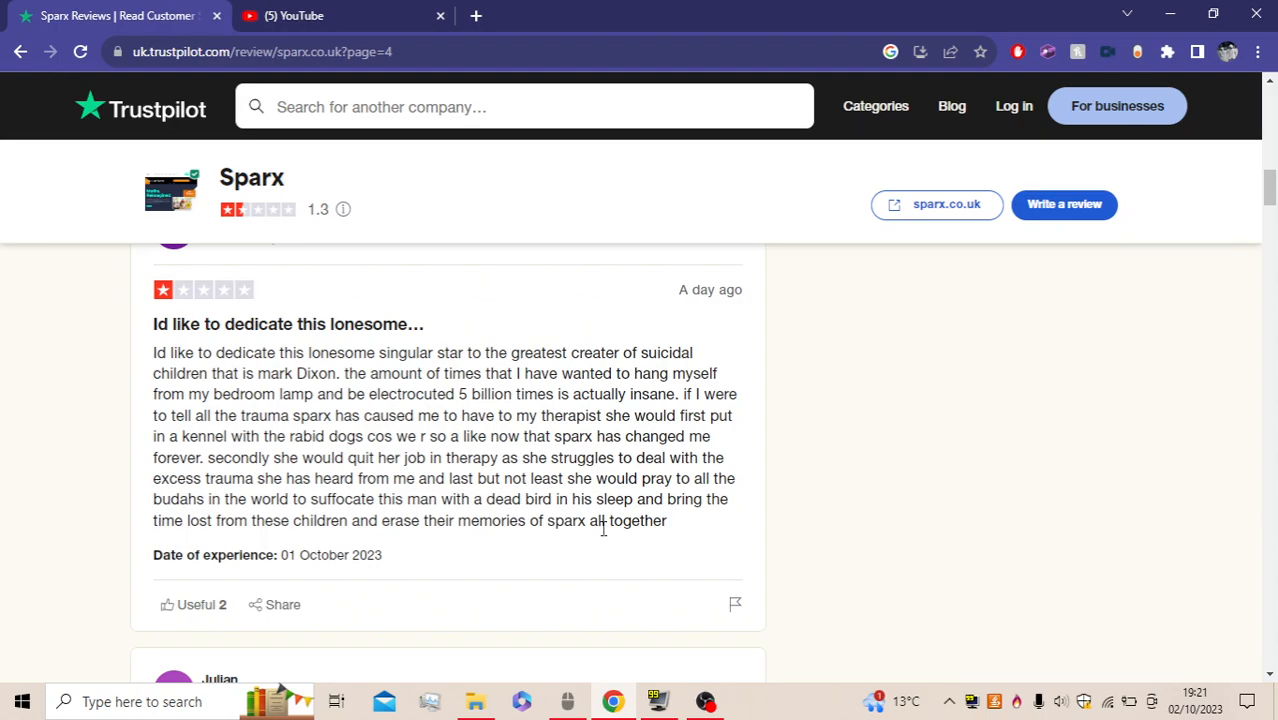
mouse_move(408, 557)
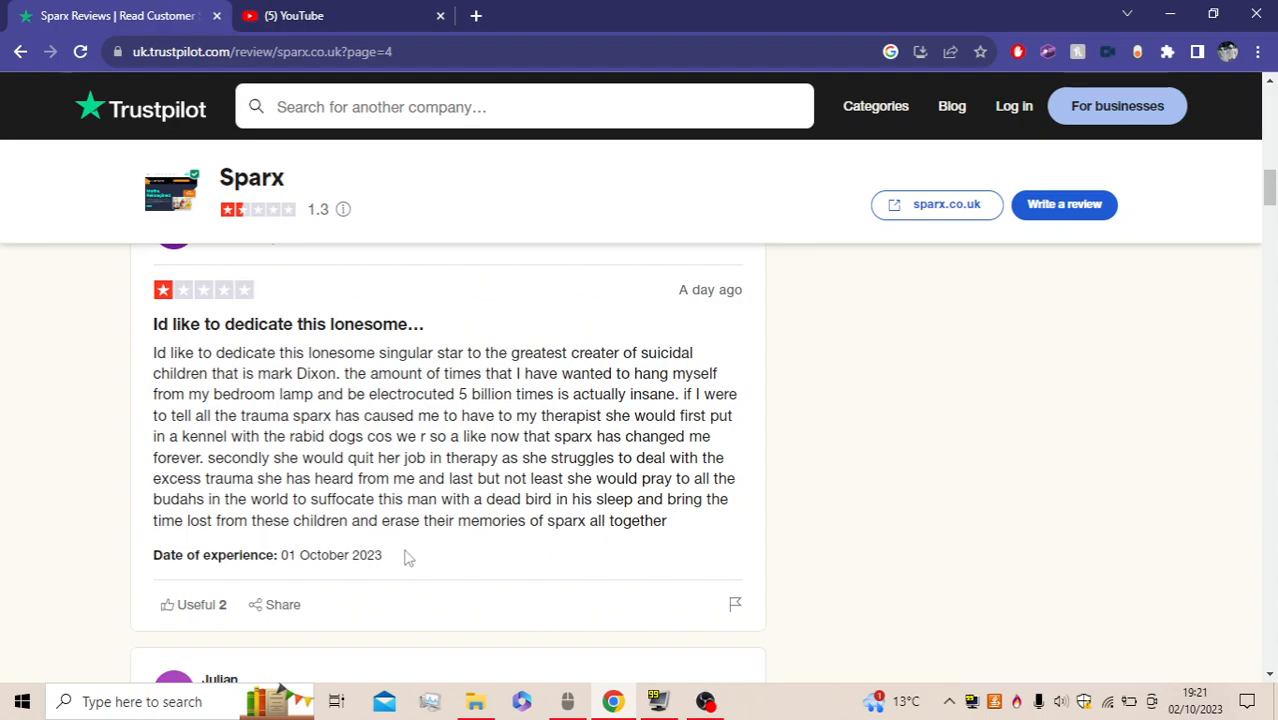
mouse_move(948, 590)
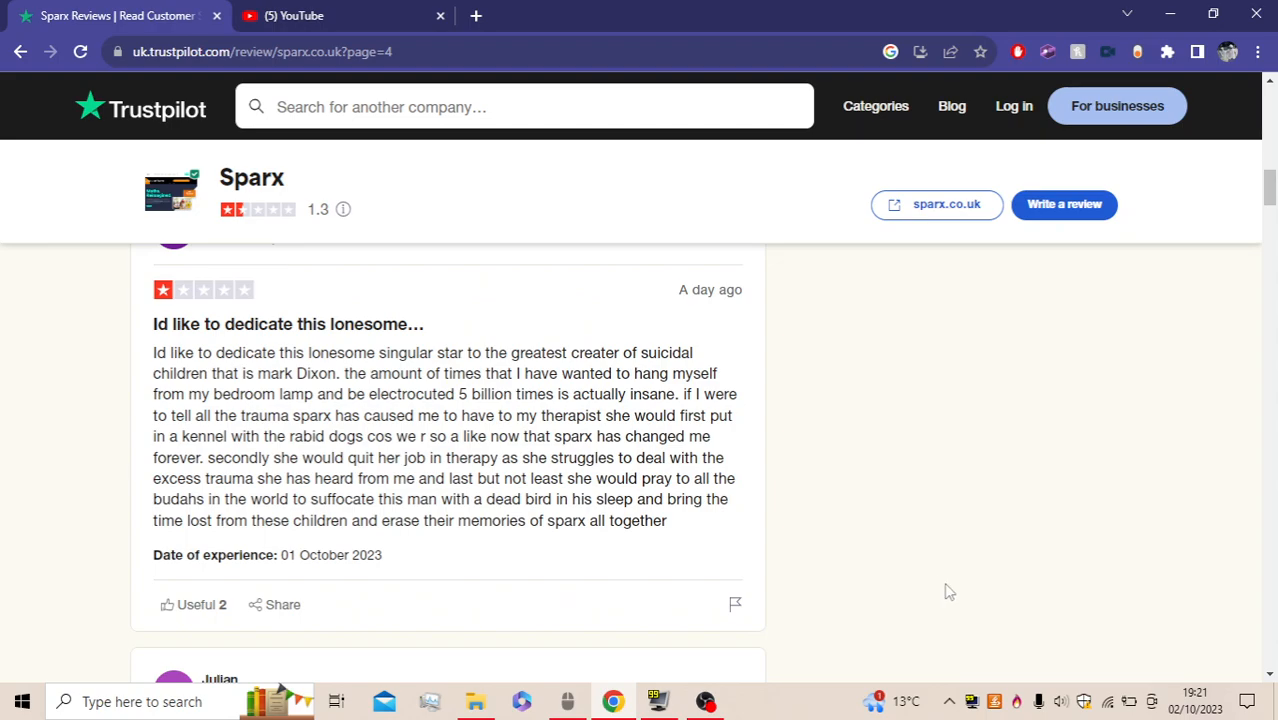
mouse_move(673, 521)
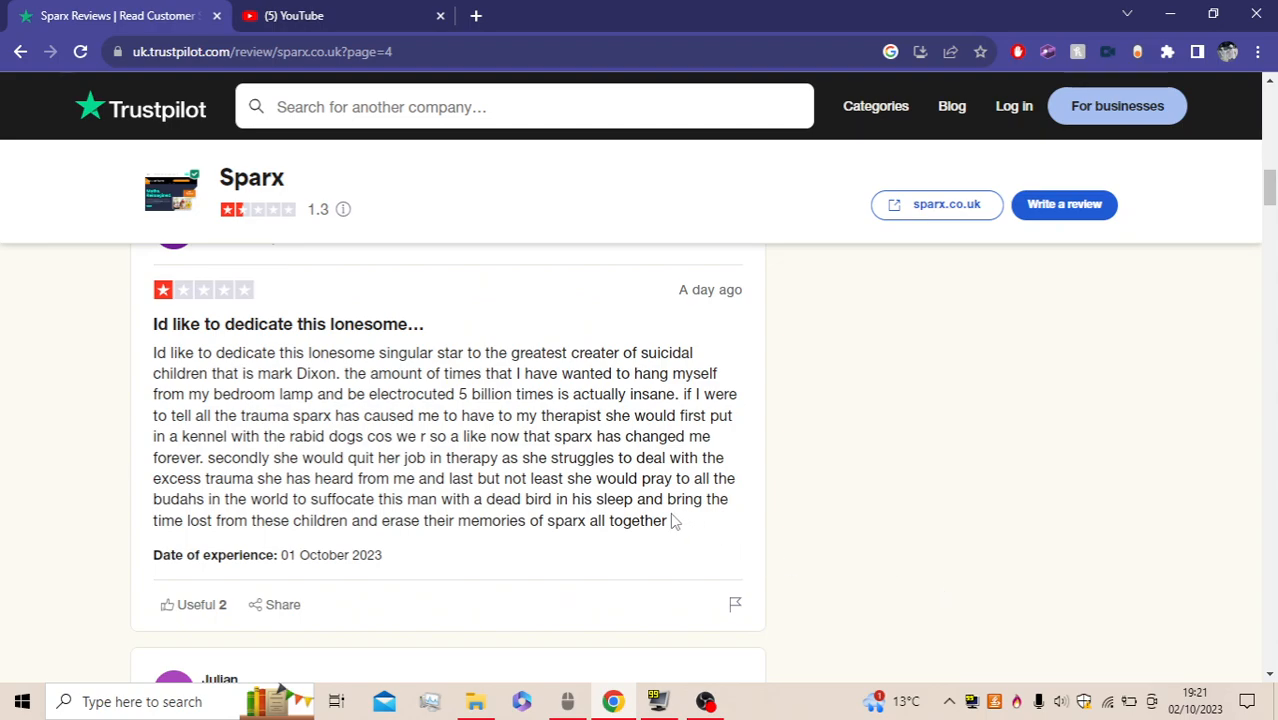
left_click_drag(188, 520, 667, 520)
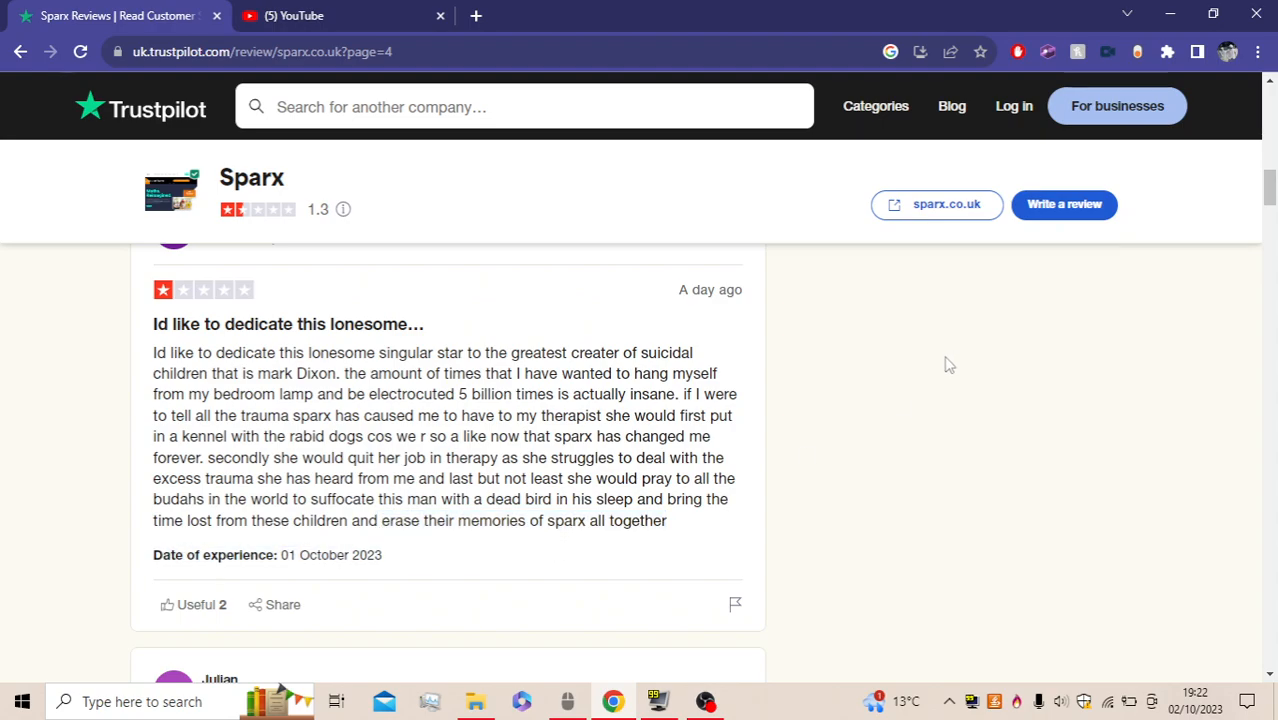
scroll("down", 3)
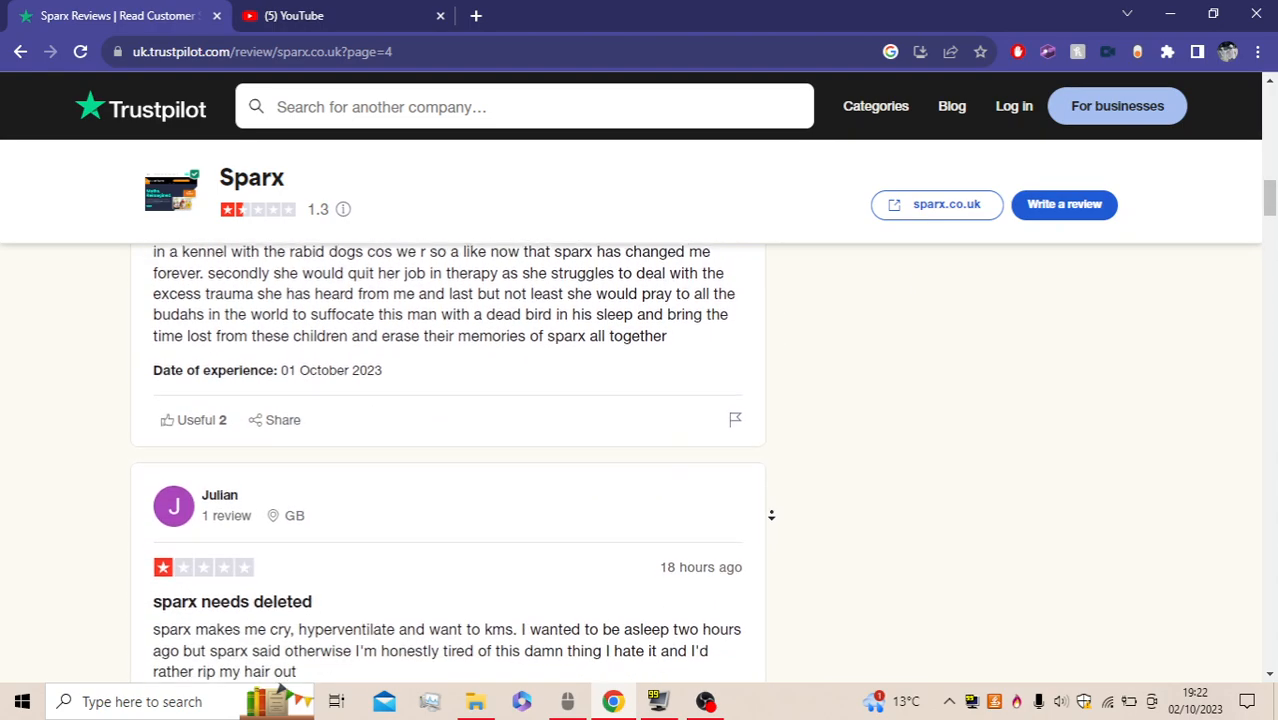
Scroll until Julian's full 'sparx needs deleted' review of 01 October 2023 is visible
scroll("down", 3)
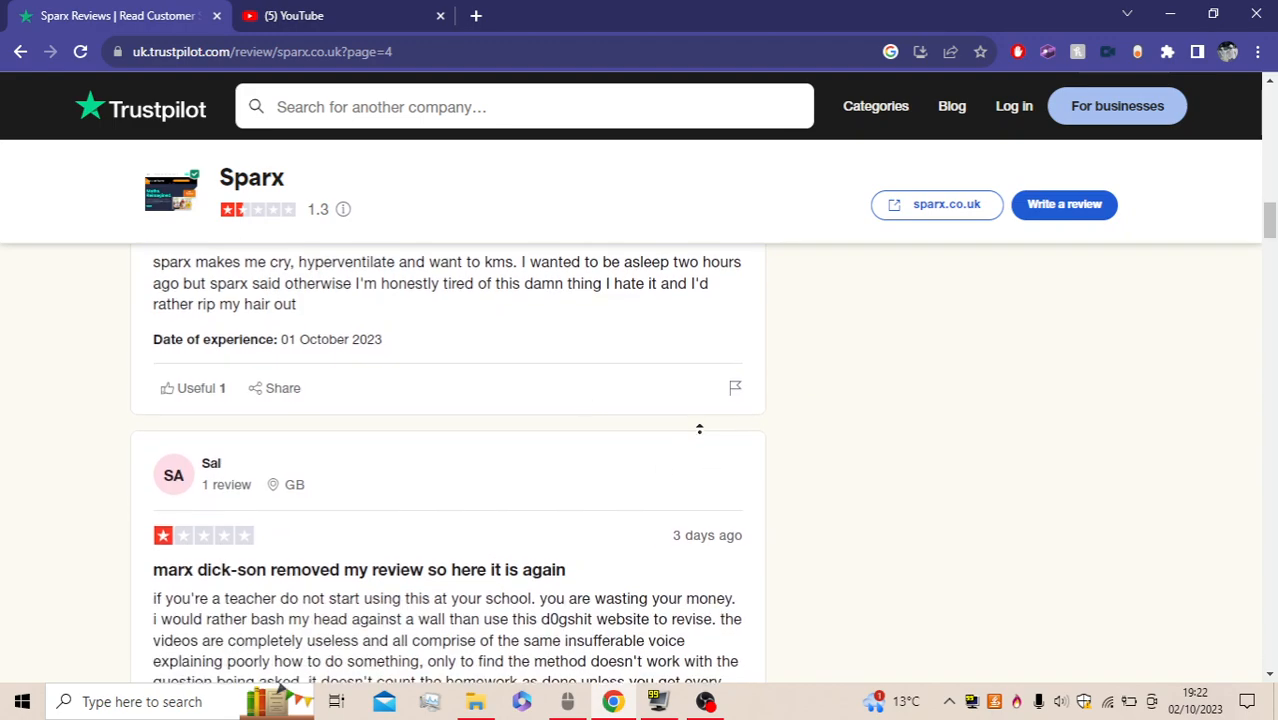
scroll("up", 3)
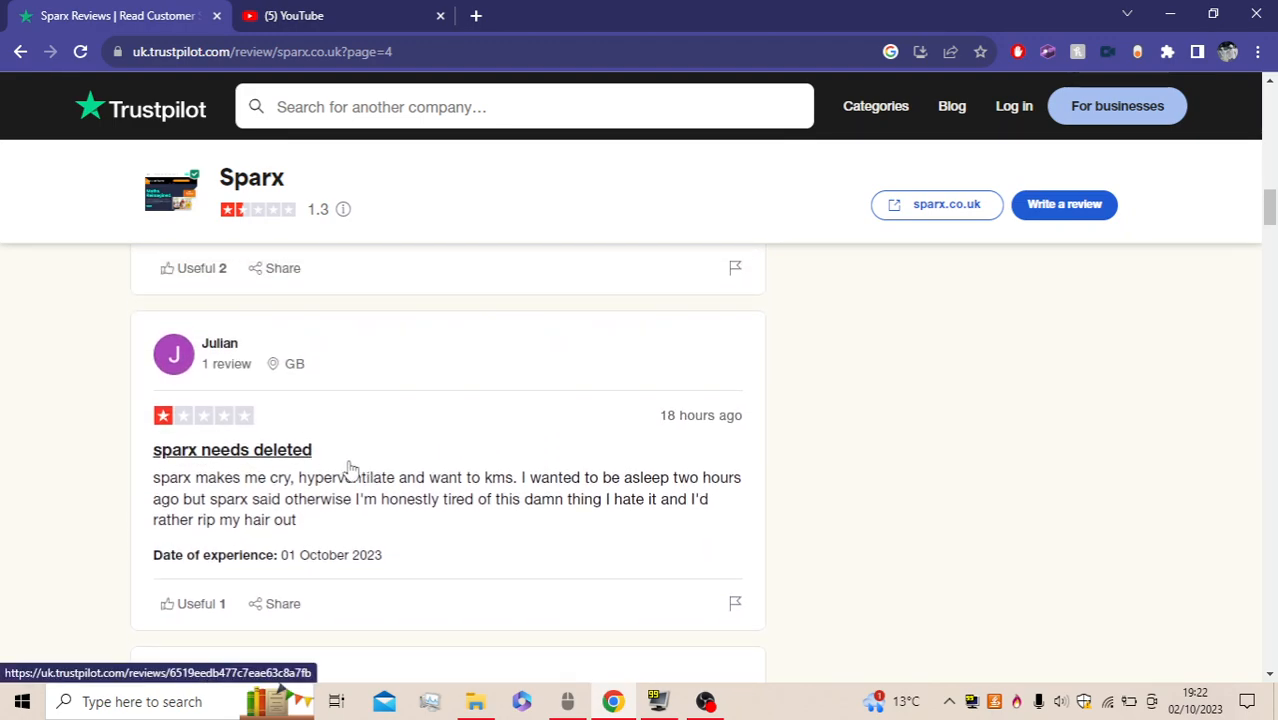
mouse_move(283, 515)
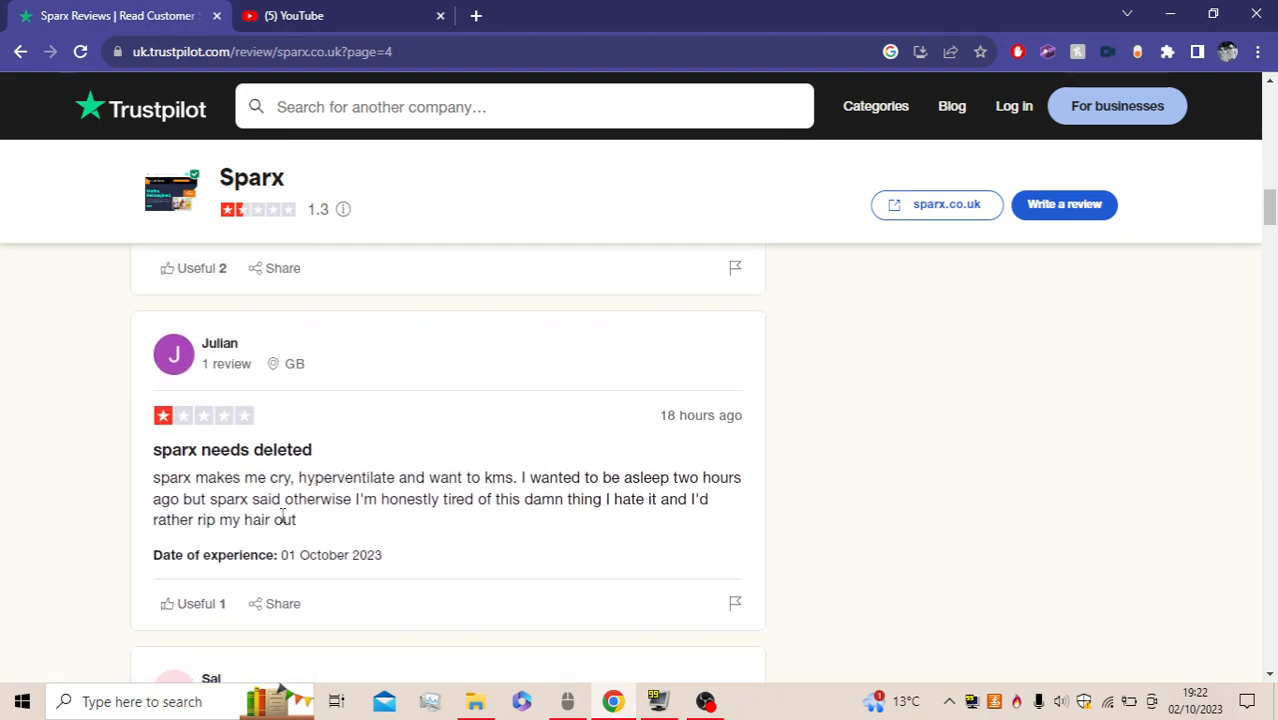
scroll("down", 3)
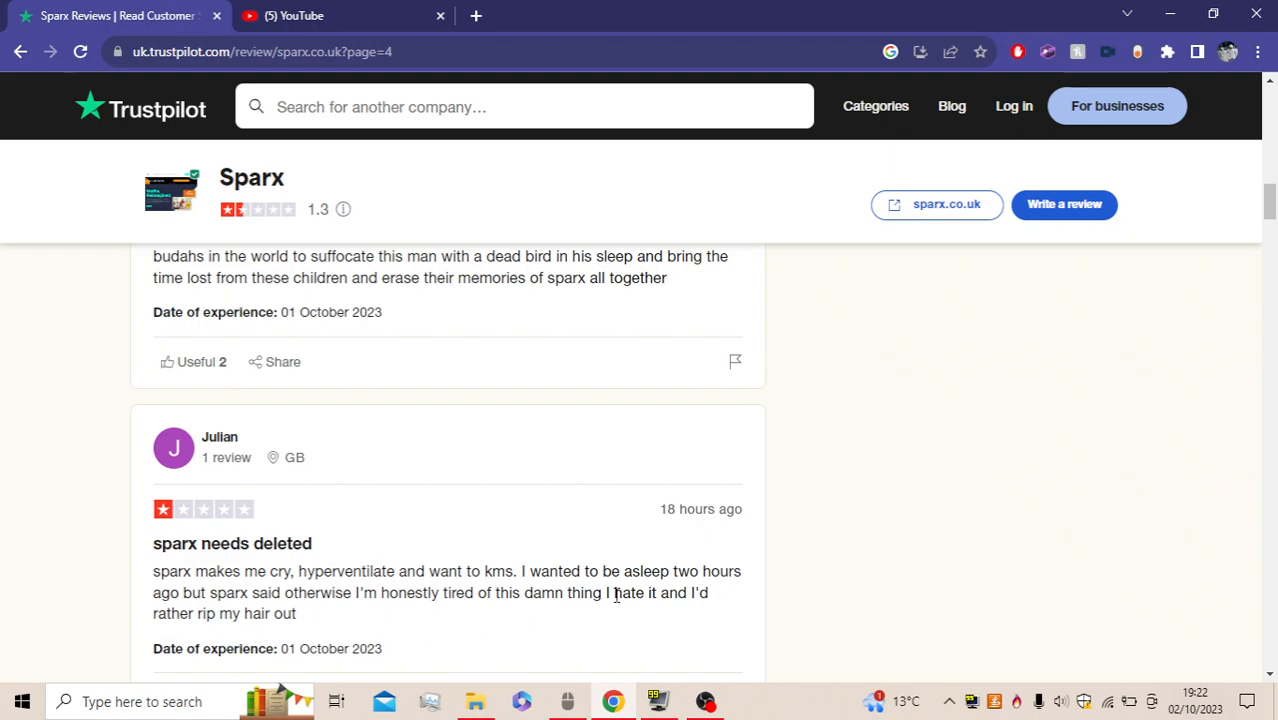
mouse_move(800, 580)
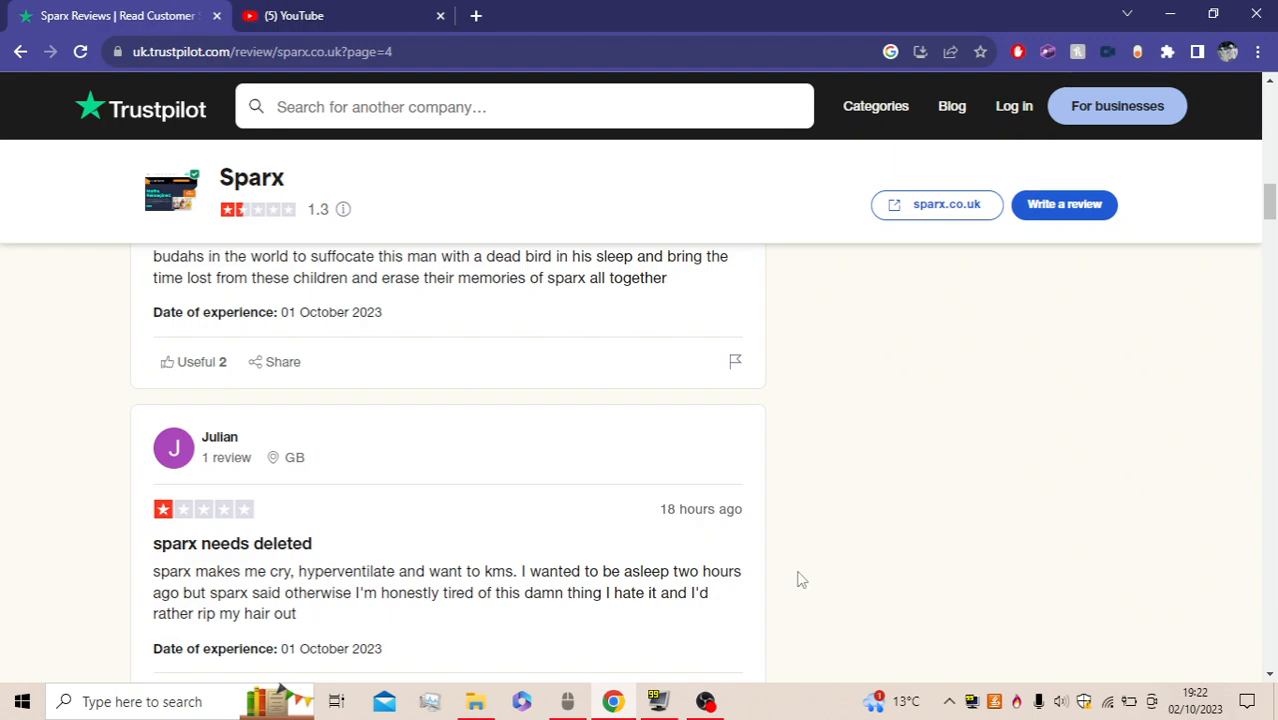
scroll("down", 3)
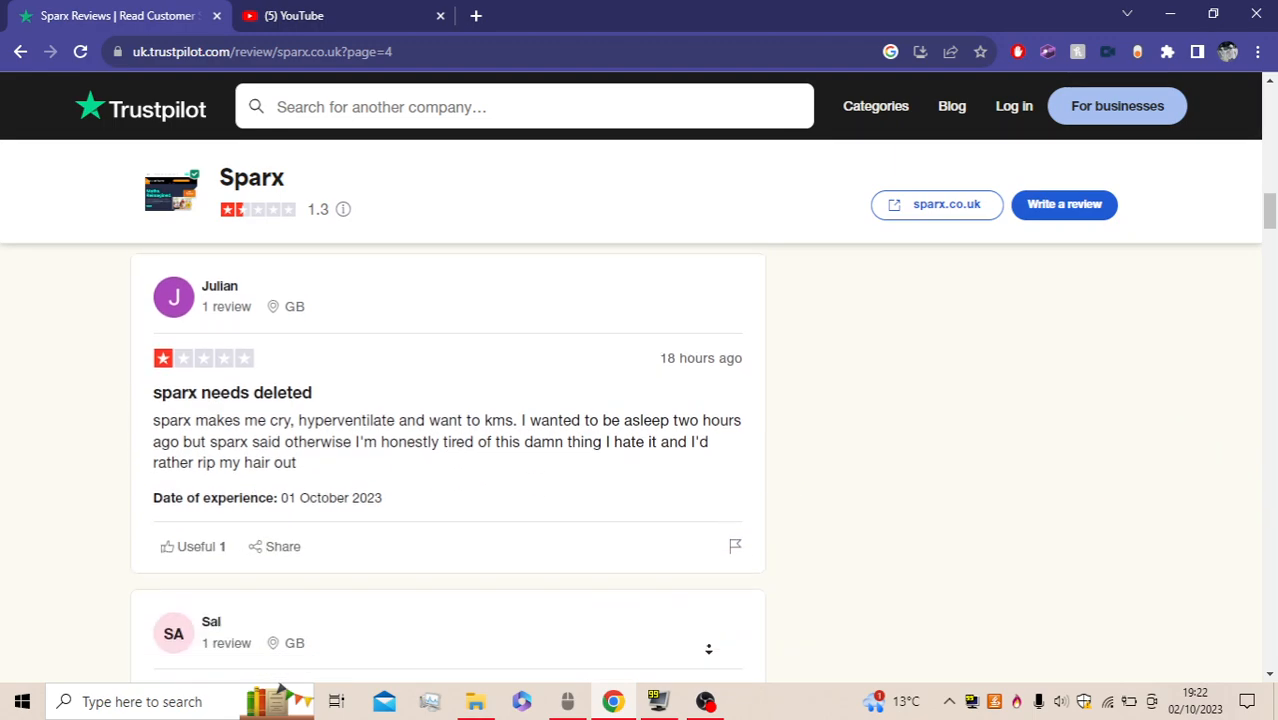
Read Sal's 'marx dick-son removed my review' to the end, highlighting the wrong-answers passage
scroll("down", 3)
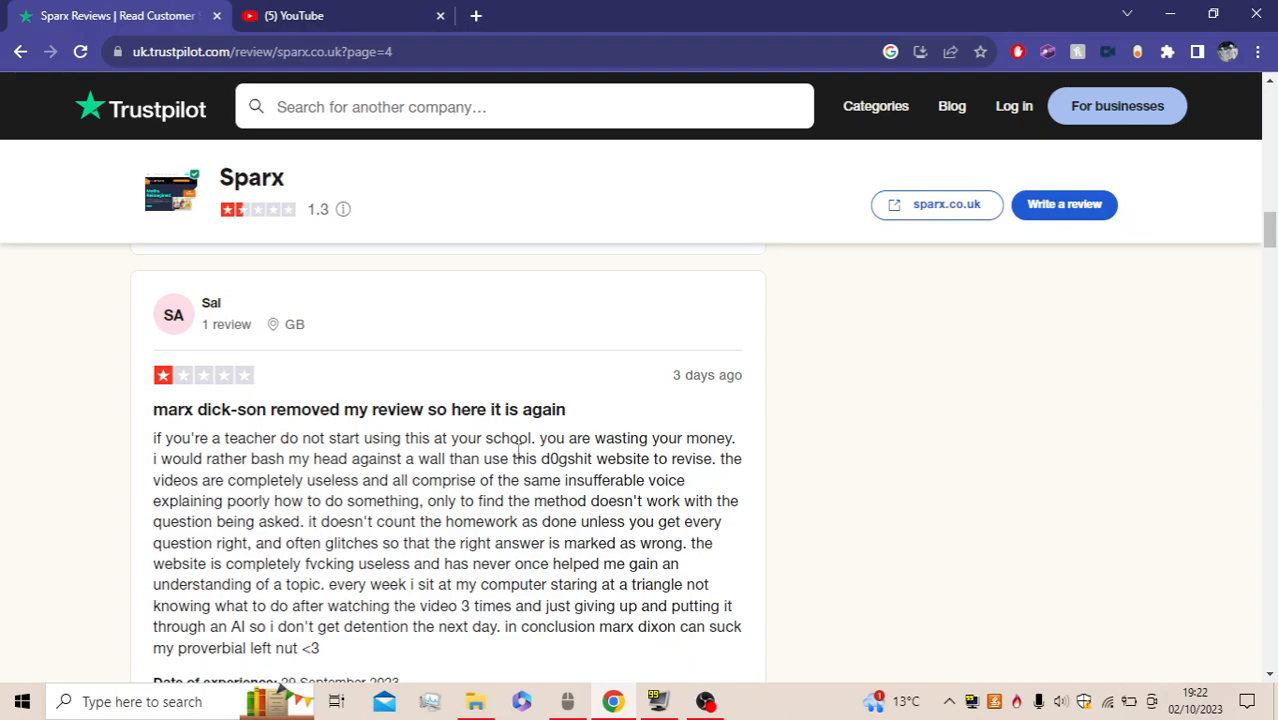
mouse_move(449, 502)
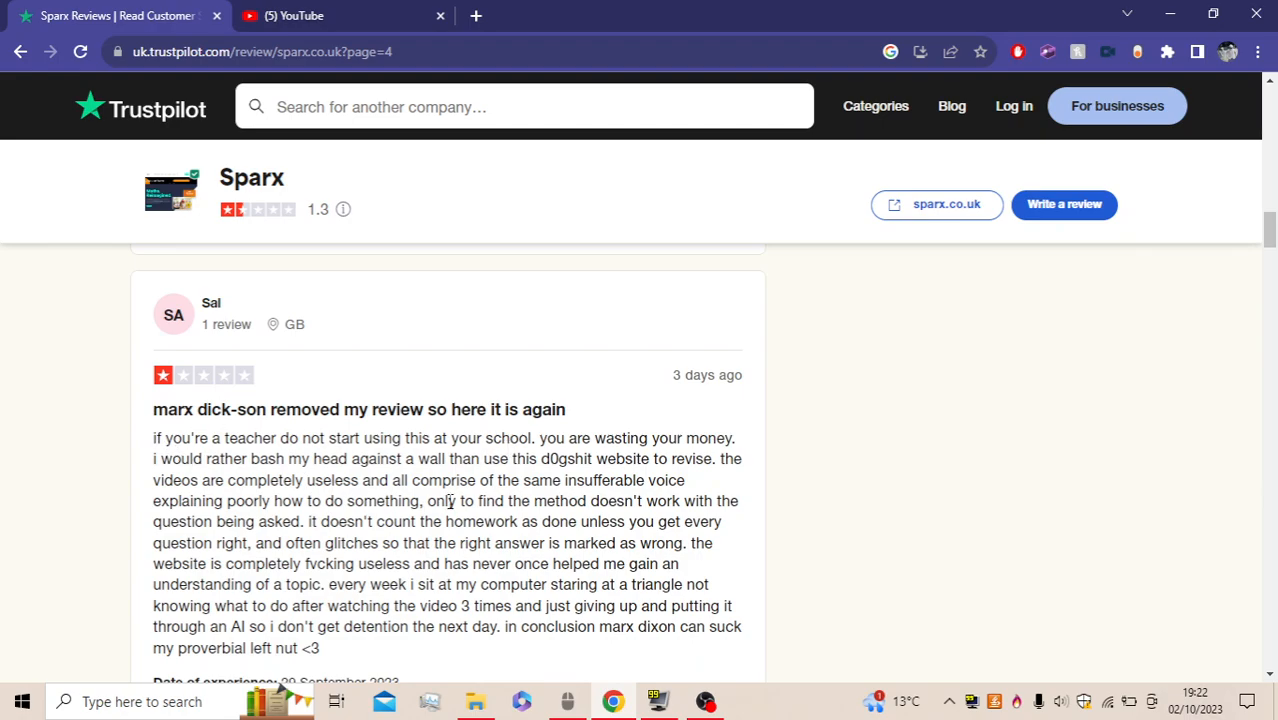
mouse_move(694, 495)
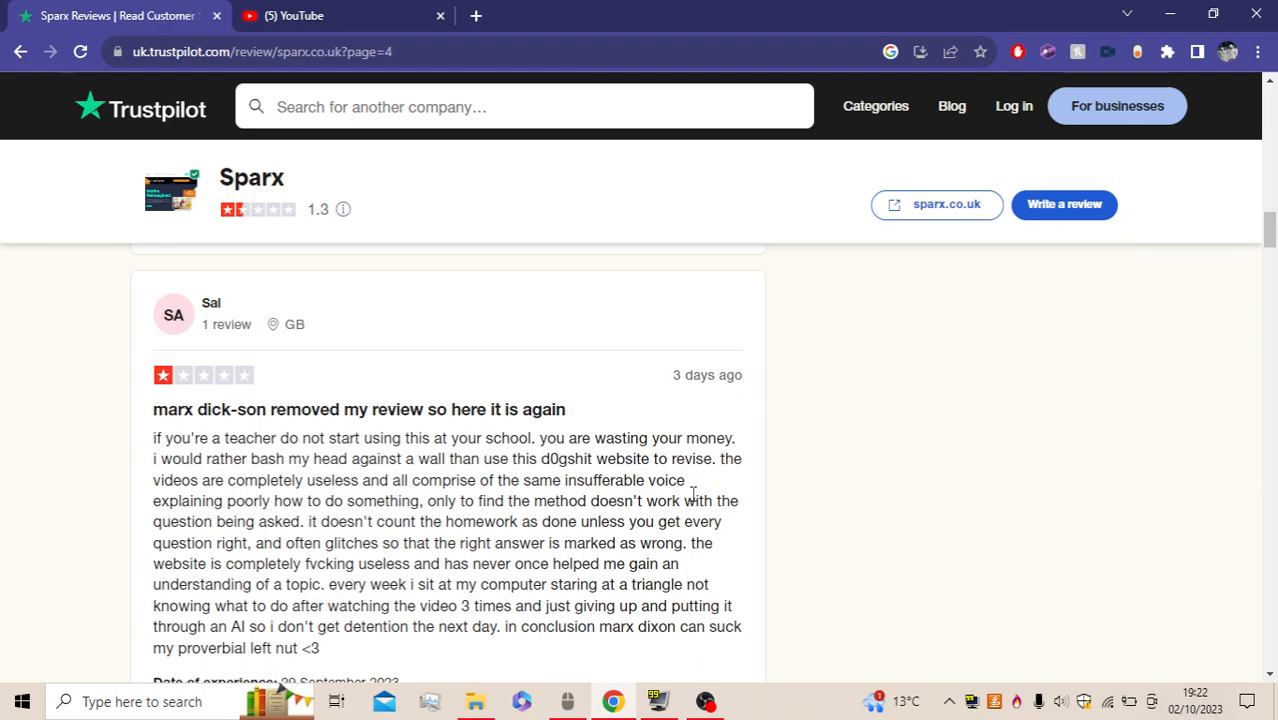
mouse_move(335, 495)
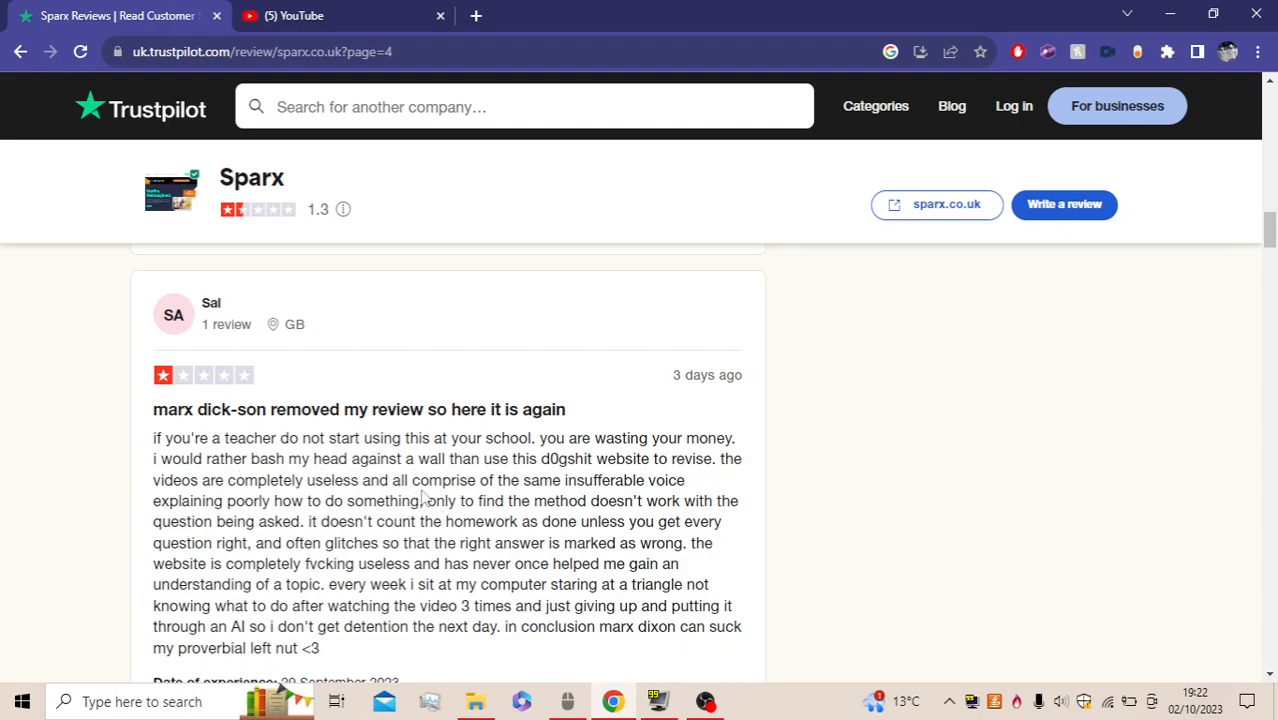
double_click(448, 480)
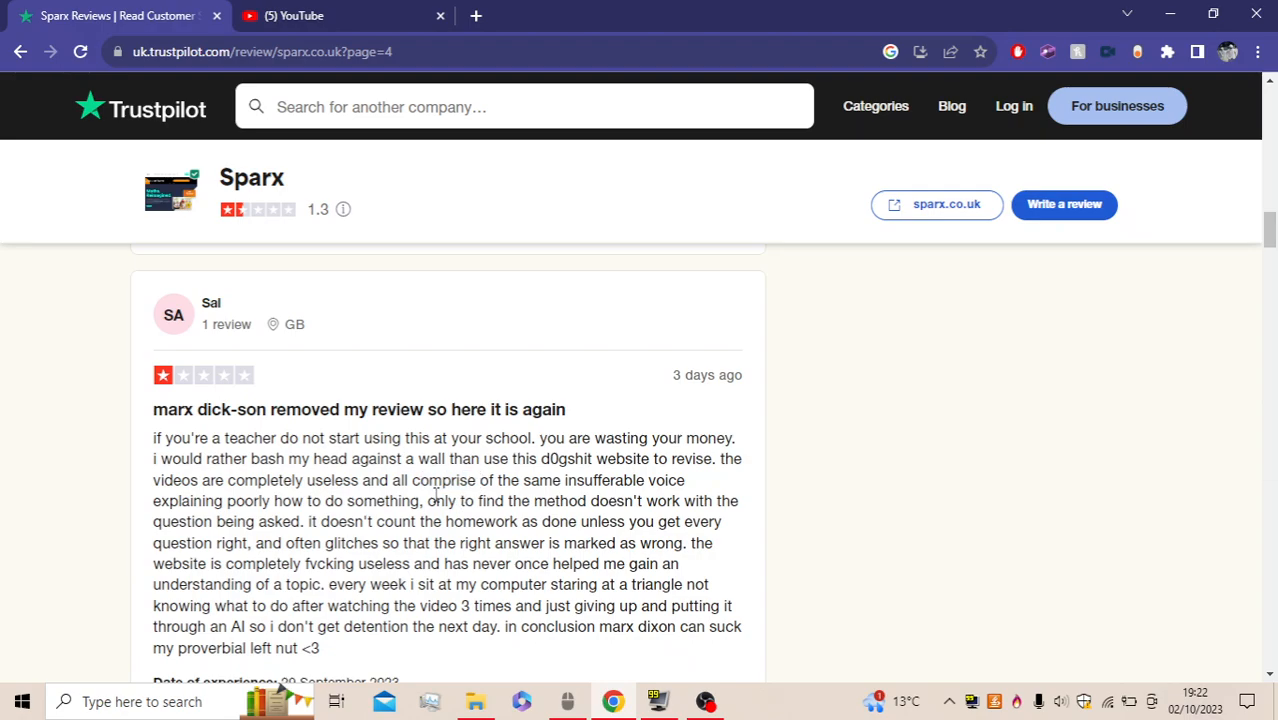
mouse_move(795, 548)
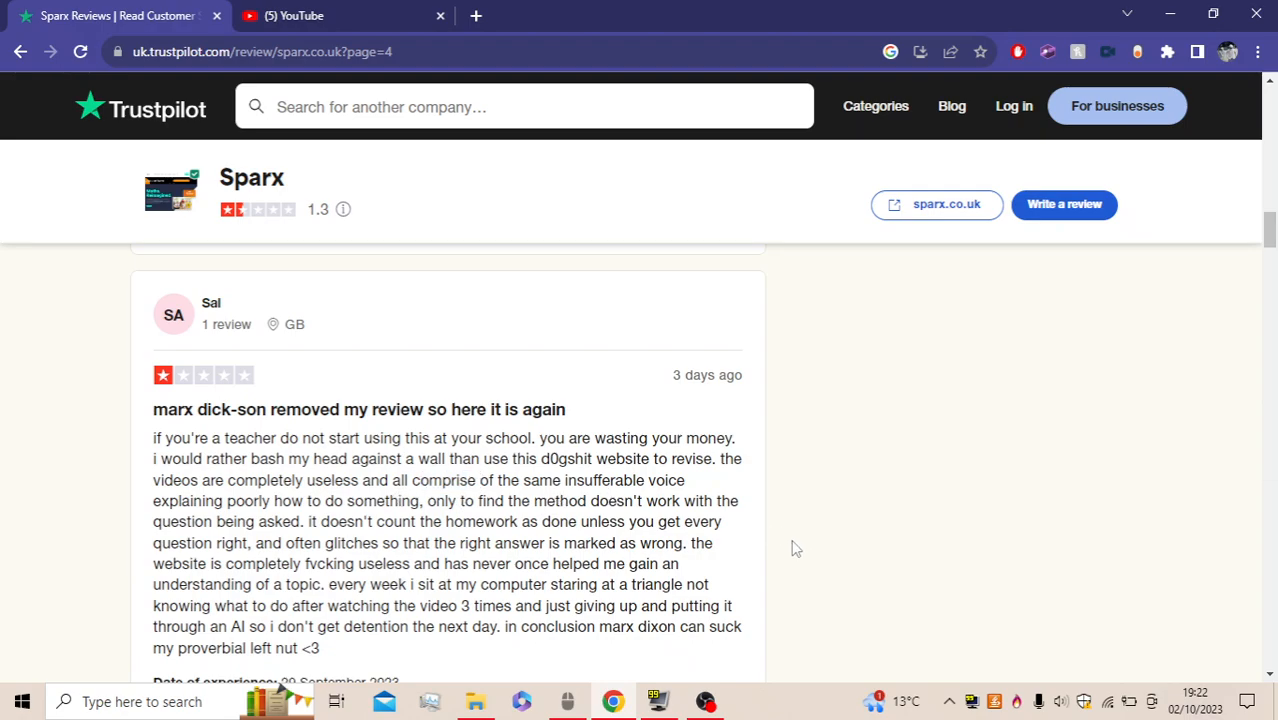
mouse_move(352, 557)
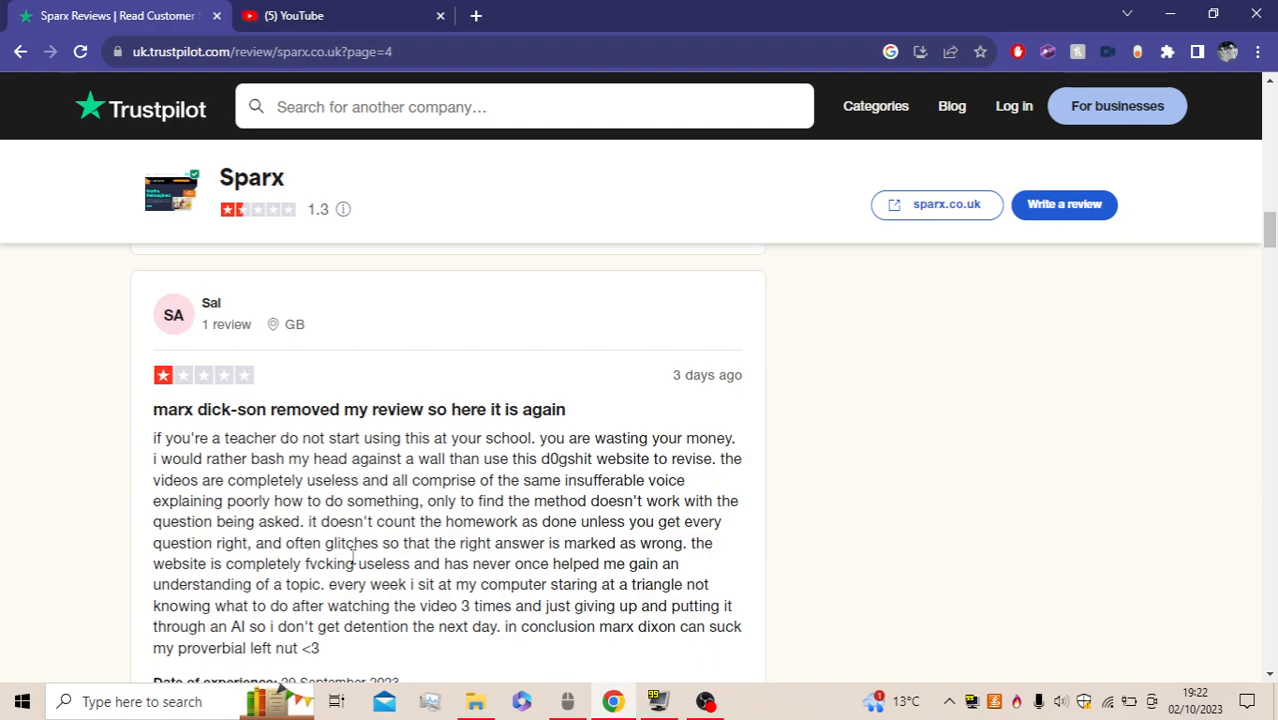
mouse_move(594, 523)
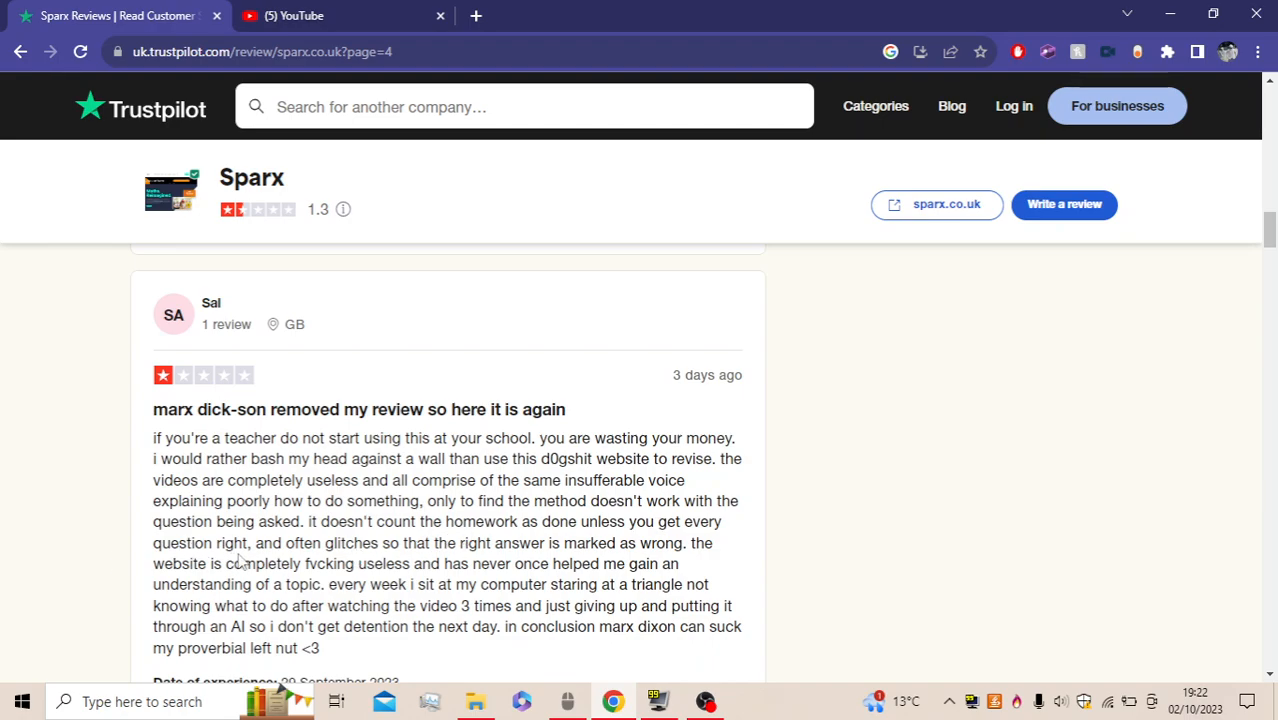
mouse_move(385, 572)
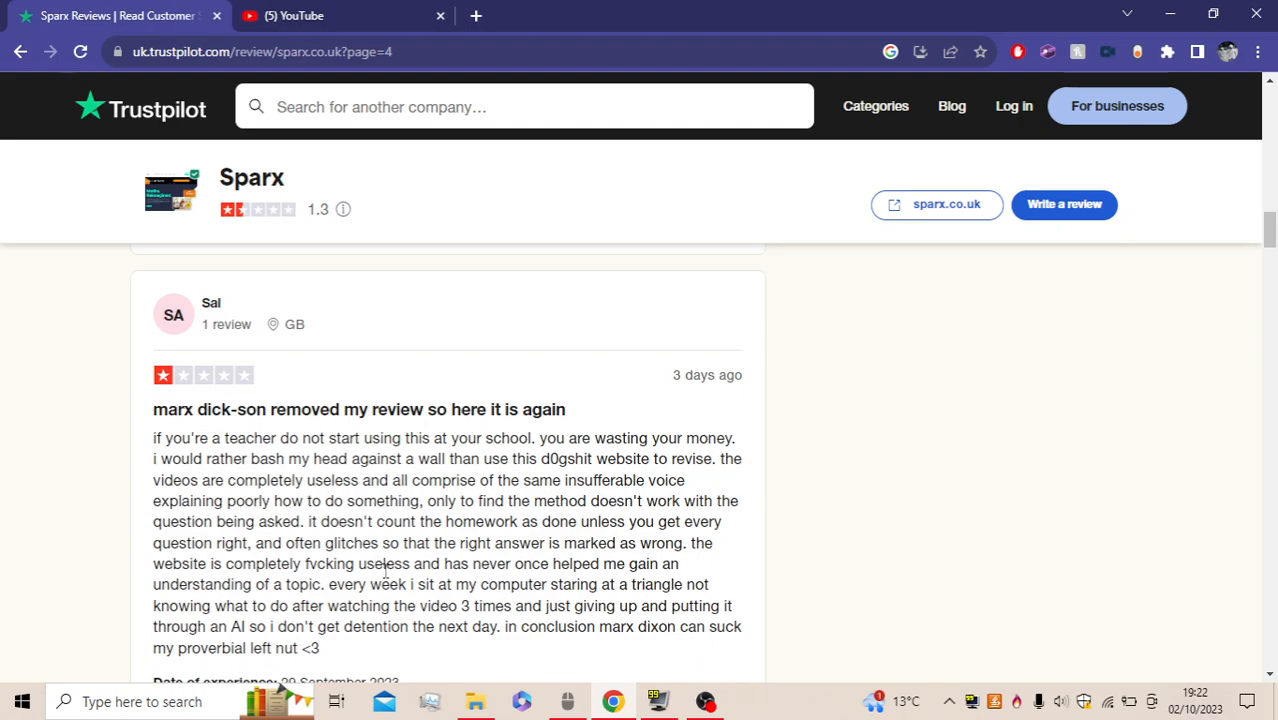
mouse_move(445, 588)
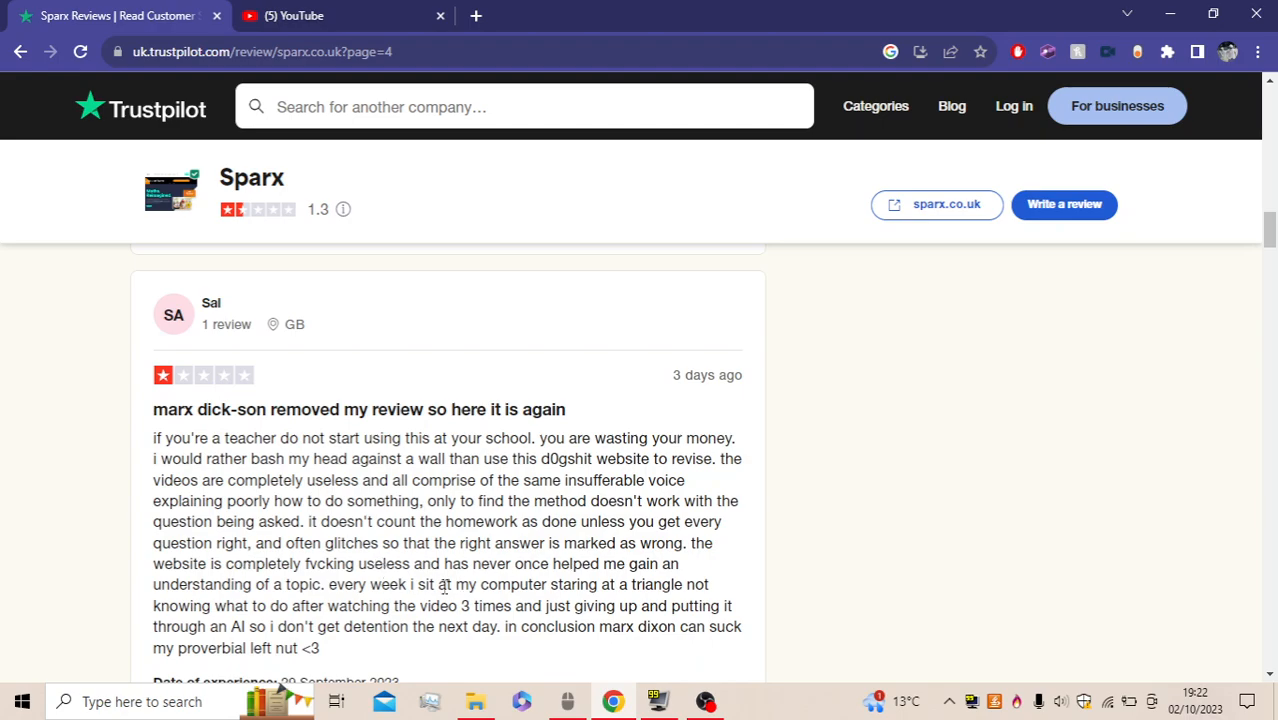
mouse_move(428, 558)
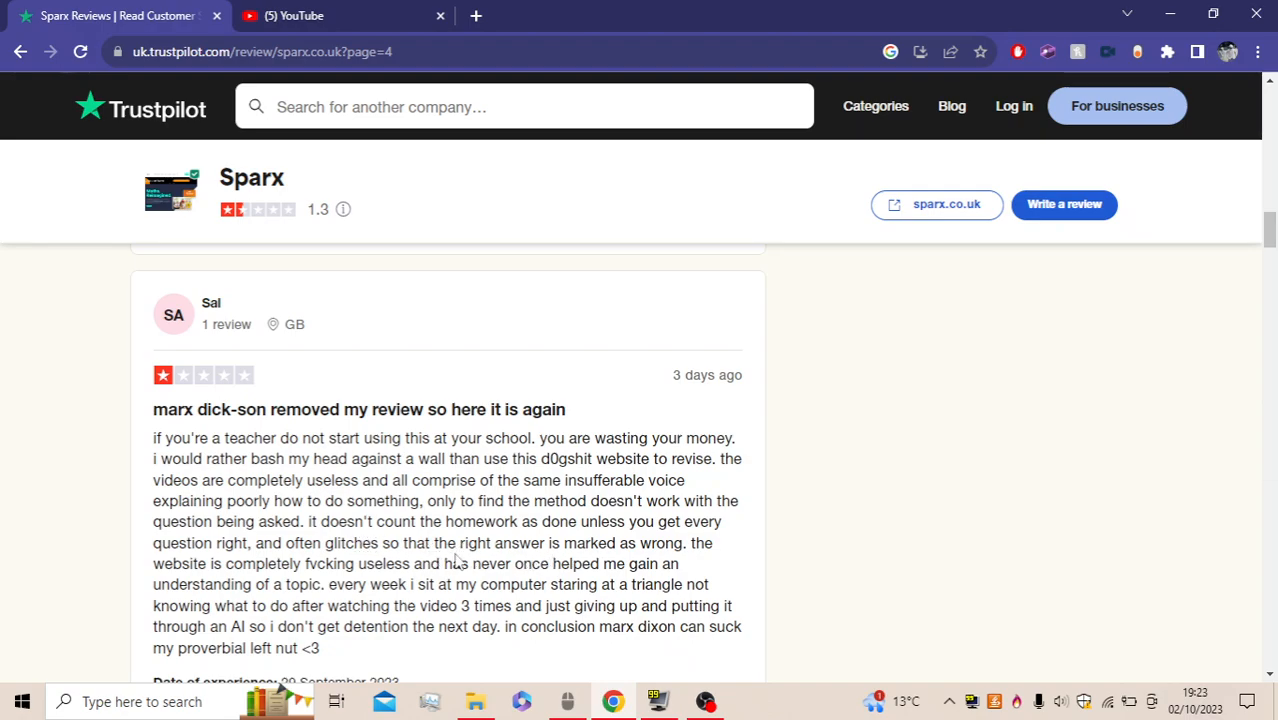
left_click_drag(461, 543, 678, 563)
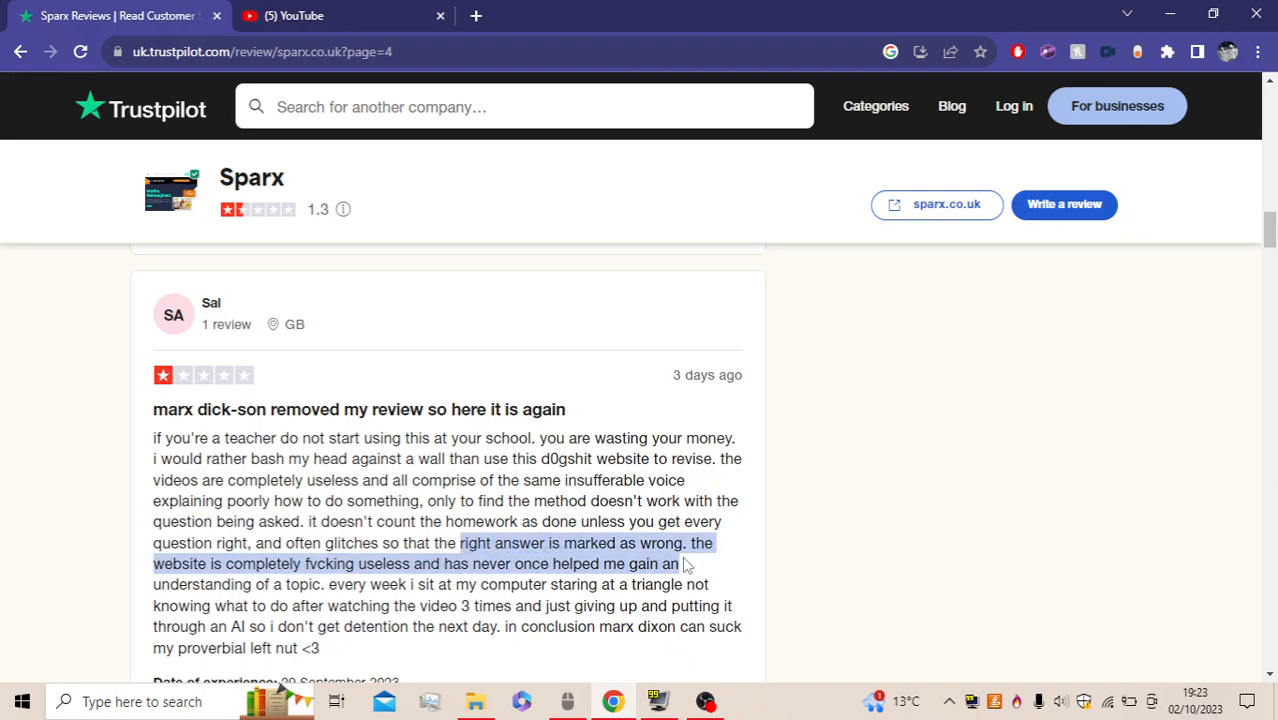
left_click(138, 575)
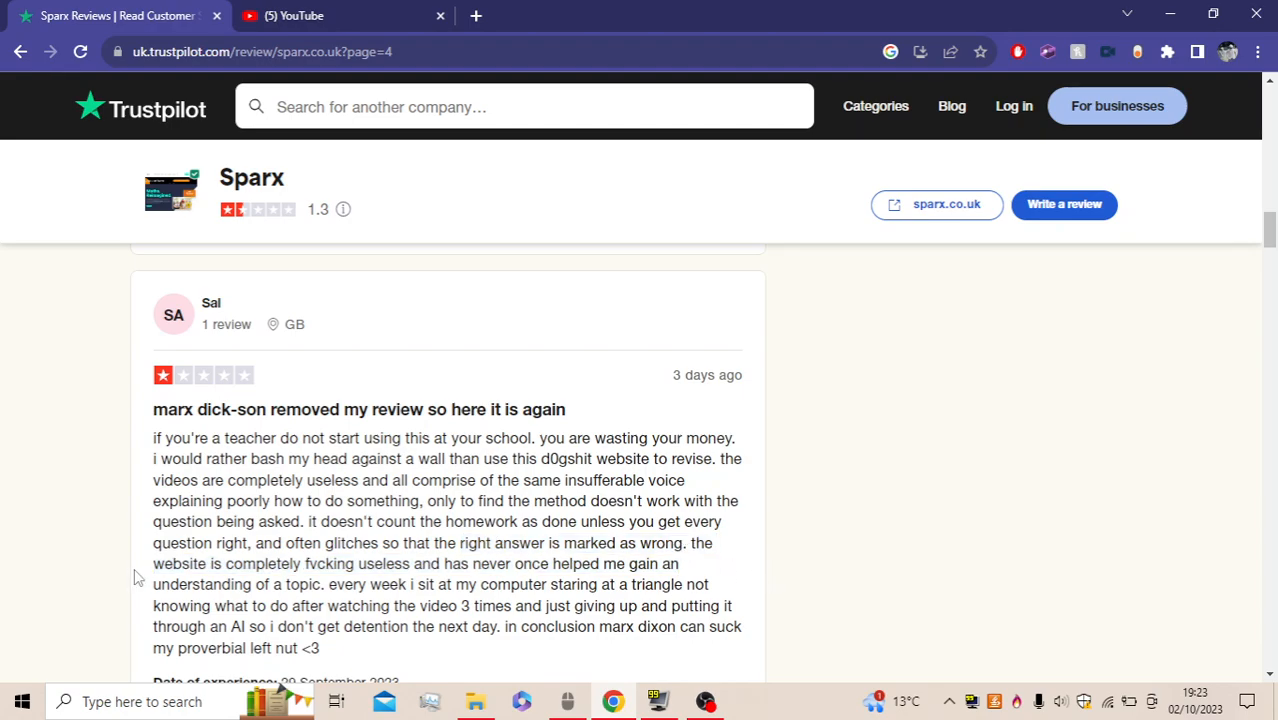
mouse_move(438, 572)
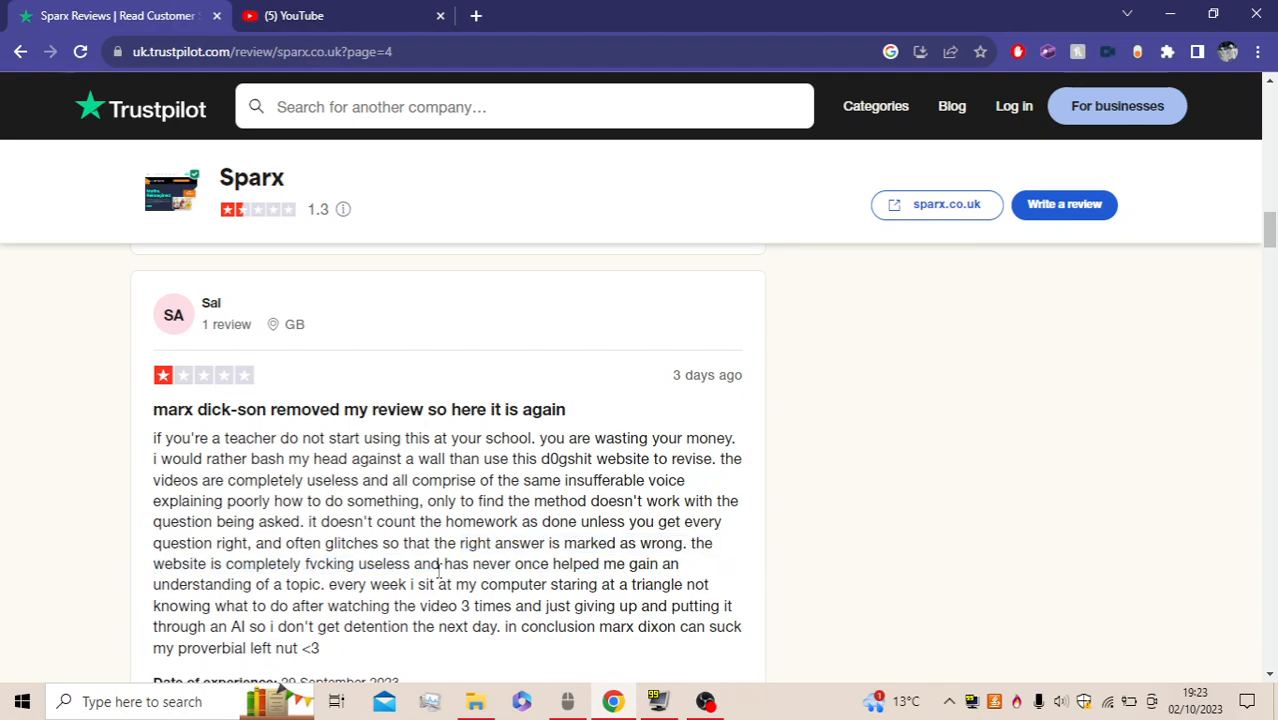
mouse_move(533, 586)
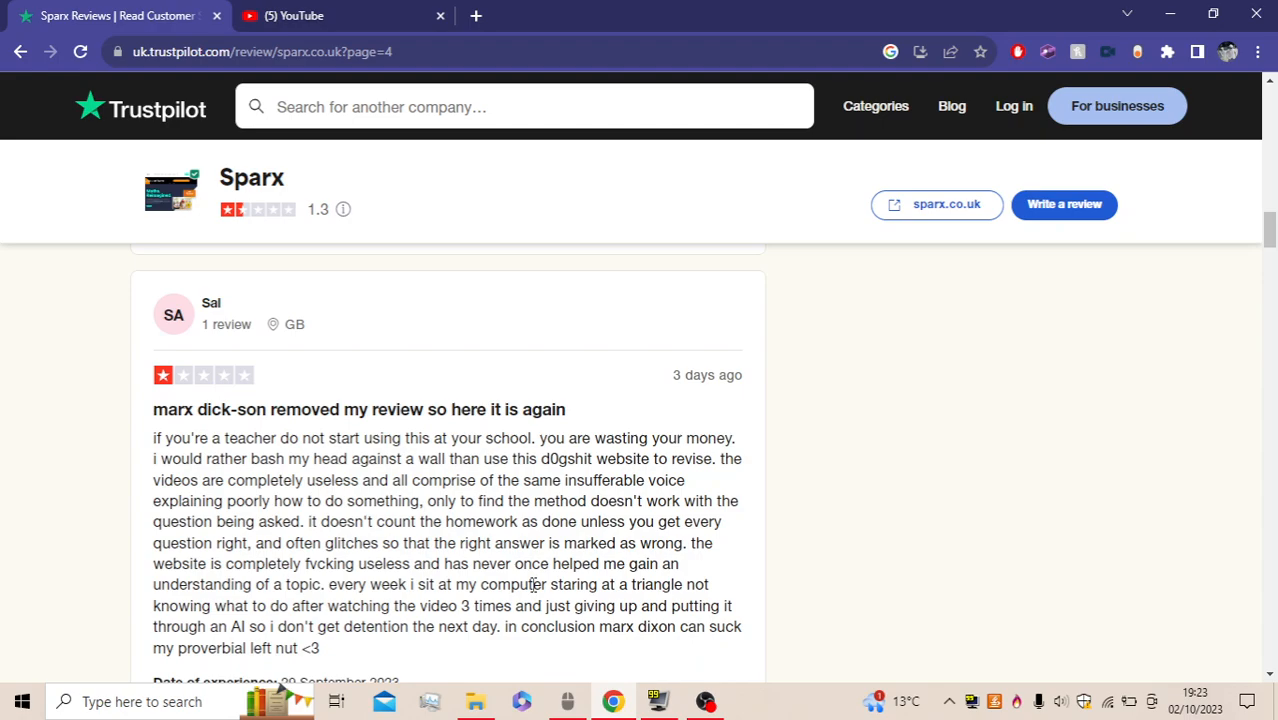
mouse_move(336, 621)
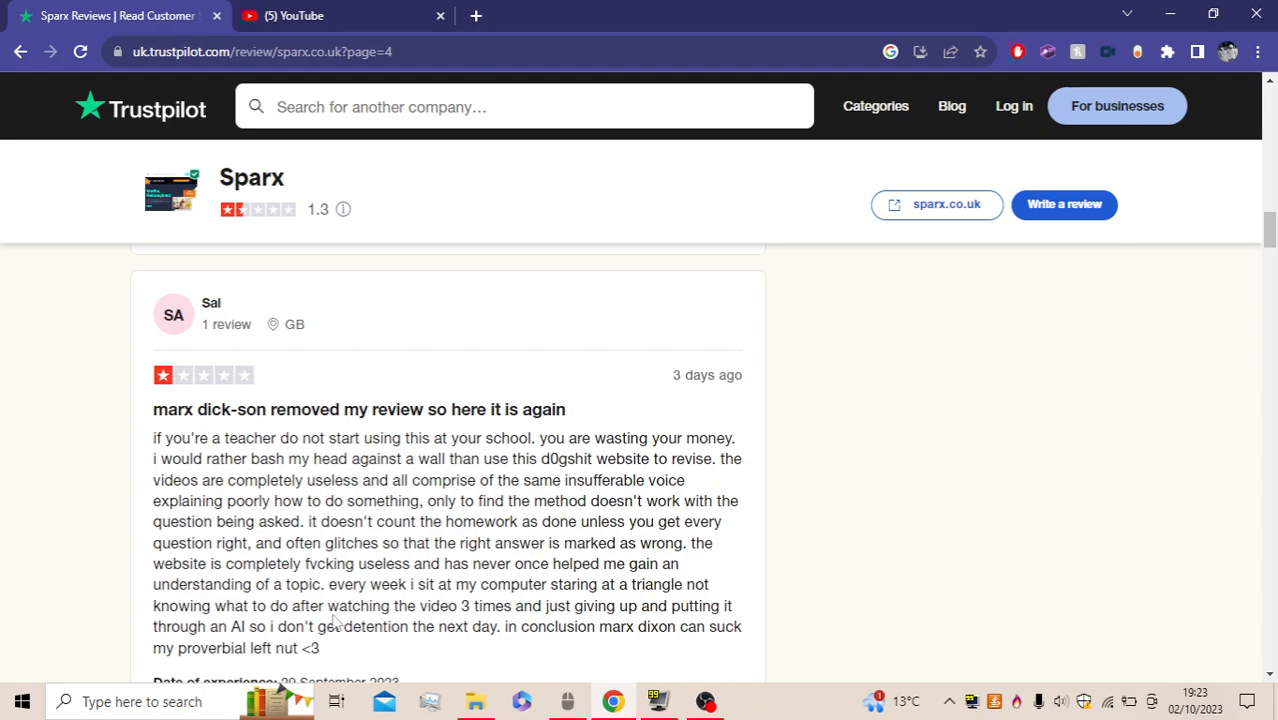
mouse_move(610, 612)
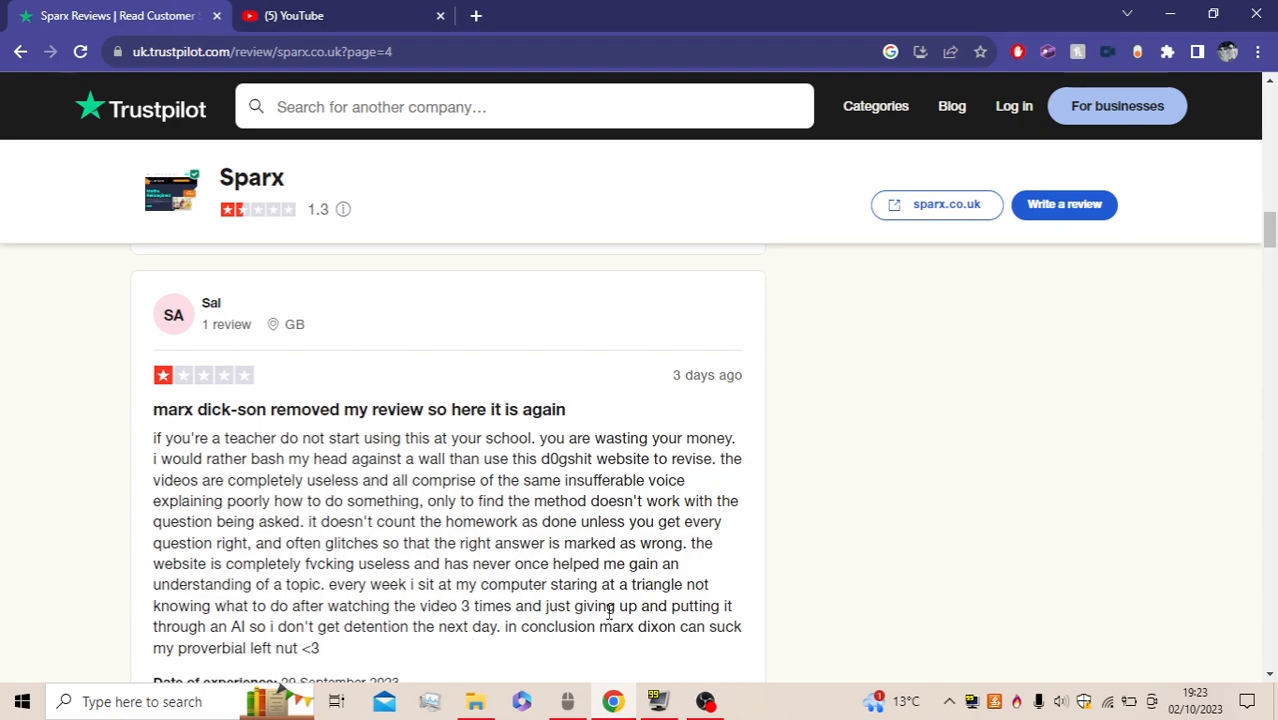
mouse_move(372, 648)
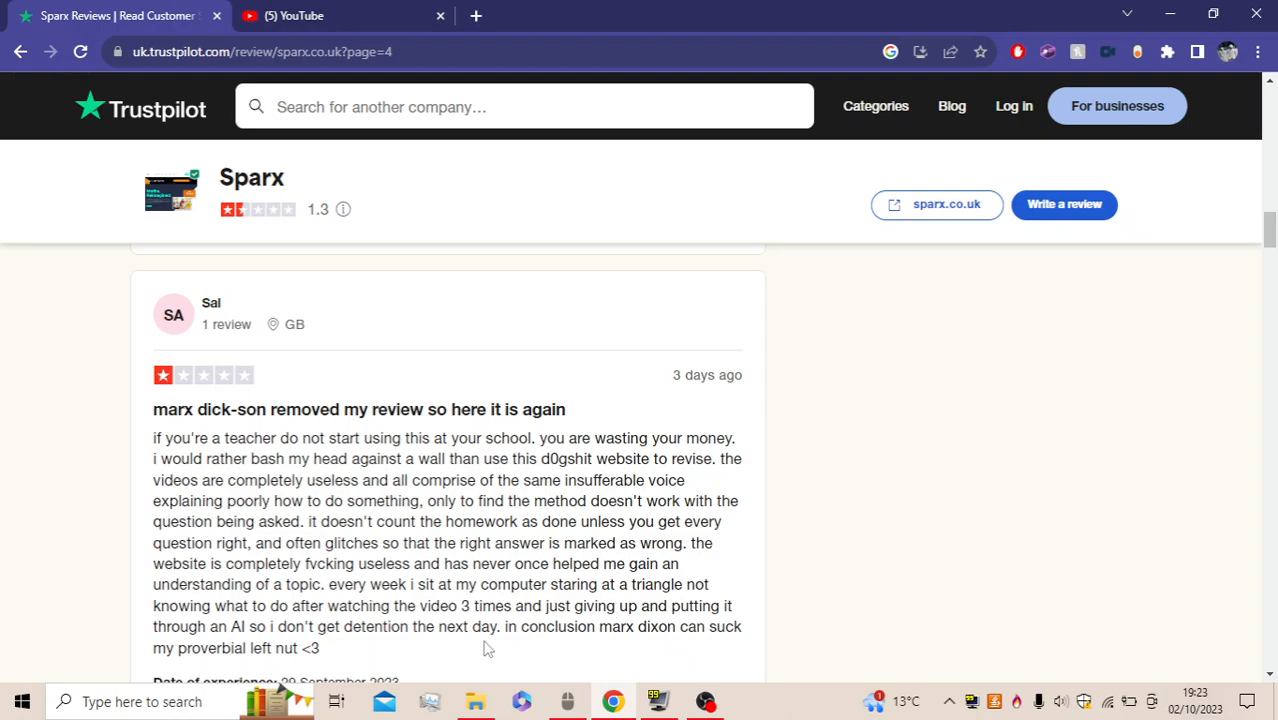
mouse_move(240, 675)
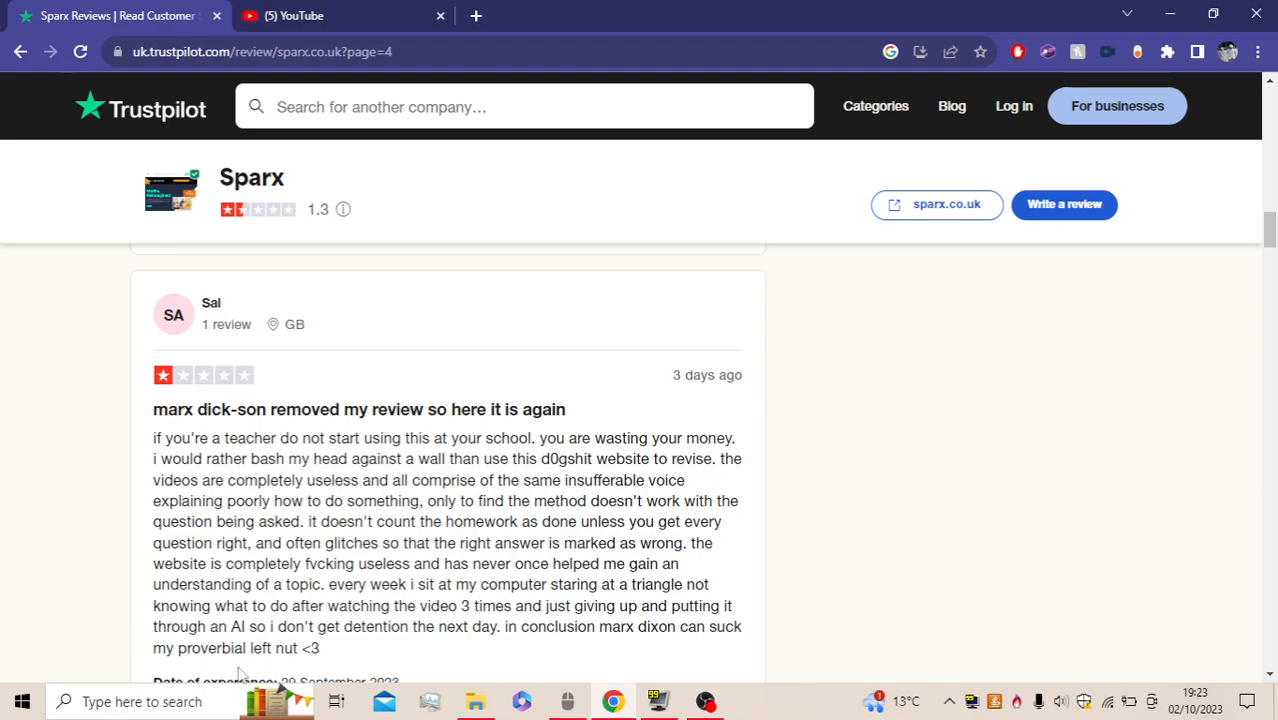
mouse_move(632, 603)
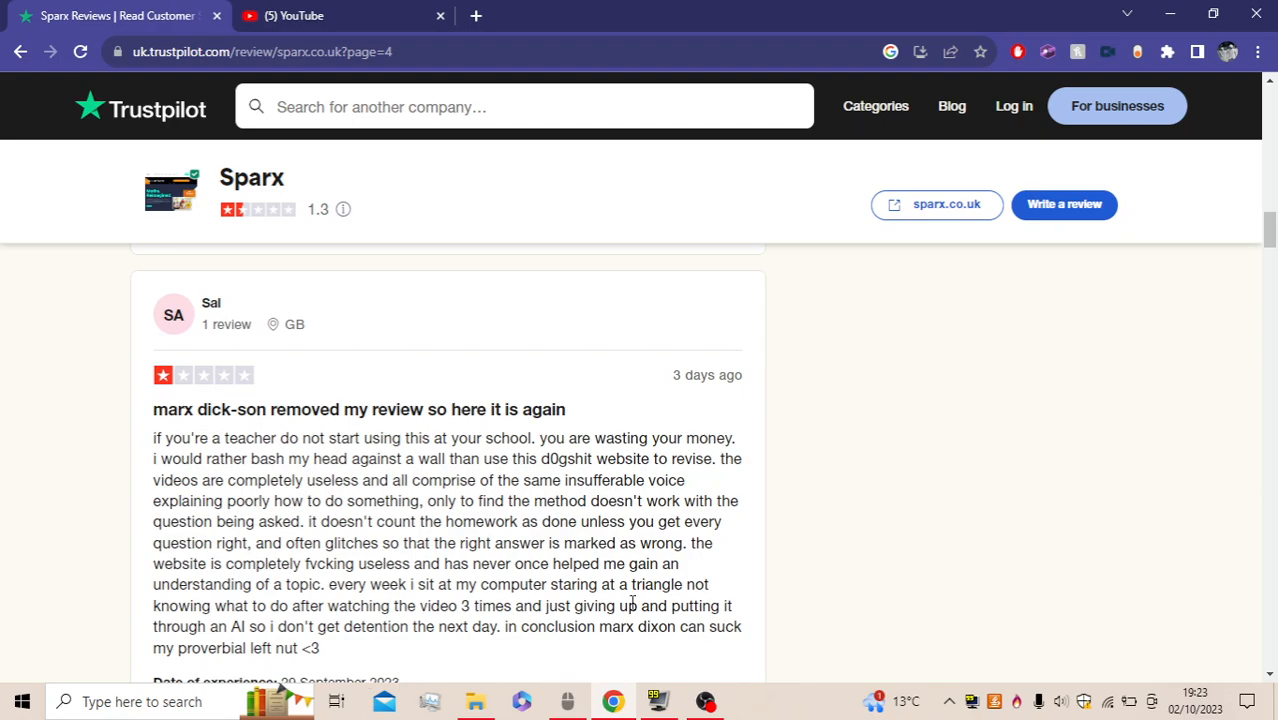
scroll("down", 3)
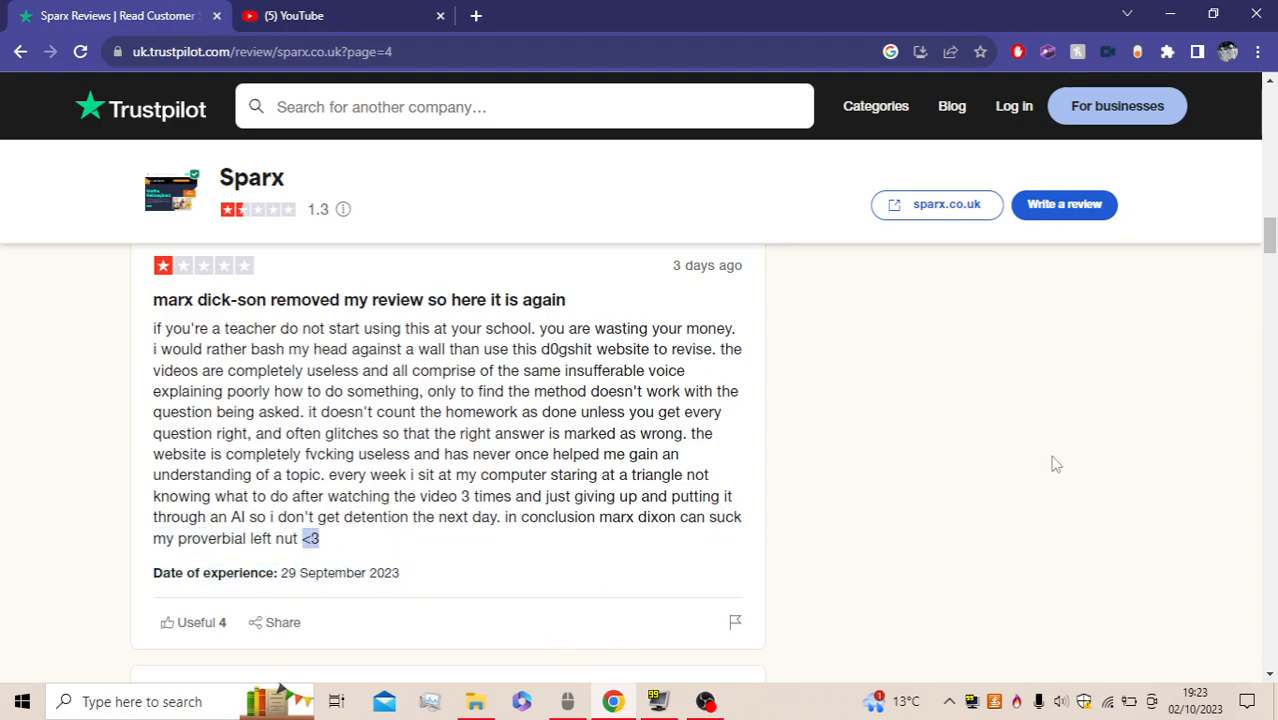
scroll("down", 3)
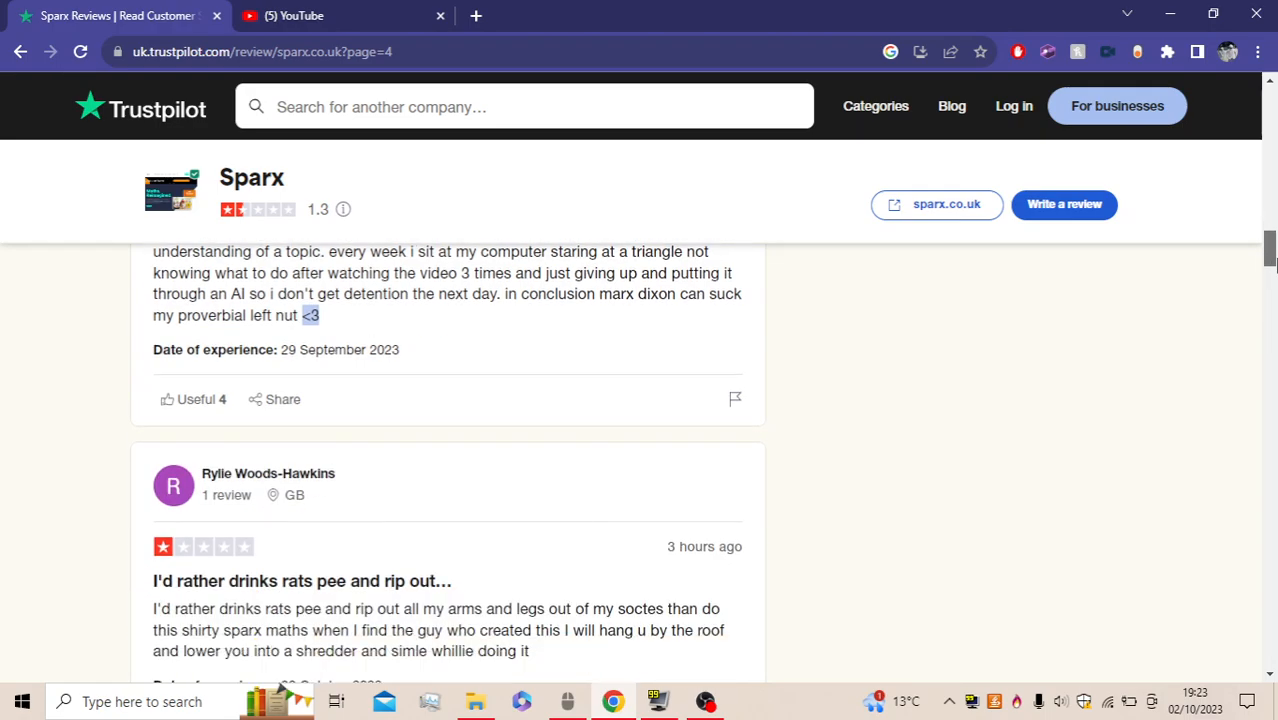
scroll("down", 3)
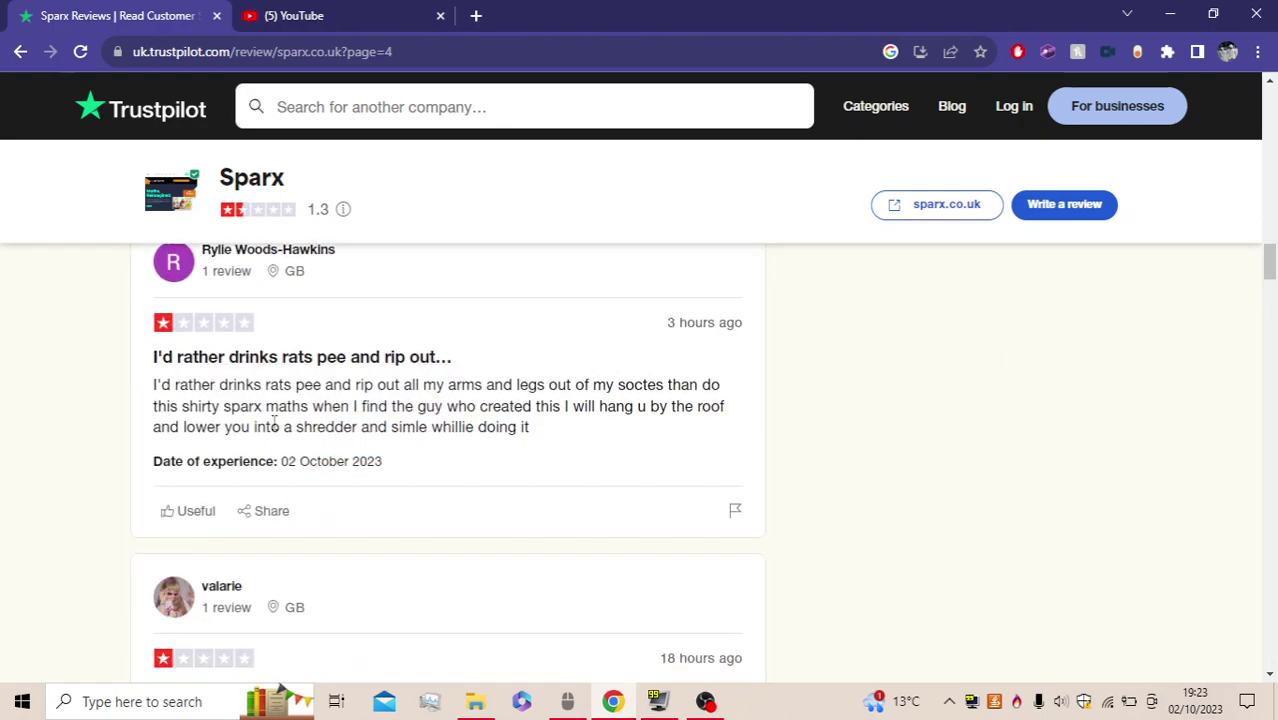
mouse_move(376, 419)
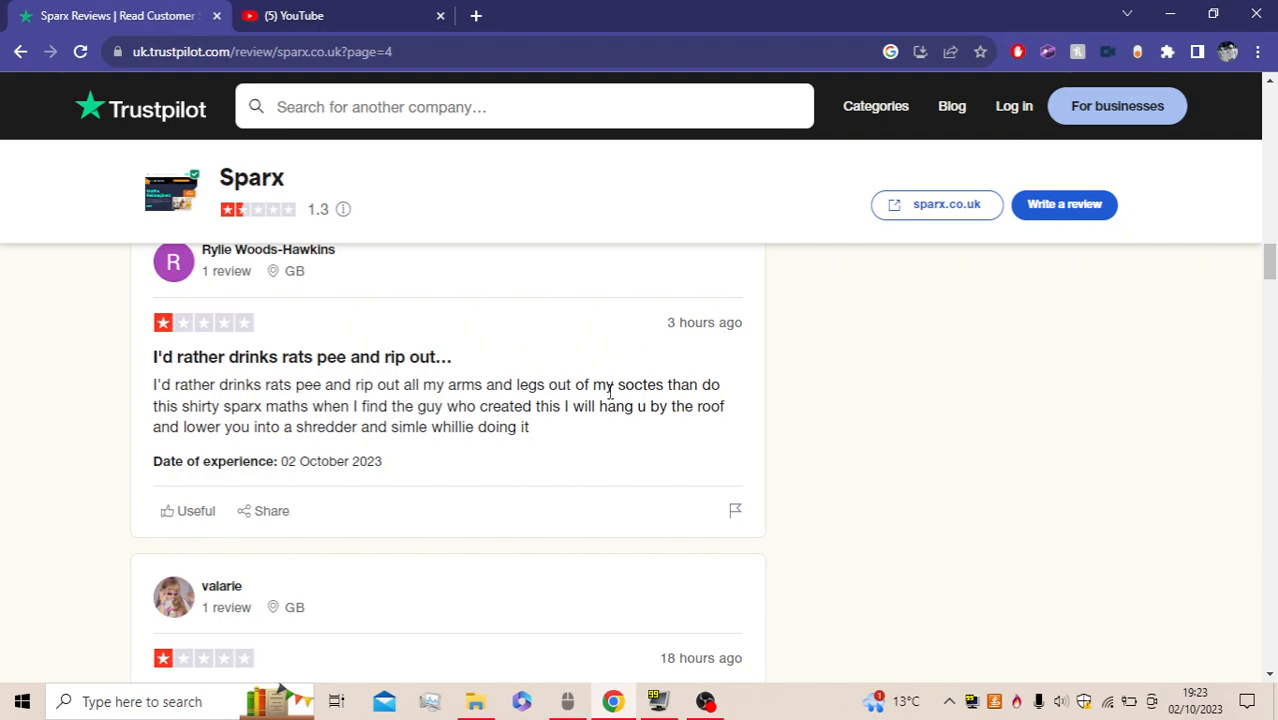
mouse_move(288, 433)
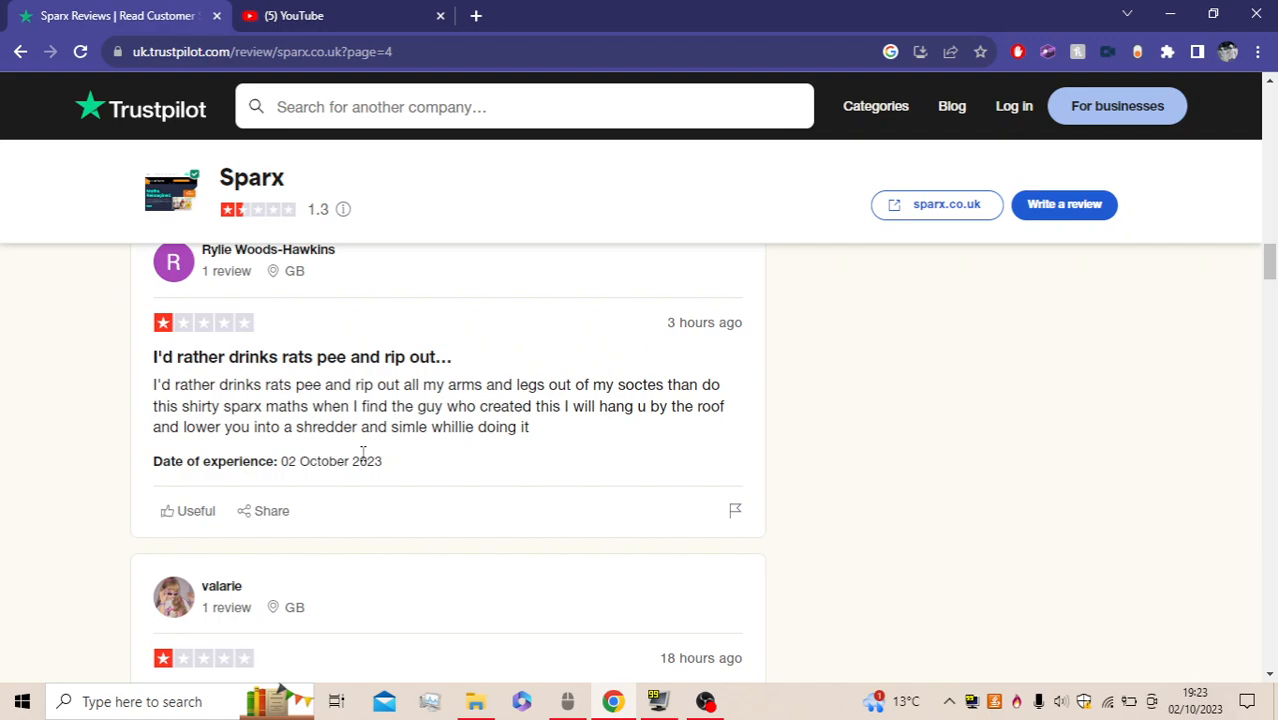
mouse_move(890, 491)
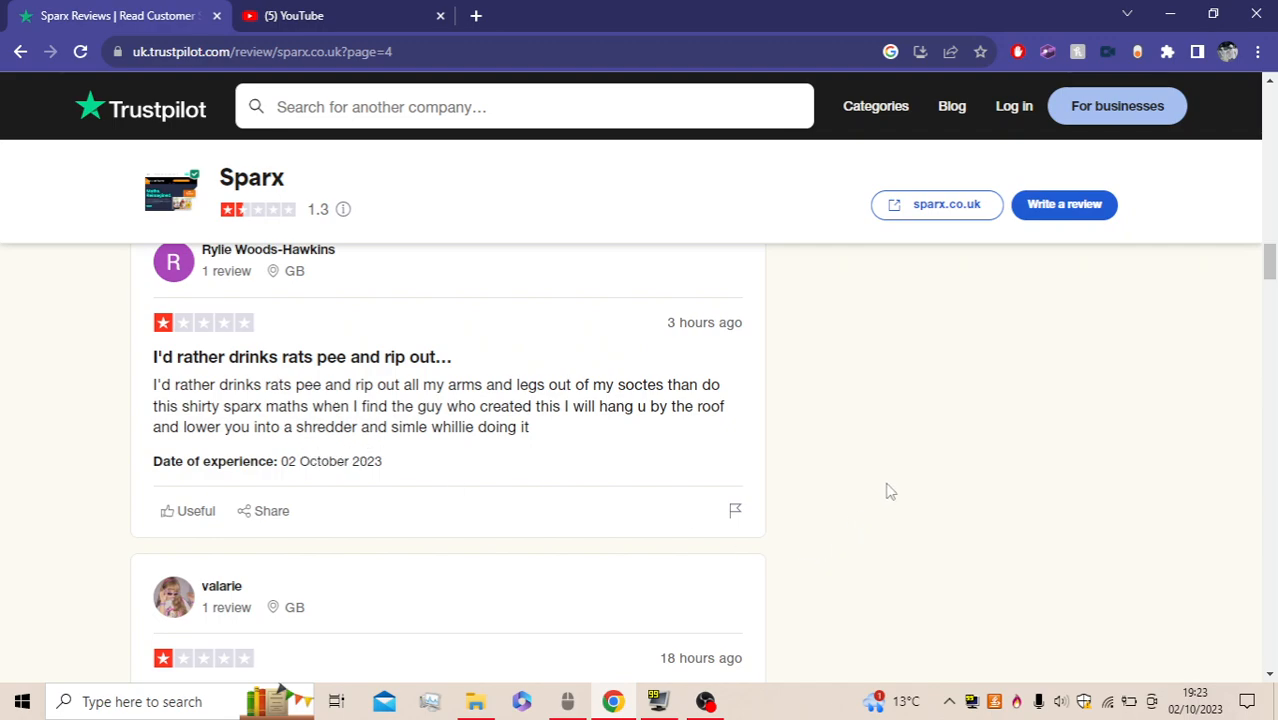
mouse_move(373, 457)
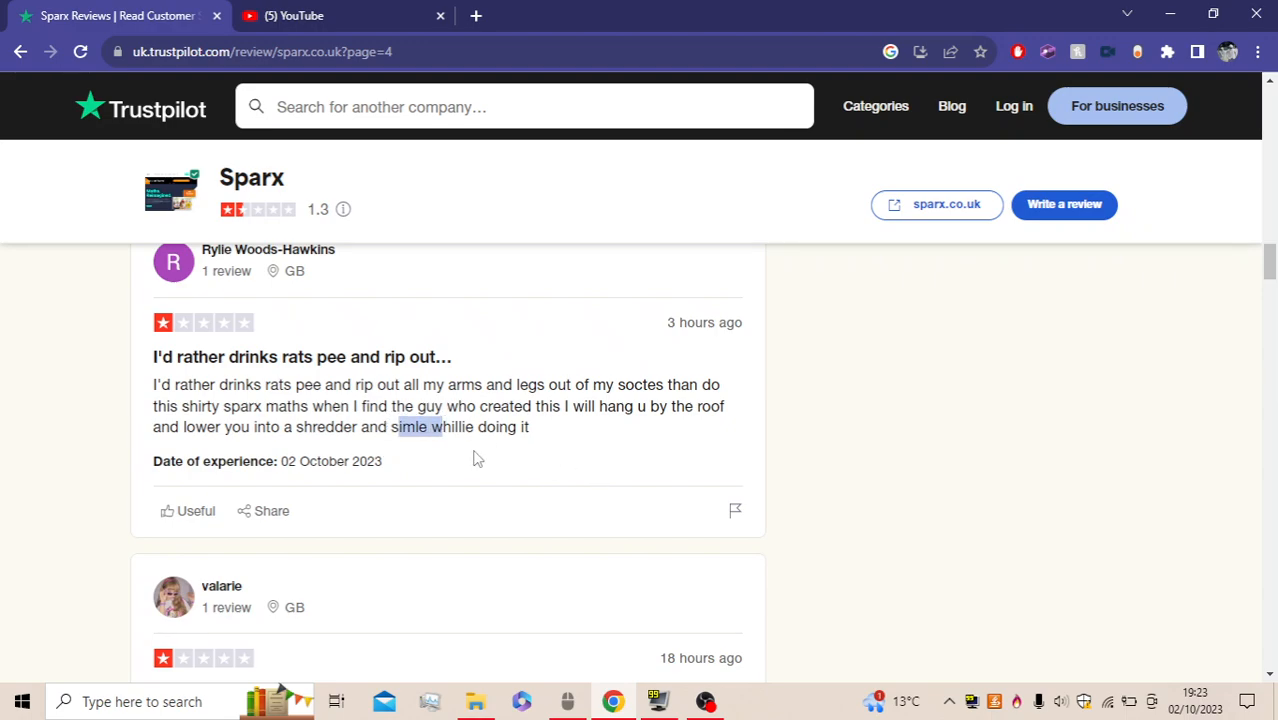
scroll("up", 3)
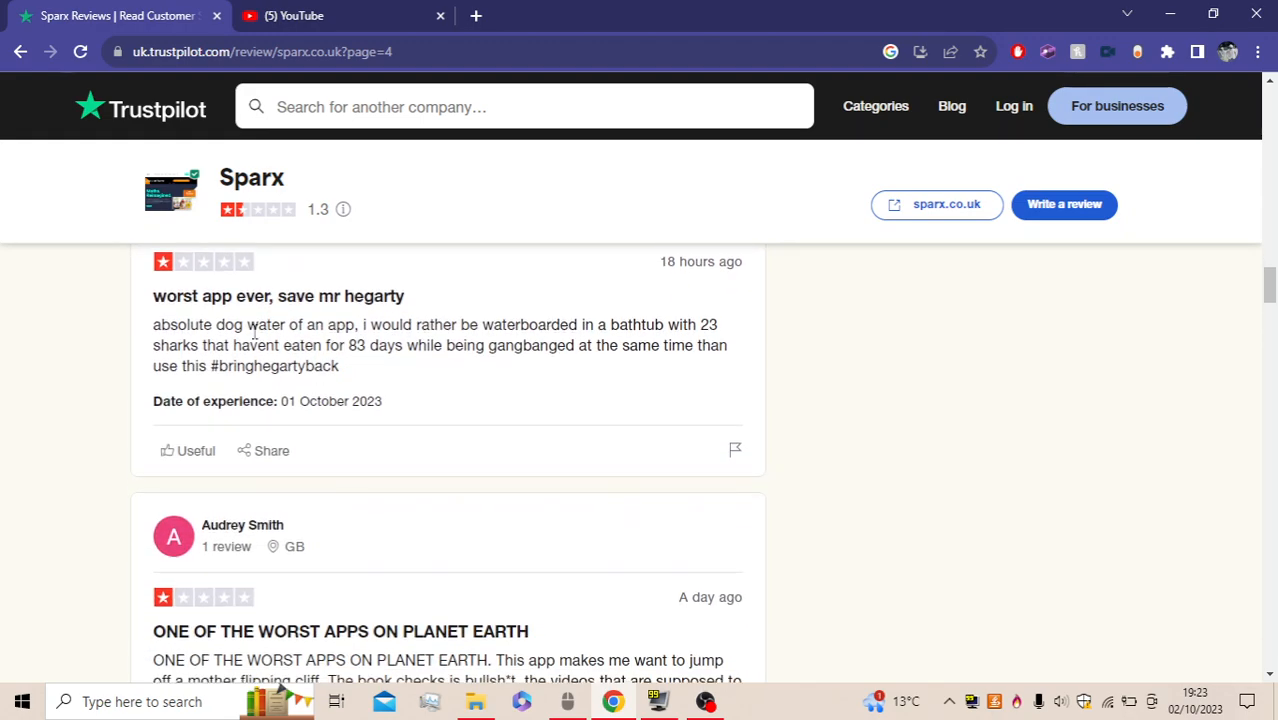
scroll("up", 3)
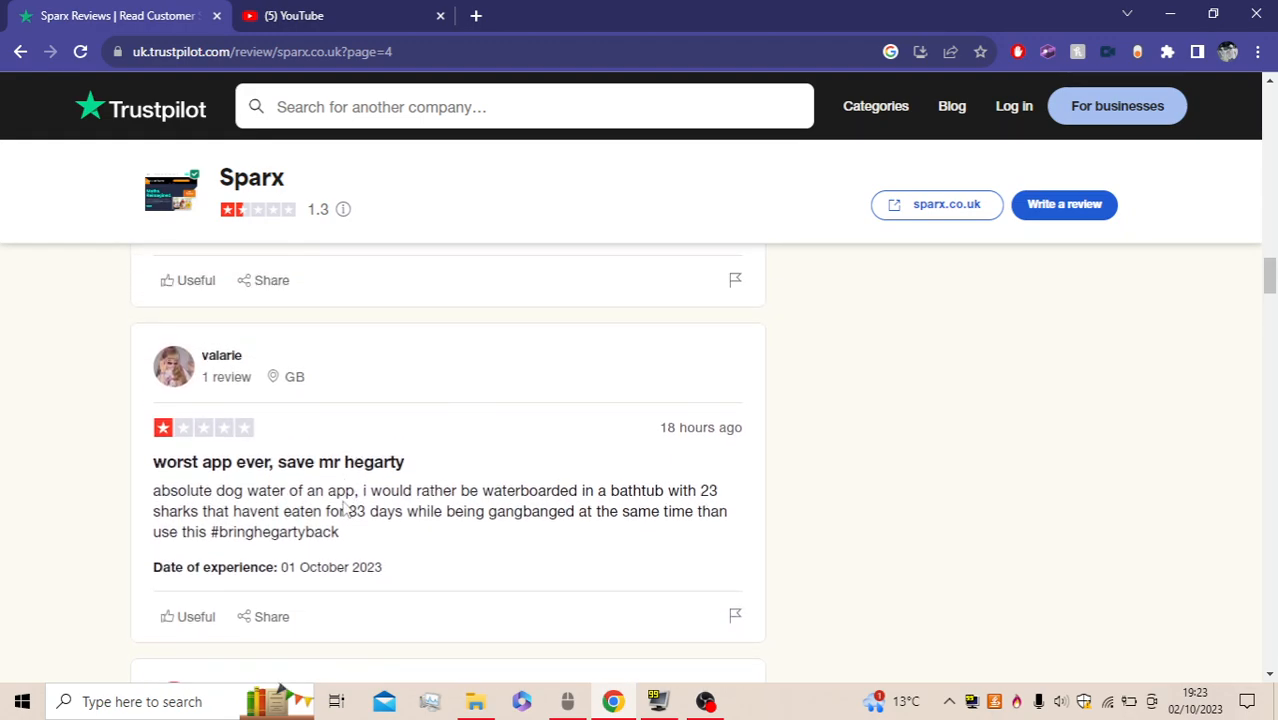
scroll("down", 3)
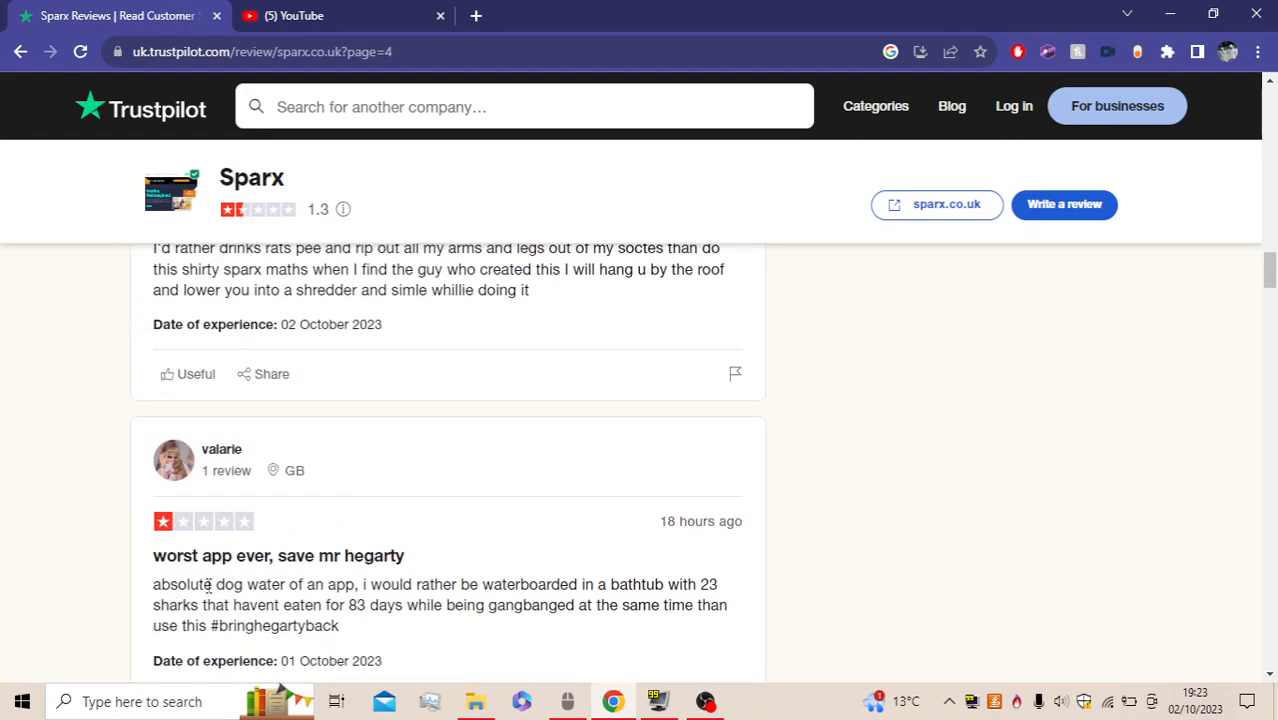
mouse_move(490, 590)
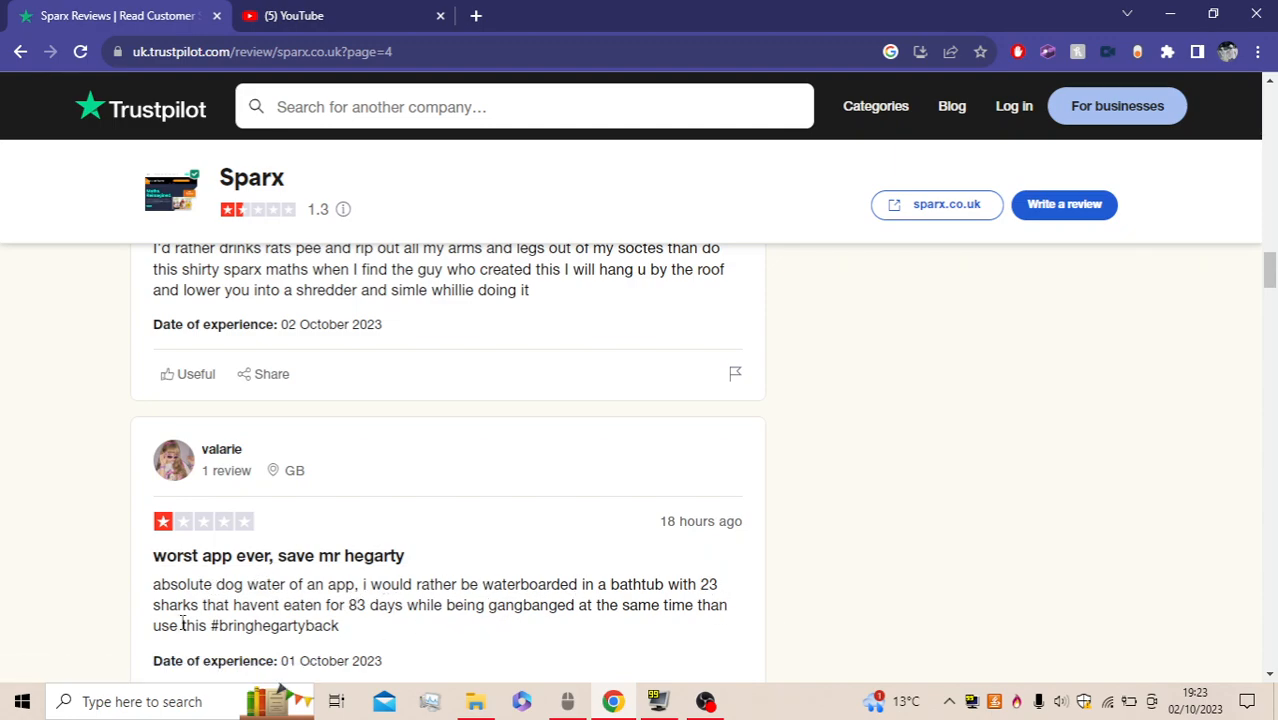
mouse_move(575, 637)
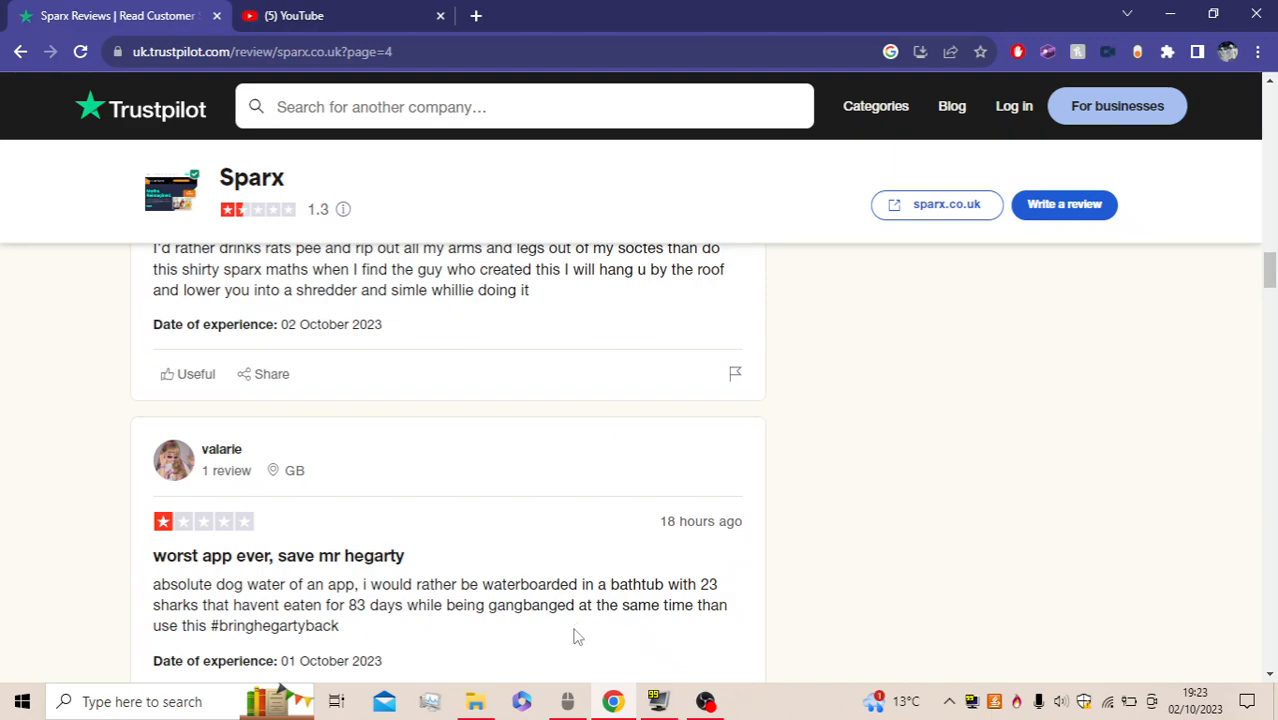
mouse_move(678, 580)
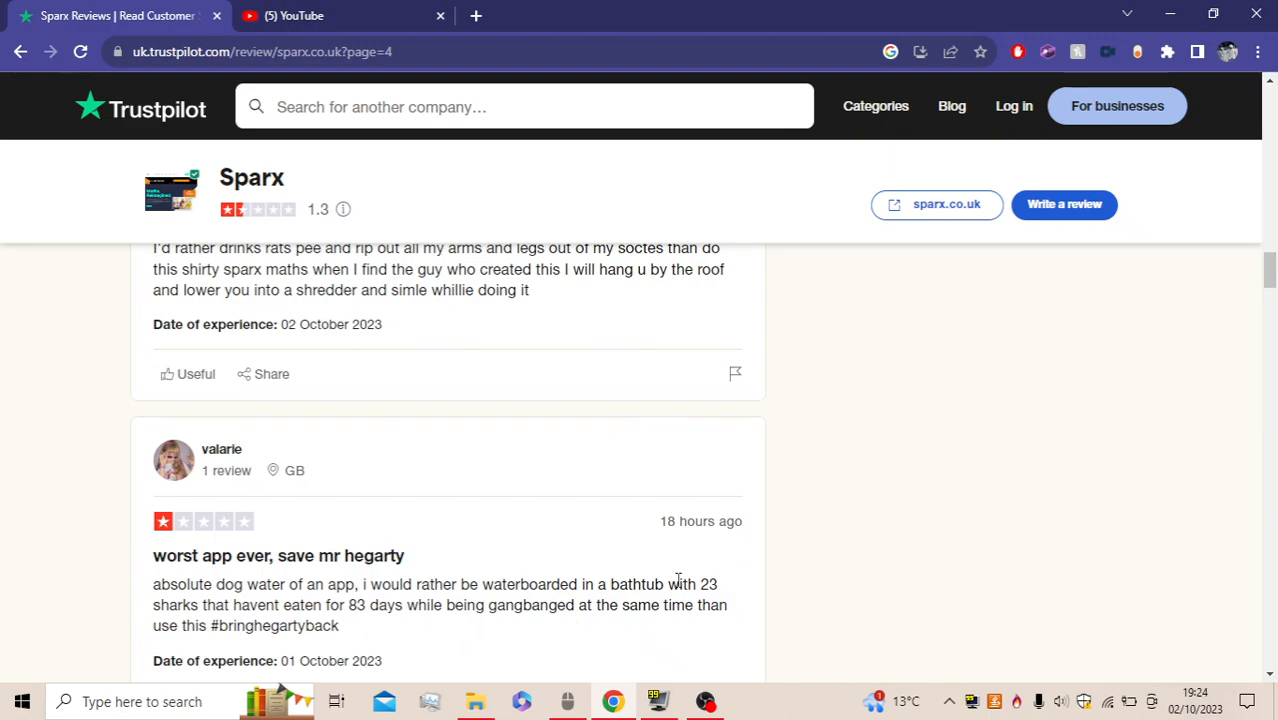
mouse_move(614, 583)
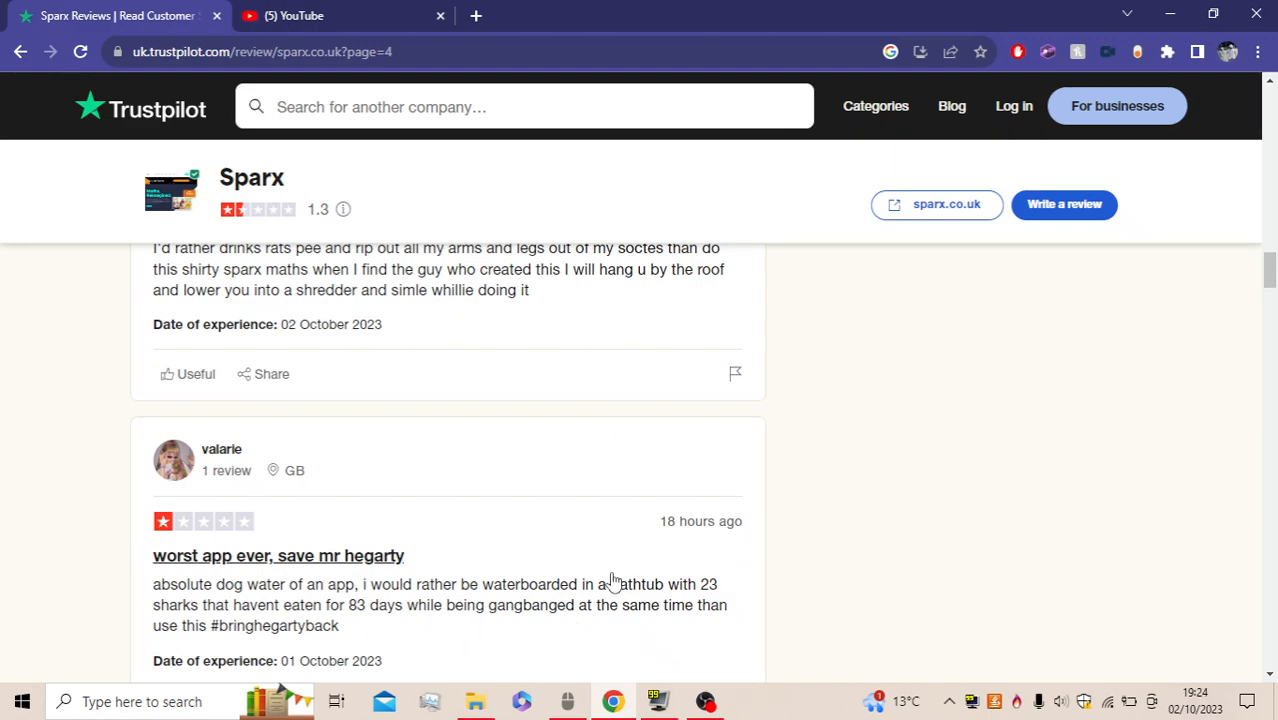
mouse_move(490, 620)
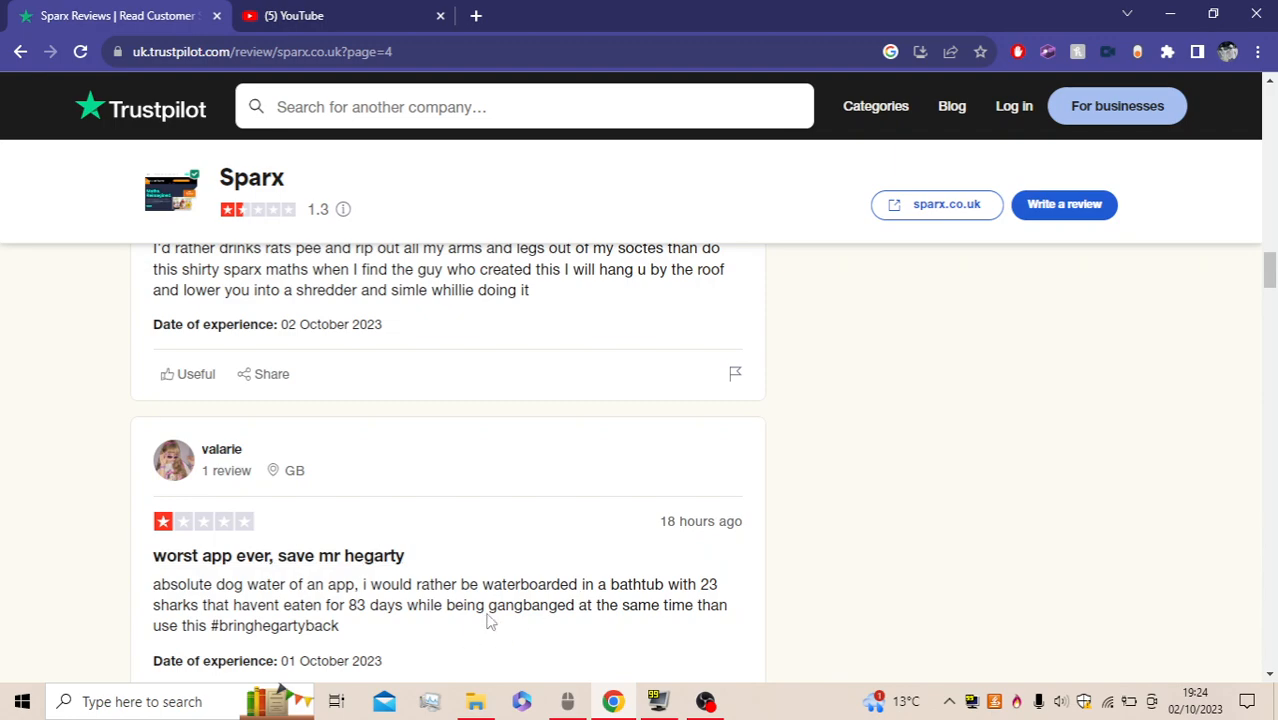
scroll("down", 3)
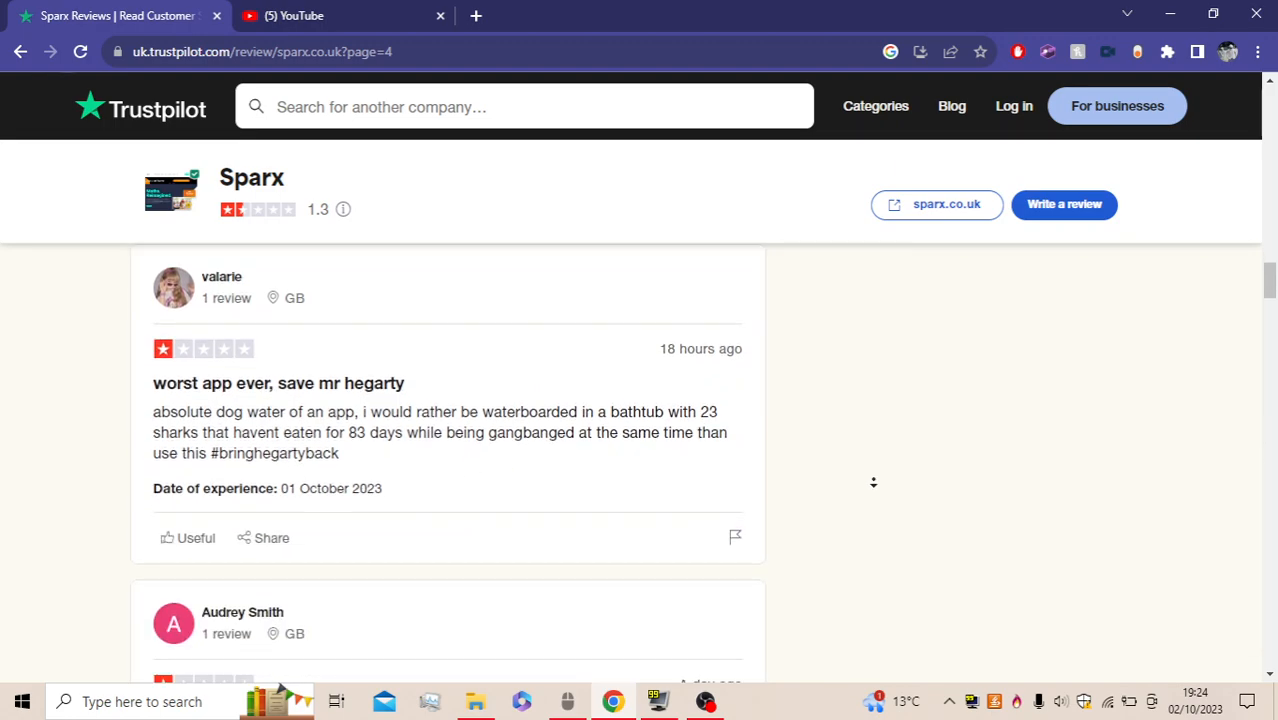
scroll("down", 3)
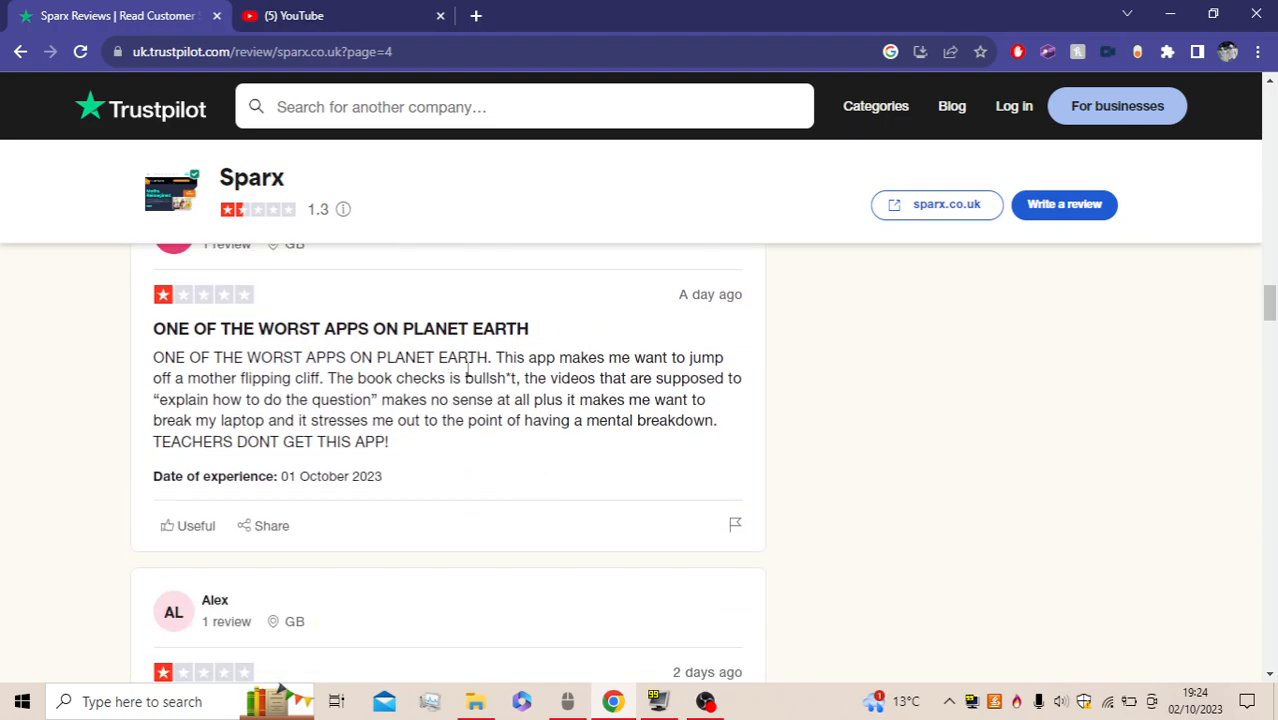
scroll("down", 3)
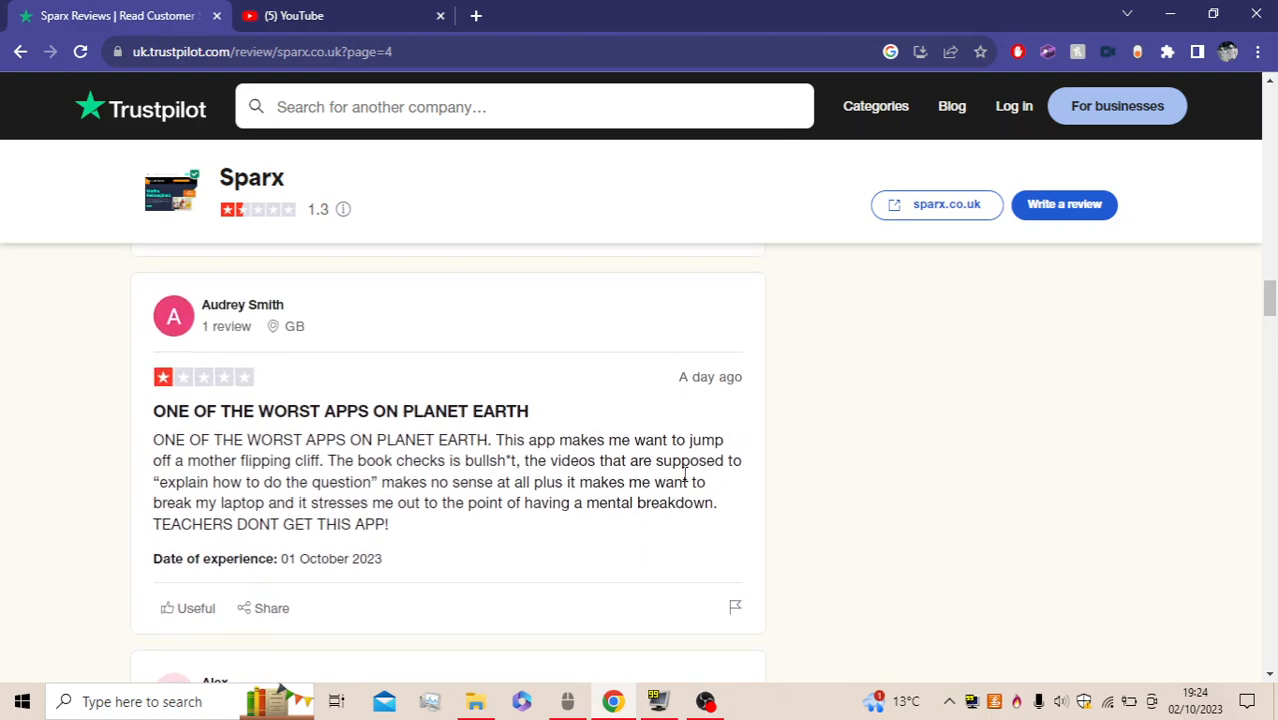
mouse_move(227, 465)
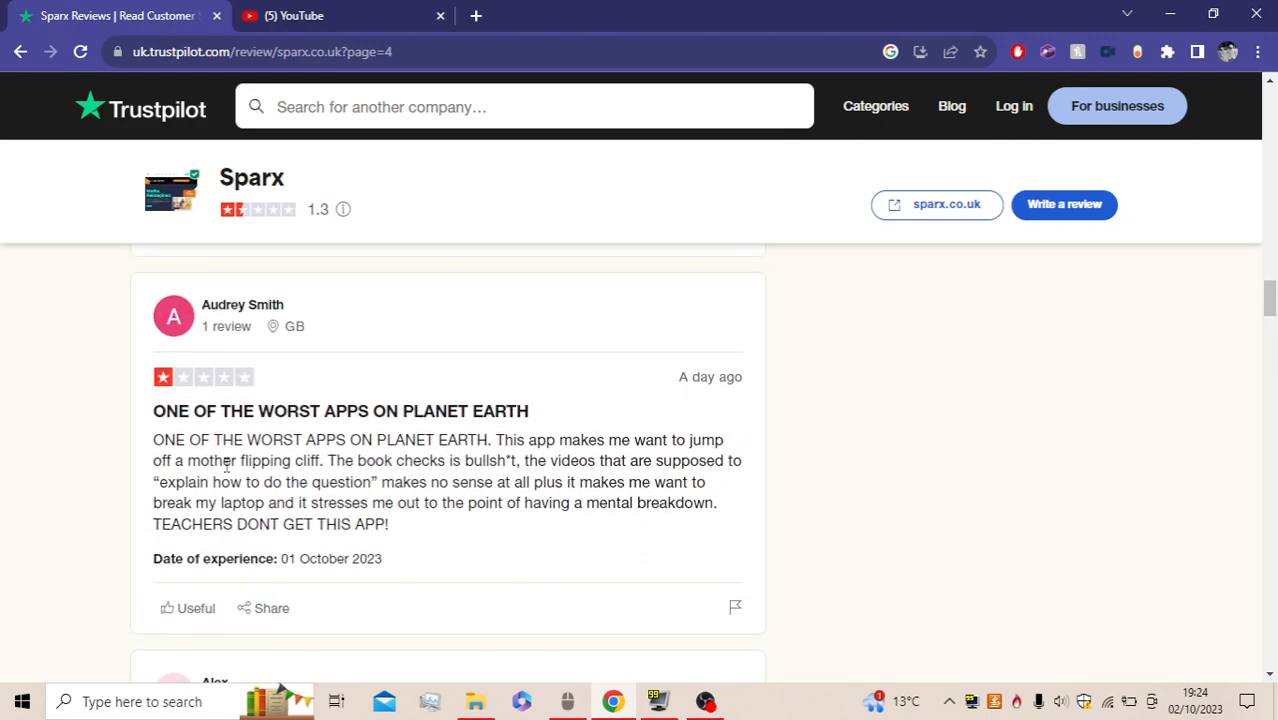
mouse_move(570, 527)
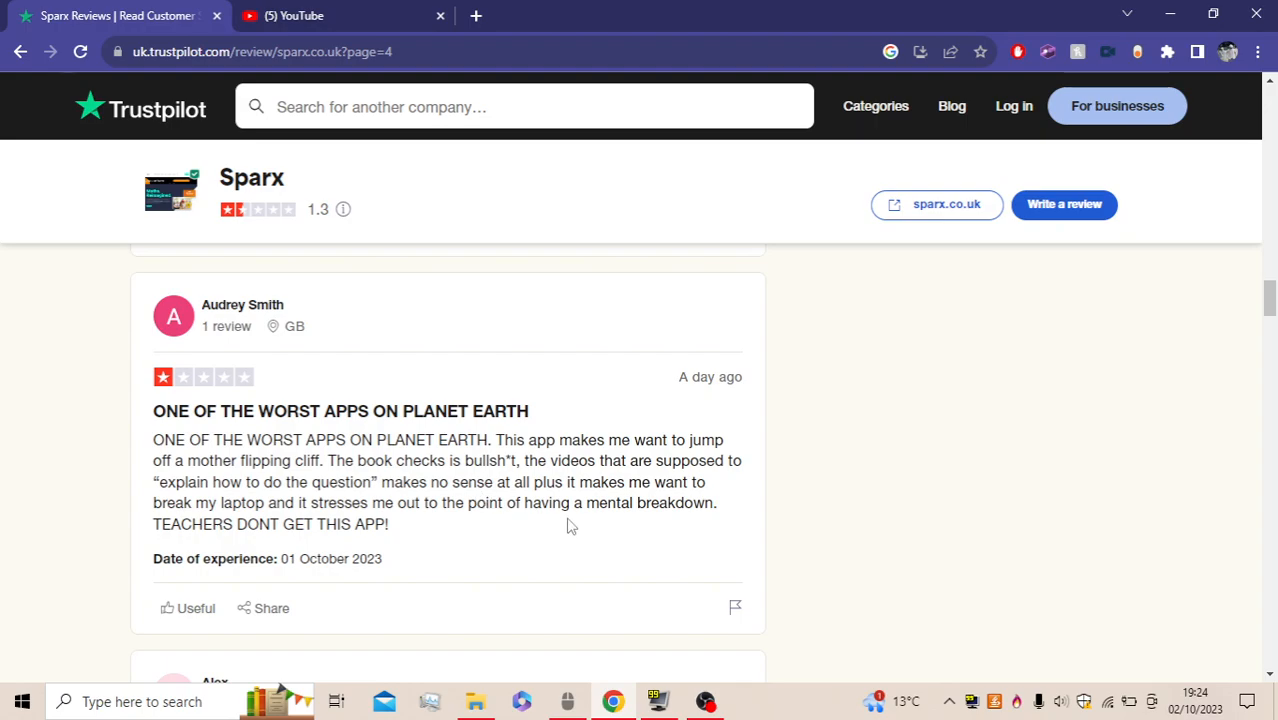
scroll("up", 3)
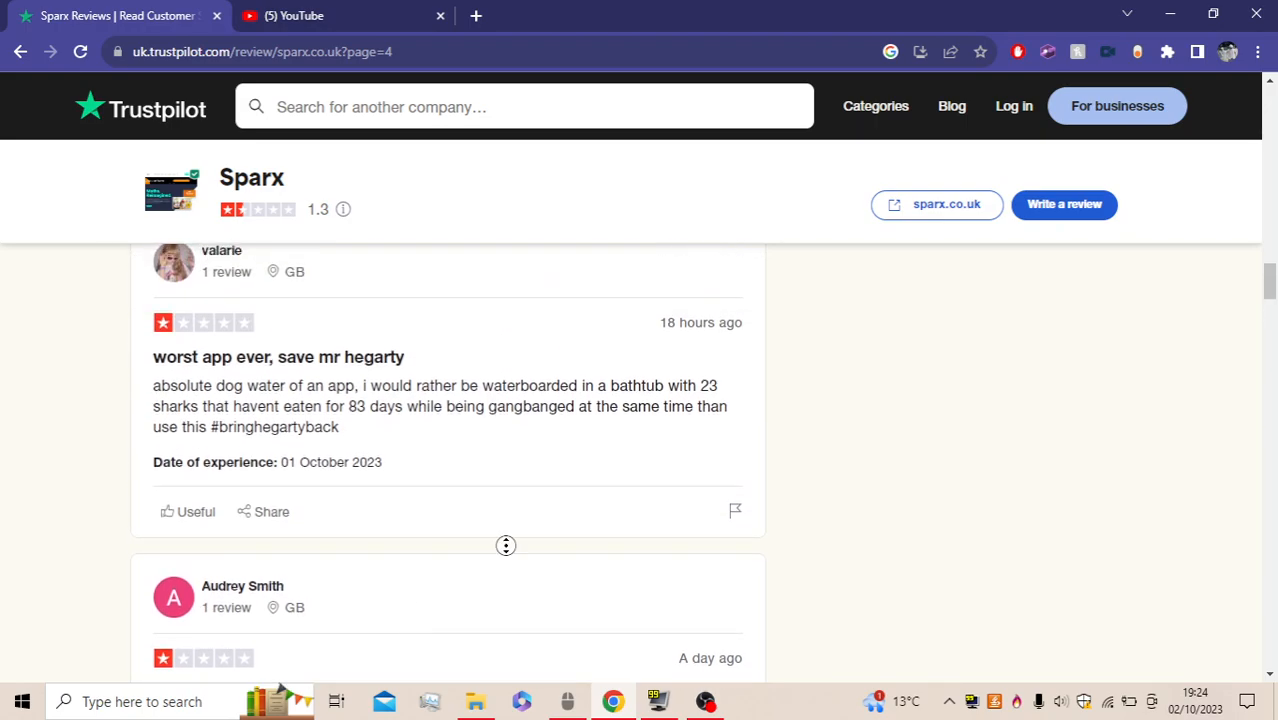
scroll("down", 3)
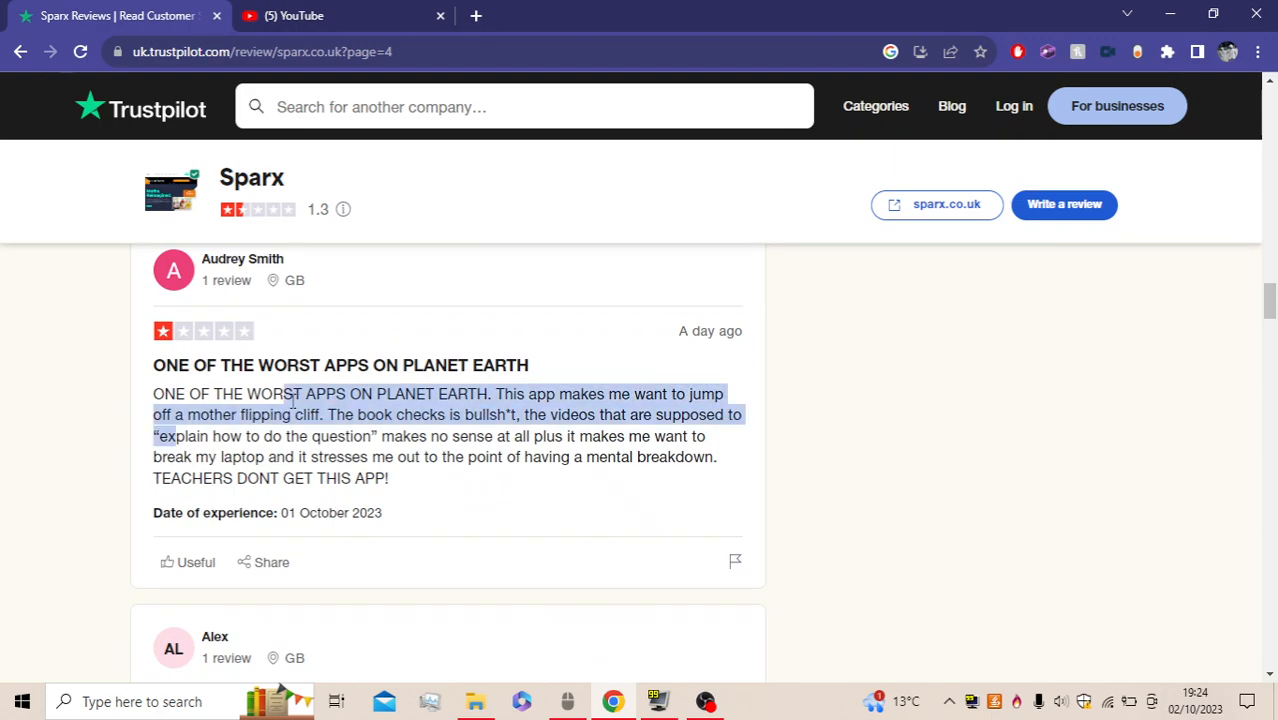
left_click(490, 507)
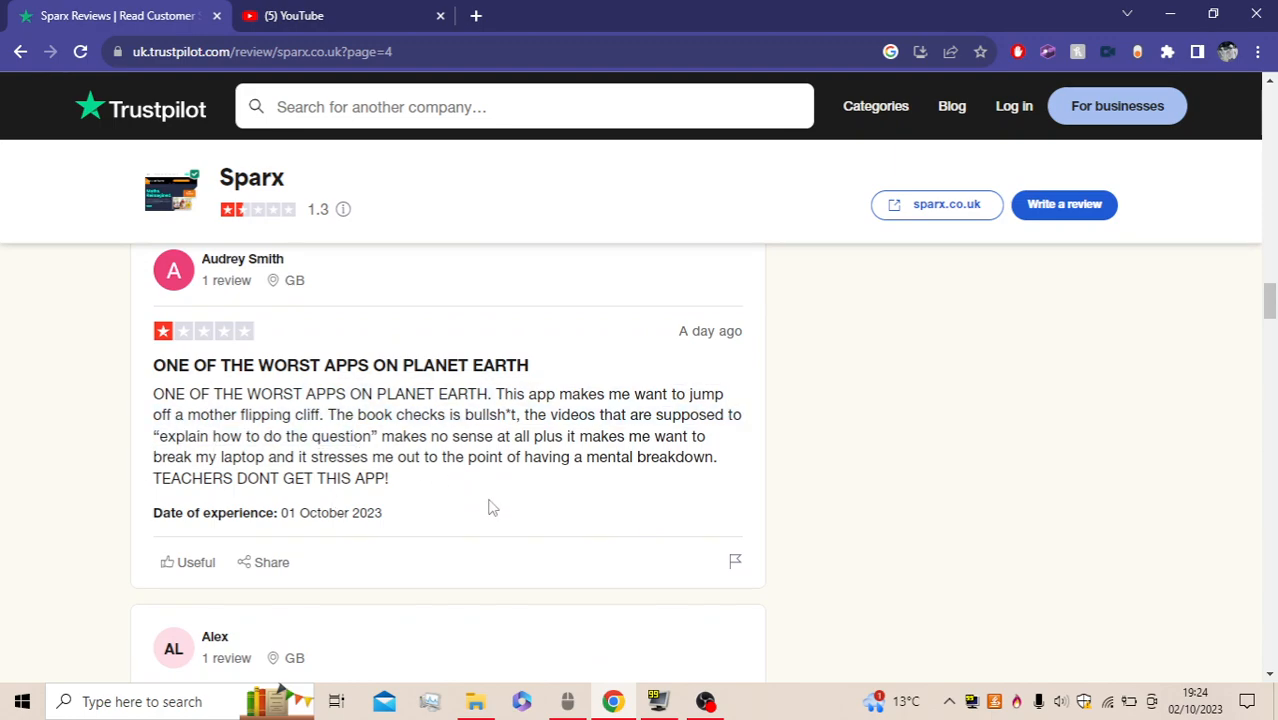
mouse_move(175, 518)
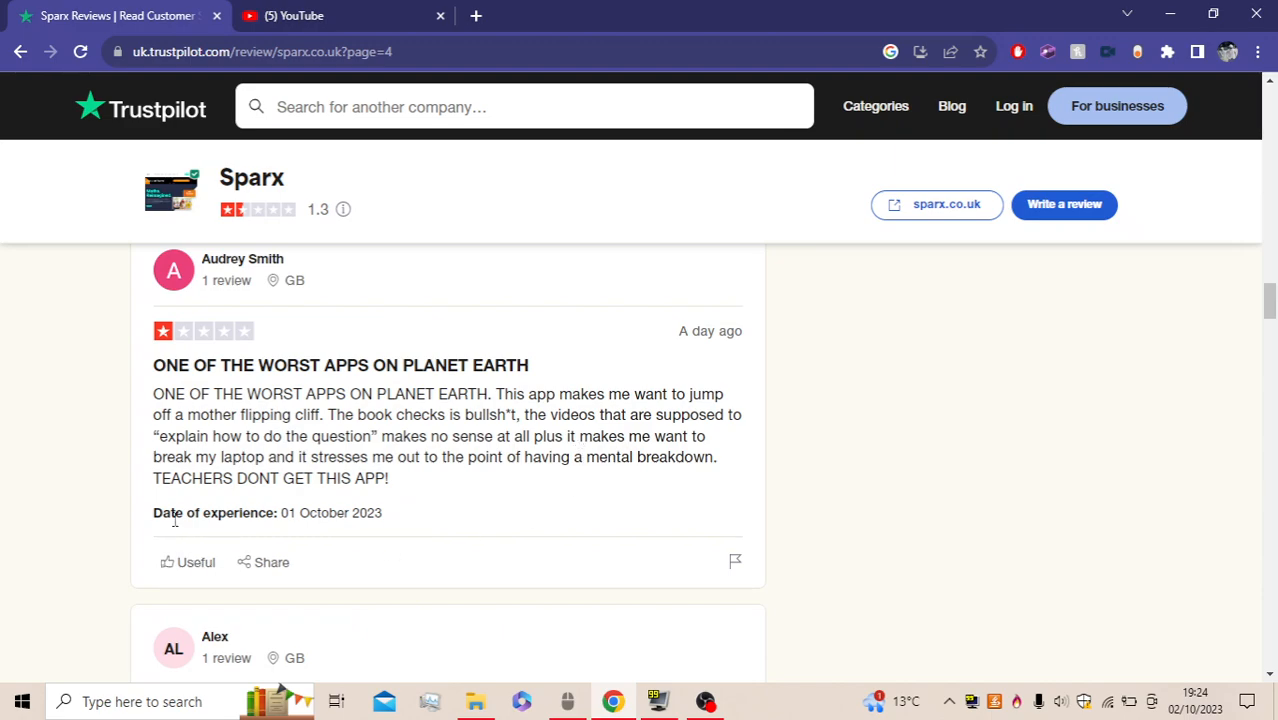
mouse_move(462, 443)
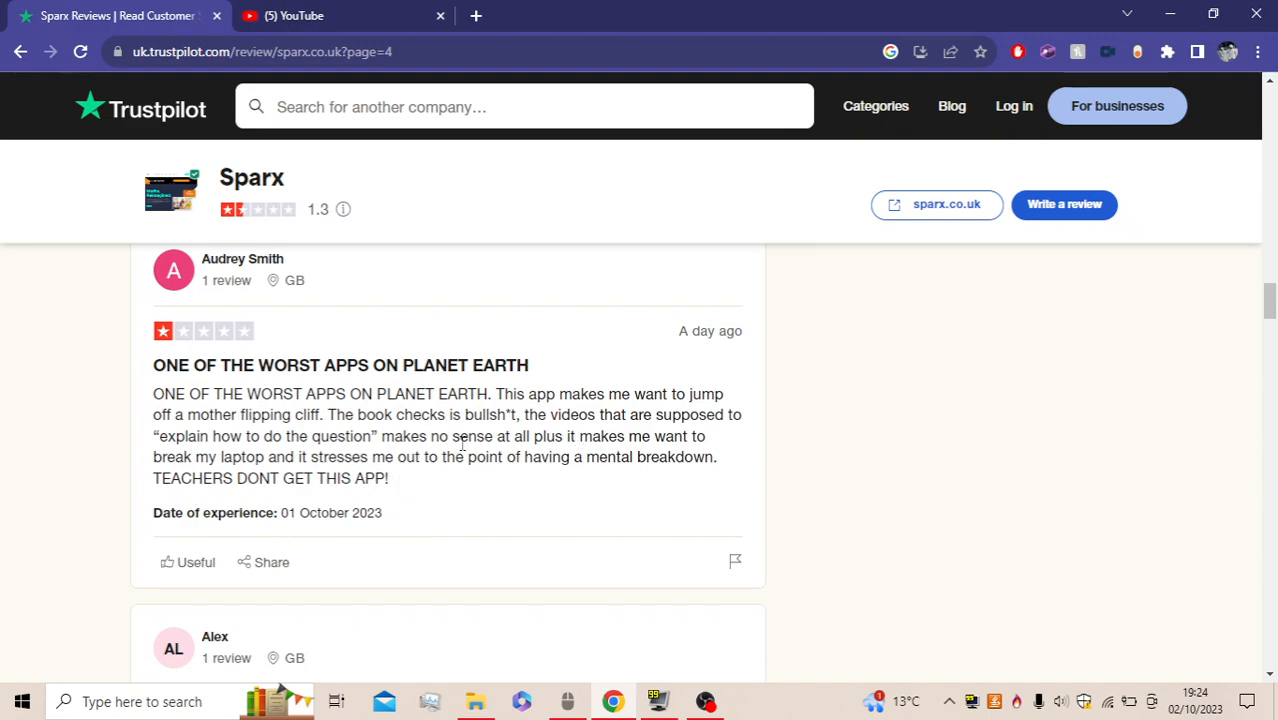
mouse_move(220, 495)
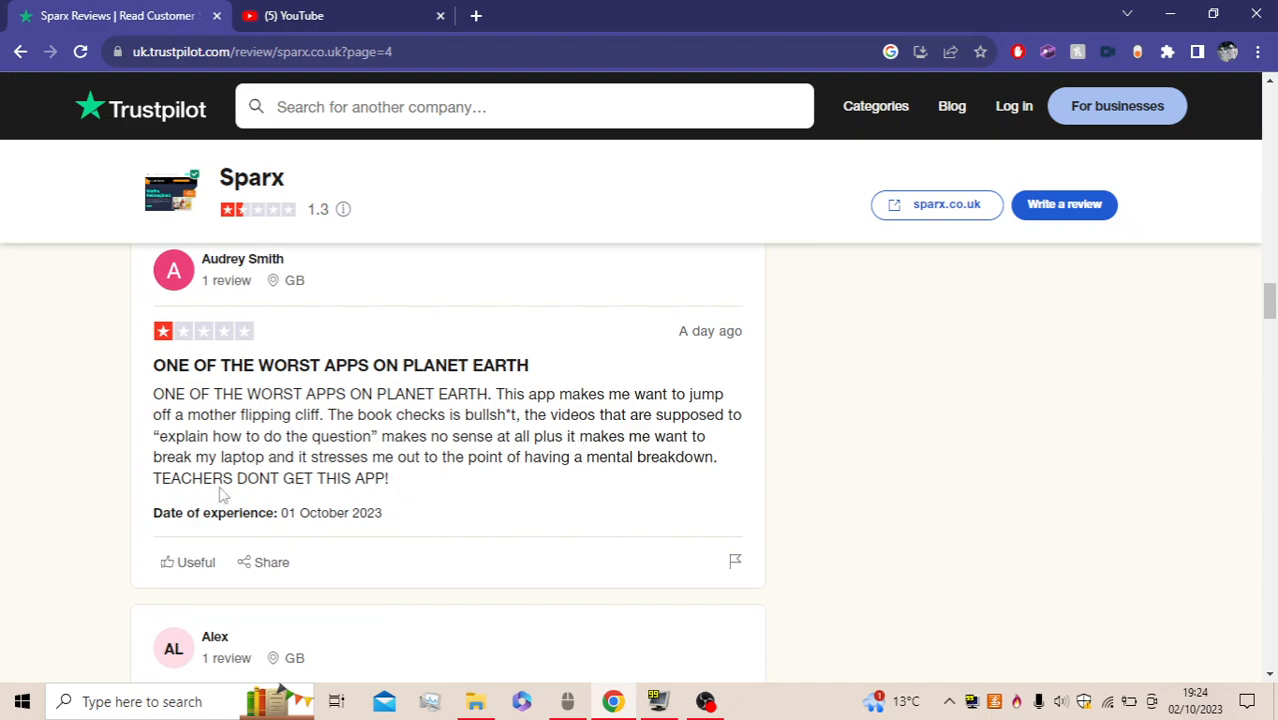
left_click_drag(418, 457, 716, 457)
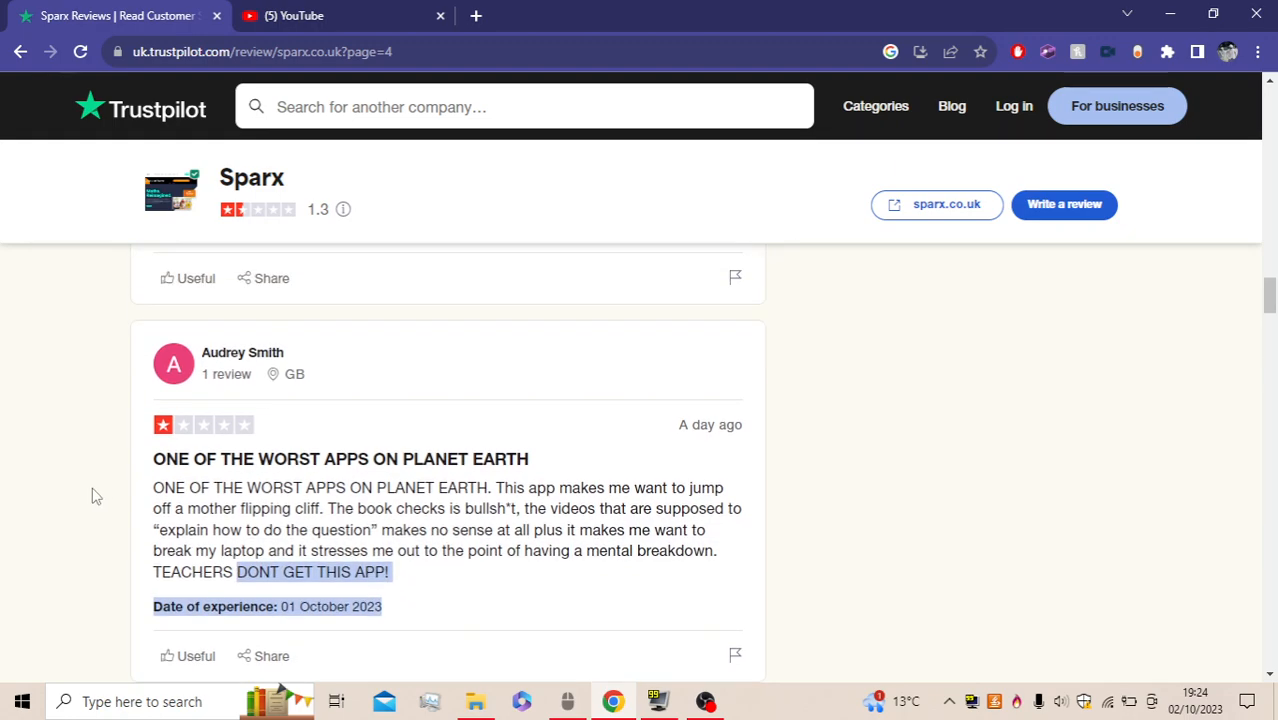
scroll("down", 3)
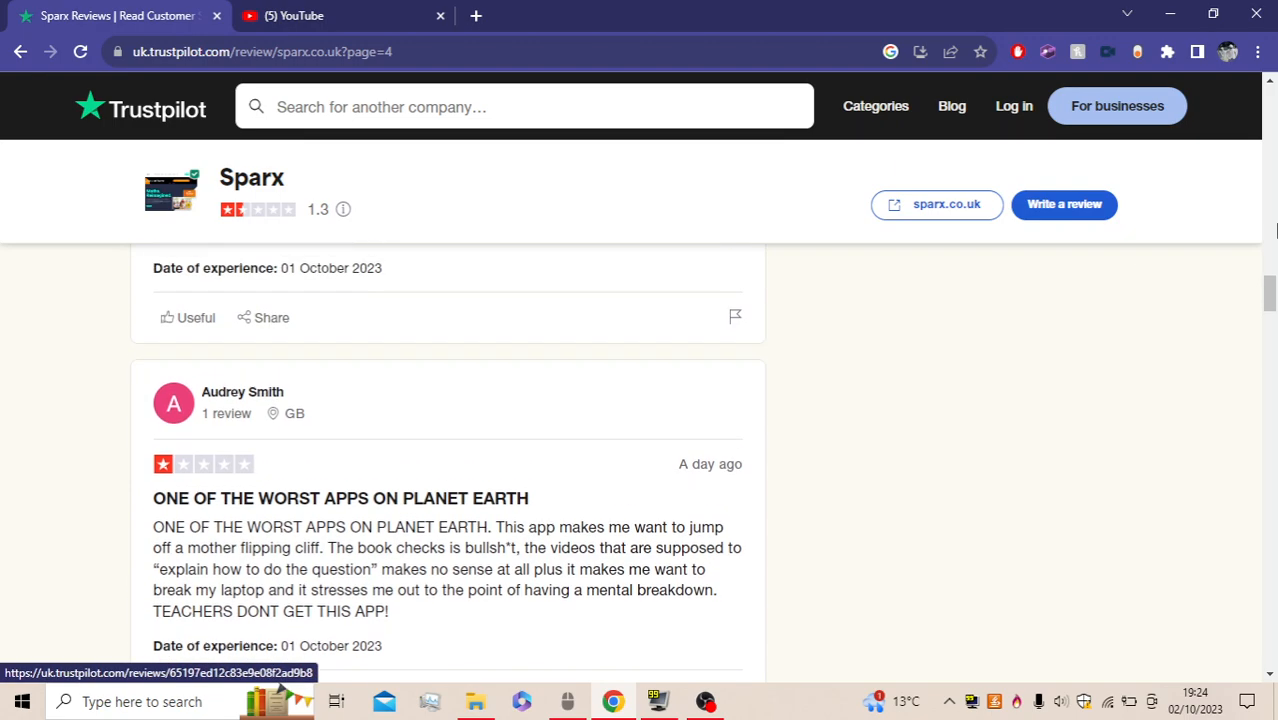
scroll("down", 3)
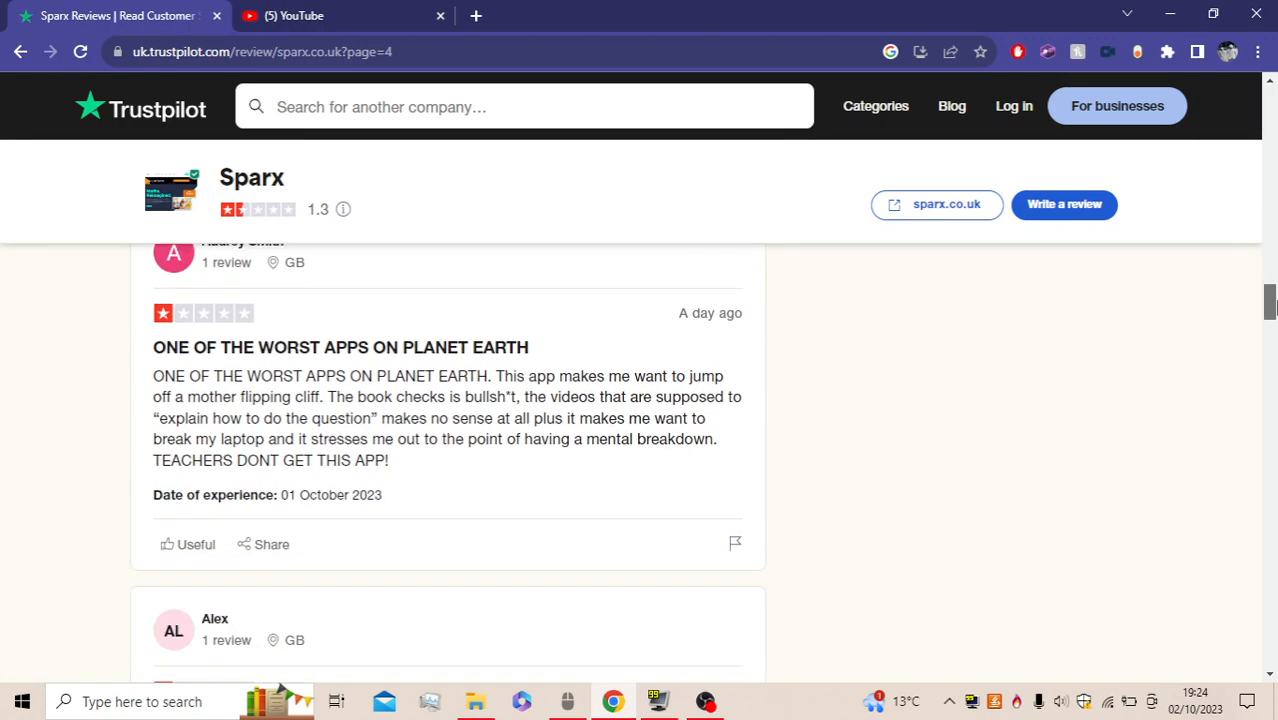
scroll("down", 3)
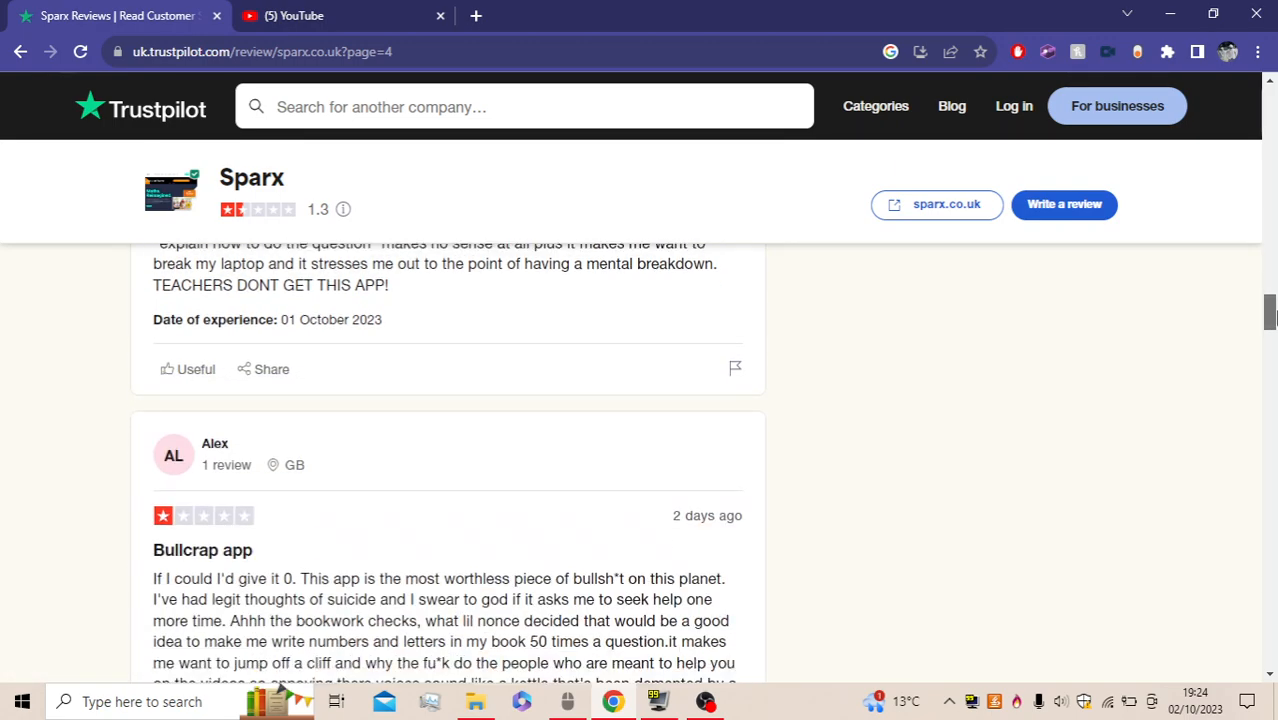
scroll("up", 3)
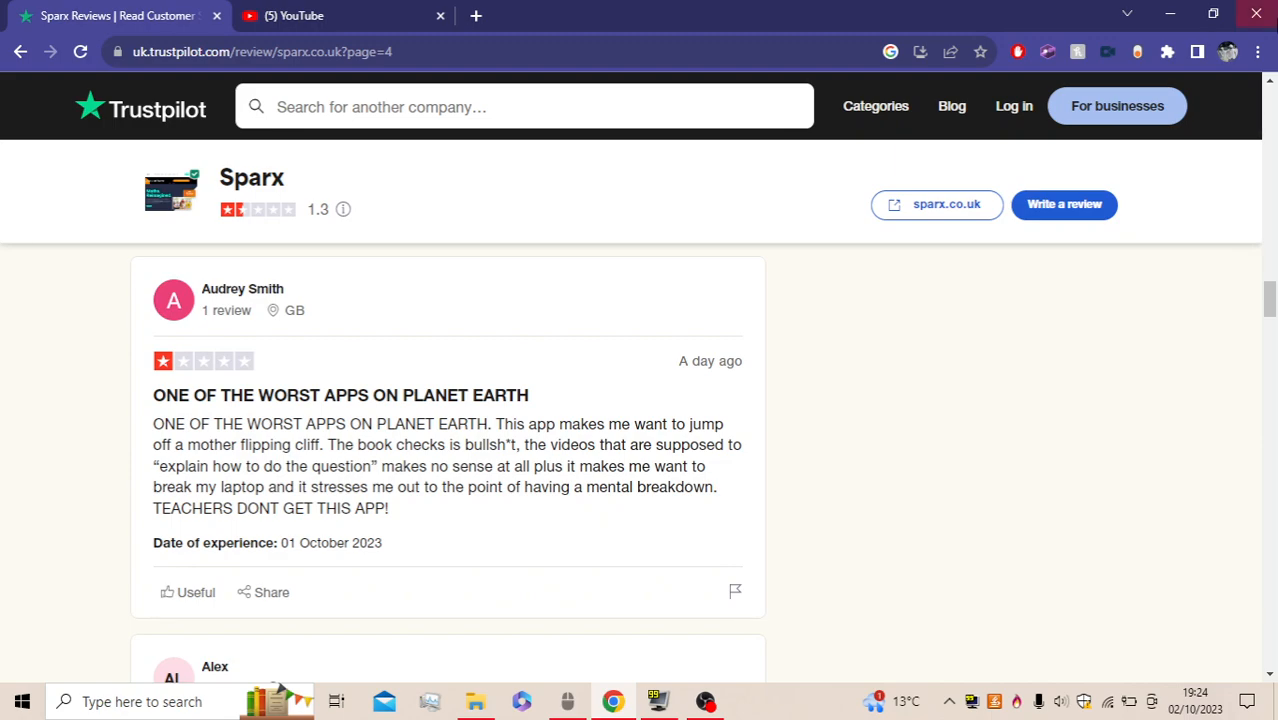
scroll("down", 3)
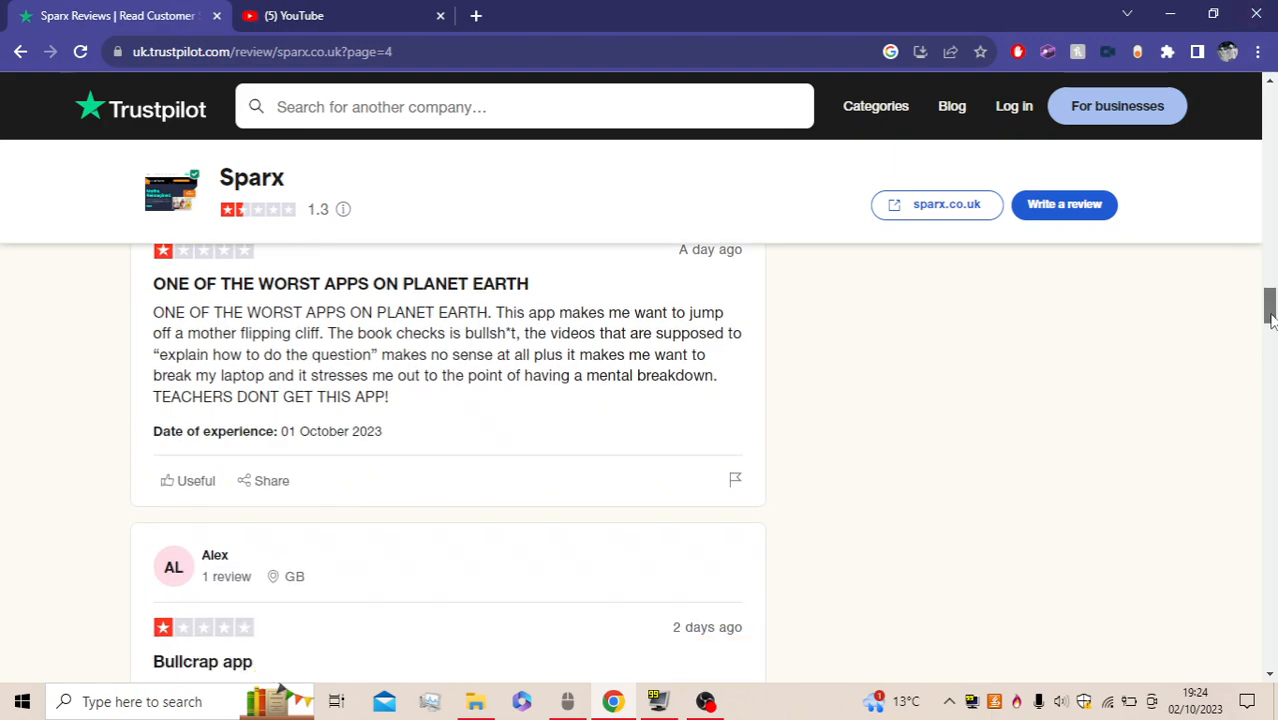
Read the 30 September 2023 'Bullcrap app' review, highlighting passages then clearing the highlights
scroll("down", 3)
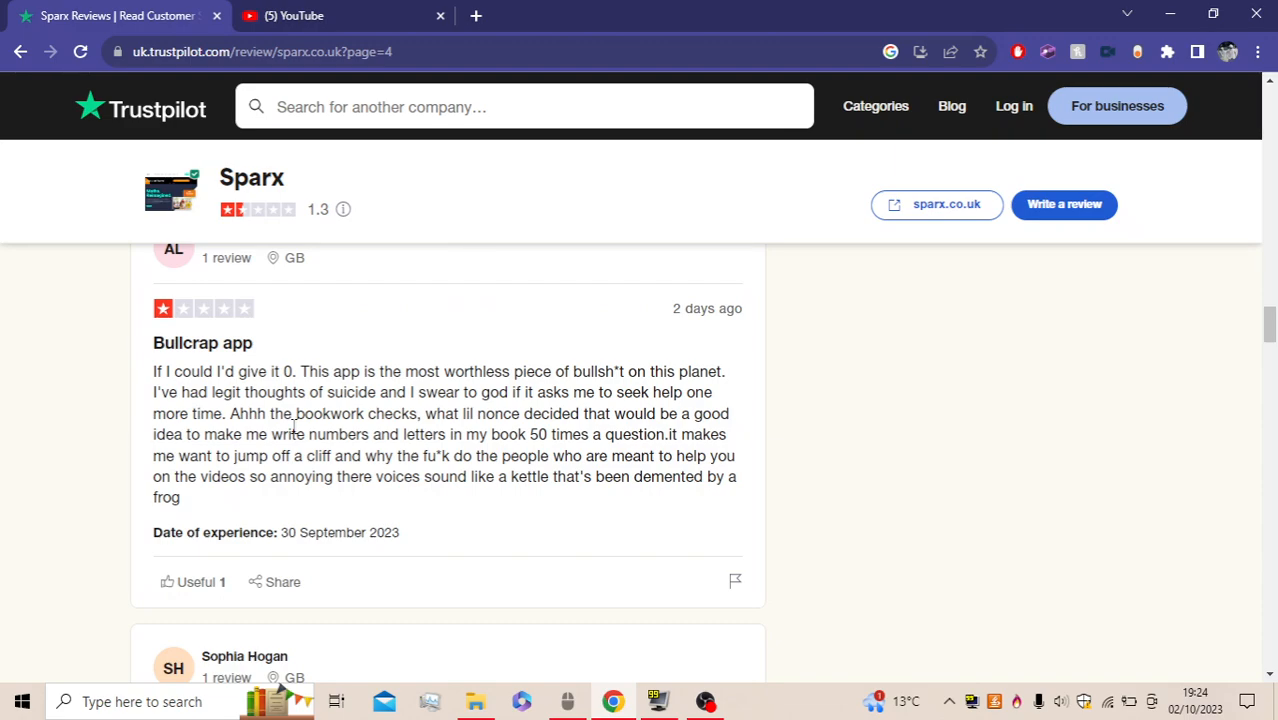
mouse_move(427, 498)
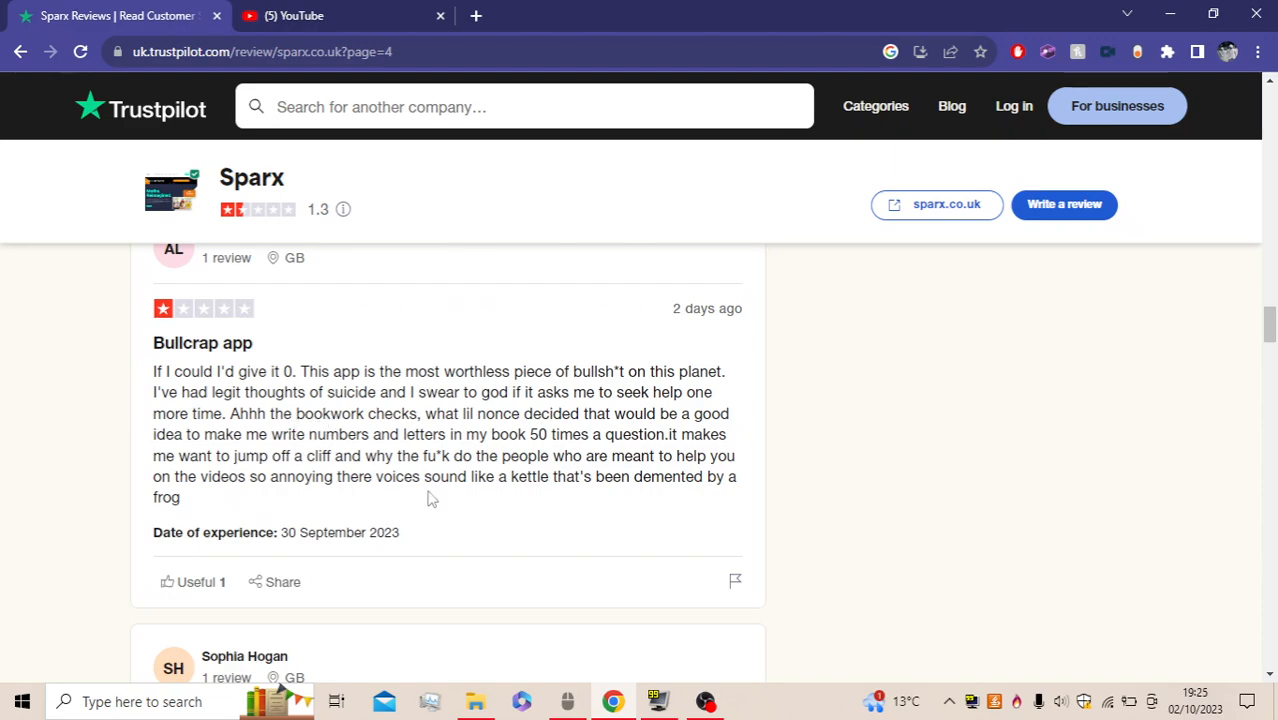
mouse_move(538, 548)
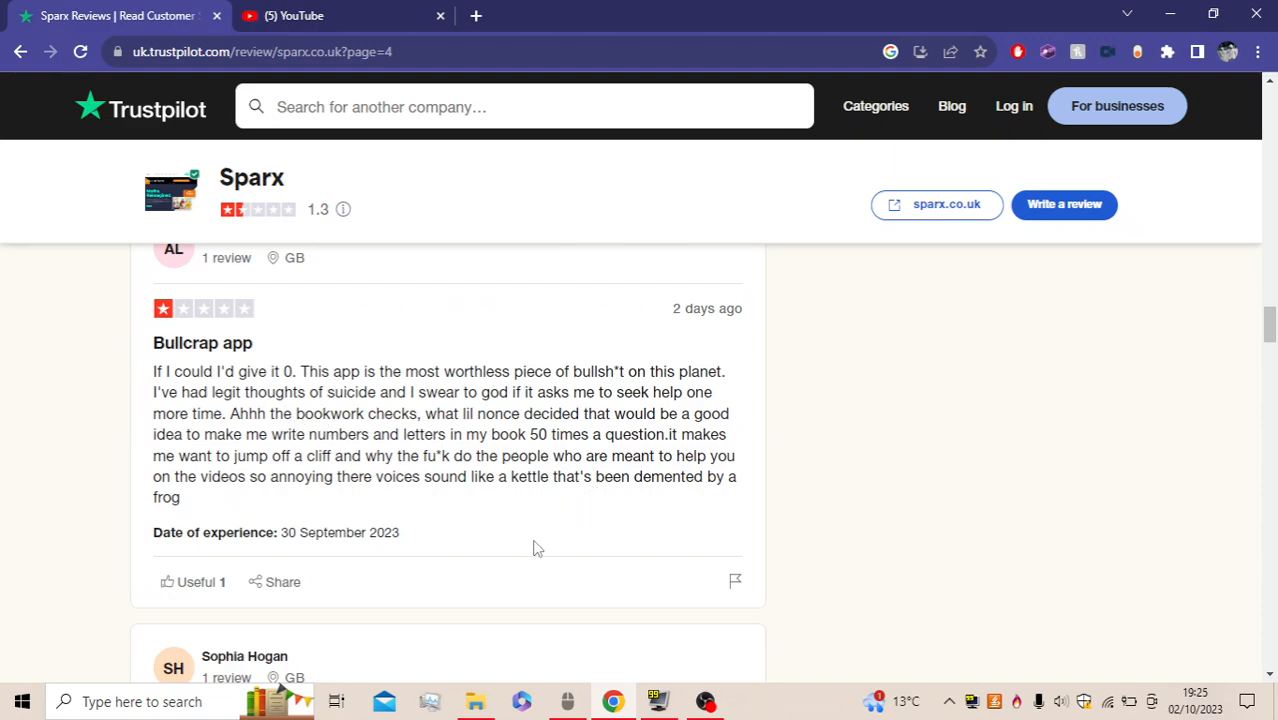
mouse_move(199, 418)
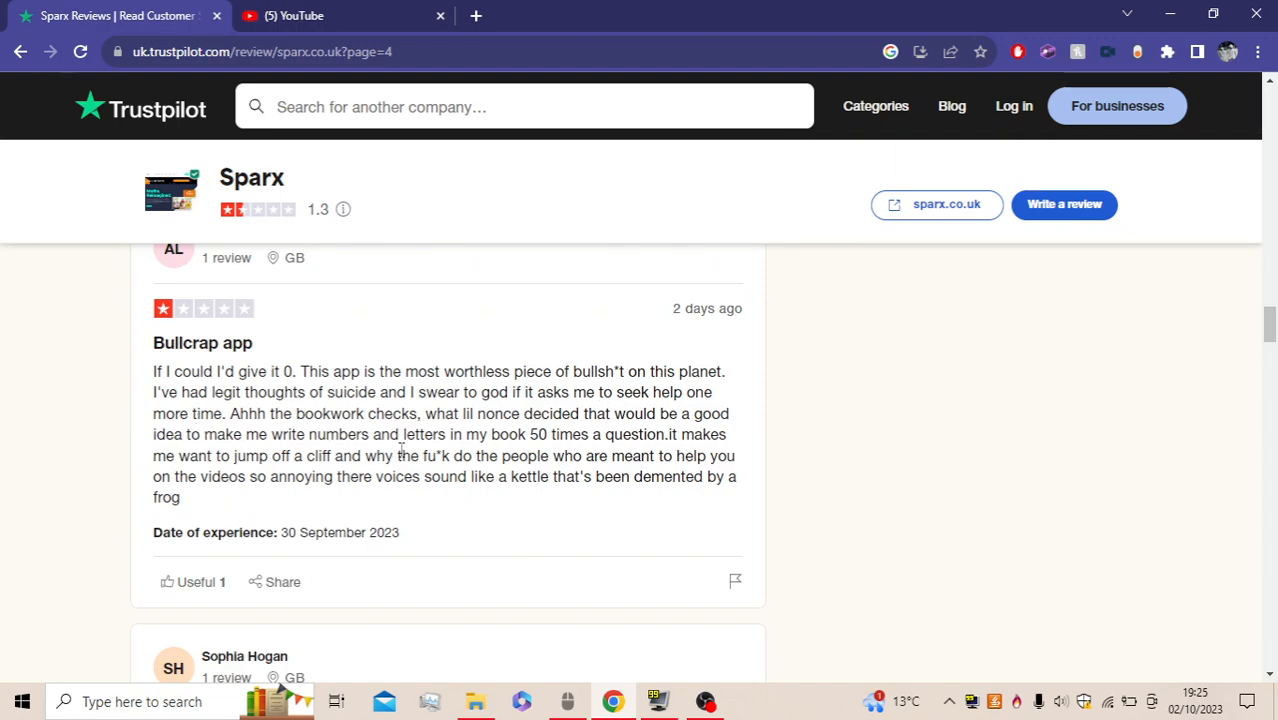
mouse_move(630, 450)
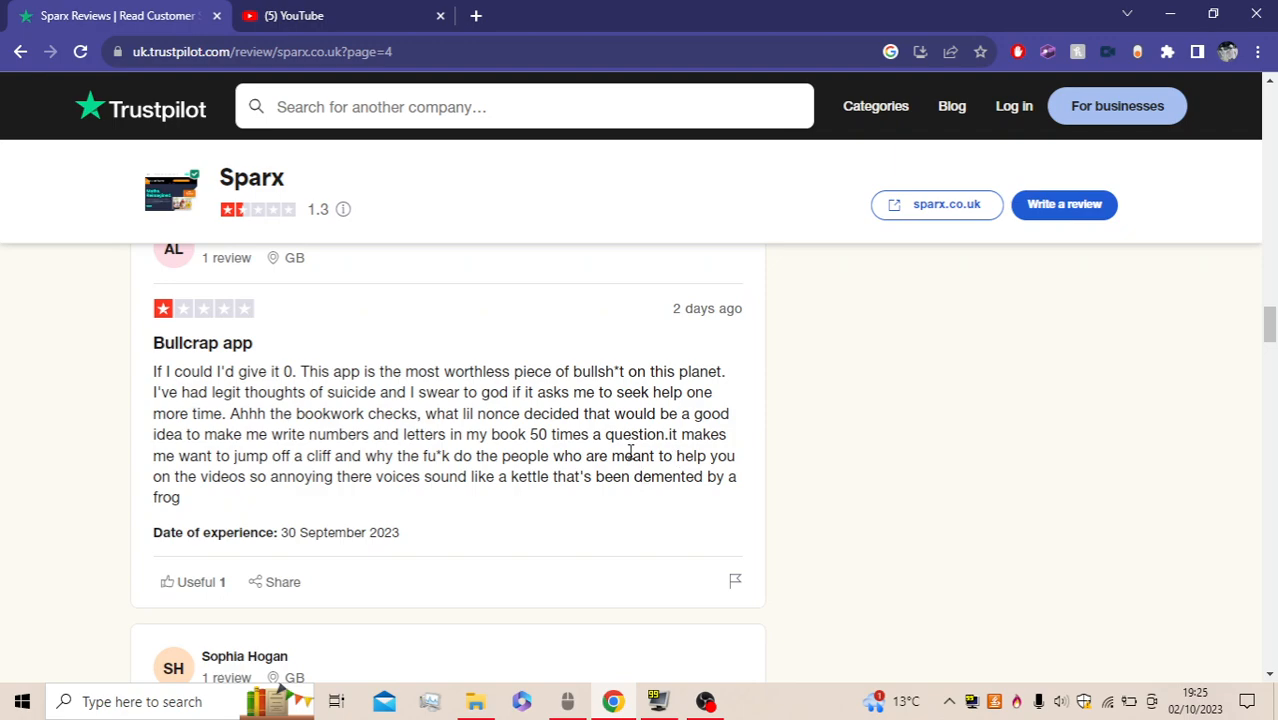
mouse_move(245, 420)
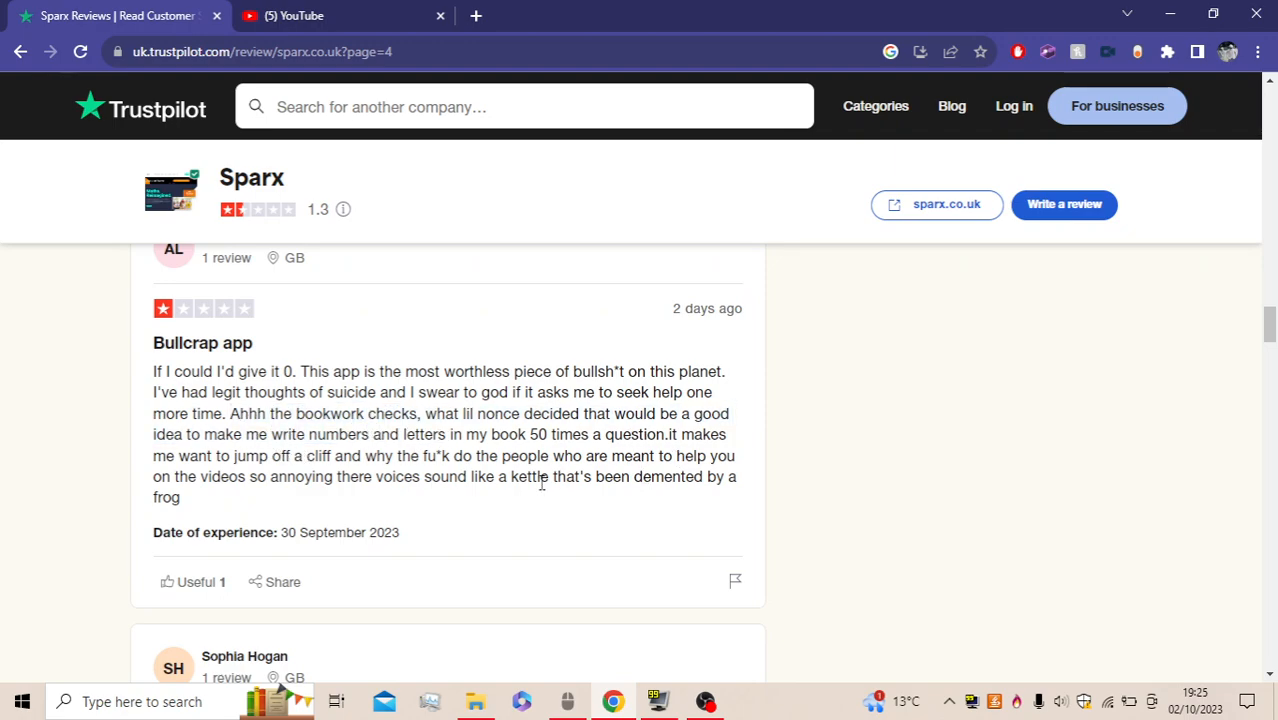
mouse_move(597, 434)
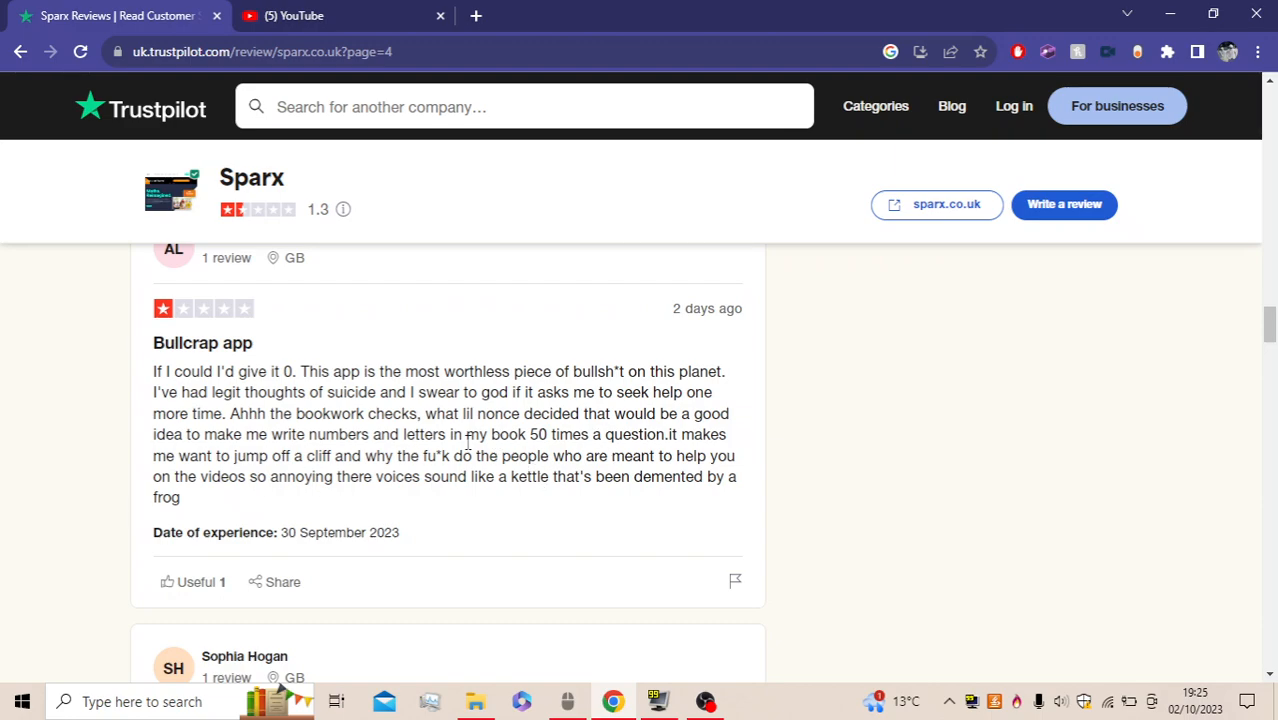
left_click_drag(525, 434, 658, 455)
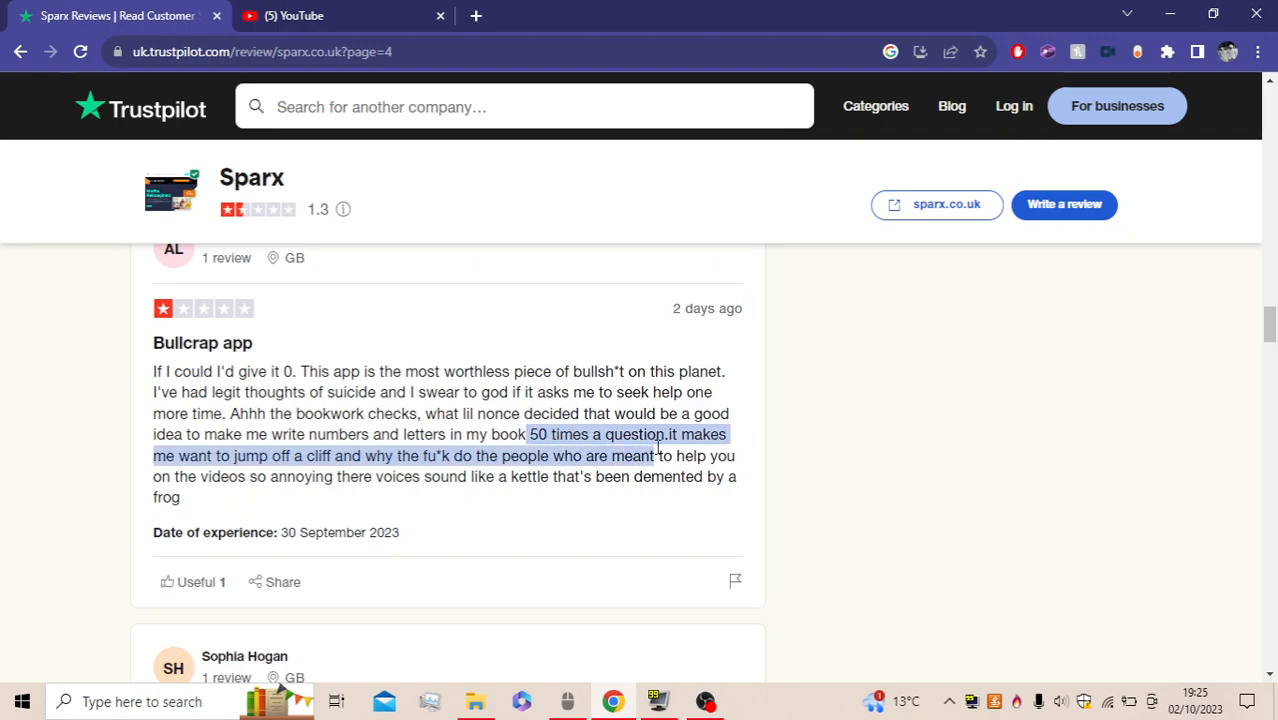
left_click(336, 471)
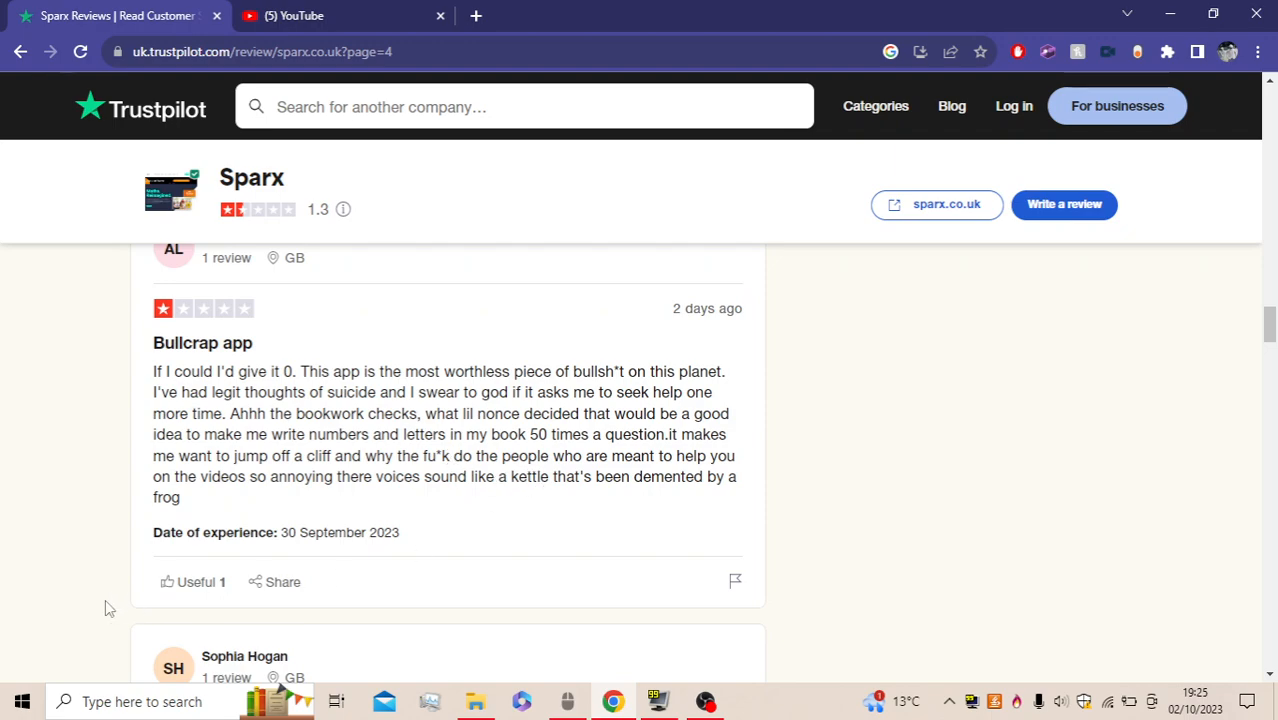
mouse_move(398, 500)
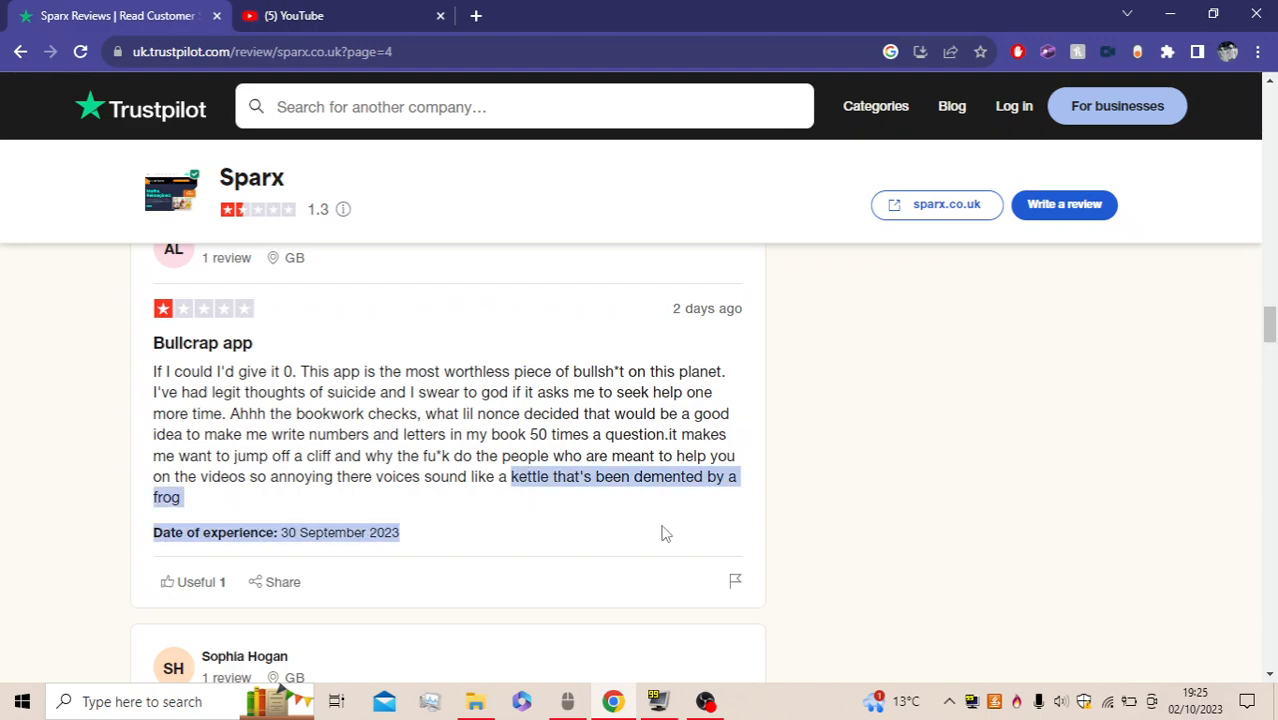
left_click(667, 533)
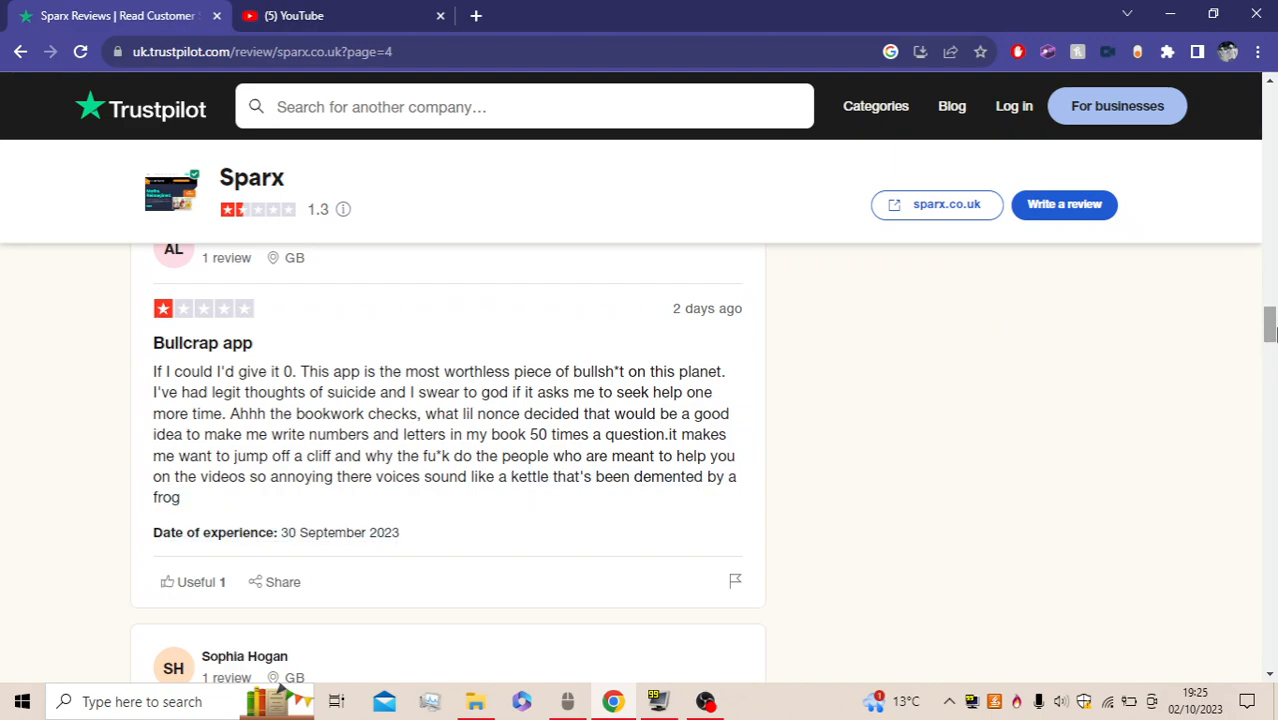
scroll("down", 3)
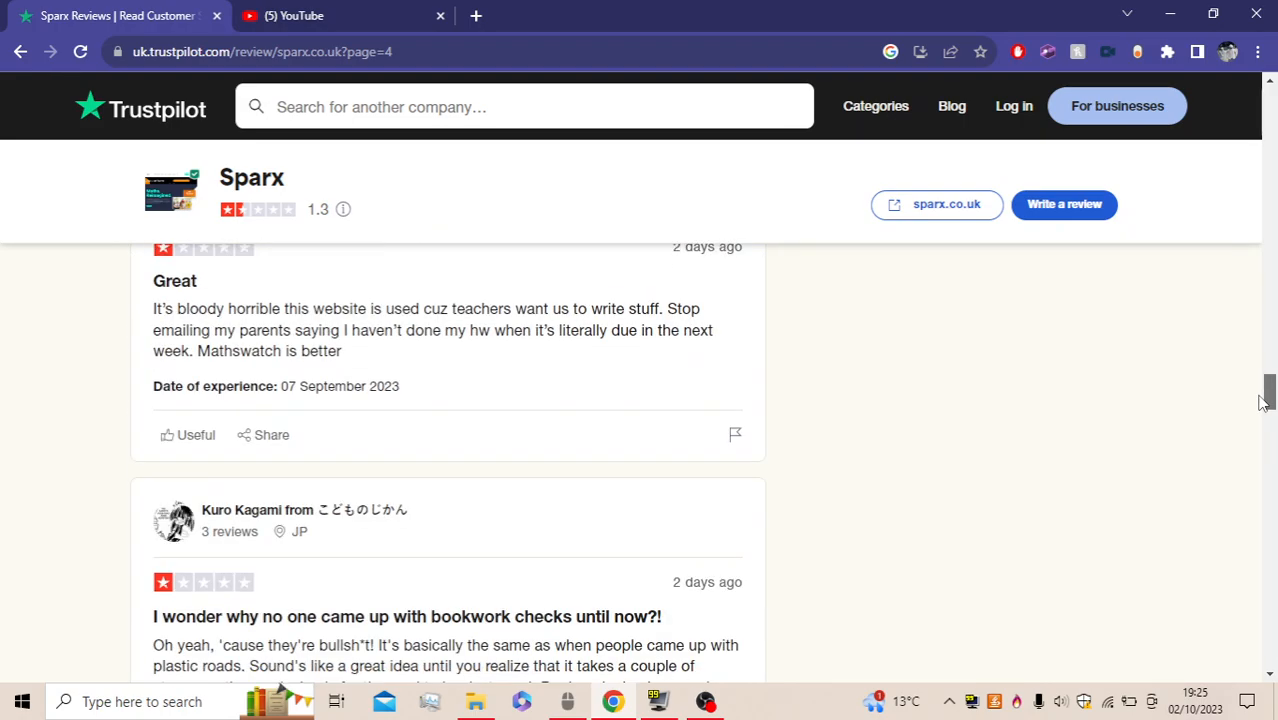
scroll("down", 3)
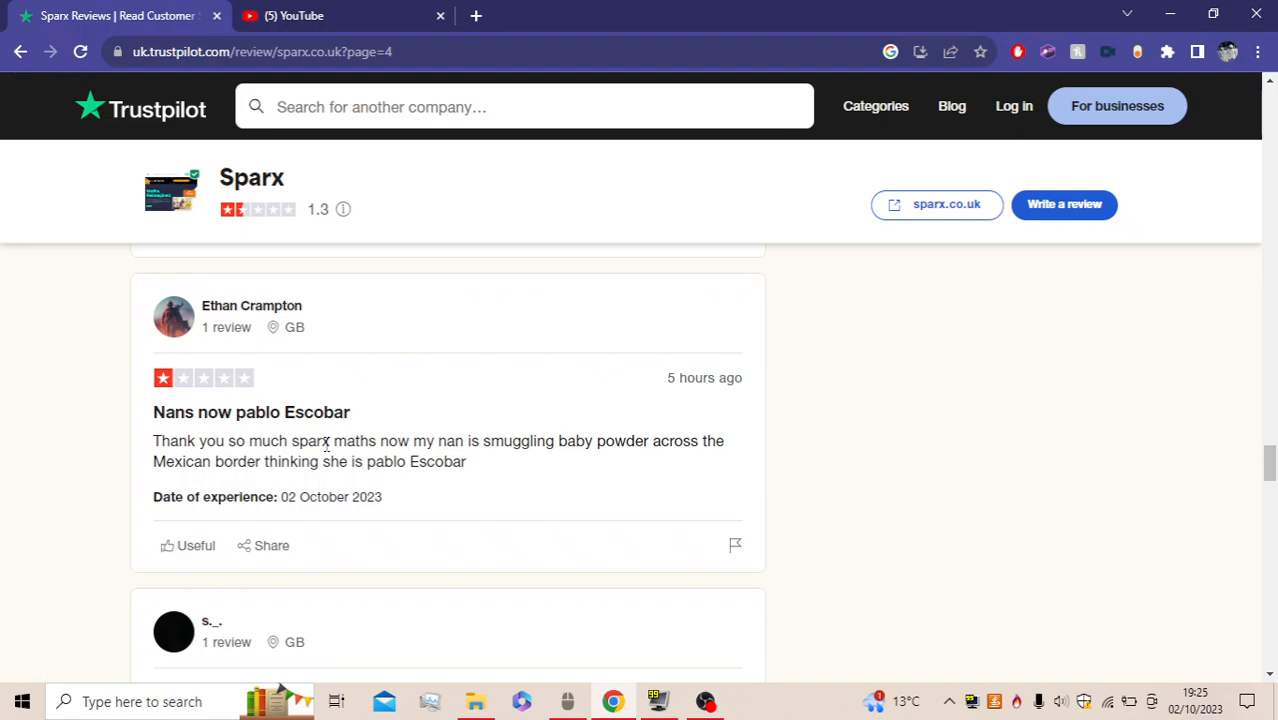
mouse_move(600, 526)
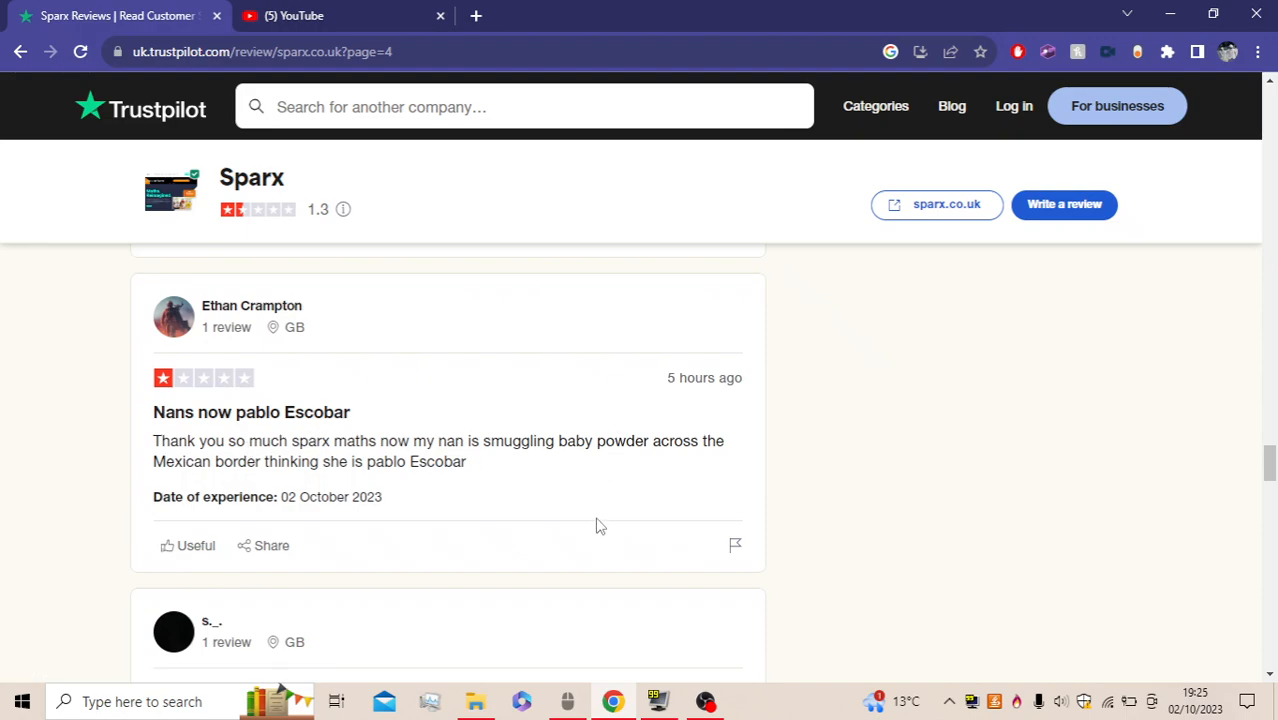
mouse_move(548, 487)
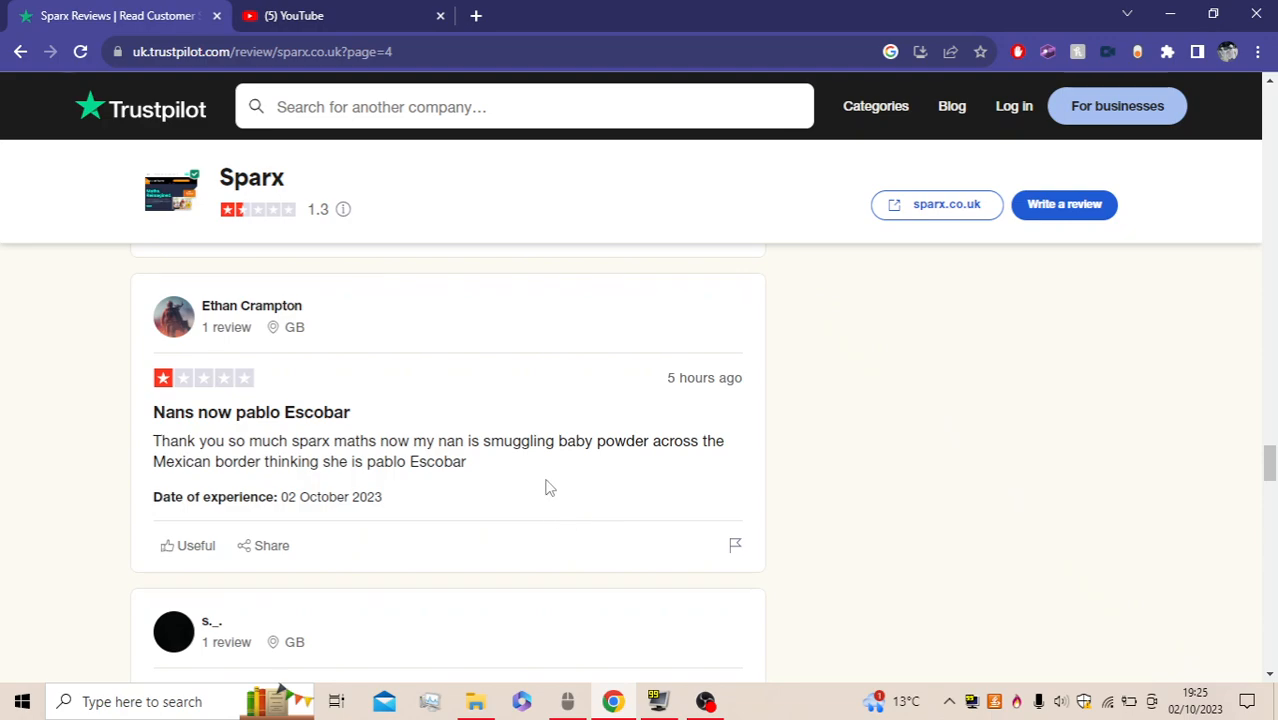
mouse_move(349, 502)
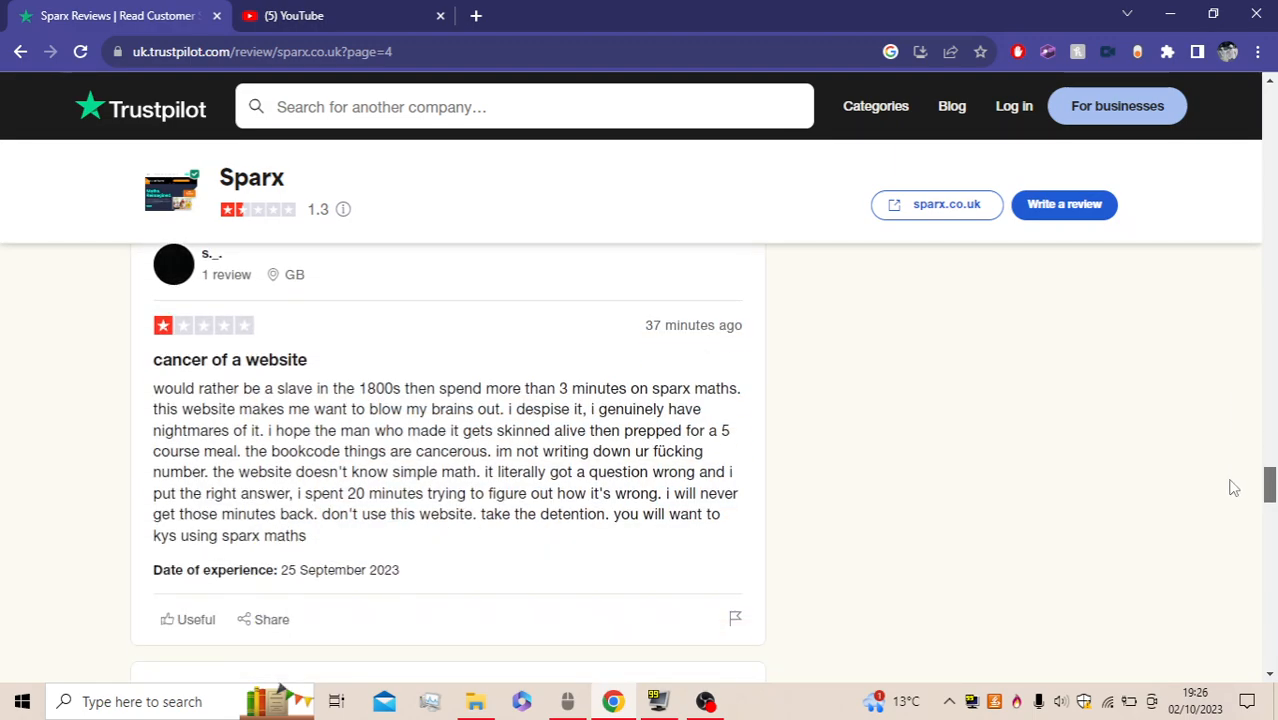
scroll("up", 3)
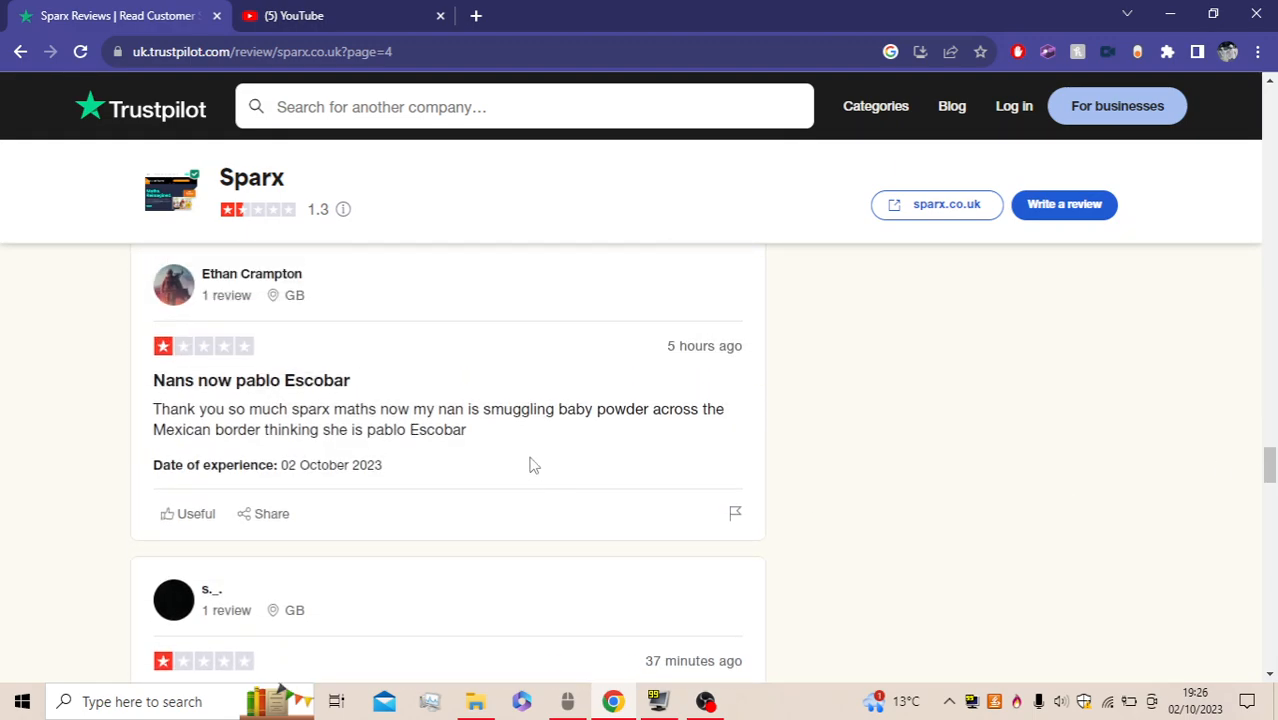
mouse_move(479, 443)
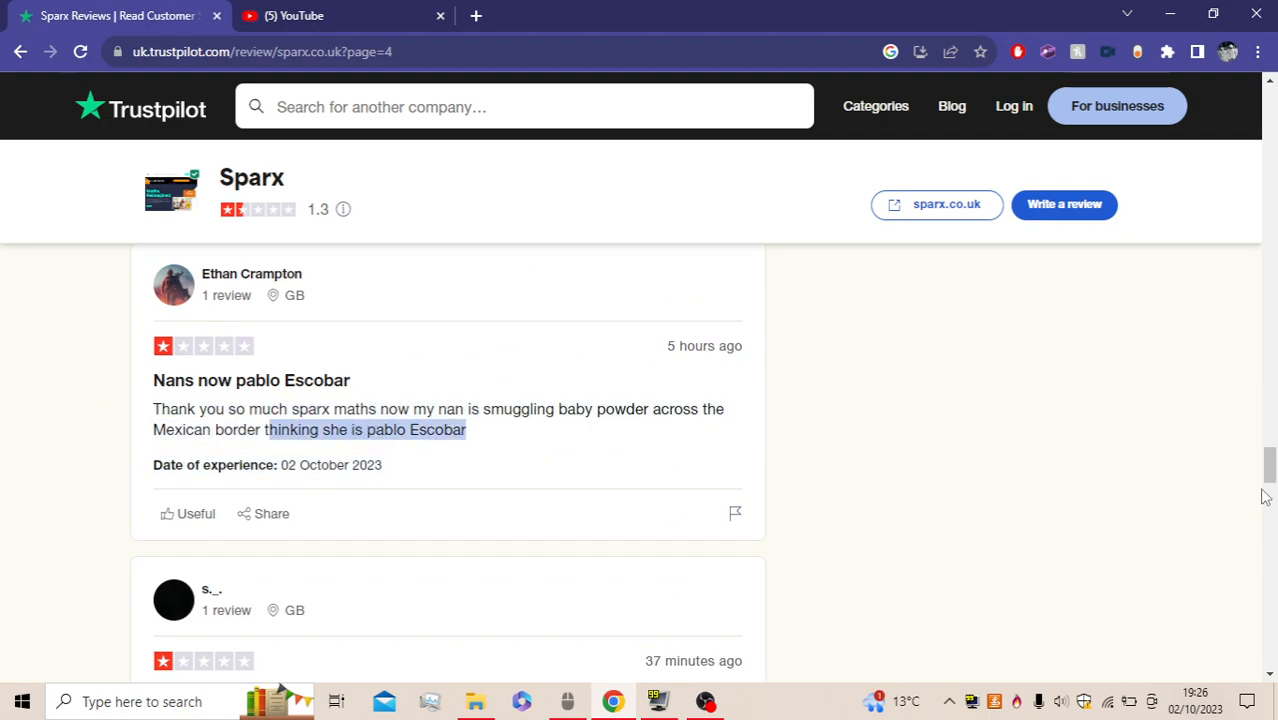
Scroll down to show s._.'s full 'cancer of a website' review from 25 September 2023
scroll("down", 3)
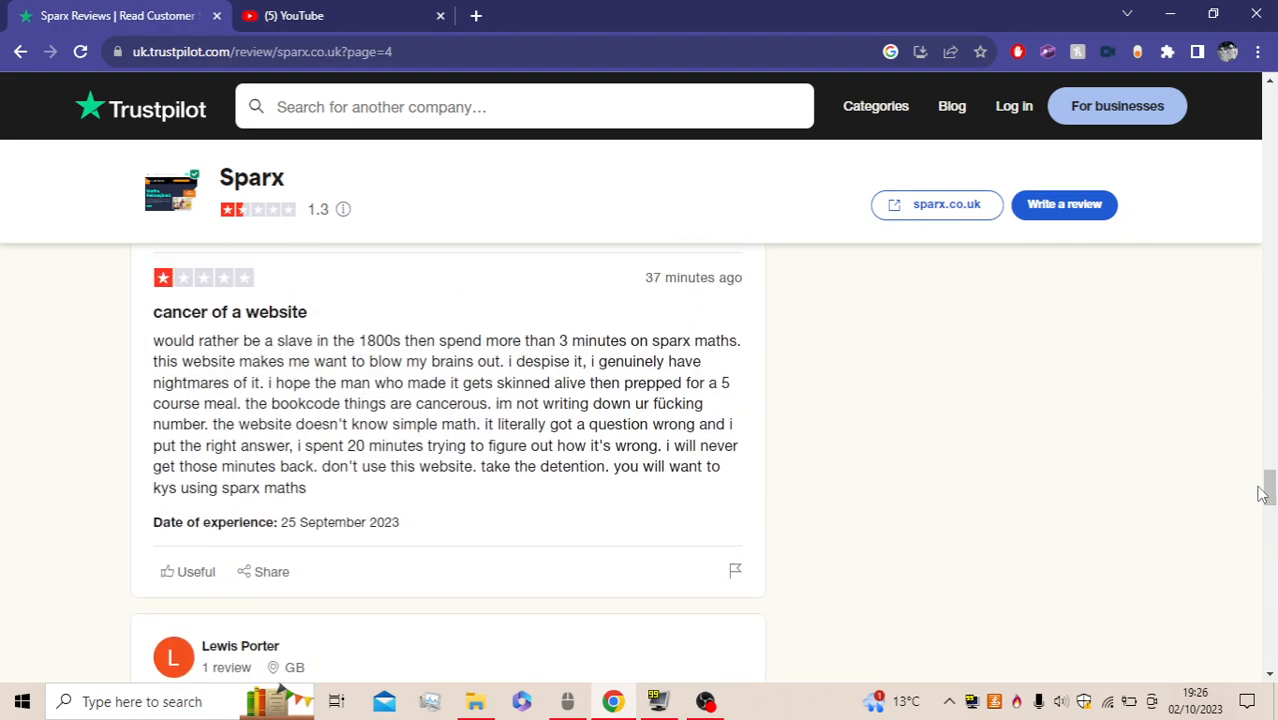
mouse_move(256, 340)
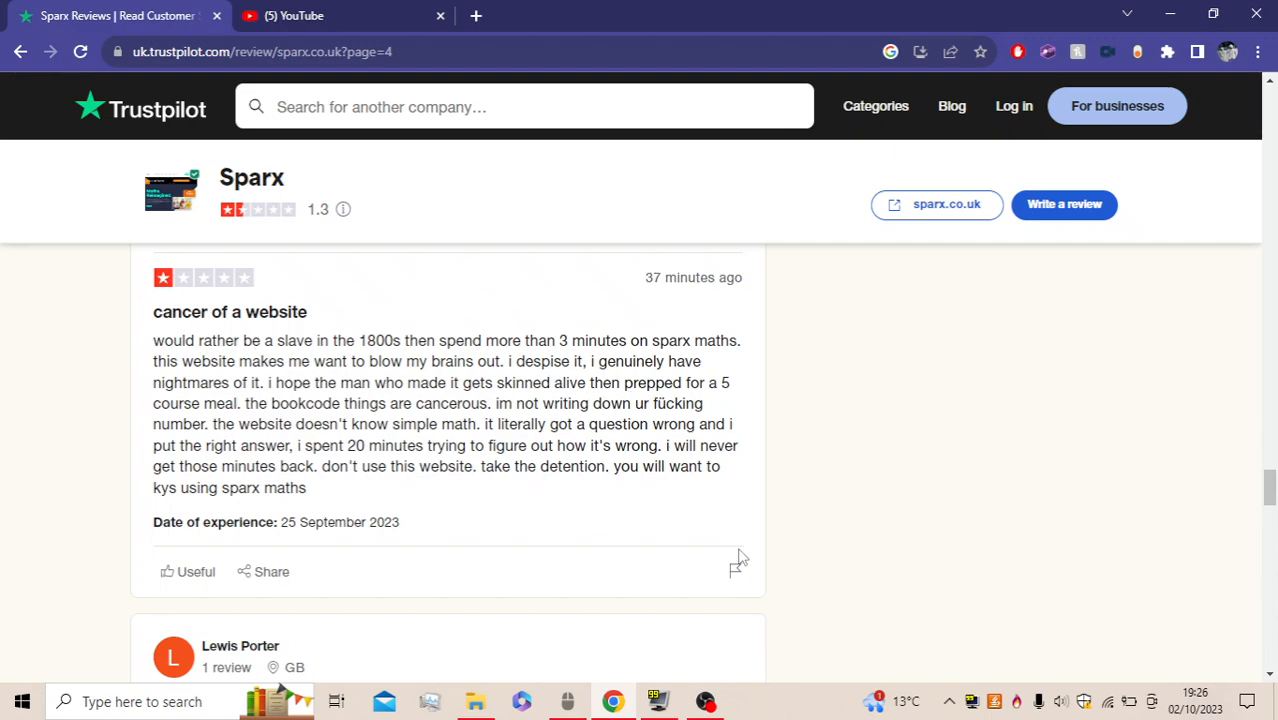
mouse_move(817, 421)
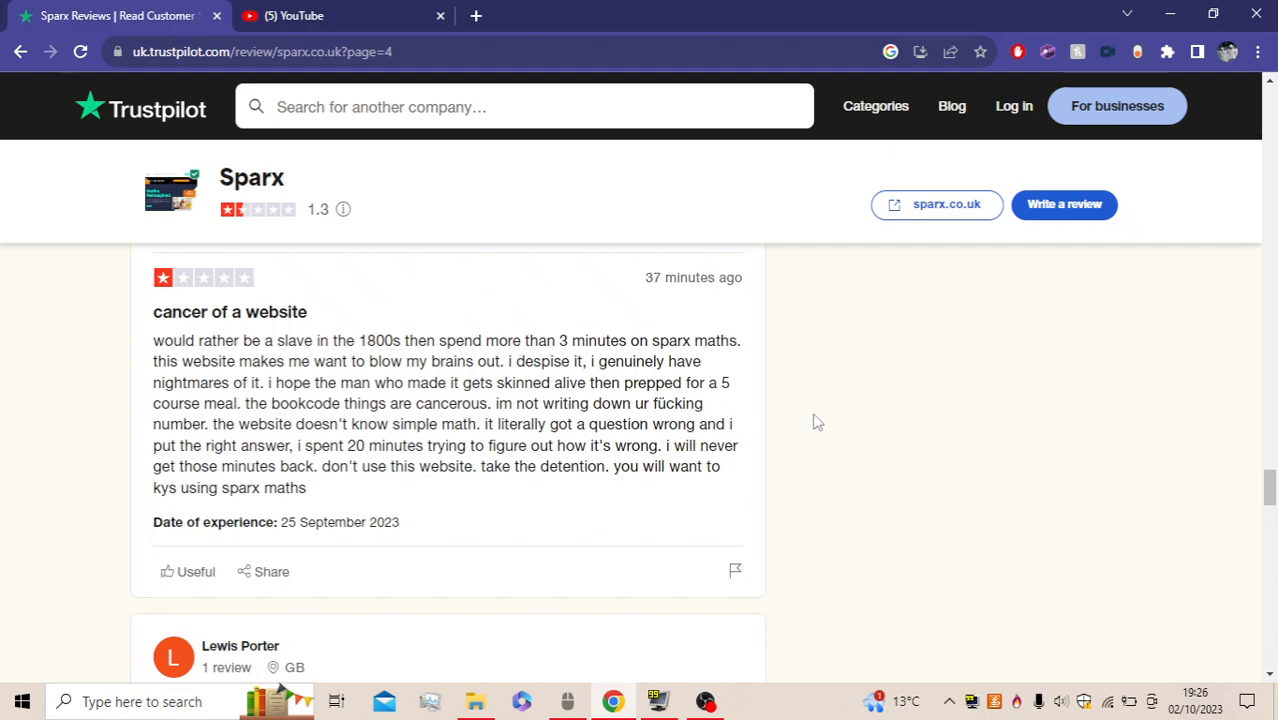
mouse_move(549, 536)
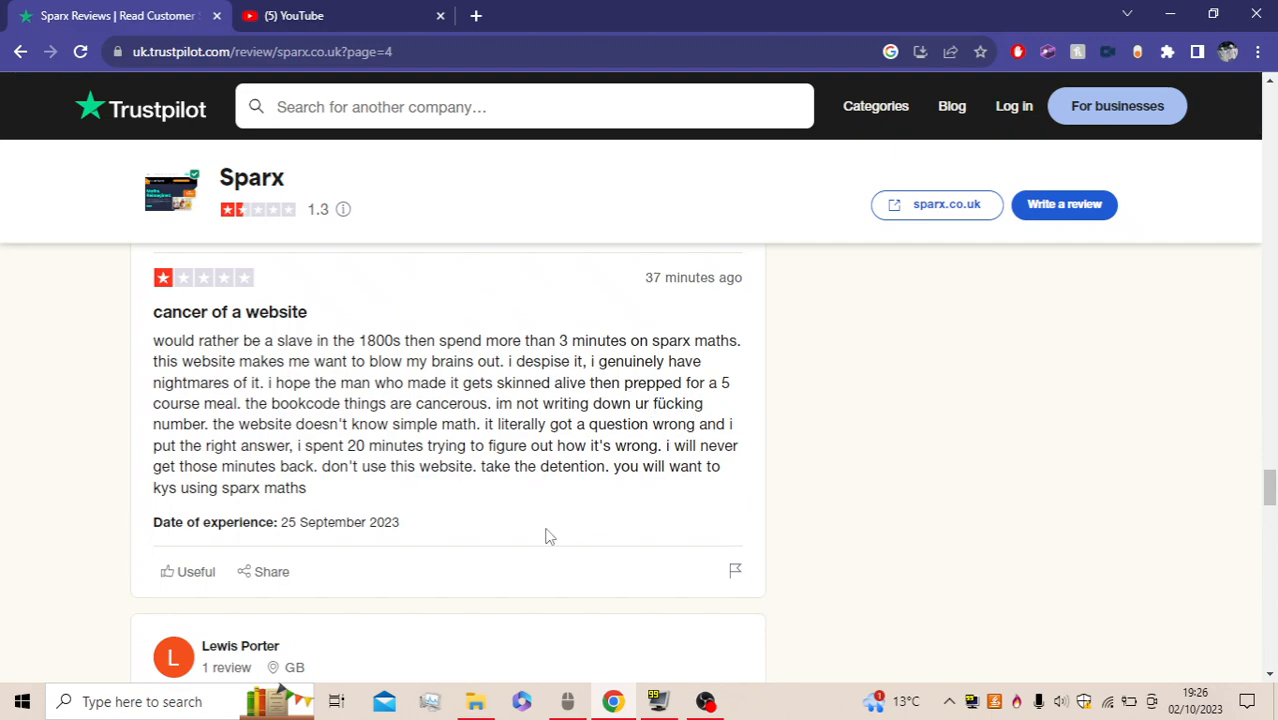
mouse_move(583, 540)
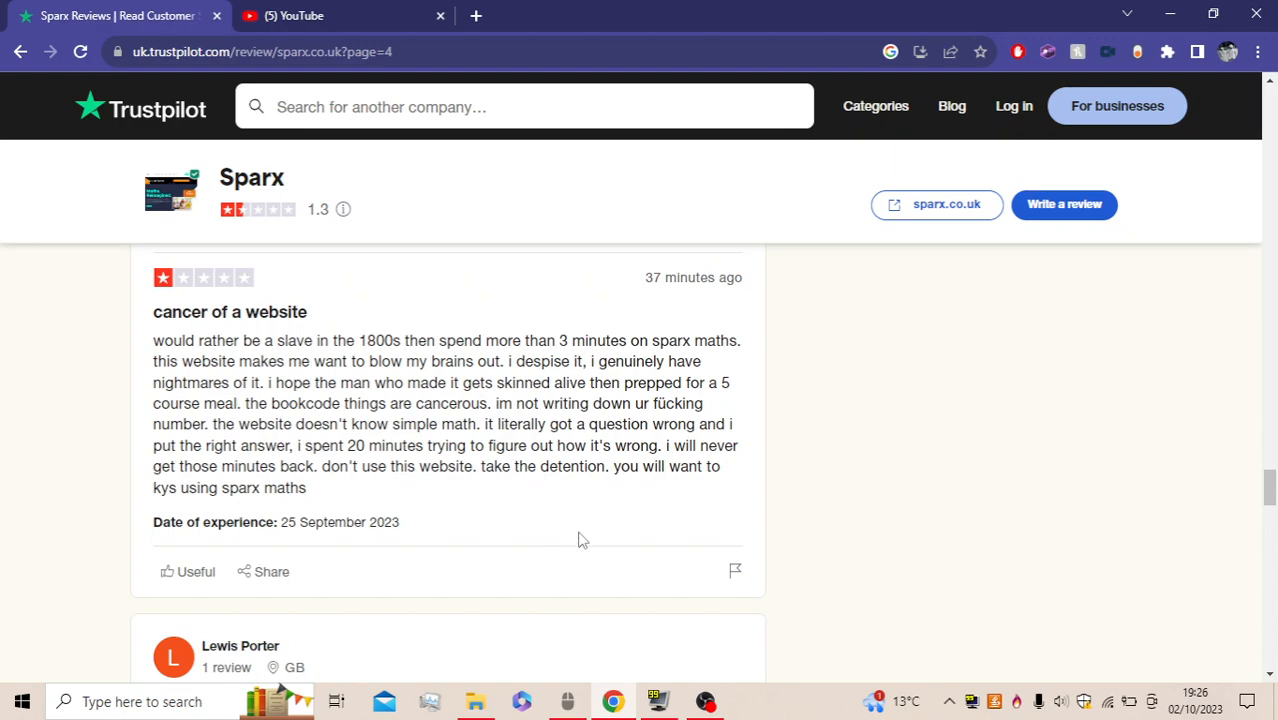
mouse_move(622, 462)
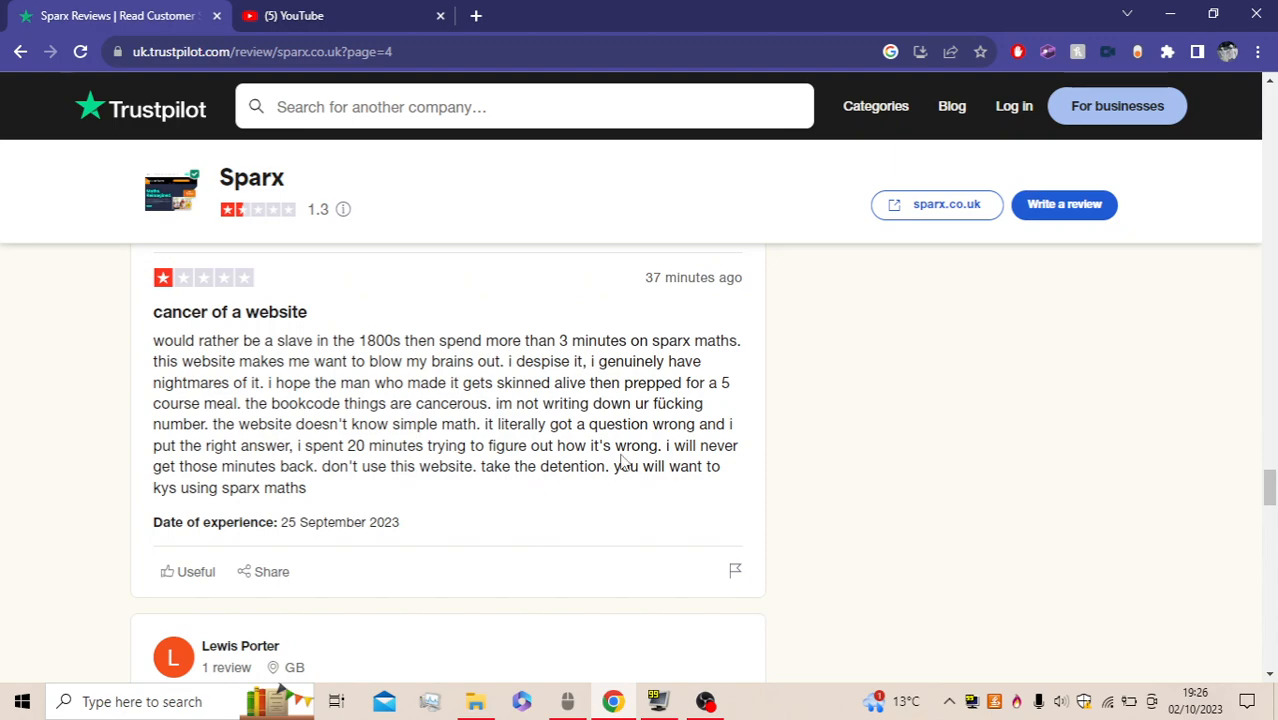
mouse_move(610, 492)
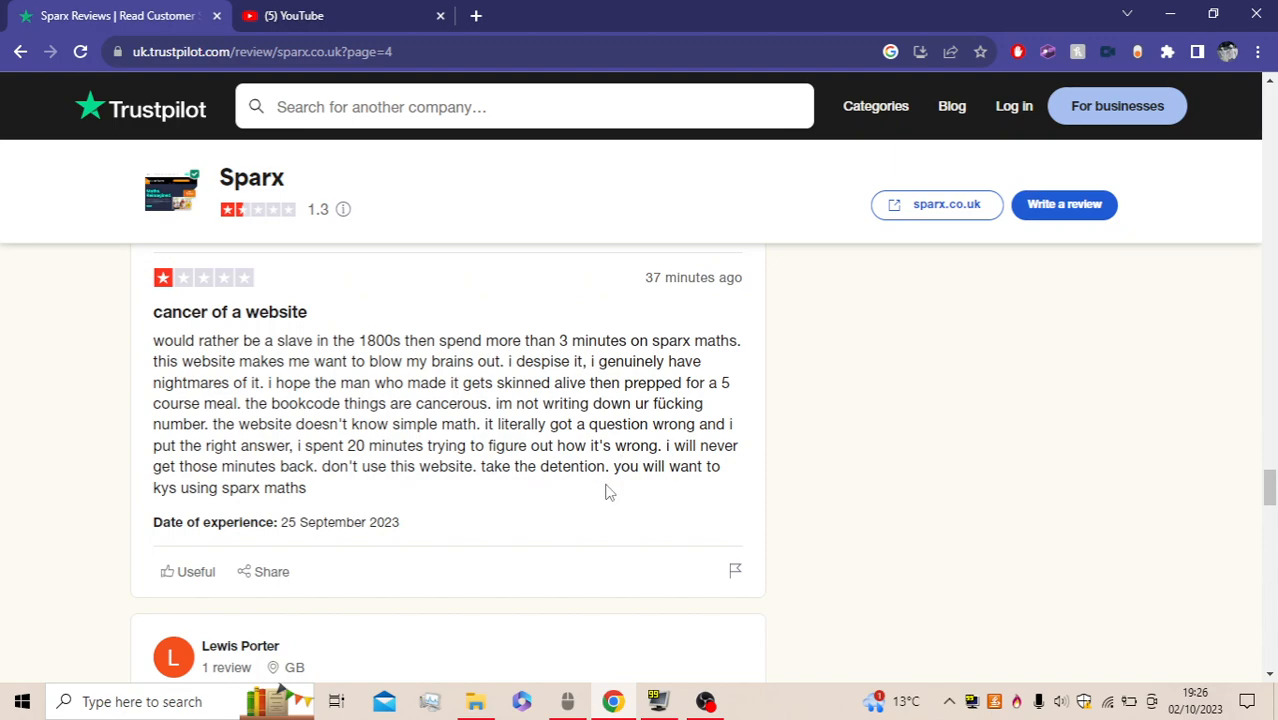
mouse_move(351, 517)
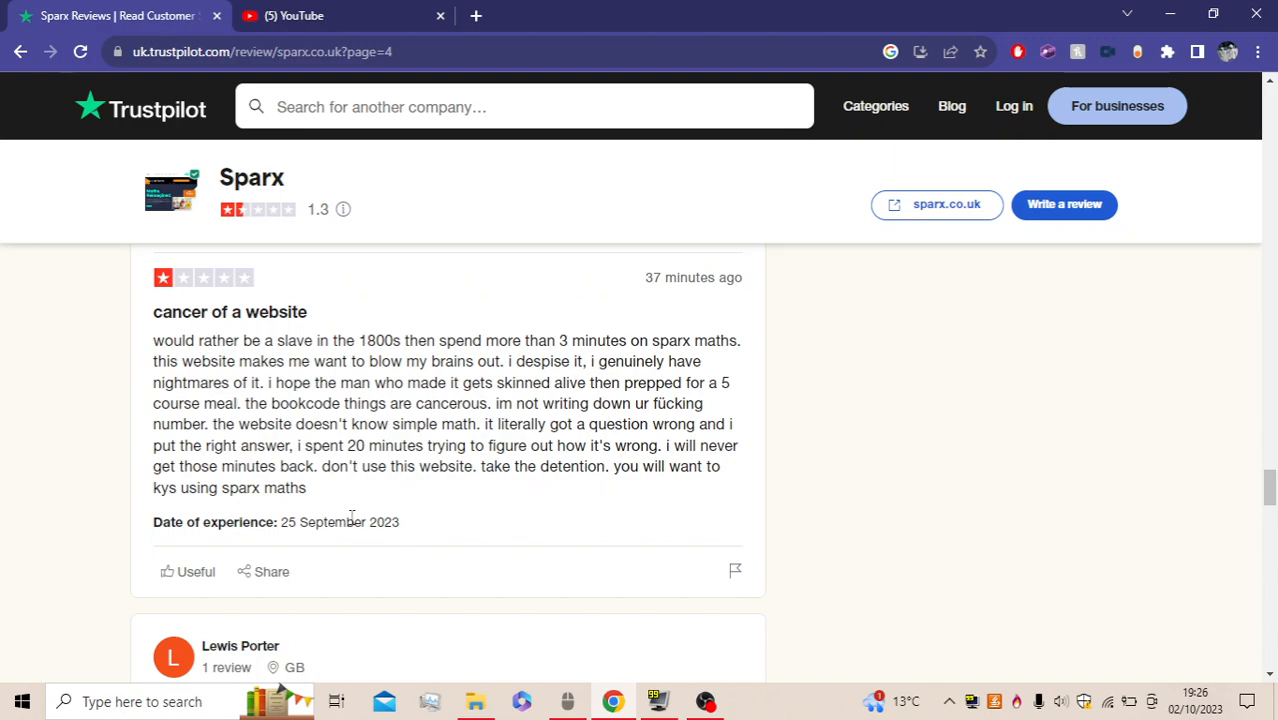
mouse_move(590, 474)
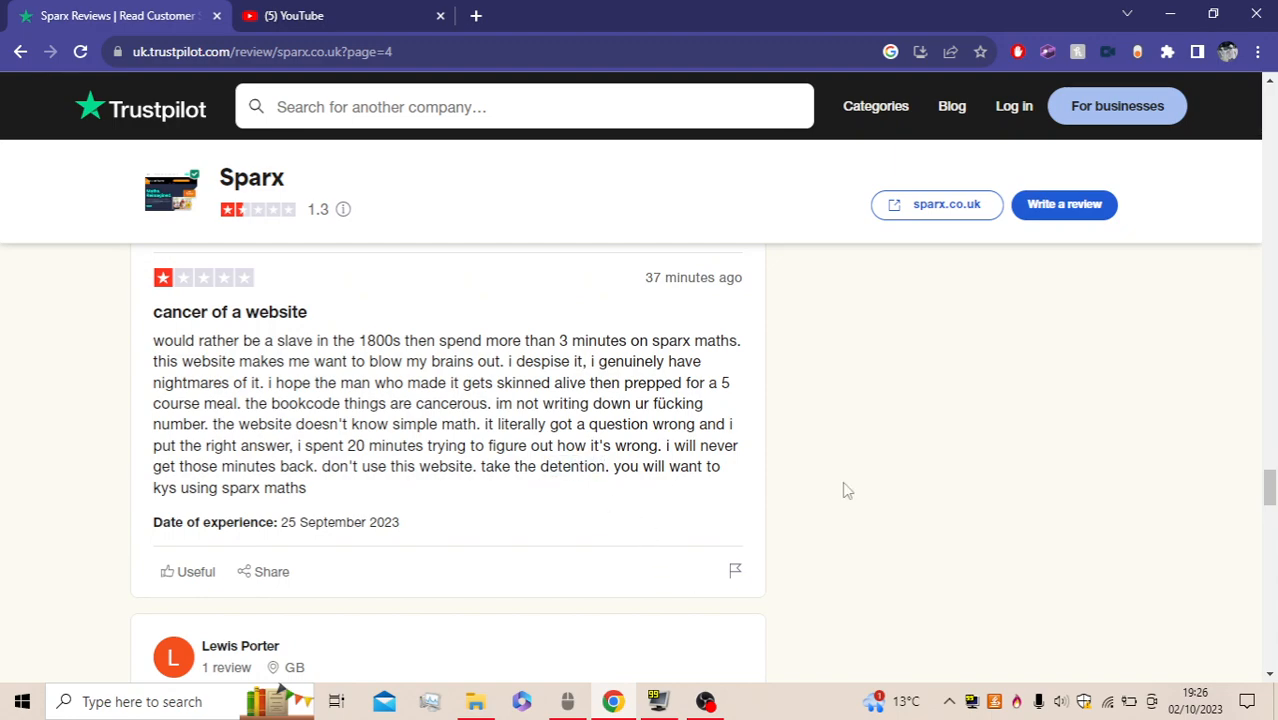
mouse_move(1210, 397)
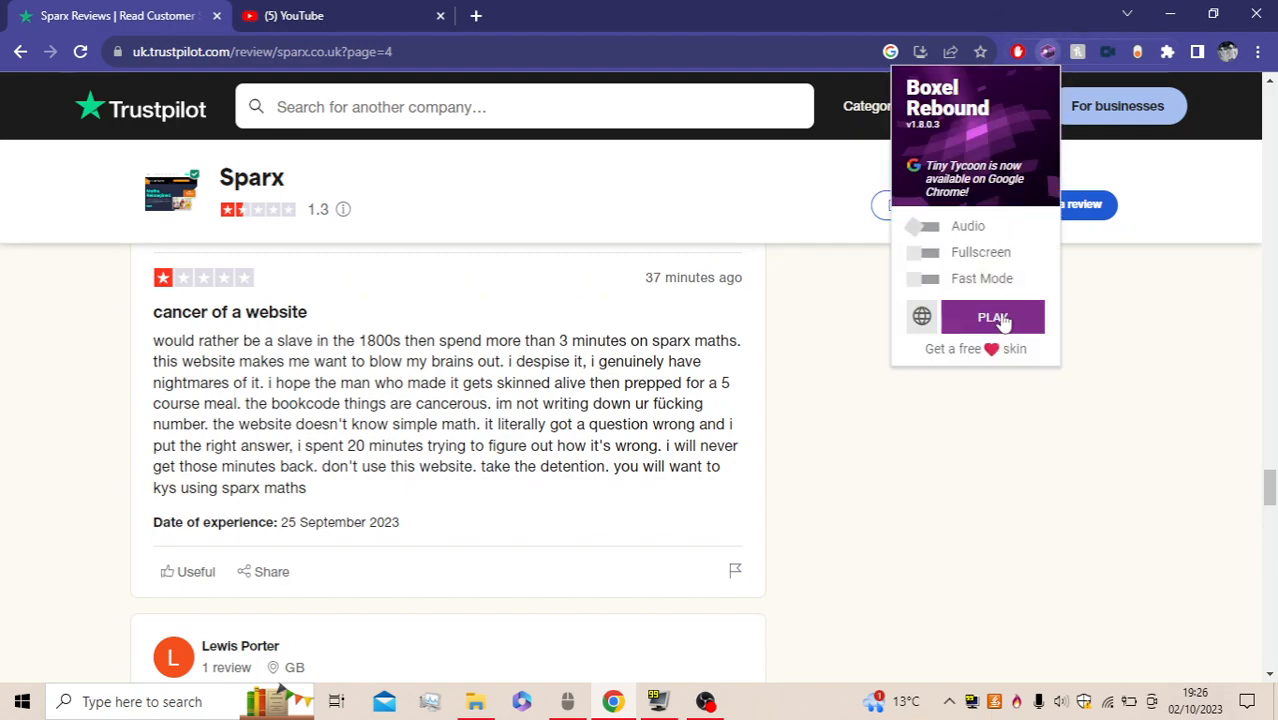
Start Boxel Rebound from its welcome screen and launch the next available level
left_click(992, 317)
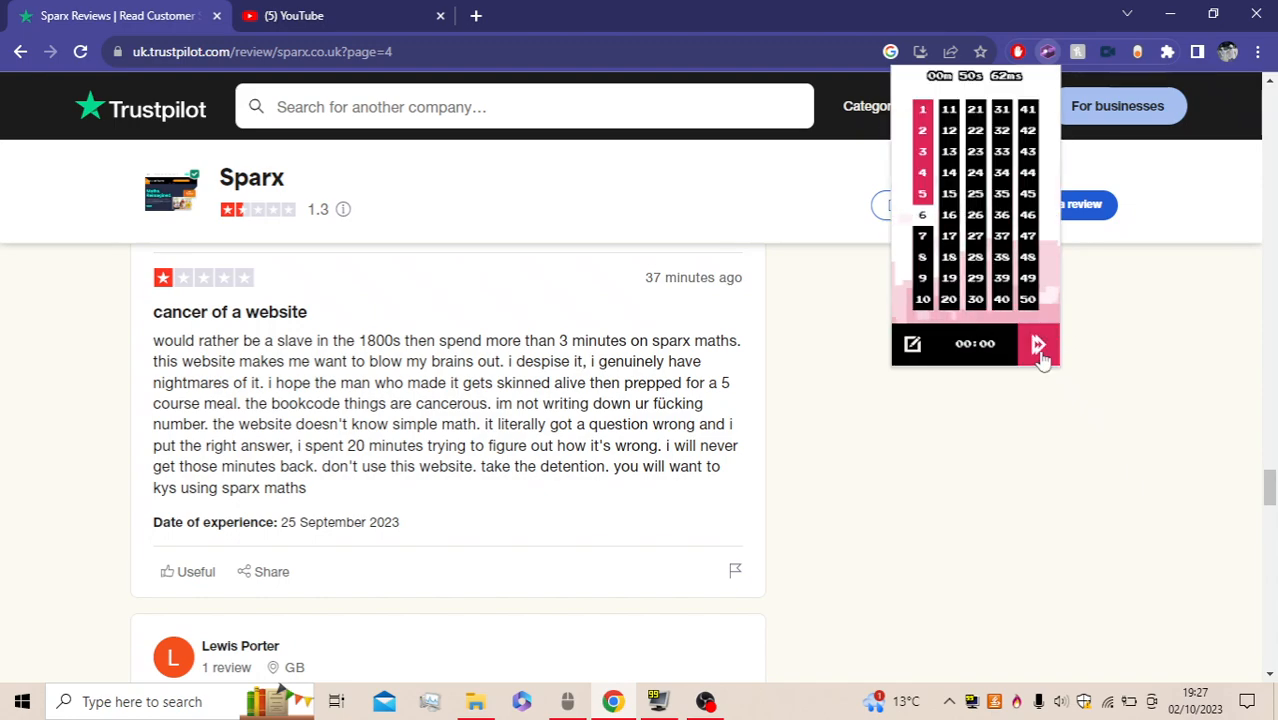
left_click(1038, 343)
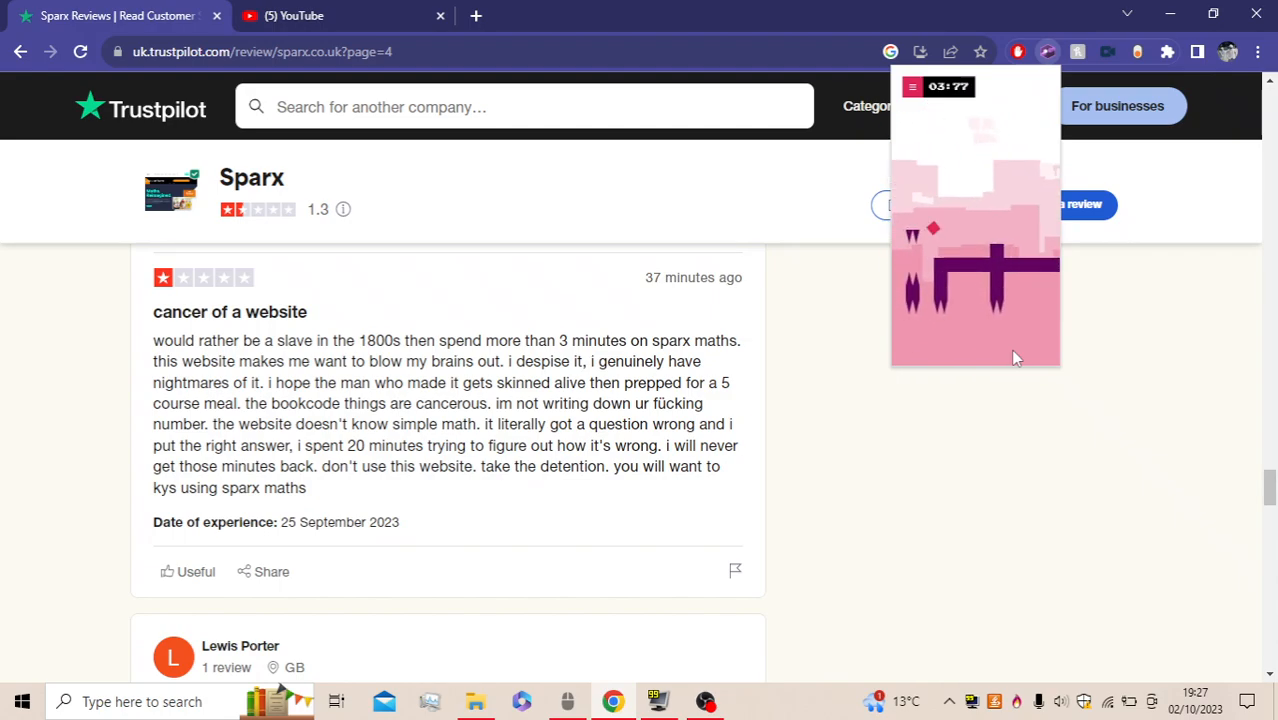
scroll("down", 3)
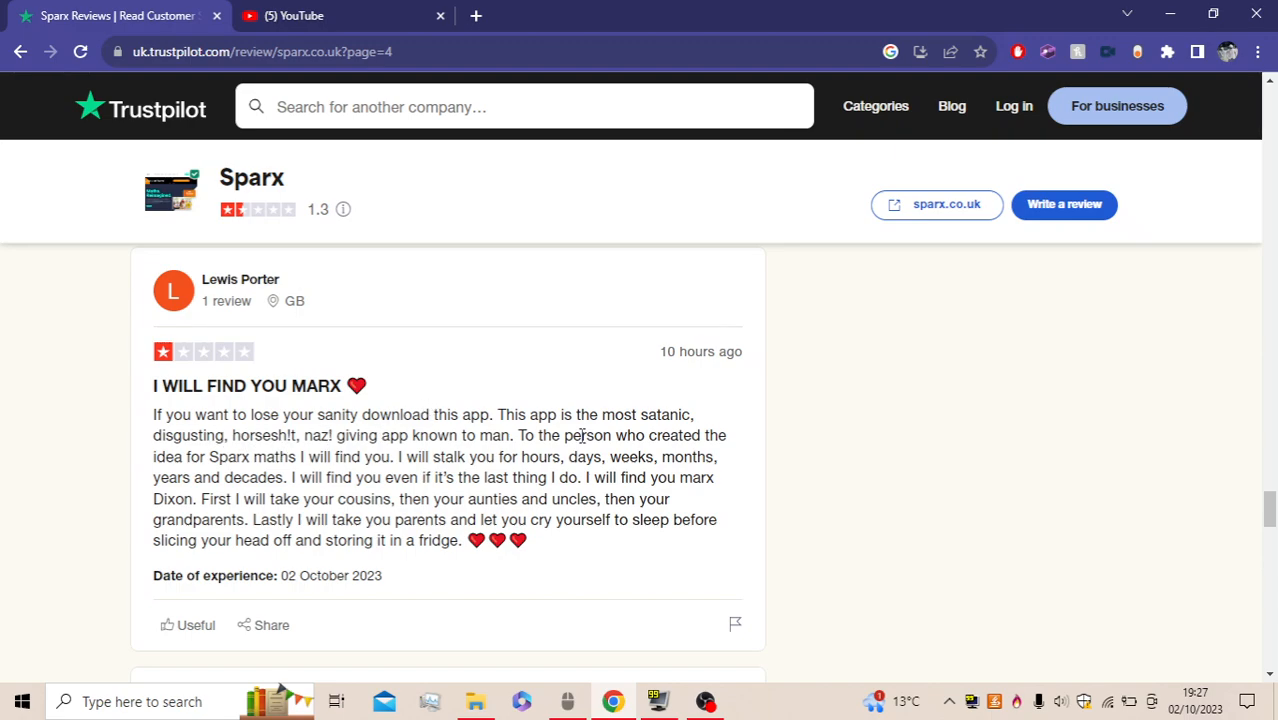
mouse_move(463, 364)
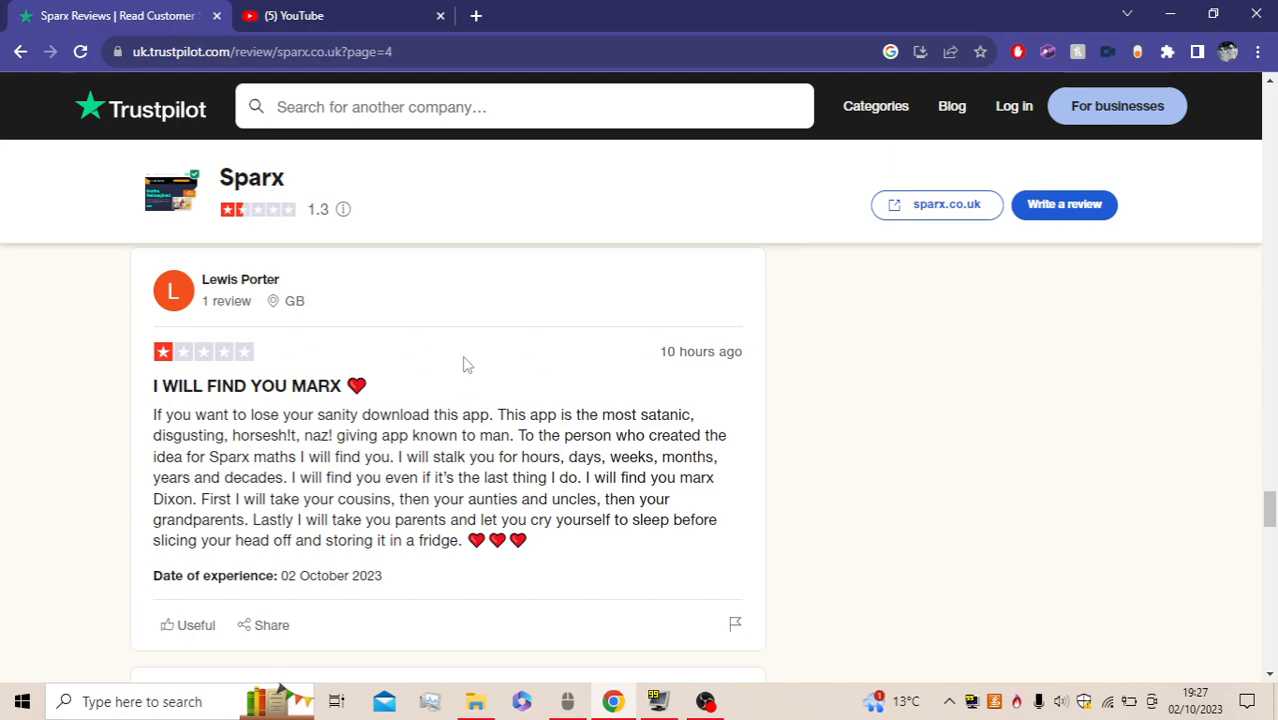
mouse_move(547, 413)
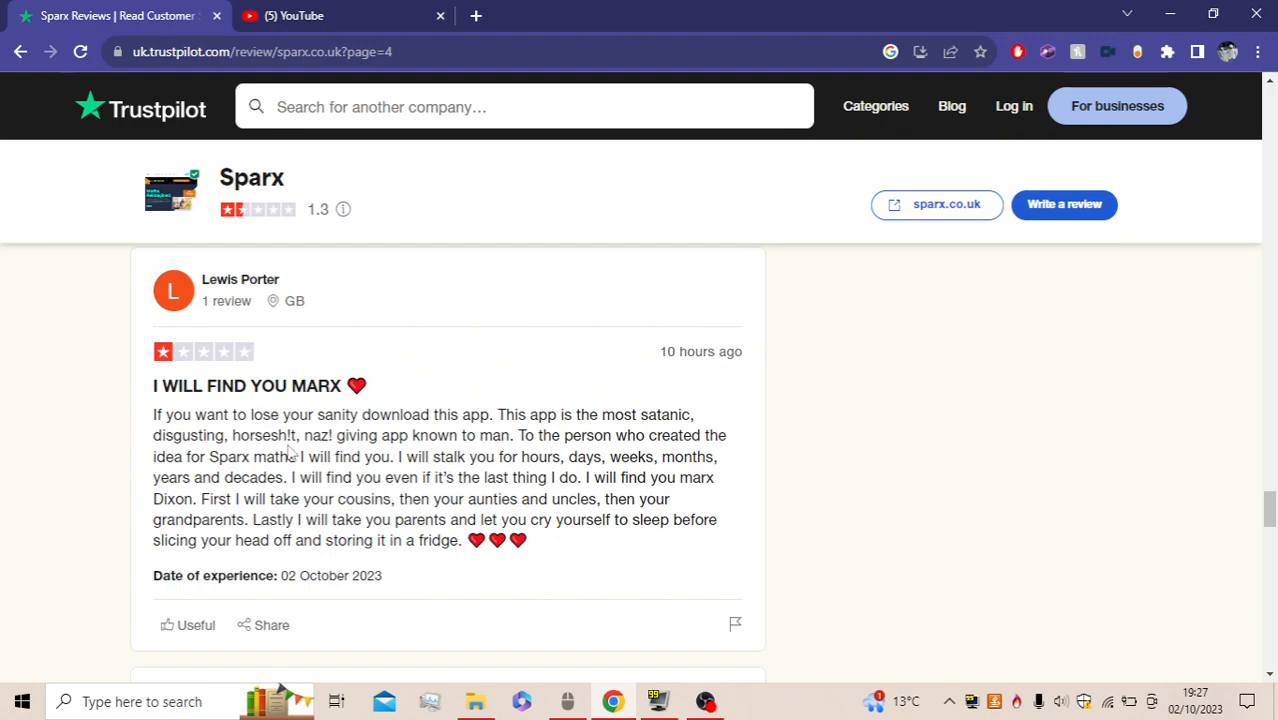
mouse_move(417, 507)
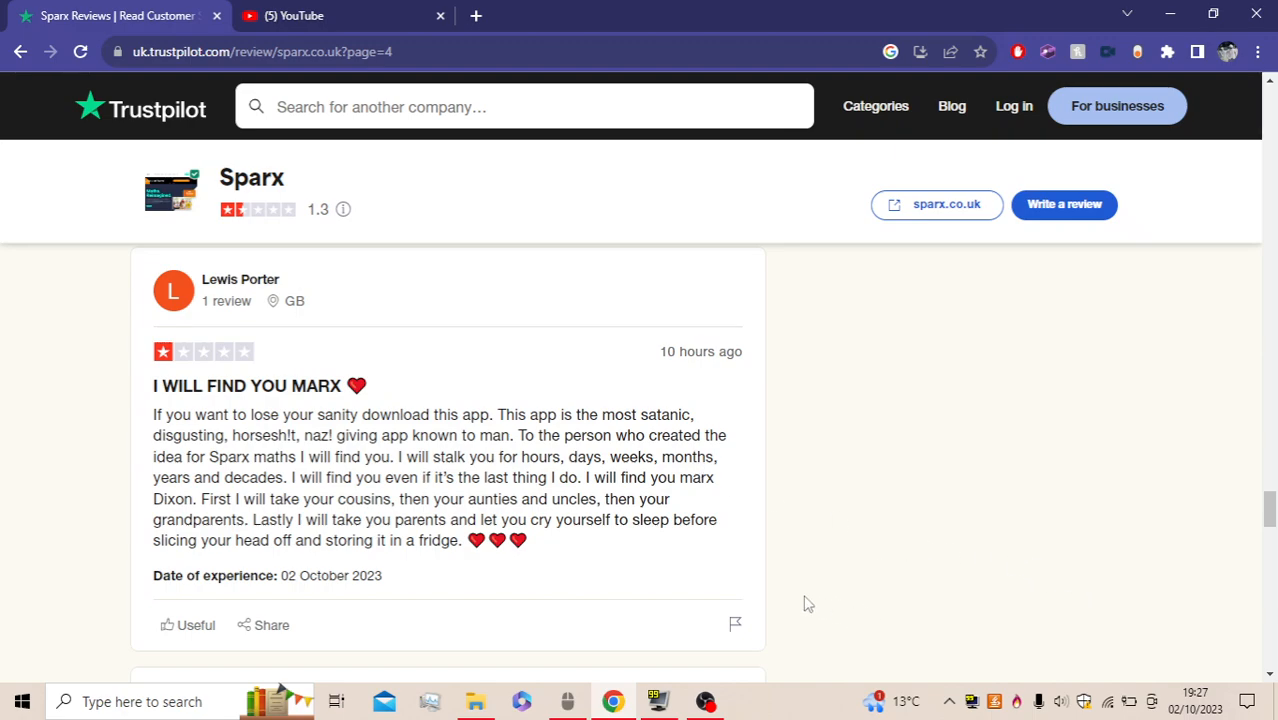
mouse_move(580, 549)
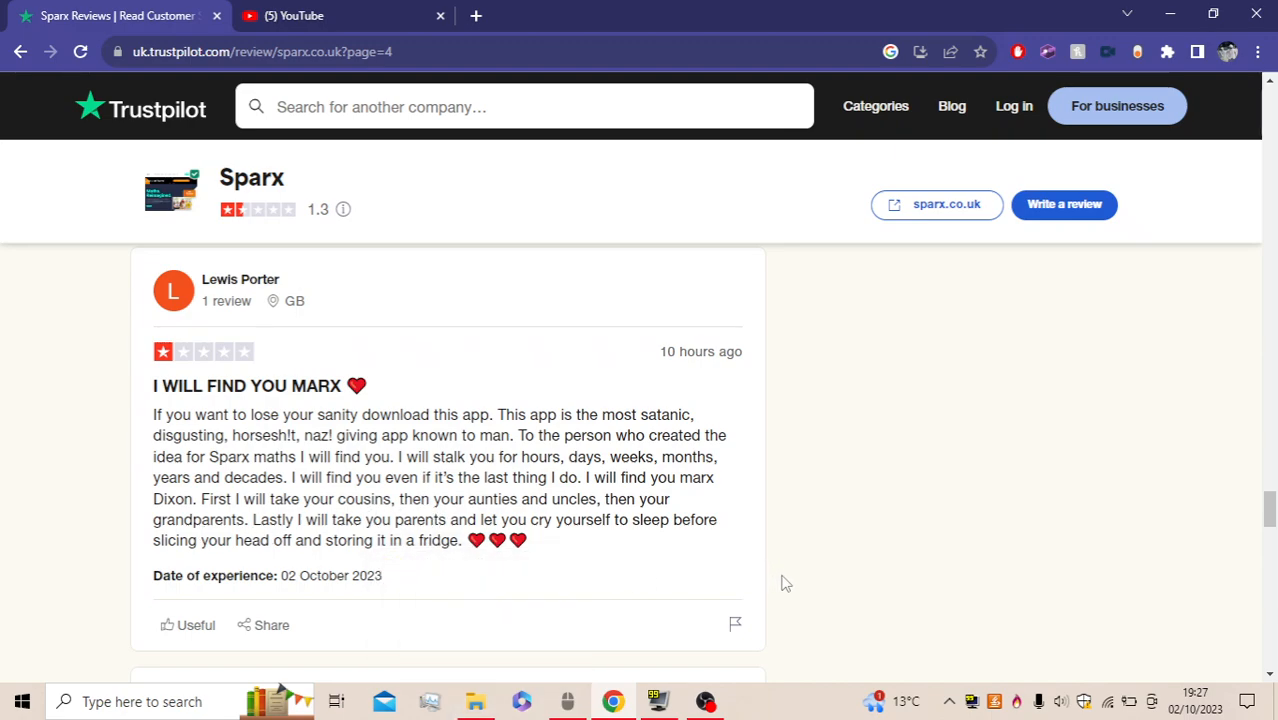
mouse_move(807, 590)
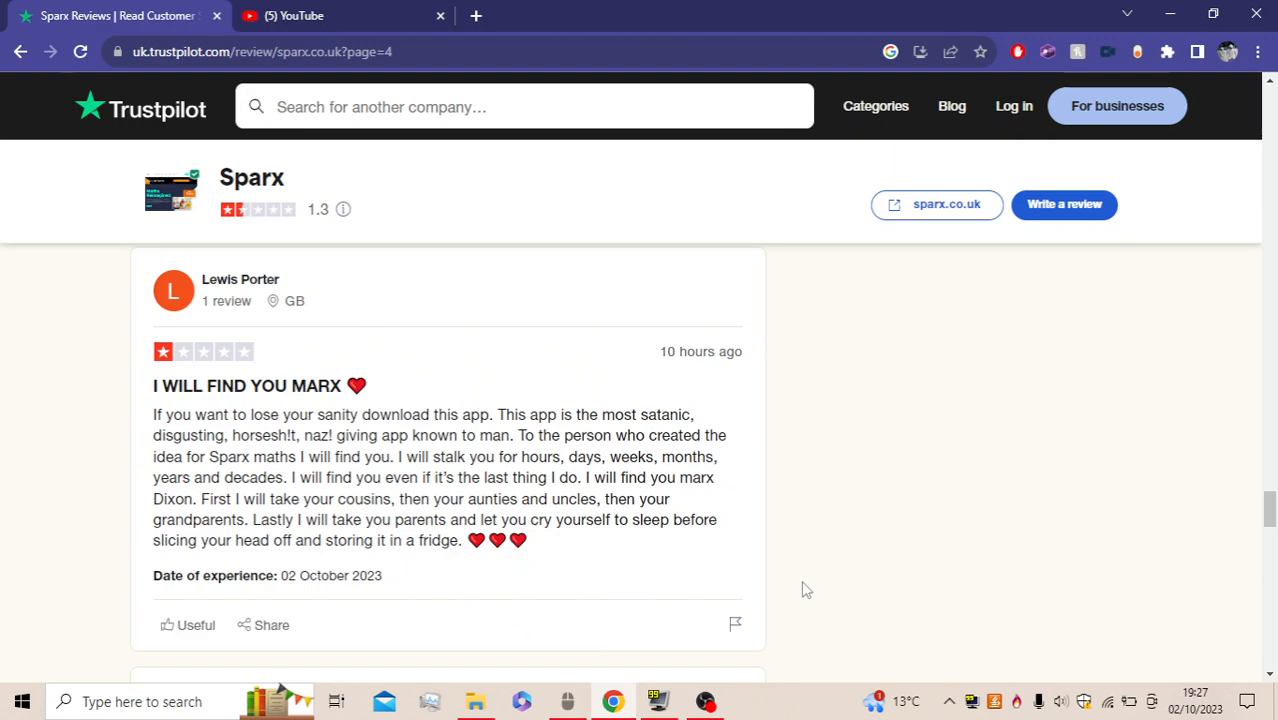
mouse_move(600, 601)
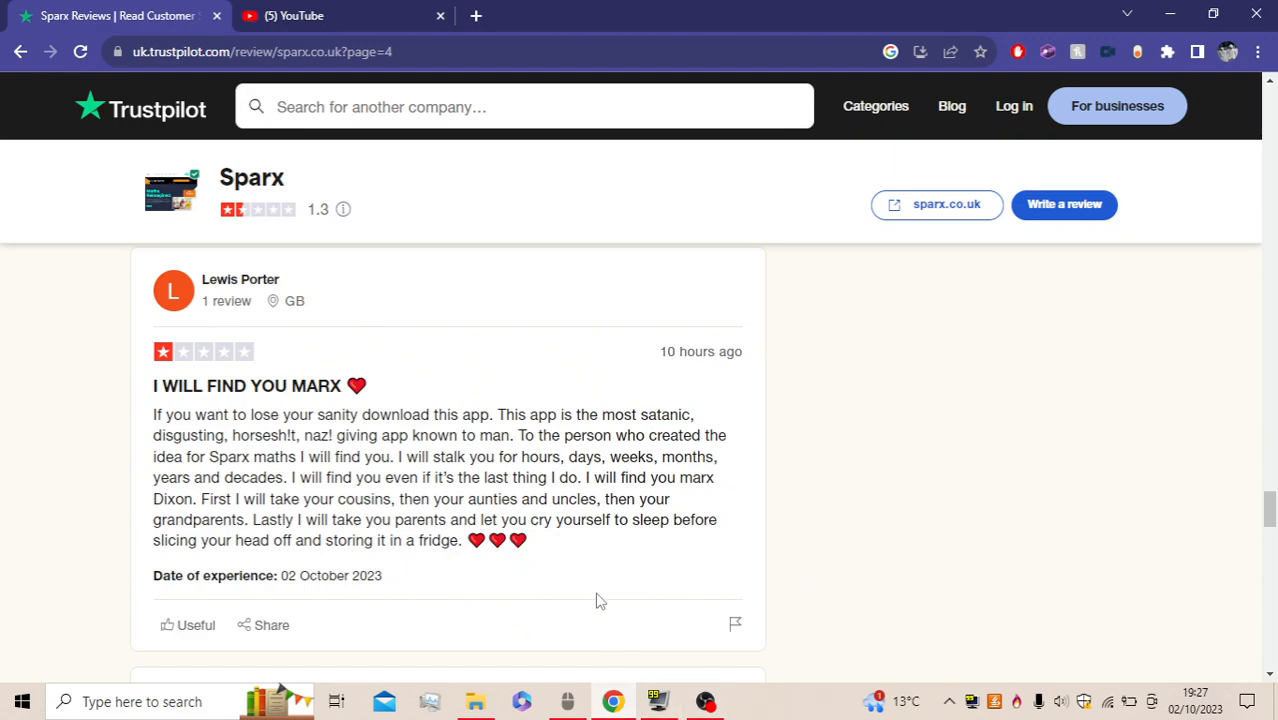
mouse_move(445, 578)
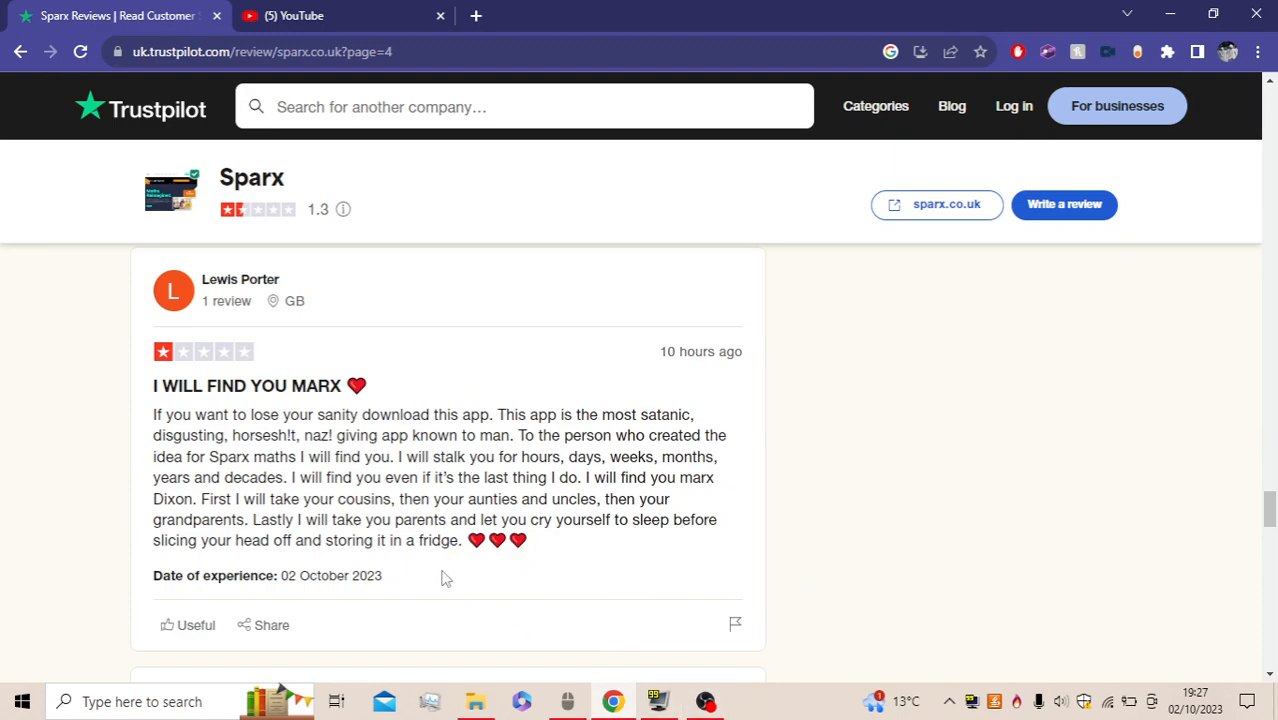
scroll("down", 3)
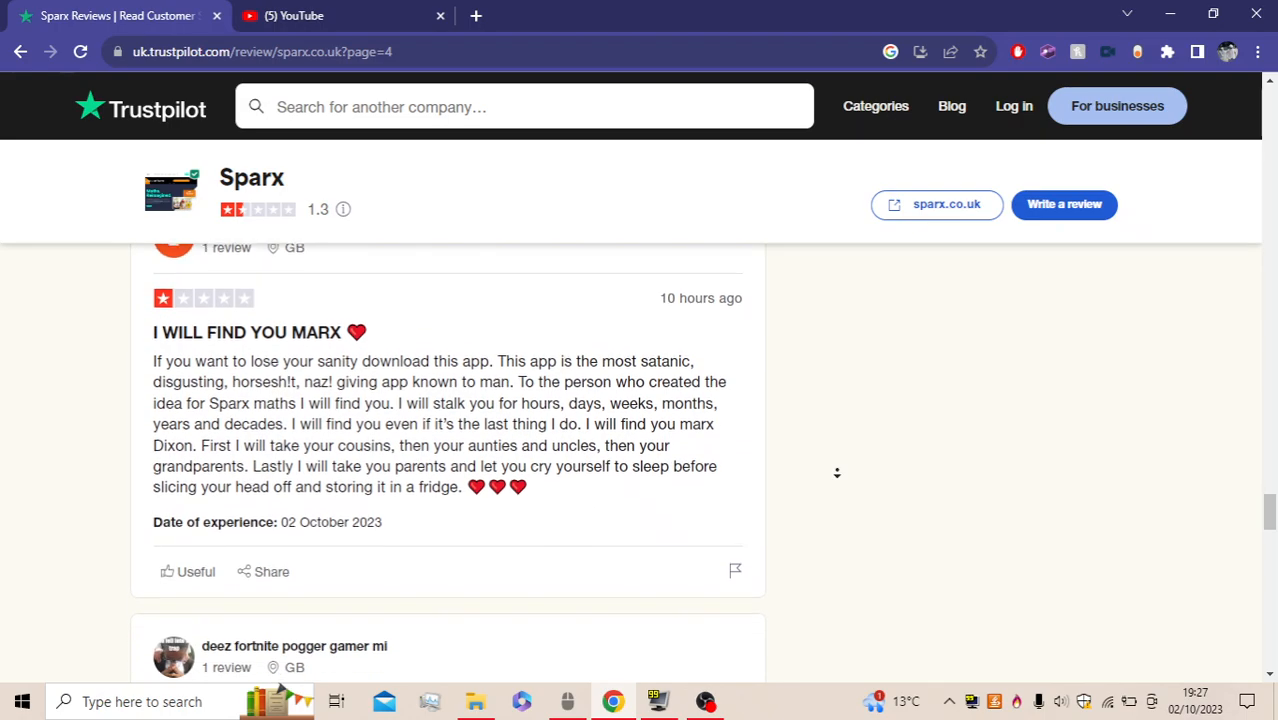
scroll("down", 3)
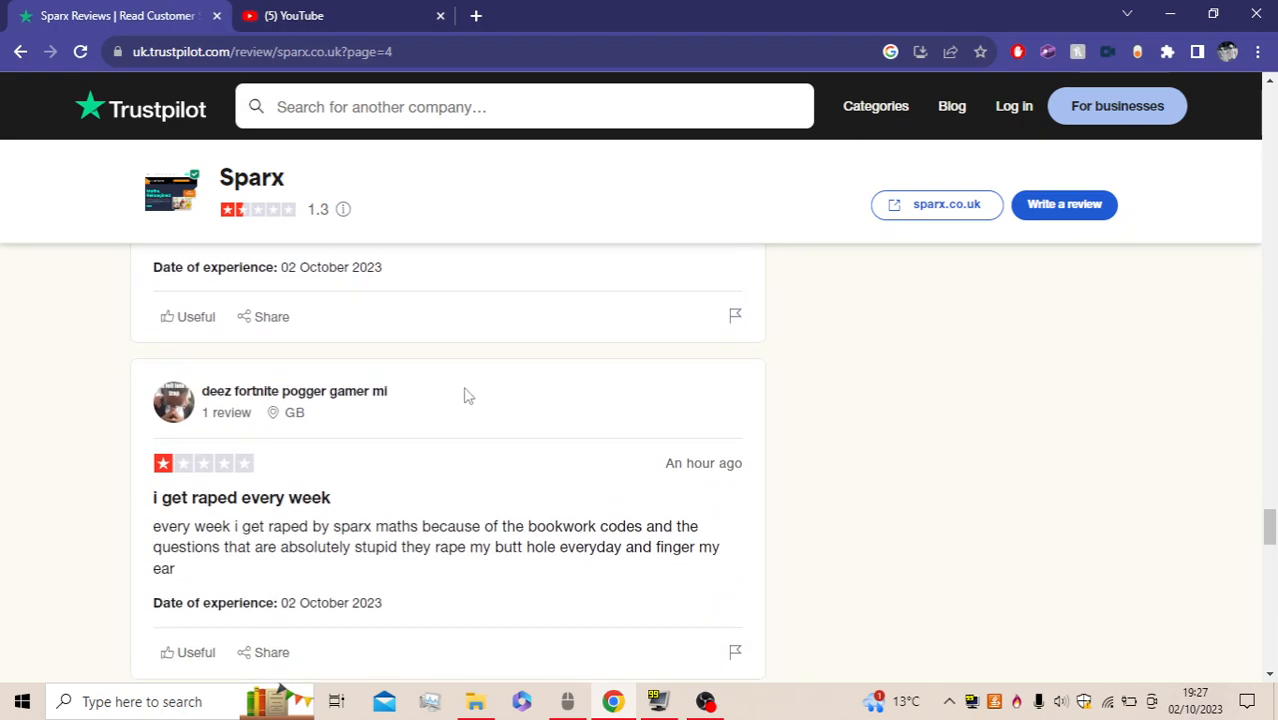
scroll("down", 3)
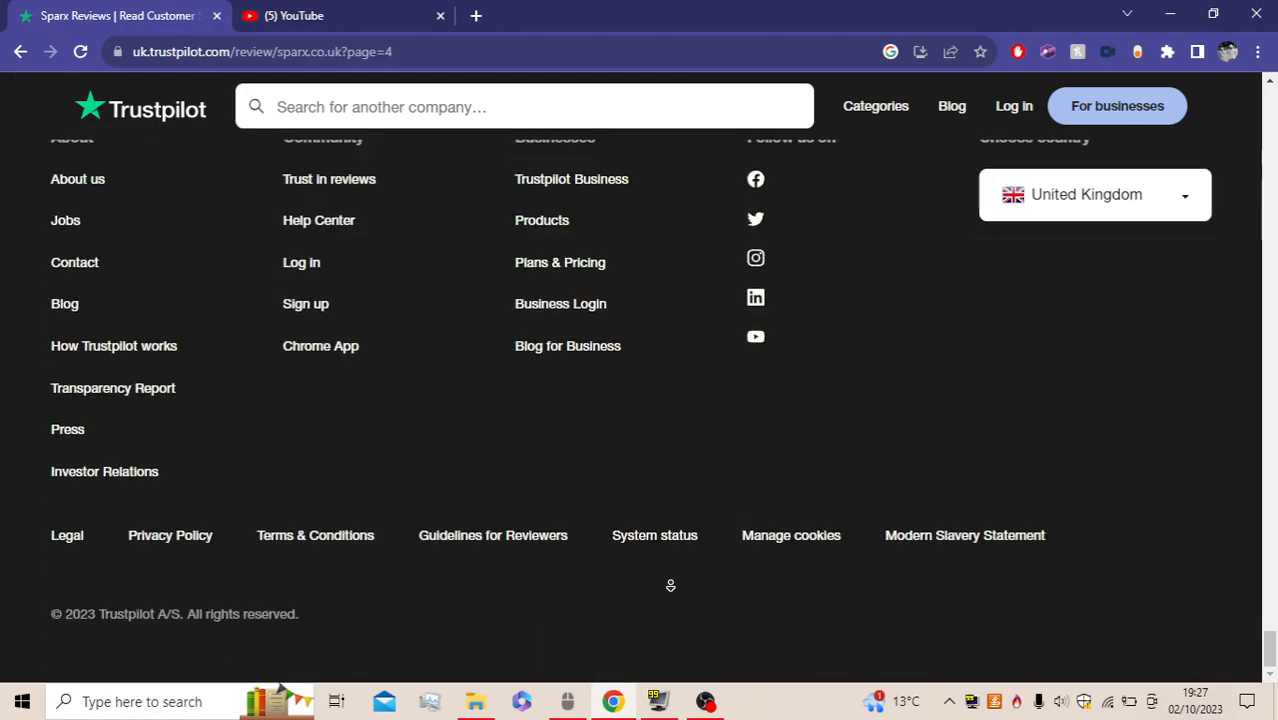
scroll("up", 3)
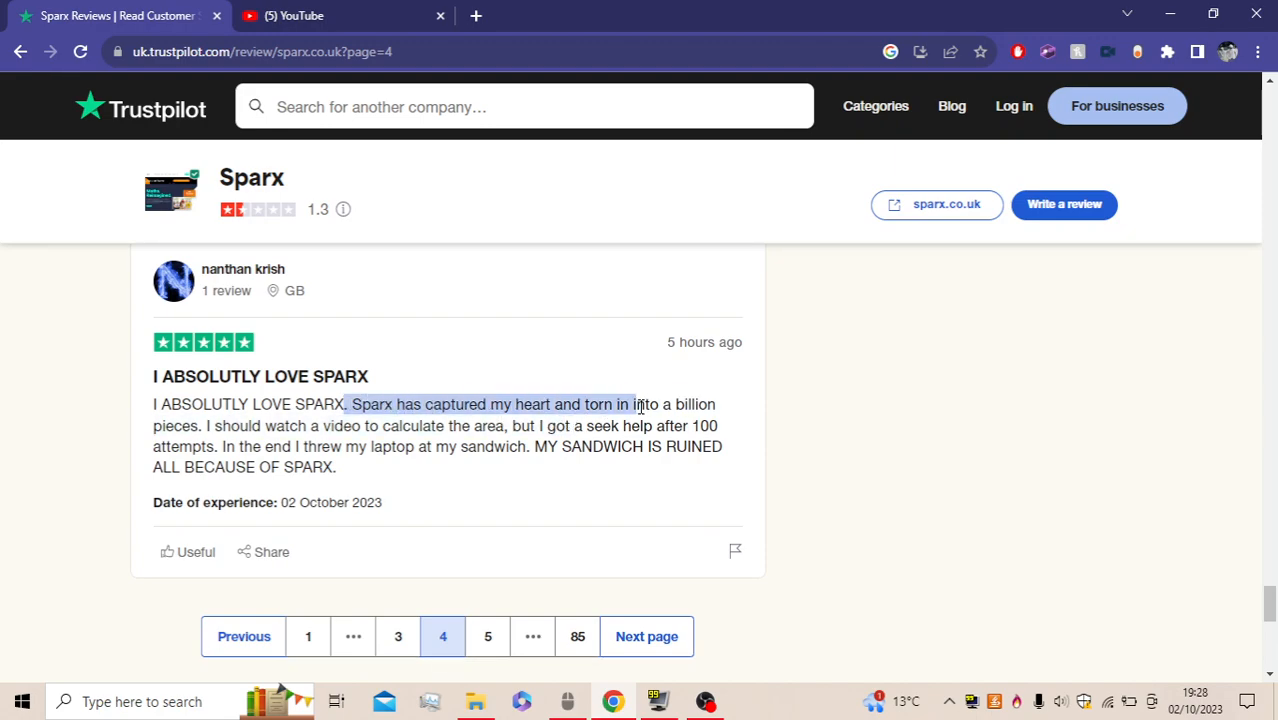
left_click_drag(624, 404, 230, 425)
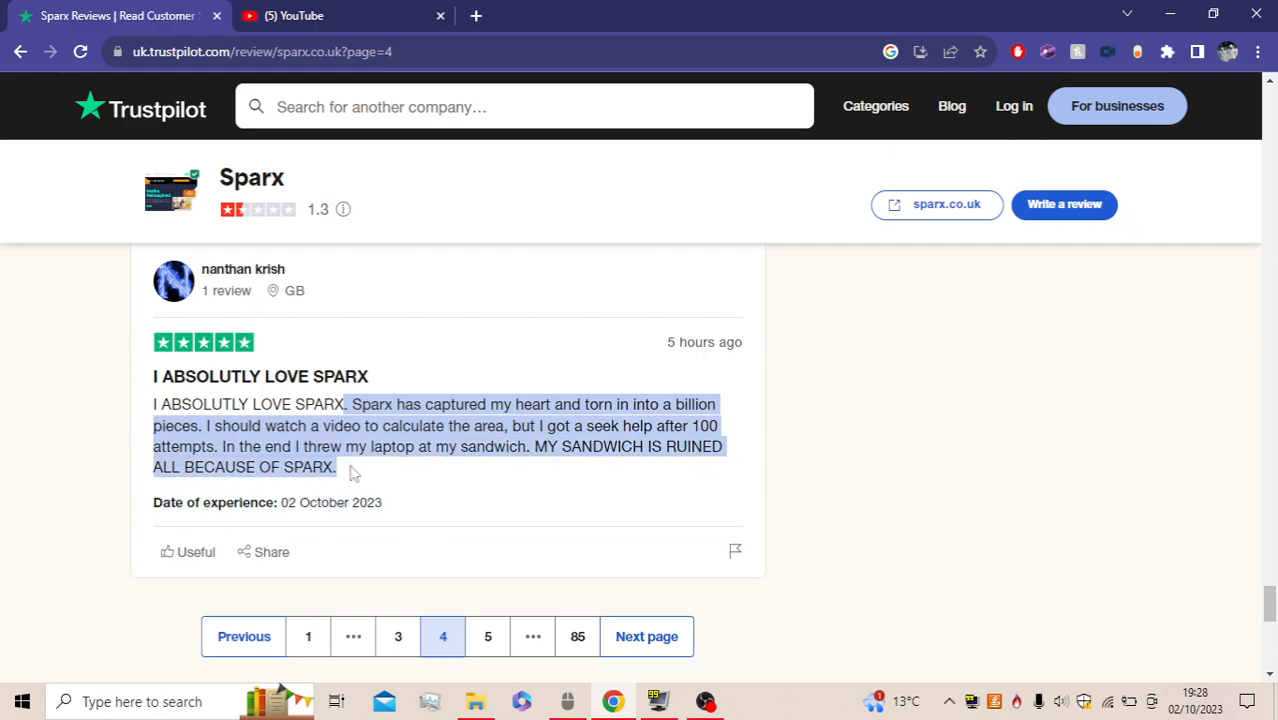
left_click(350, 478)
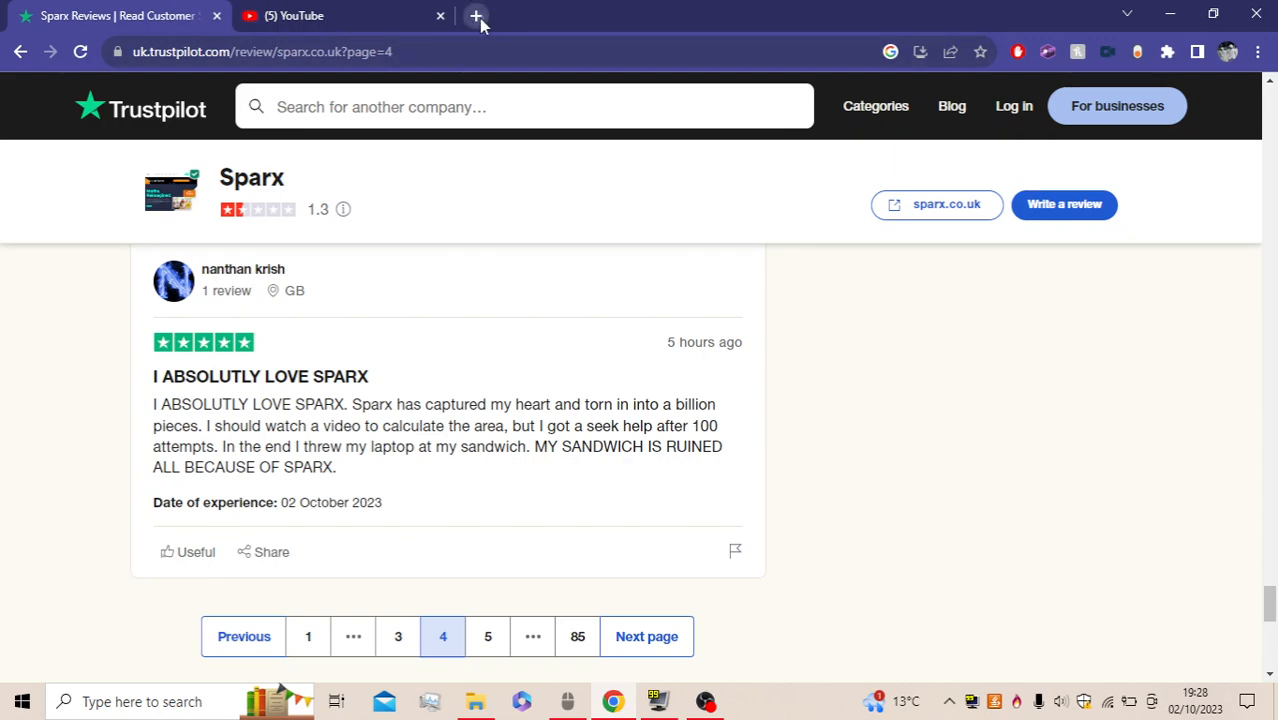
Open a blank third Chrome tab and go back to the Sparx Reviews tab
left_click(476, 15)
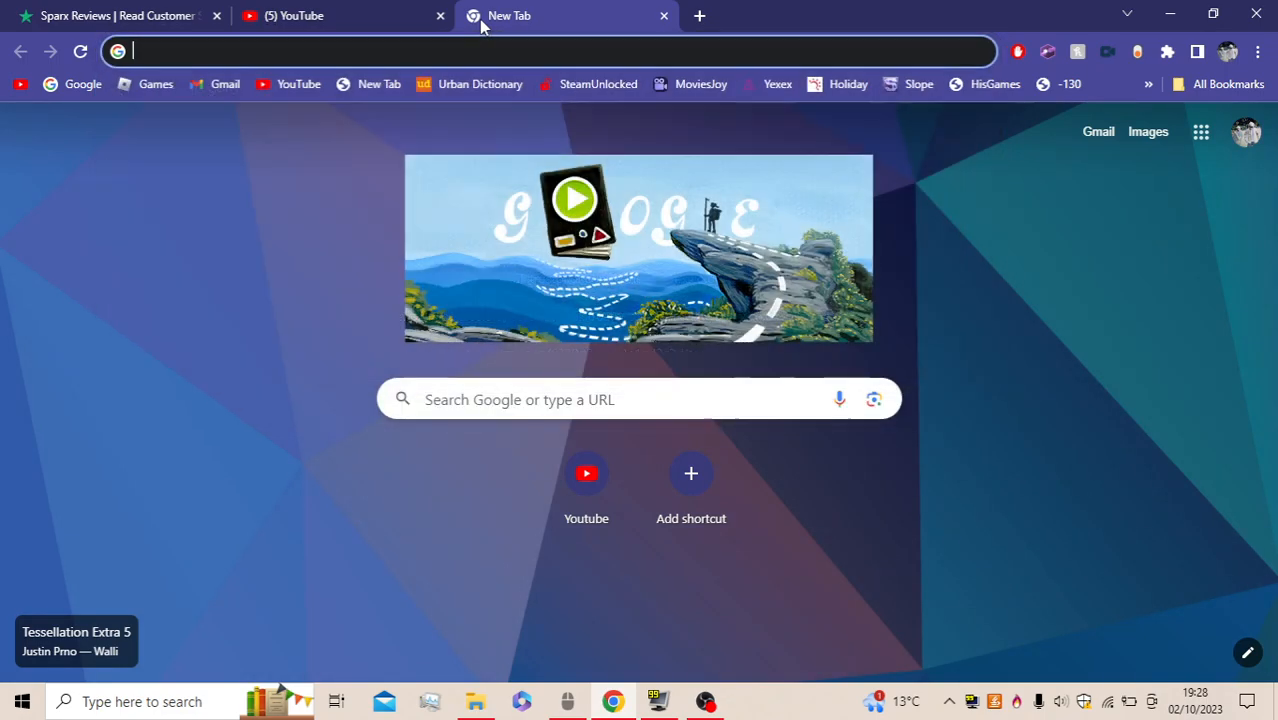
left_click(110, 15)
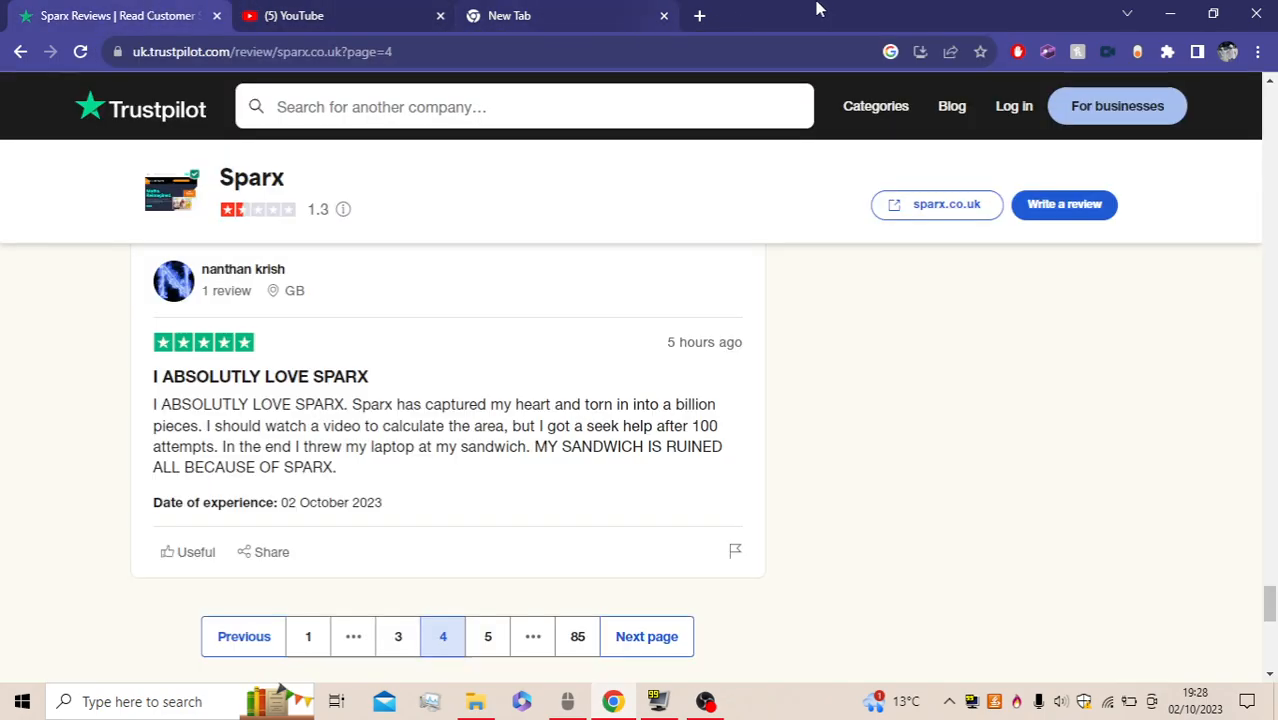
mouse_move(397, 270)
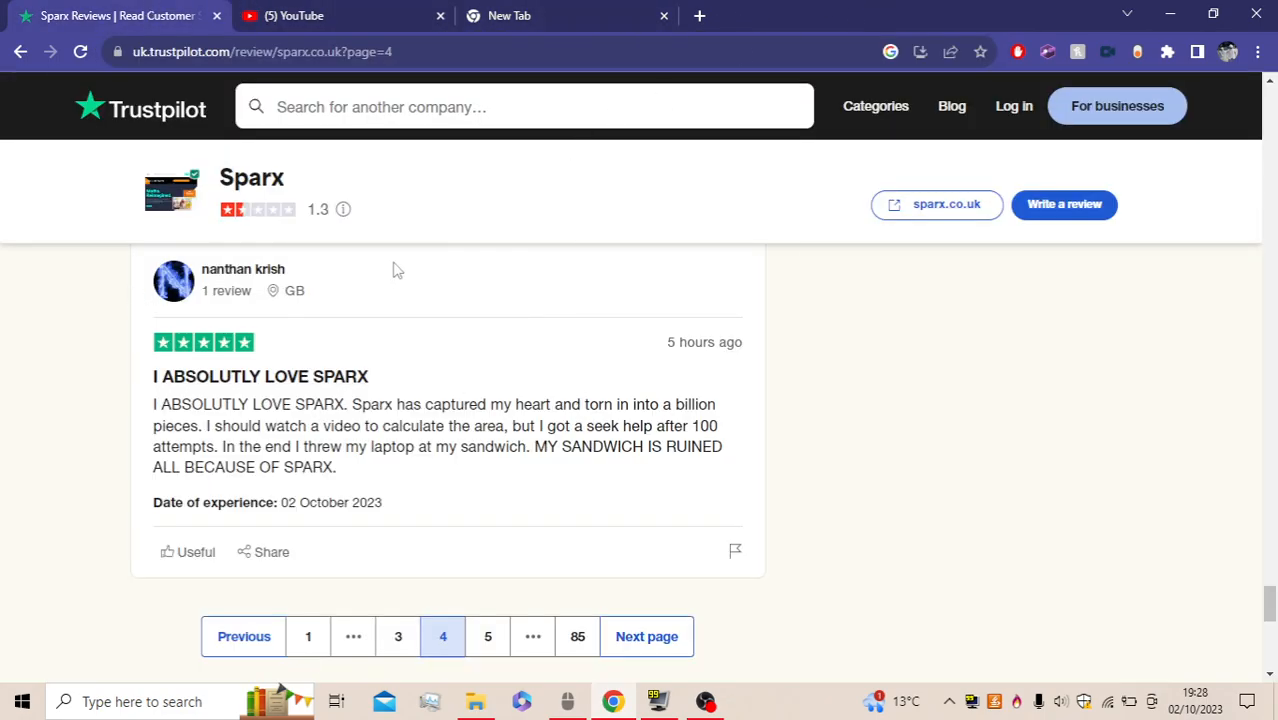
mouse_move(242, 269)
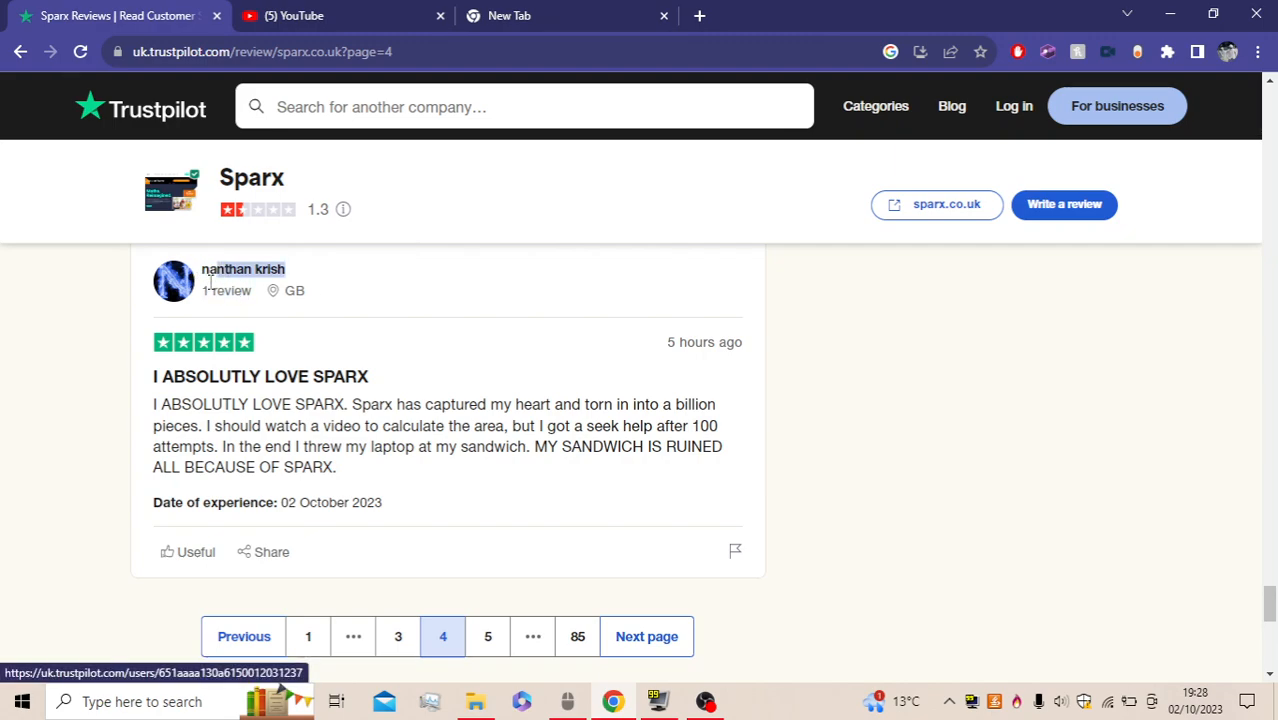
mouse_move(433, 335)
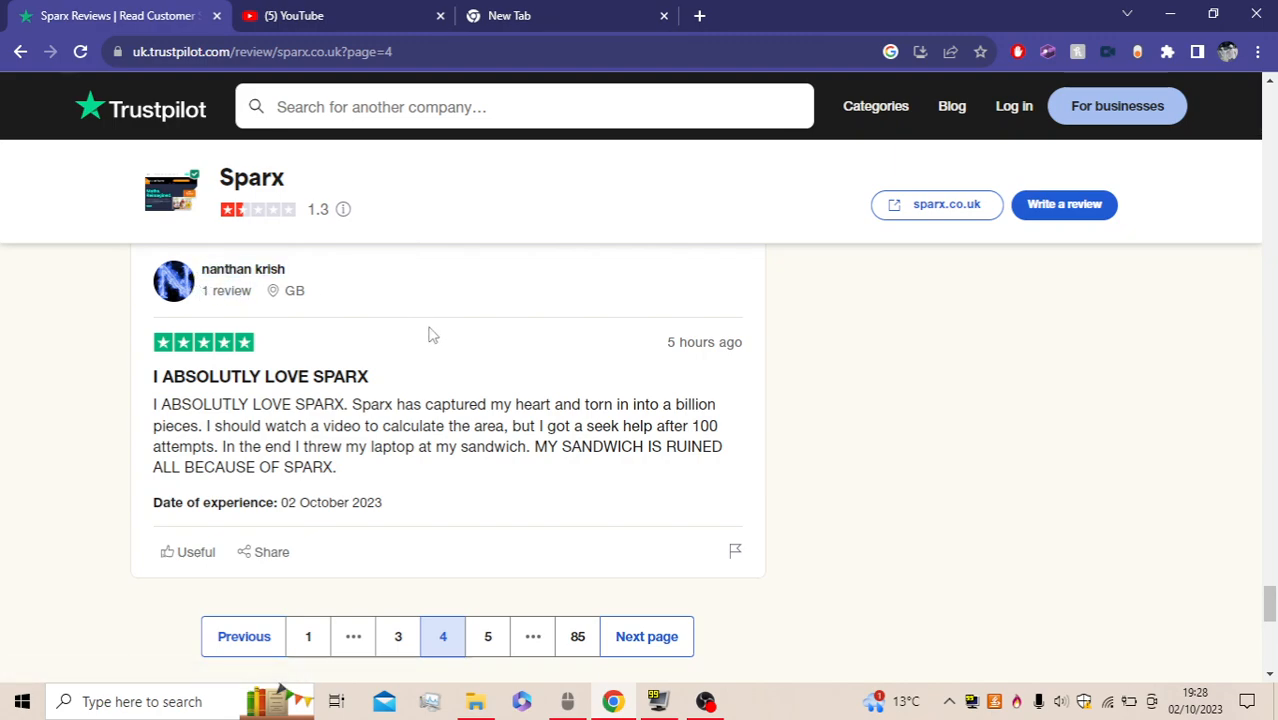
mouse_move(558, 588)
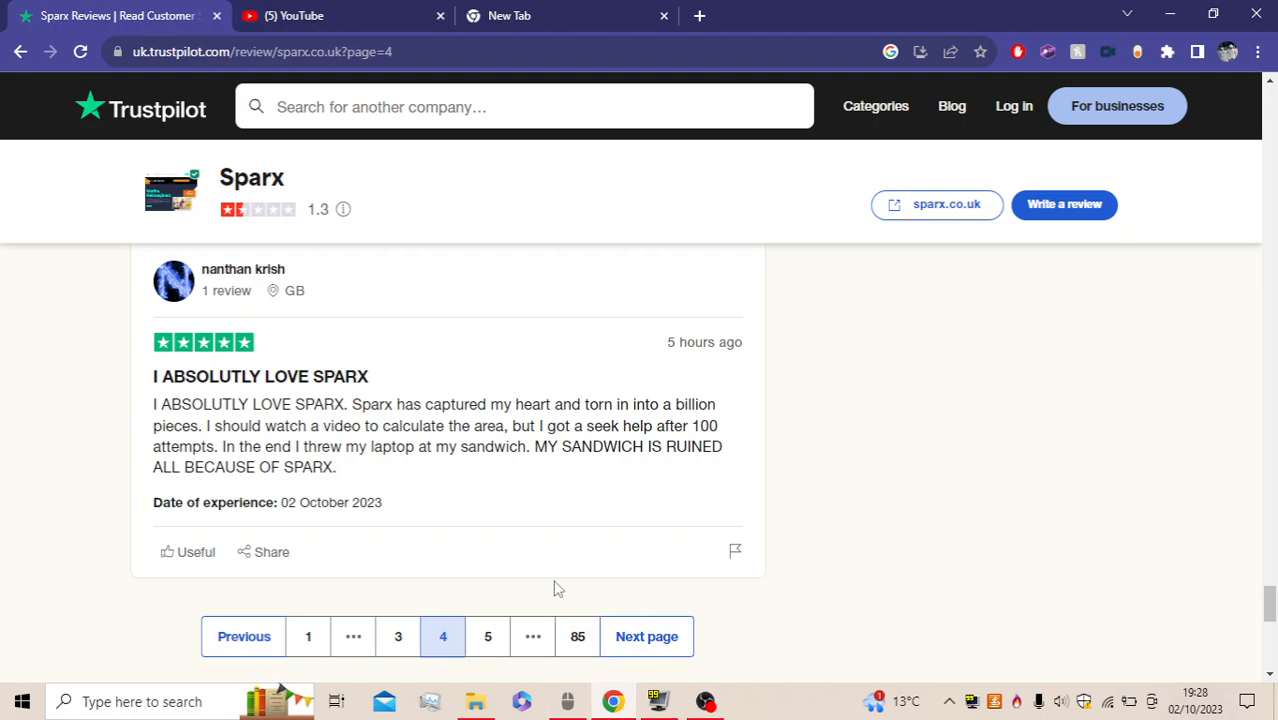
mouse_move(766, 588)
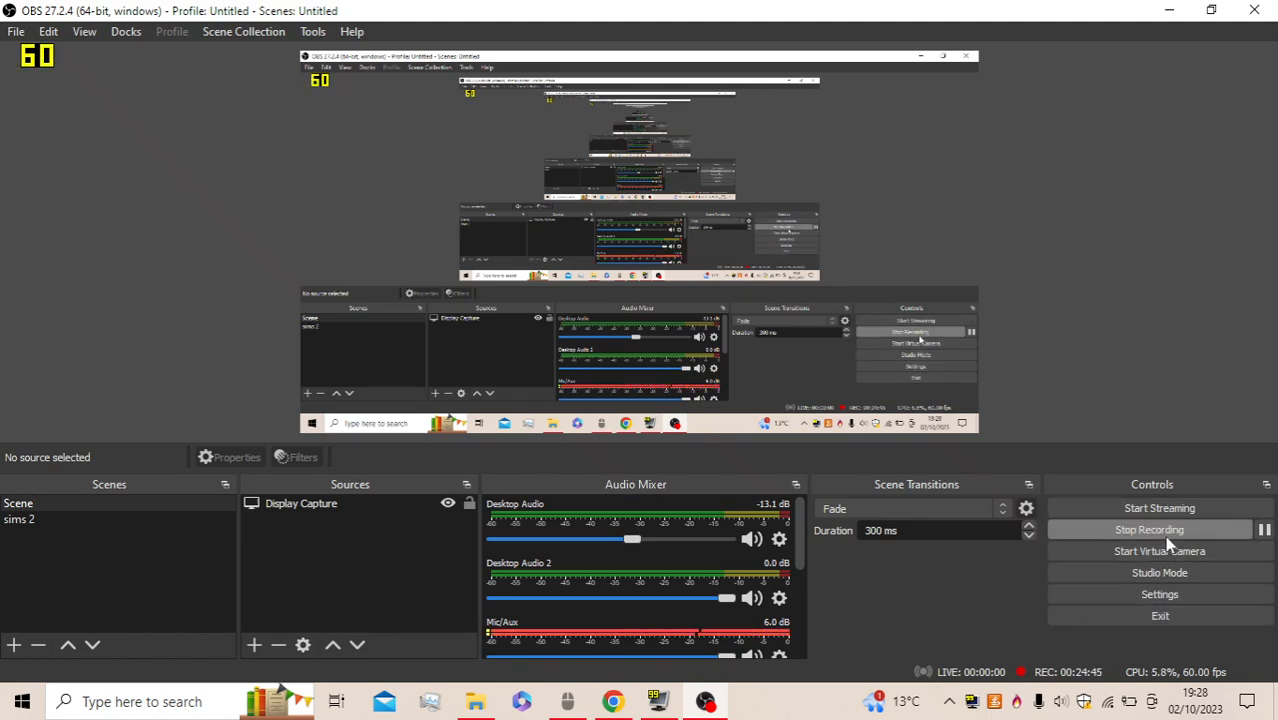
mouse_move(900, 647)
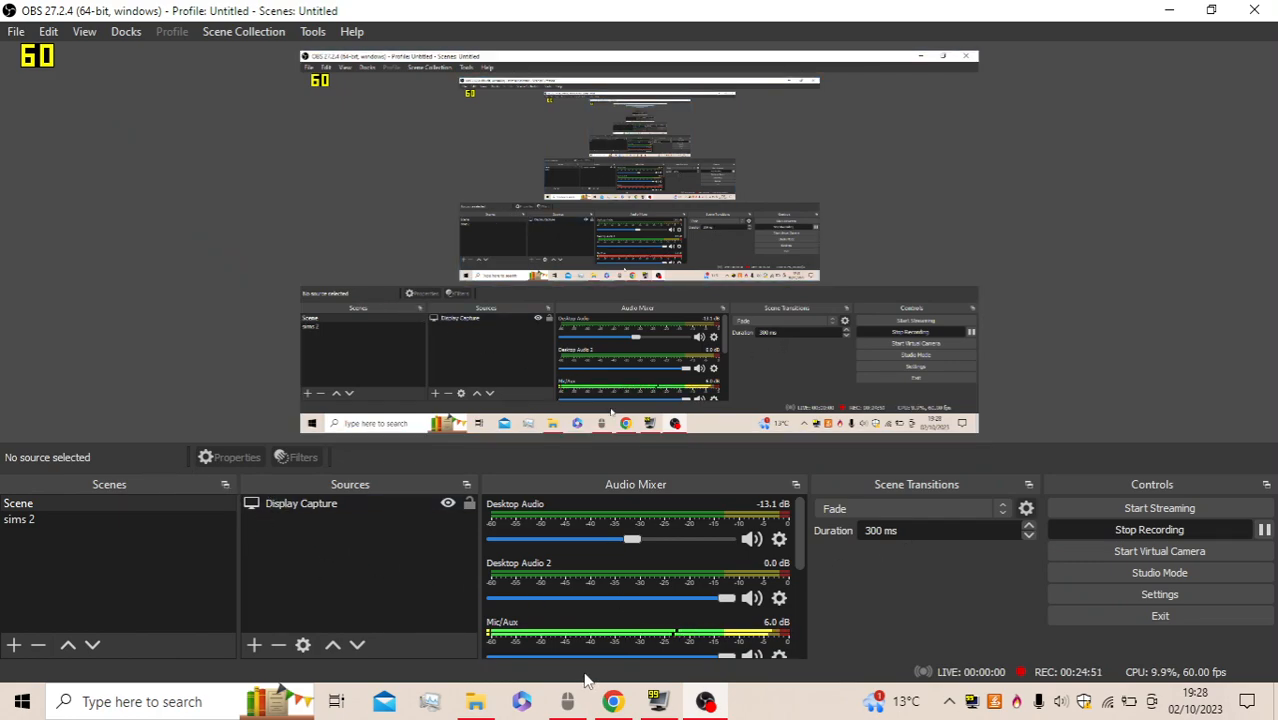
Switch to OBS Studio from the taskbar, showing the recording still running
left_click(613, 701)
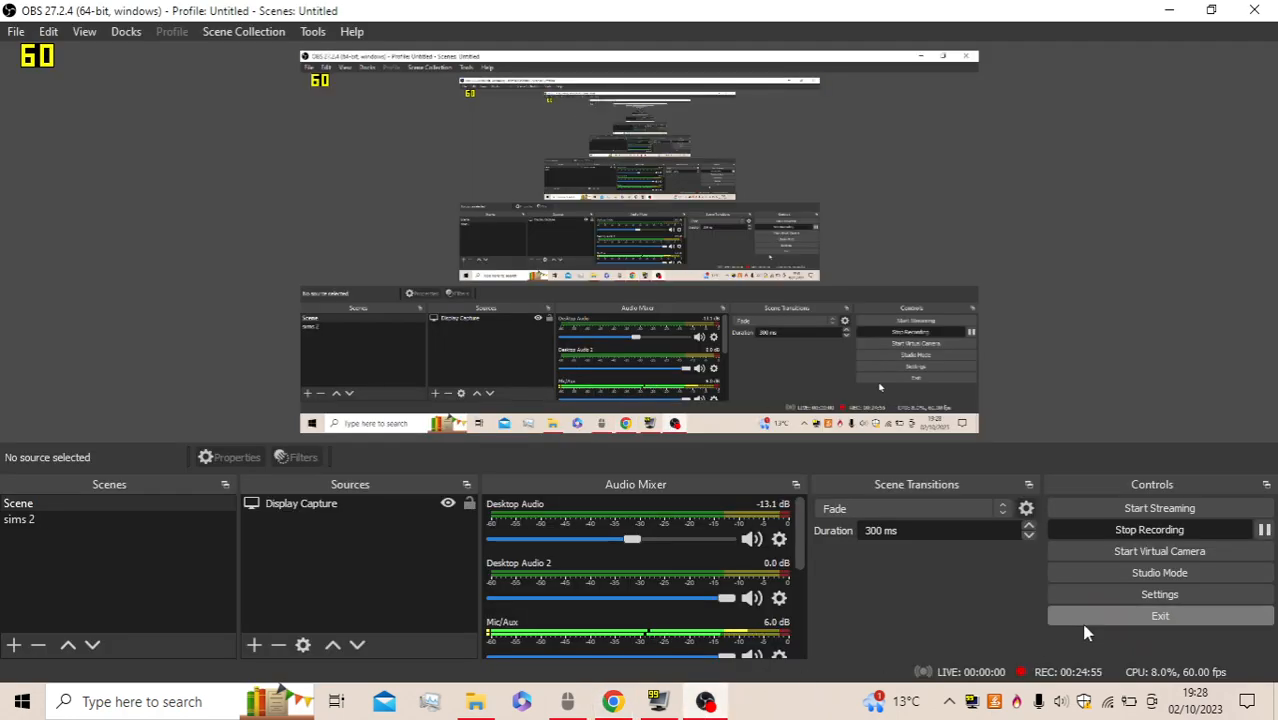
mouse_move(788, 657)
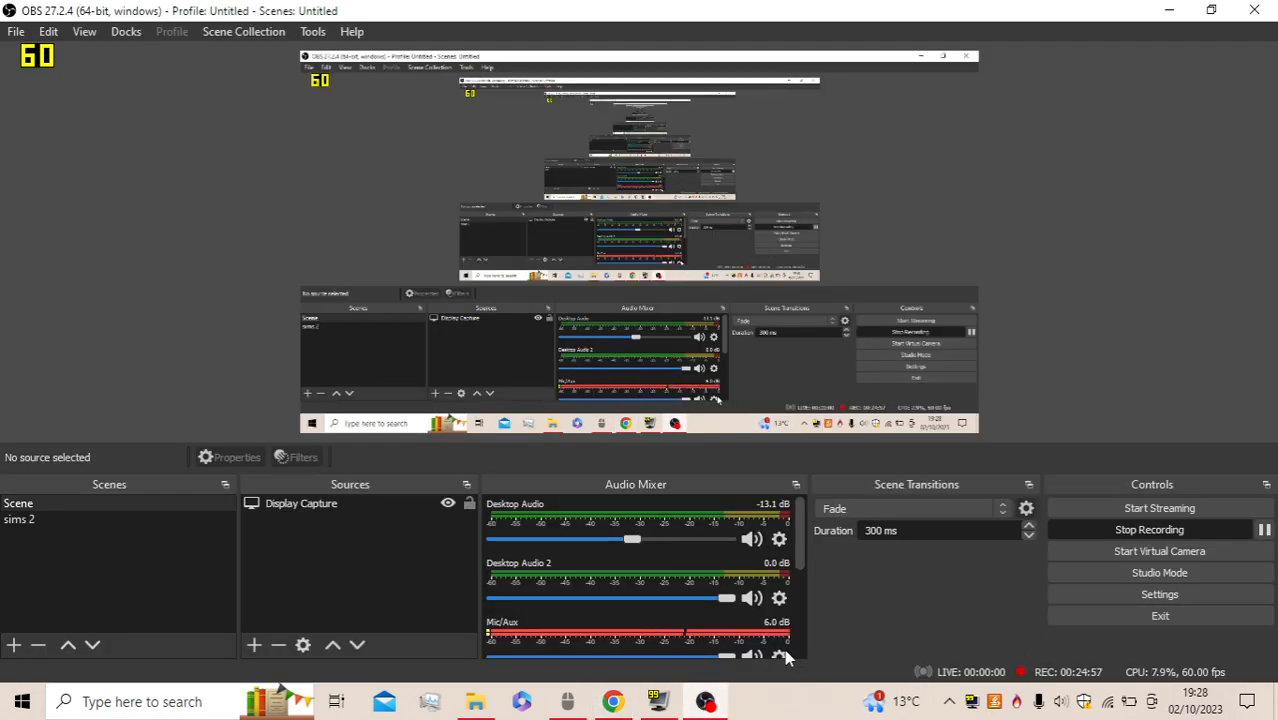